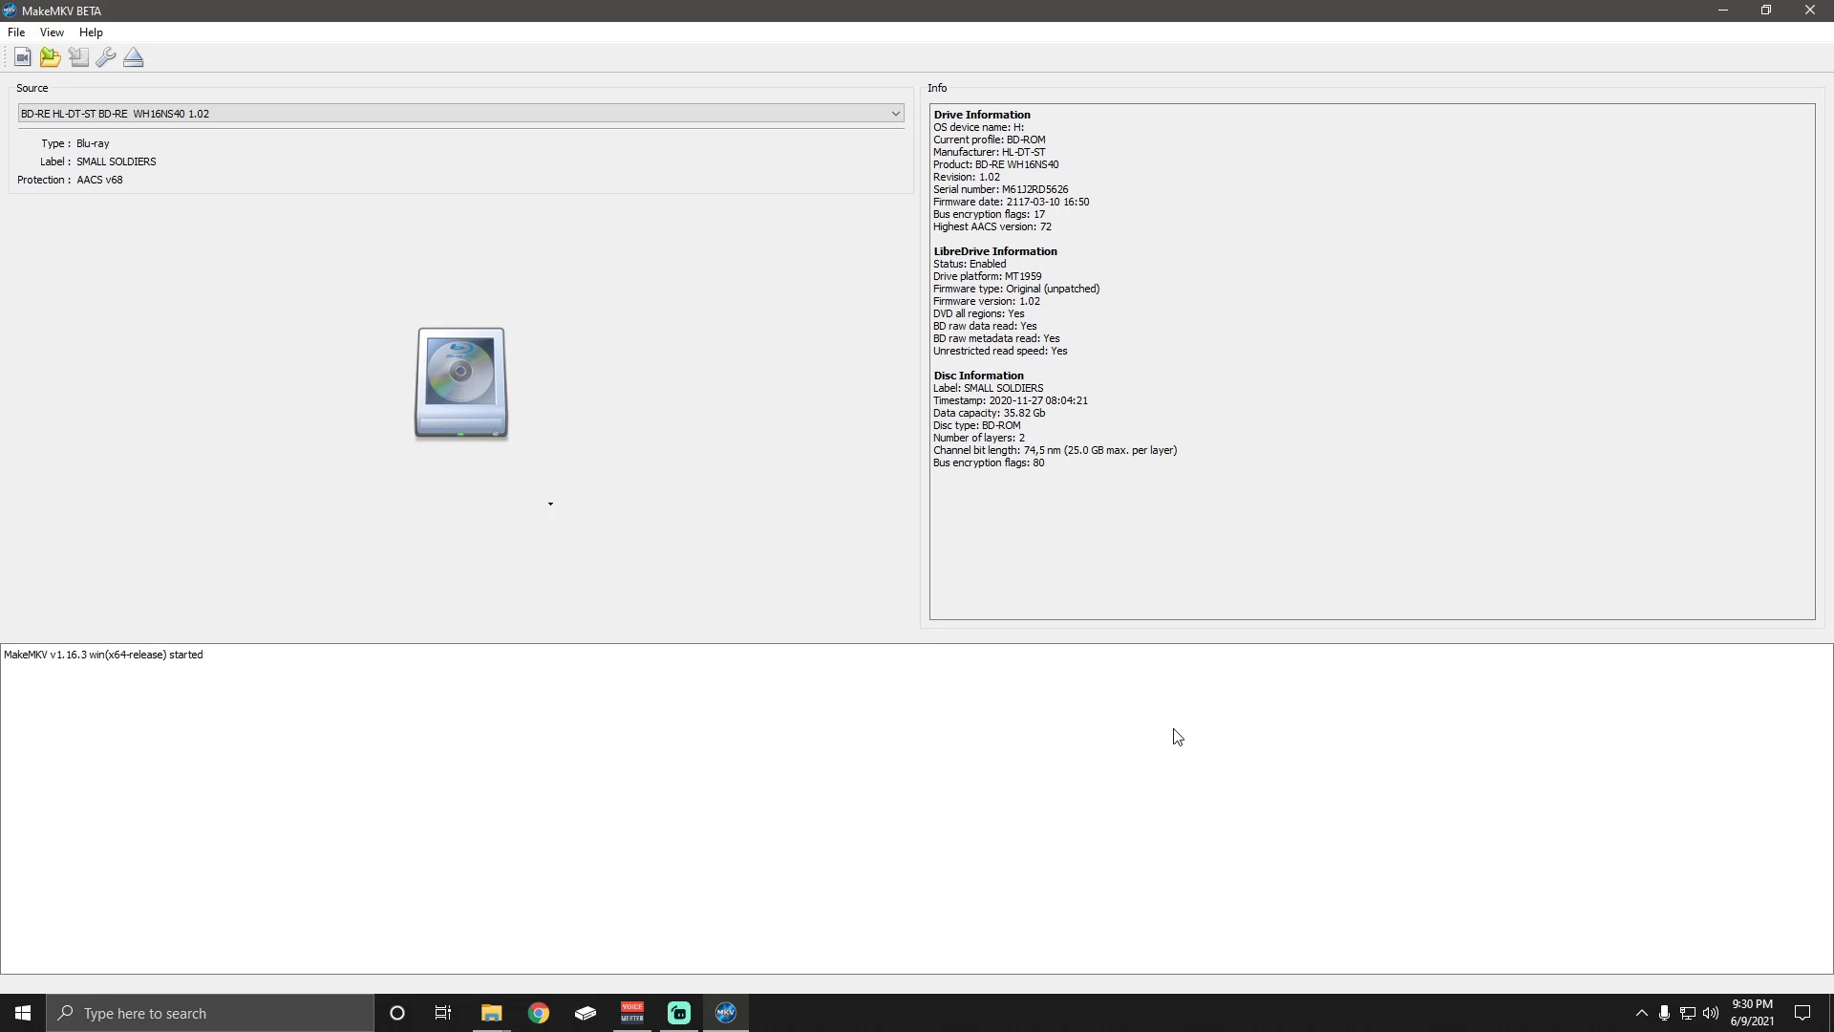
mouse_move(996, 755)
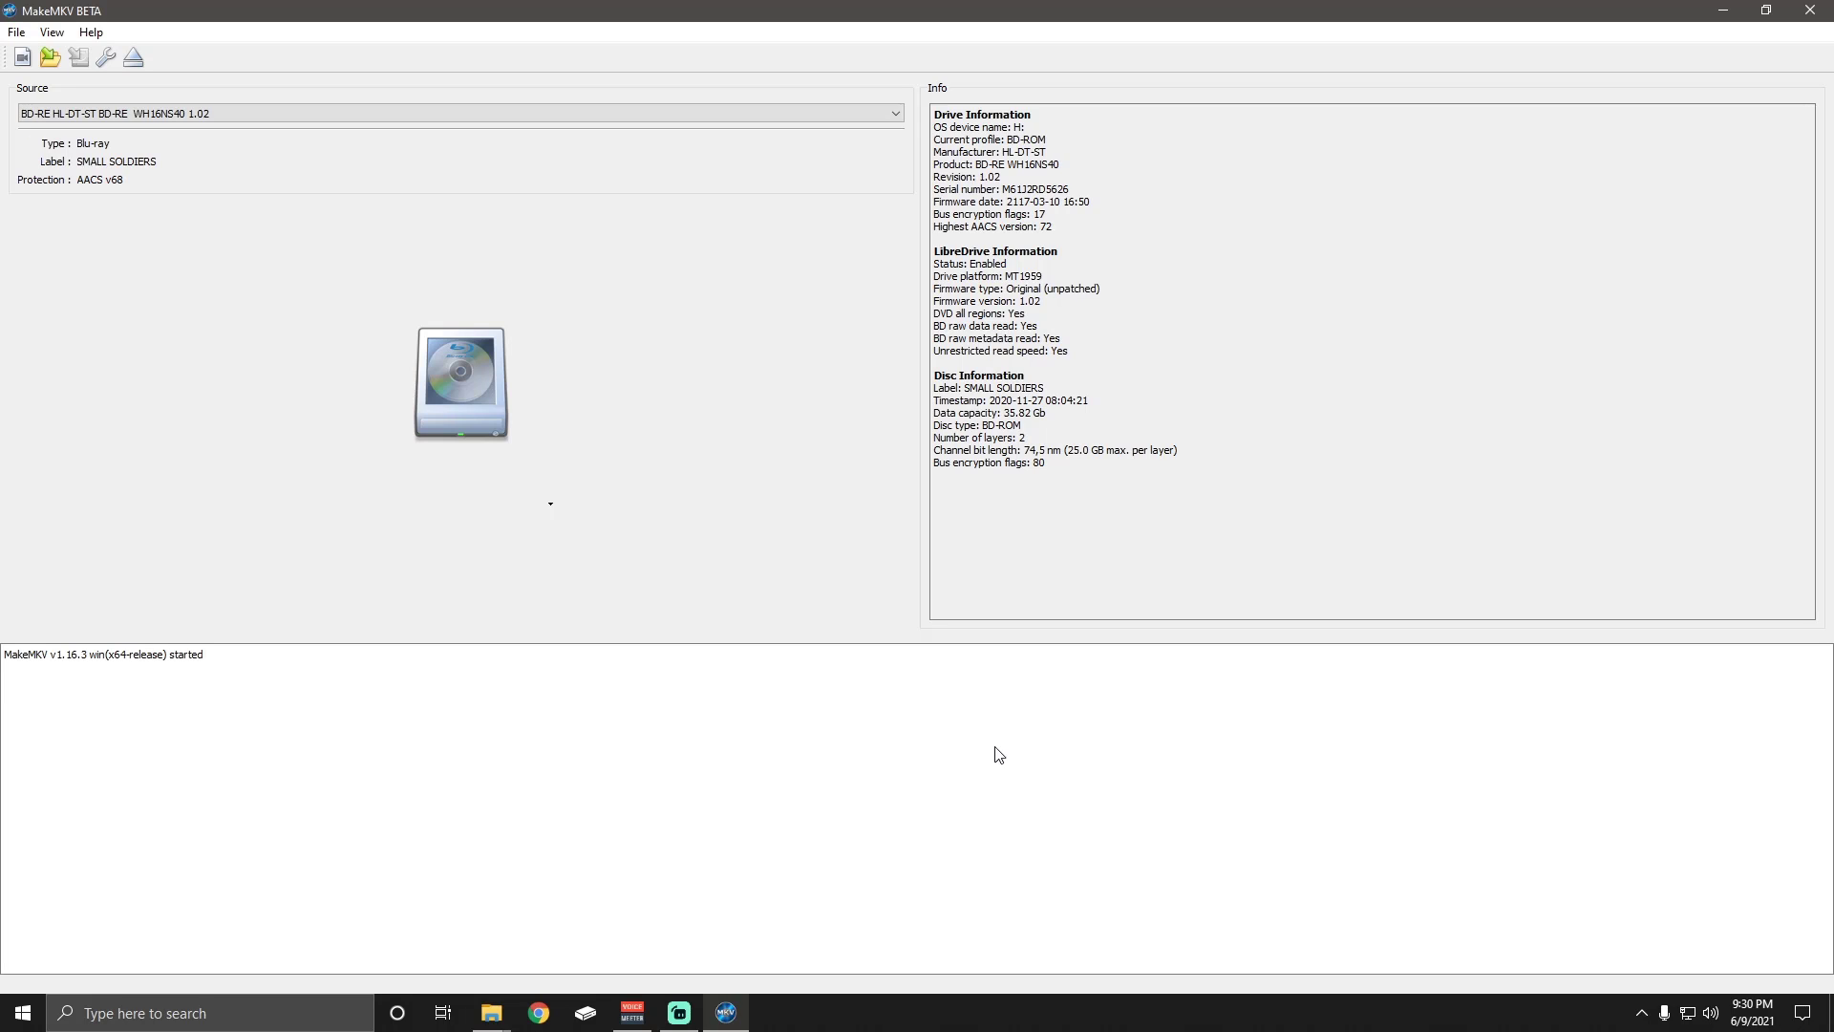
mouse_move(962, 735)
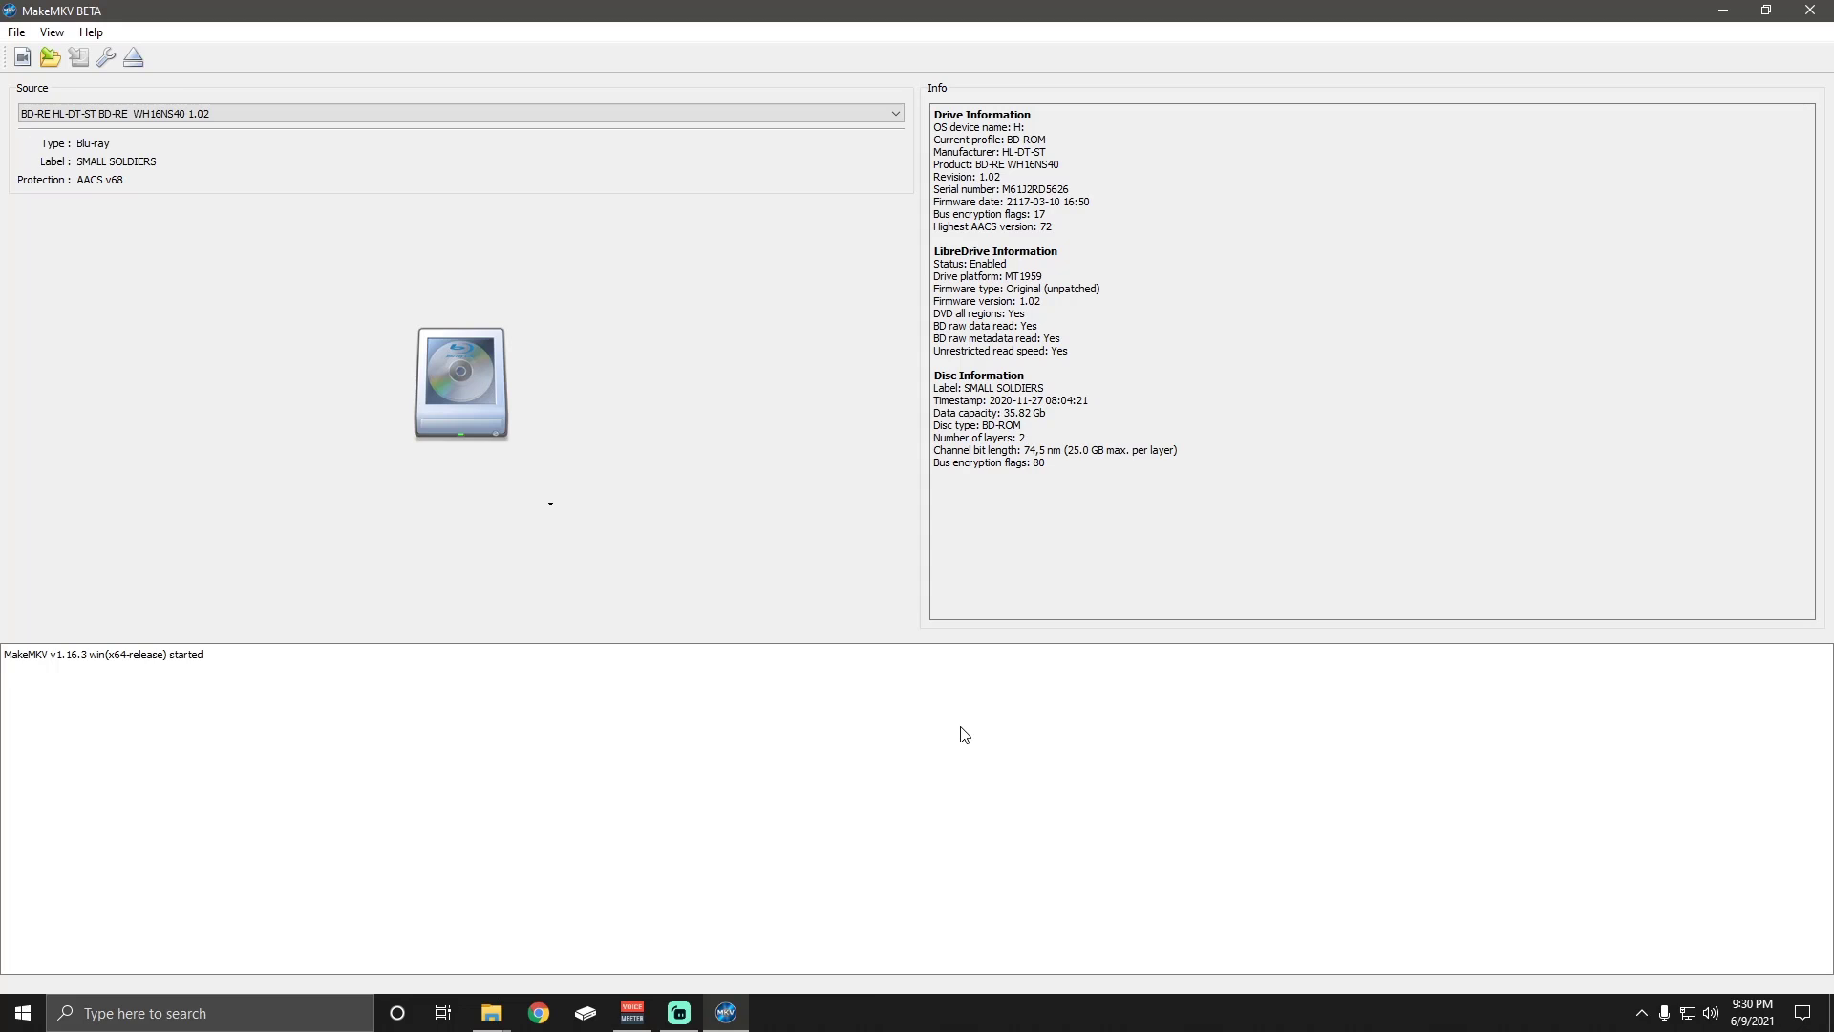
mouse_move(838, 734)
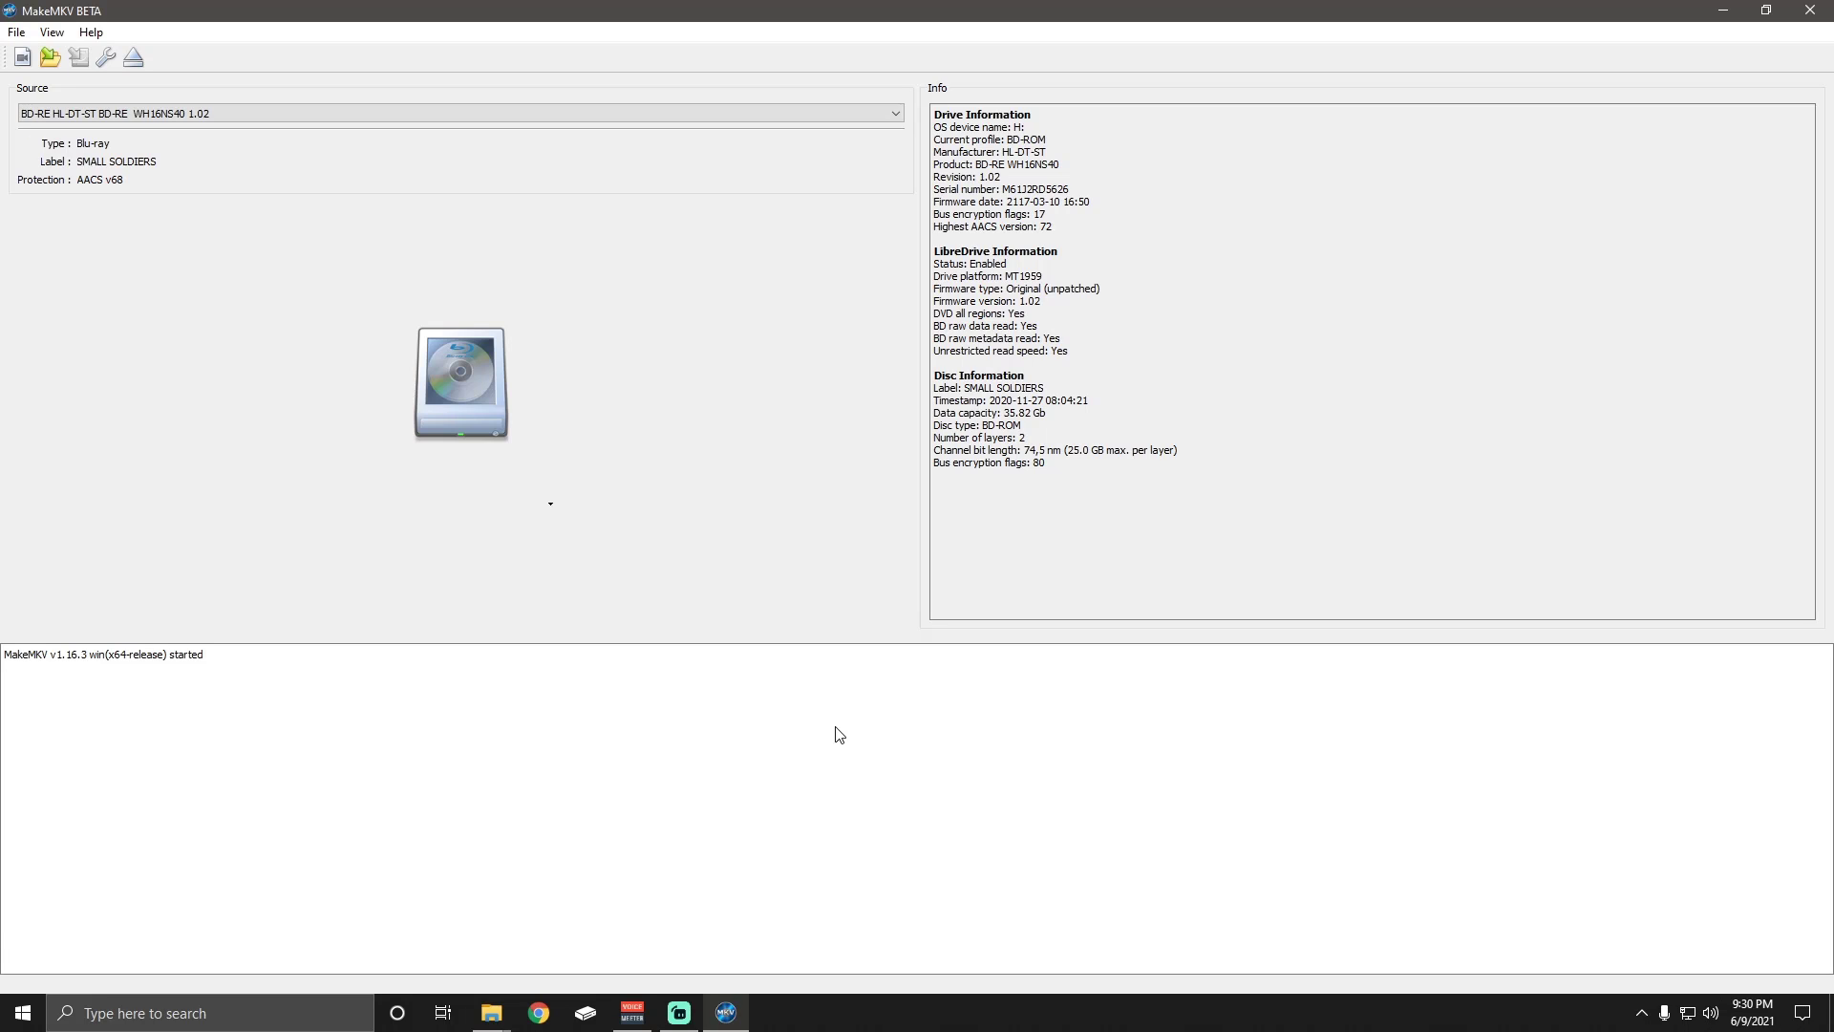
Open the Small Soldiers Blu-ray in MakeMKV to list its 16-chapter, 34.3 GB title
click(460, 382)
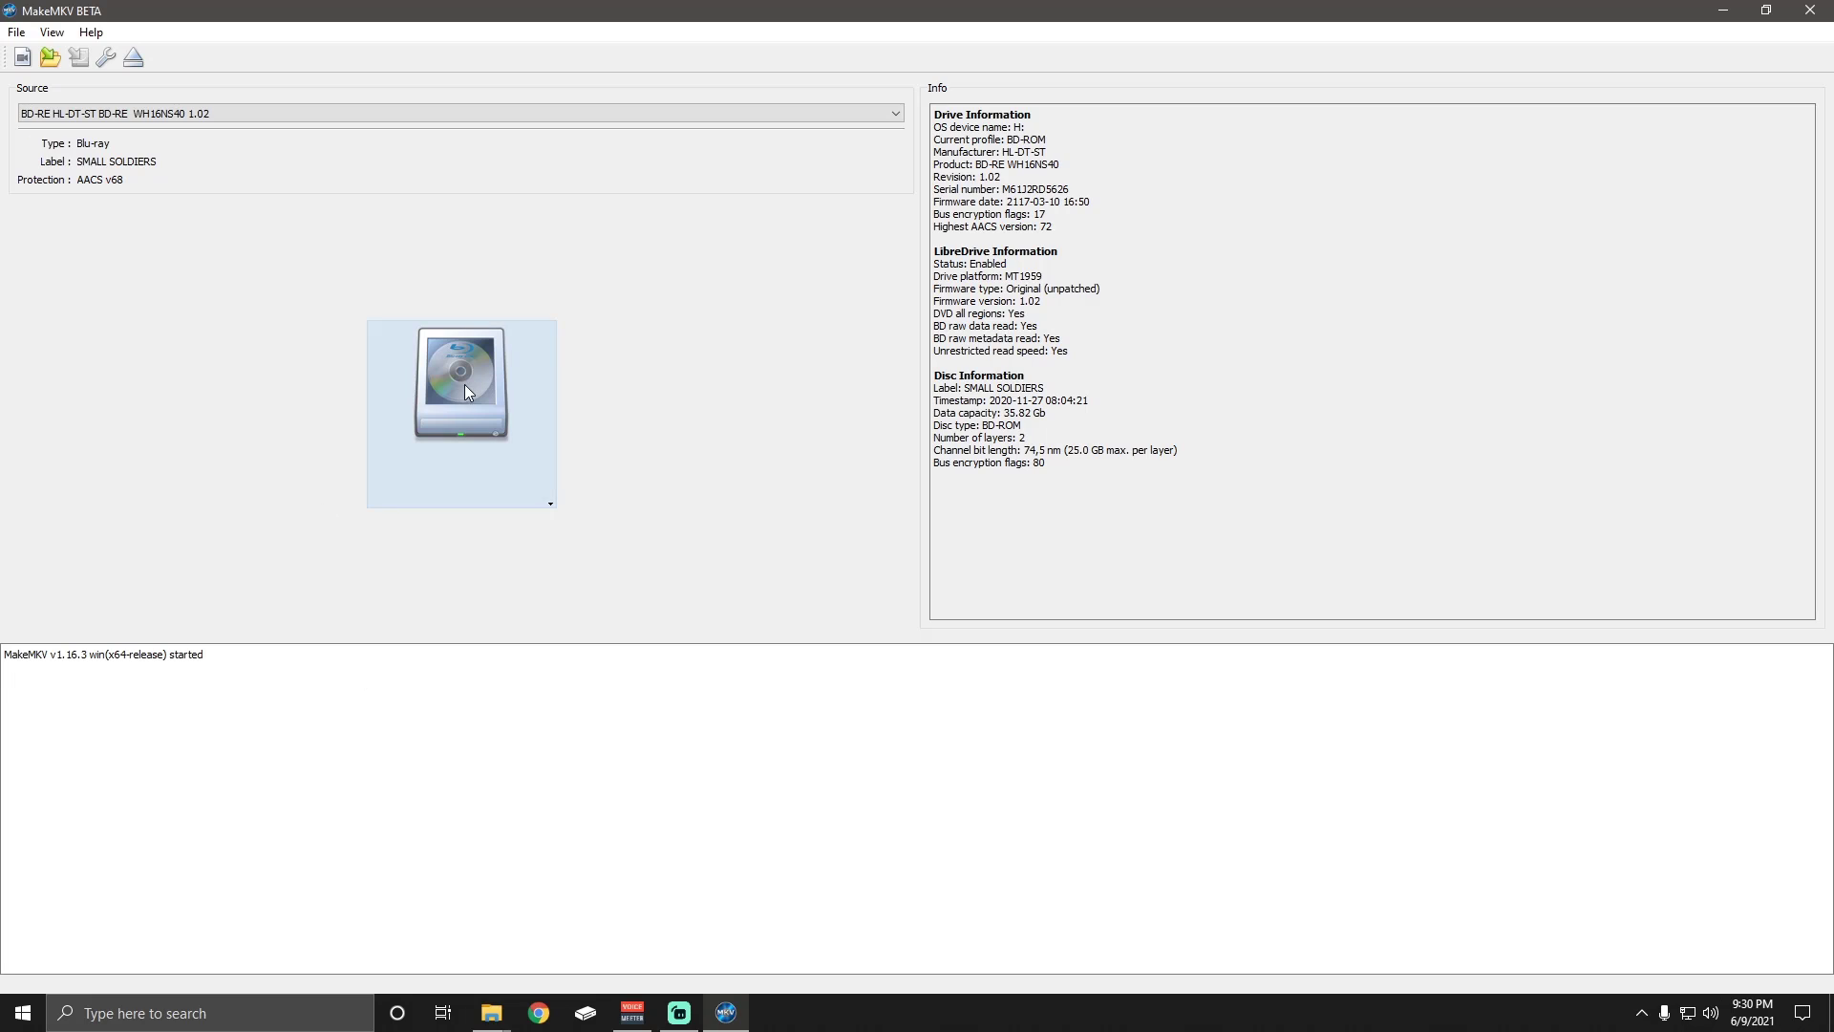
mouse_move(450, 396)
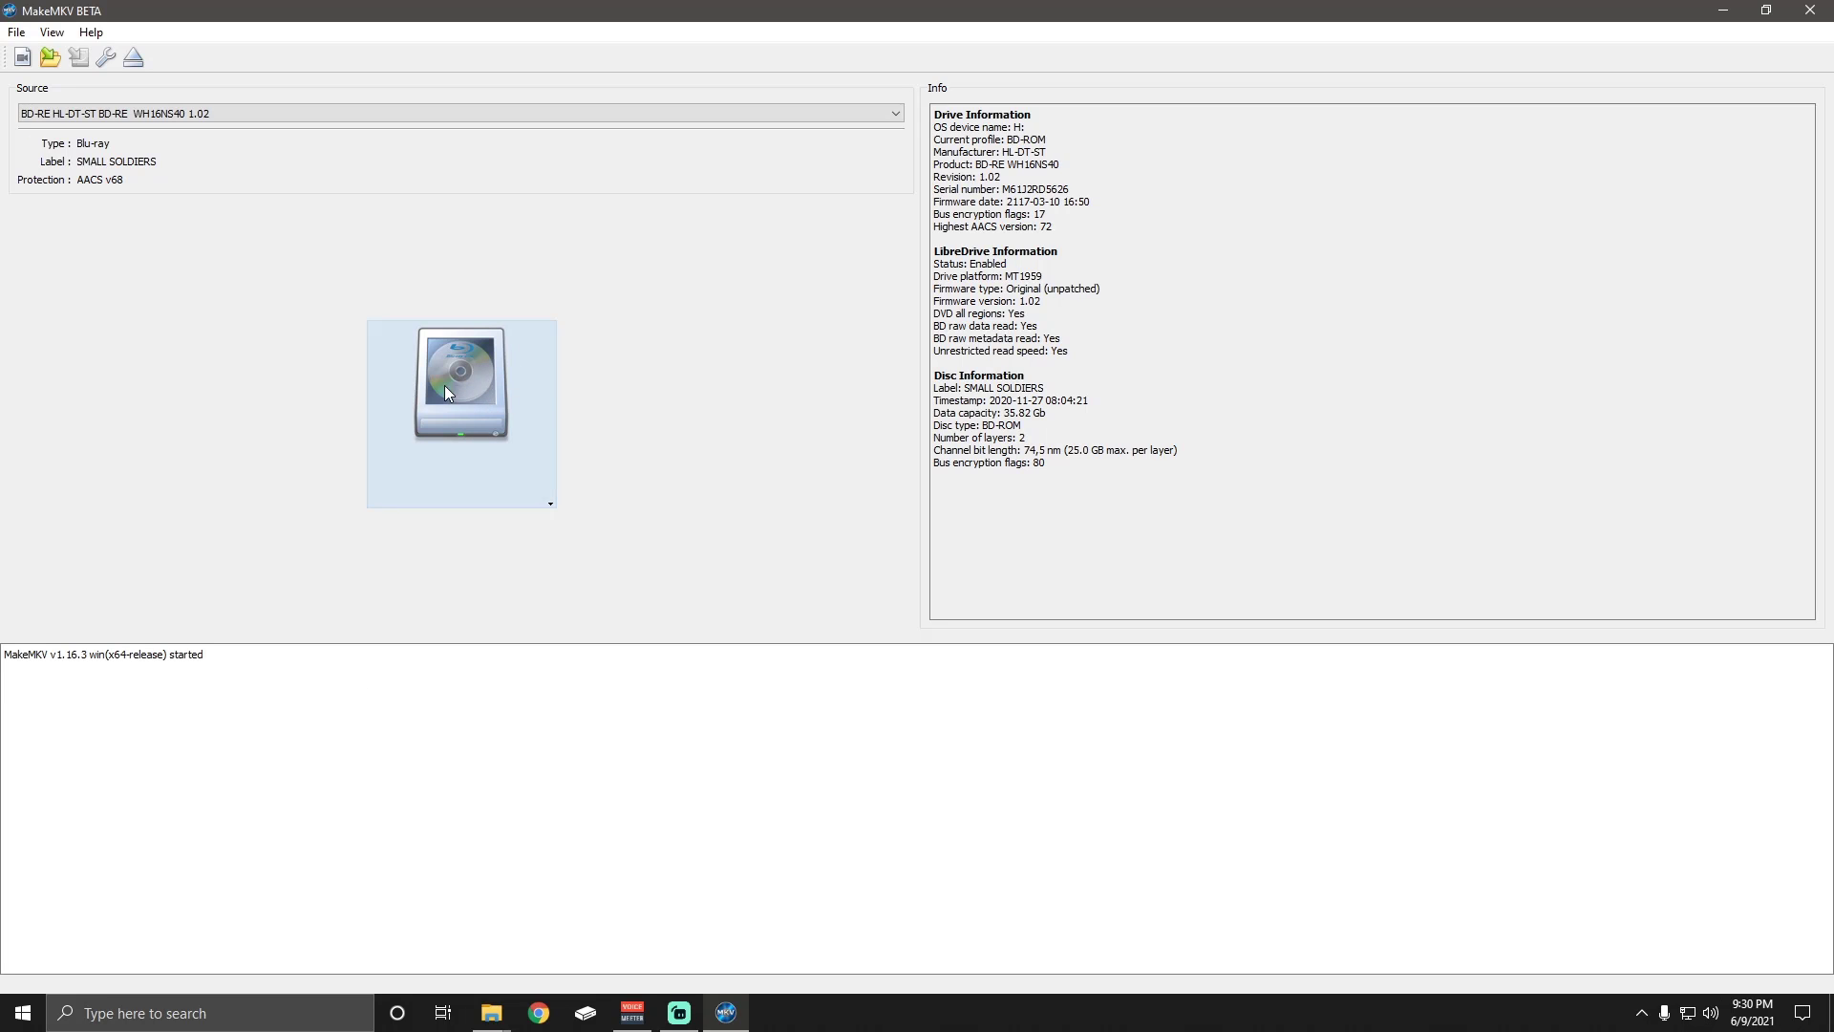
mouse_move(470, 385)
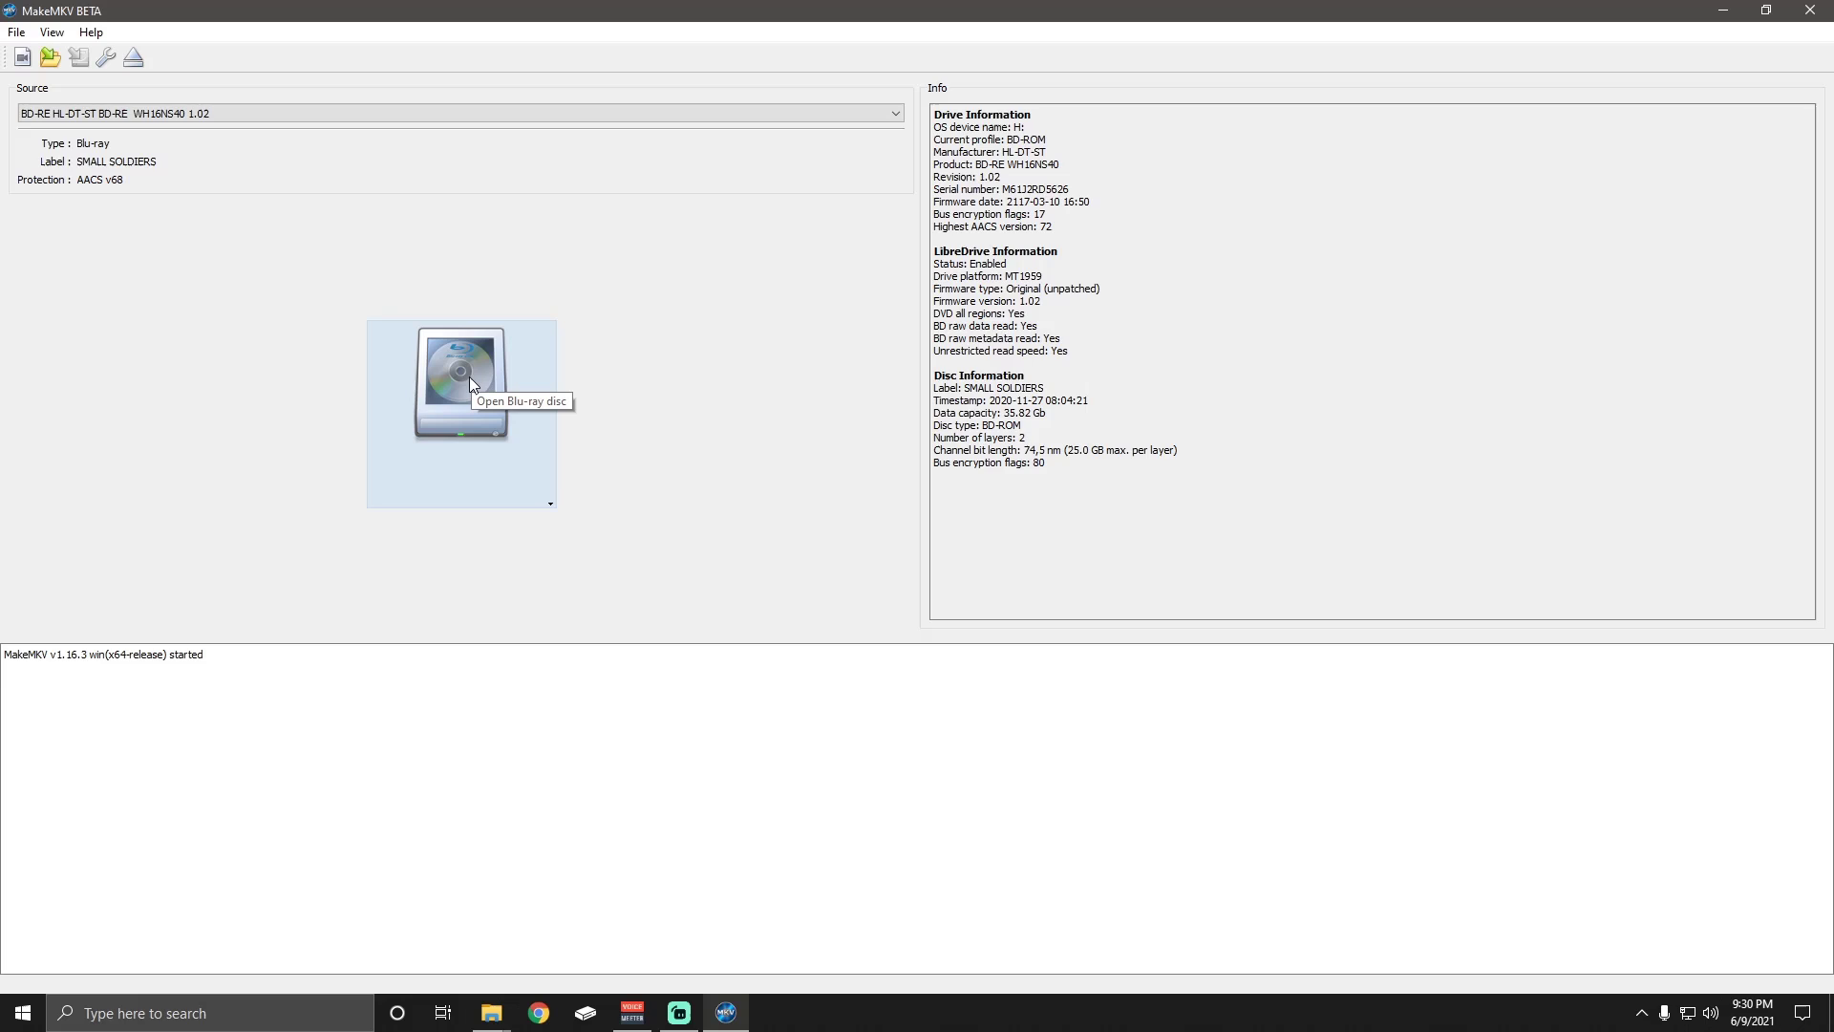
click(460, 375)
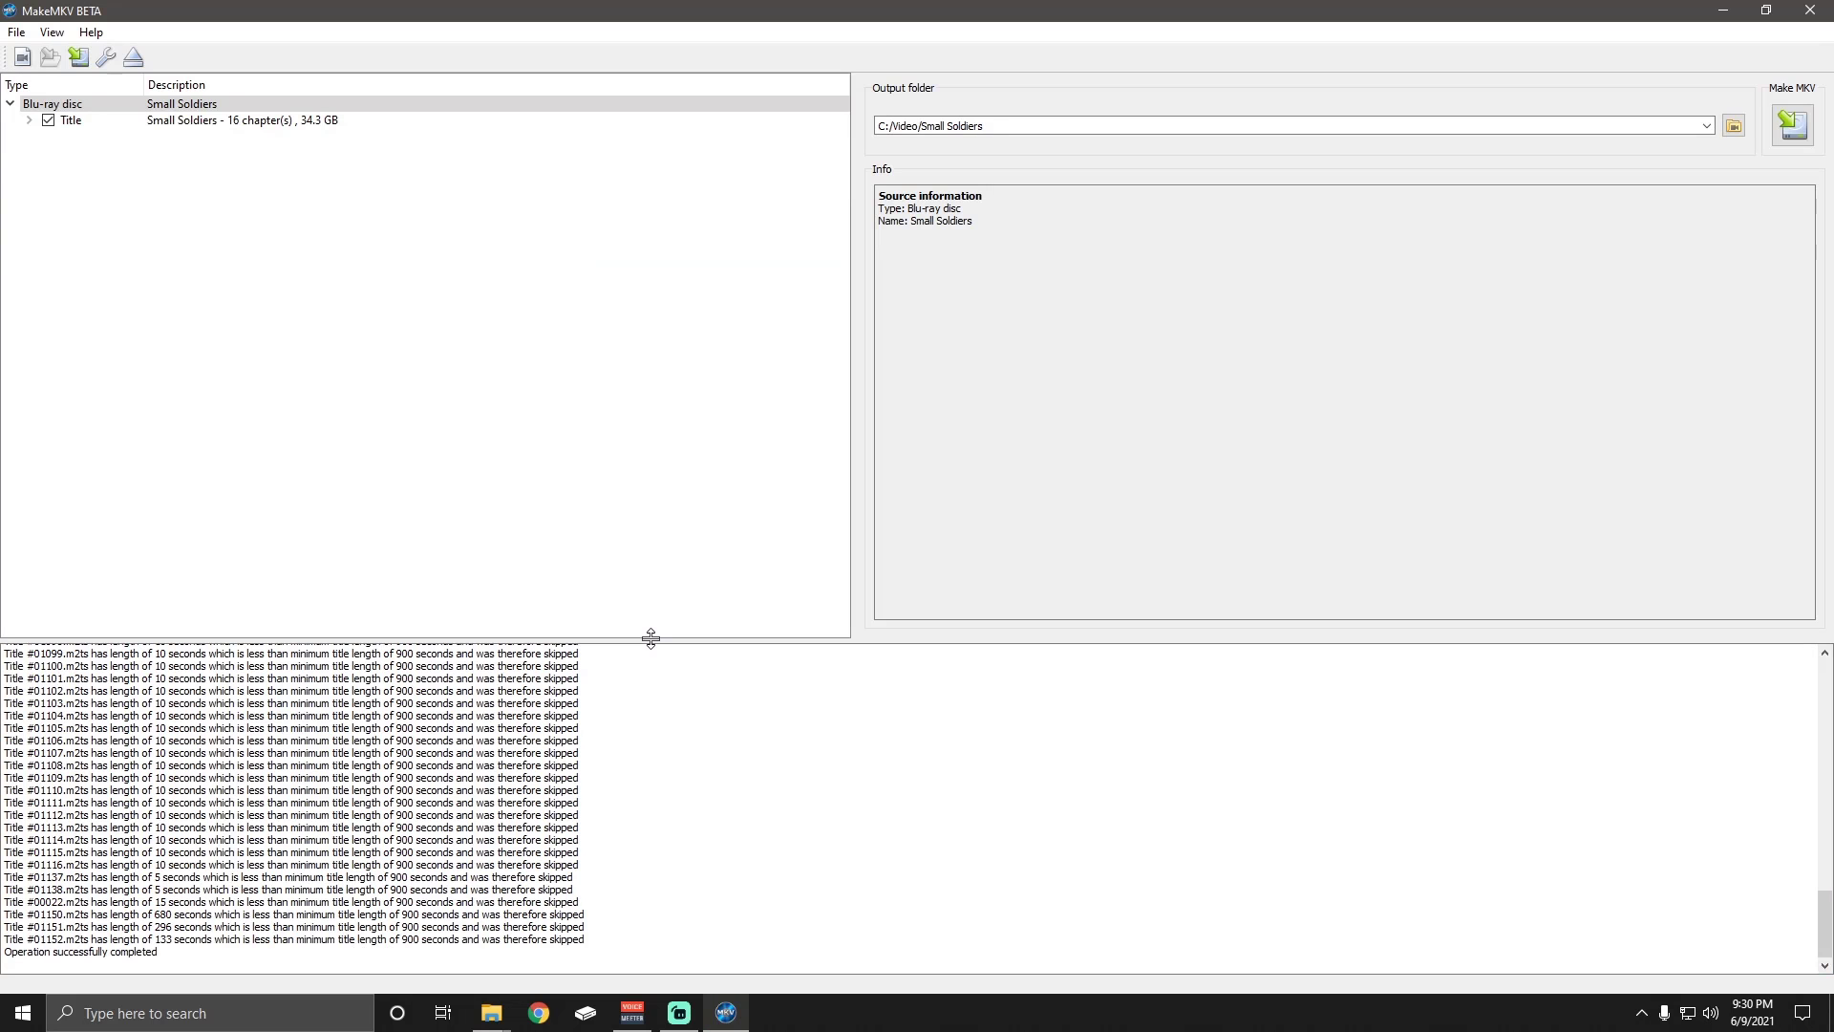
mouse_move(257, 259)
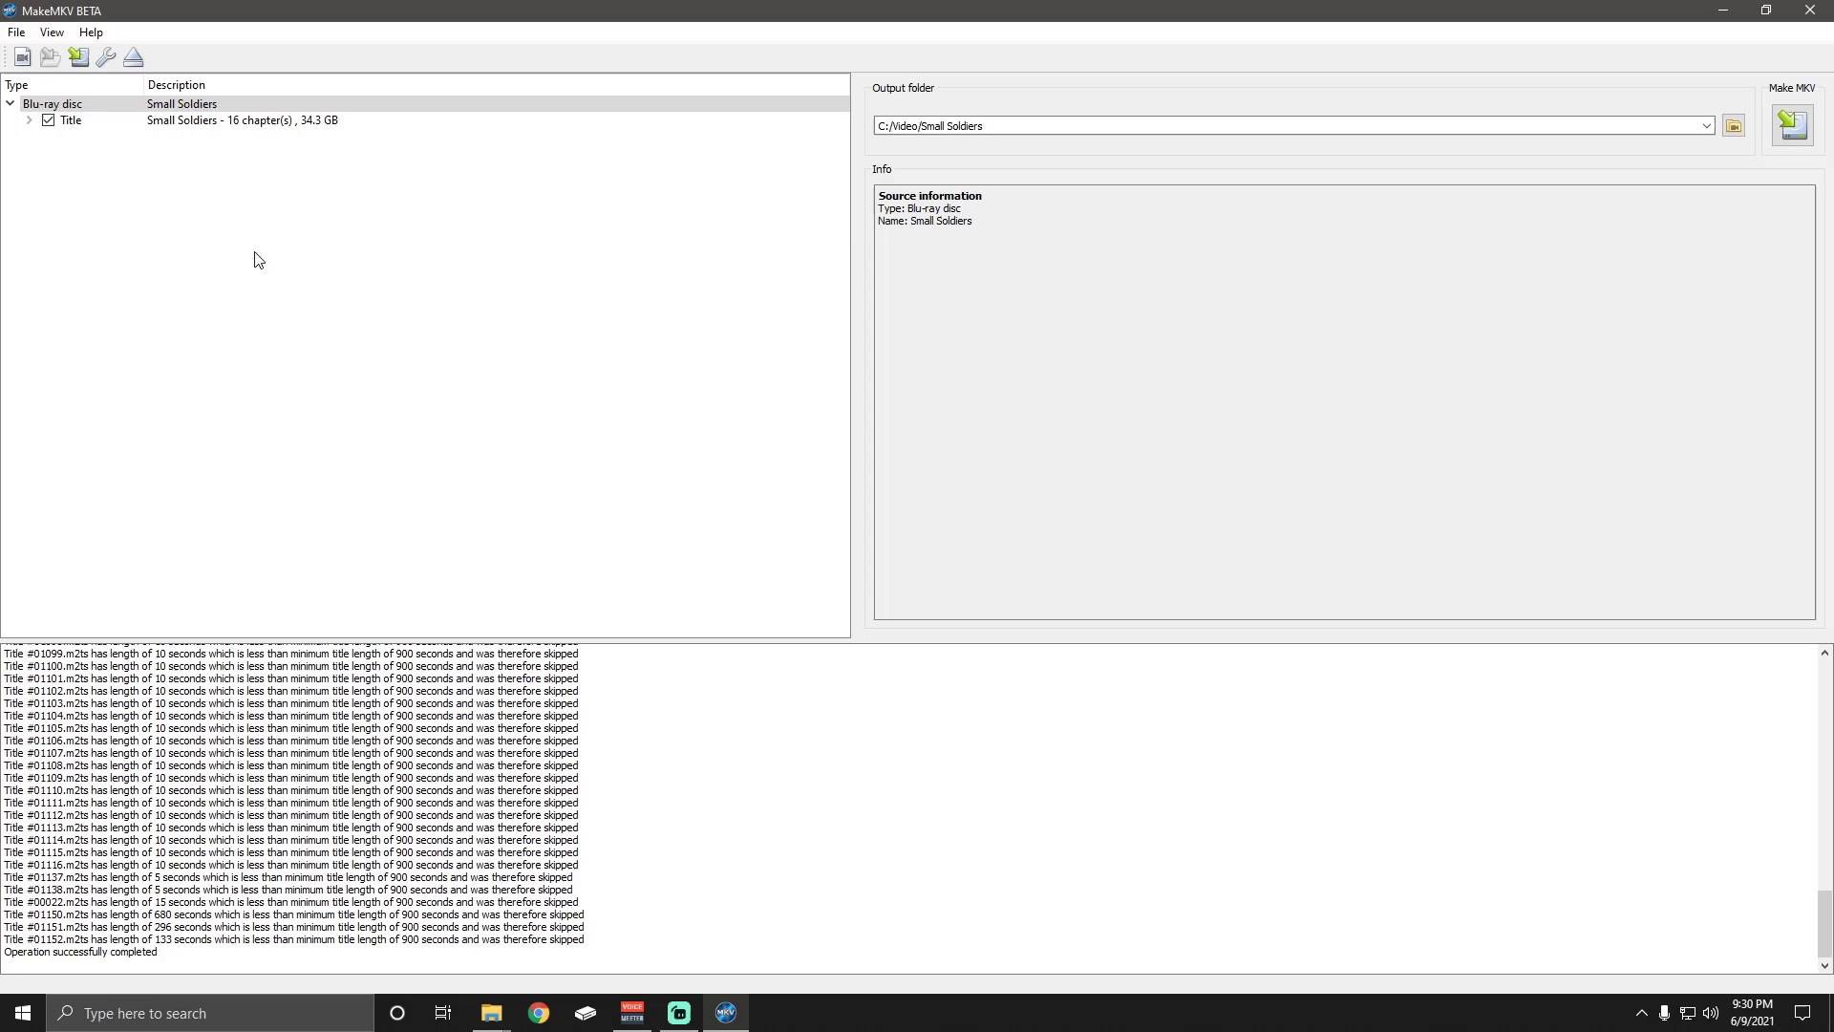
mouse_move(167, 161)
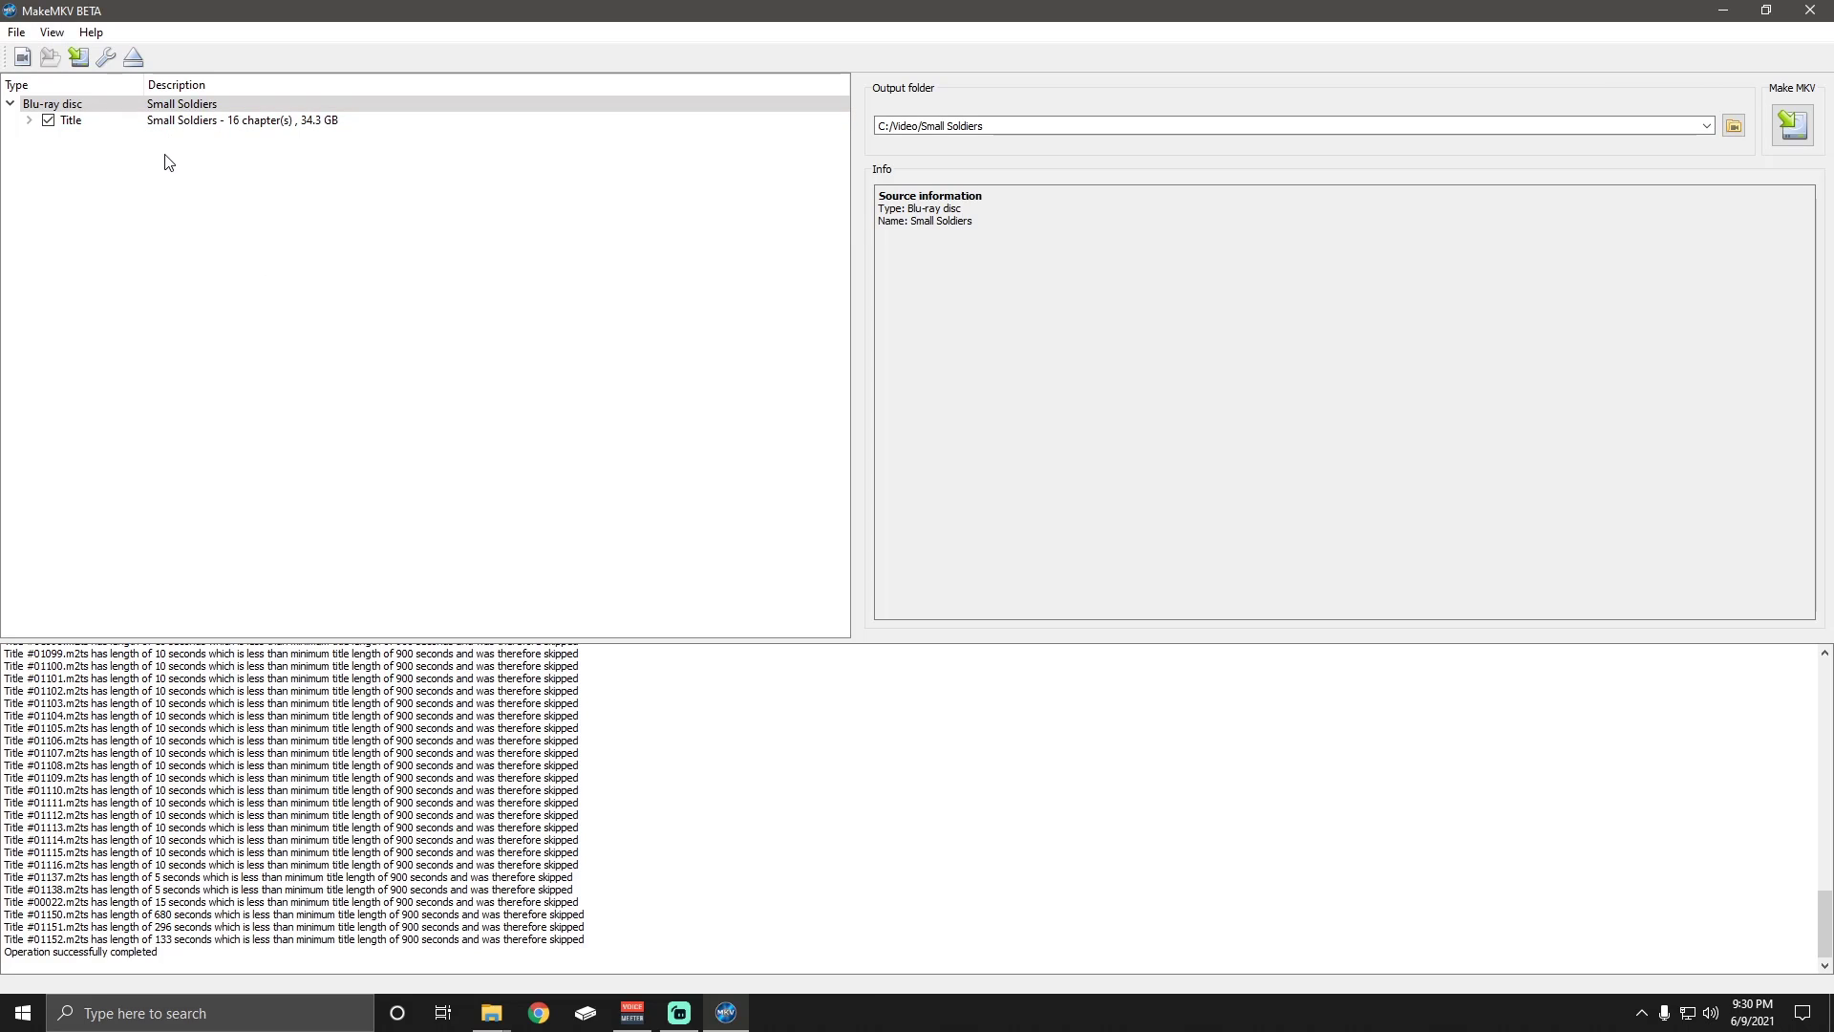
mouse_move(68, 256)
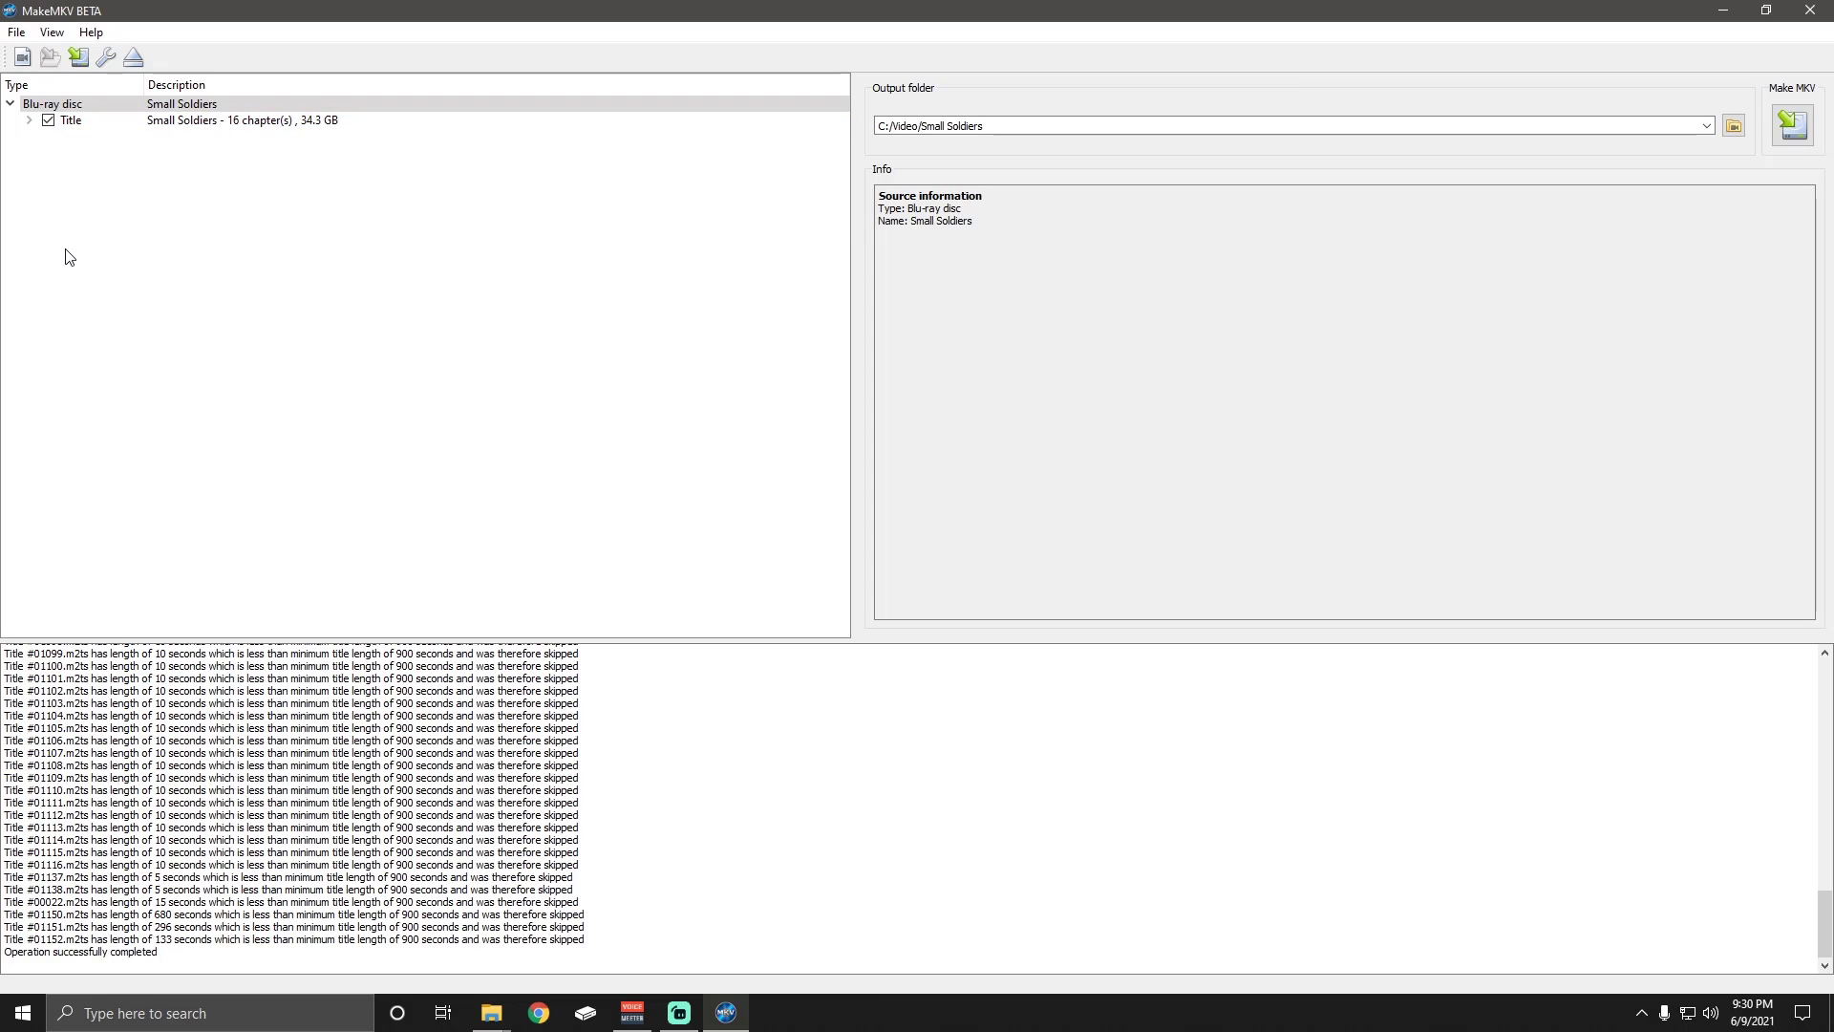
mouse_move(111, 234)
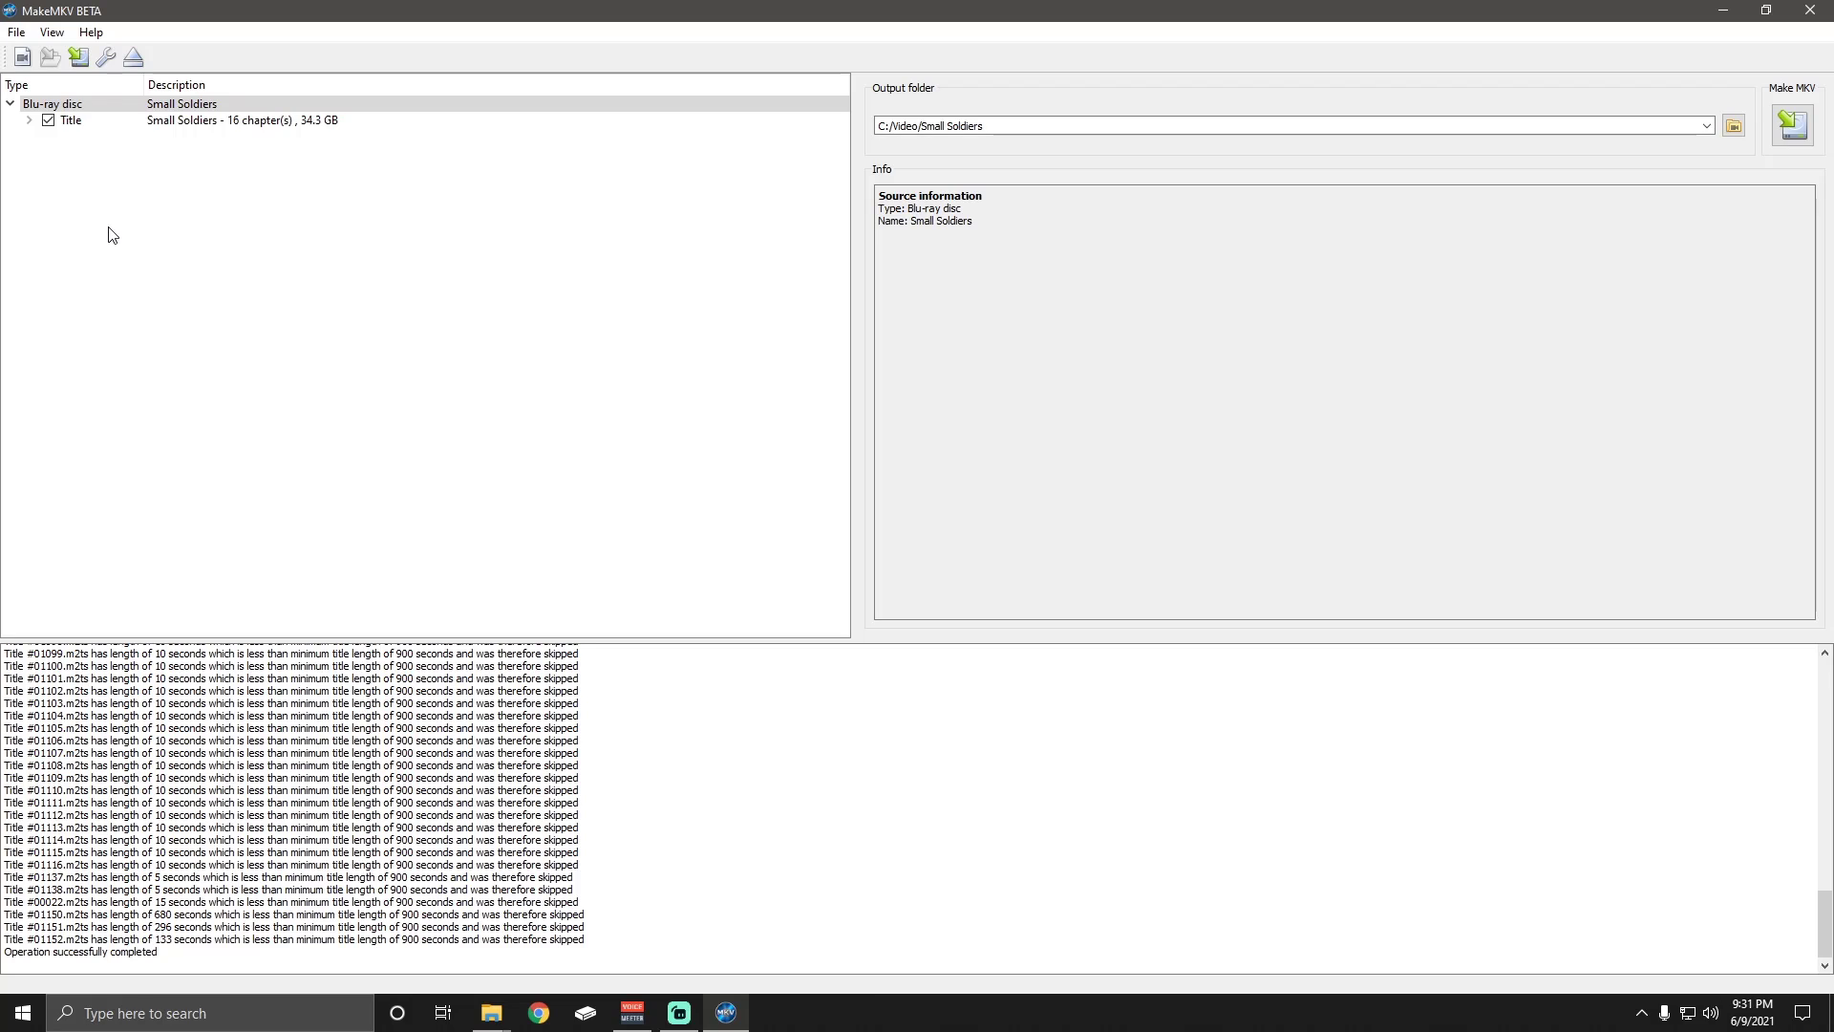
mouse_move(296, 163)
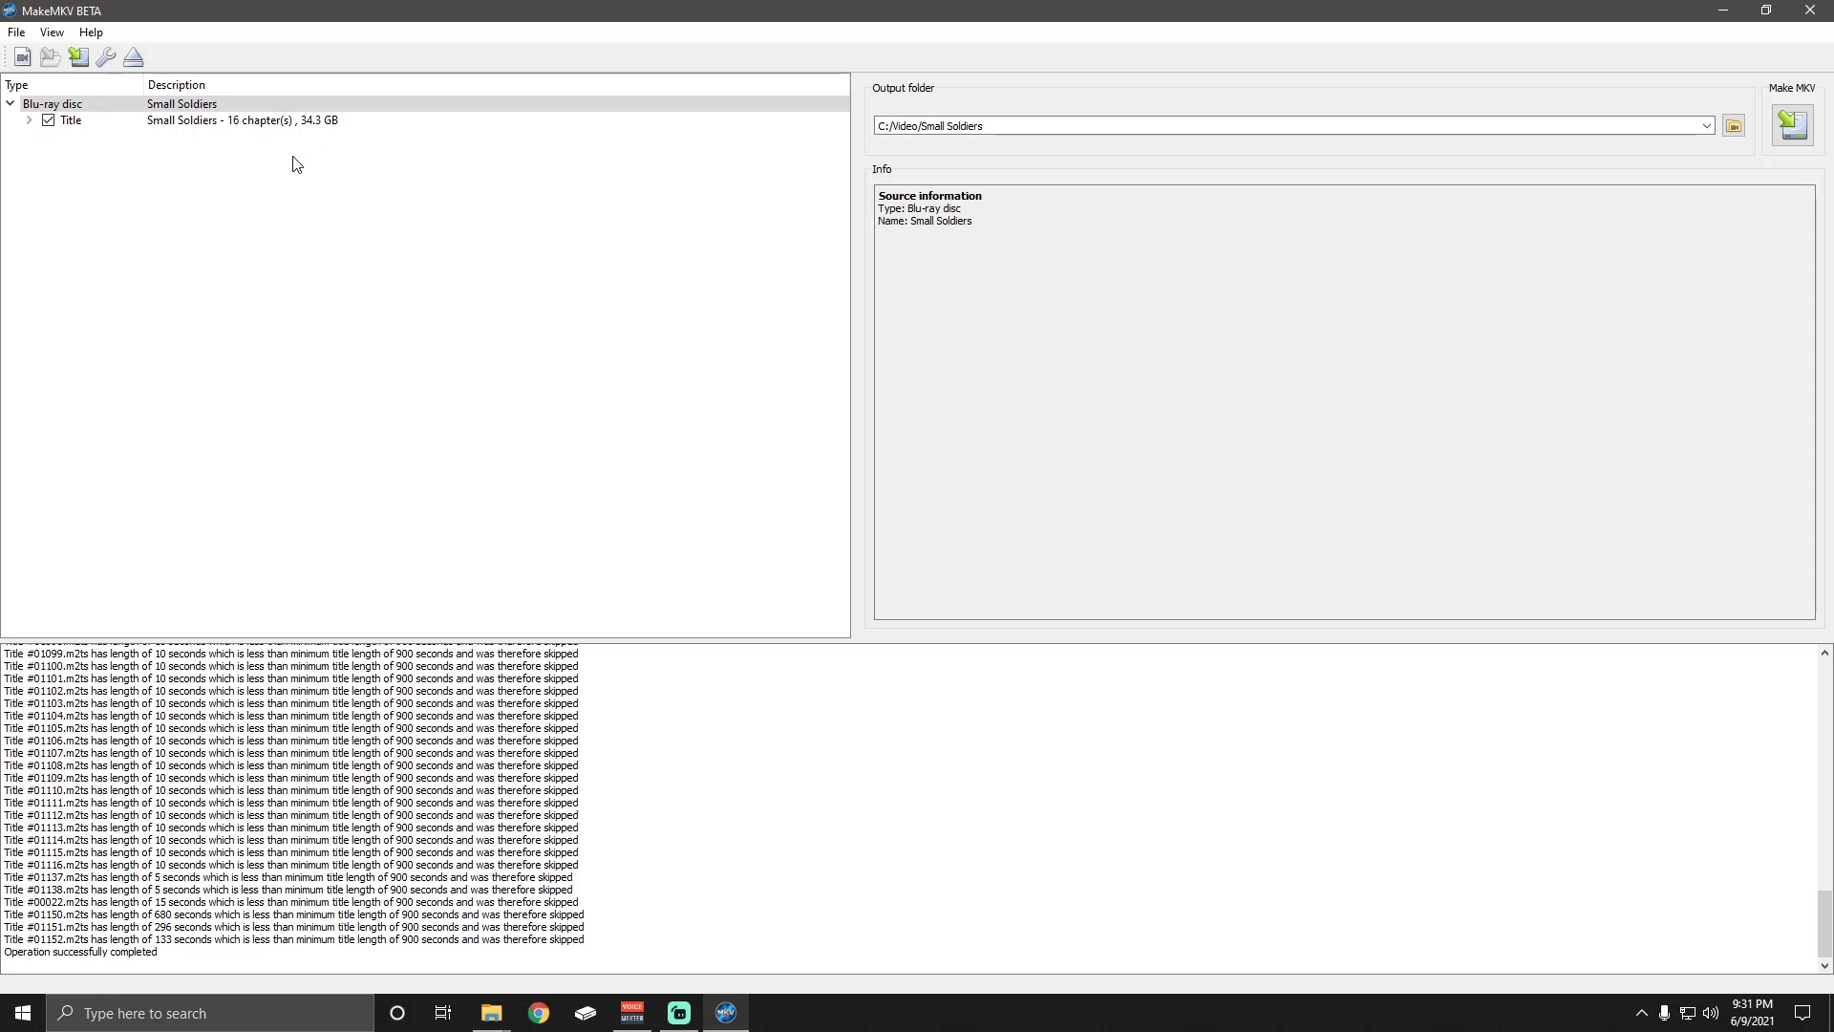
mouse_move(333, 152)
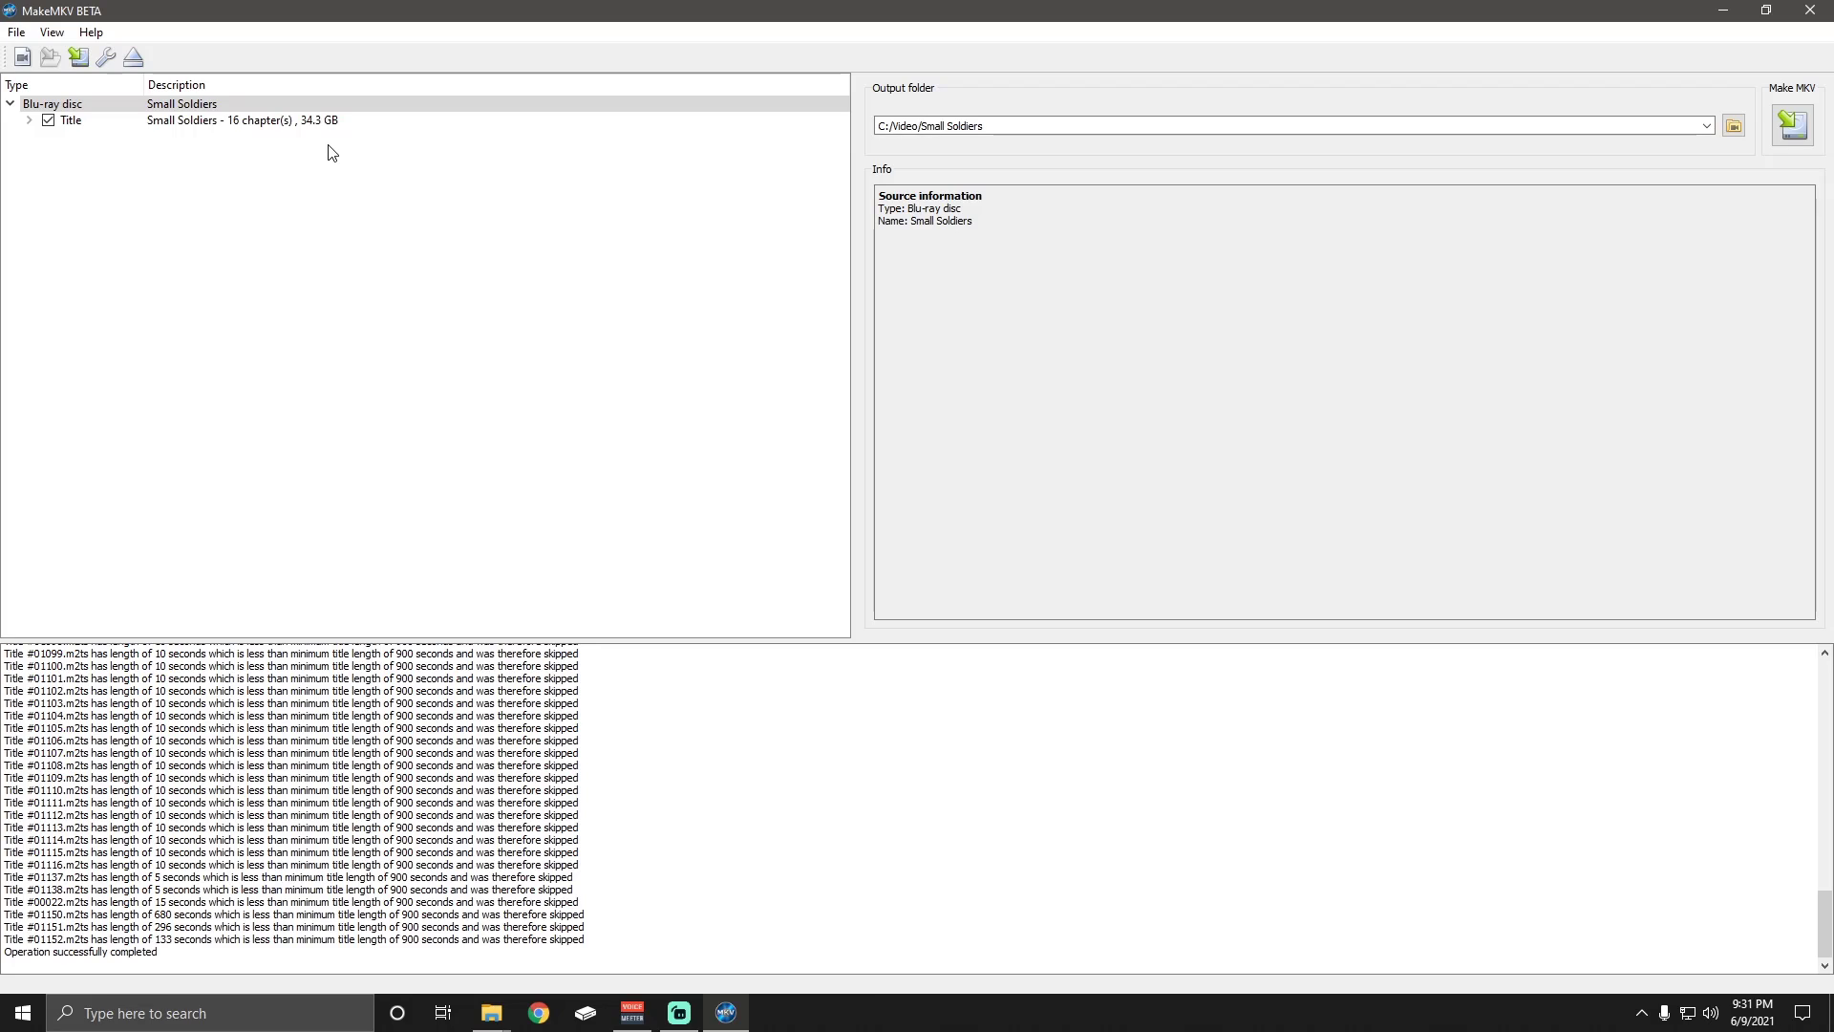
mouse_move(323, 254)
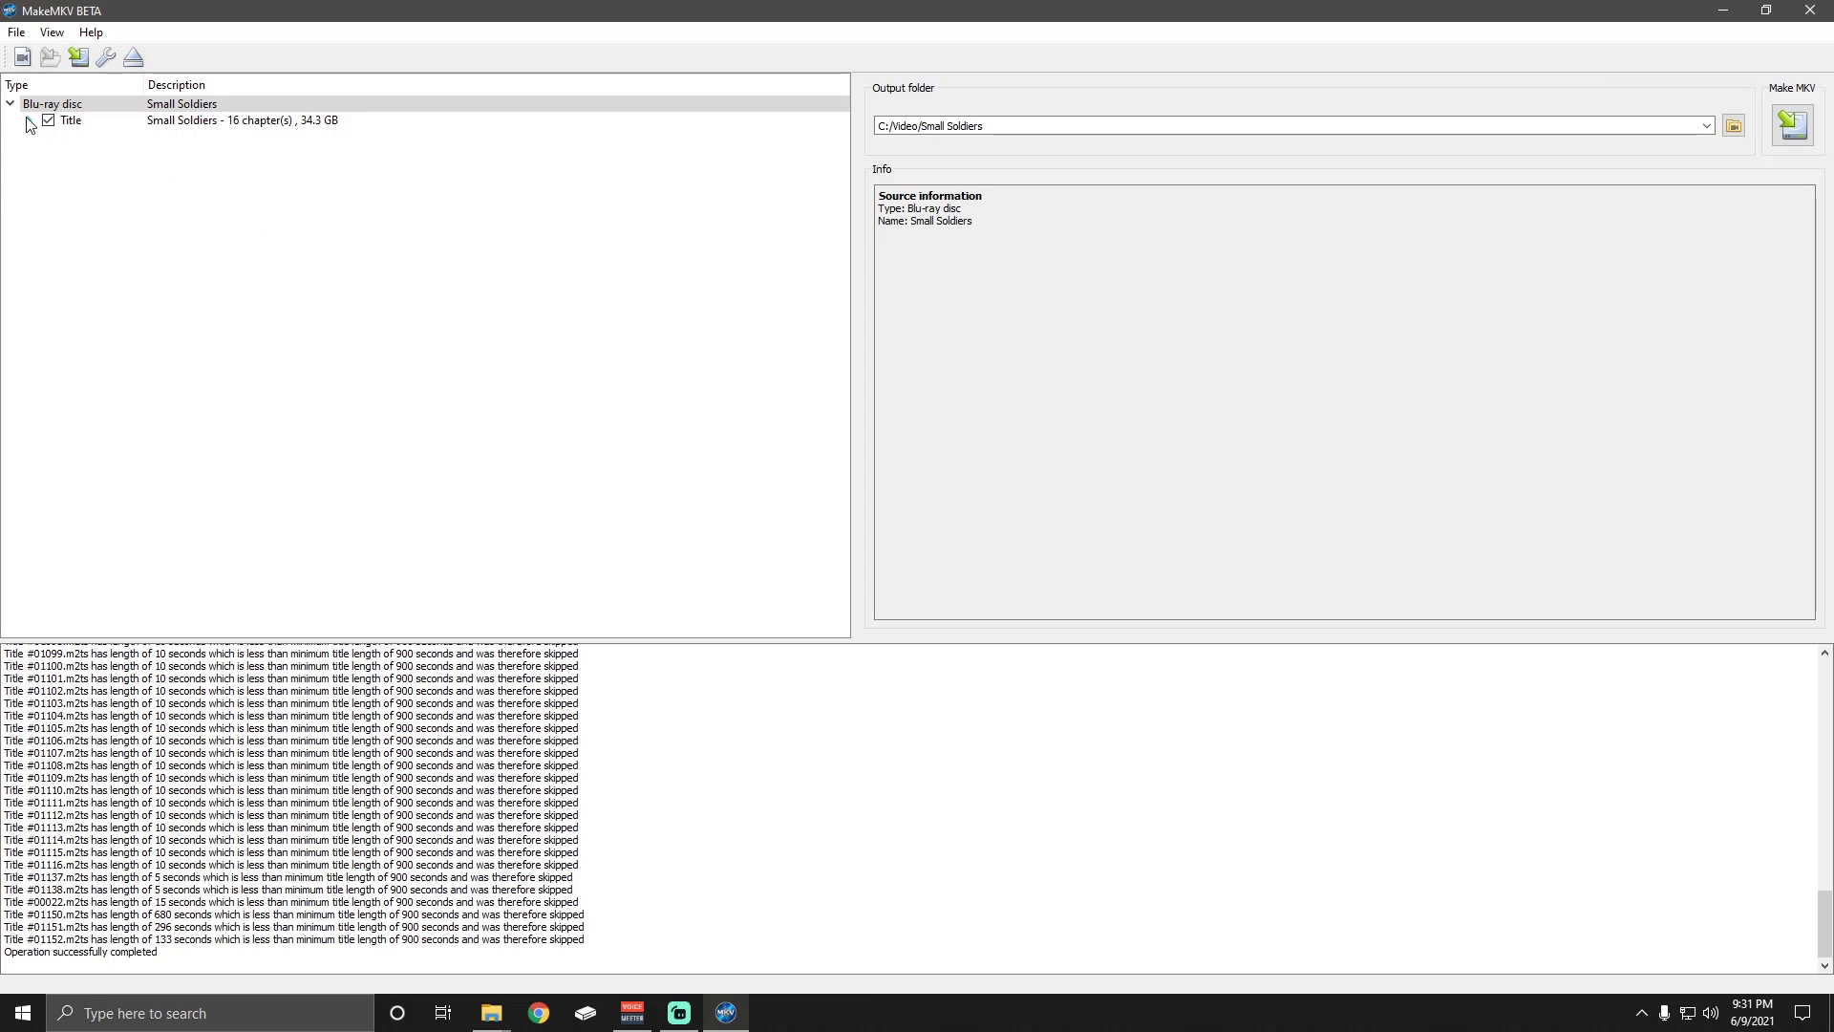
Expand and collapse the title to review its AVC video, DTS-HD 5.1 audio and English subtitles
click(30, 121)
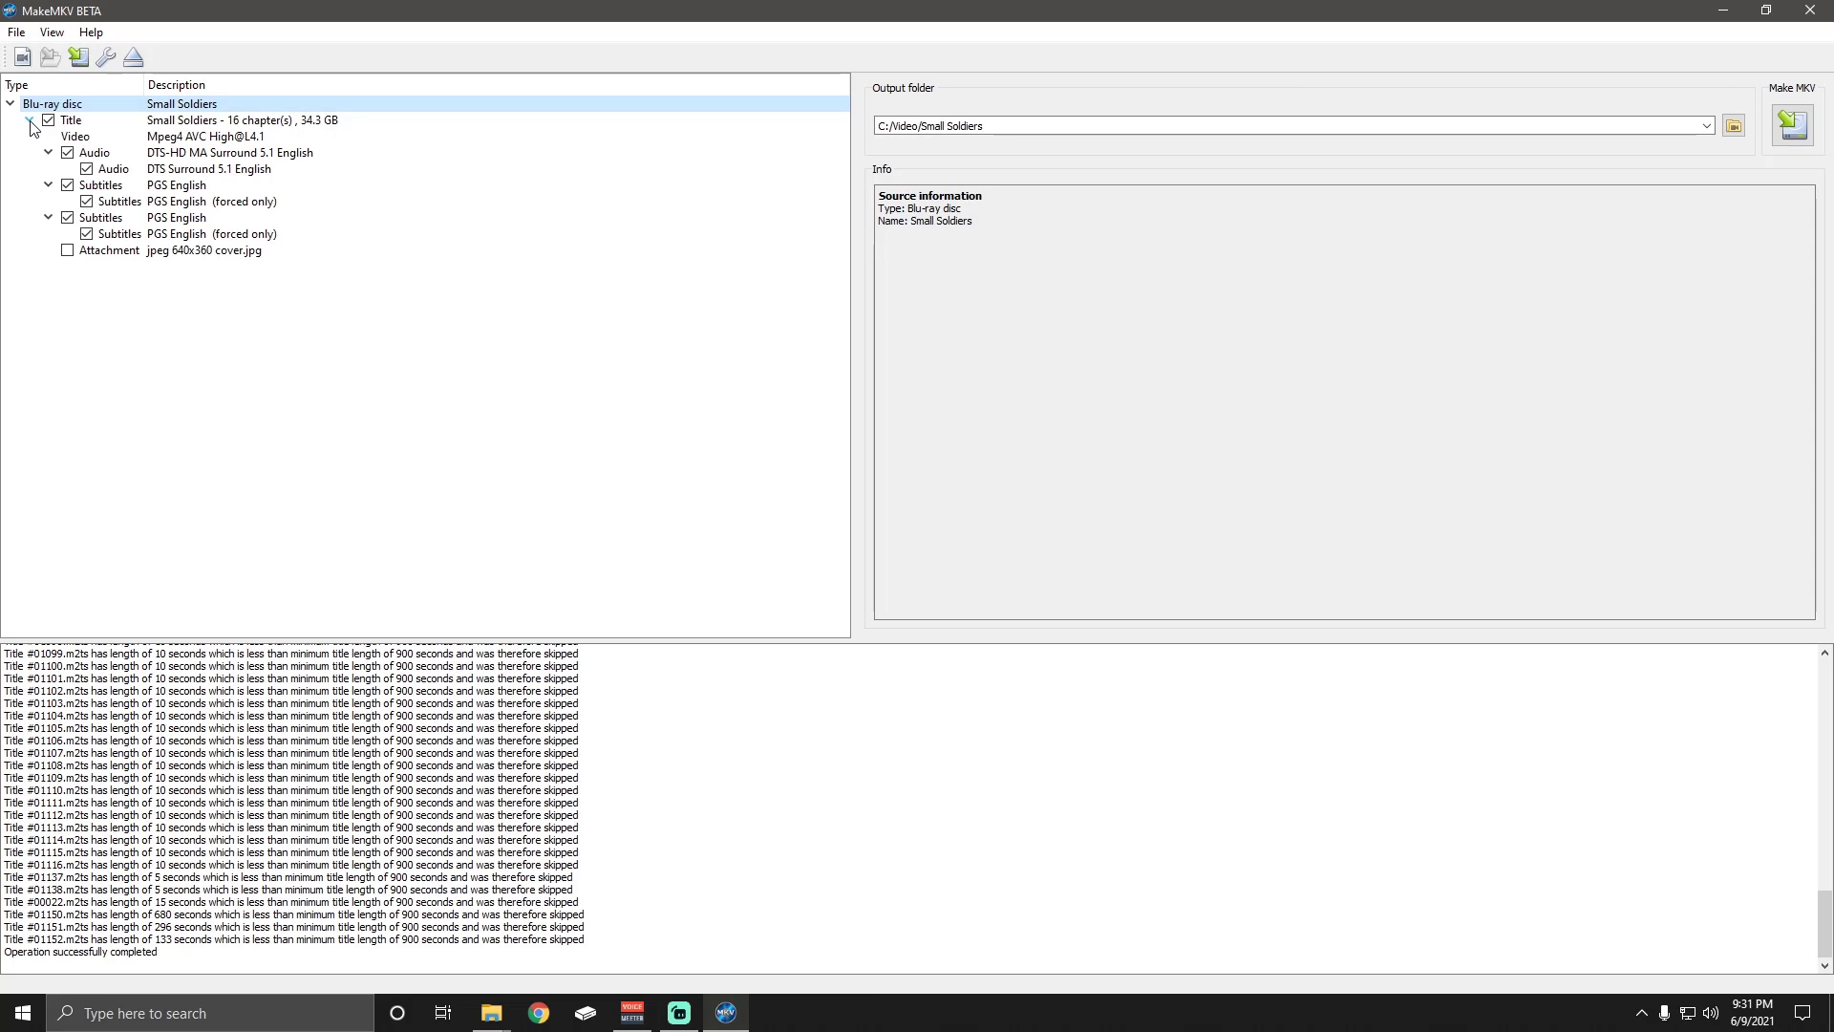
click(28, 120)
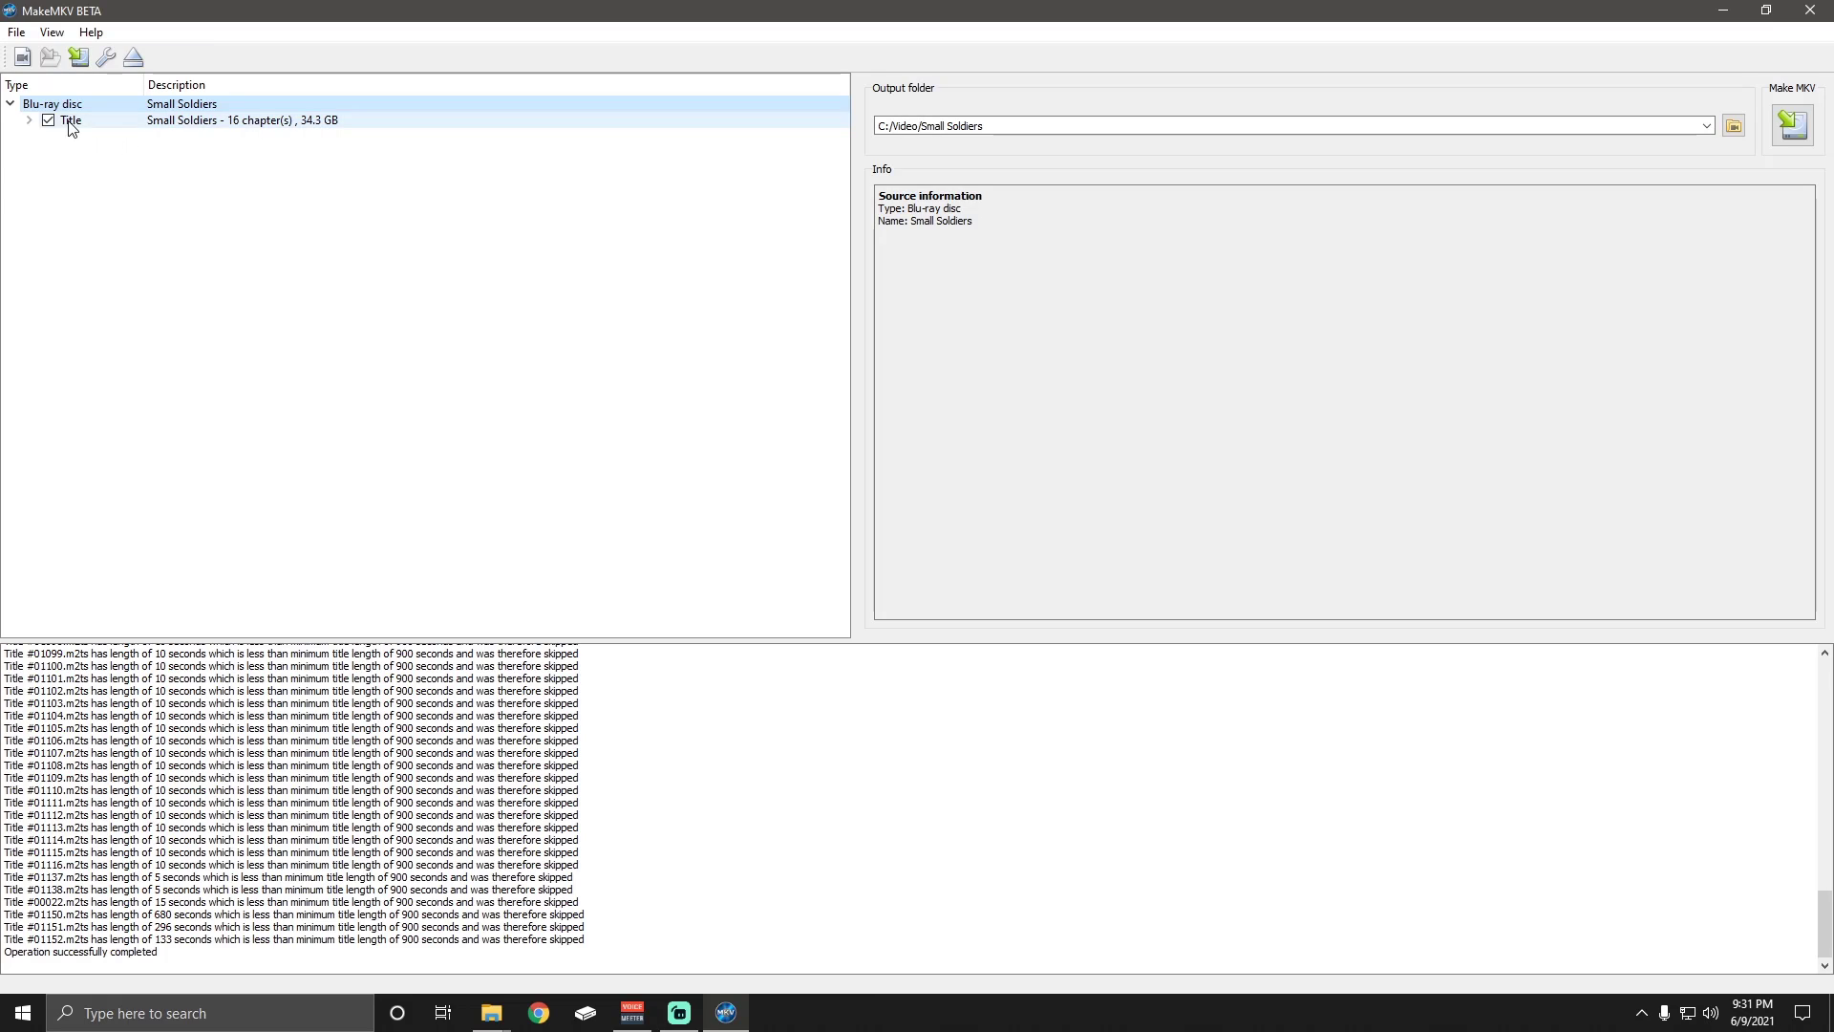
click(27, 120)
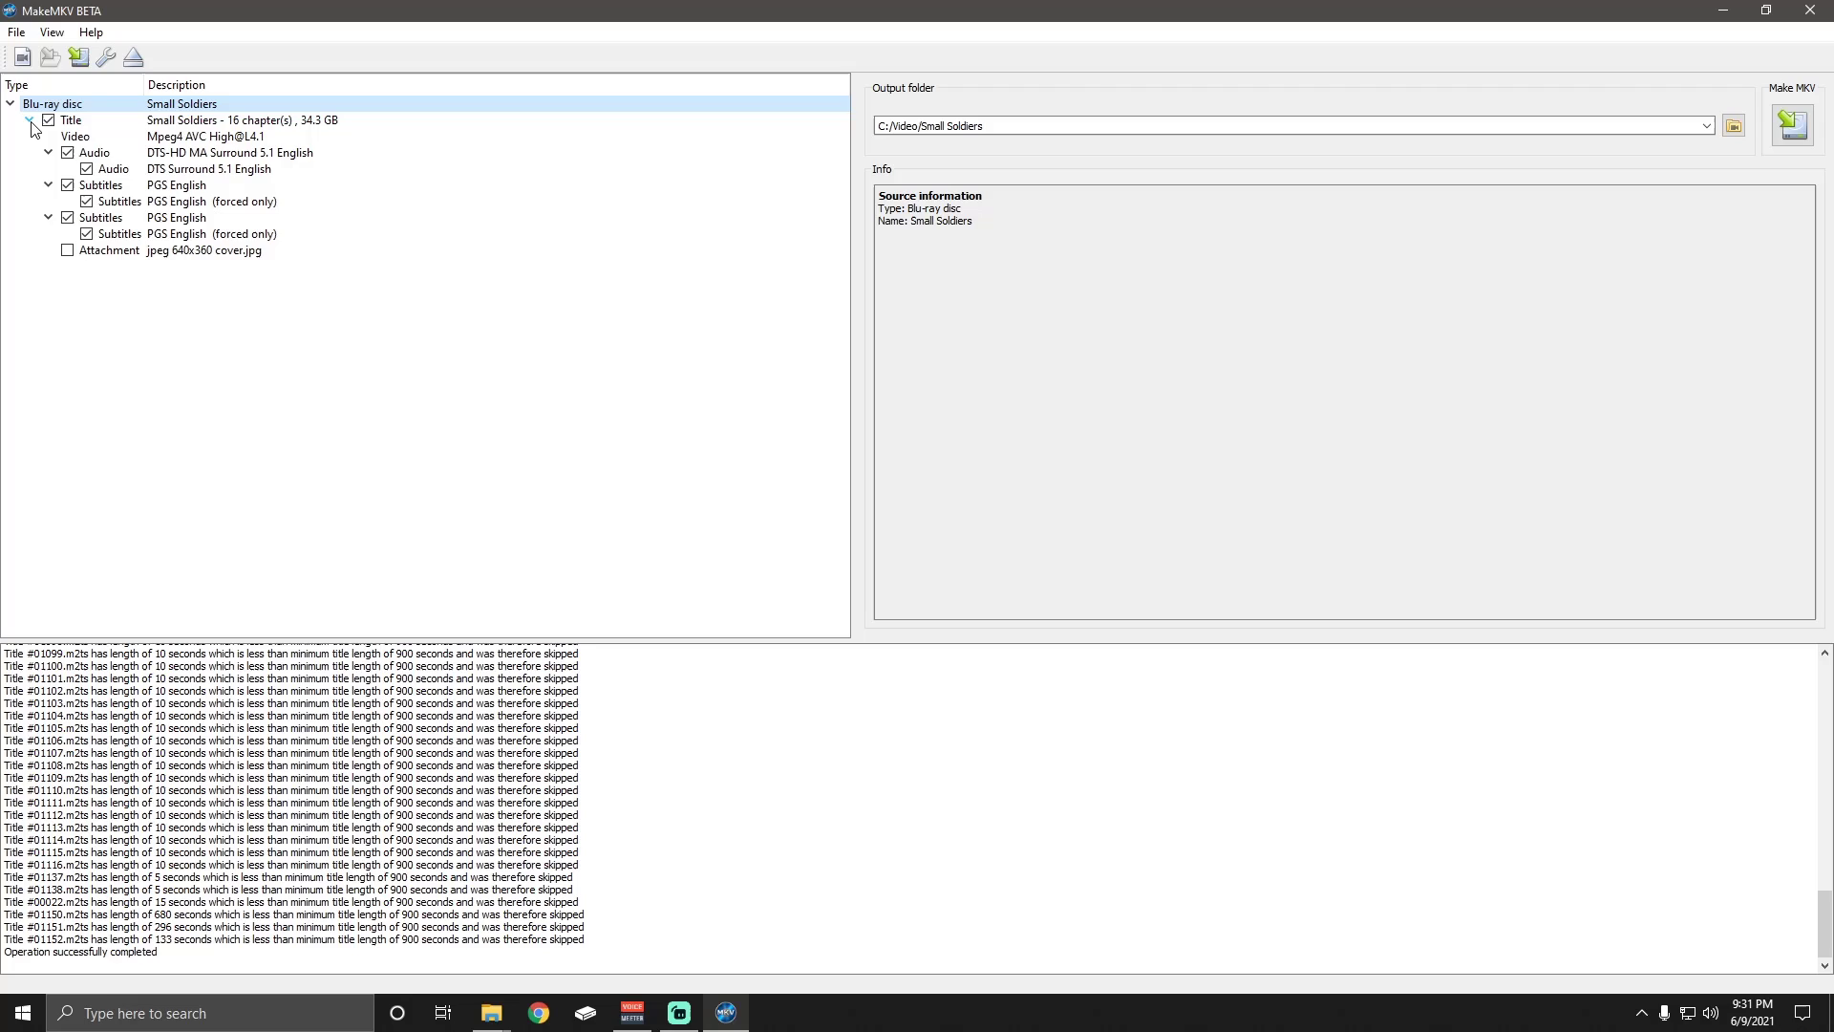
click(30, 121)
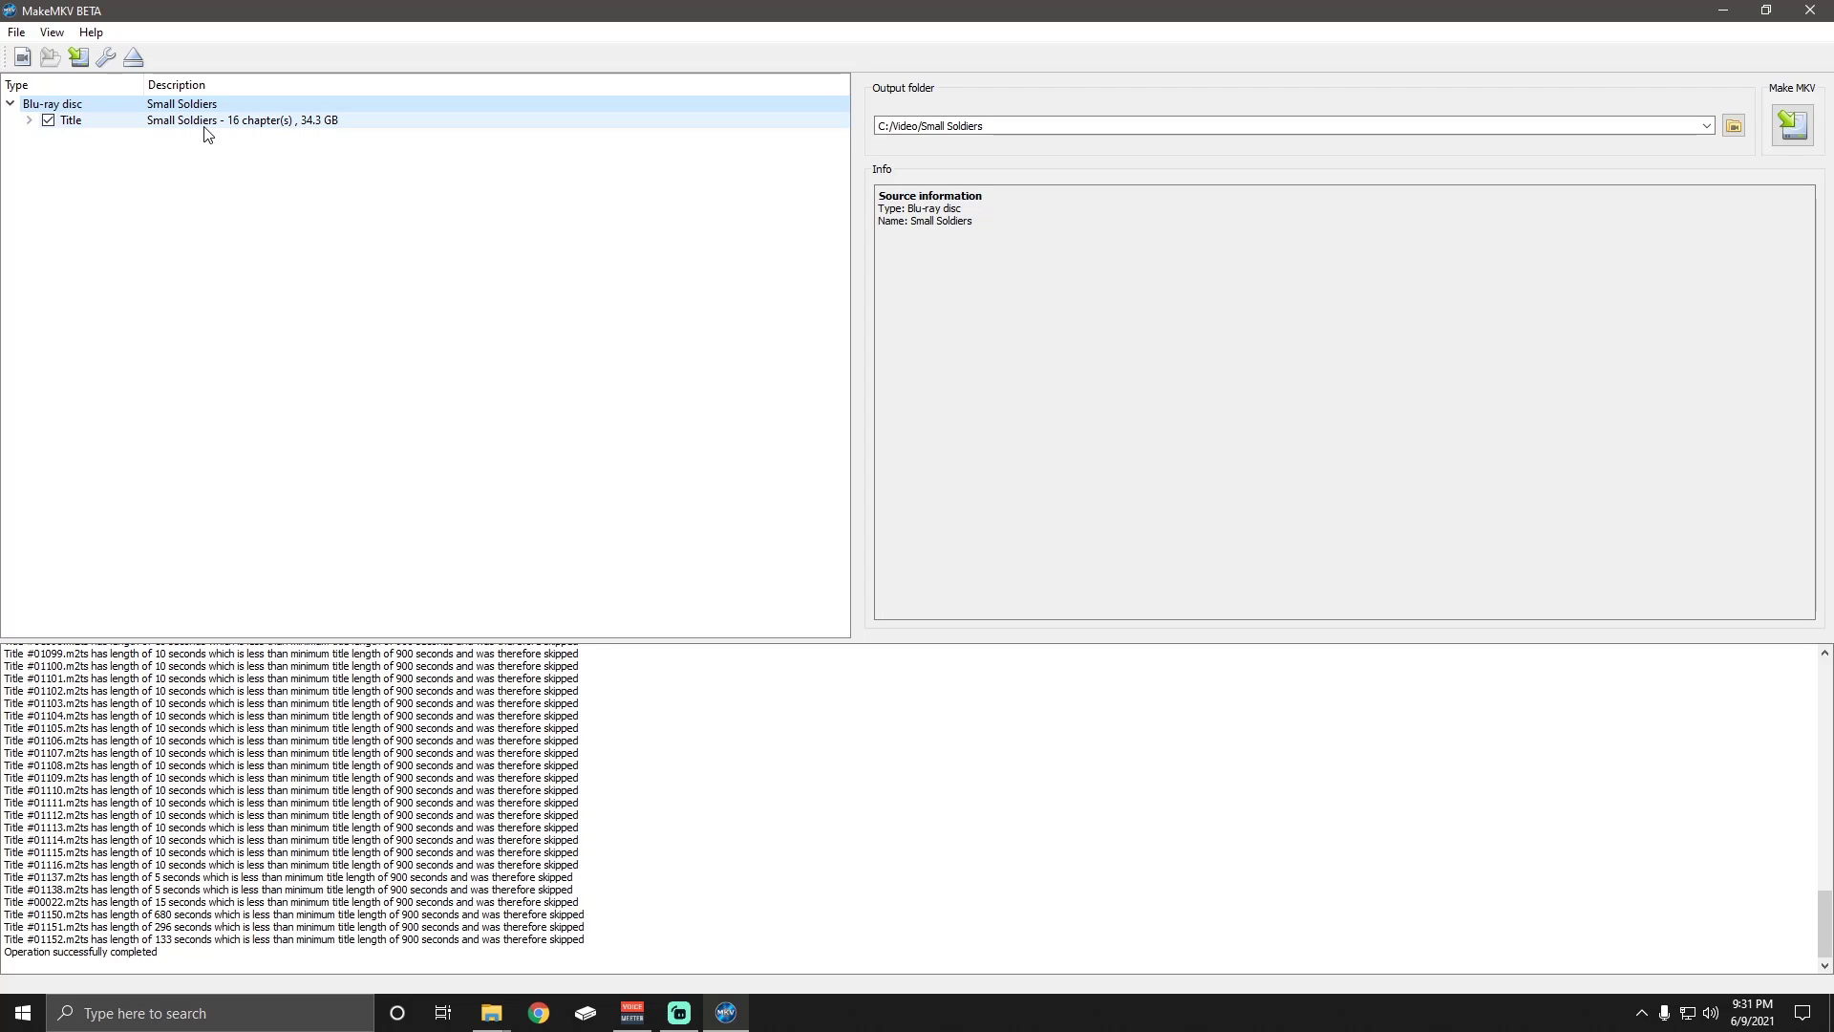
mouse_move(374, 134)
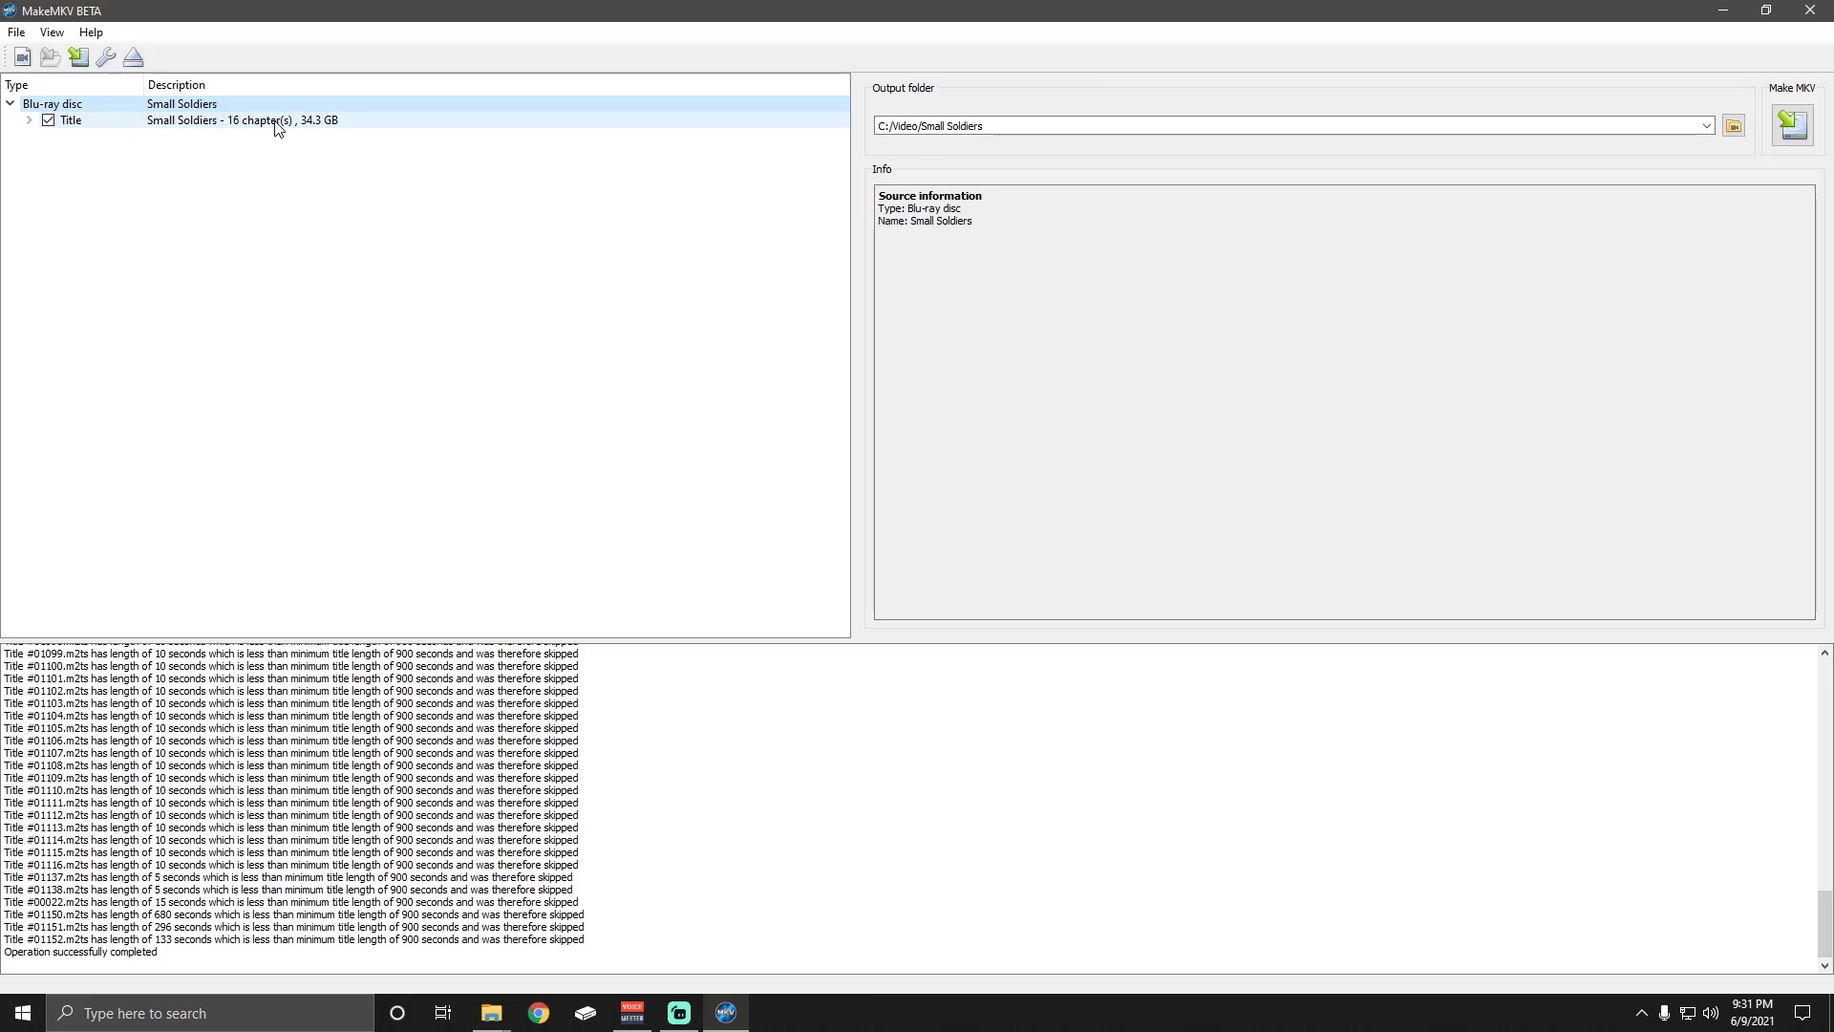
mouse_move(305, 136)
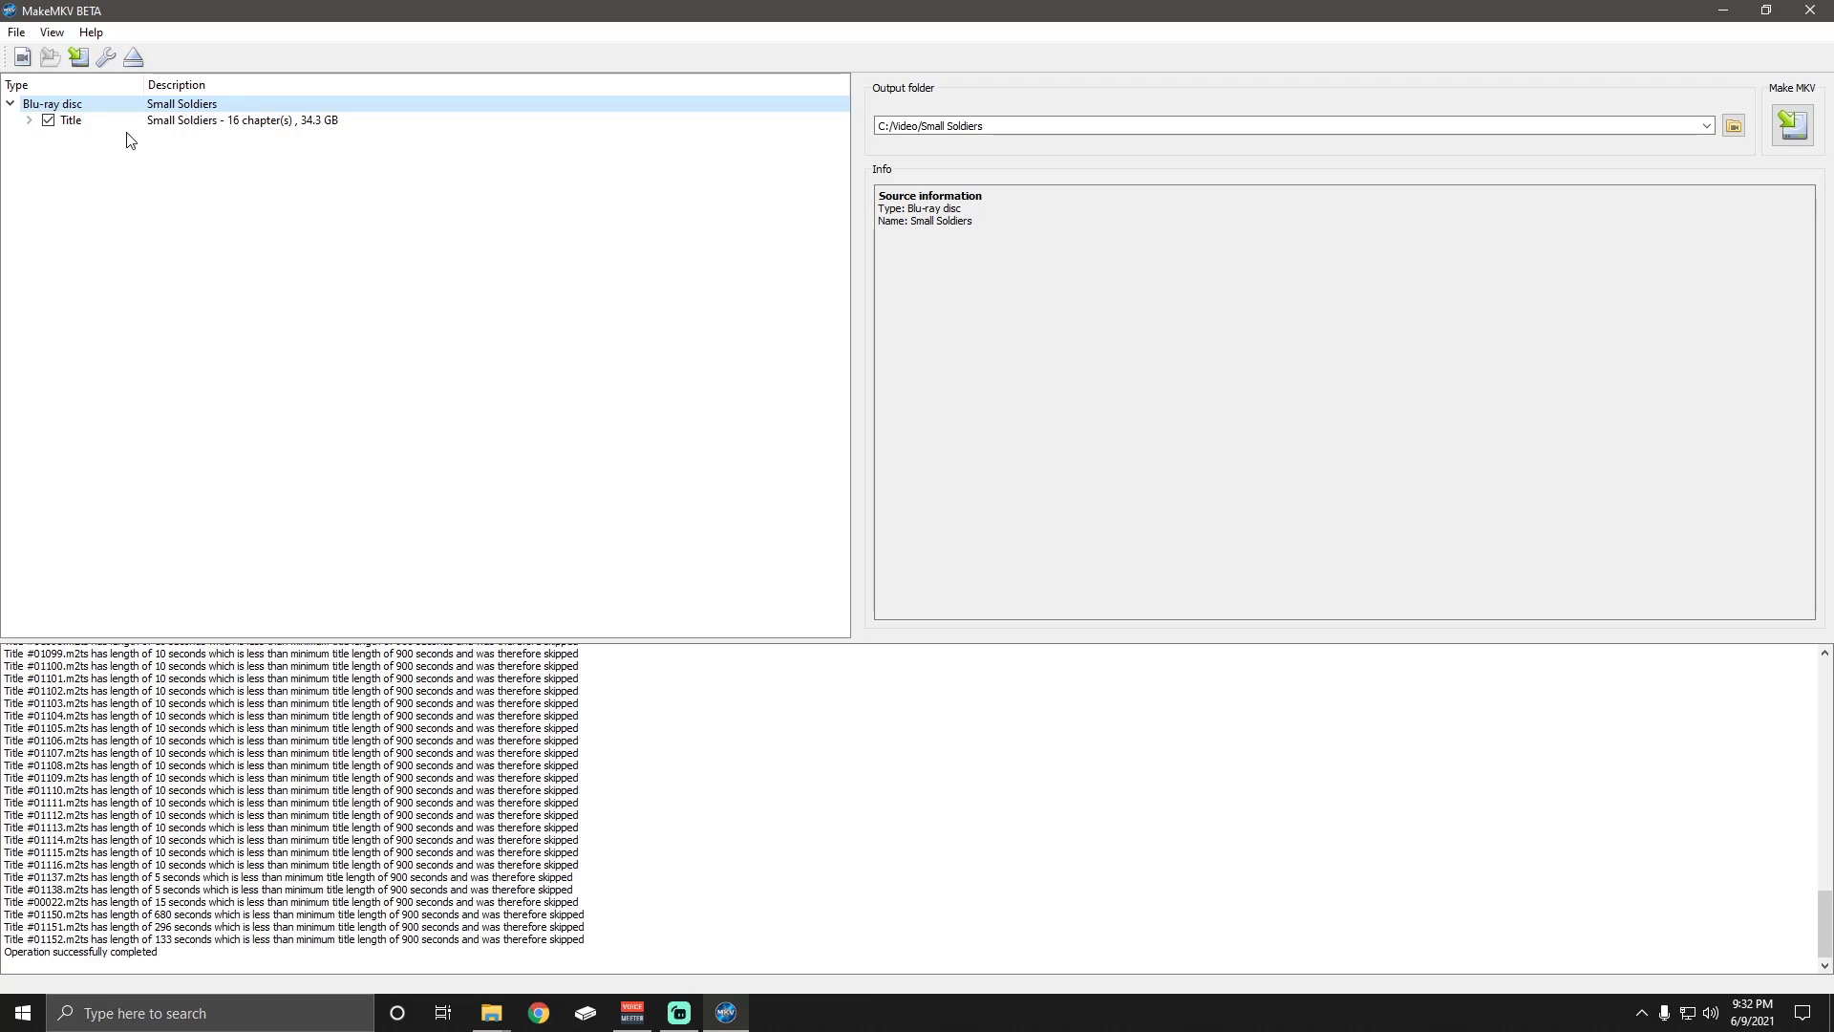
mouse_move(323, 150)
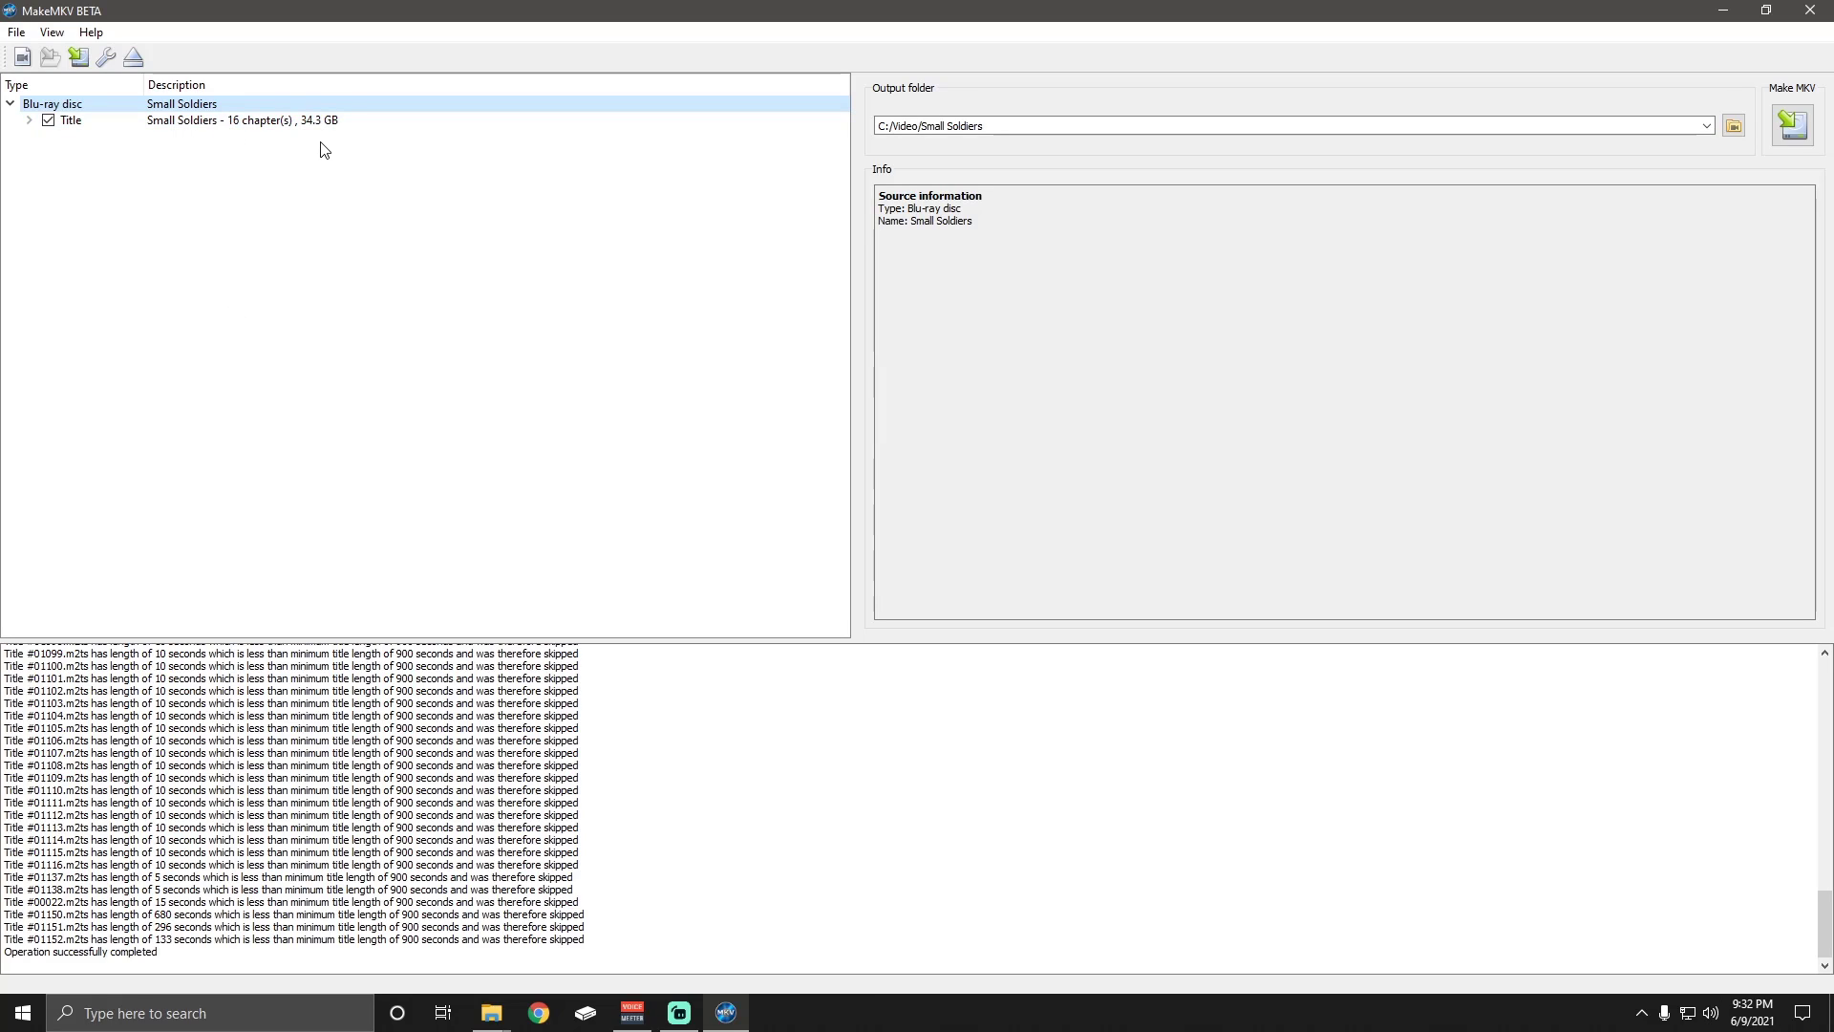
mouse_move(321, 270)
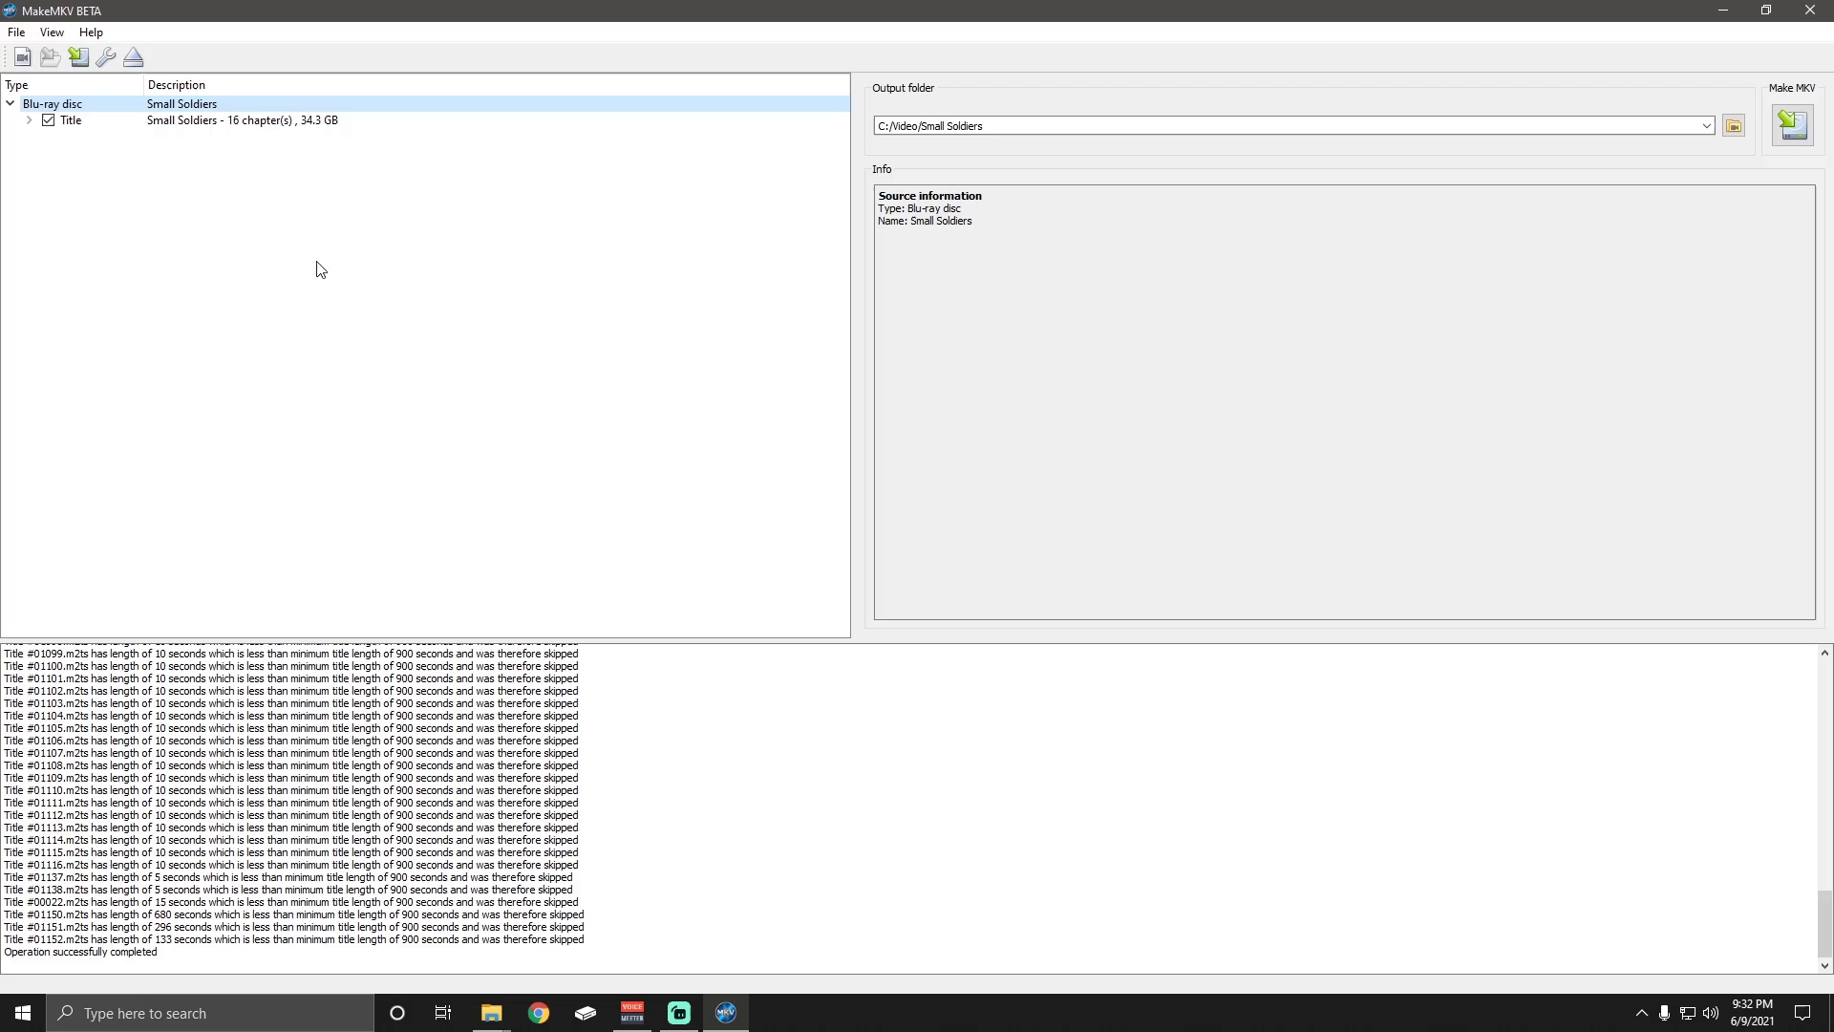
mouse_move(246, 193)
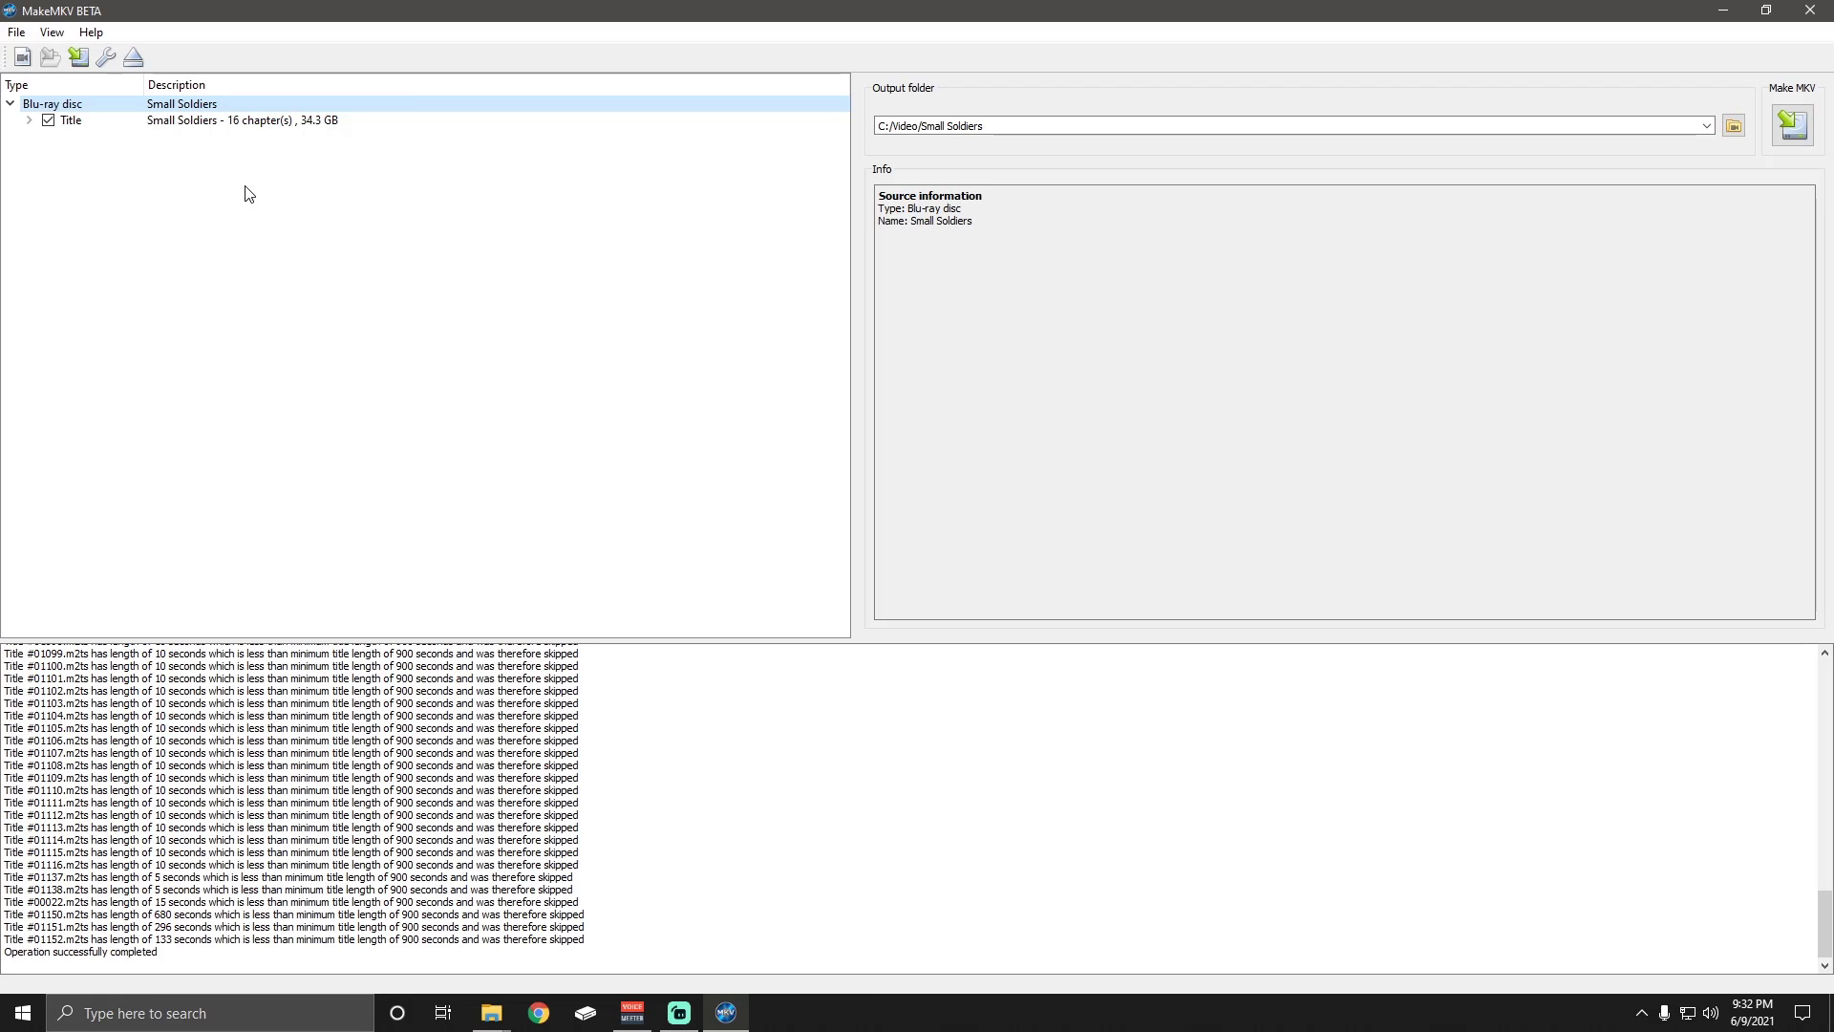
mouse_move(208, 136)
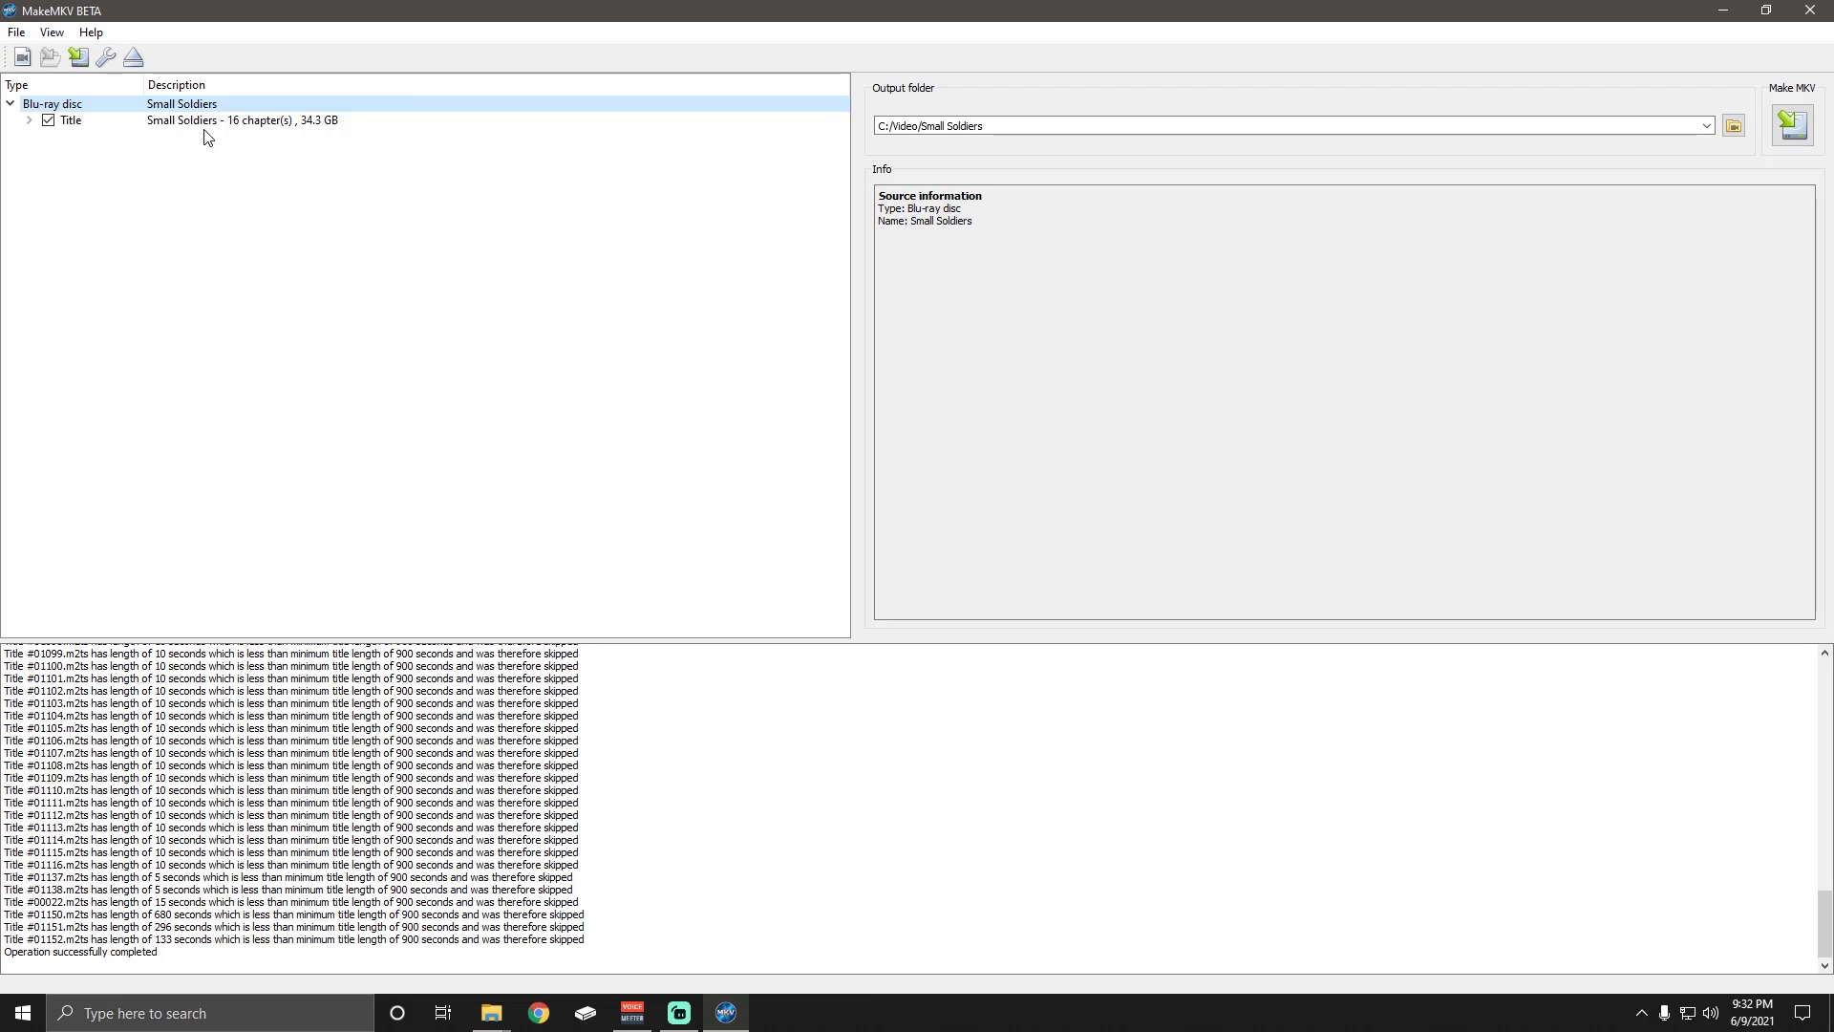
mouse_move(248, 159)
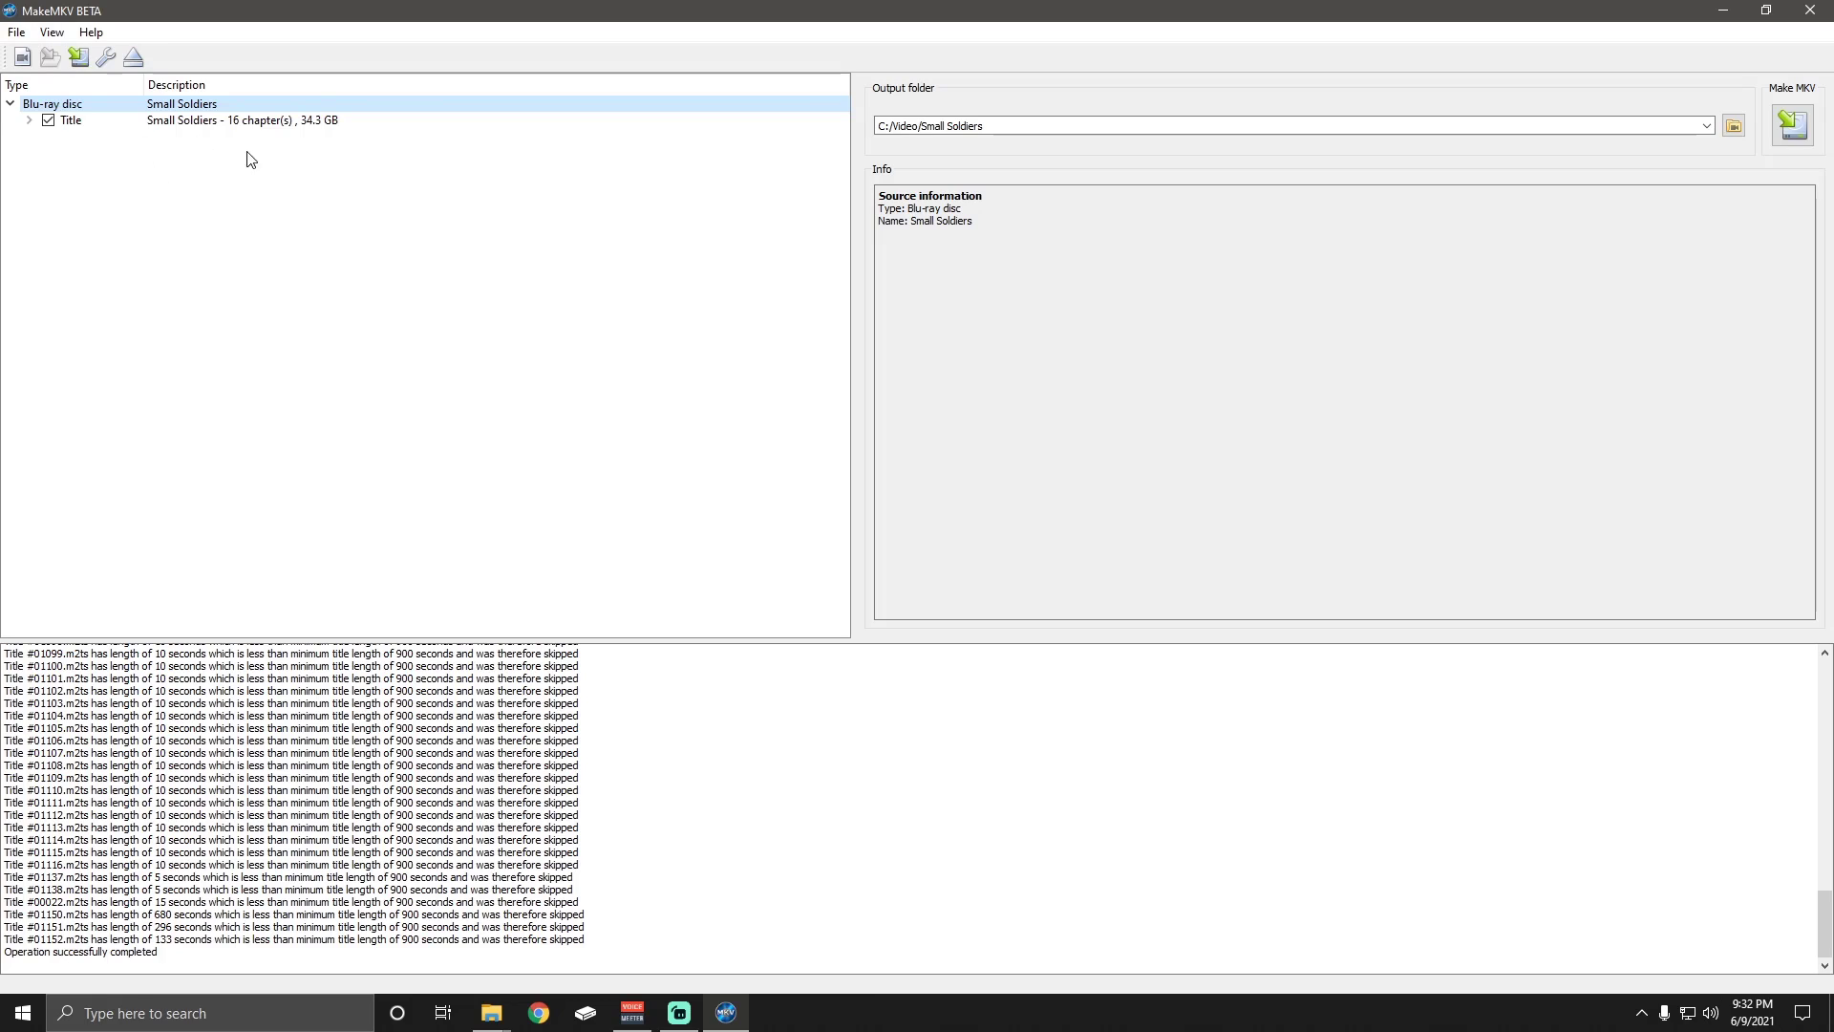
mouse_move(125, 171)
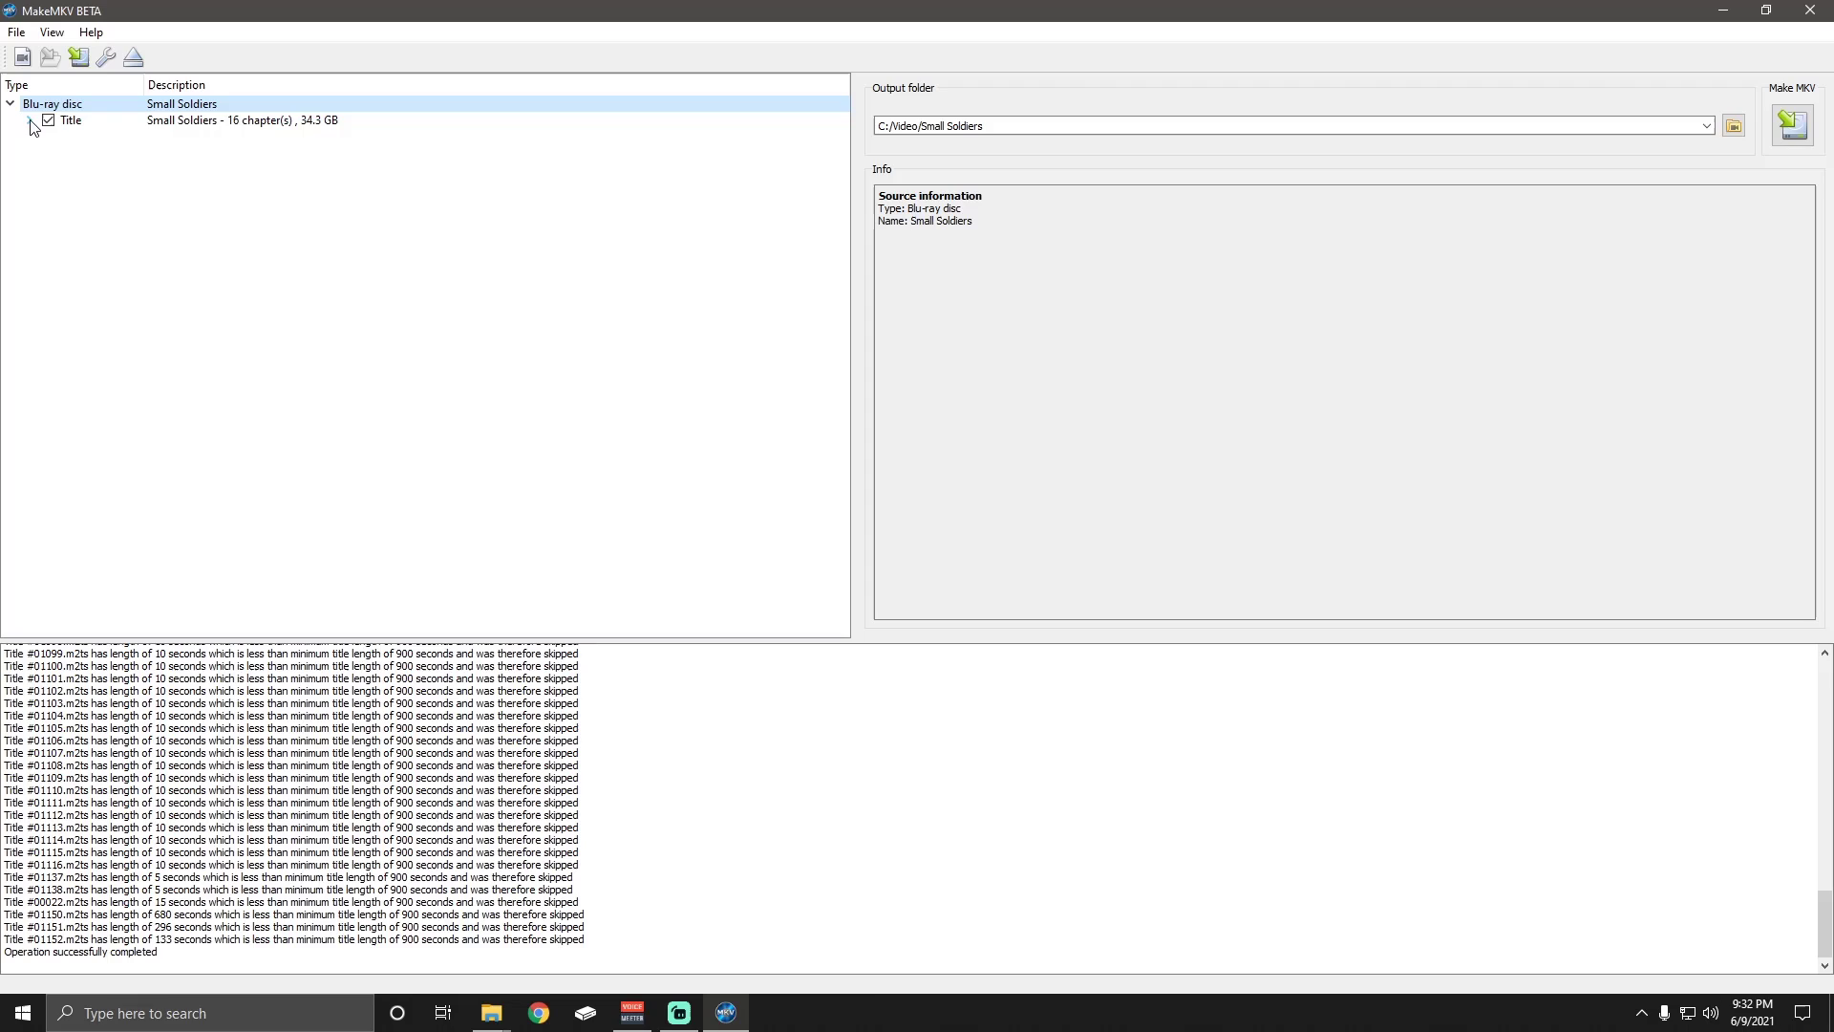
click(30, 119)
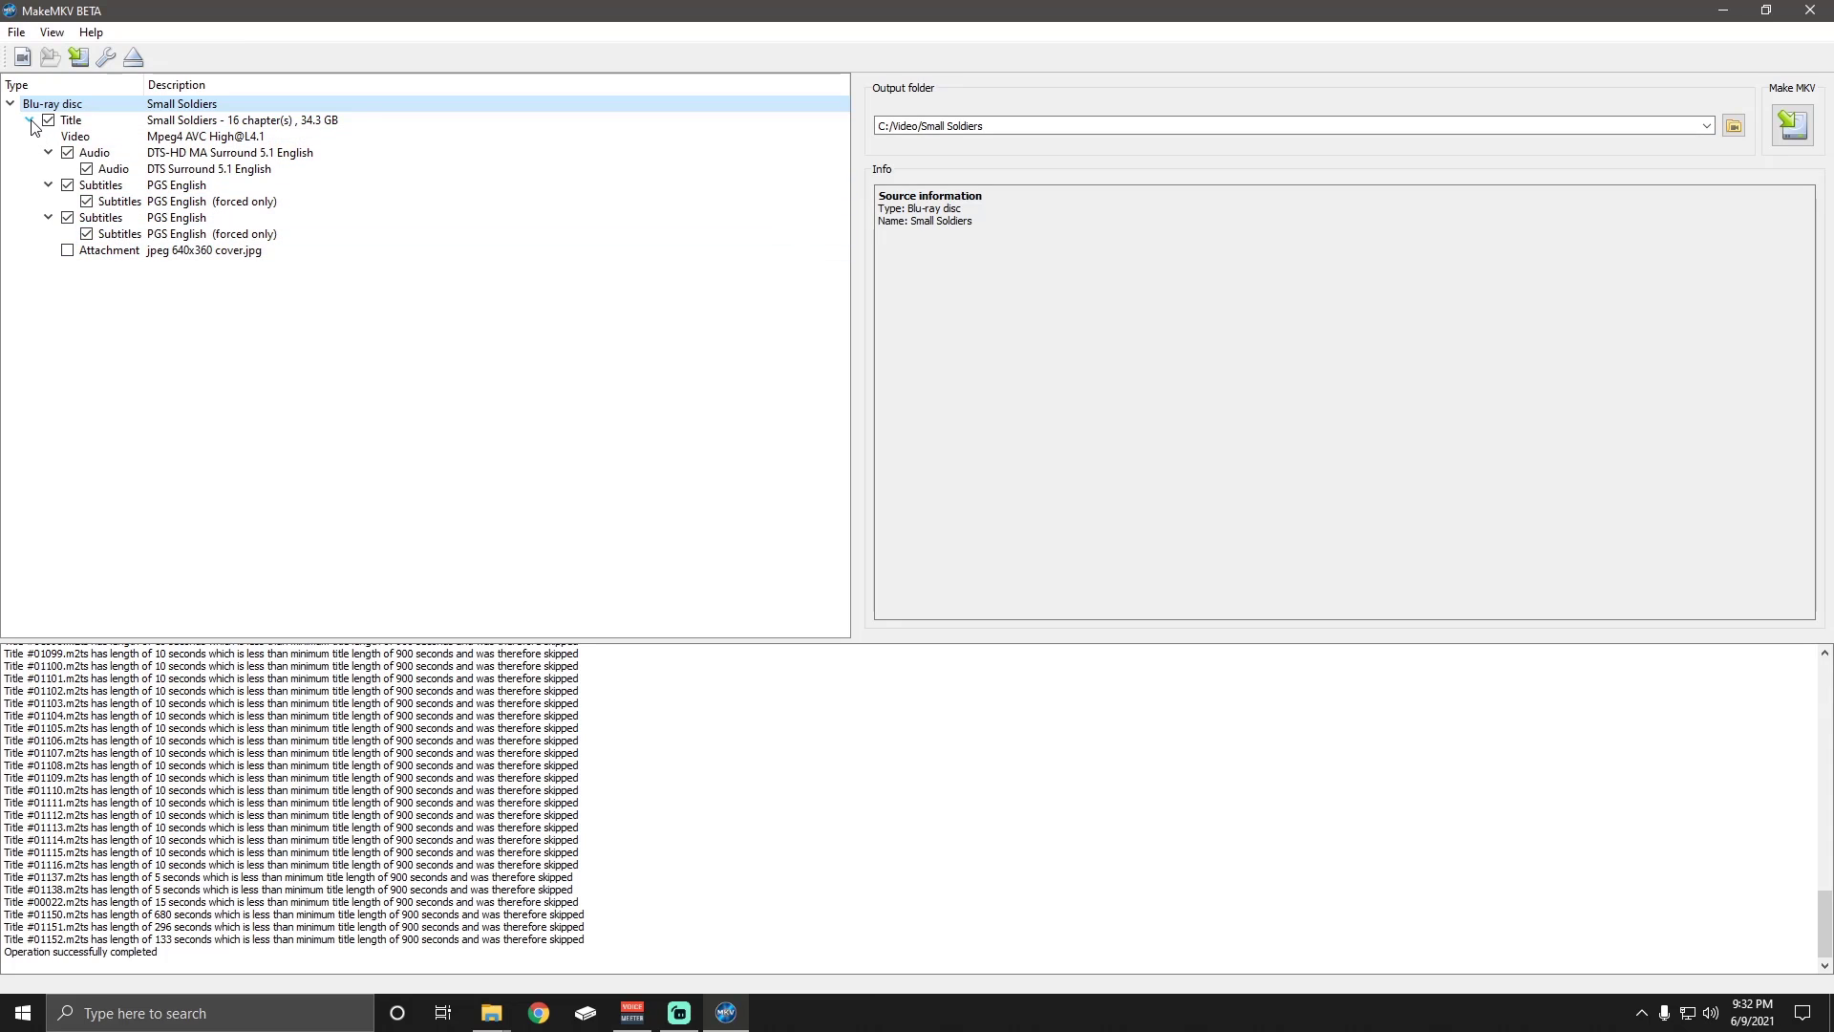
click(30, 119)
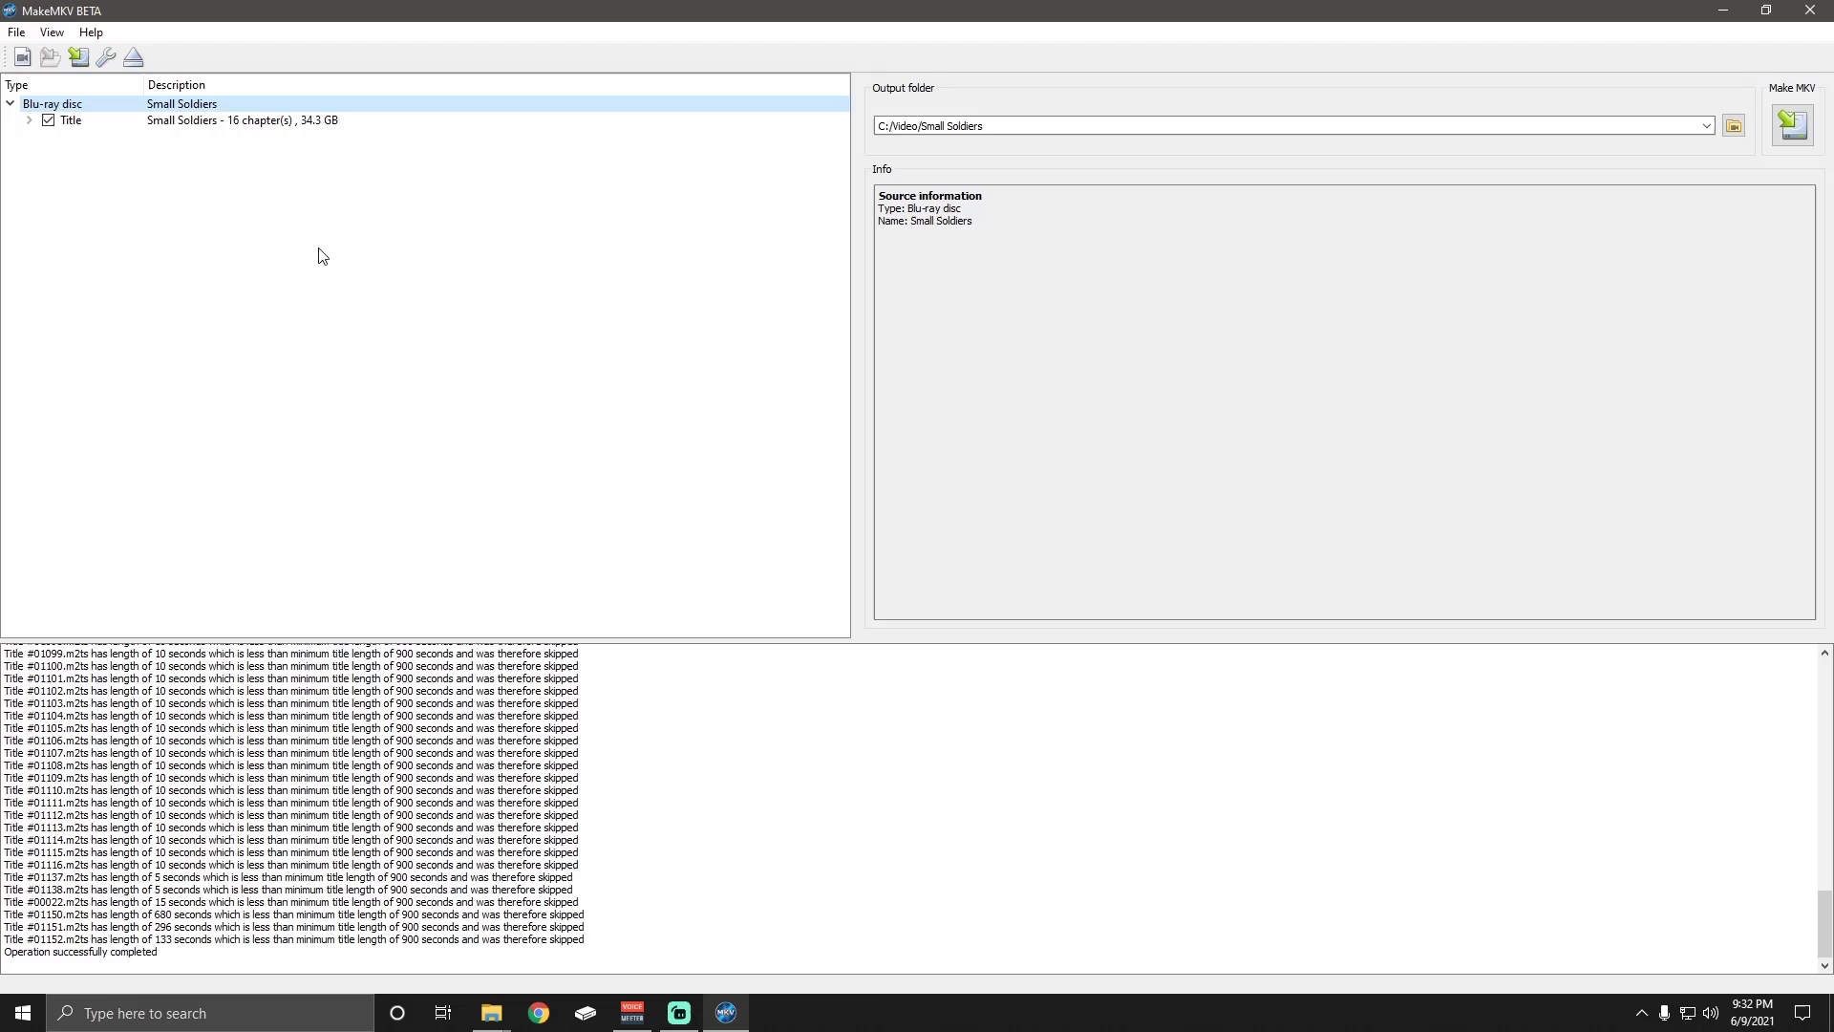
mouse_move(355, 247)
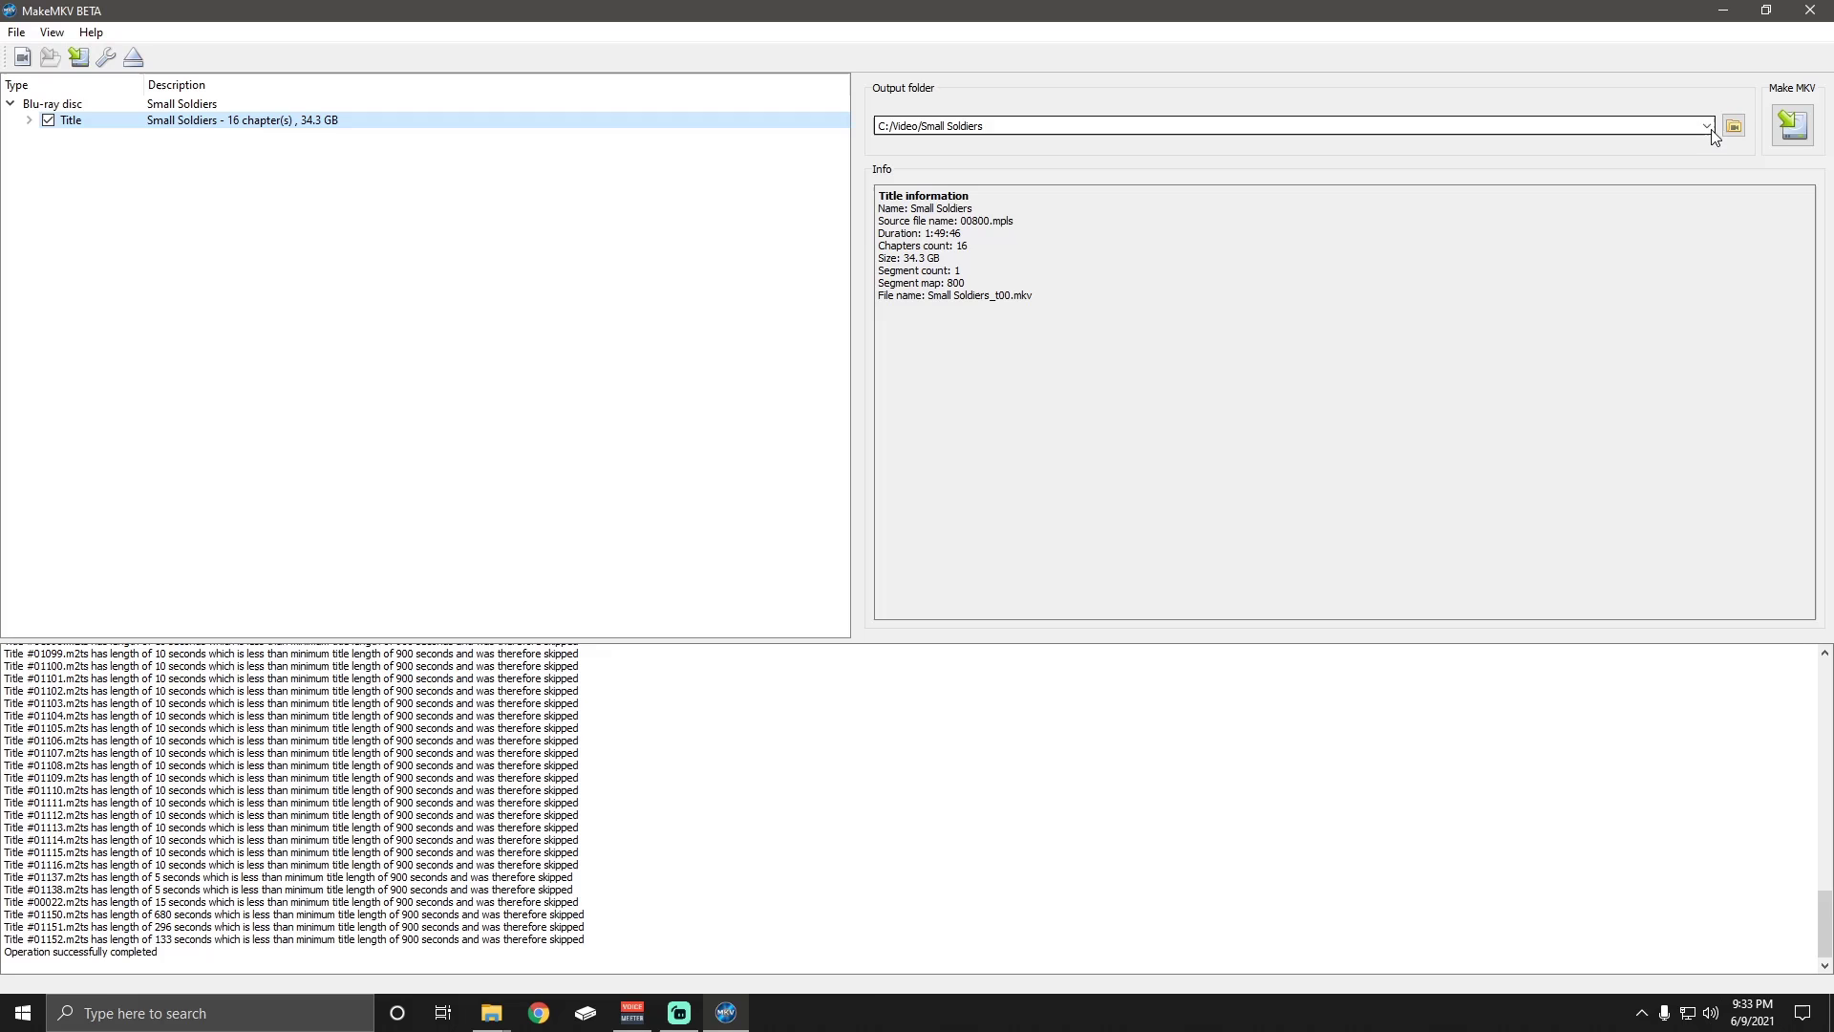
mouse_move(1733, 125)
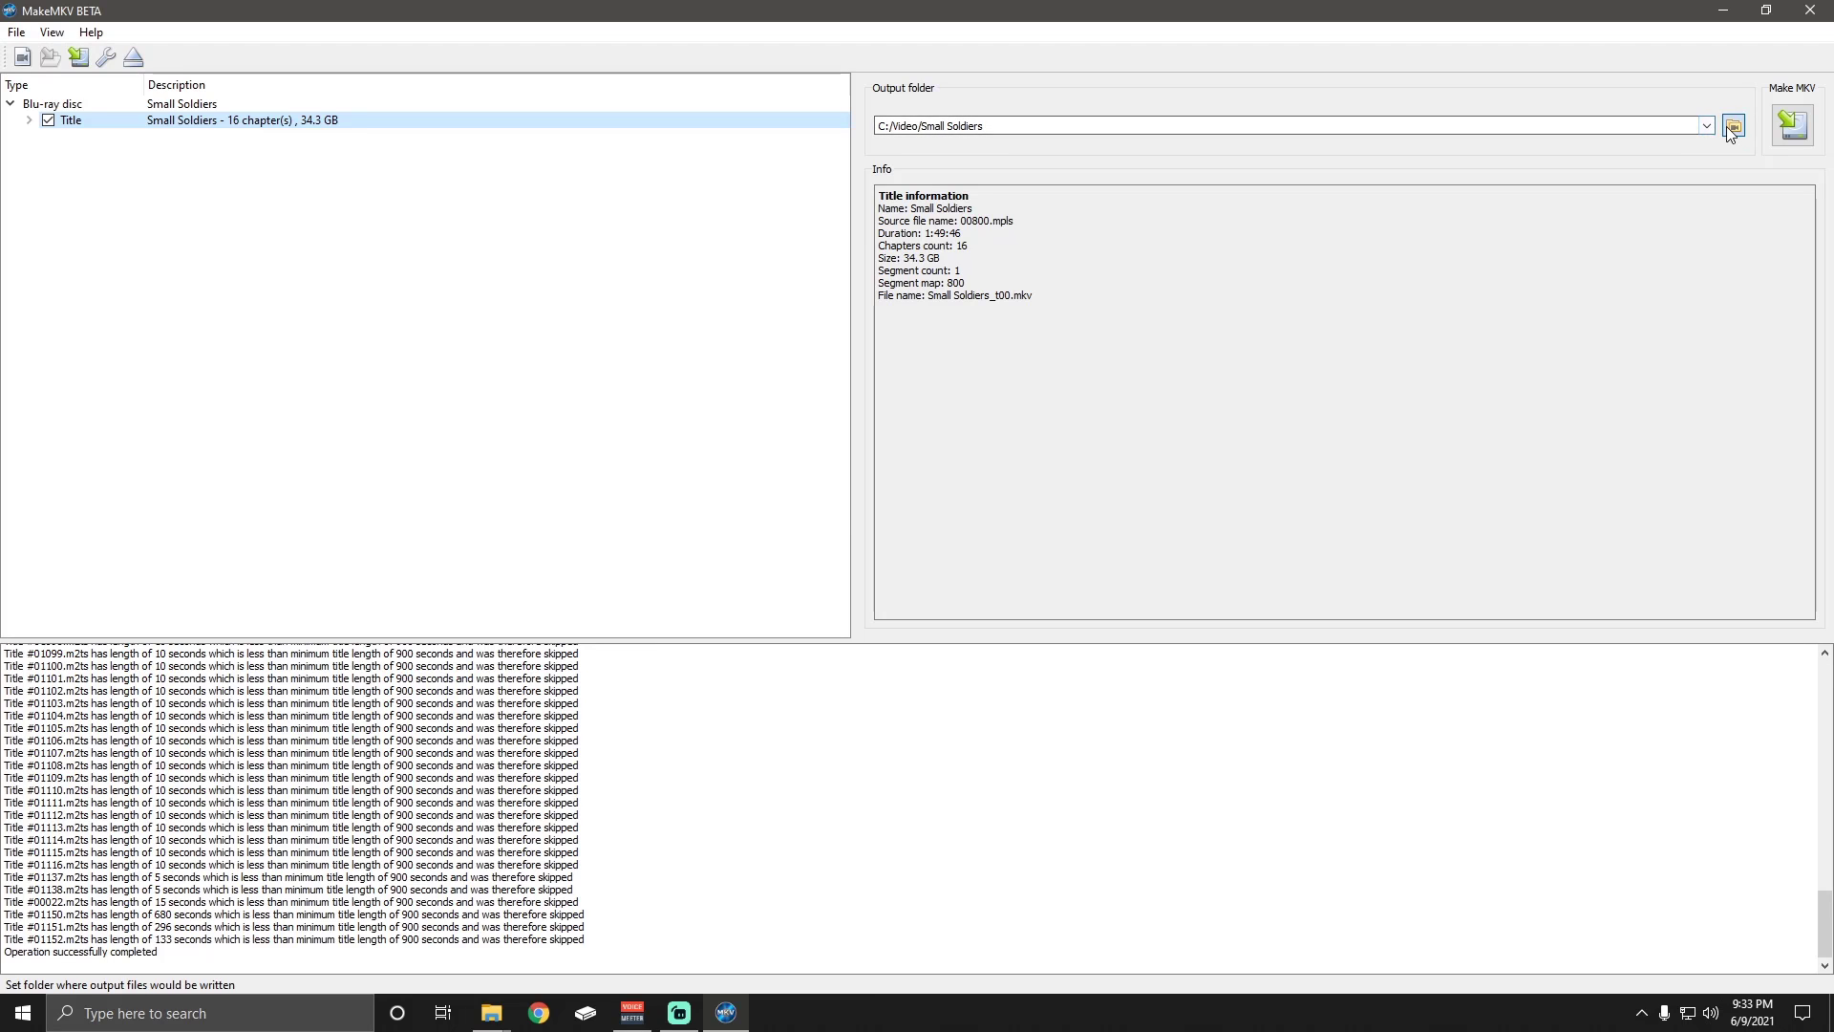
Set the output folder to F:/BluRay Rip These
click(1732, 125)
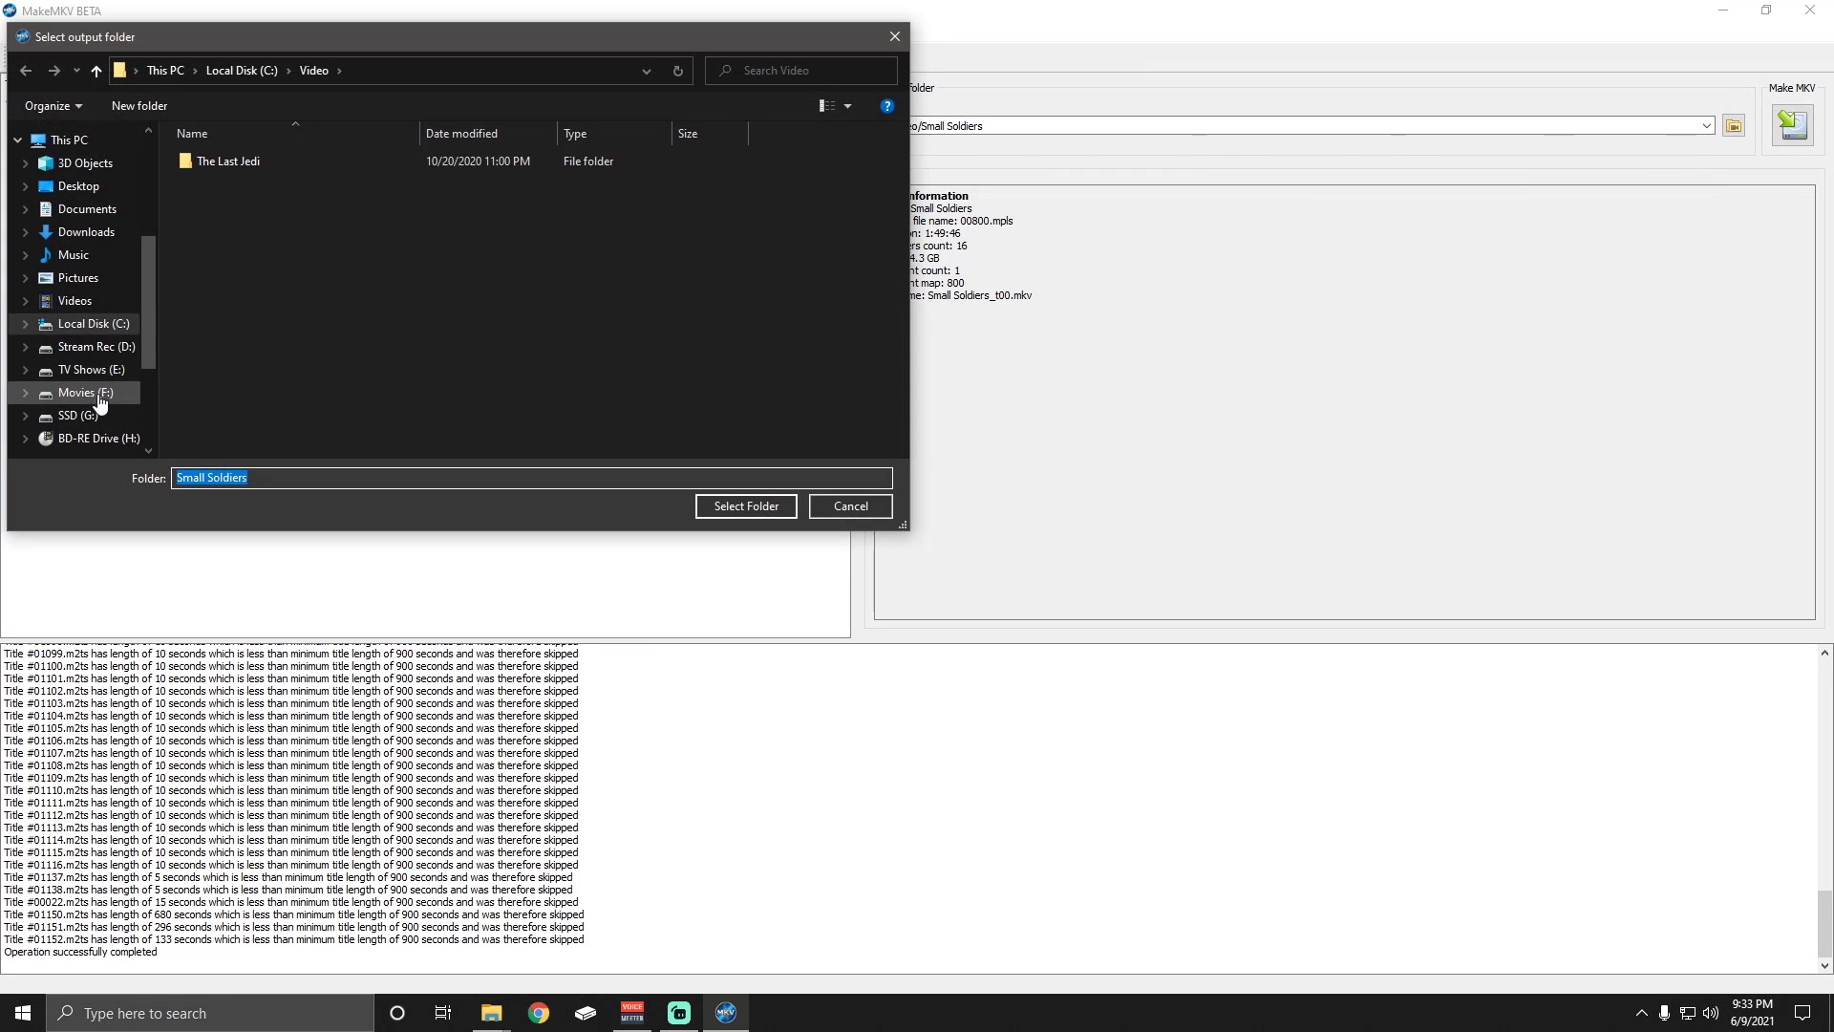
click(78, 392)
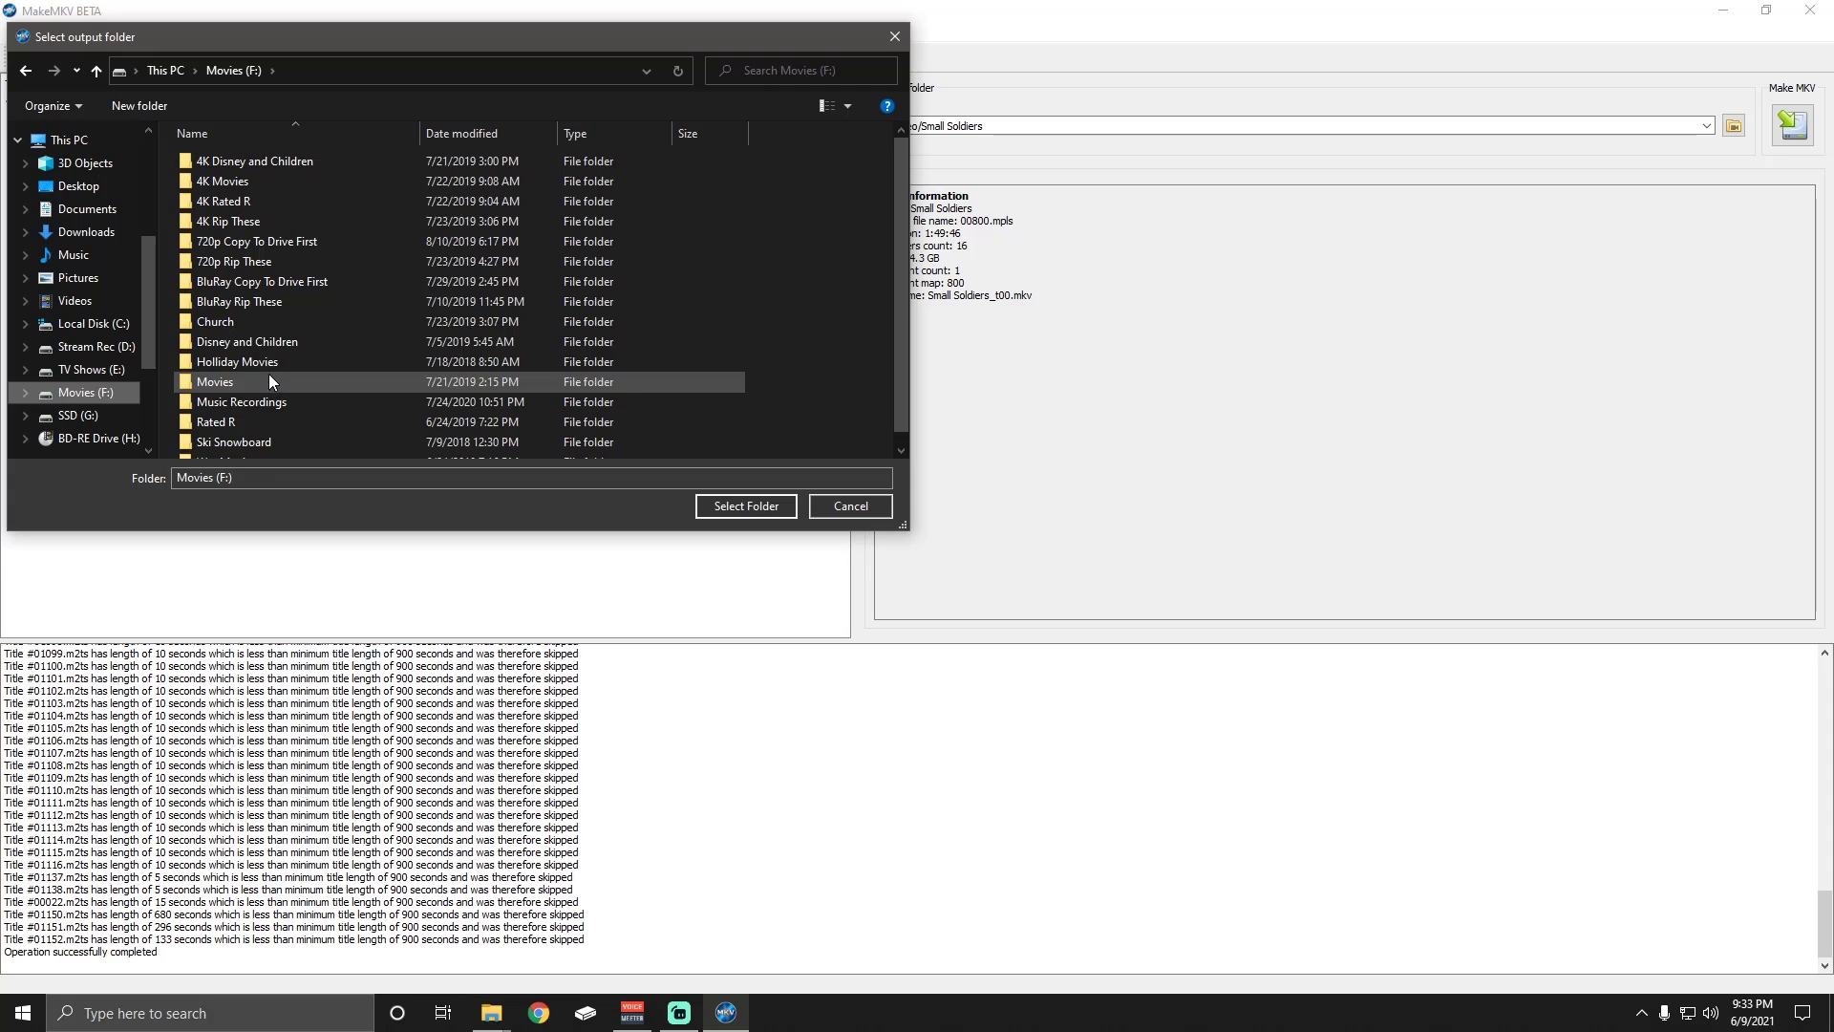
mouse_move(270, 401)
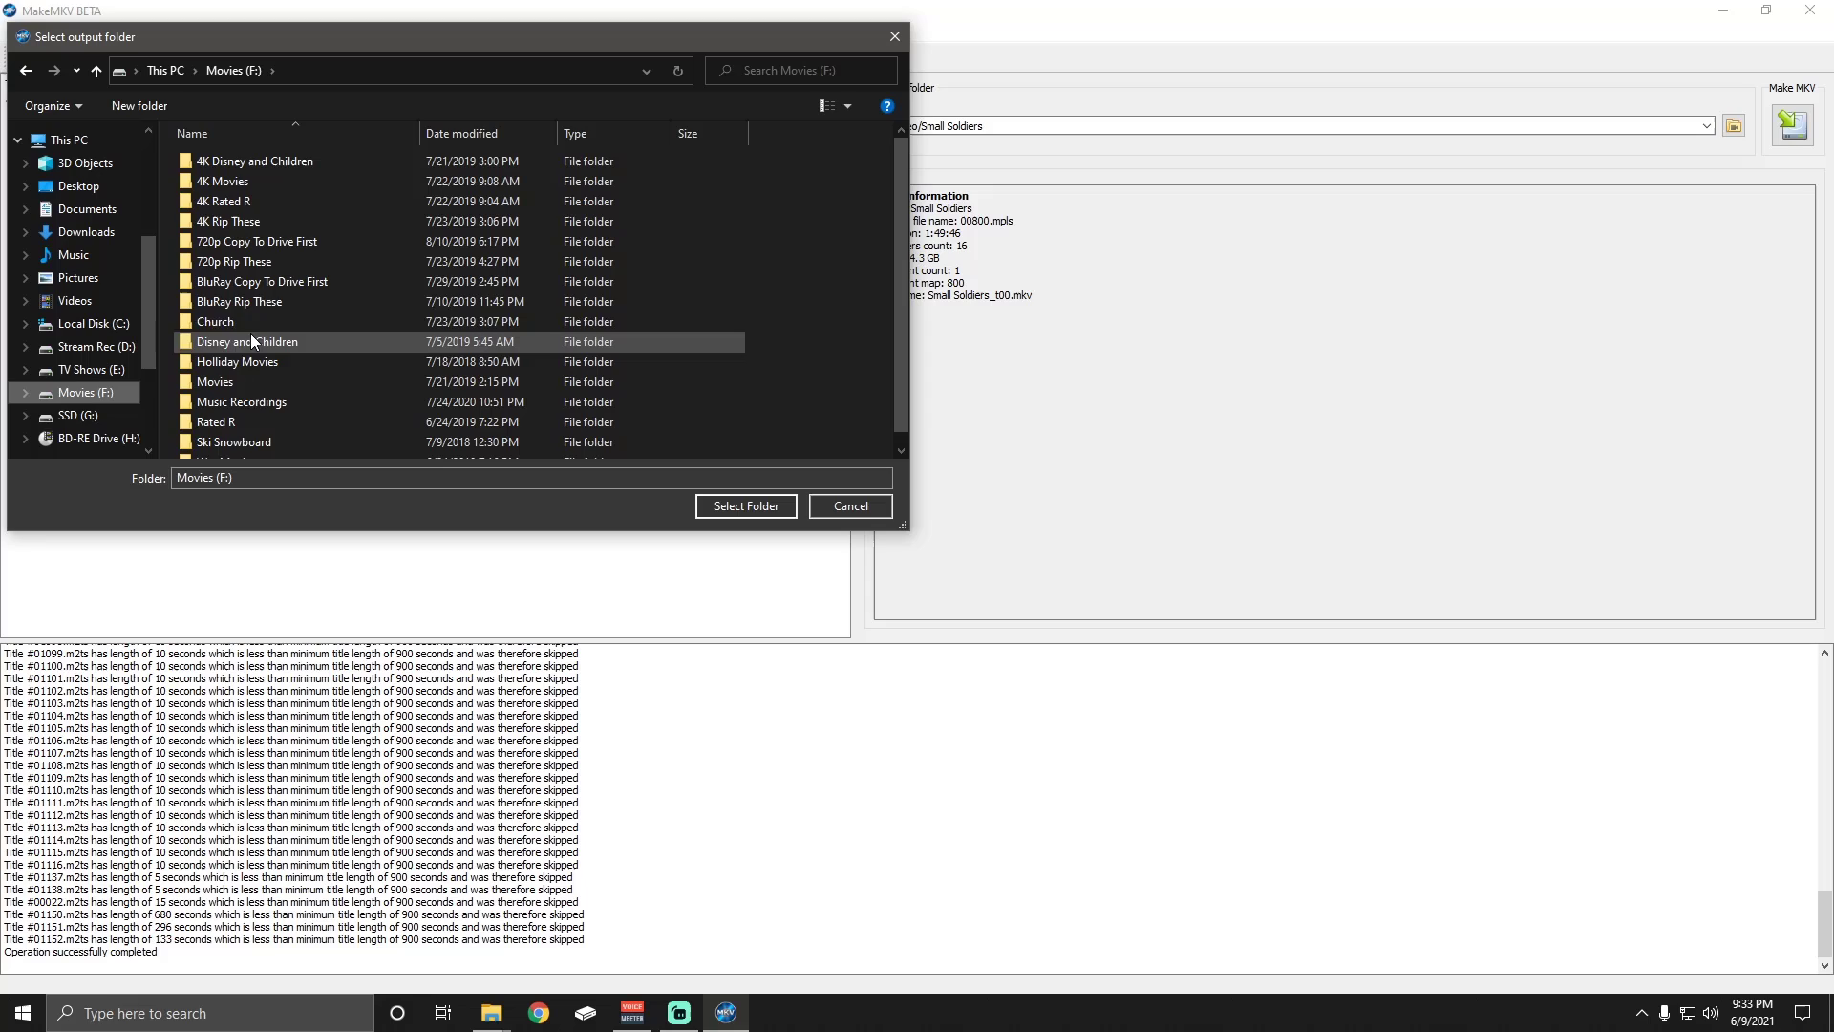
double_click(239, 302)
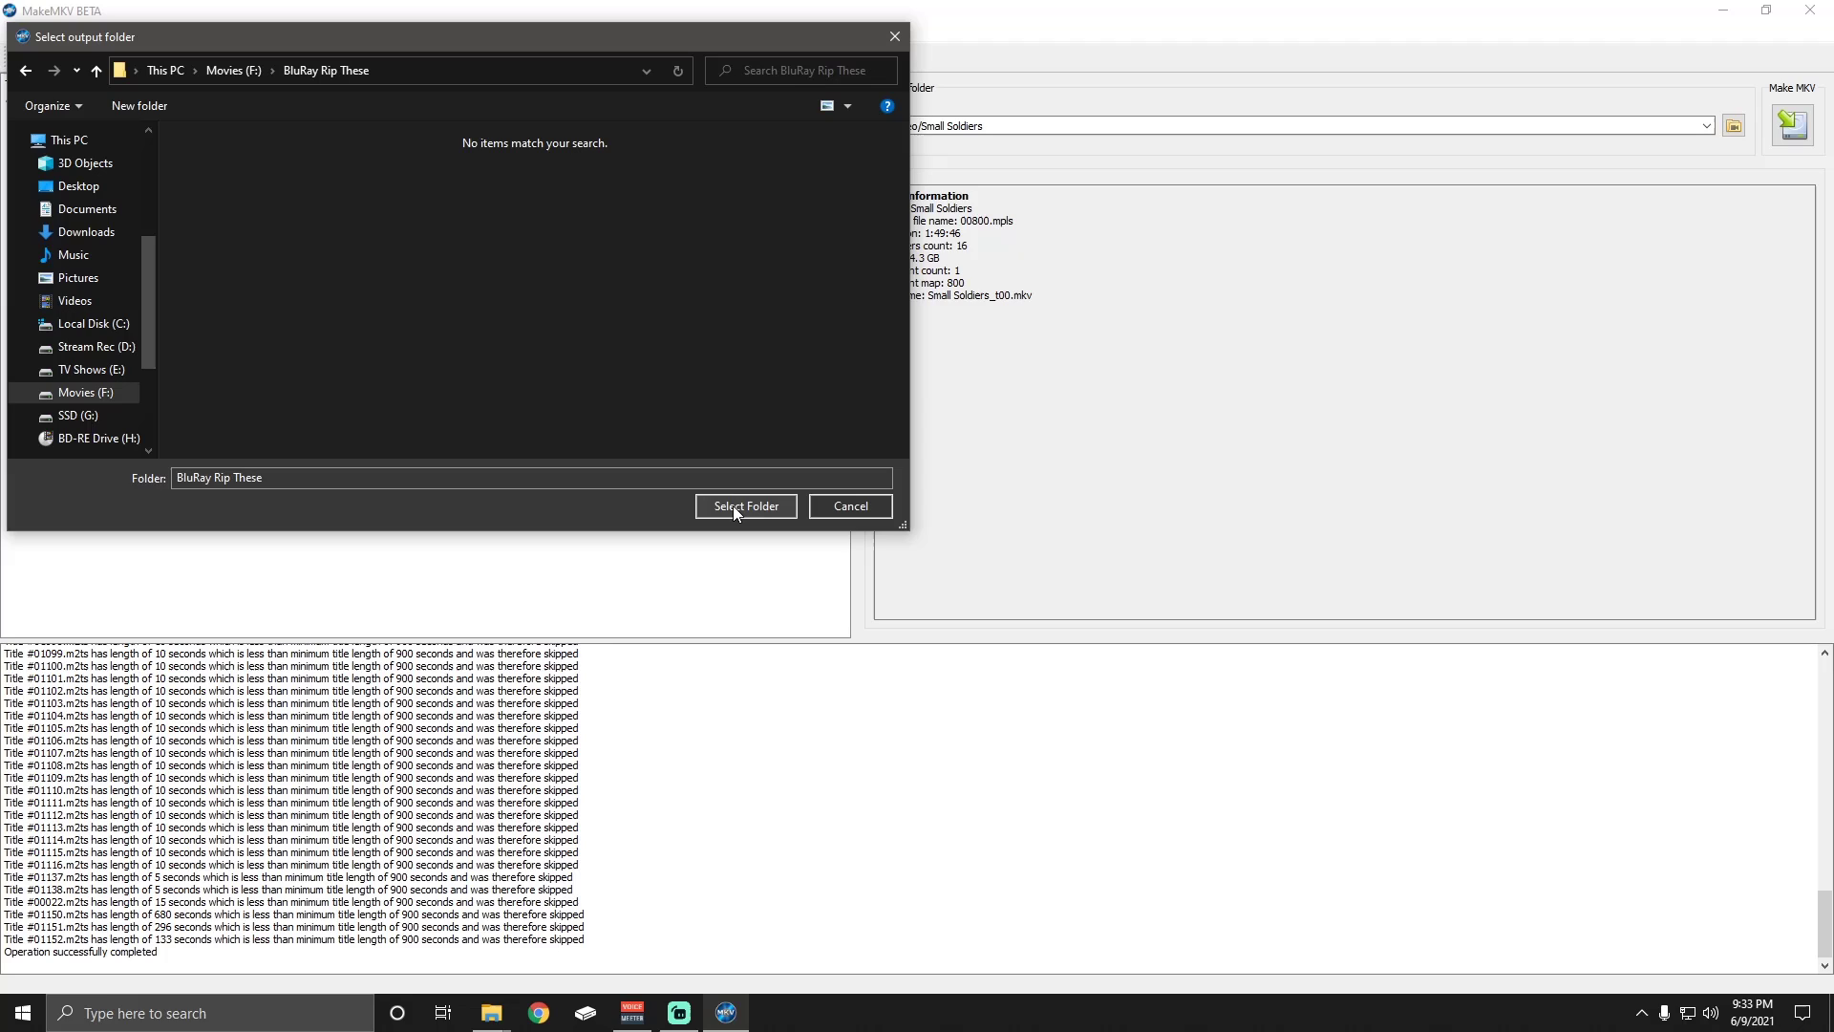
click(745, 505)
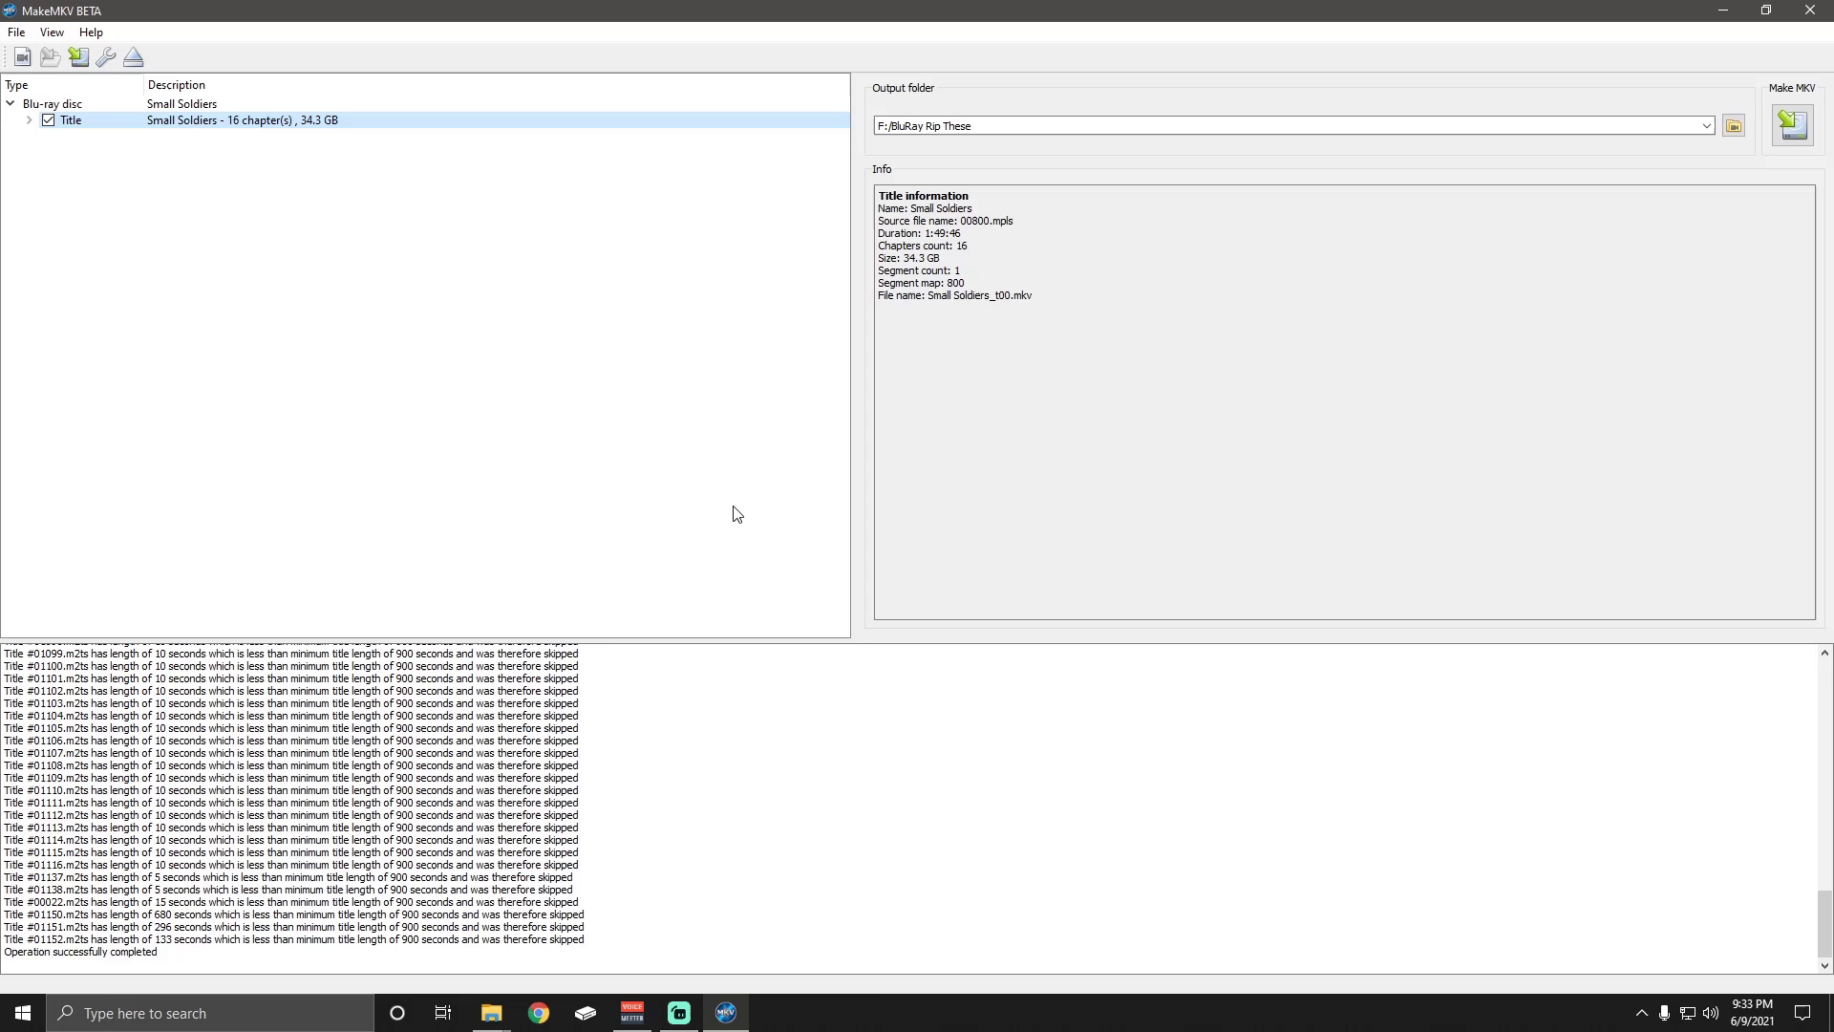
mouse_move(1074, 190)
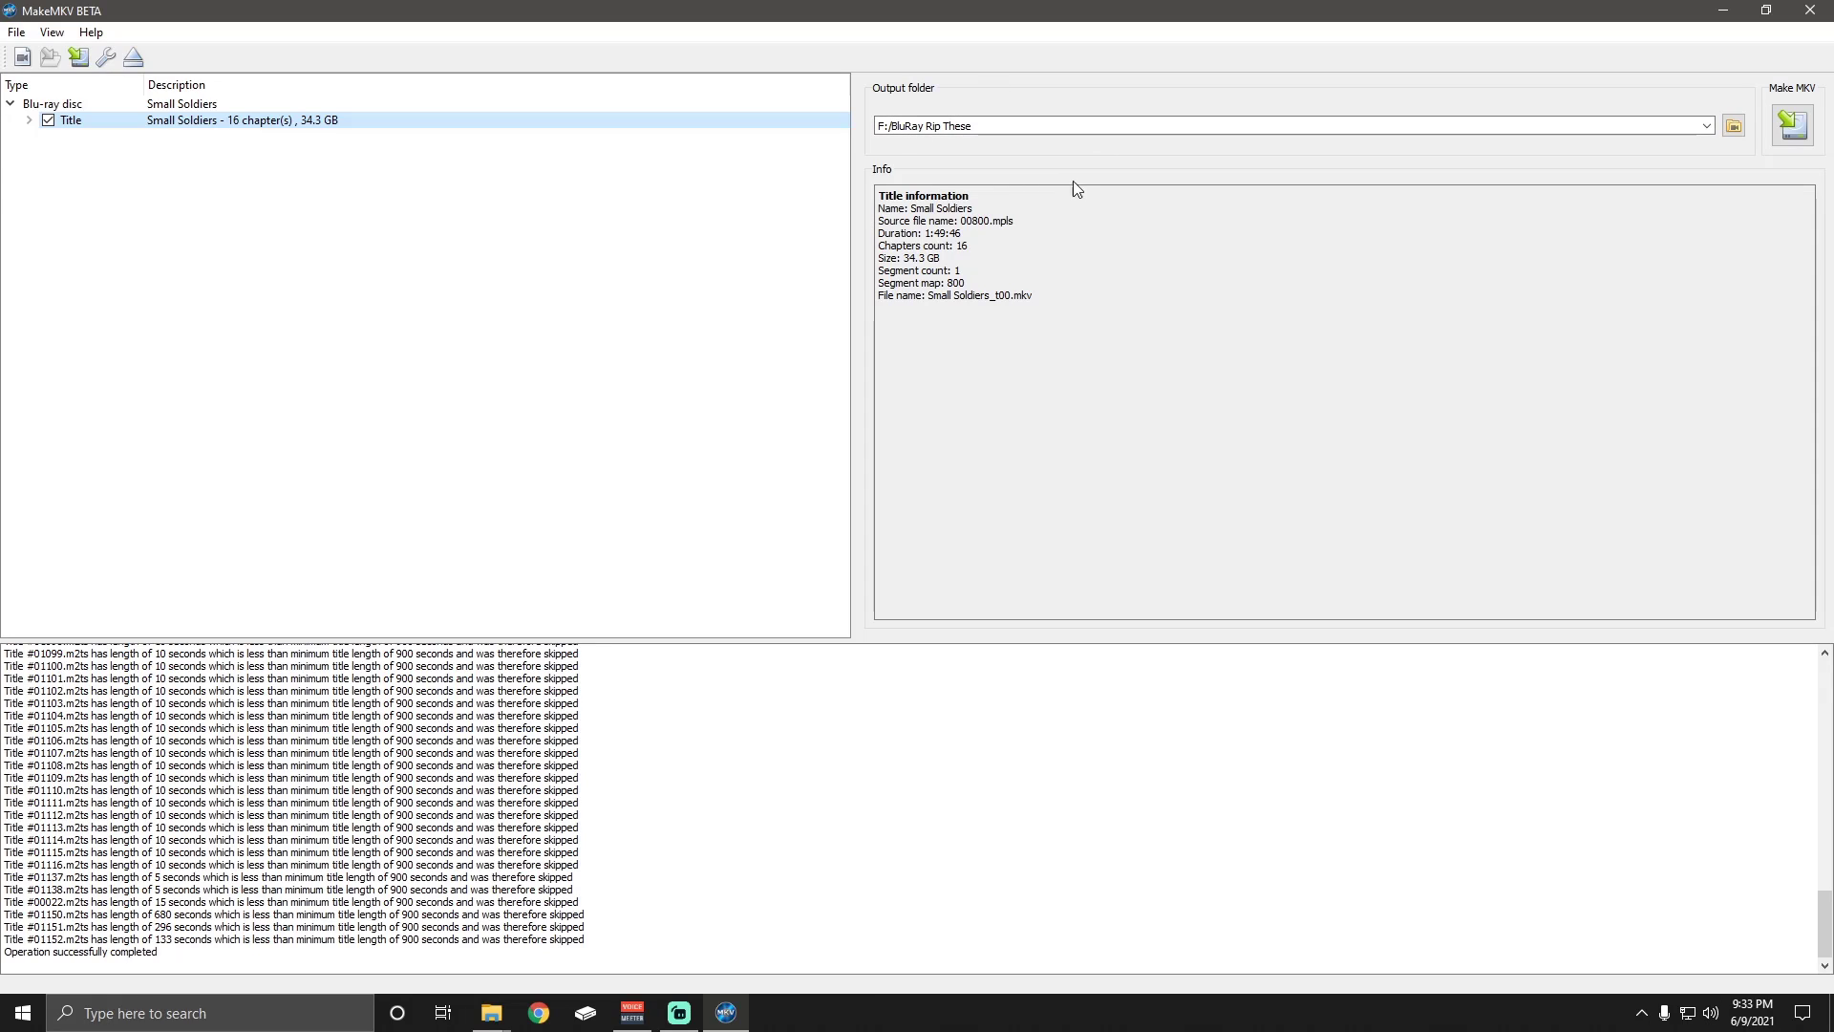
mouse_move(1791, 125)
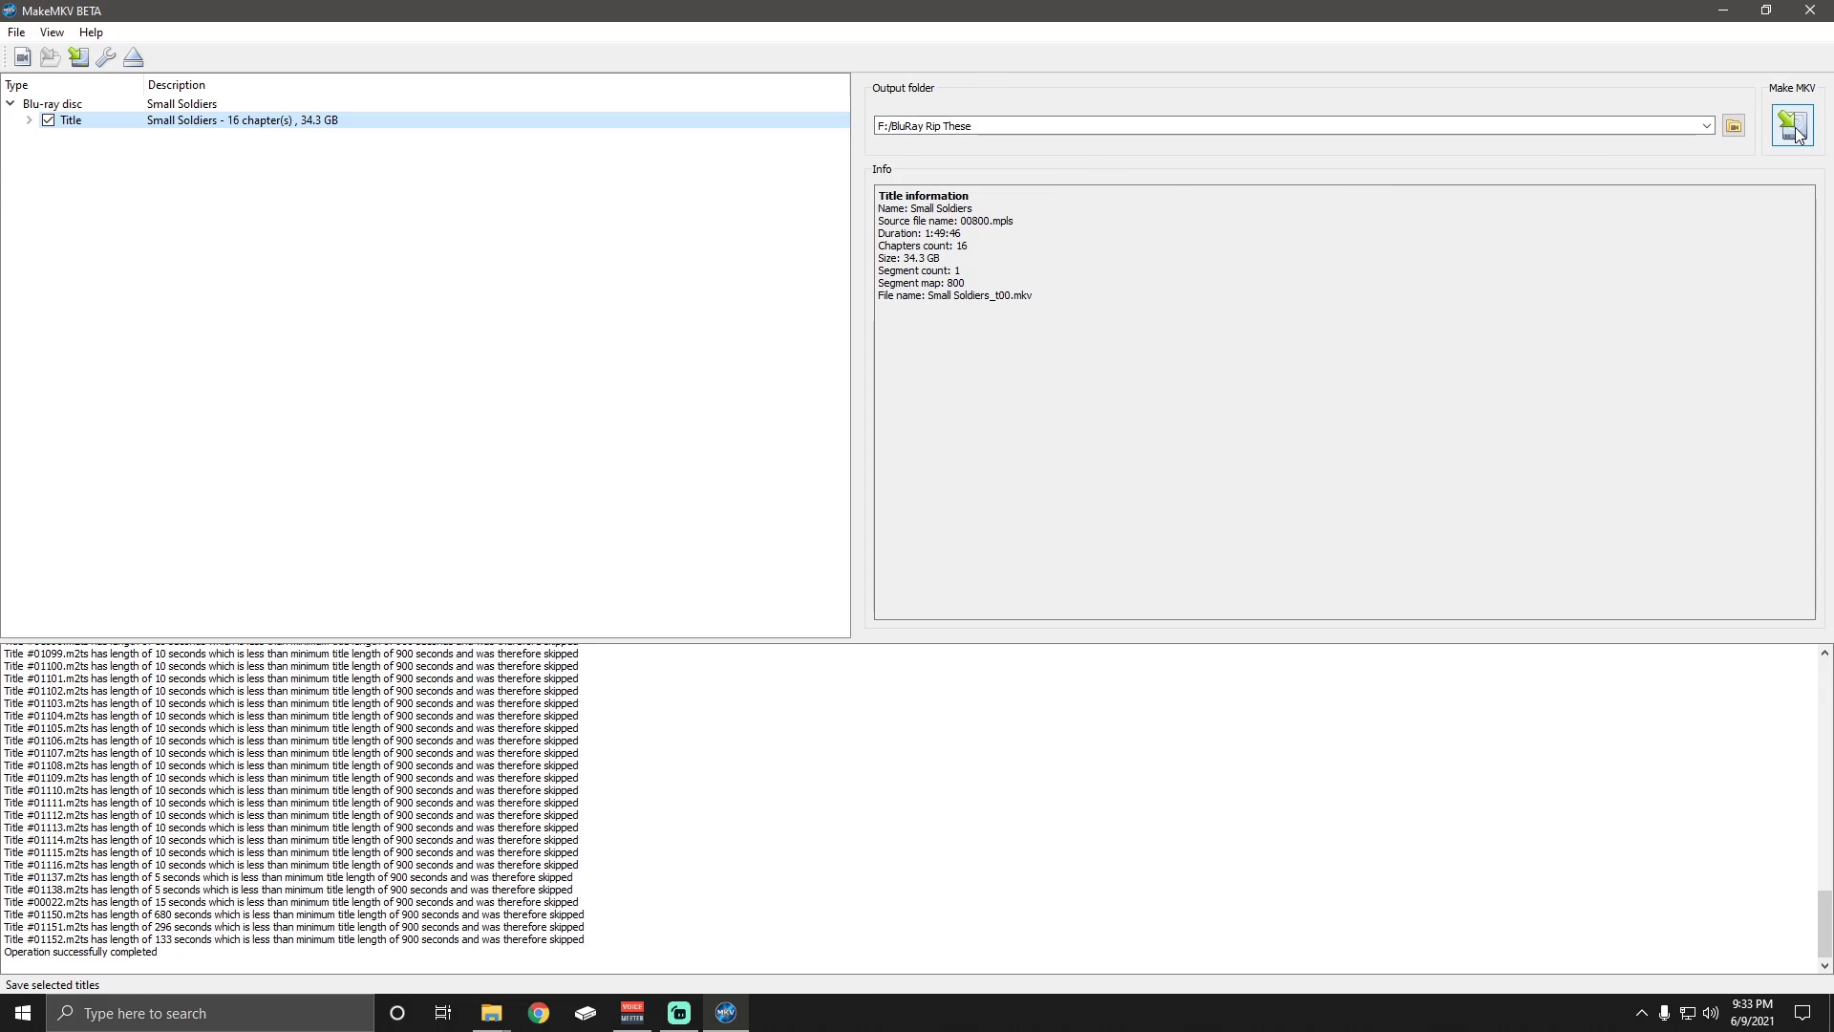
mouse_move(1808, 90)
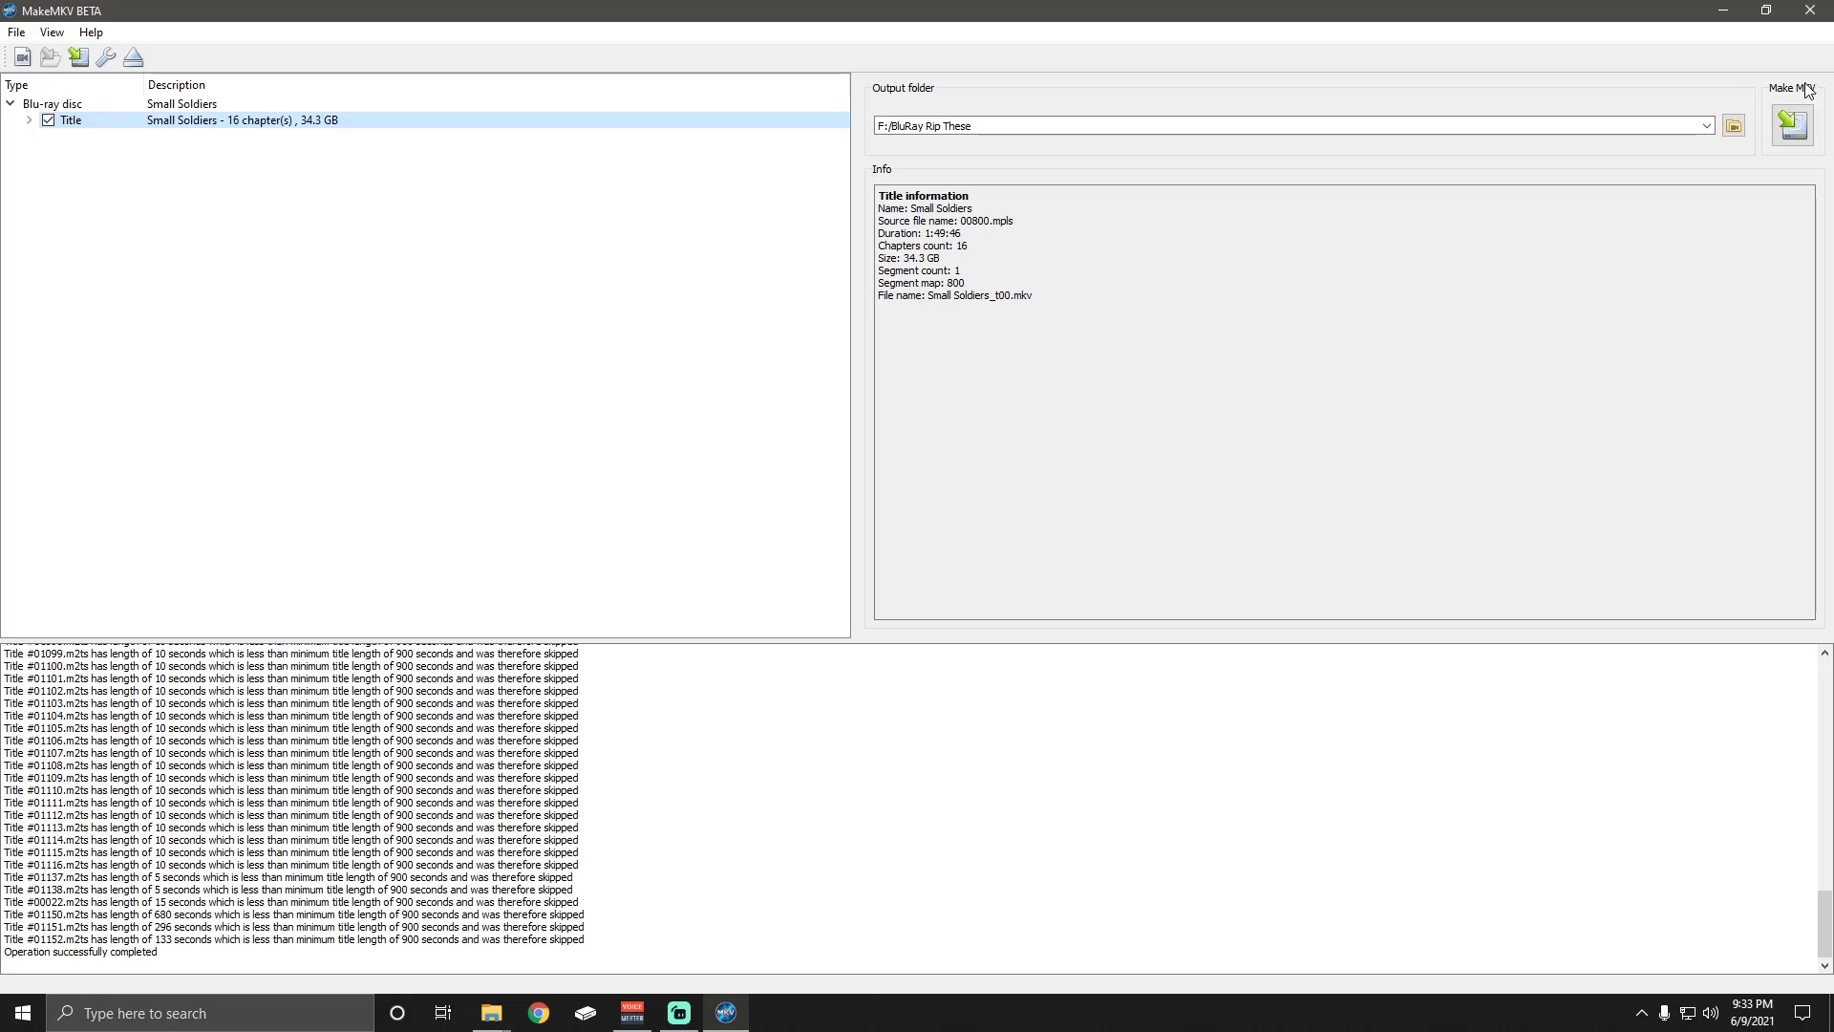
Start ripping the Small Soldiers title to an MKV file with Make MKV
click(1800, 124)
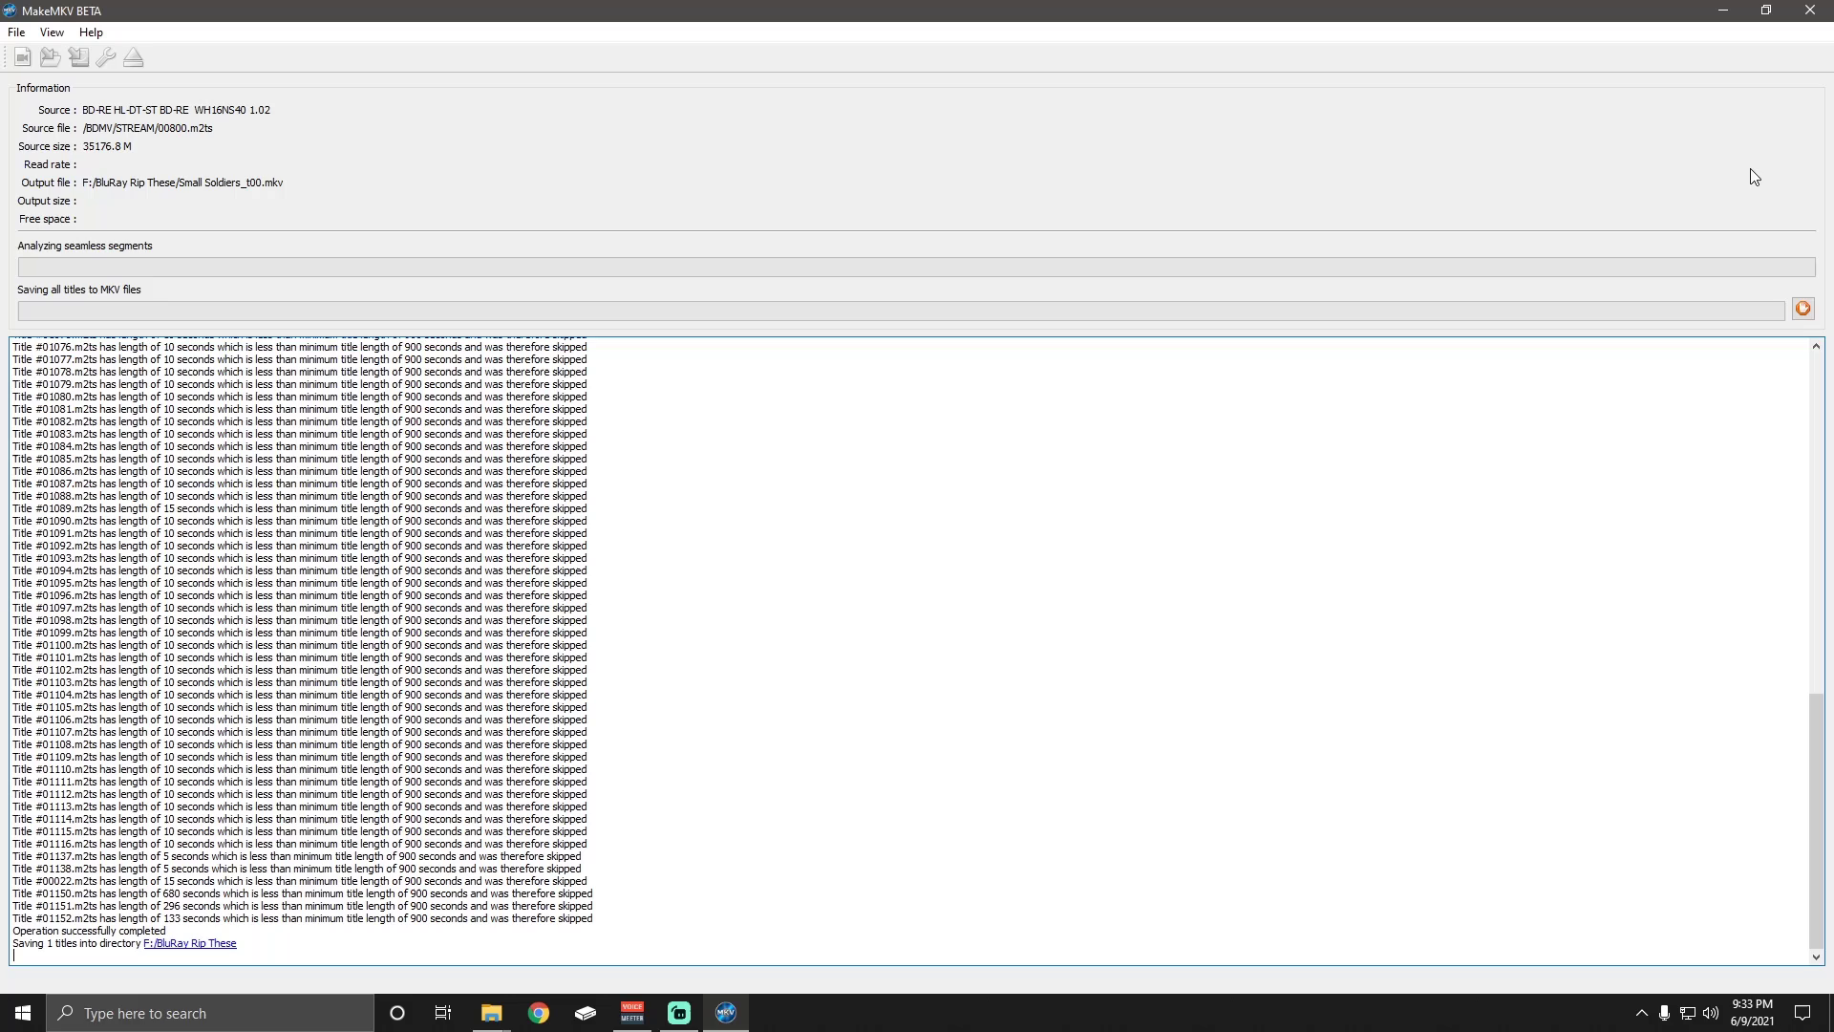
mouse_move(1427, 449)
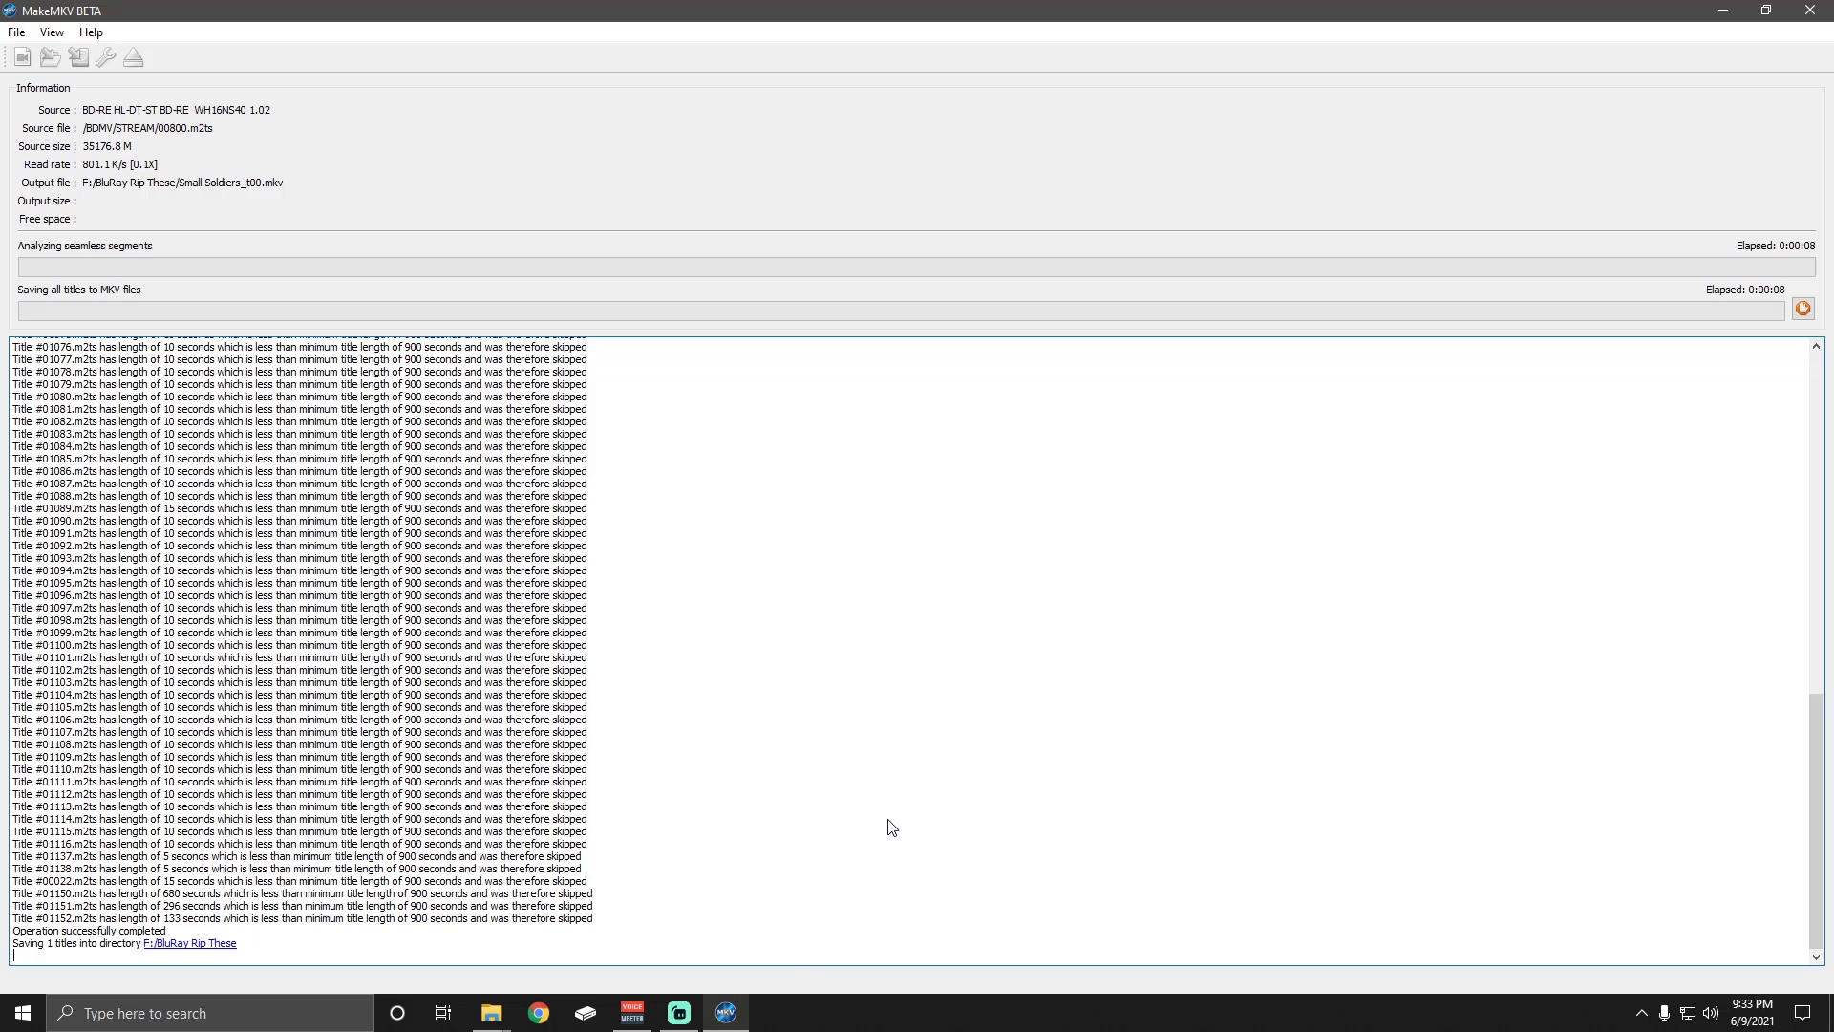
mouse_move(723, 1012)
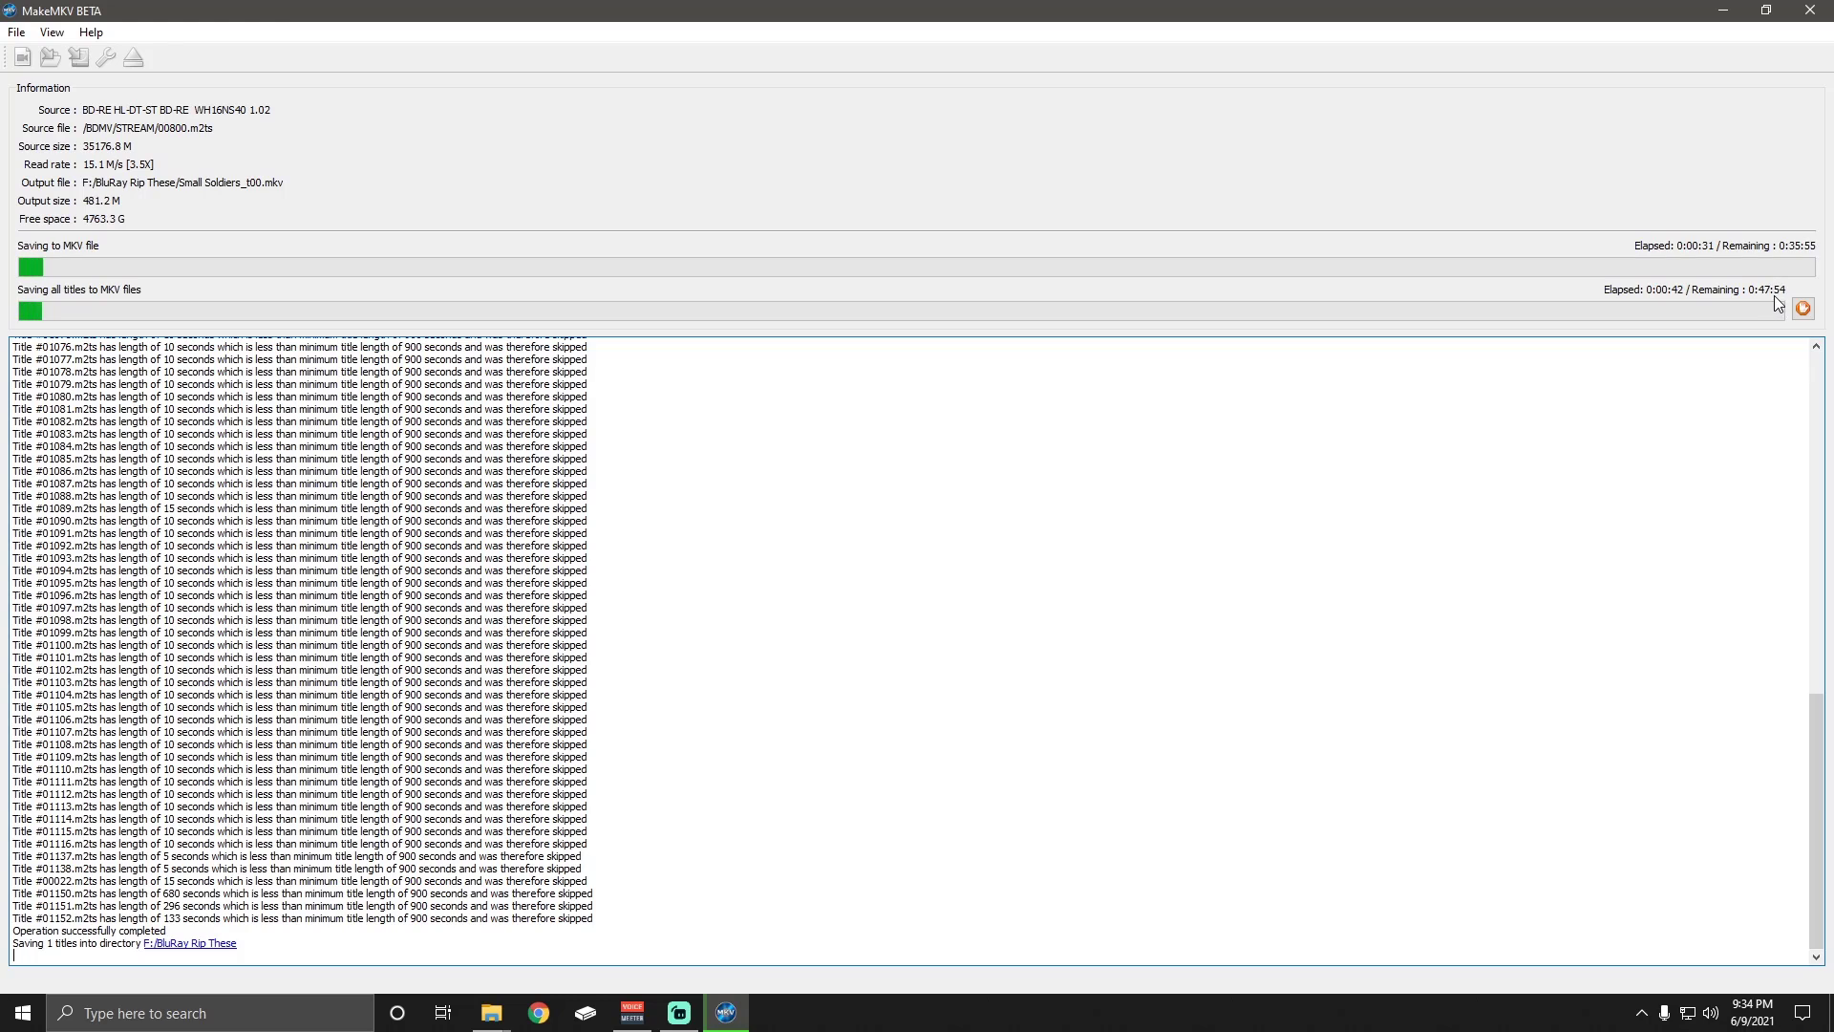
mouse_move(1607, 405)
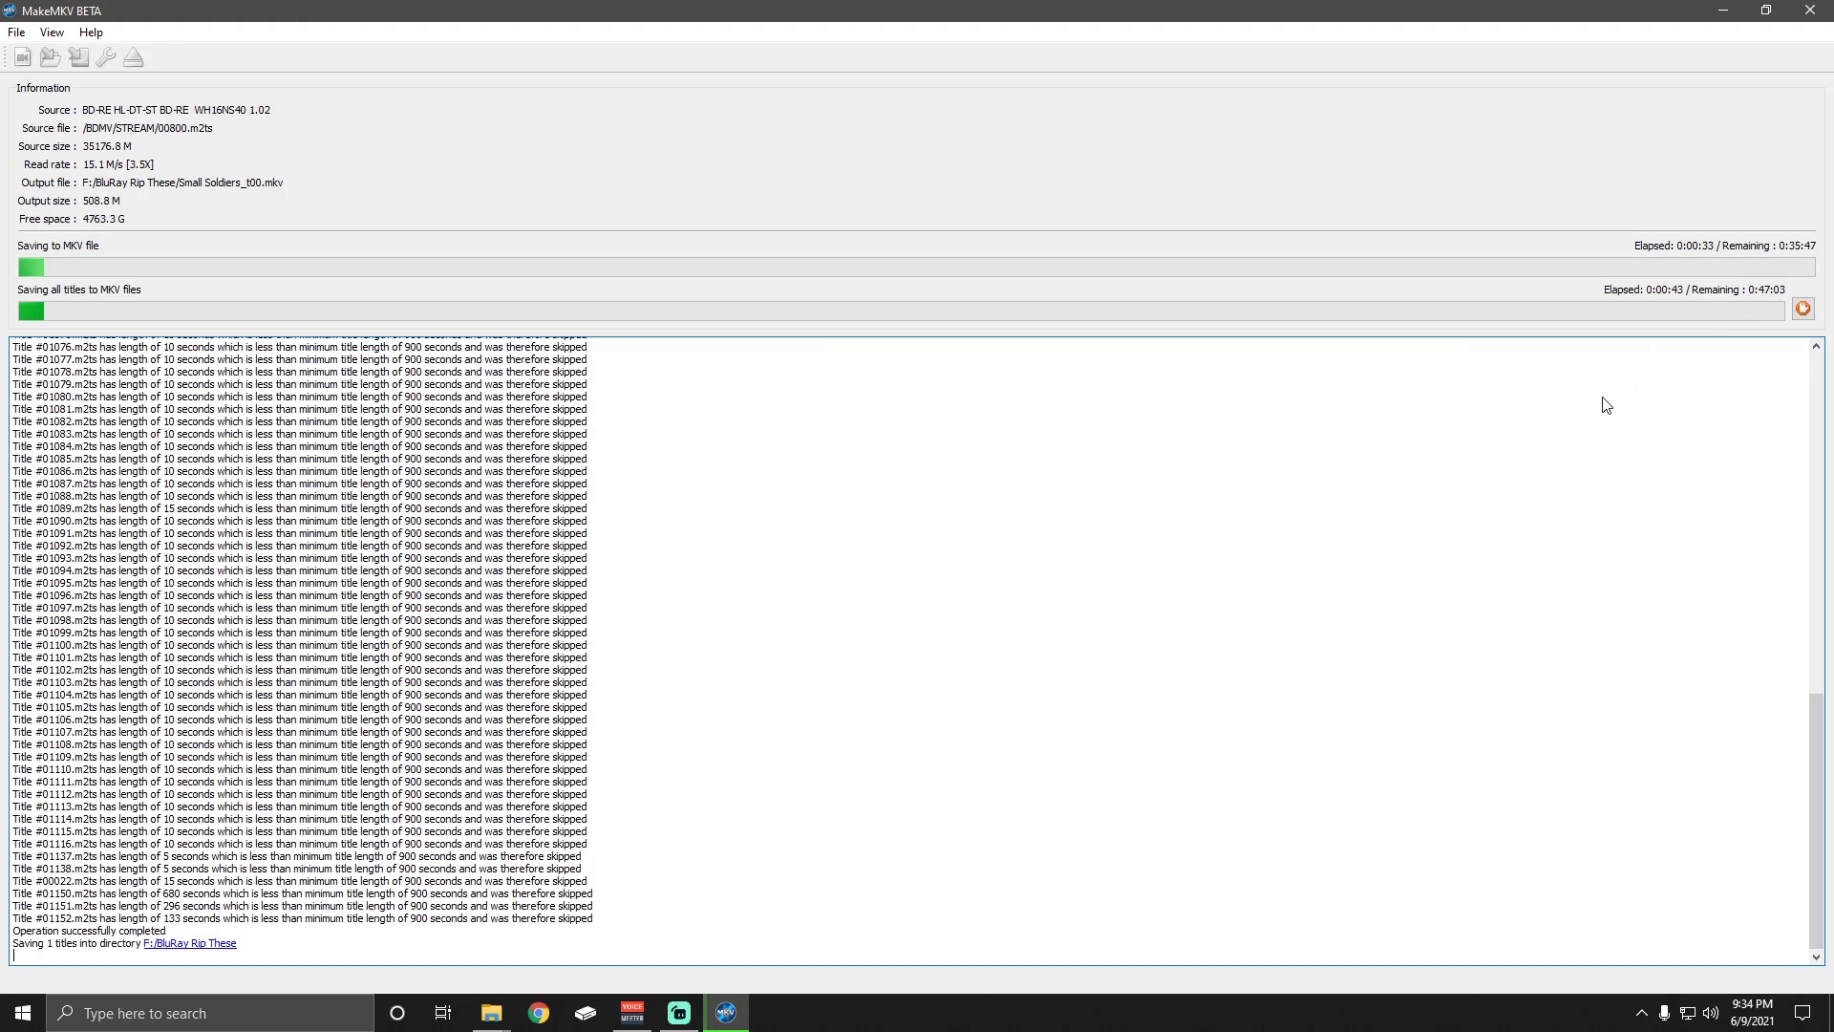
mouse_move(1543, 463)
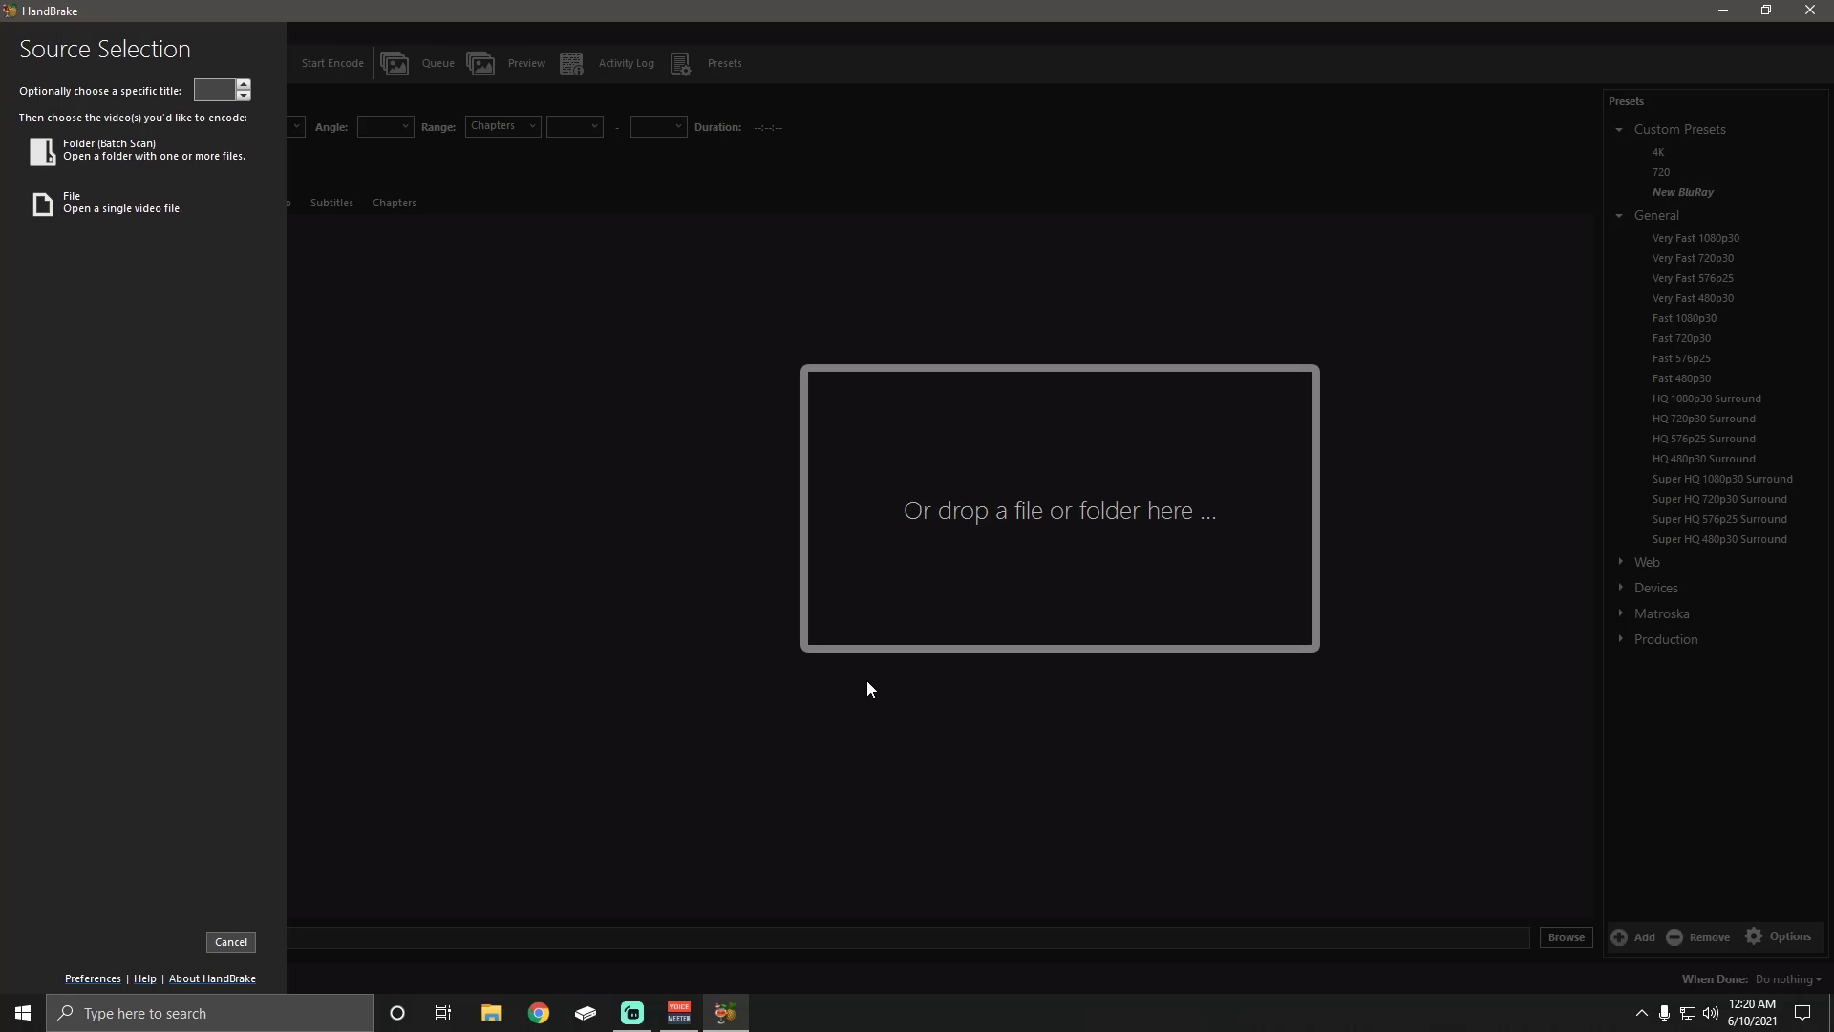
mouse_move(183, 344)
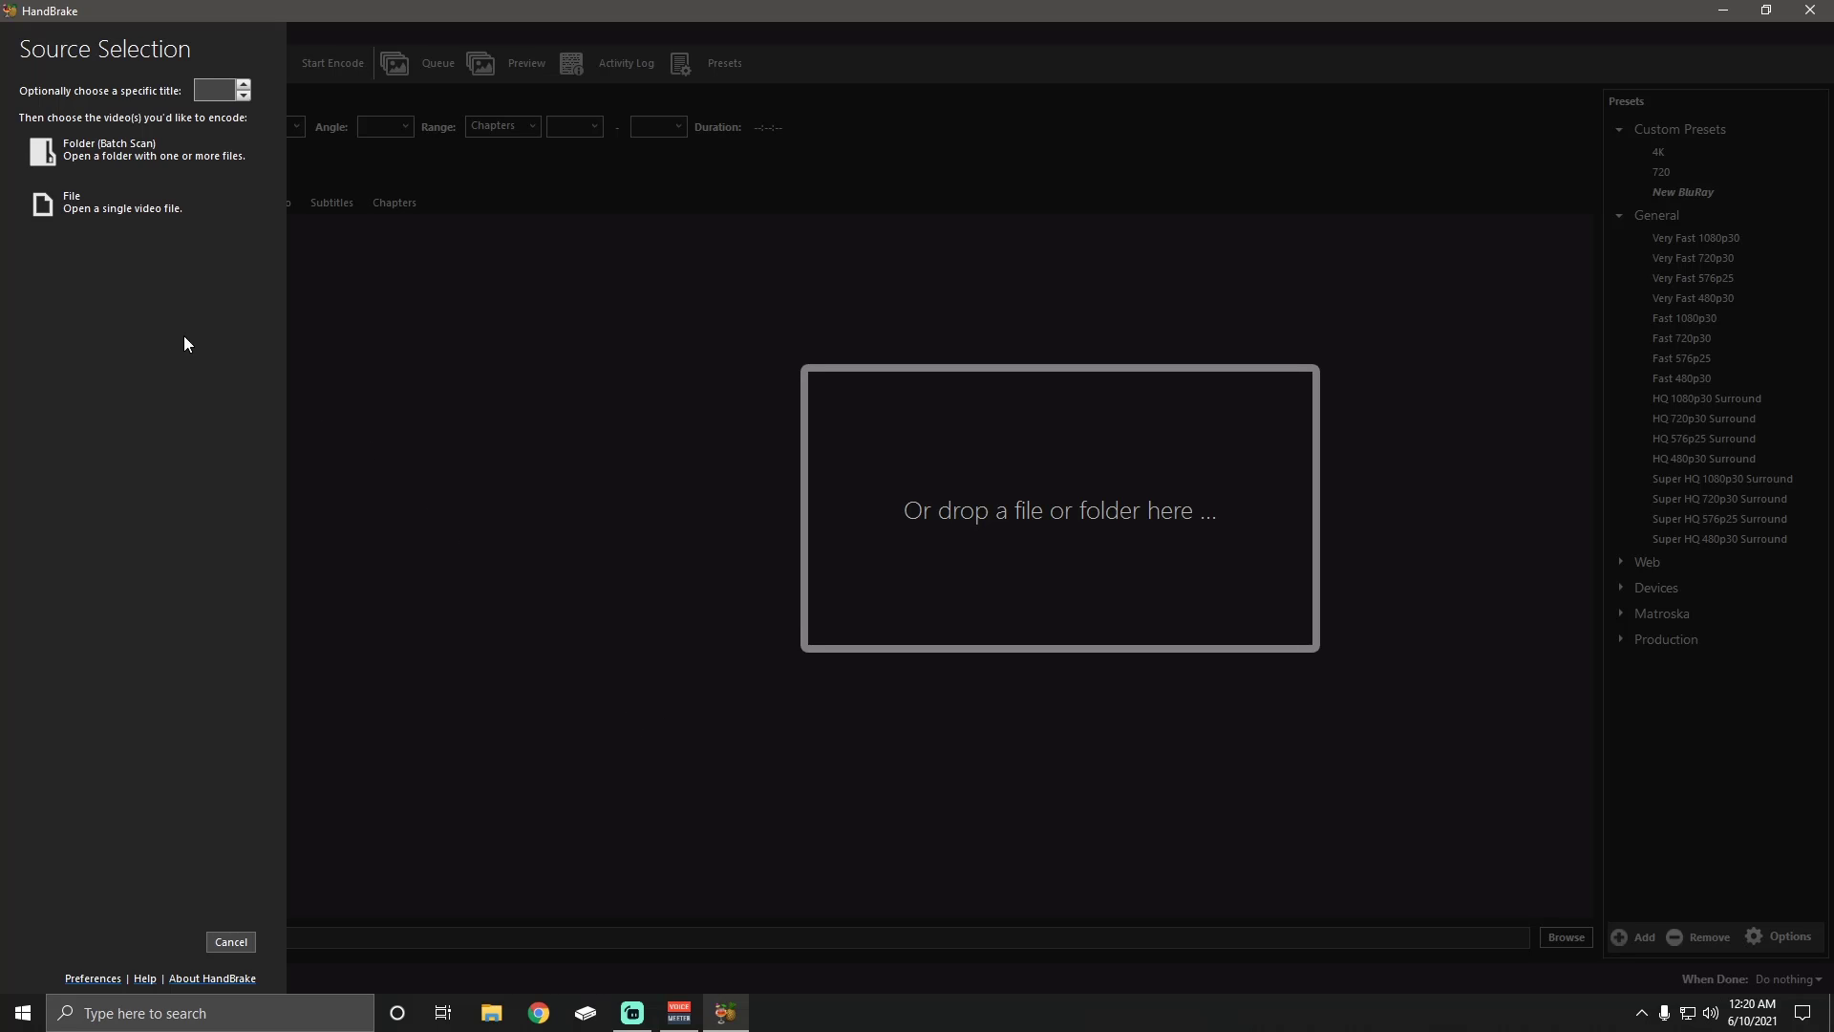
mouse_move(140, 359)
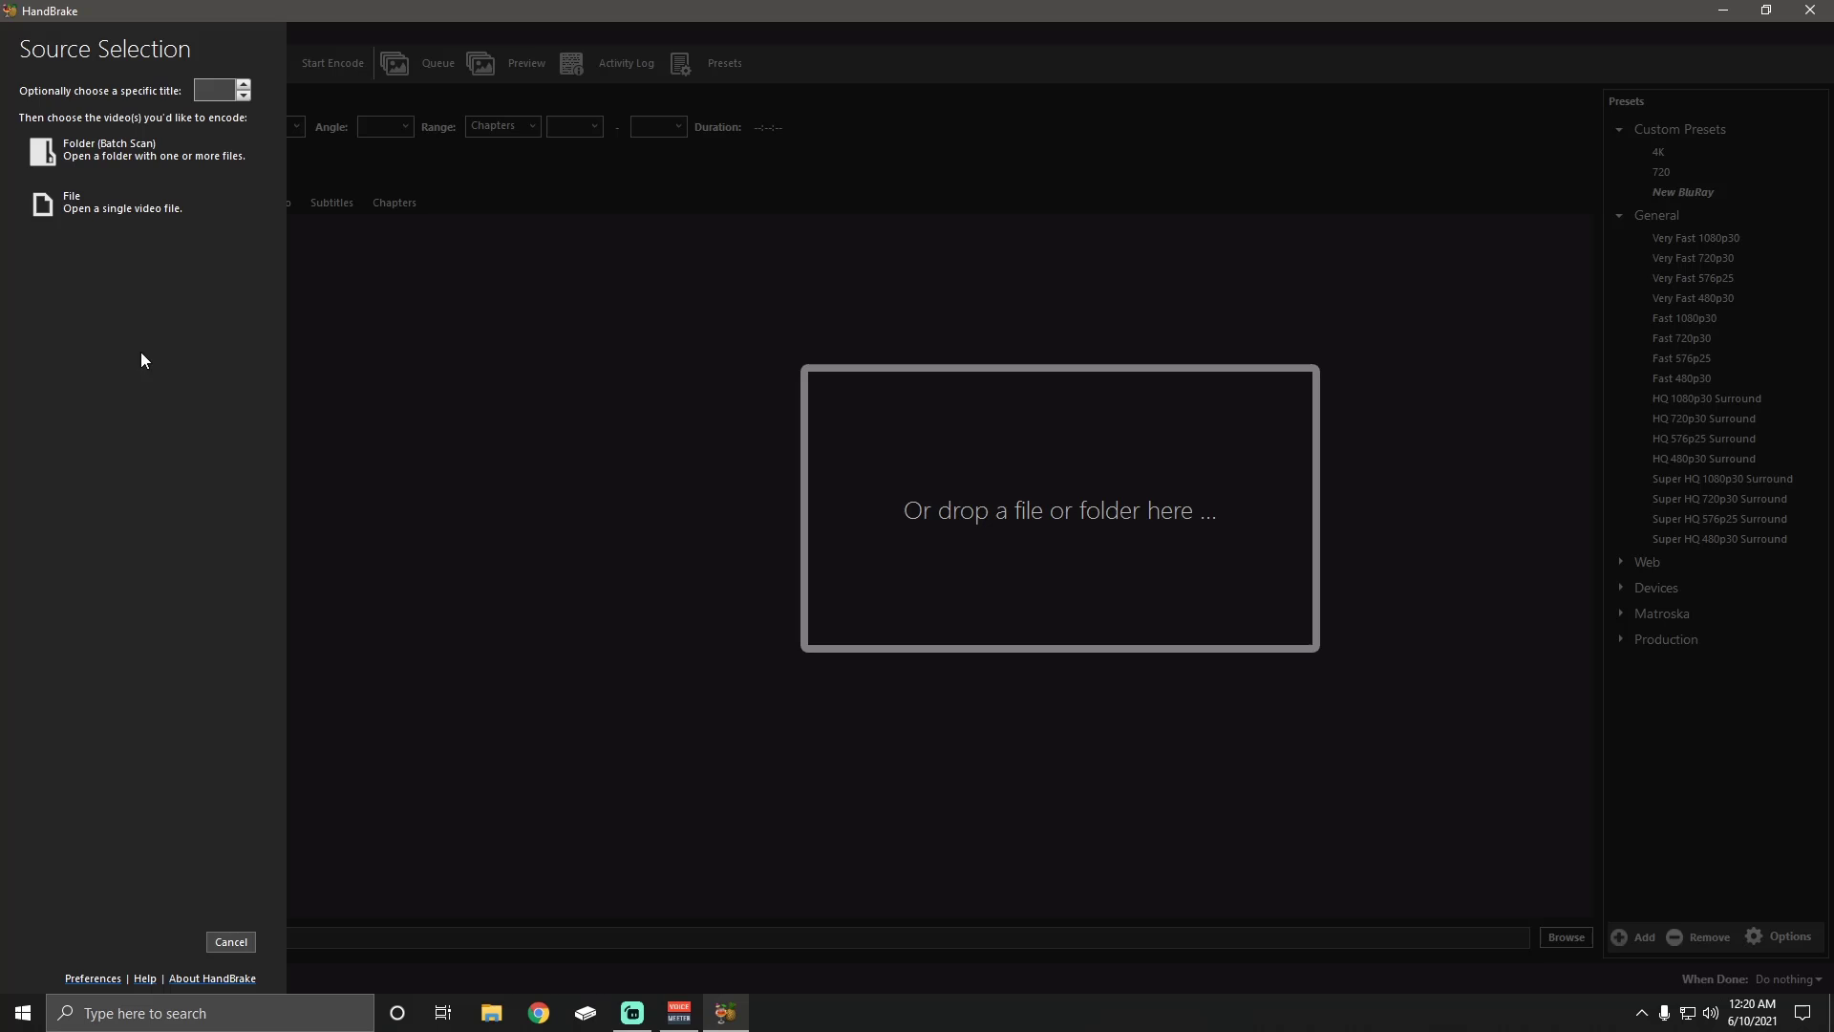
mouse_move(187, 353)
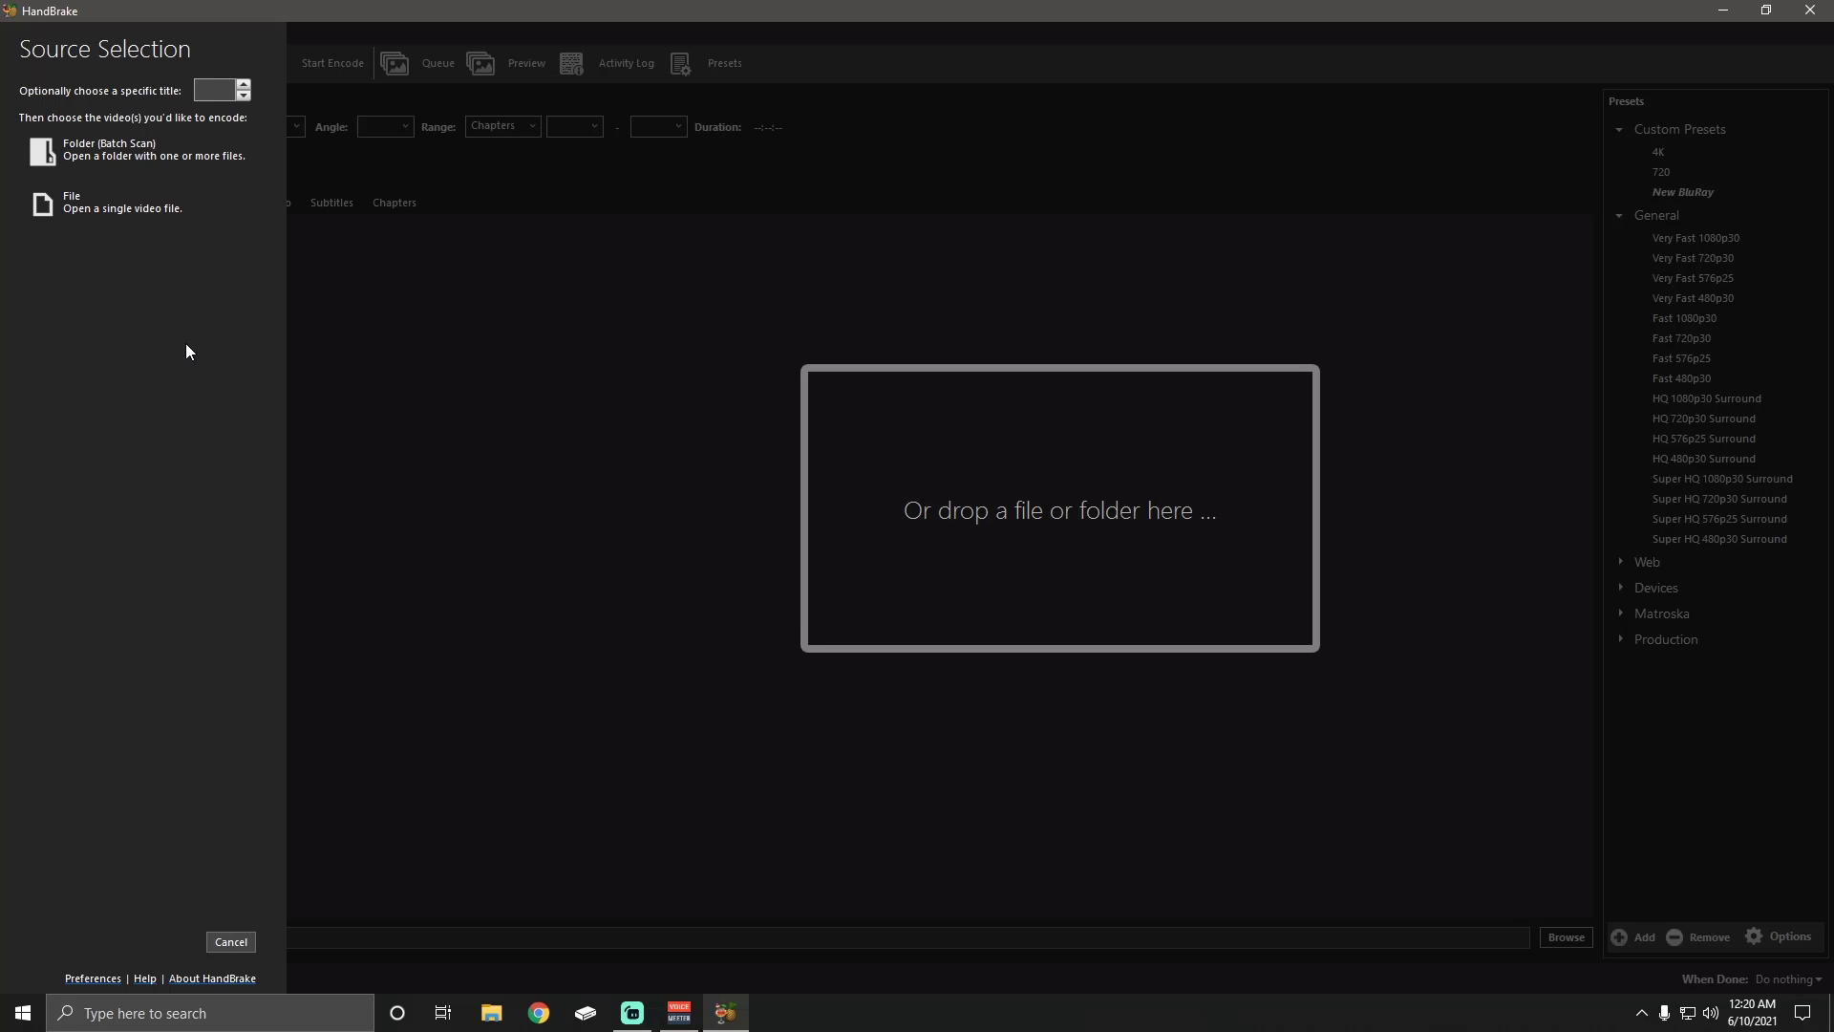
mouse_move(214, 346)
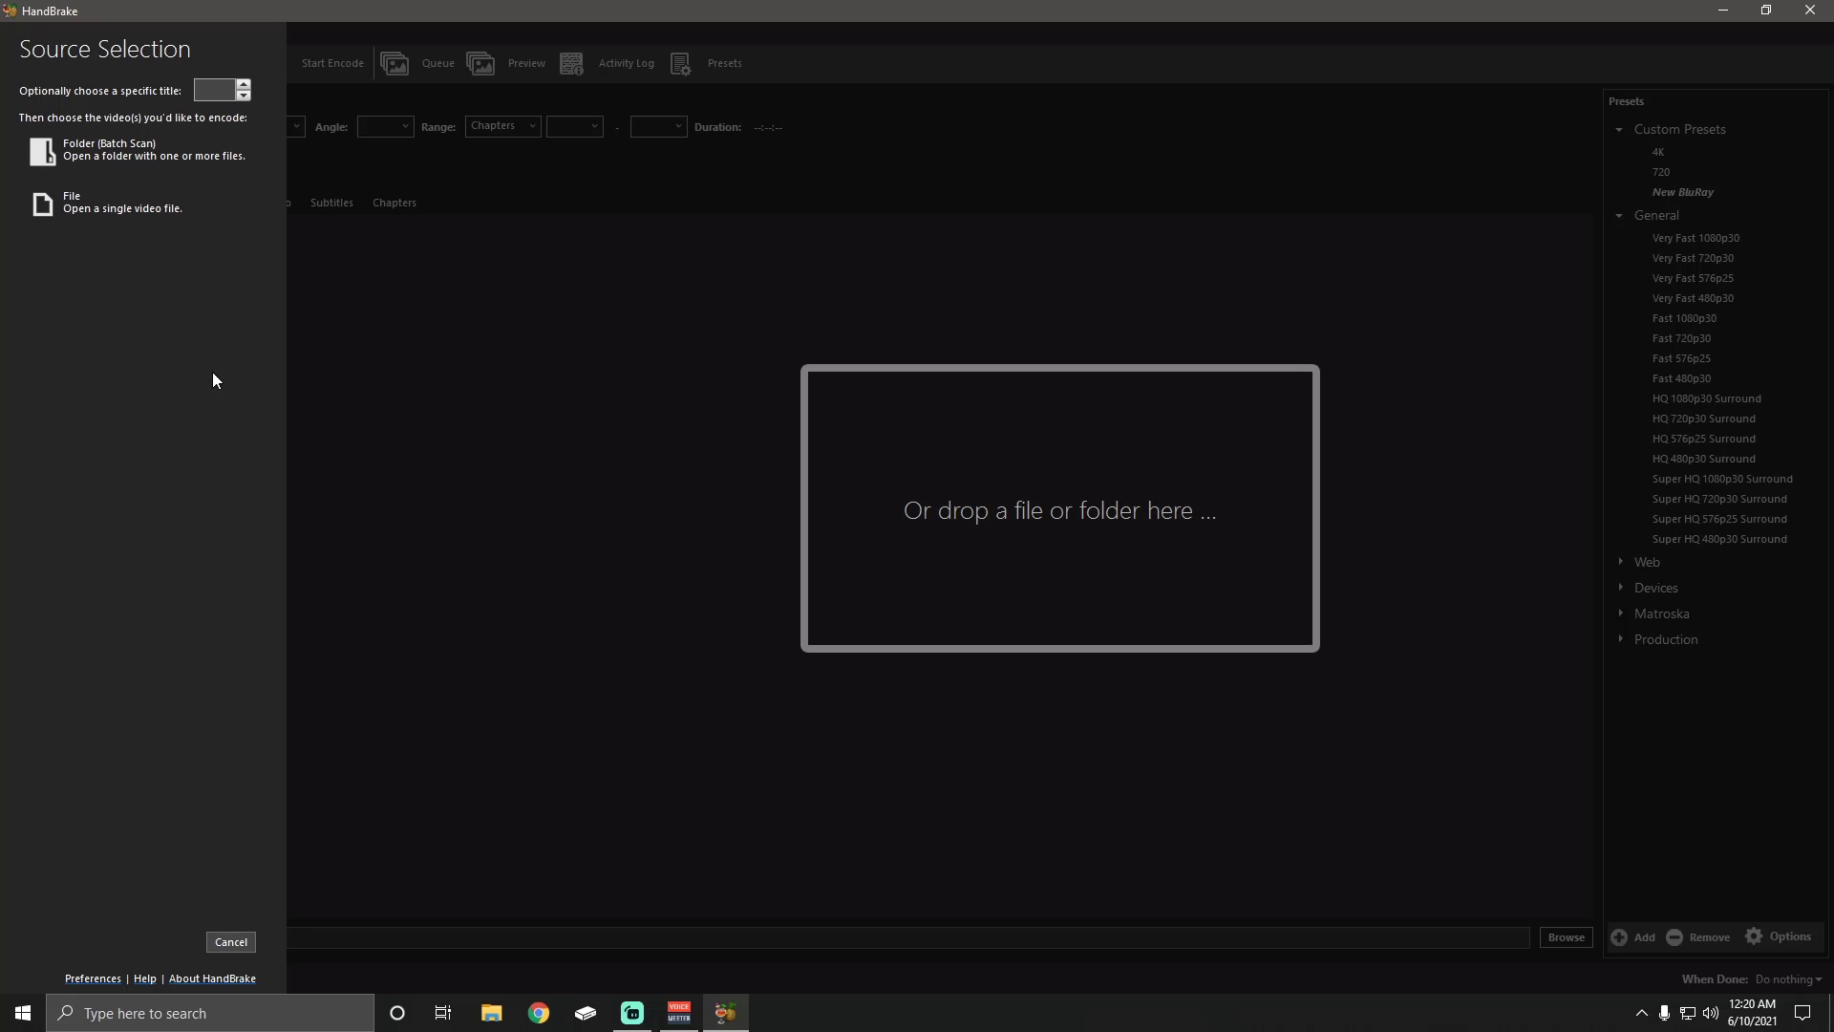
mouse_move(132, 202)
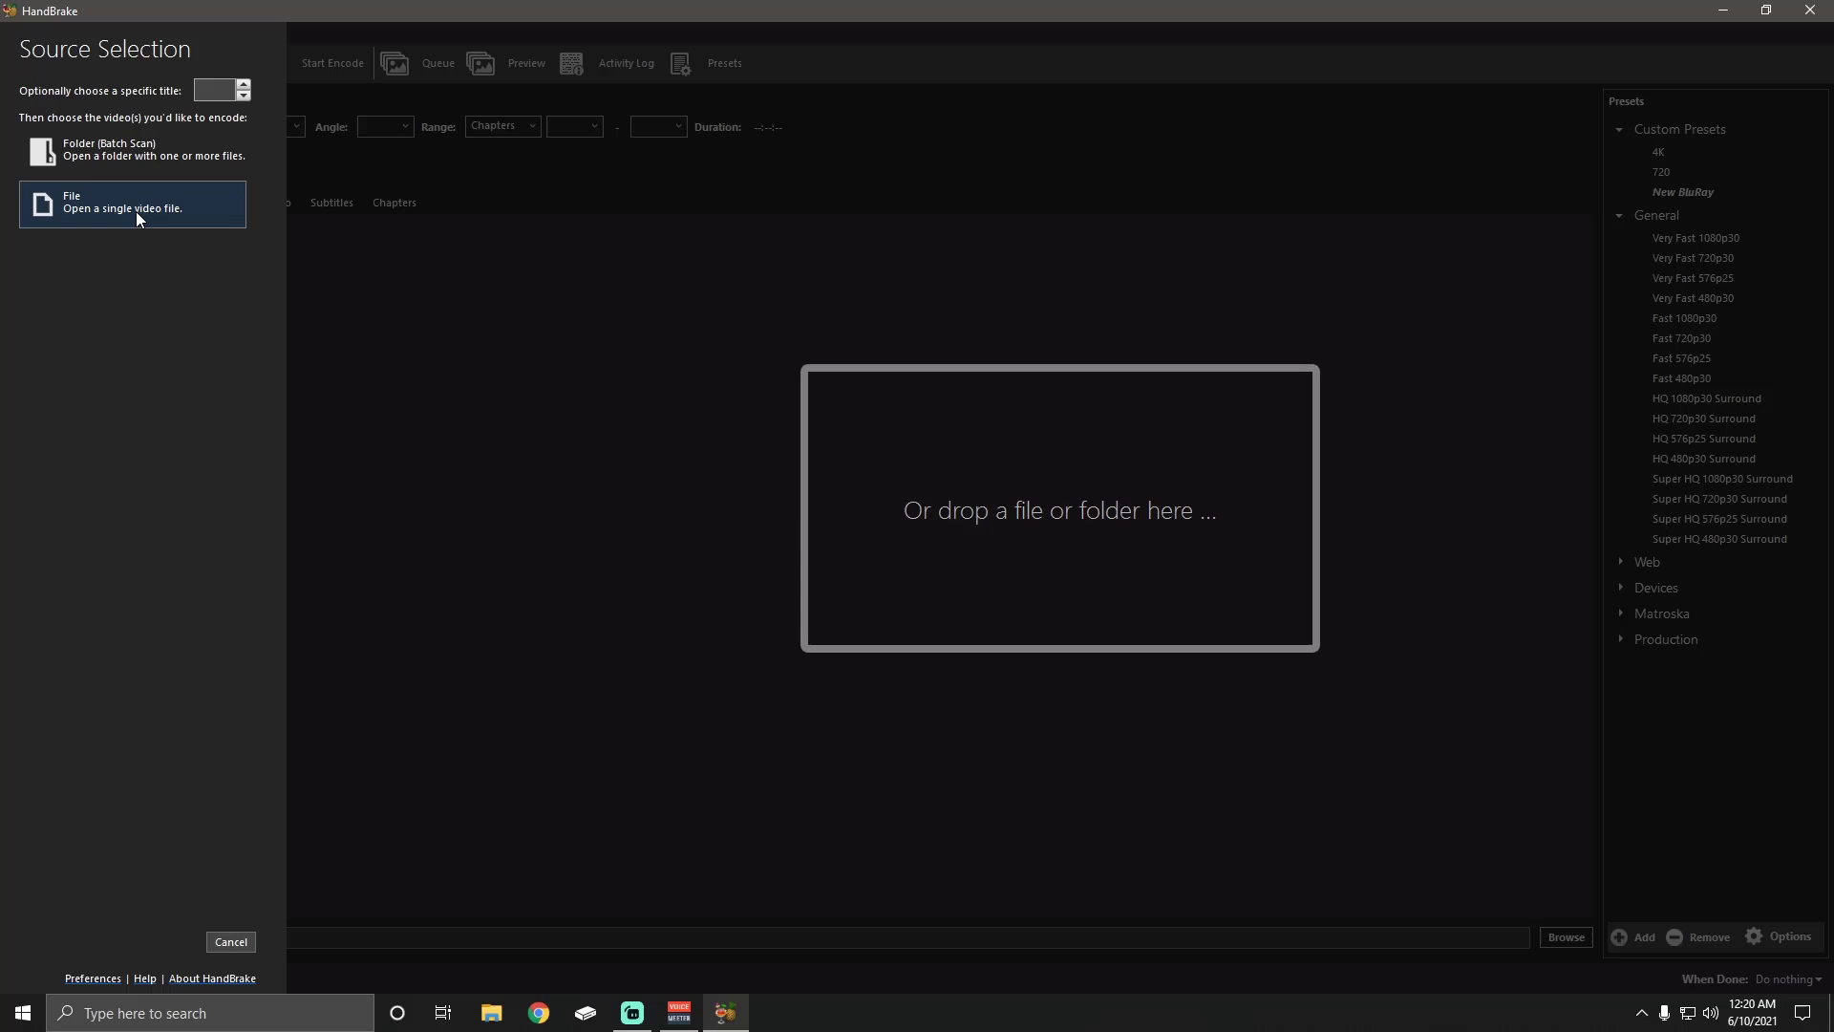
Browse to F:/BluRay Rip These to open Small Soldiers_t00.mkv as the source
click(132, 204)
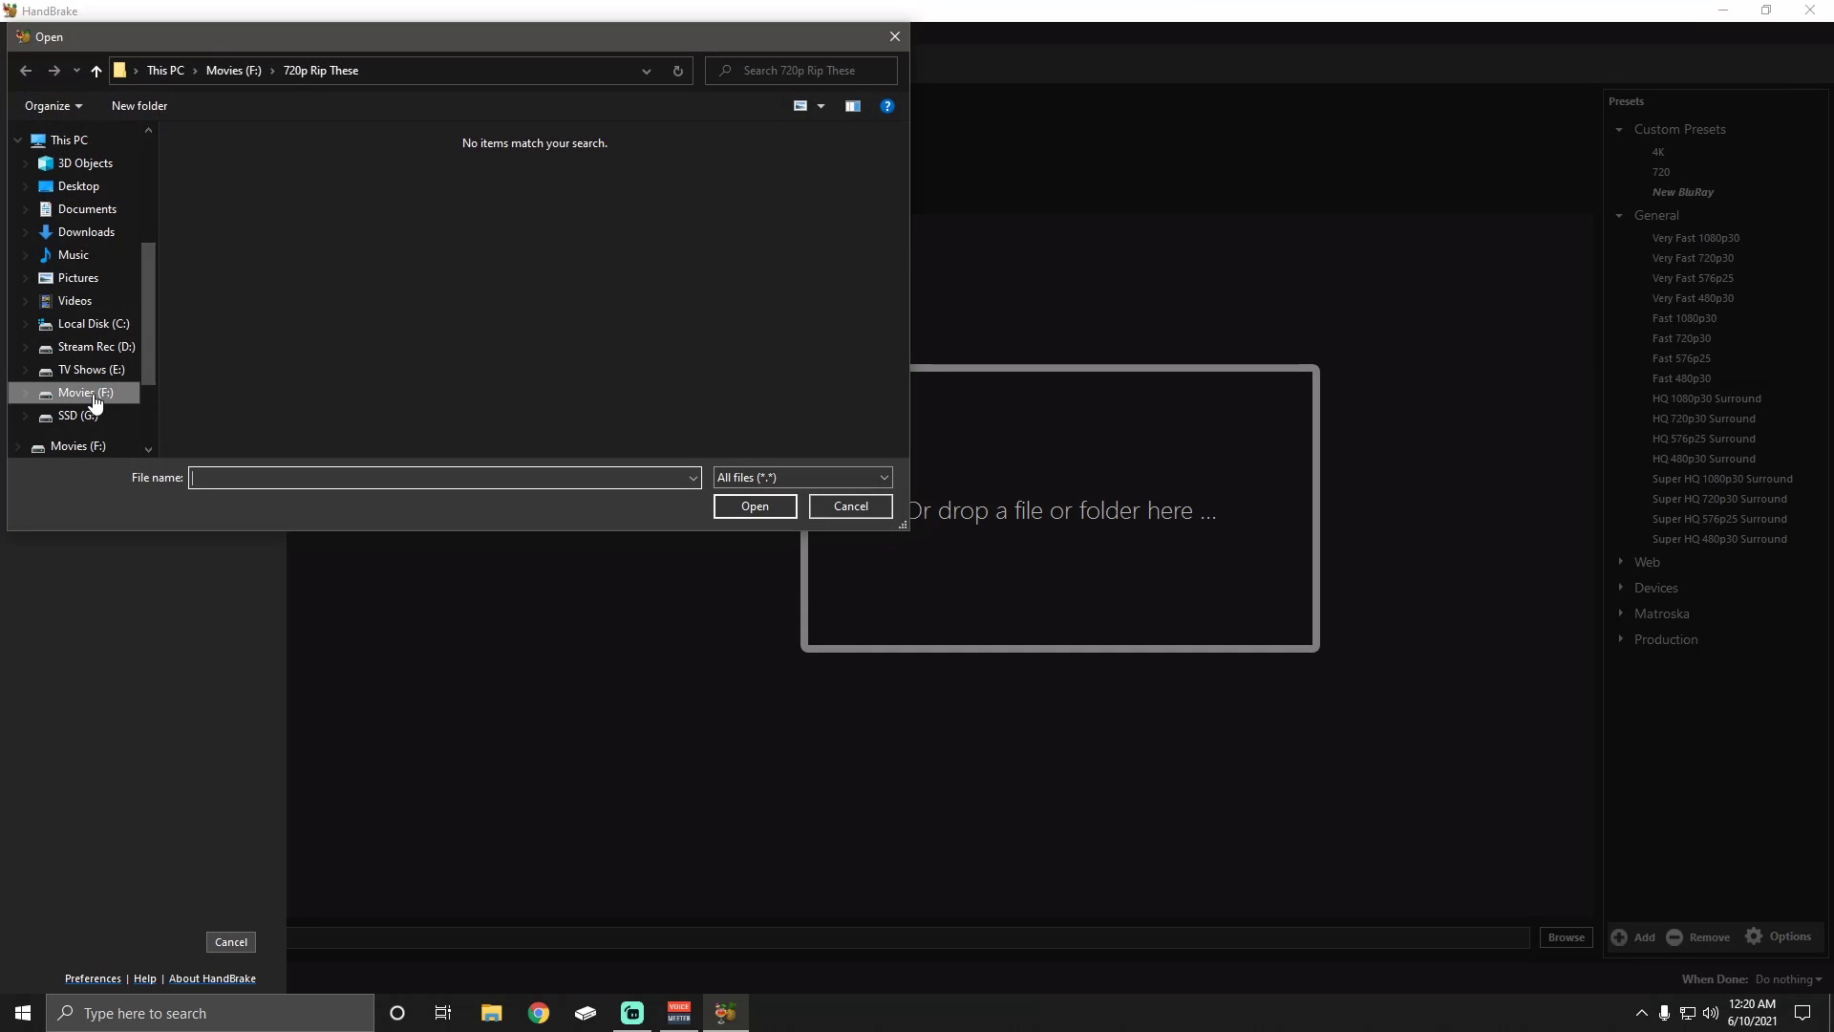
click(82, 392)
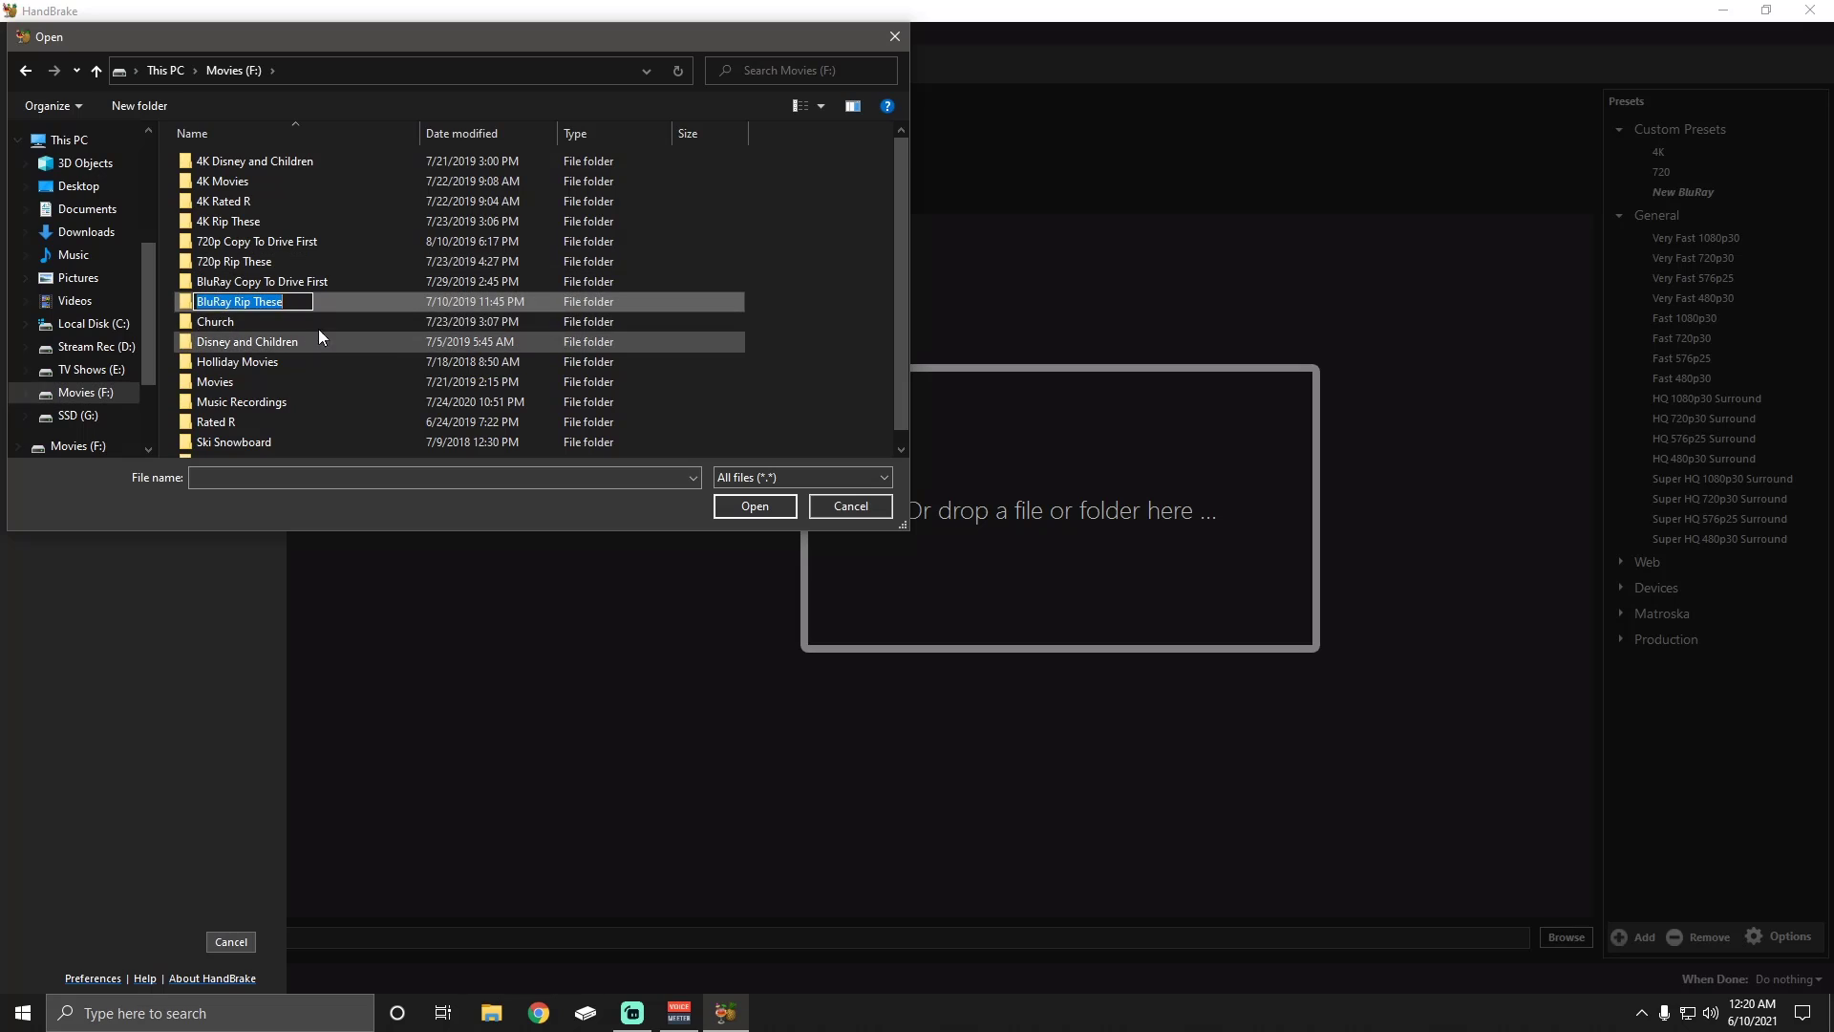
double_click(240, 301)
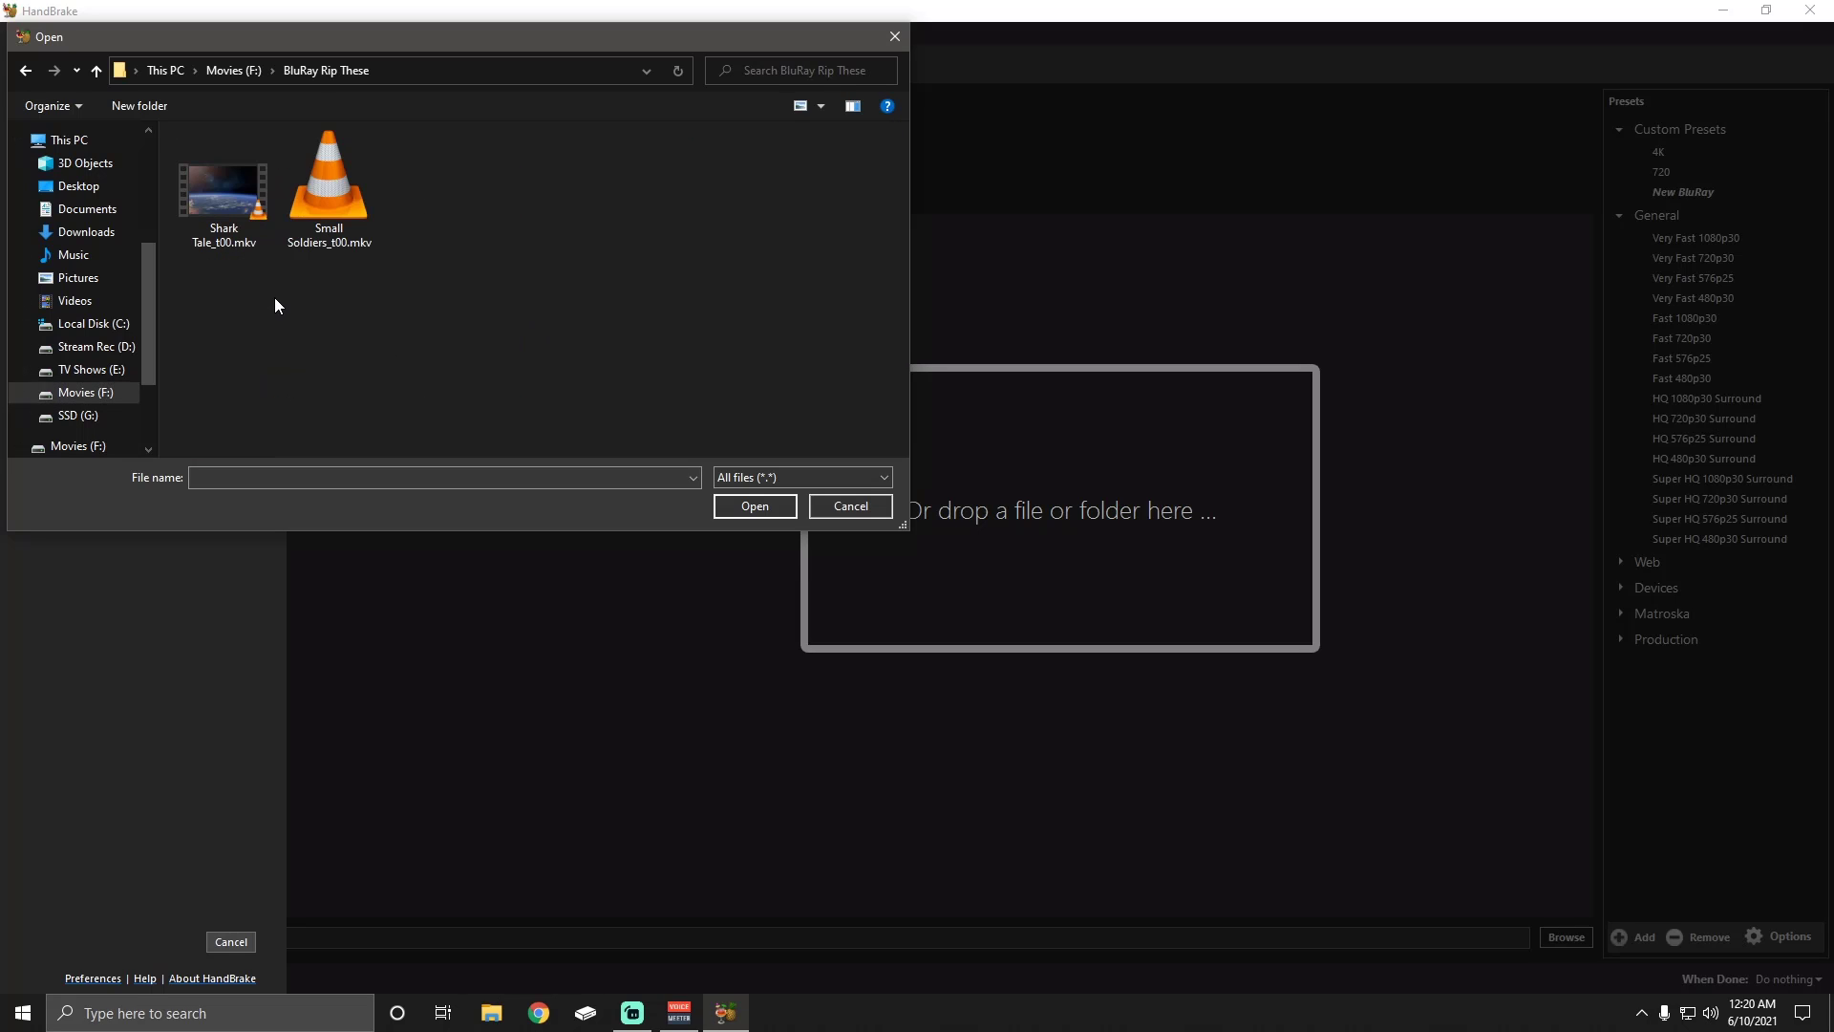
mouse_move(339, 188)
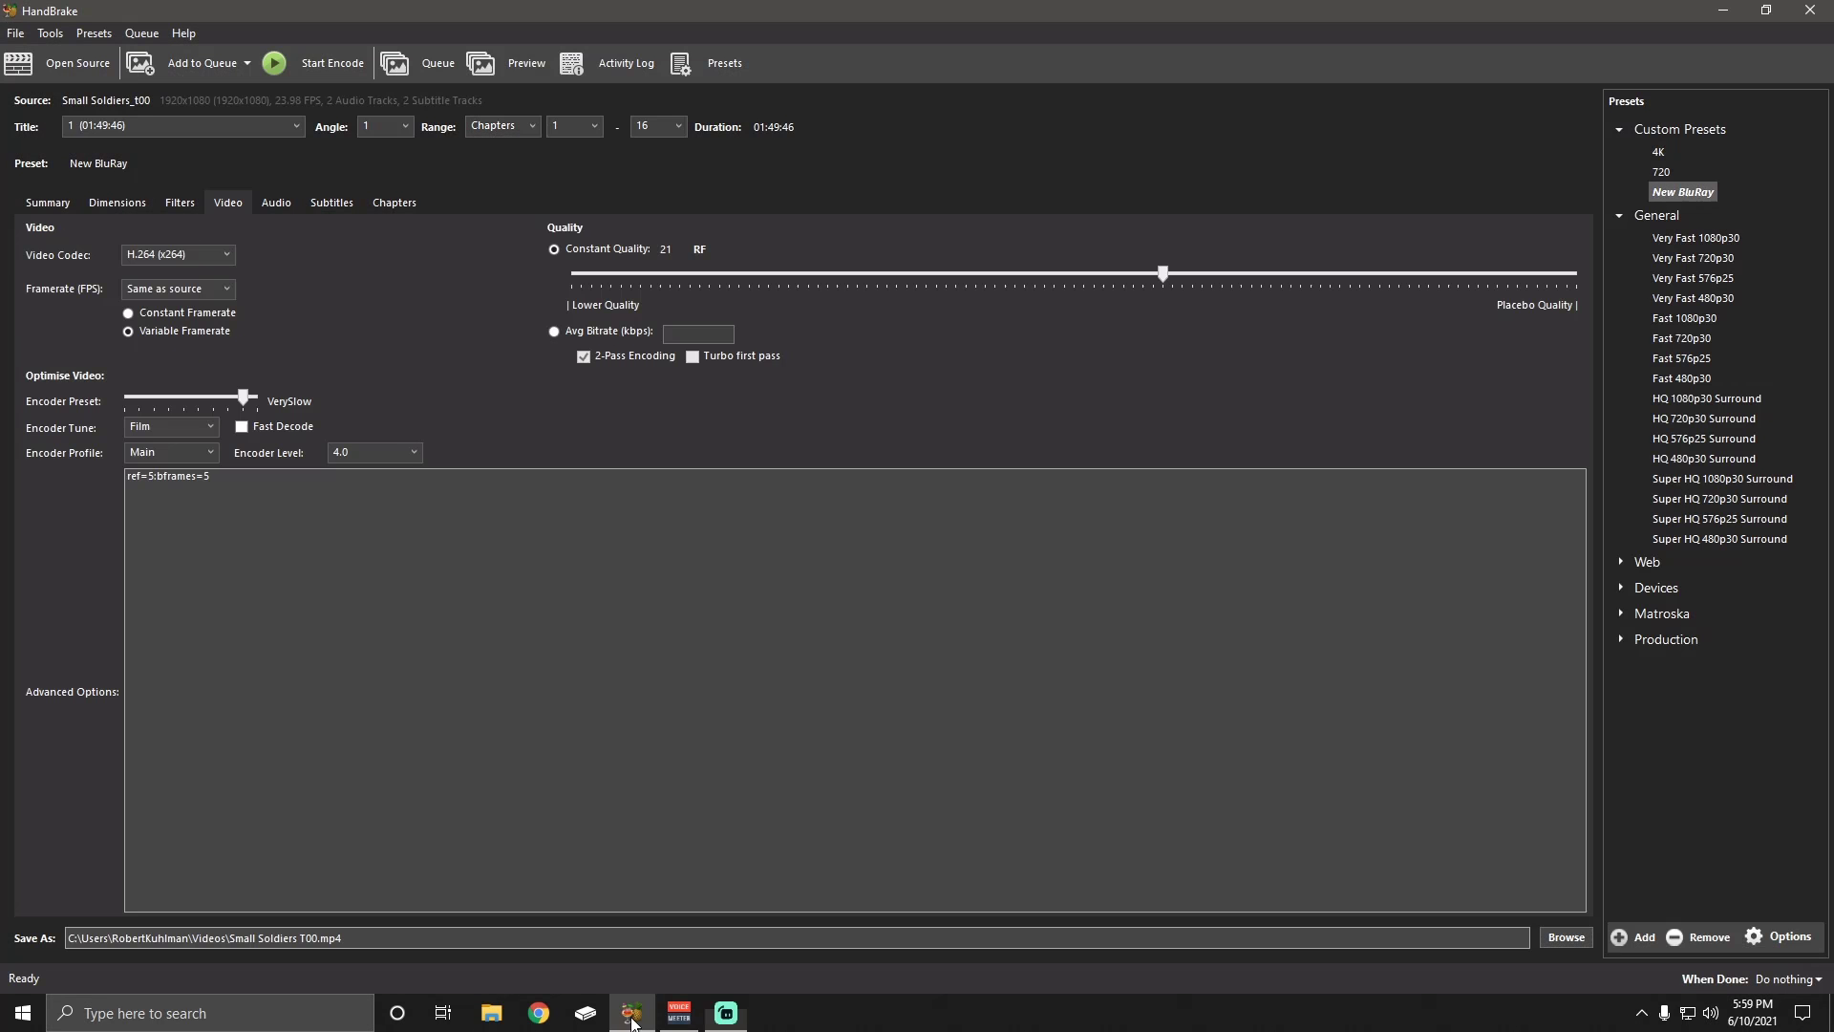
mouse_move(1422, 853)
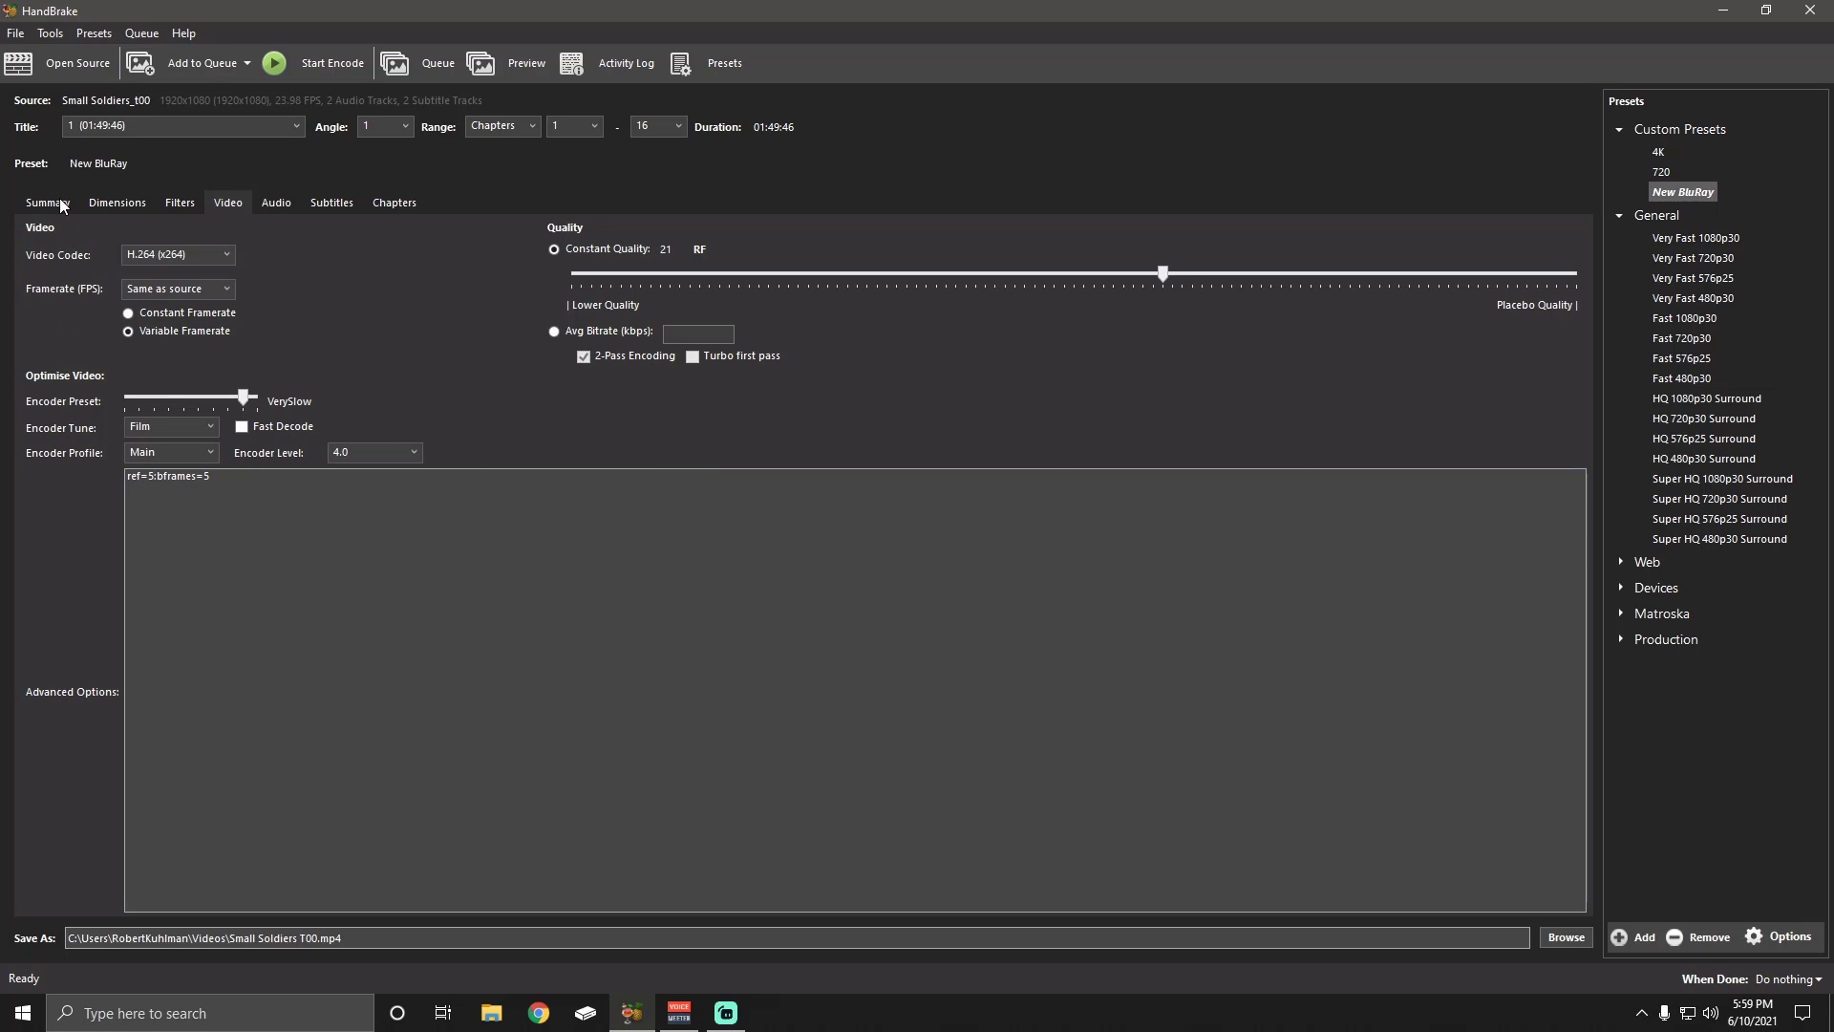
Show the Summary tab with the New BluRay preset and a preview frame
click(48, 202)
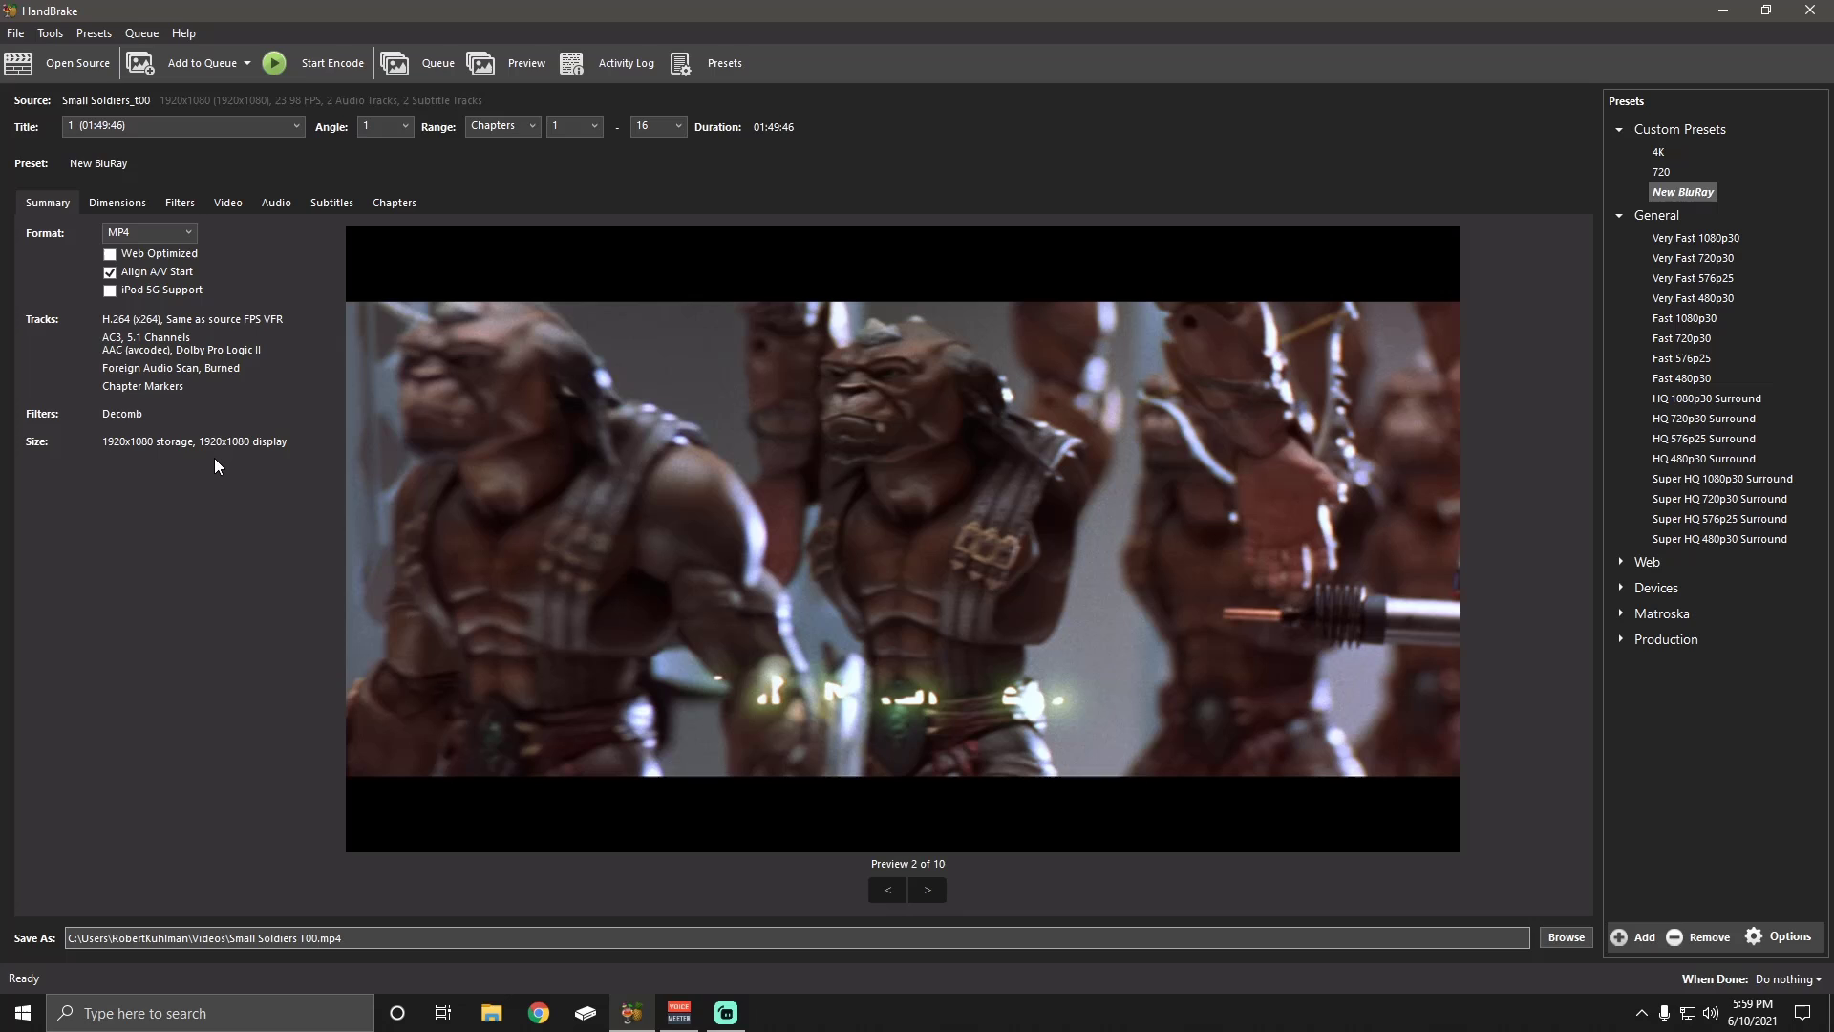
mouse_move(335, 624)
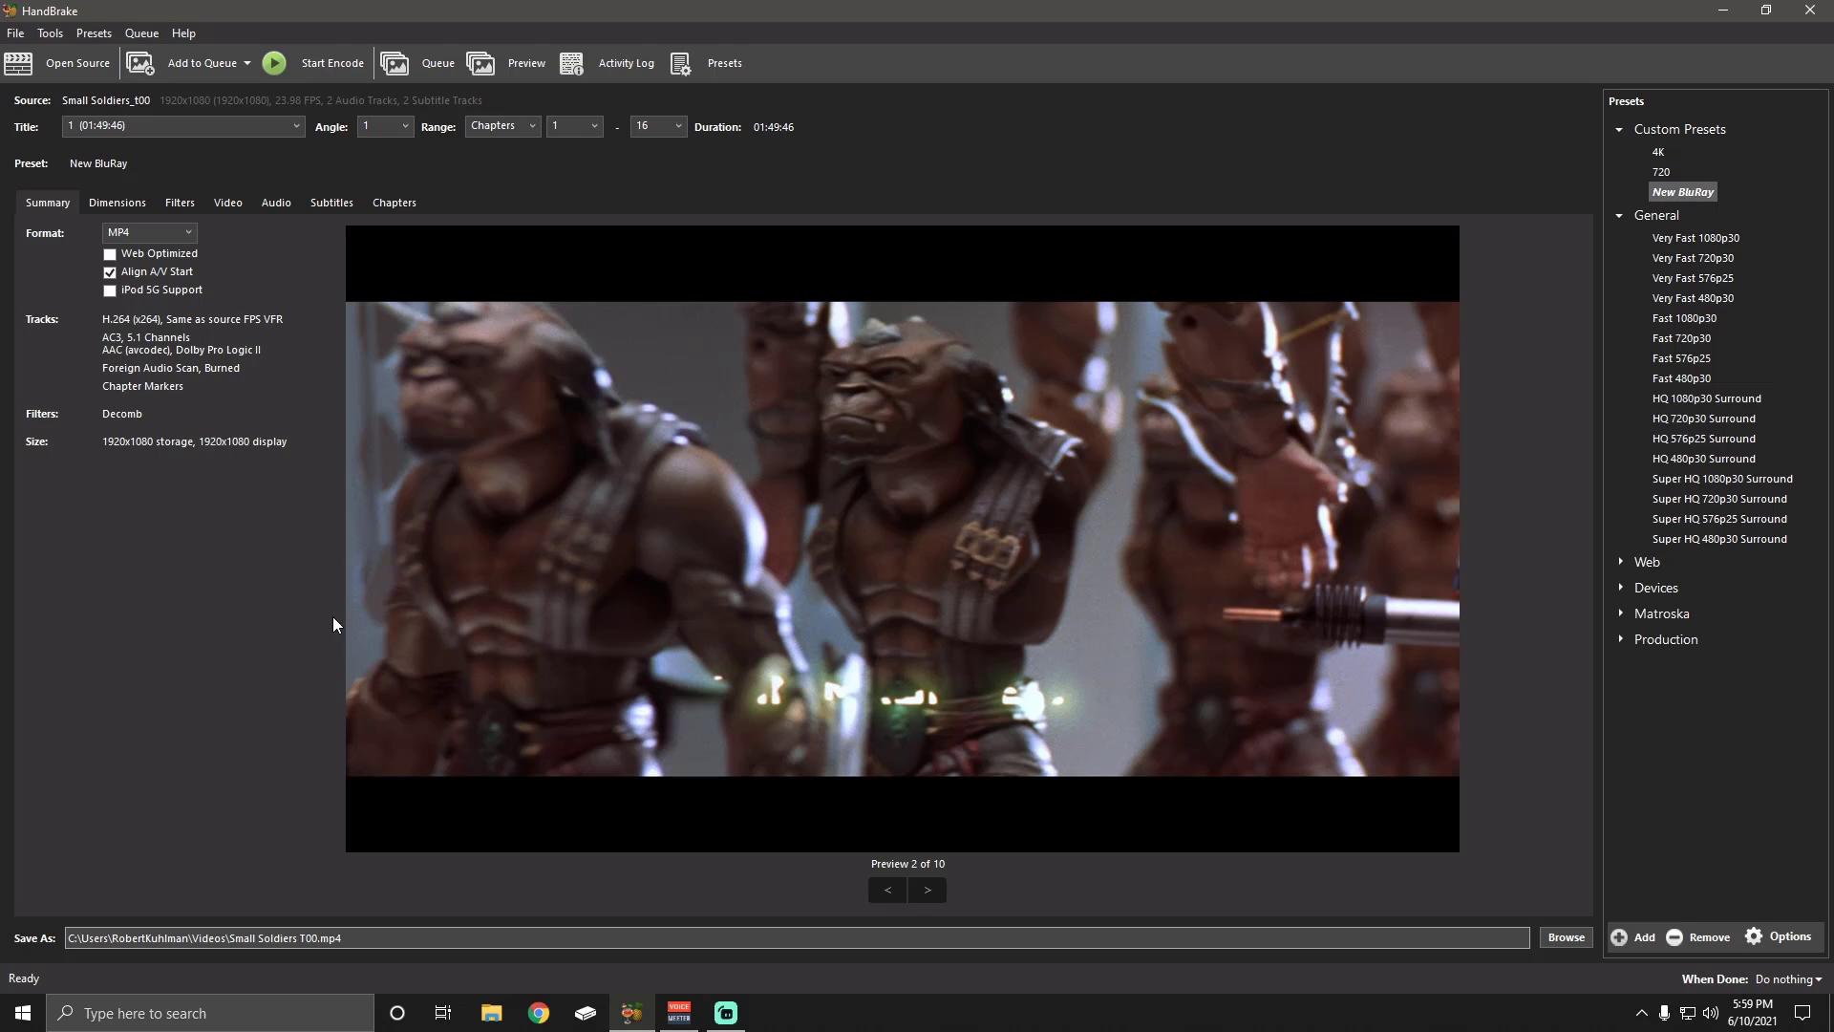
mouse_move(841, 535)
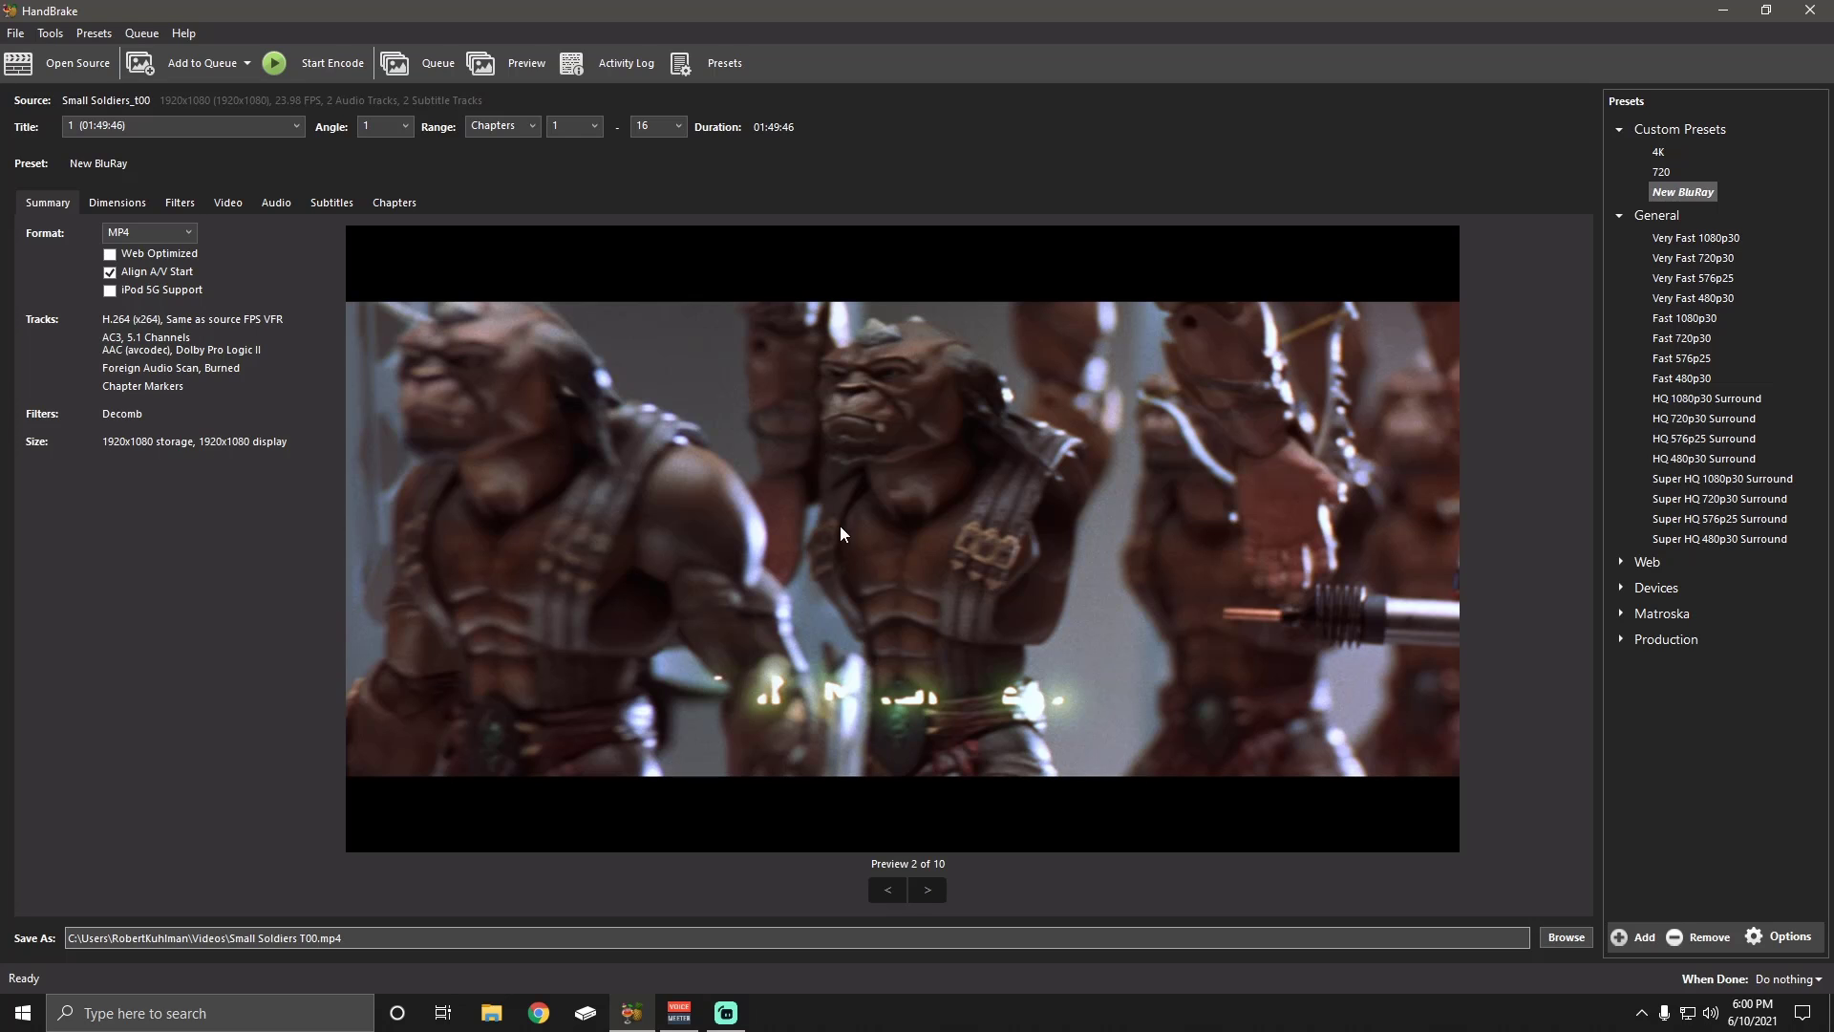
mouse_move(1627, 927)
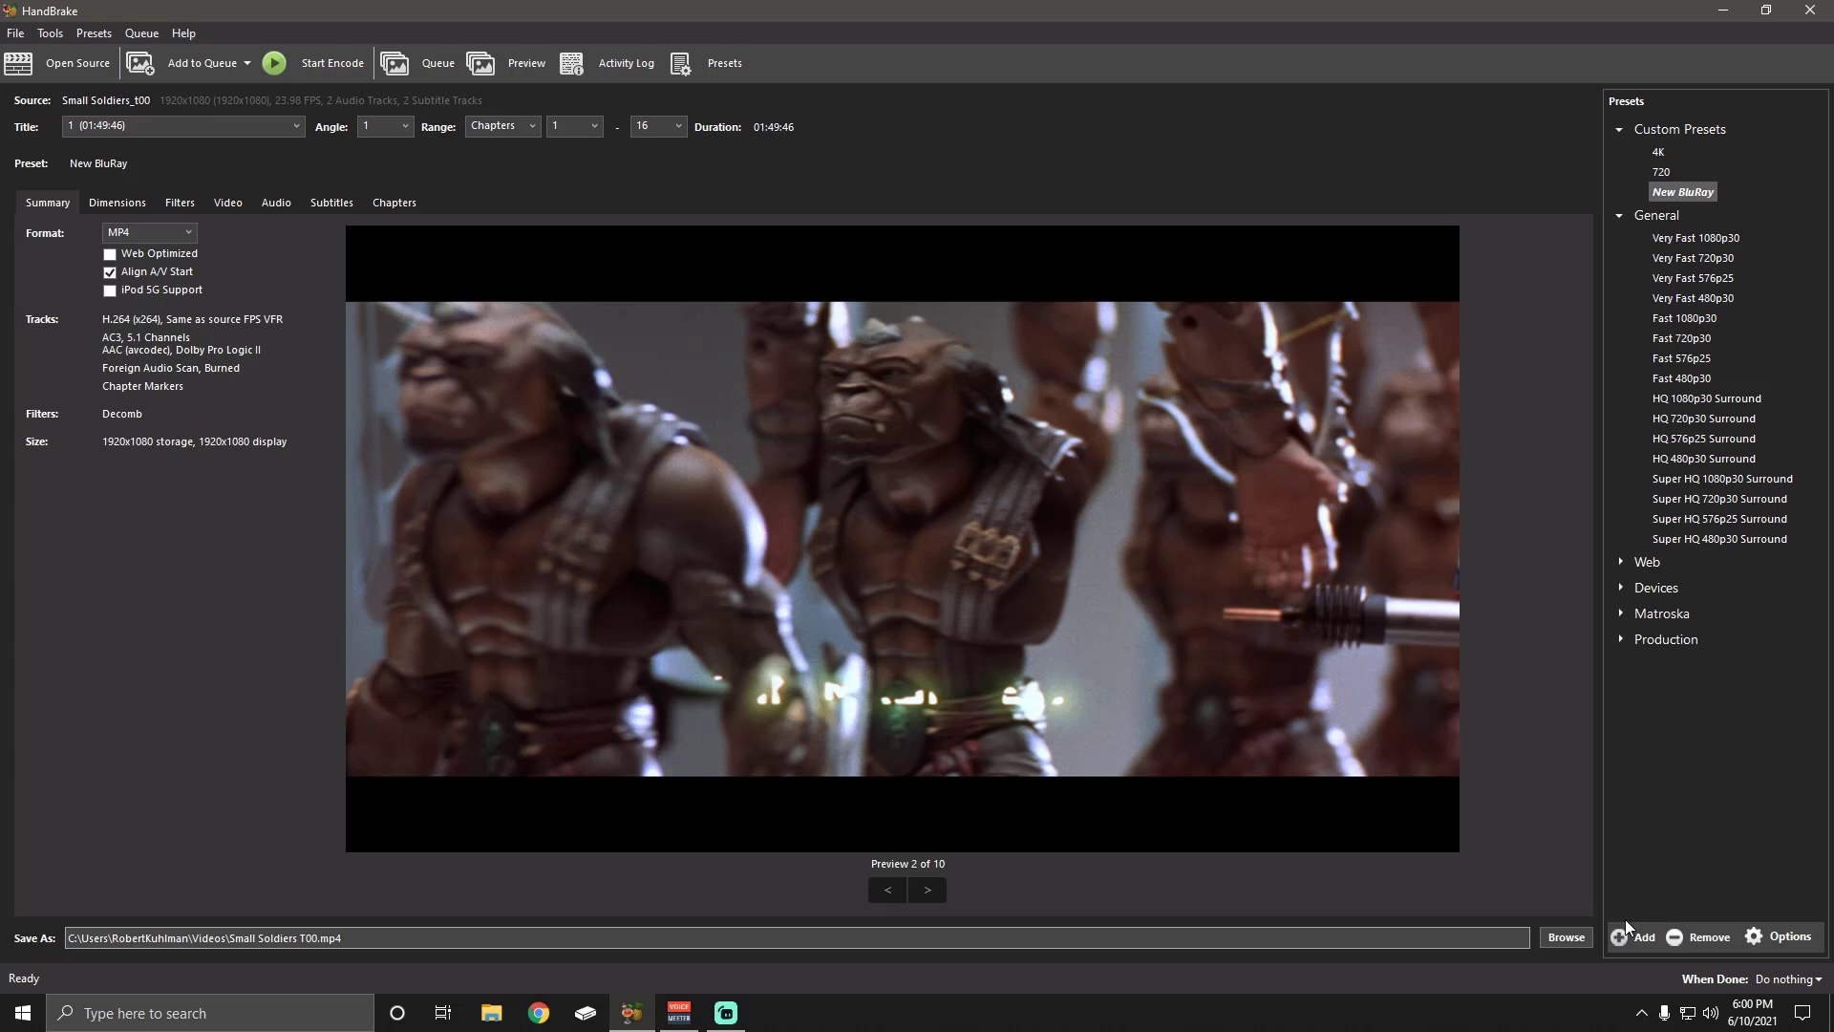
mouse_move(1636, 937)
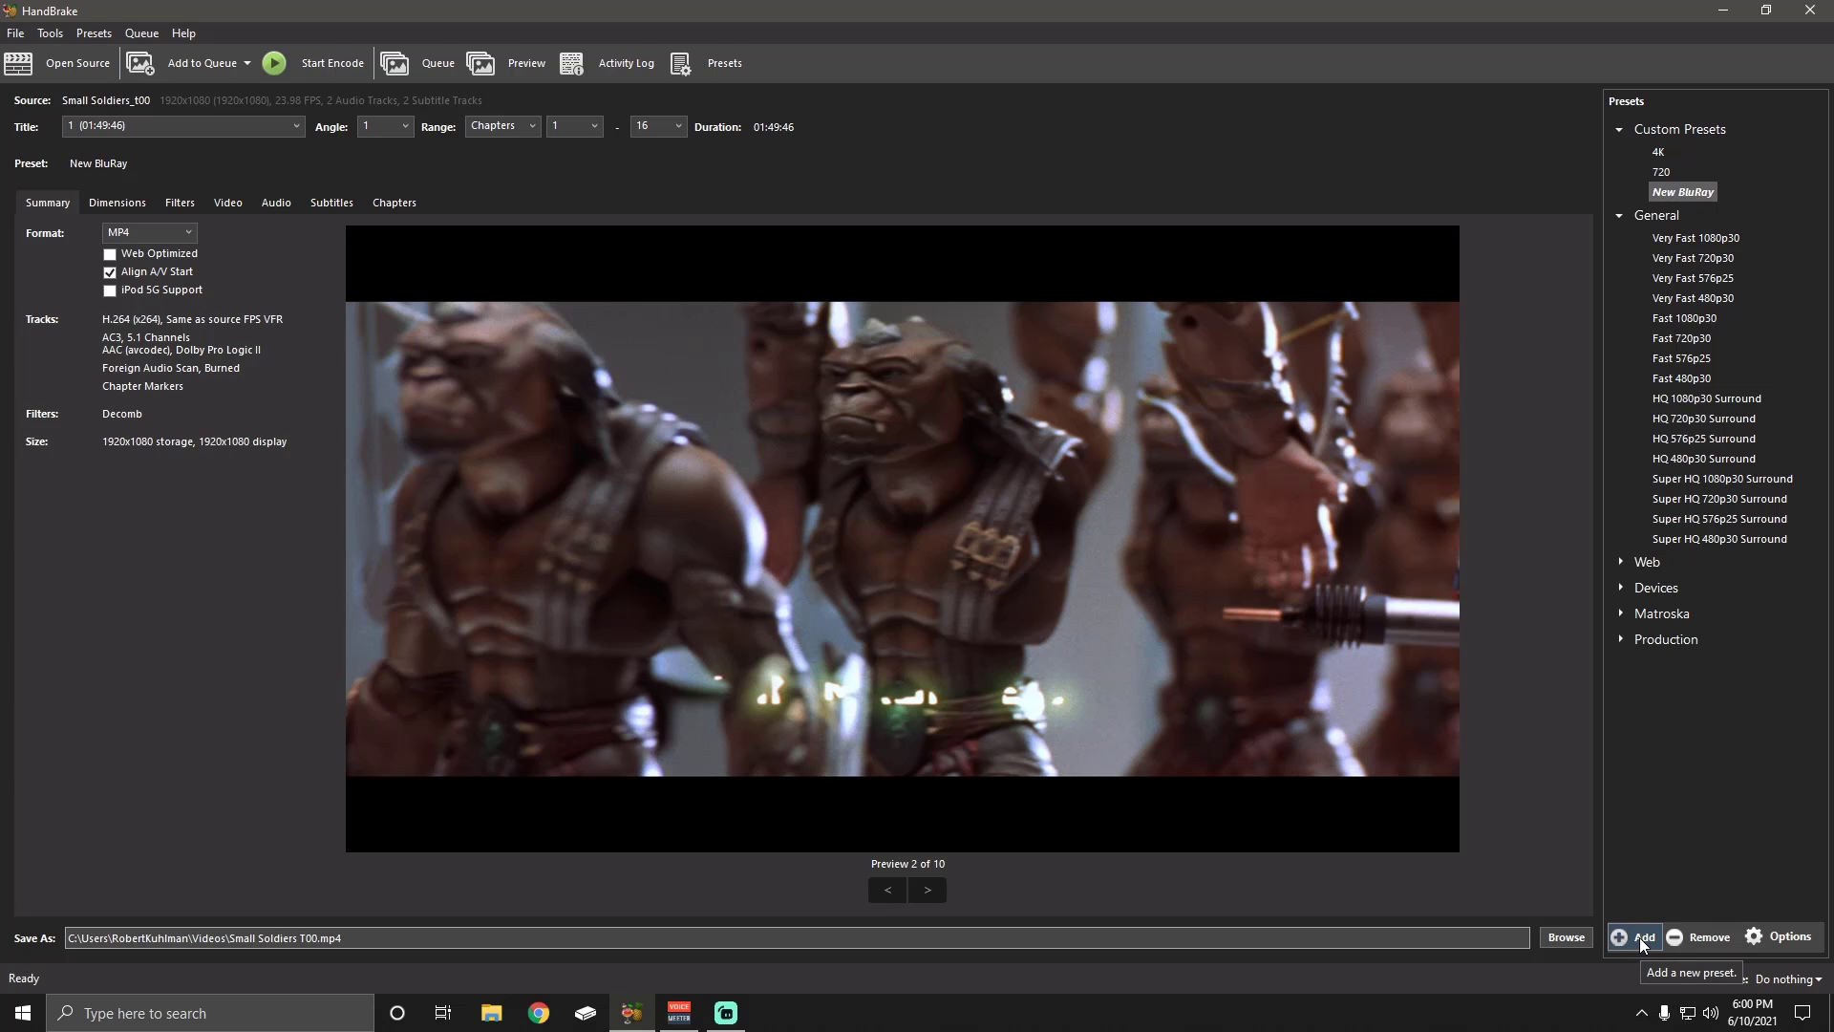
Begin adding a new preset from the current settings
click(1636, 937)
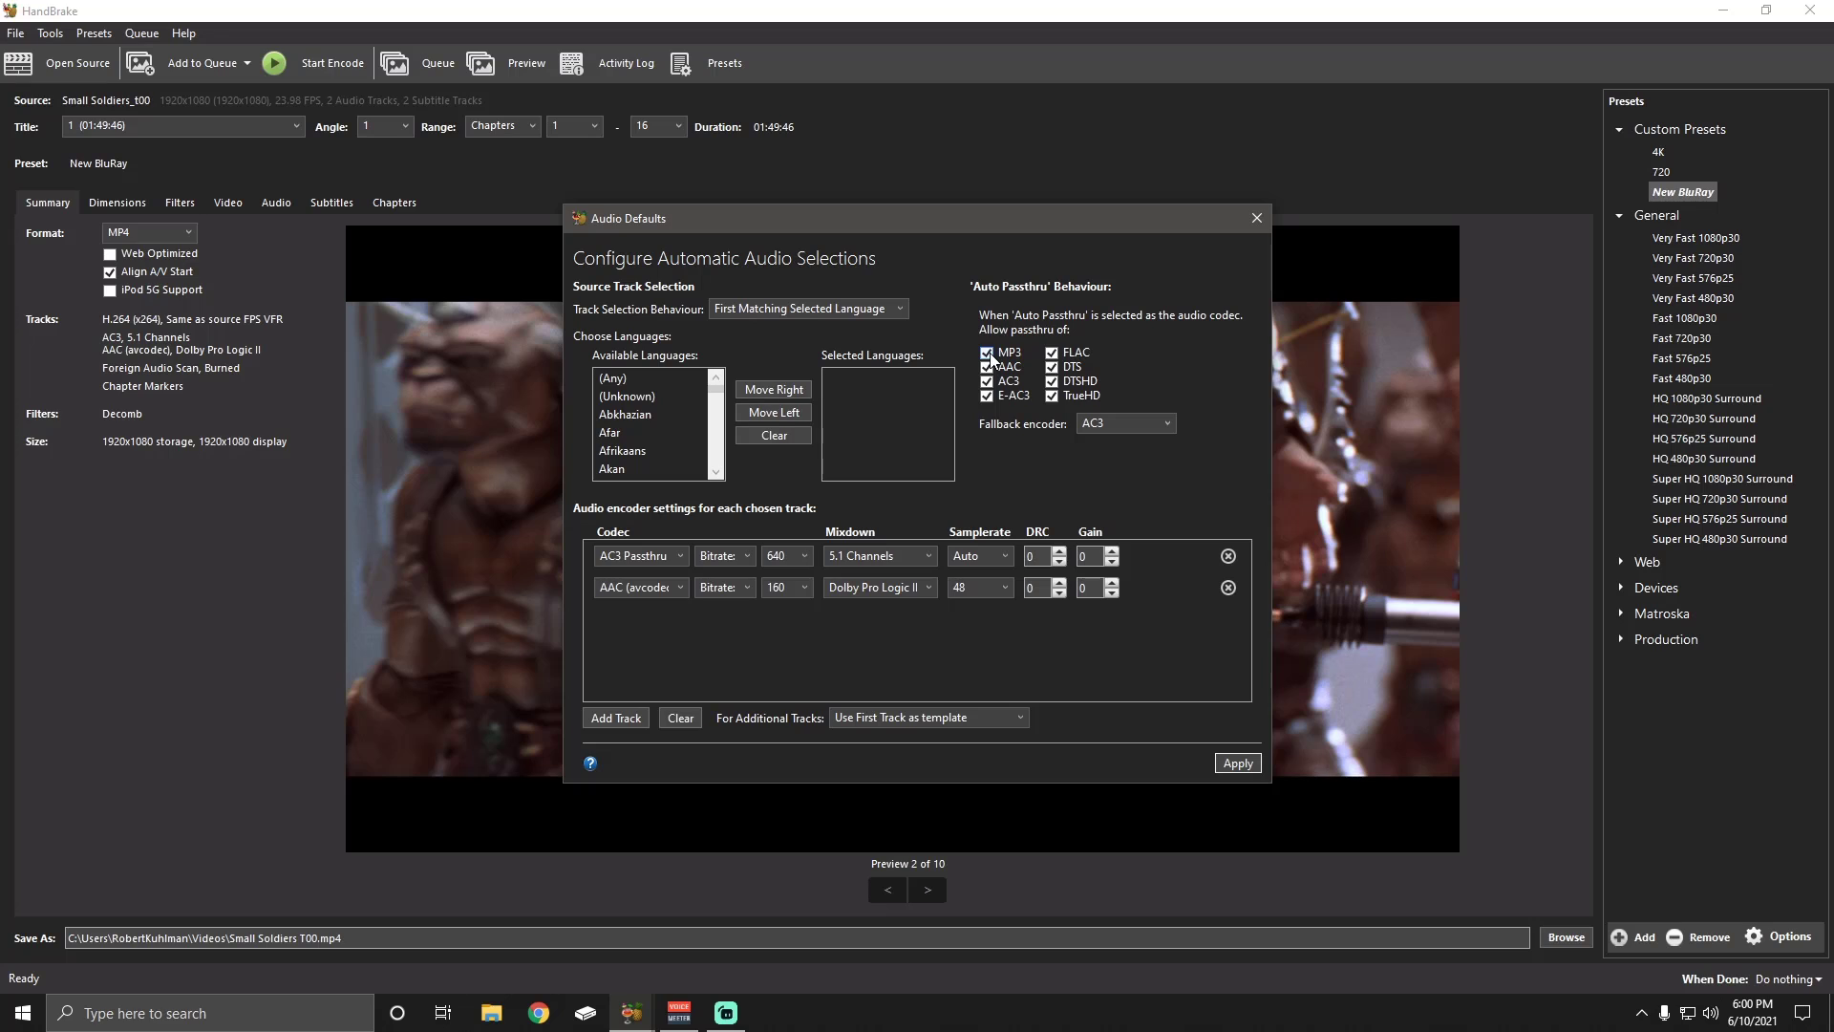
mouse_move(1068, 346)
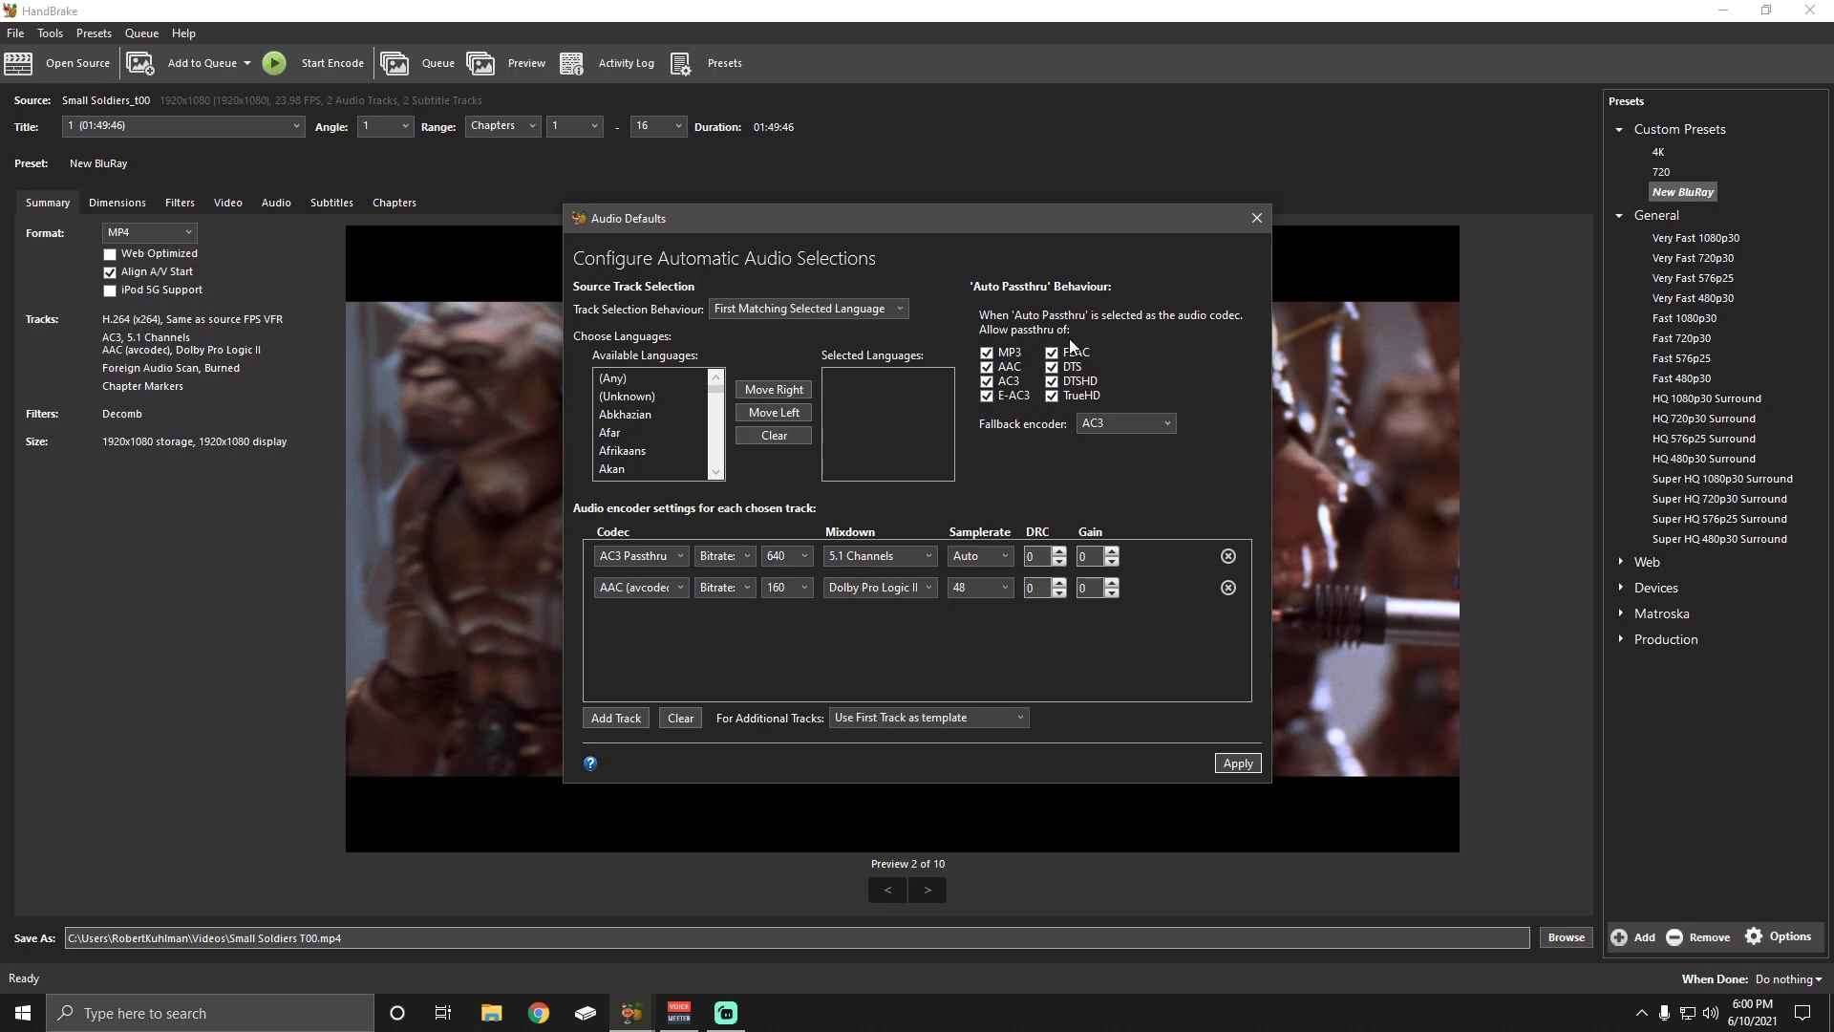
mouse_move(1032, 350)
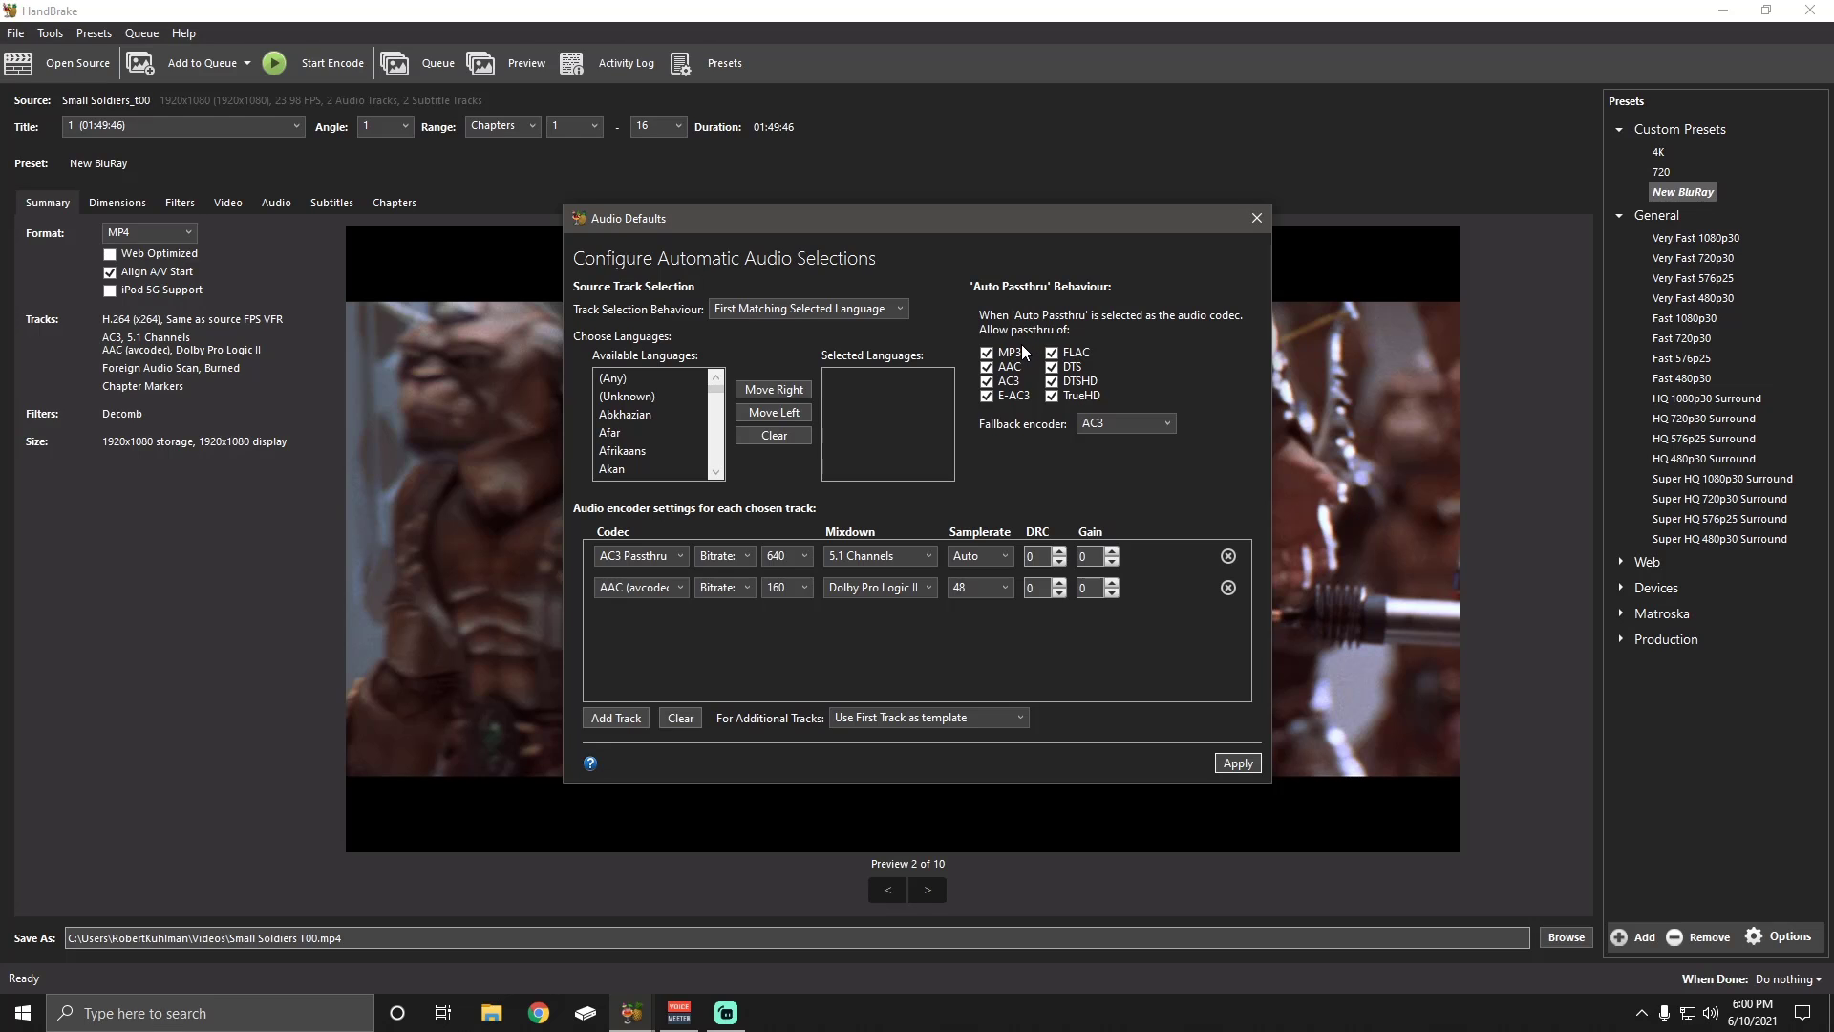
mouse_move(1107, 333)
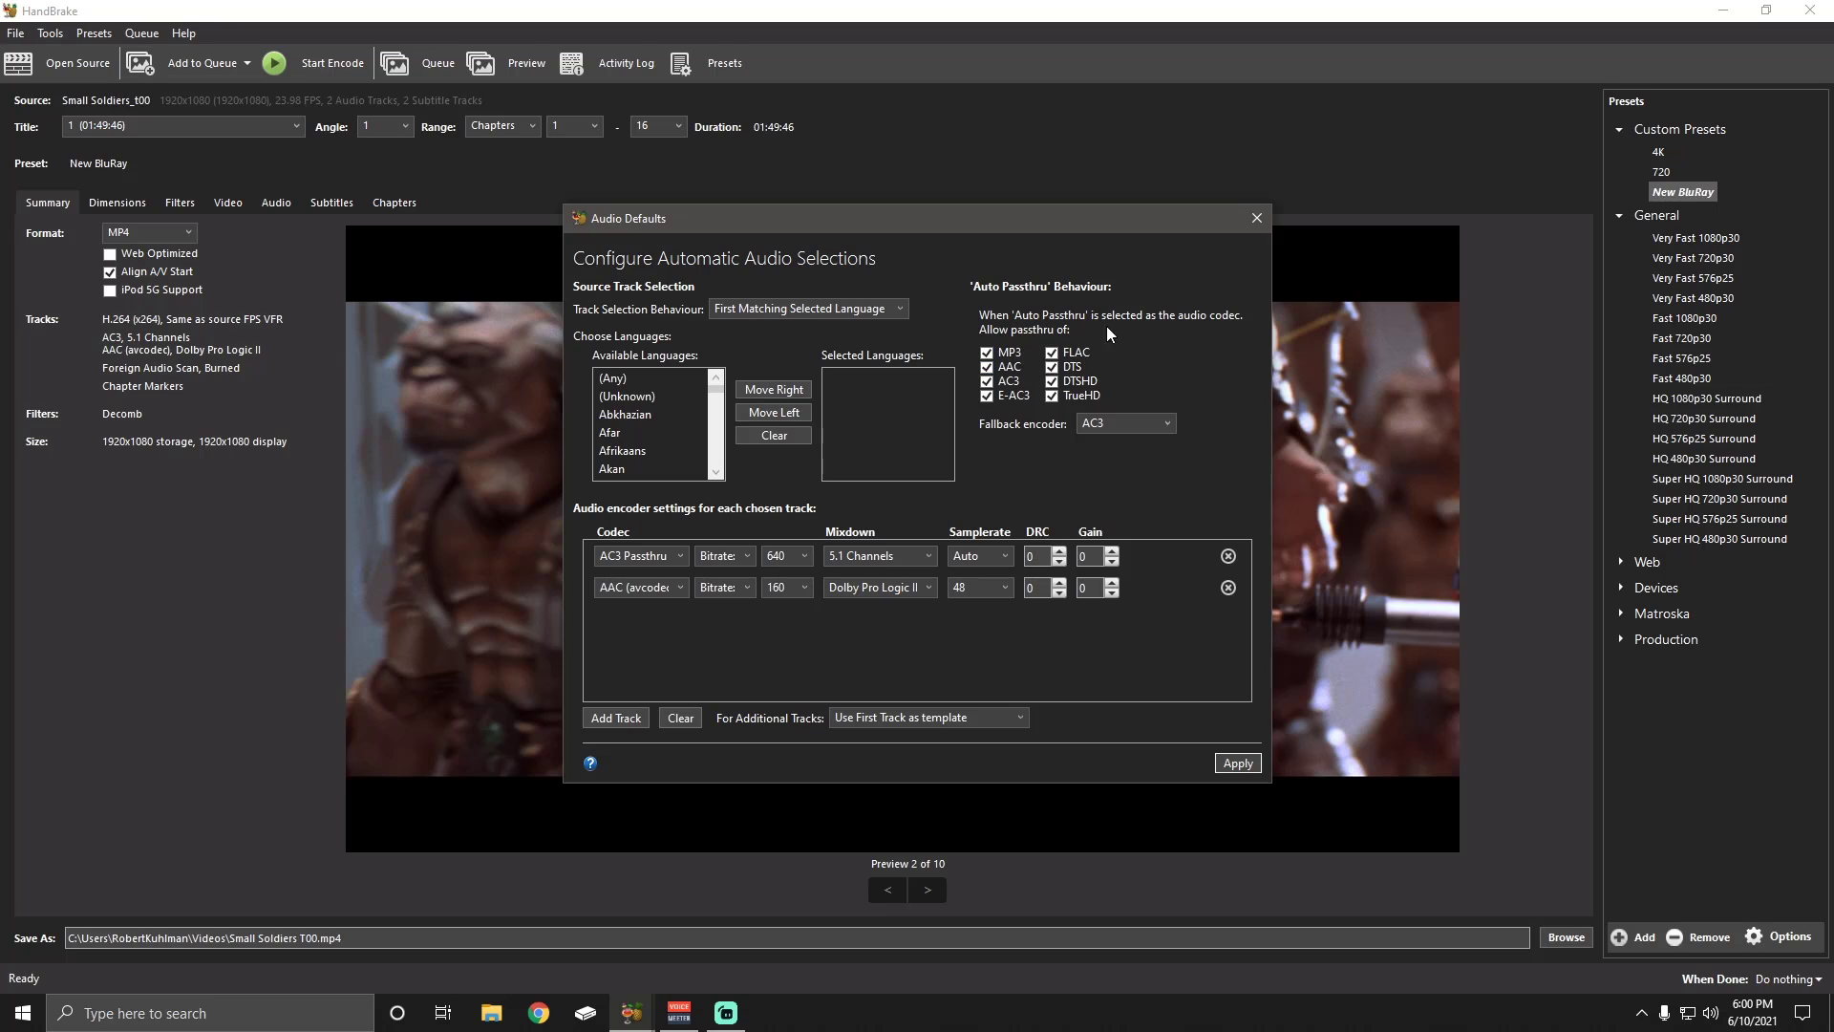
mouse_move(1166, 323)
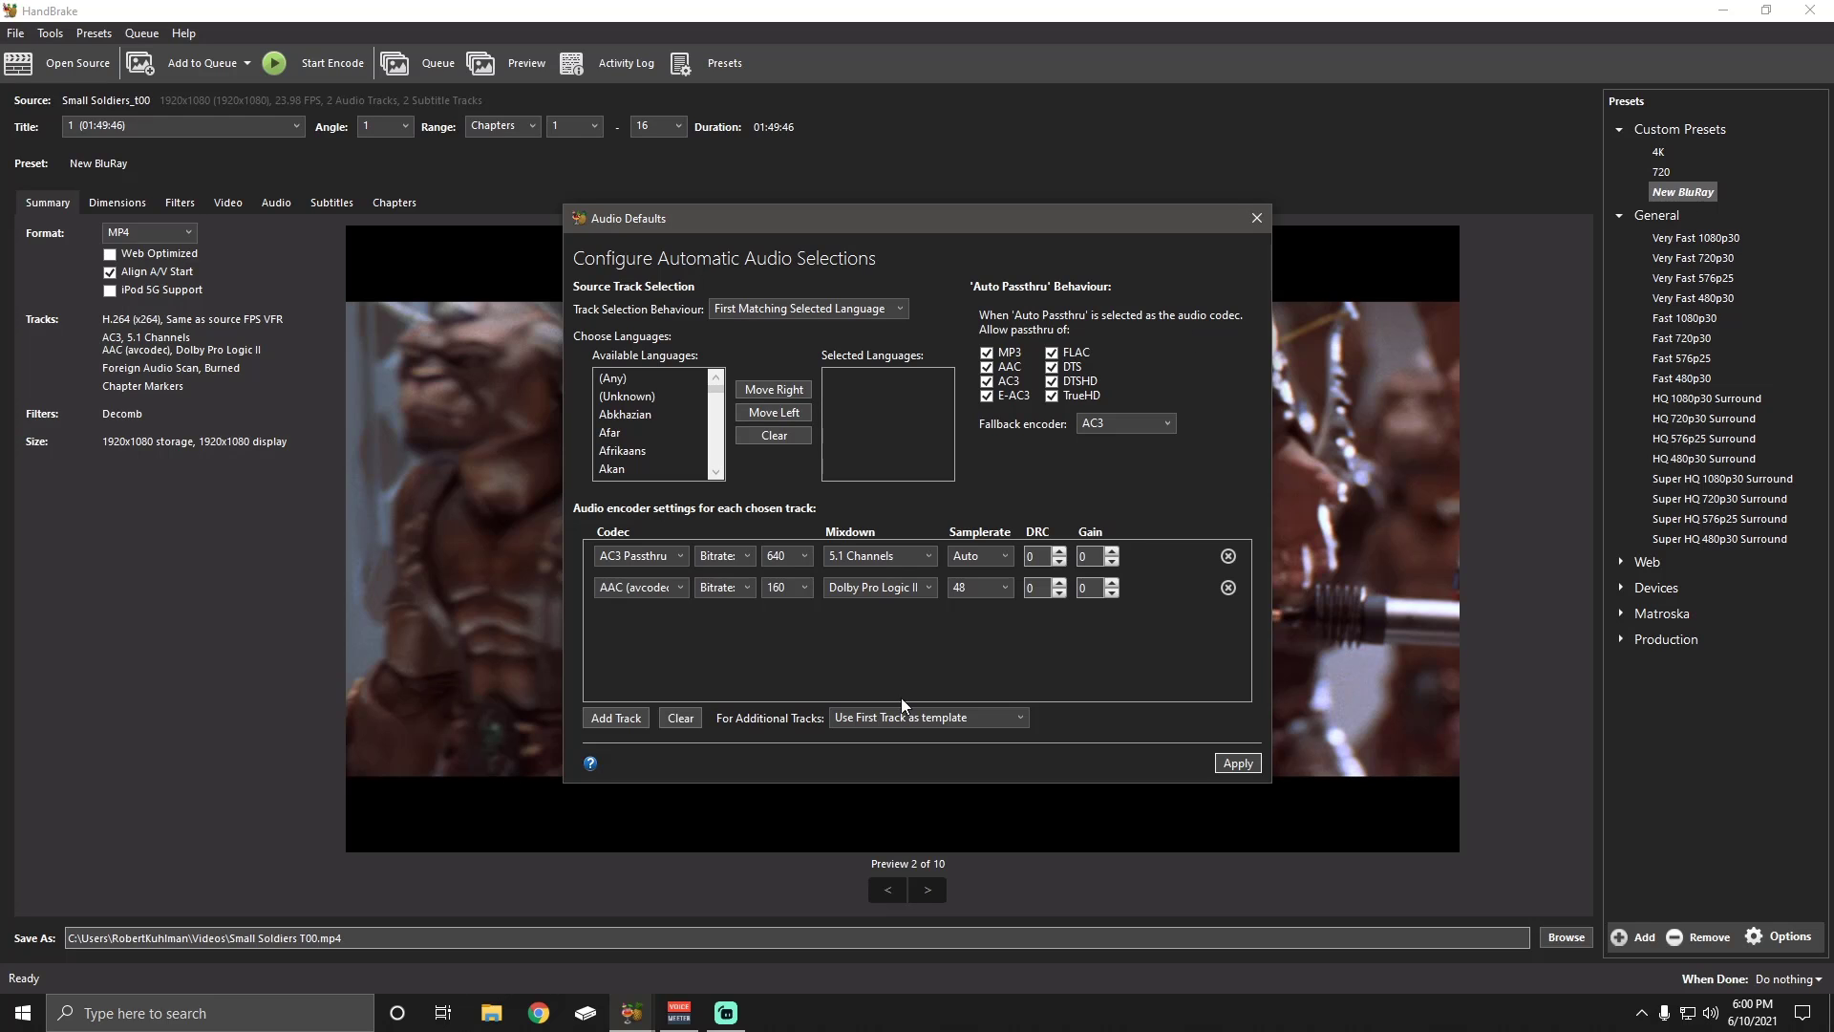
click(615, 718)
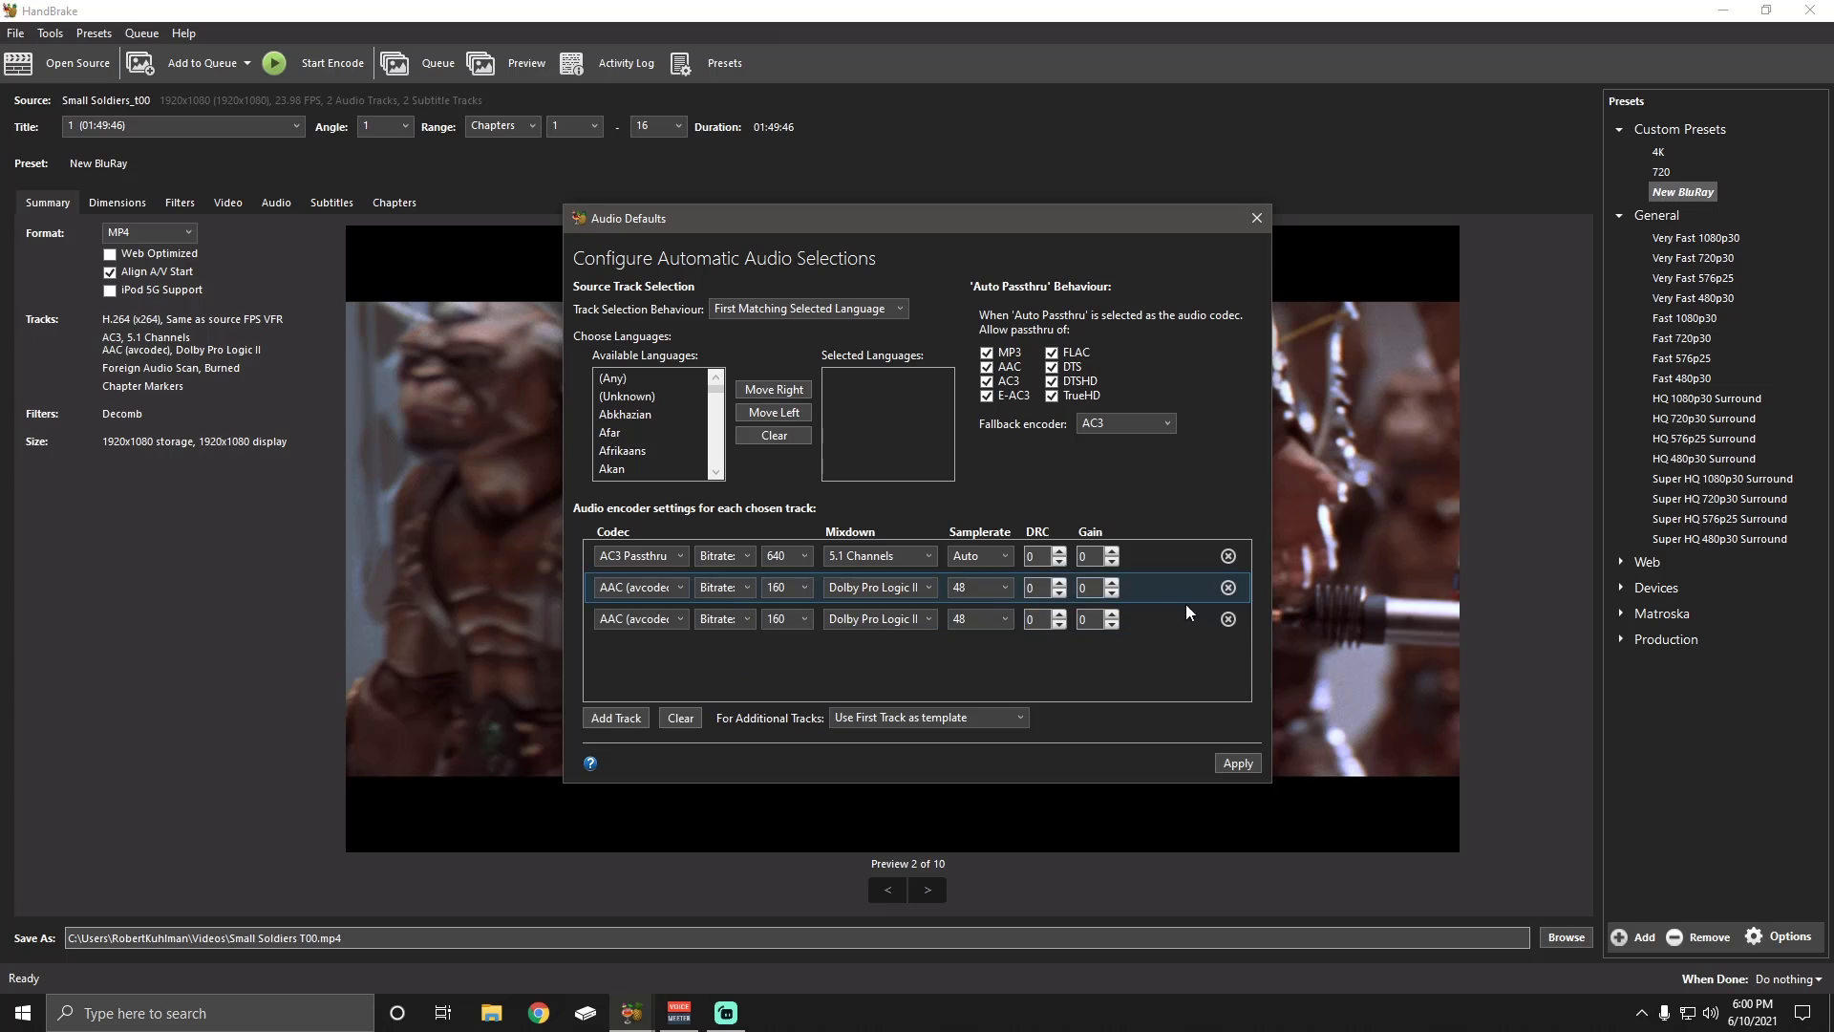
click(1227, 619)
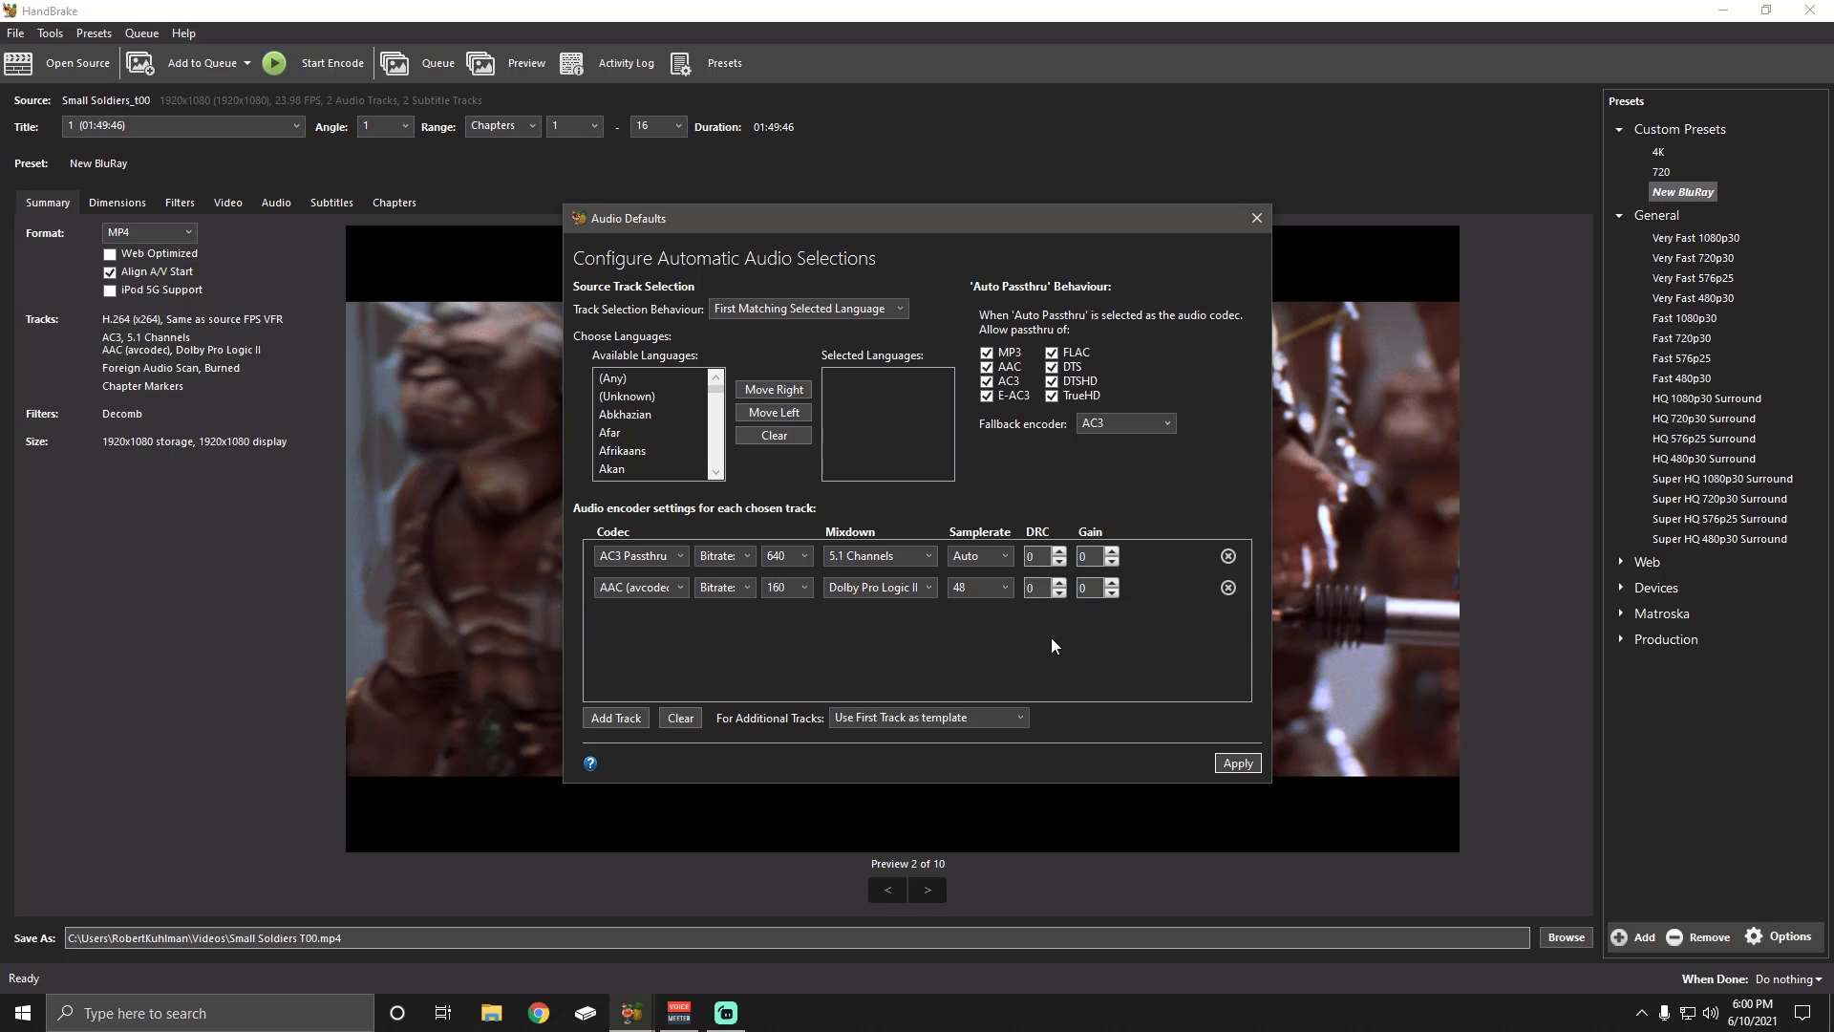
mouse_move(858, 631)
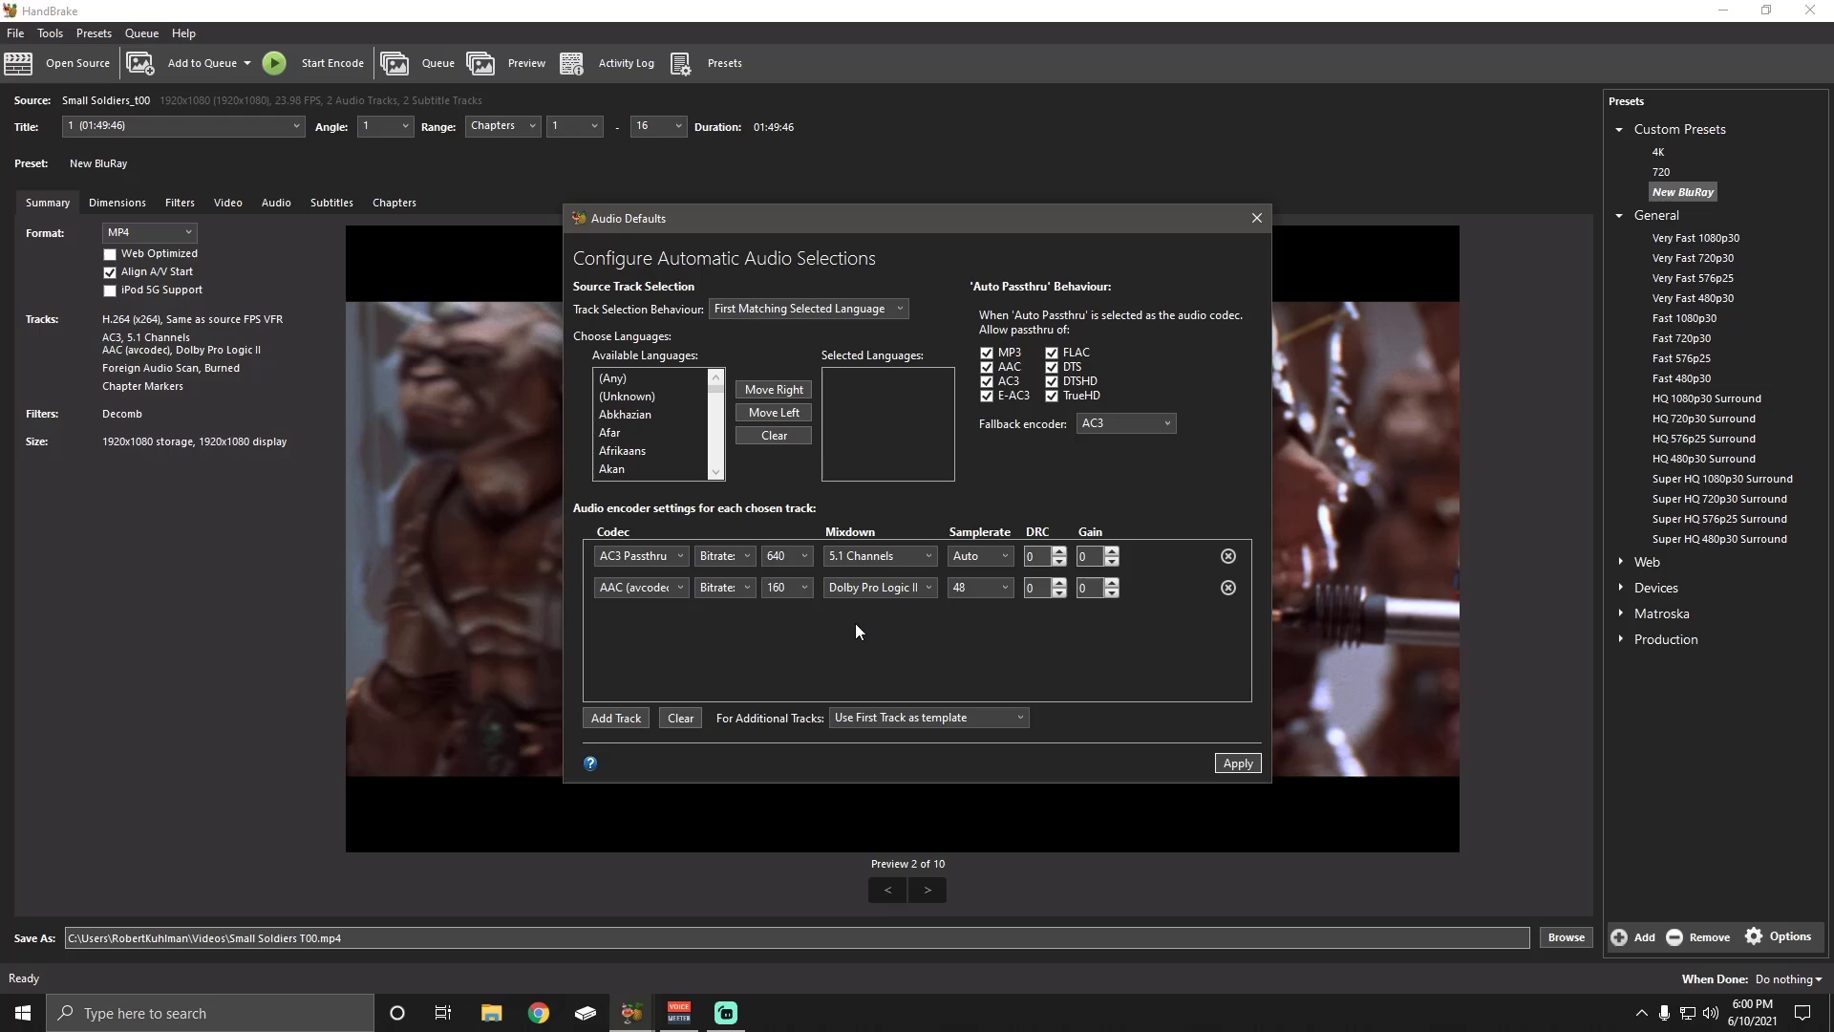
mouse_move(813, 656)
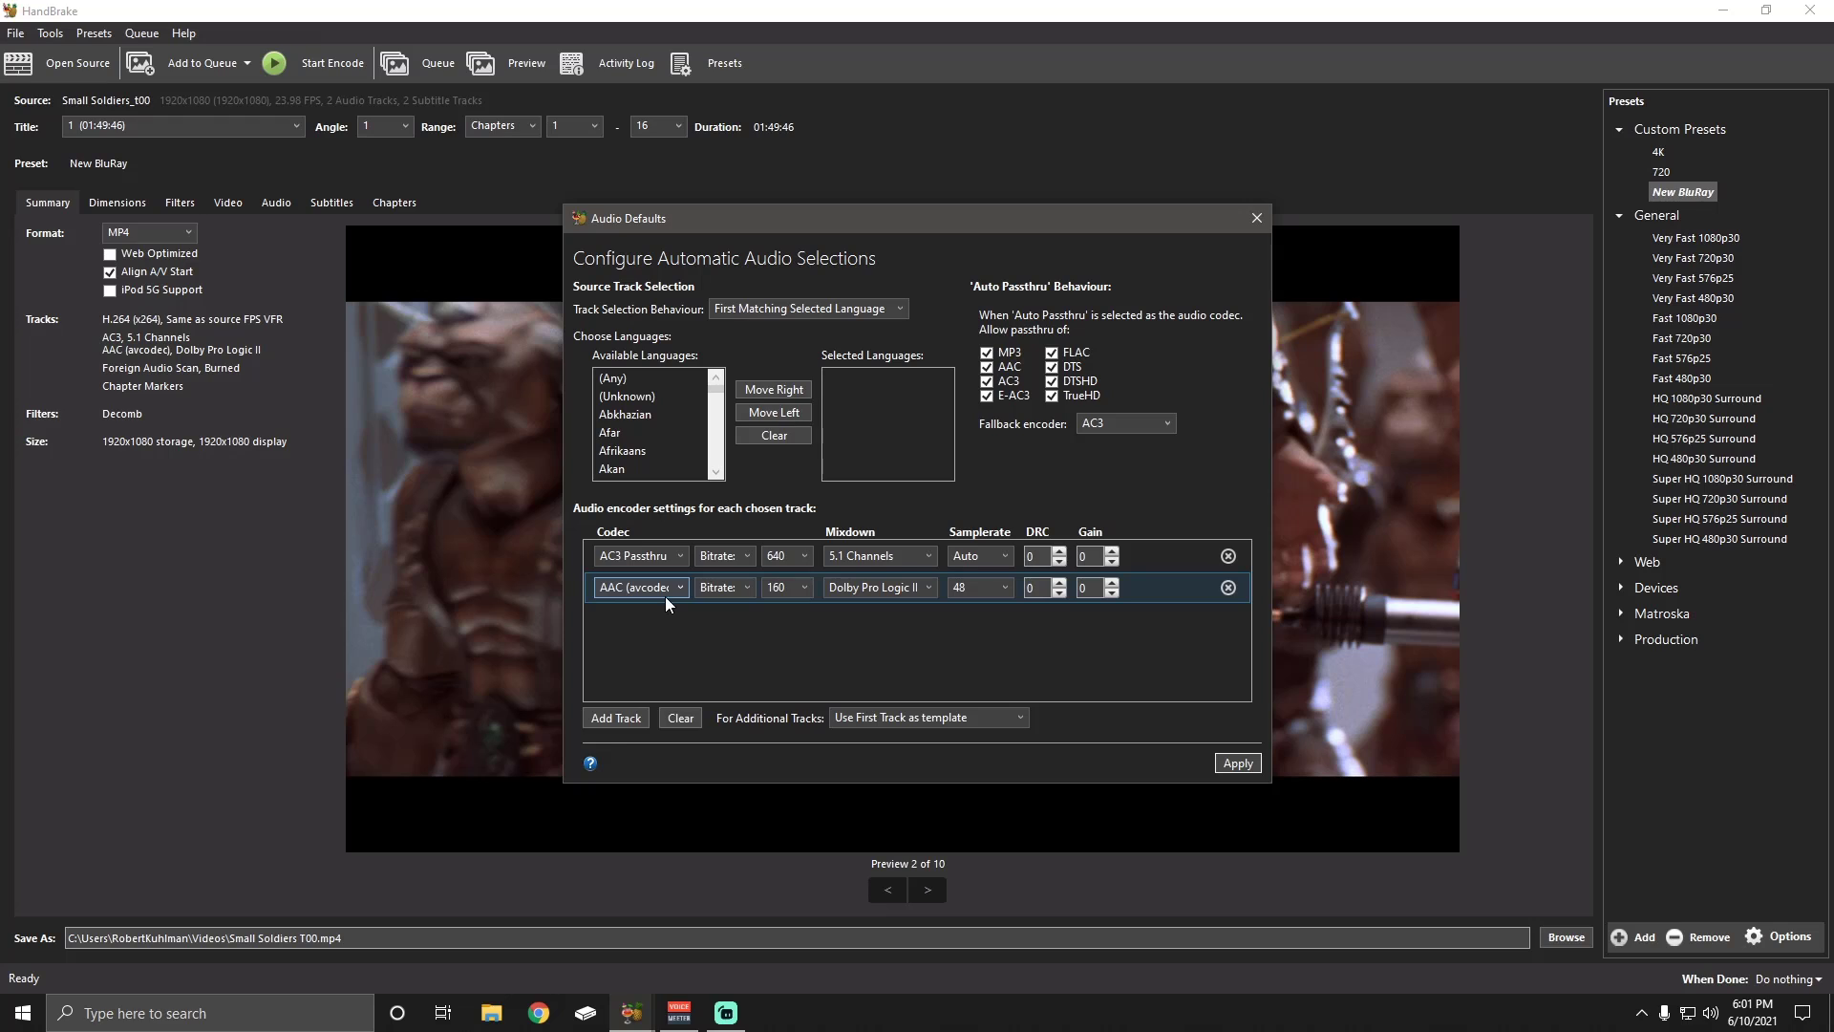
click(640, 585)
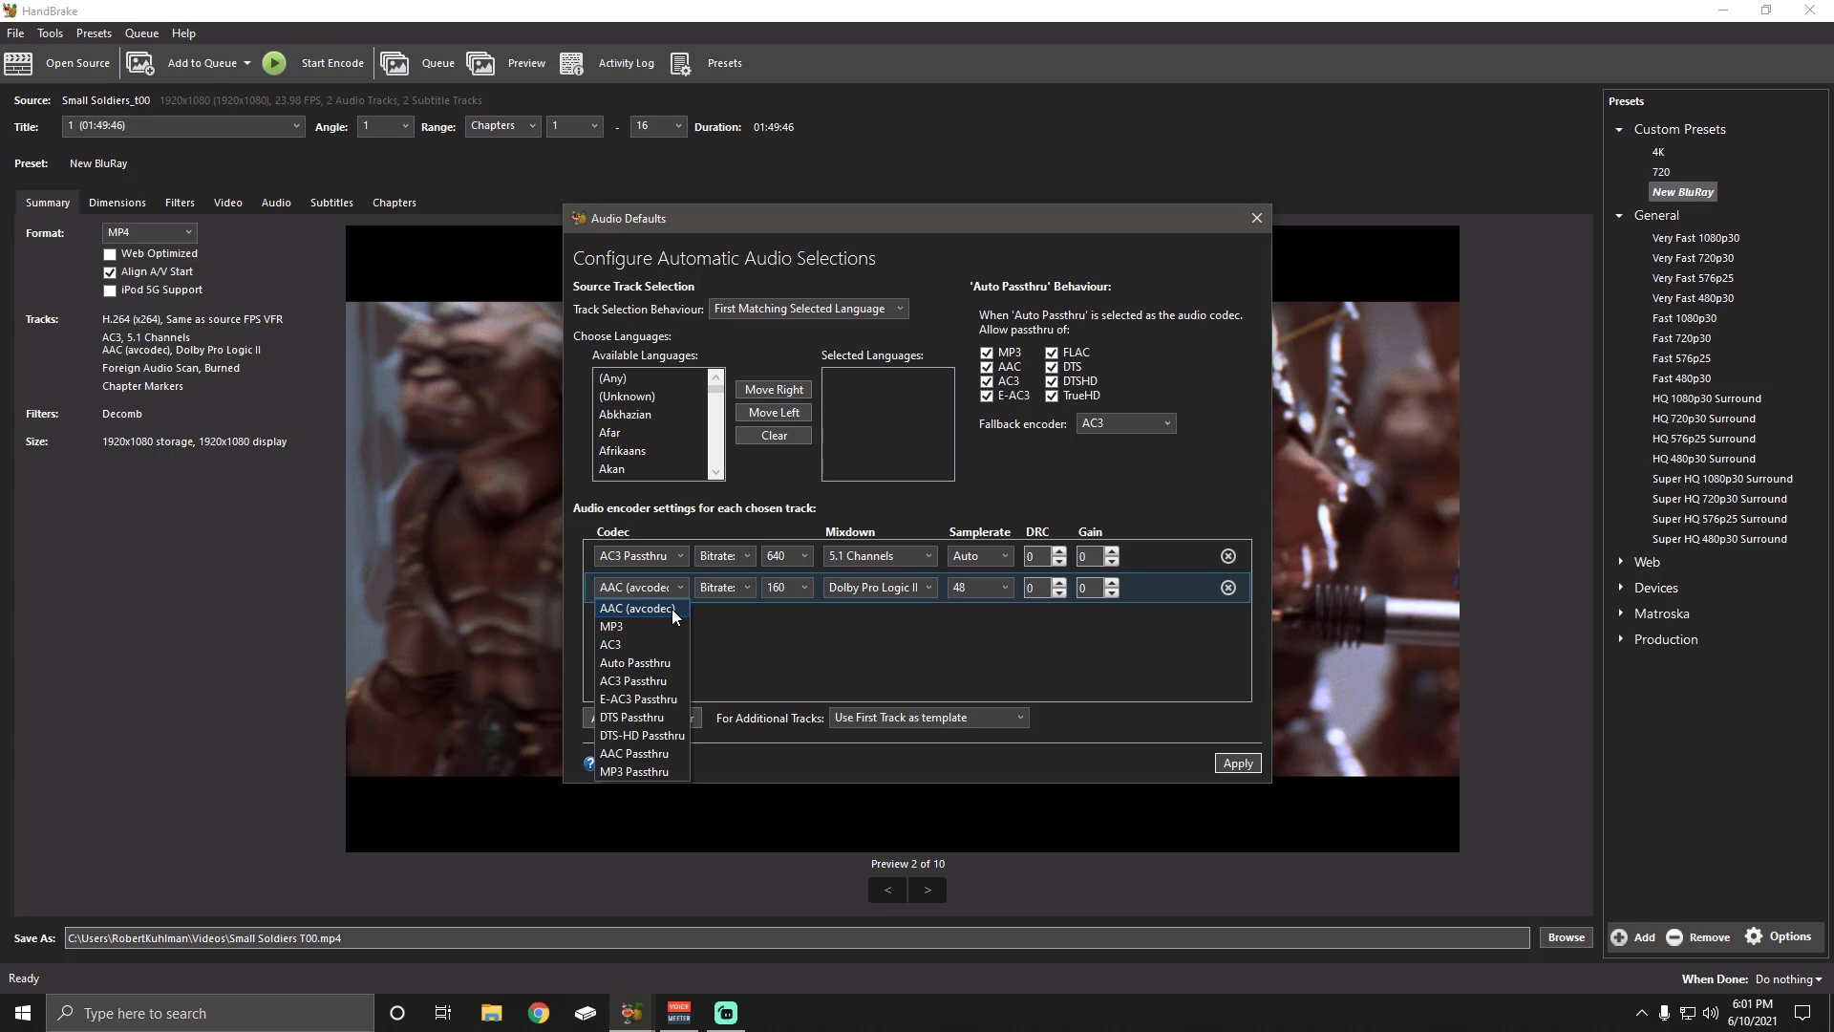
click(640, 609)
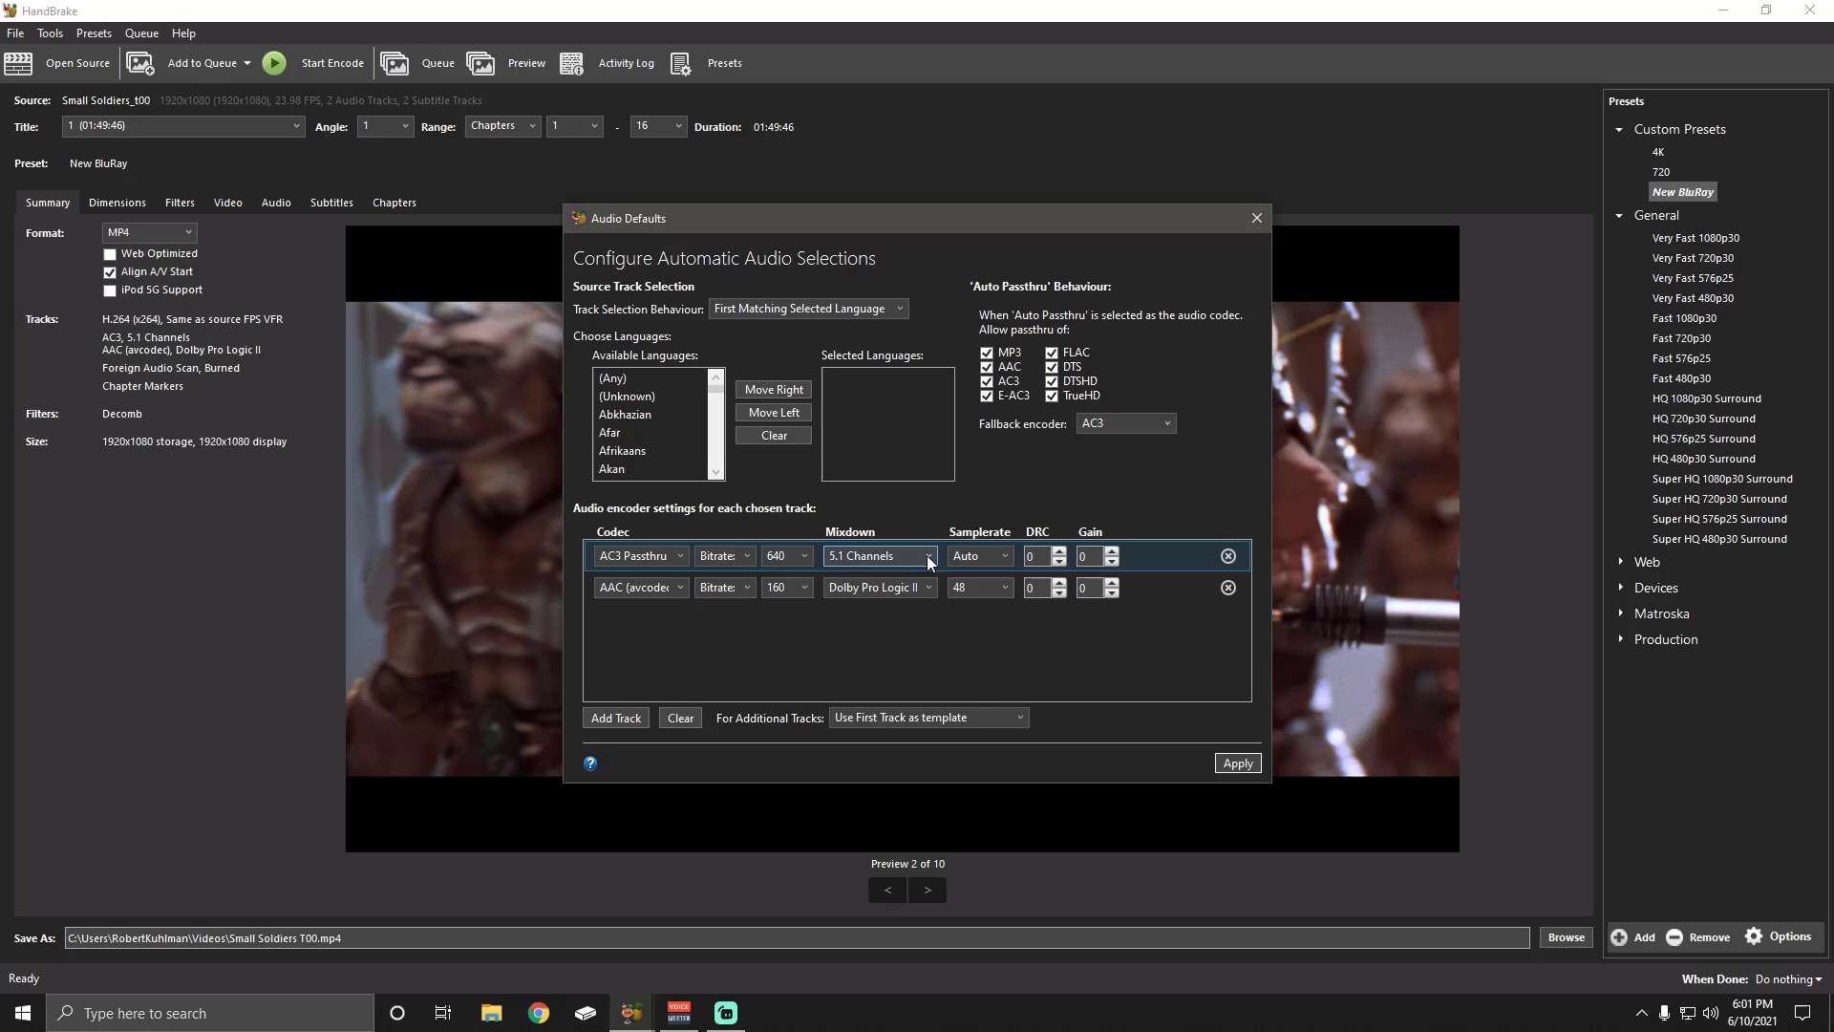
Keep the first track's mixdown at 5.1 Channels and apply the Audio Defaults
click(928, 554)
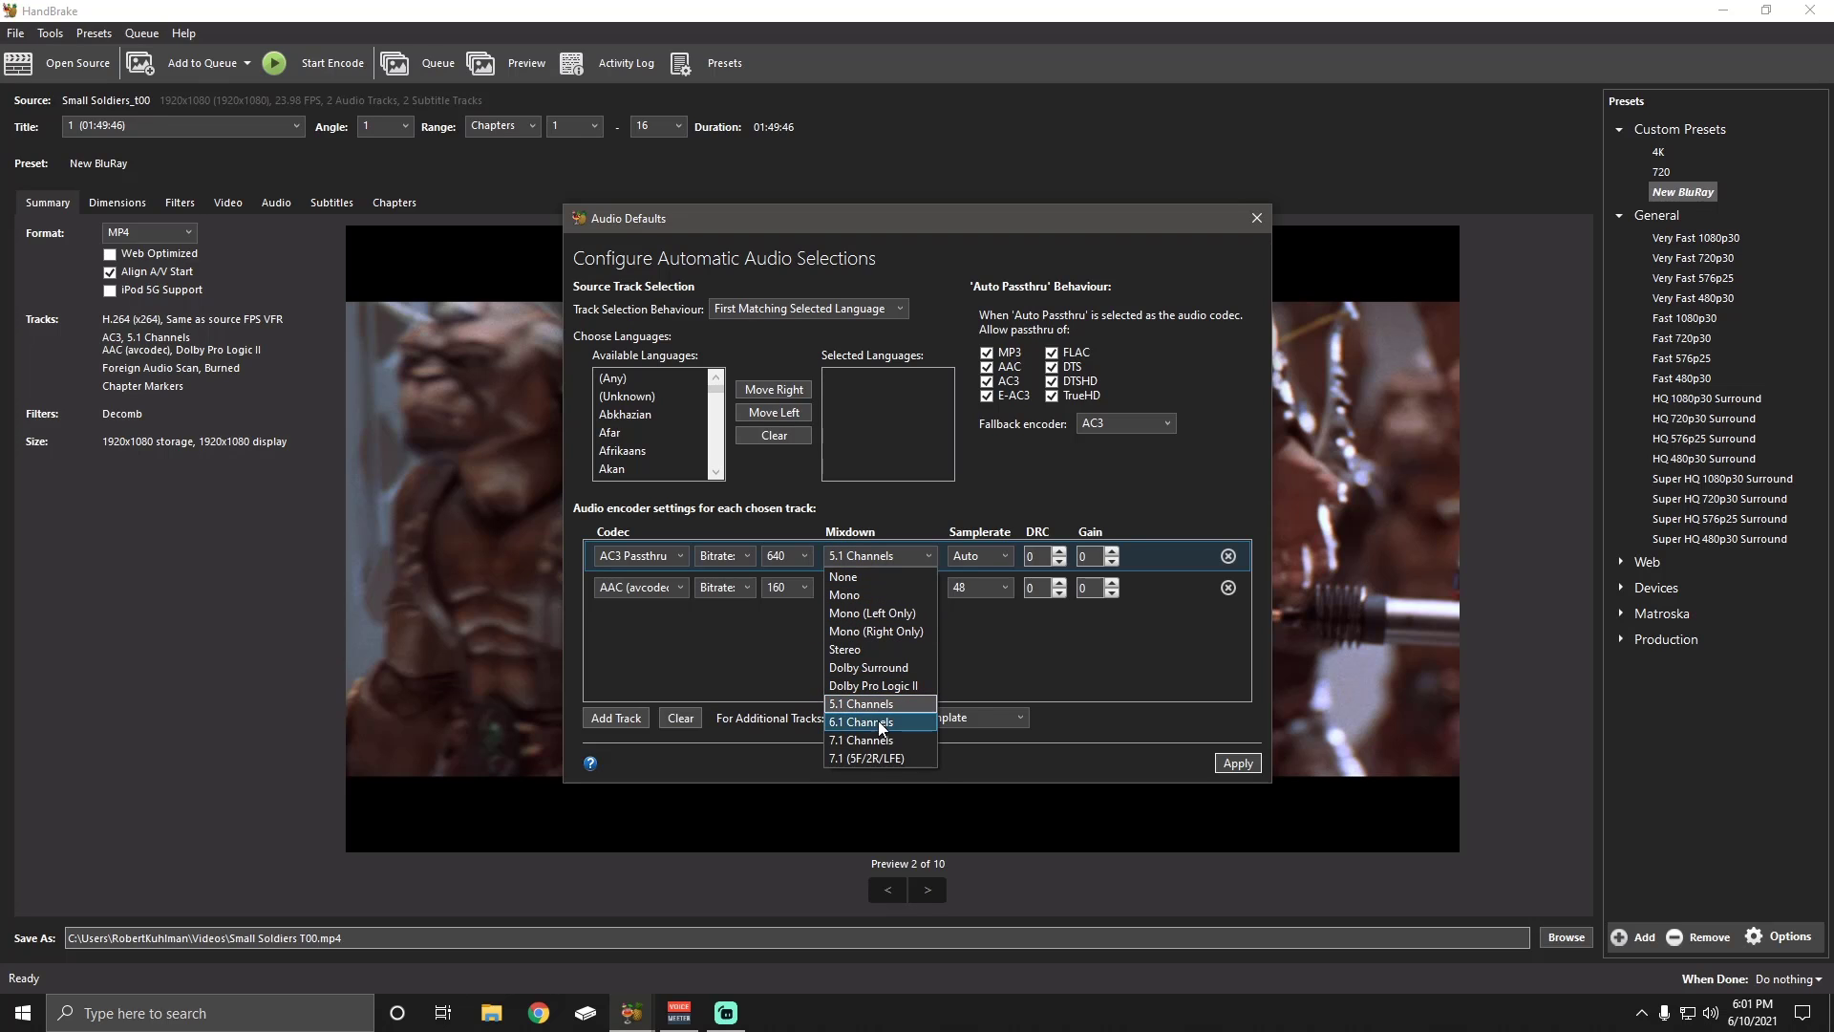
click(872, 684)
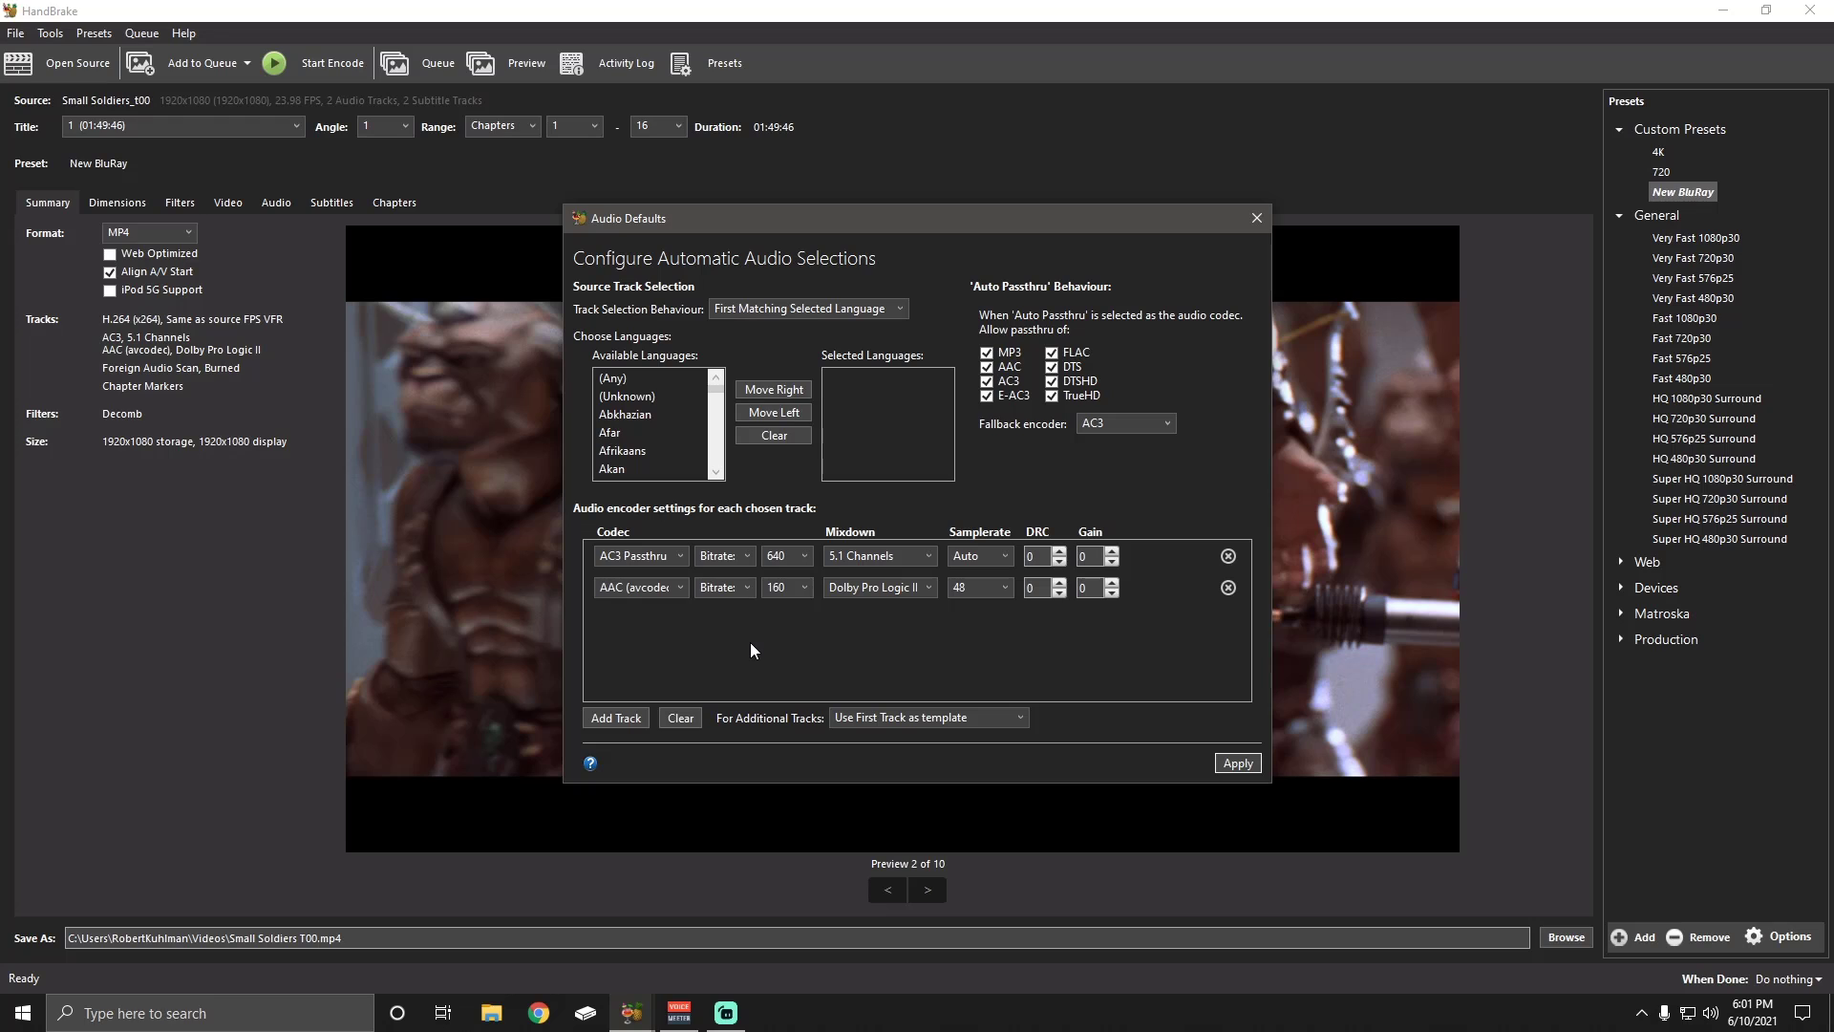
mouse_move(835, 663)
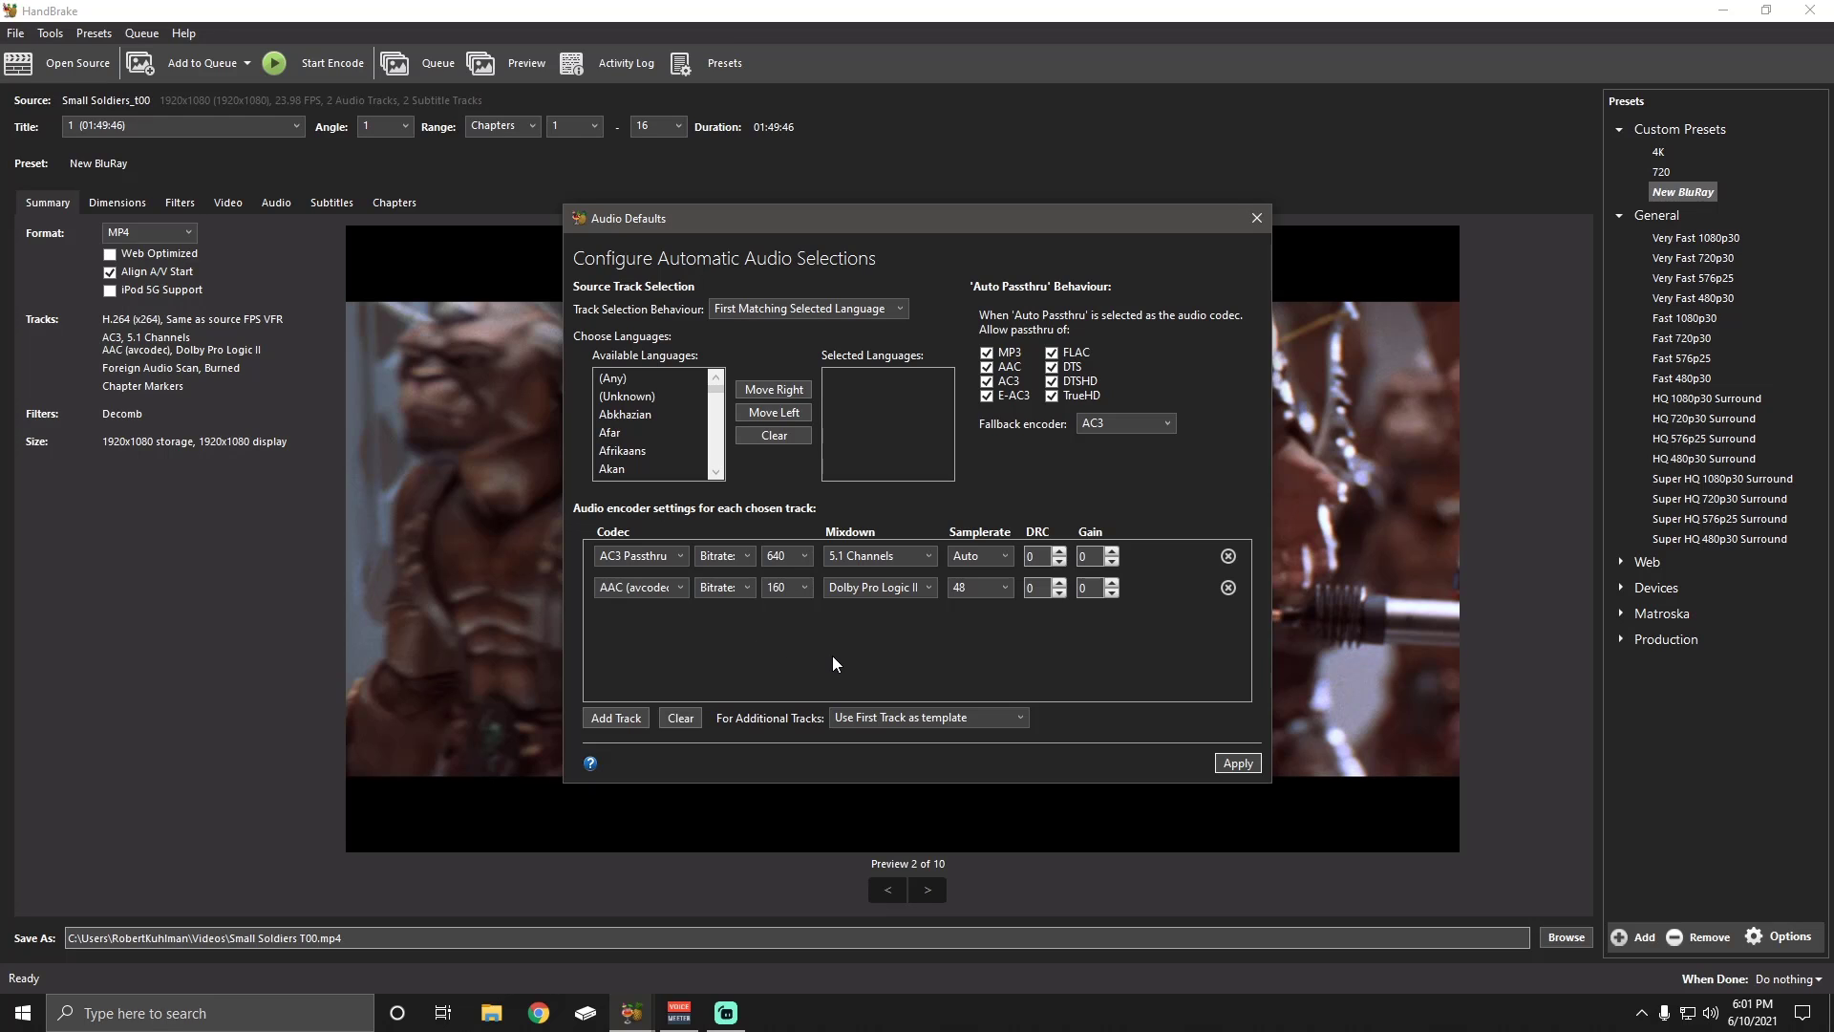
mouse_move(900, 641)
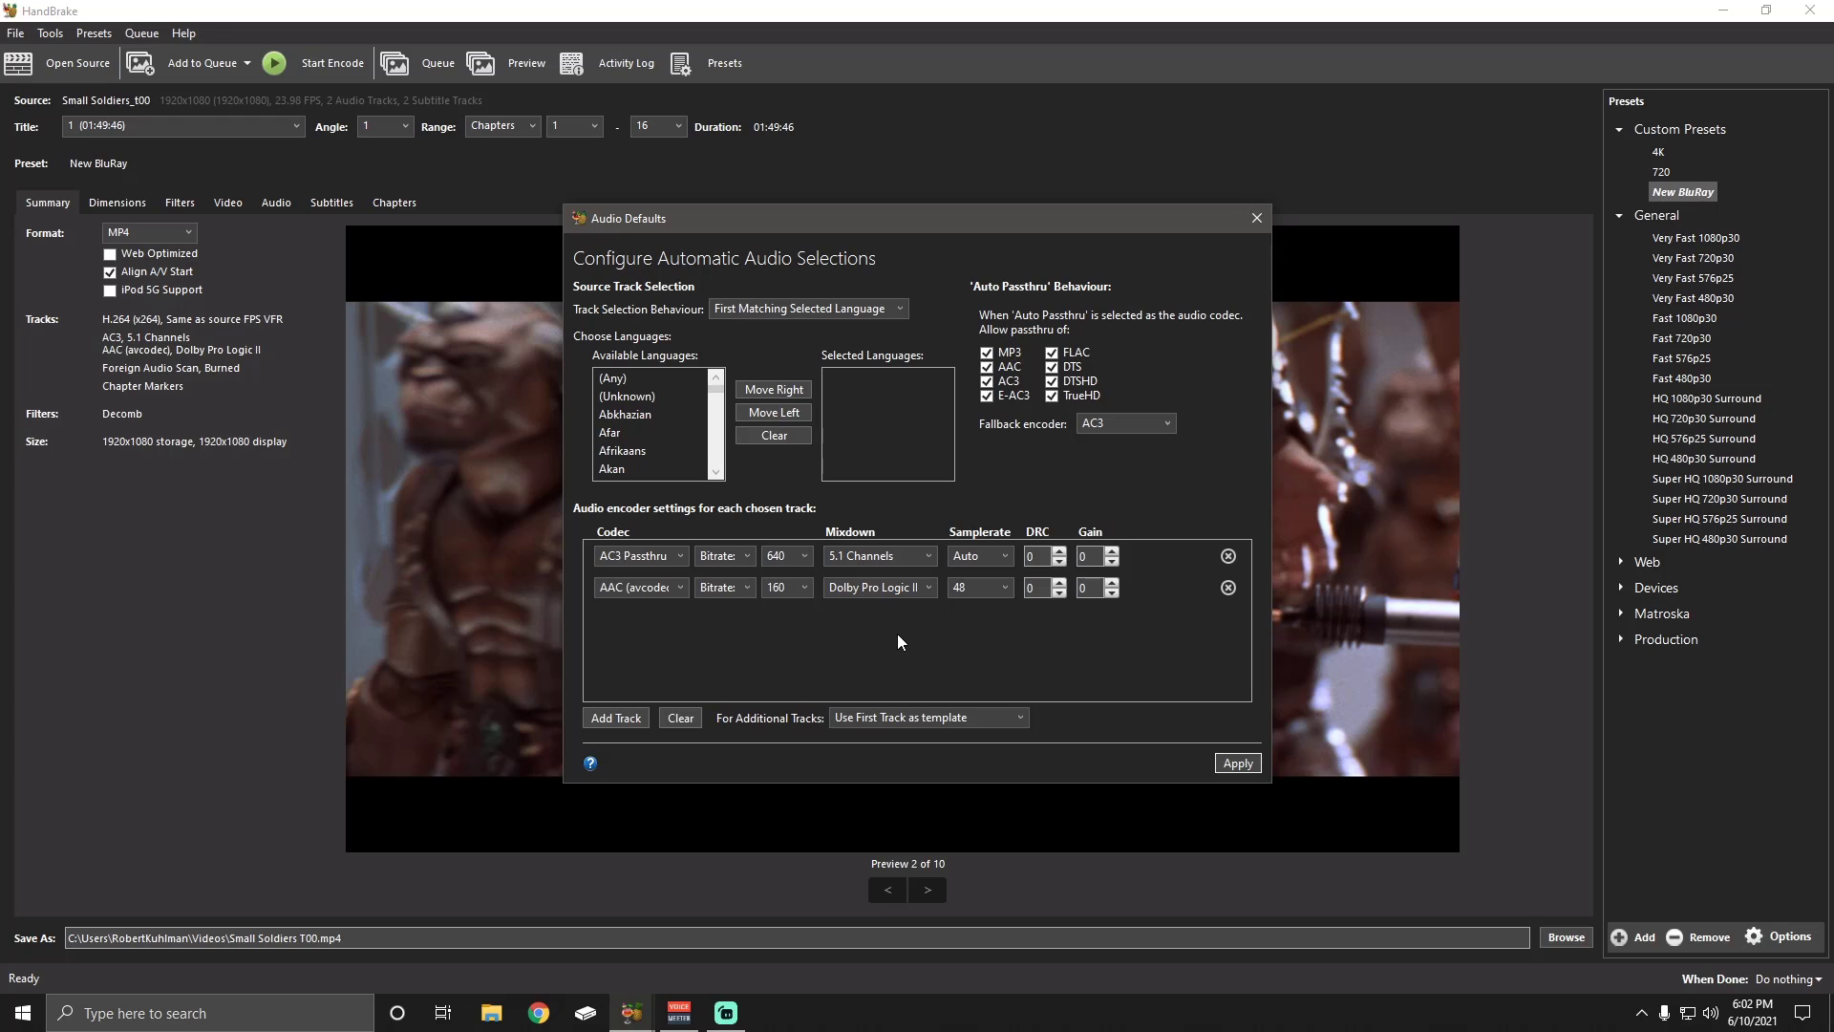
mouse_move(889, 523)
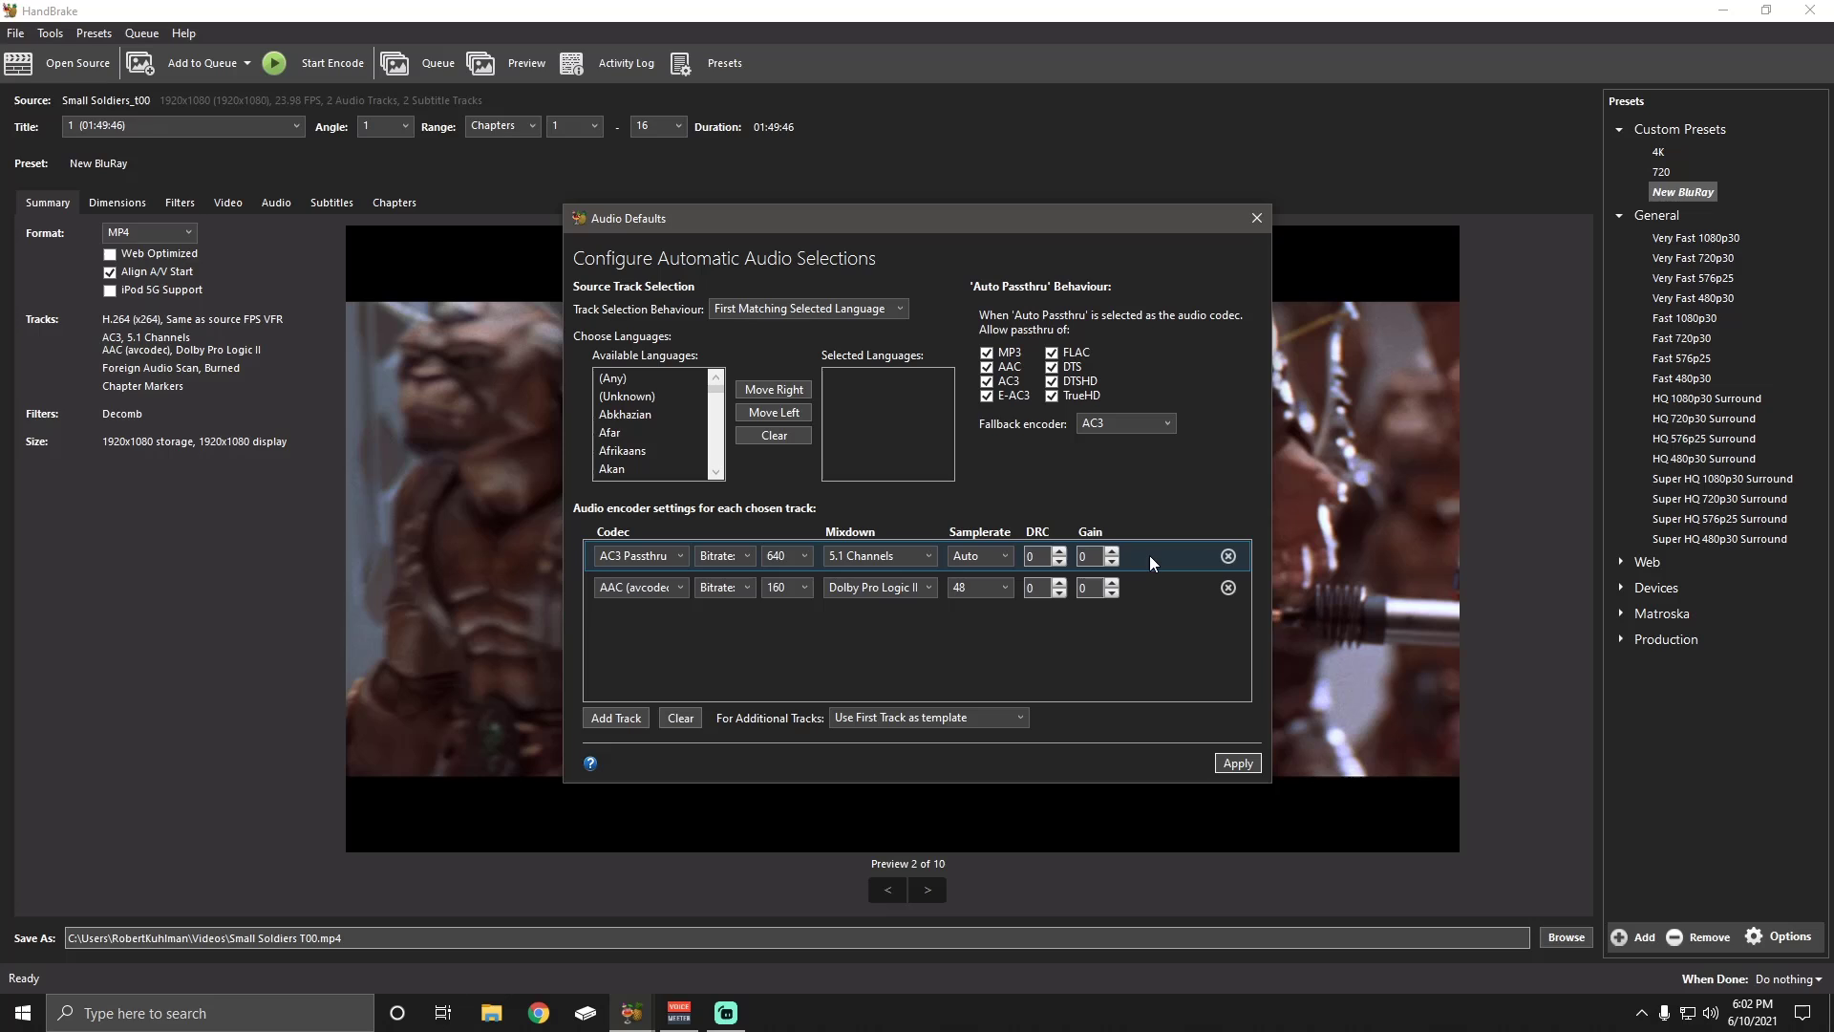
mouse_move(1088, 643)
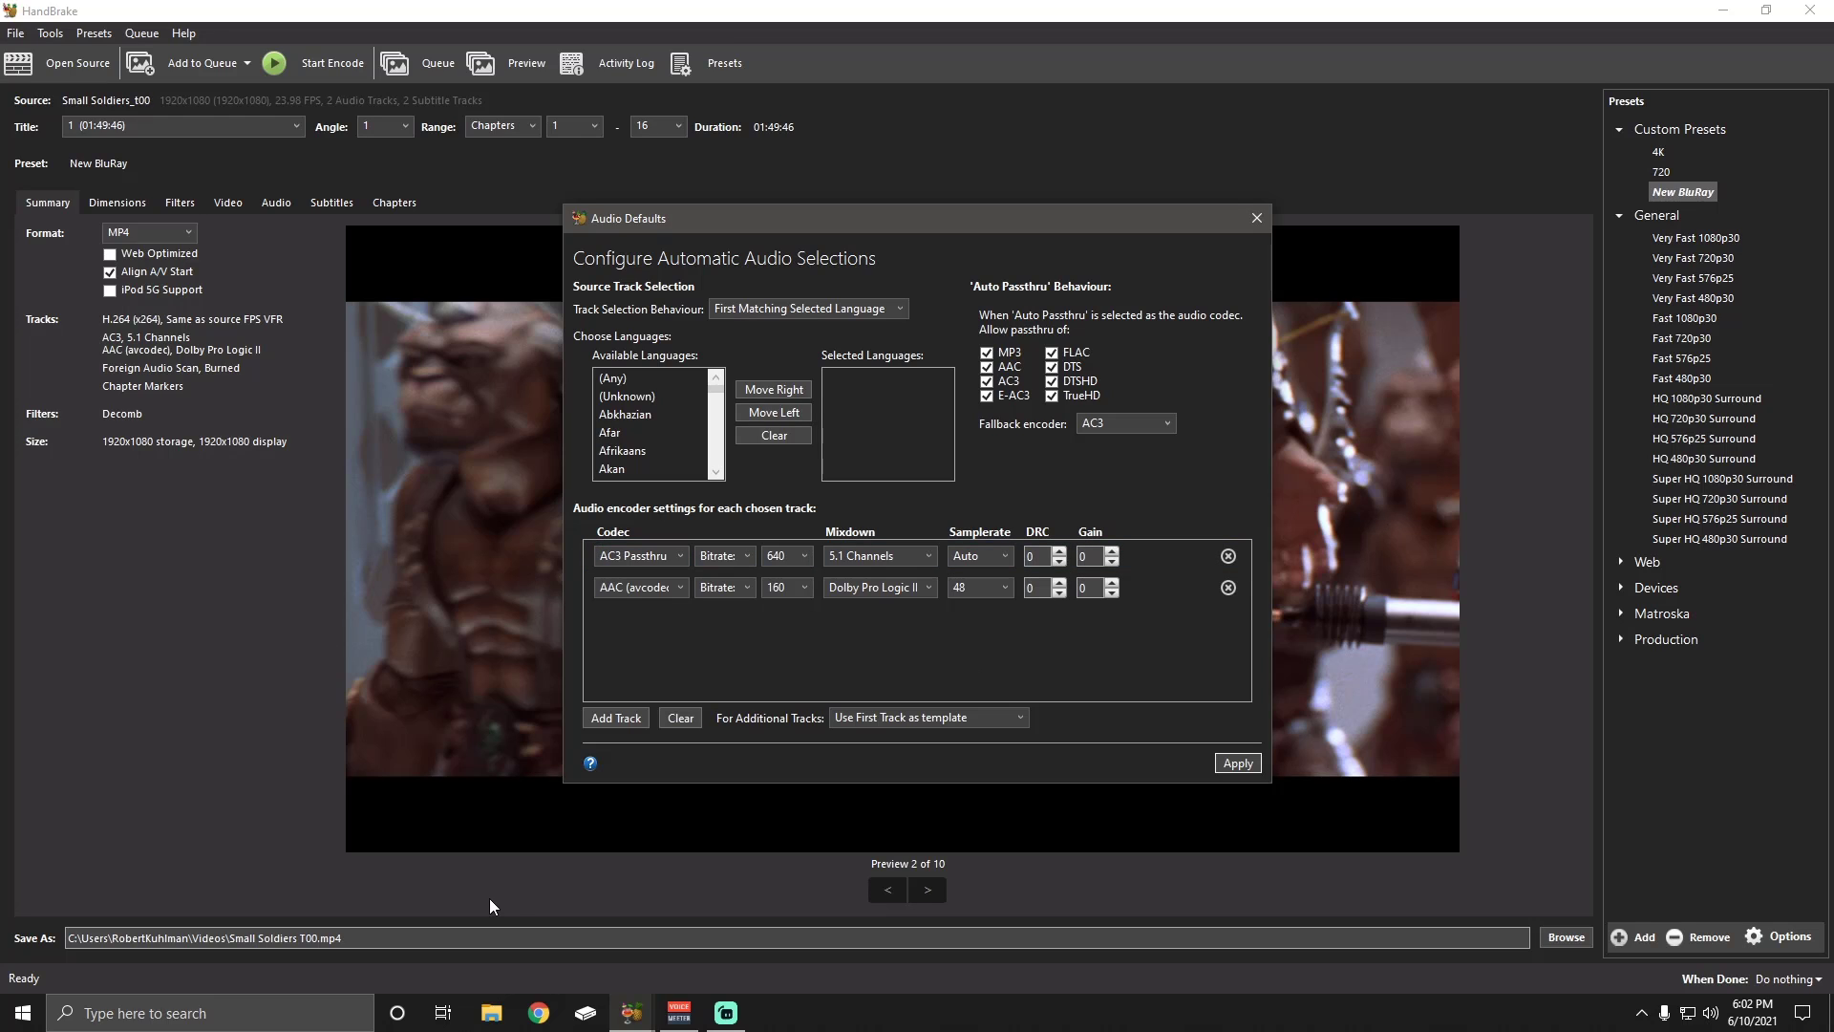
mouse_move(517, 900)
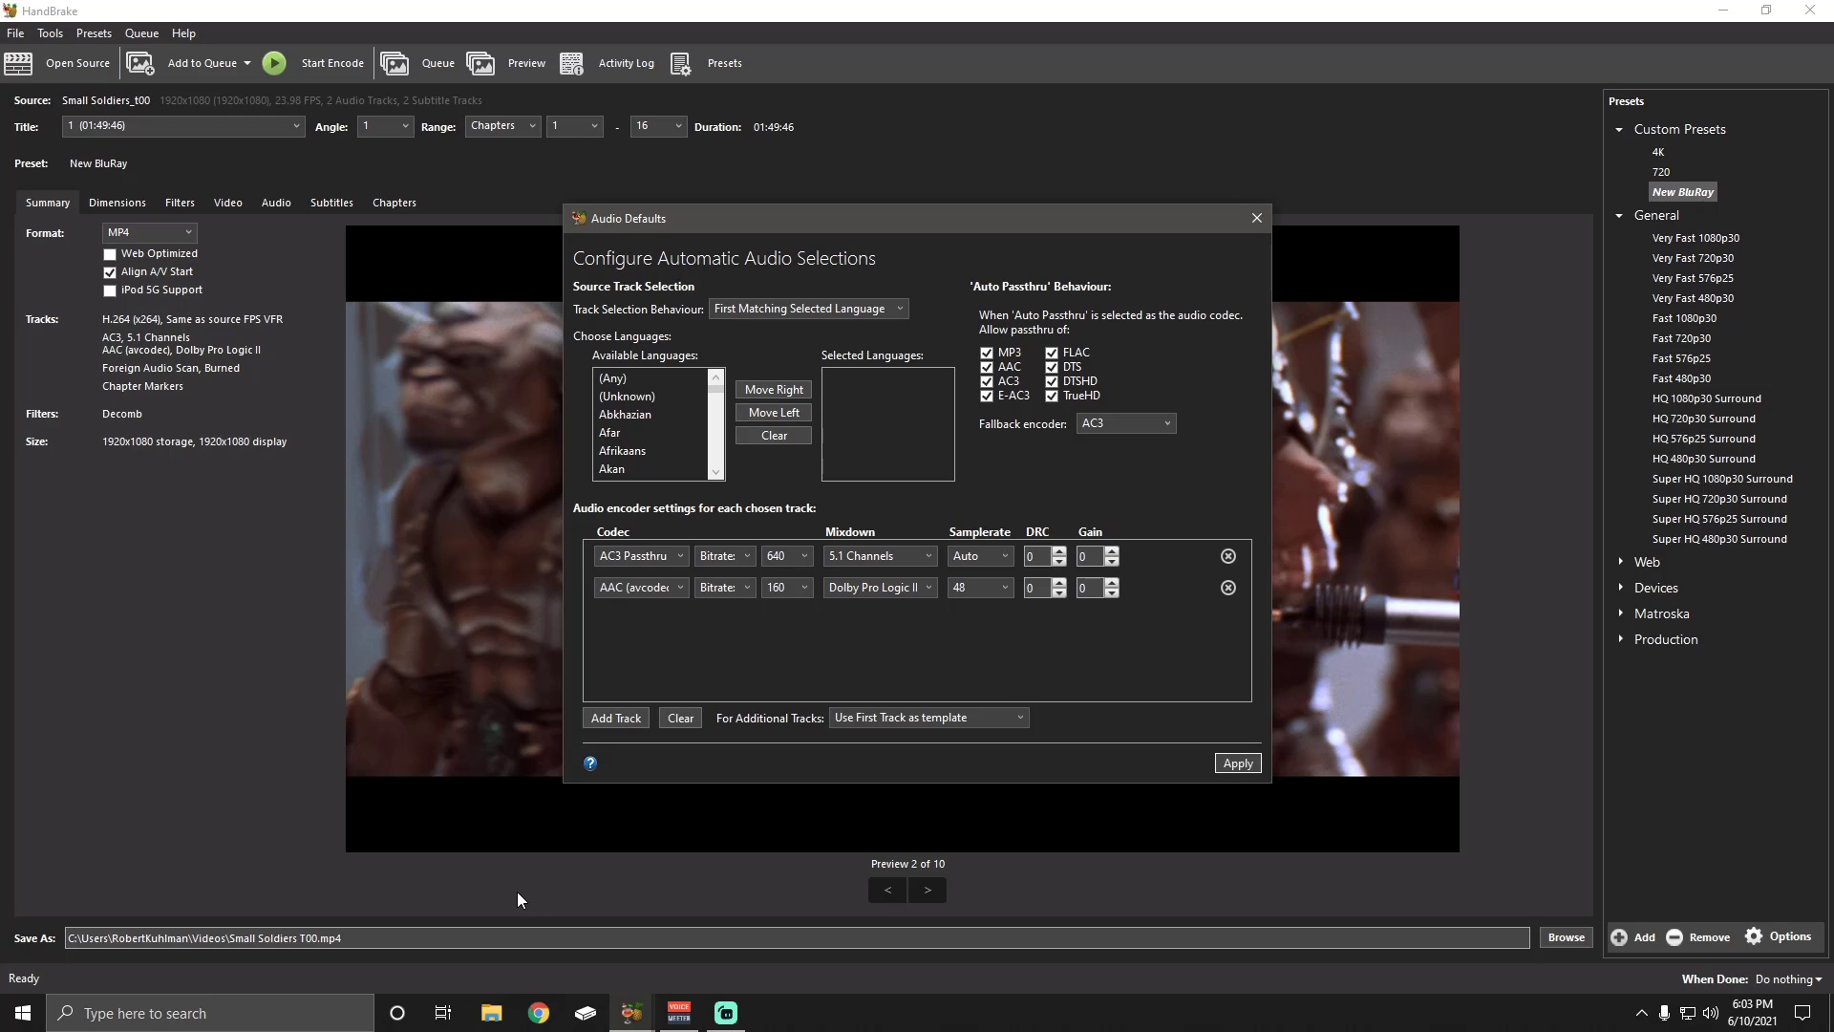
mouse_move(854, 681)
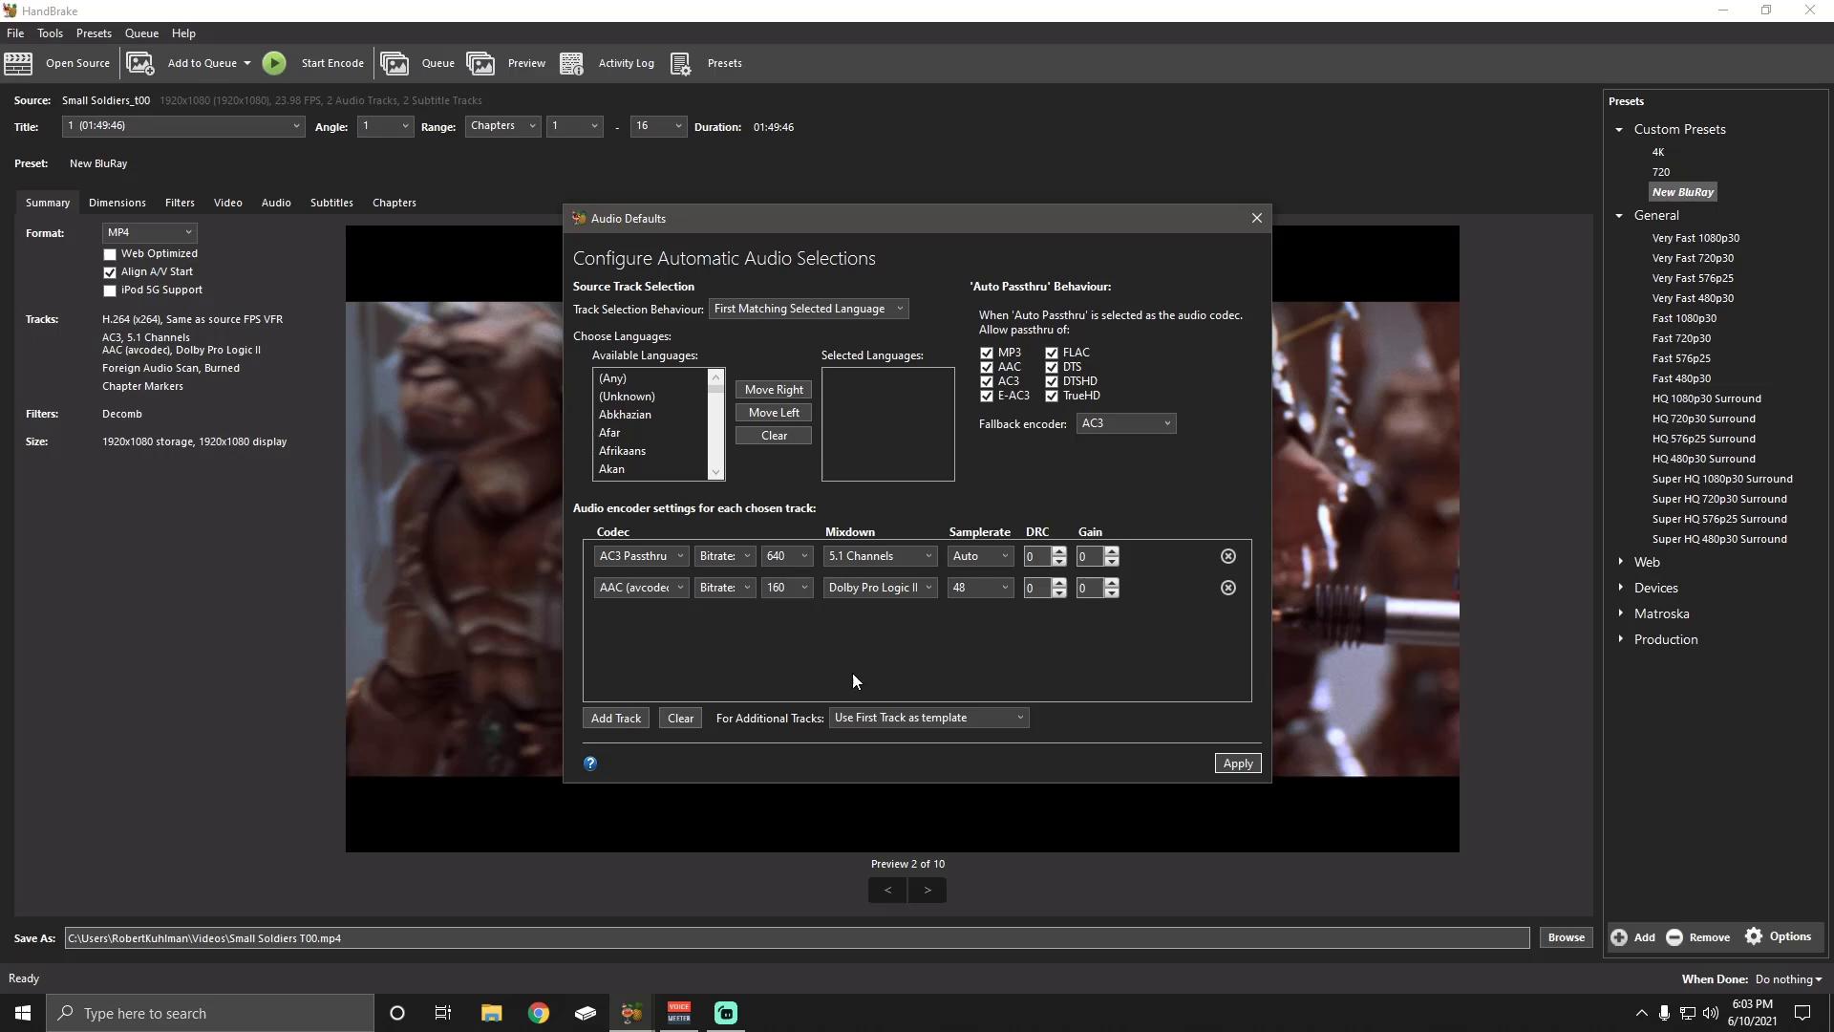
mouse_move(881, 669)
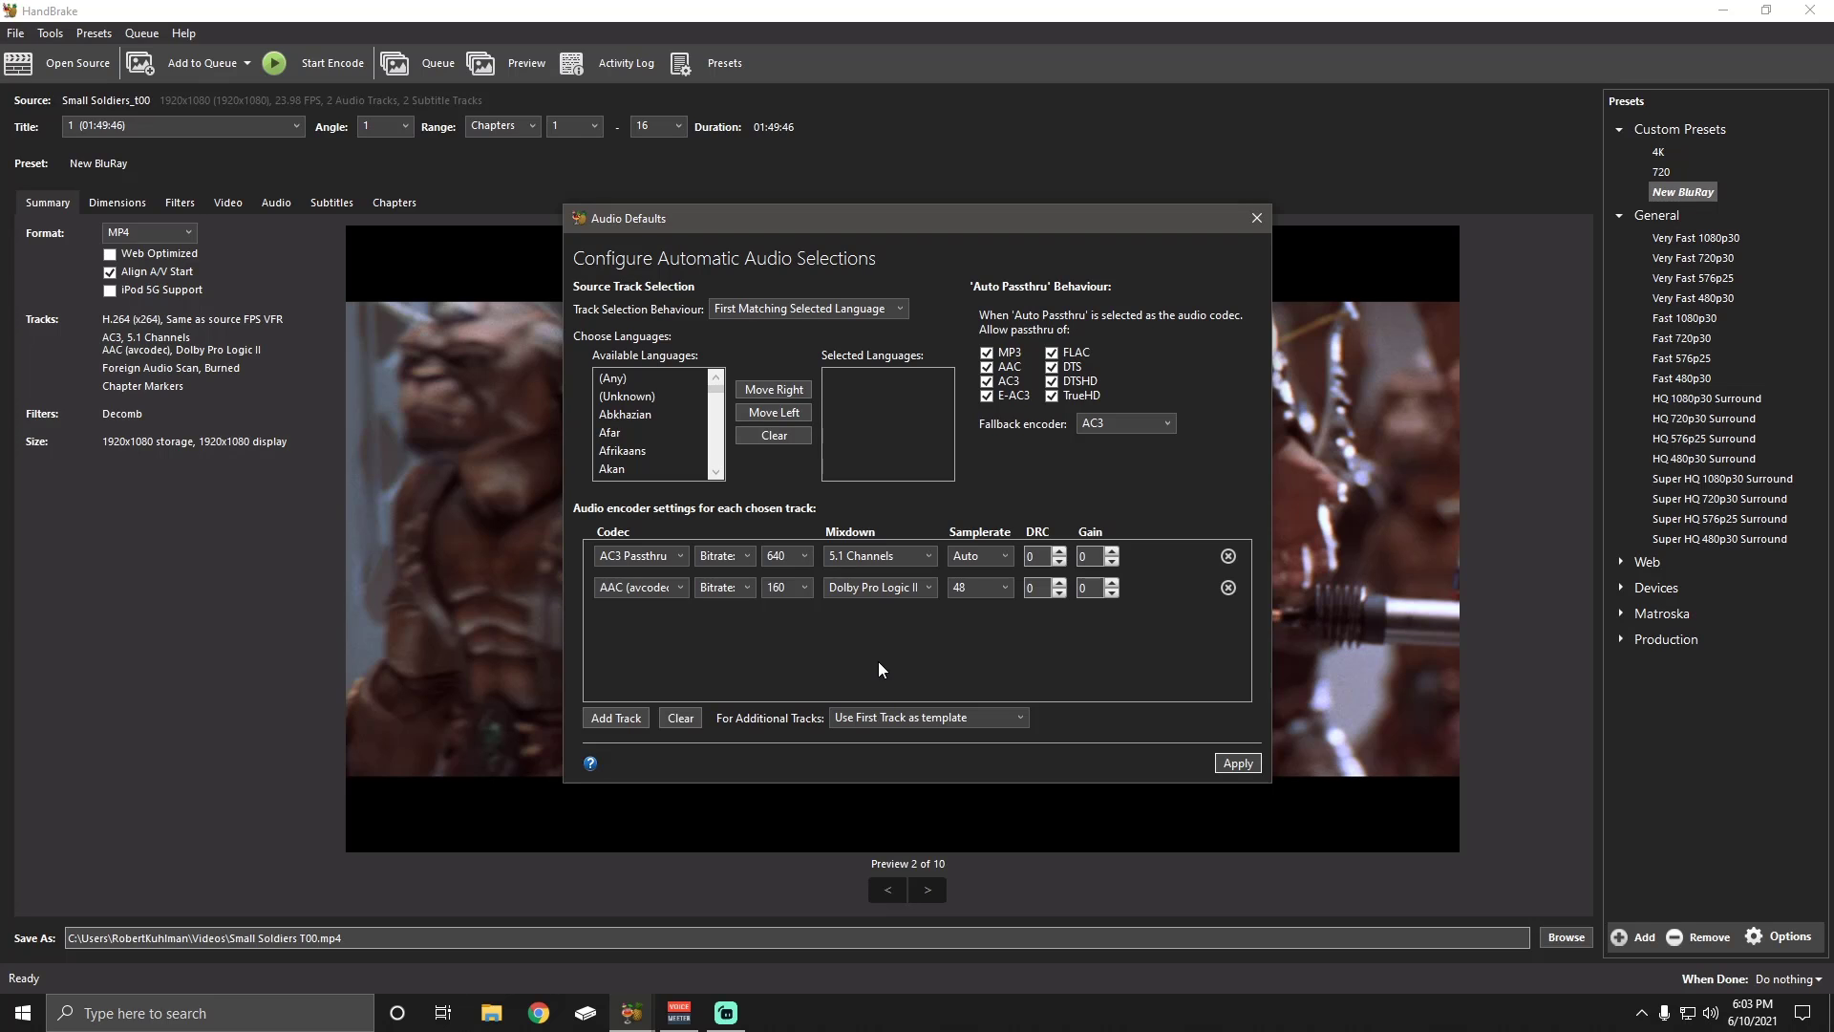
mouse_move(896, 643)
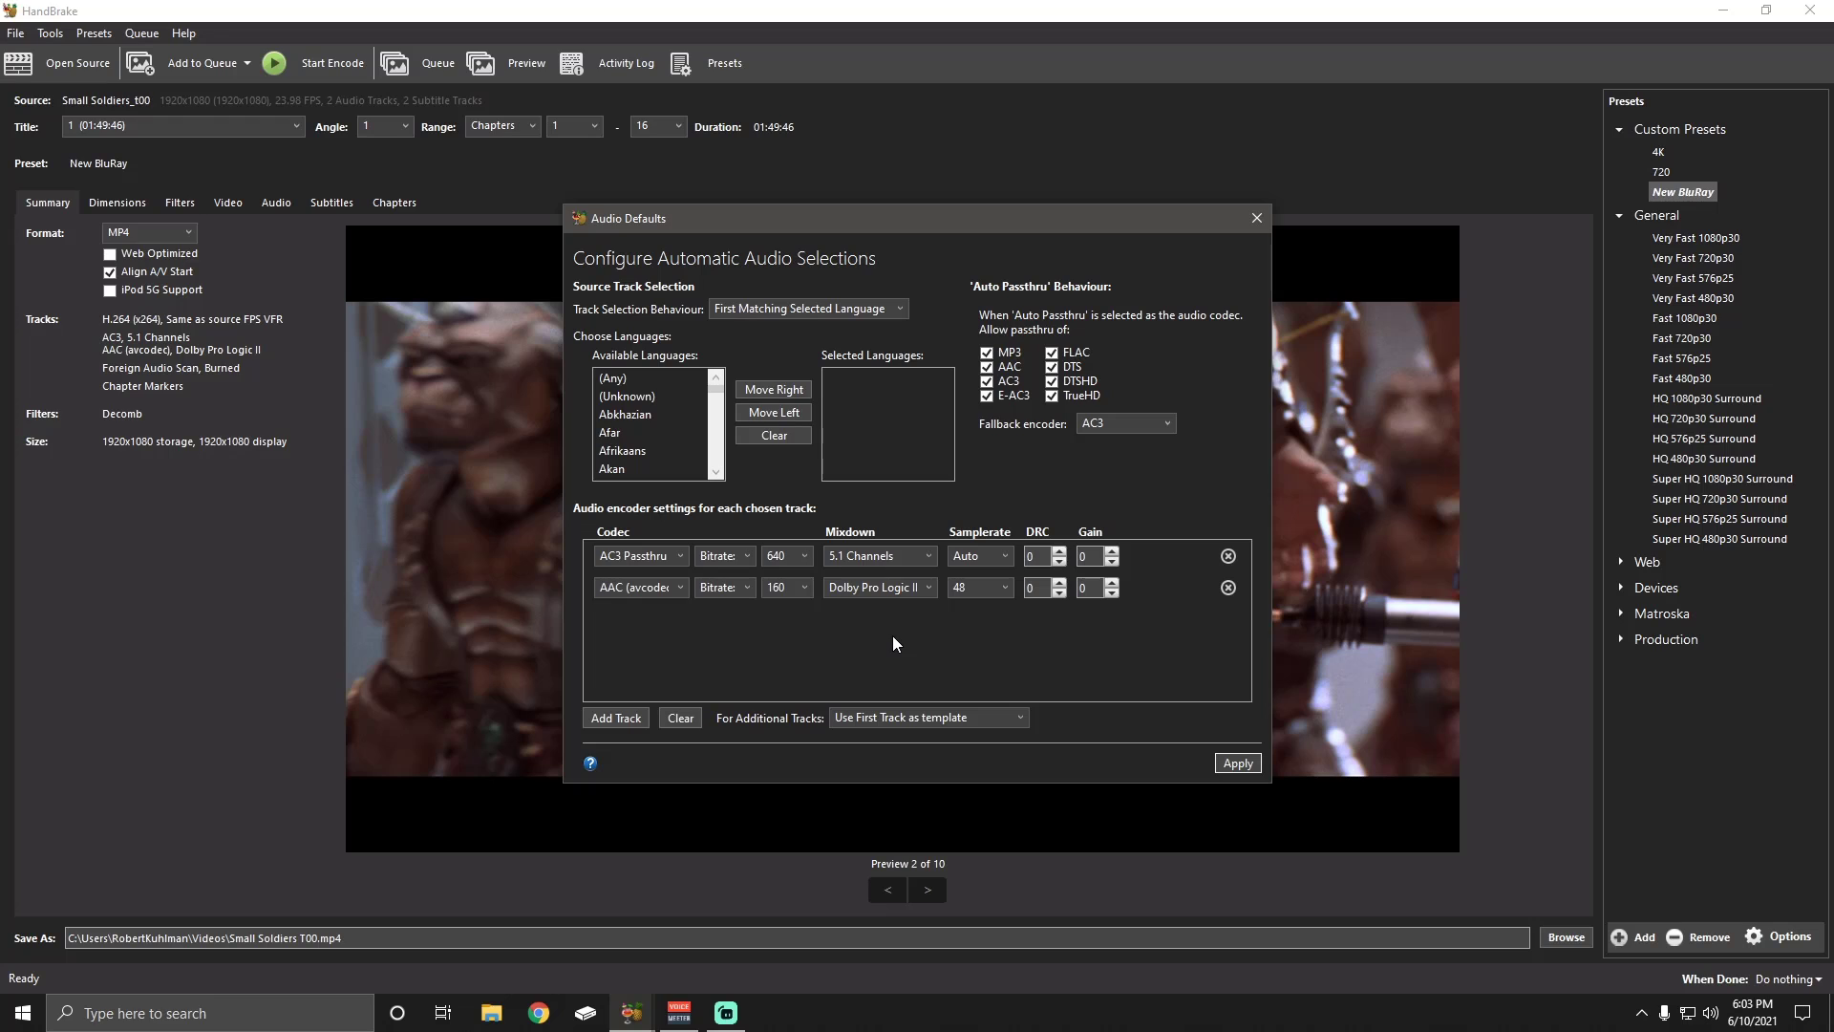
mouse_move(650, 621)
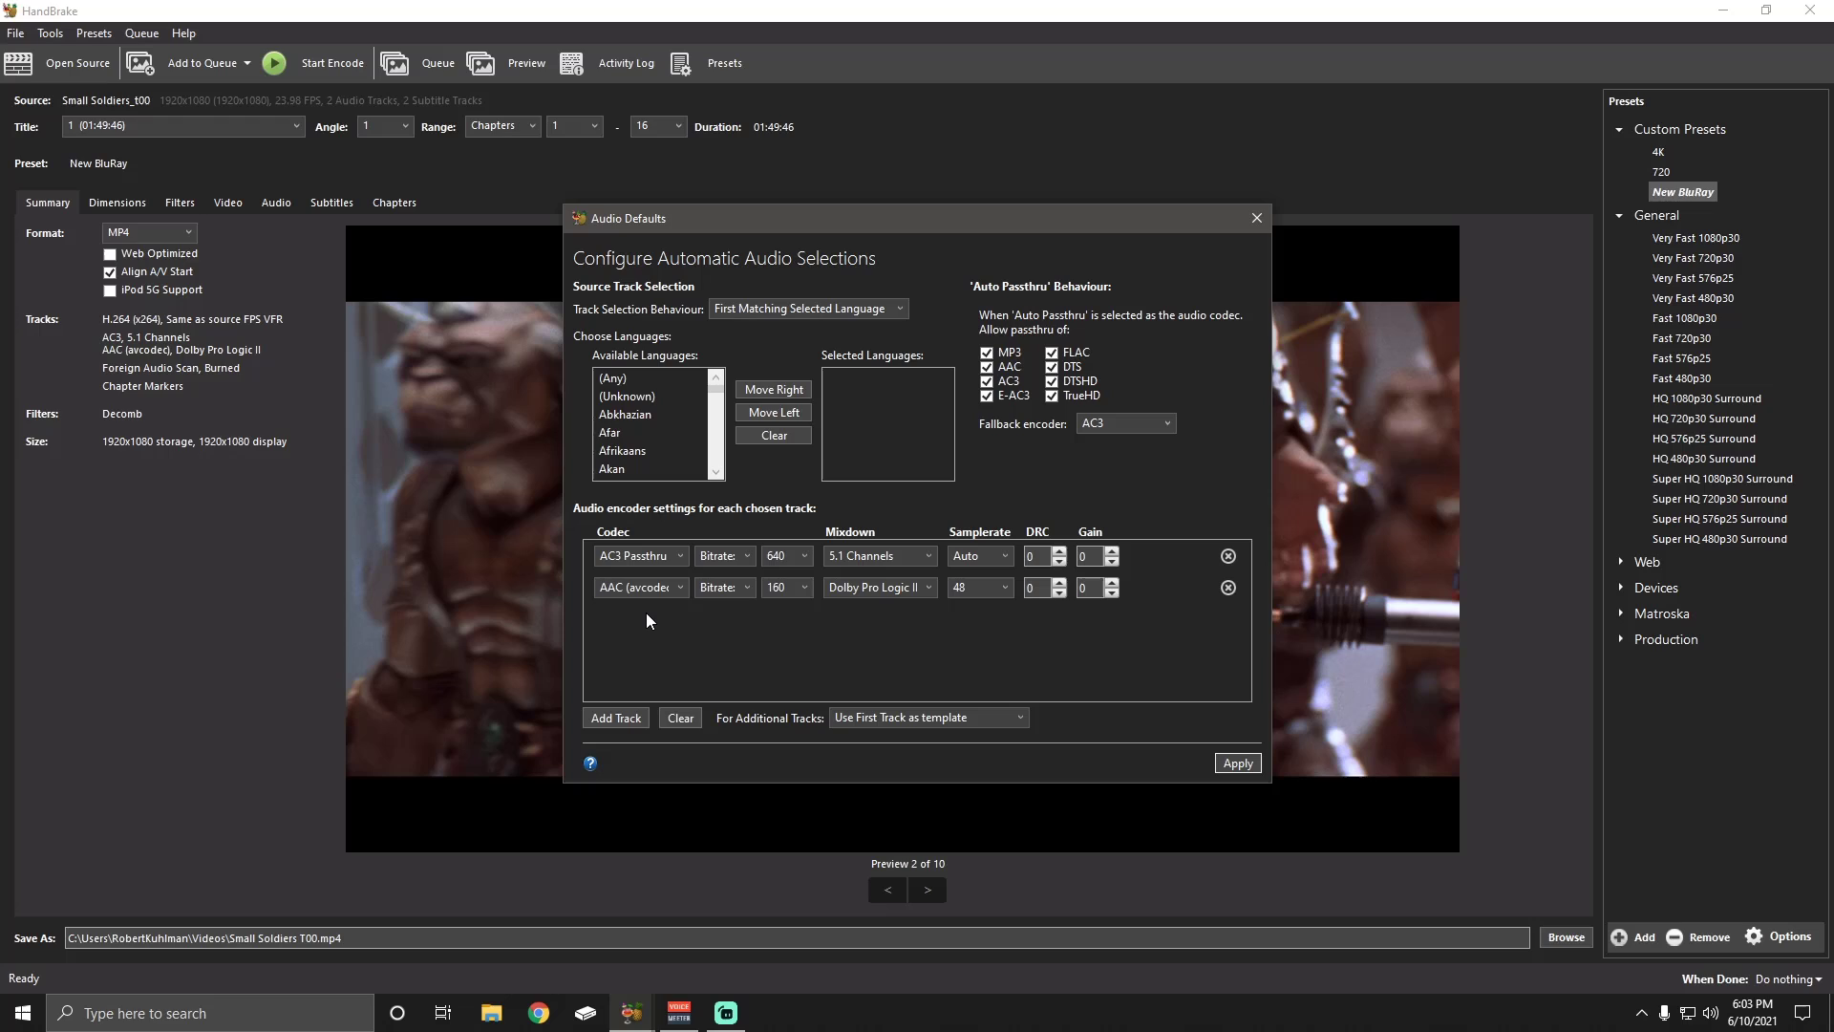
mouse_move(687, 629)
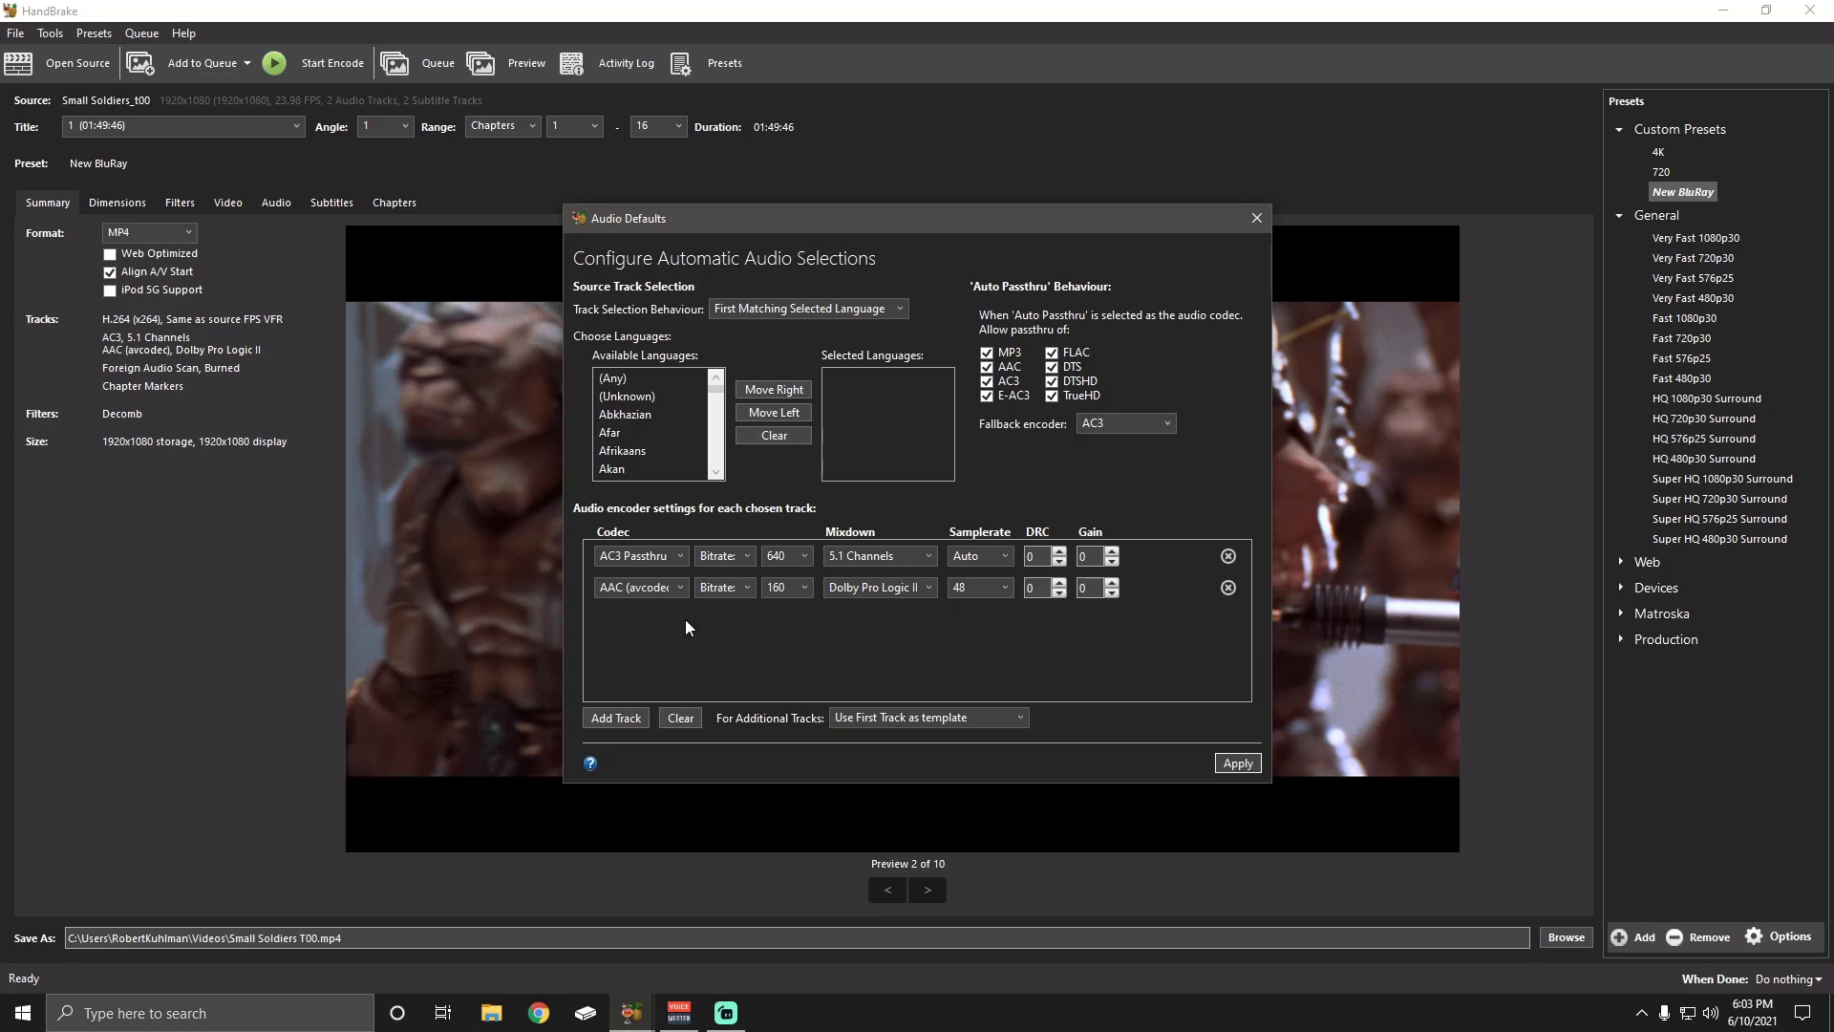
mouse_move(912, 623)
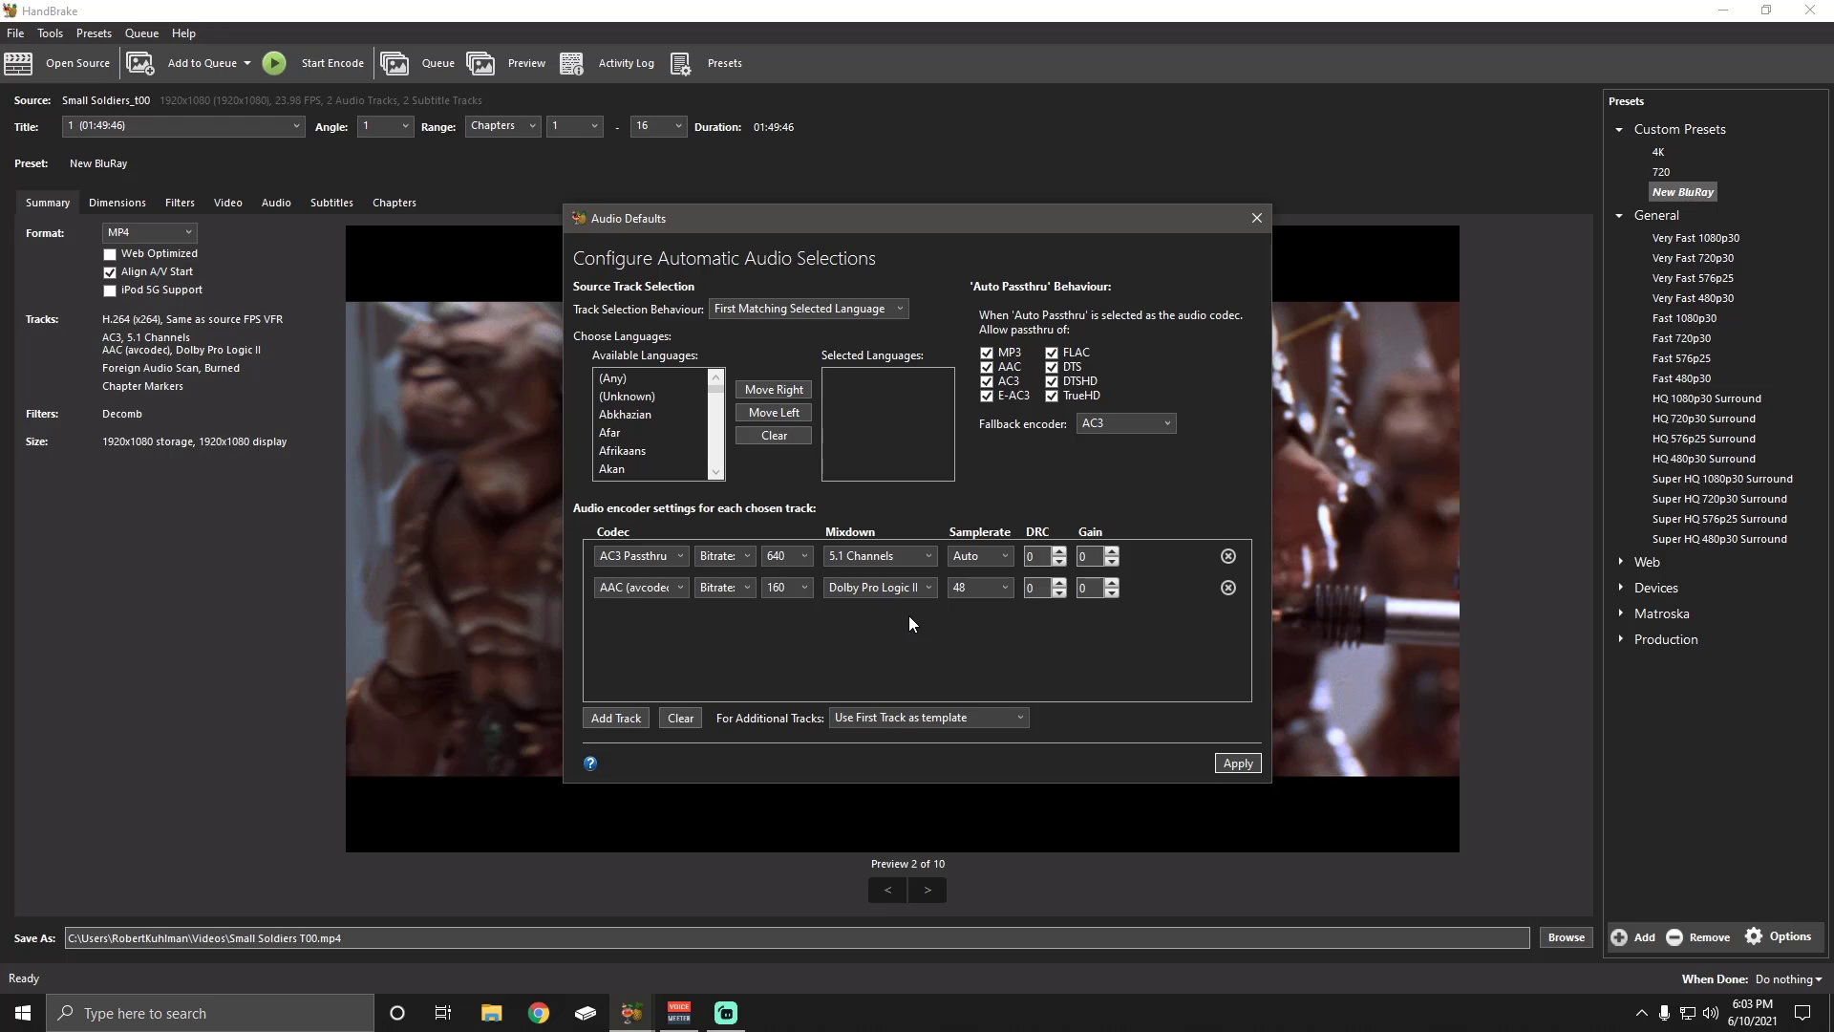
mouse_move(901, 617)
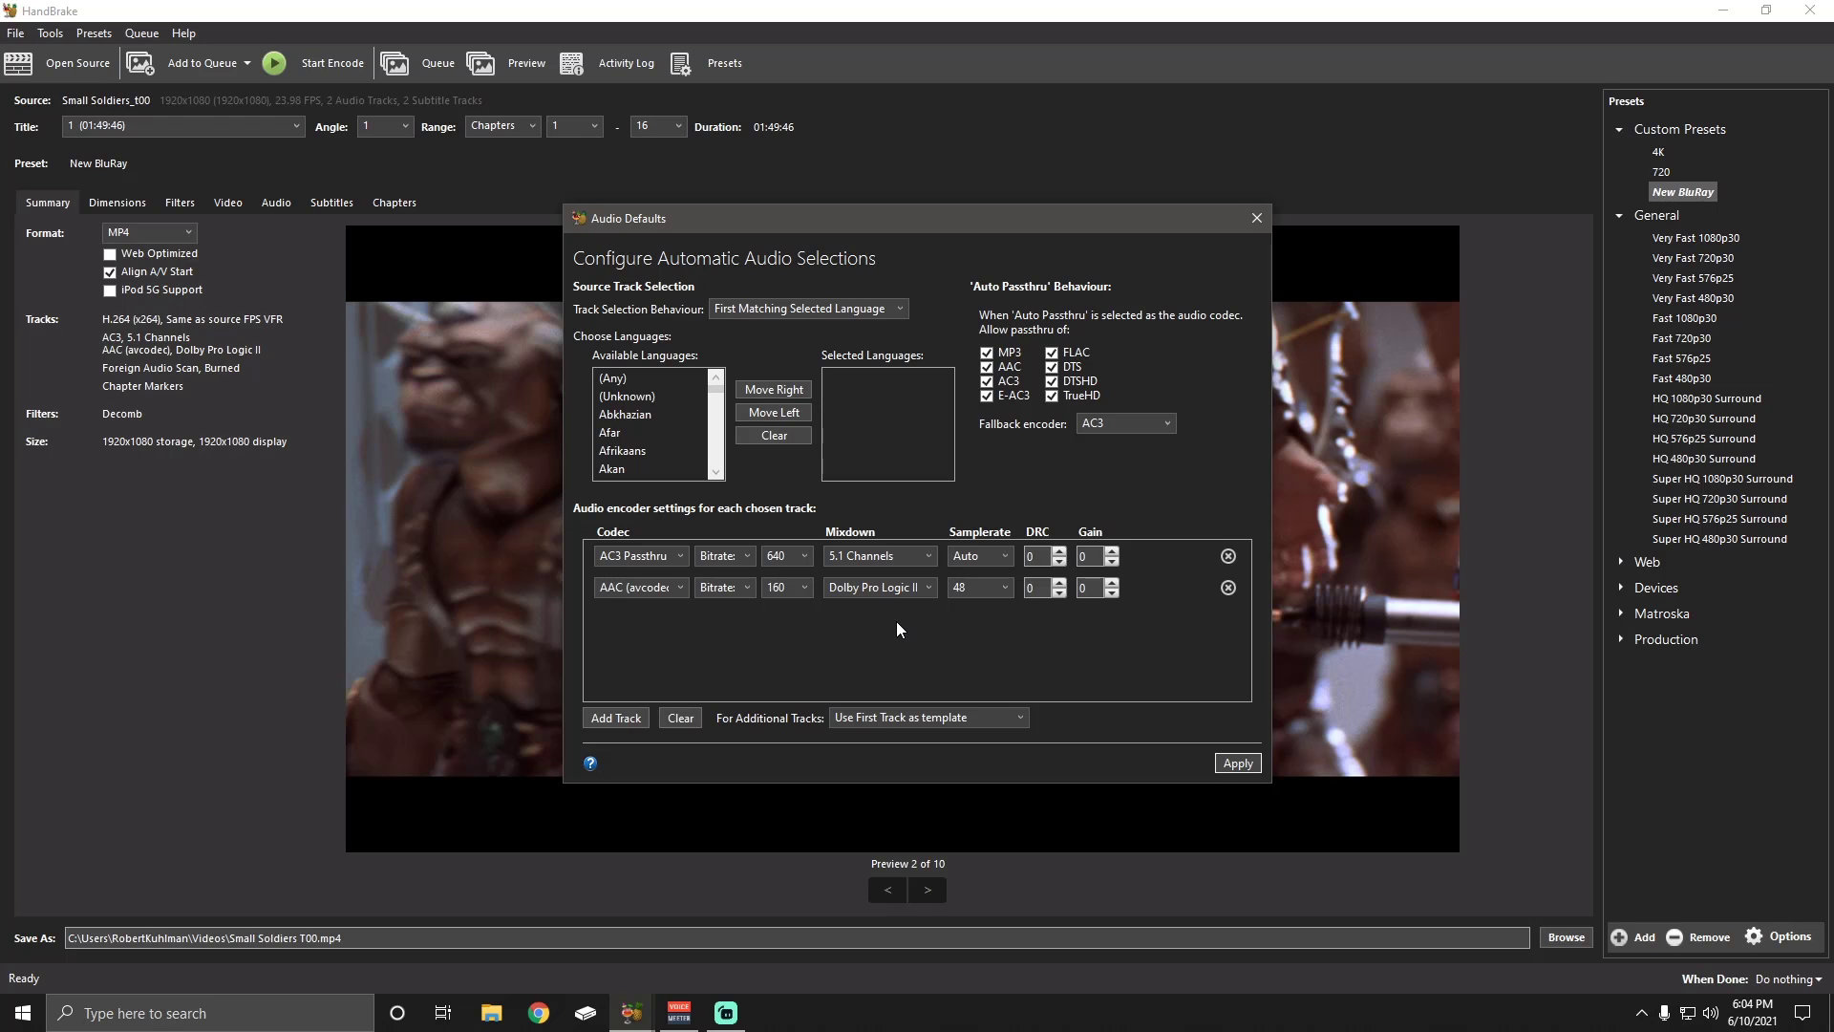
mouse_move(848, 643)
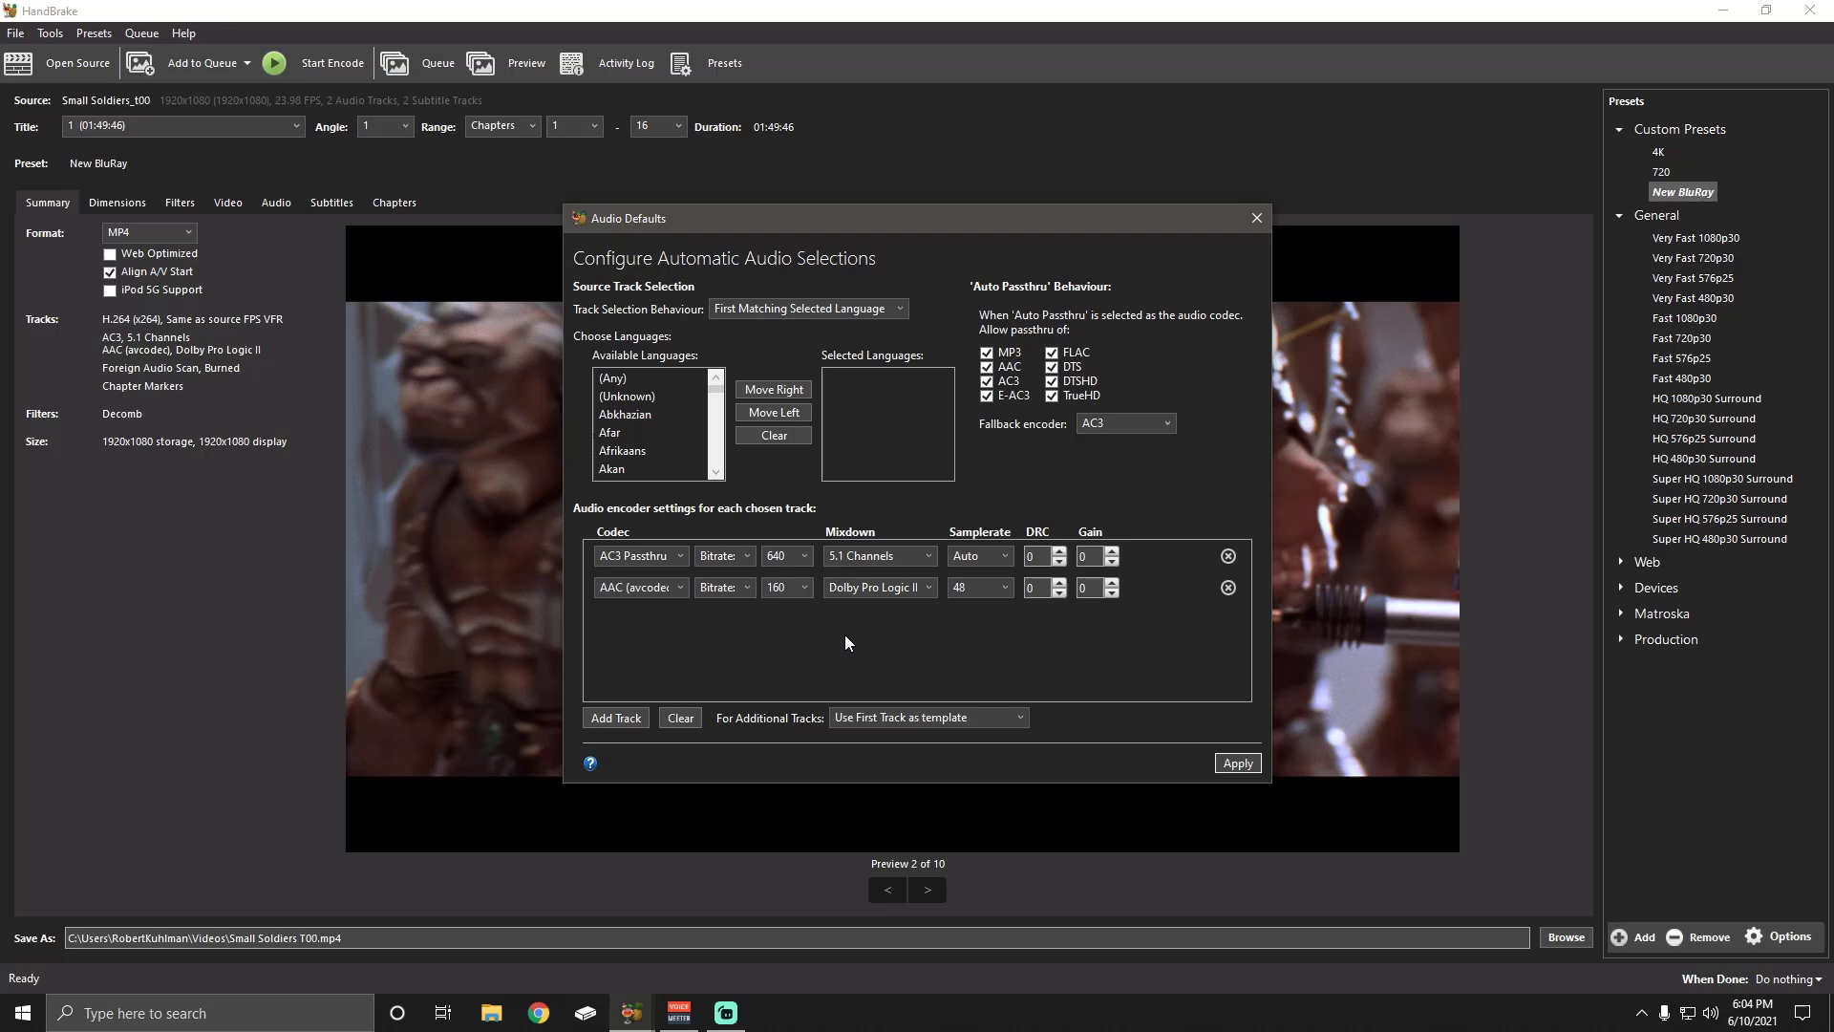
mouse_move(854, 641)
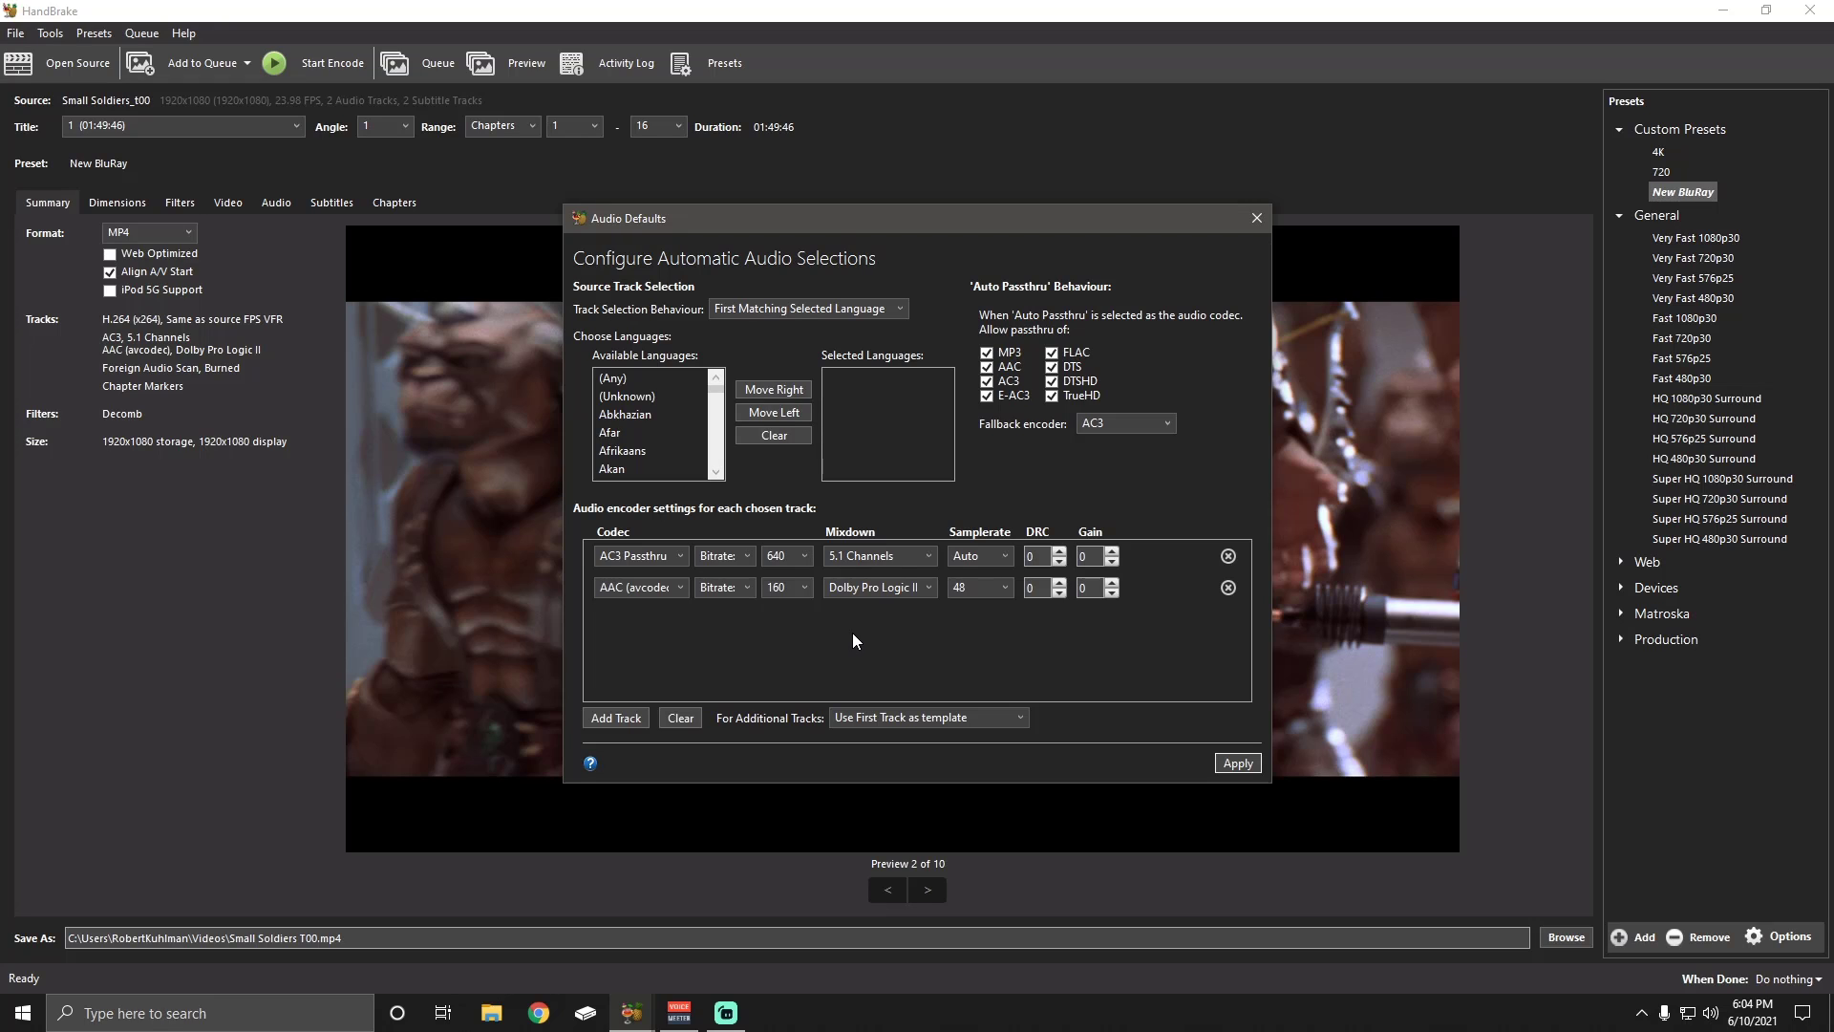
mouse_move(953, 621)
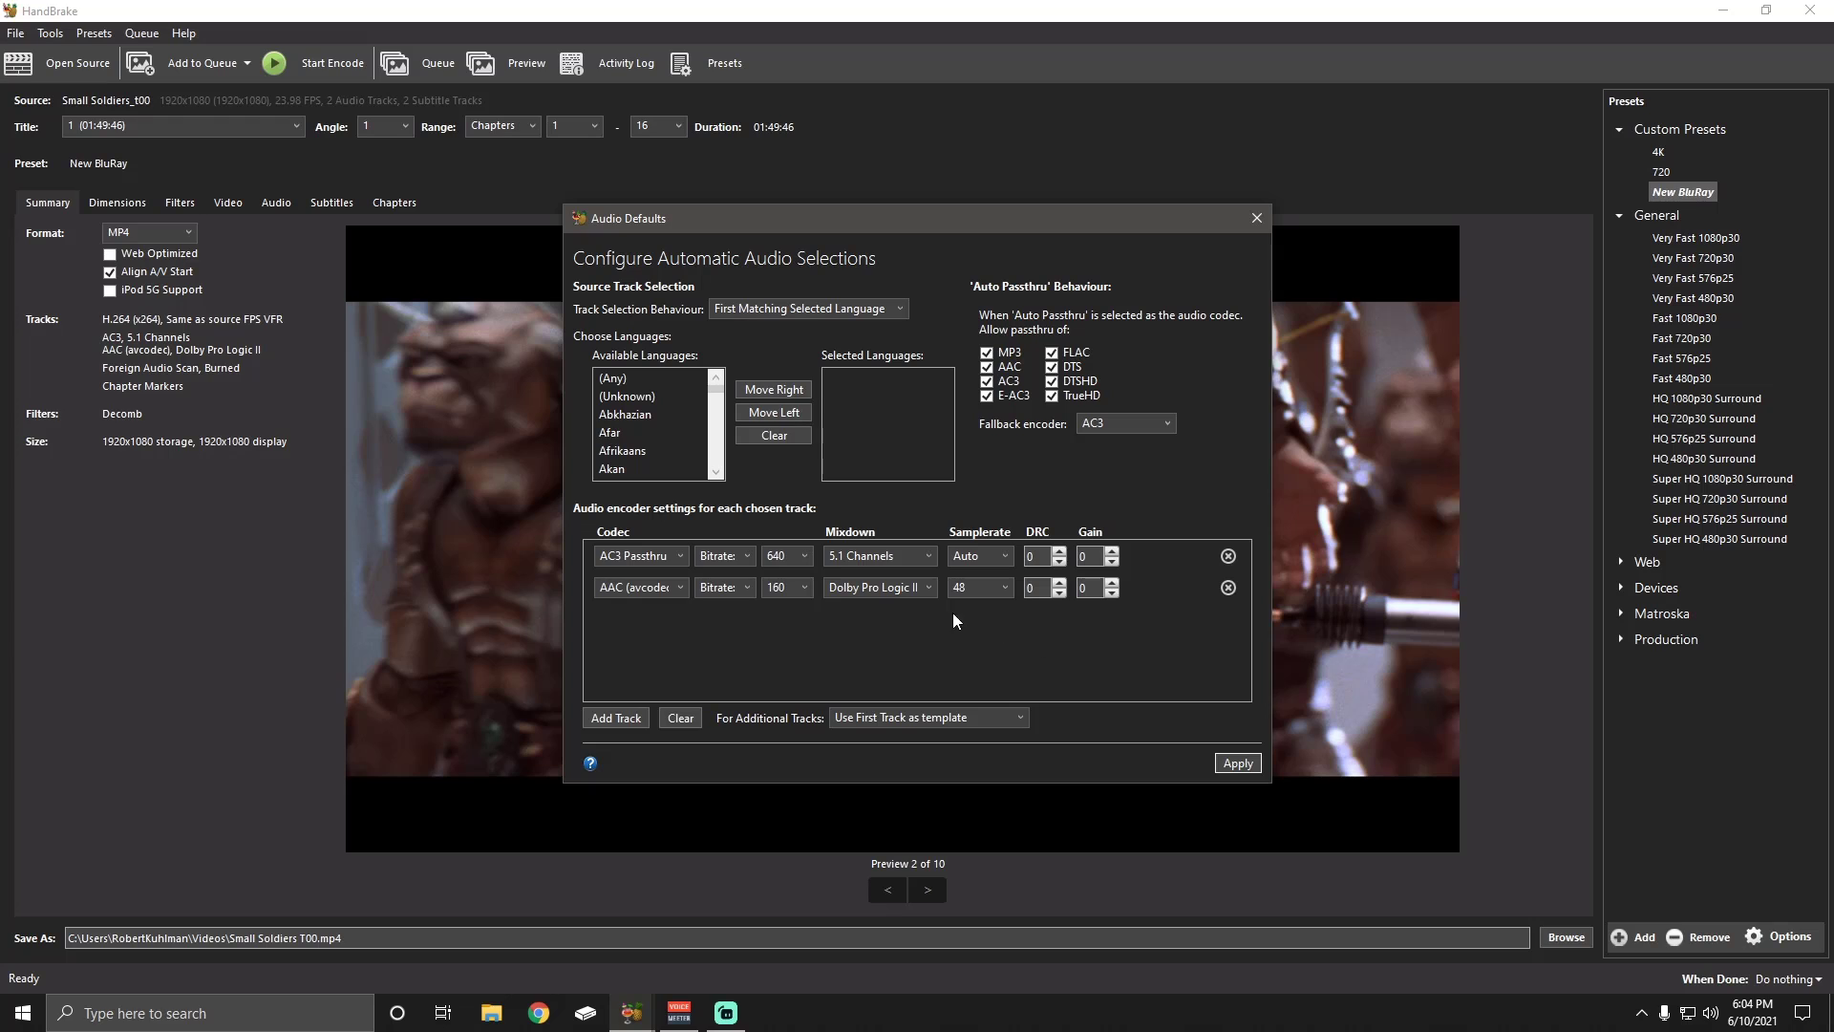
mouse_move(1106, 703)
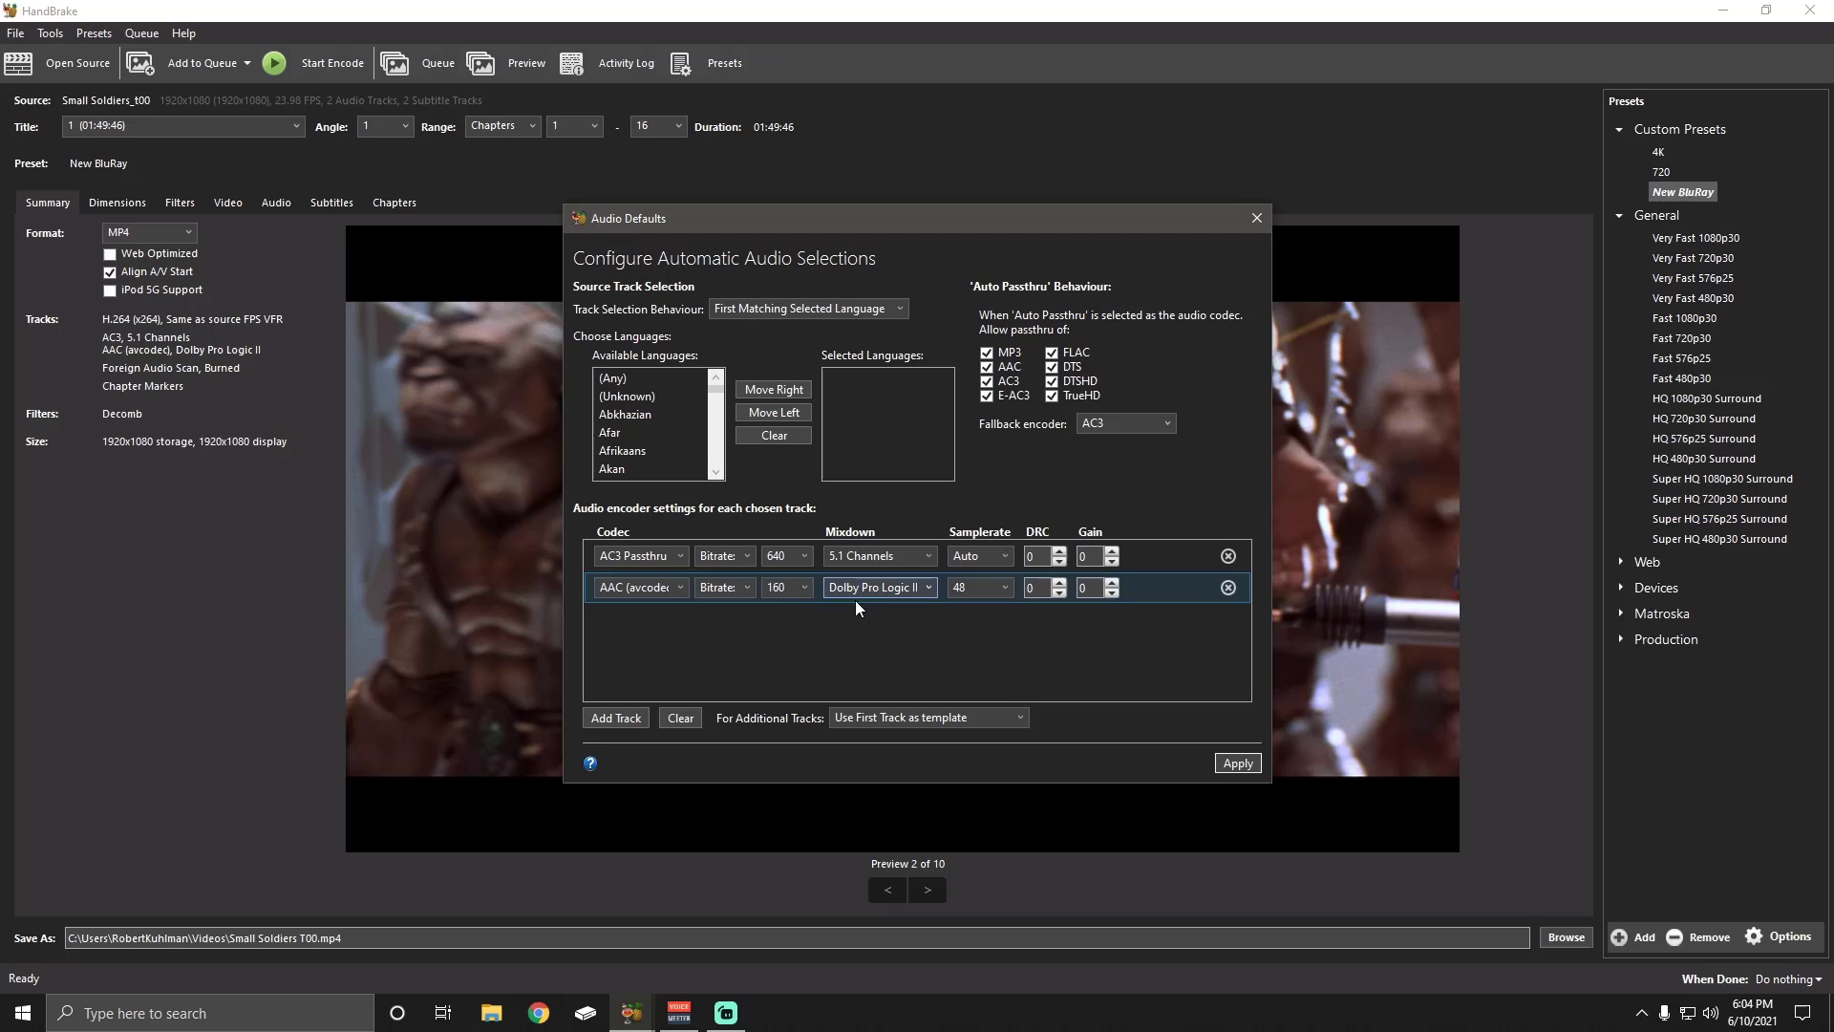
click(1637, 937)
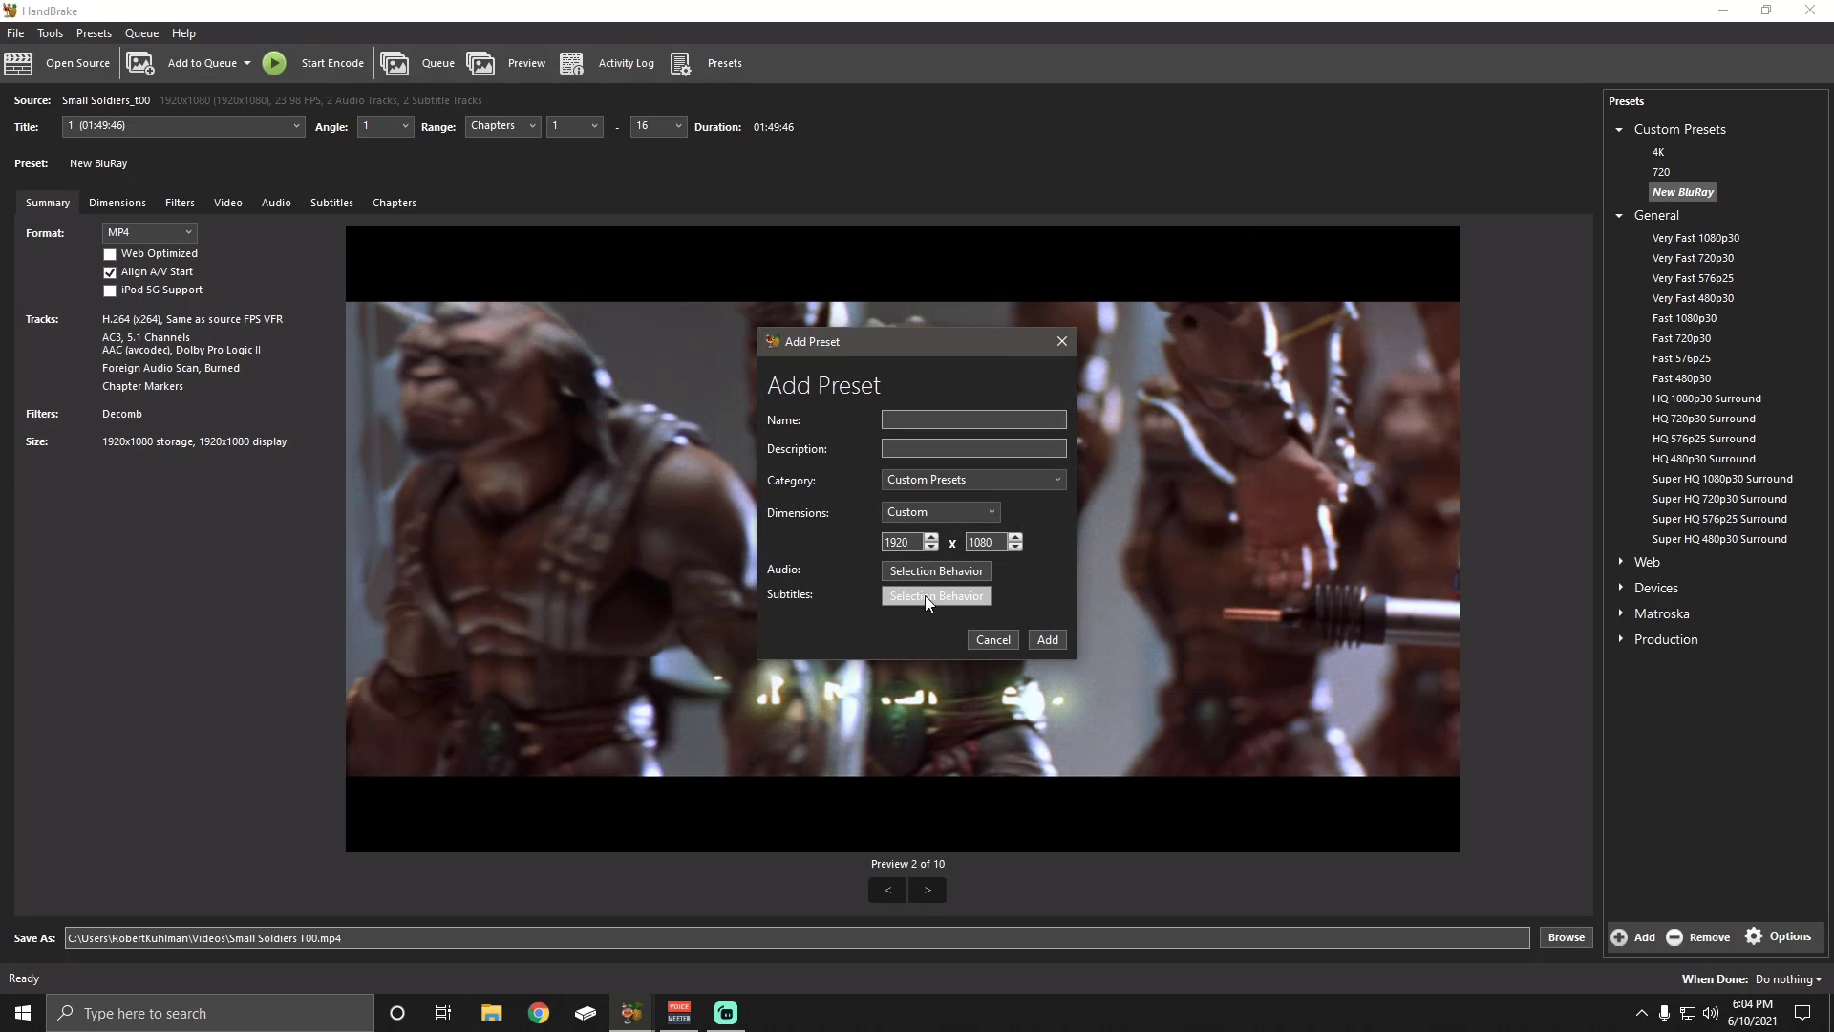
click(935, 595)
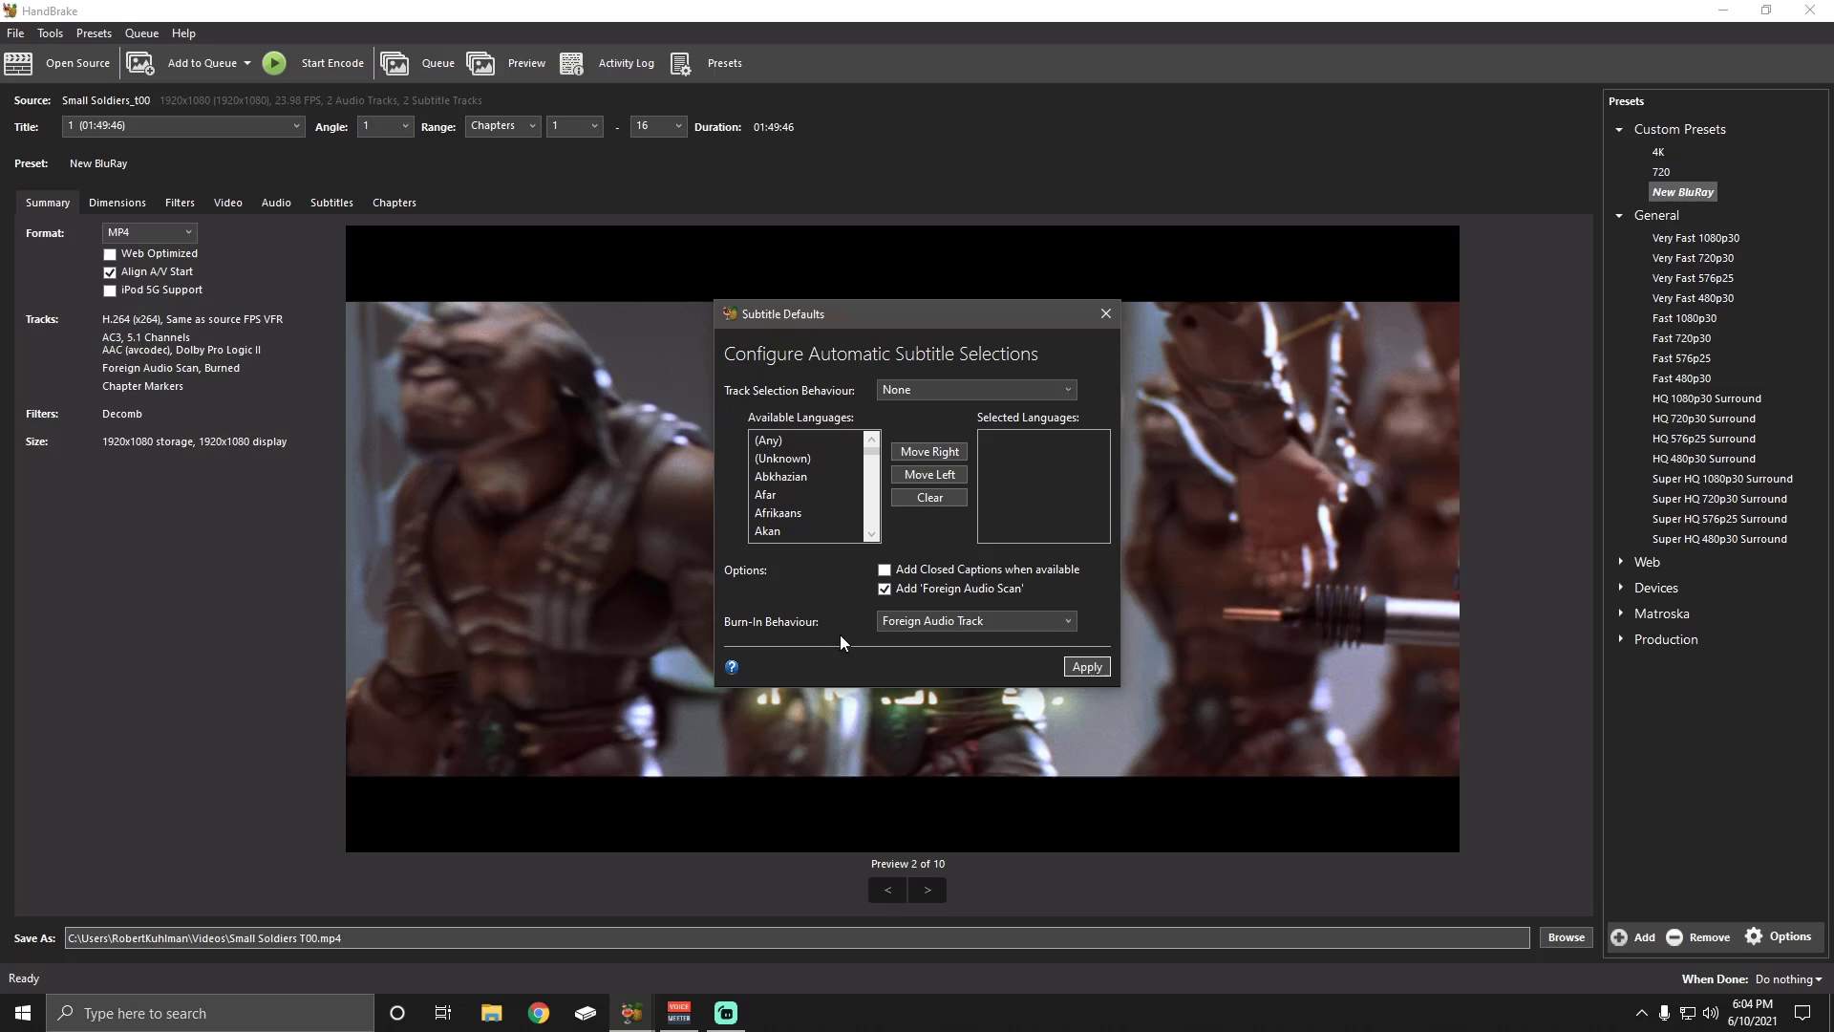
mouse_move(985, 621)
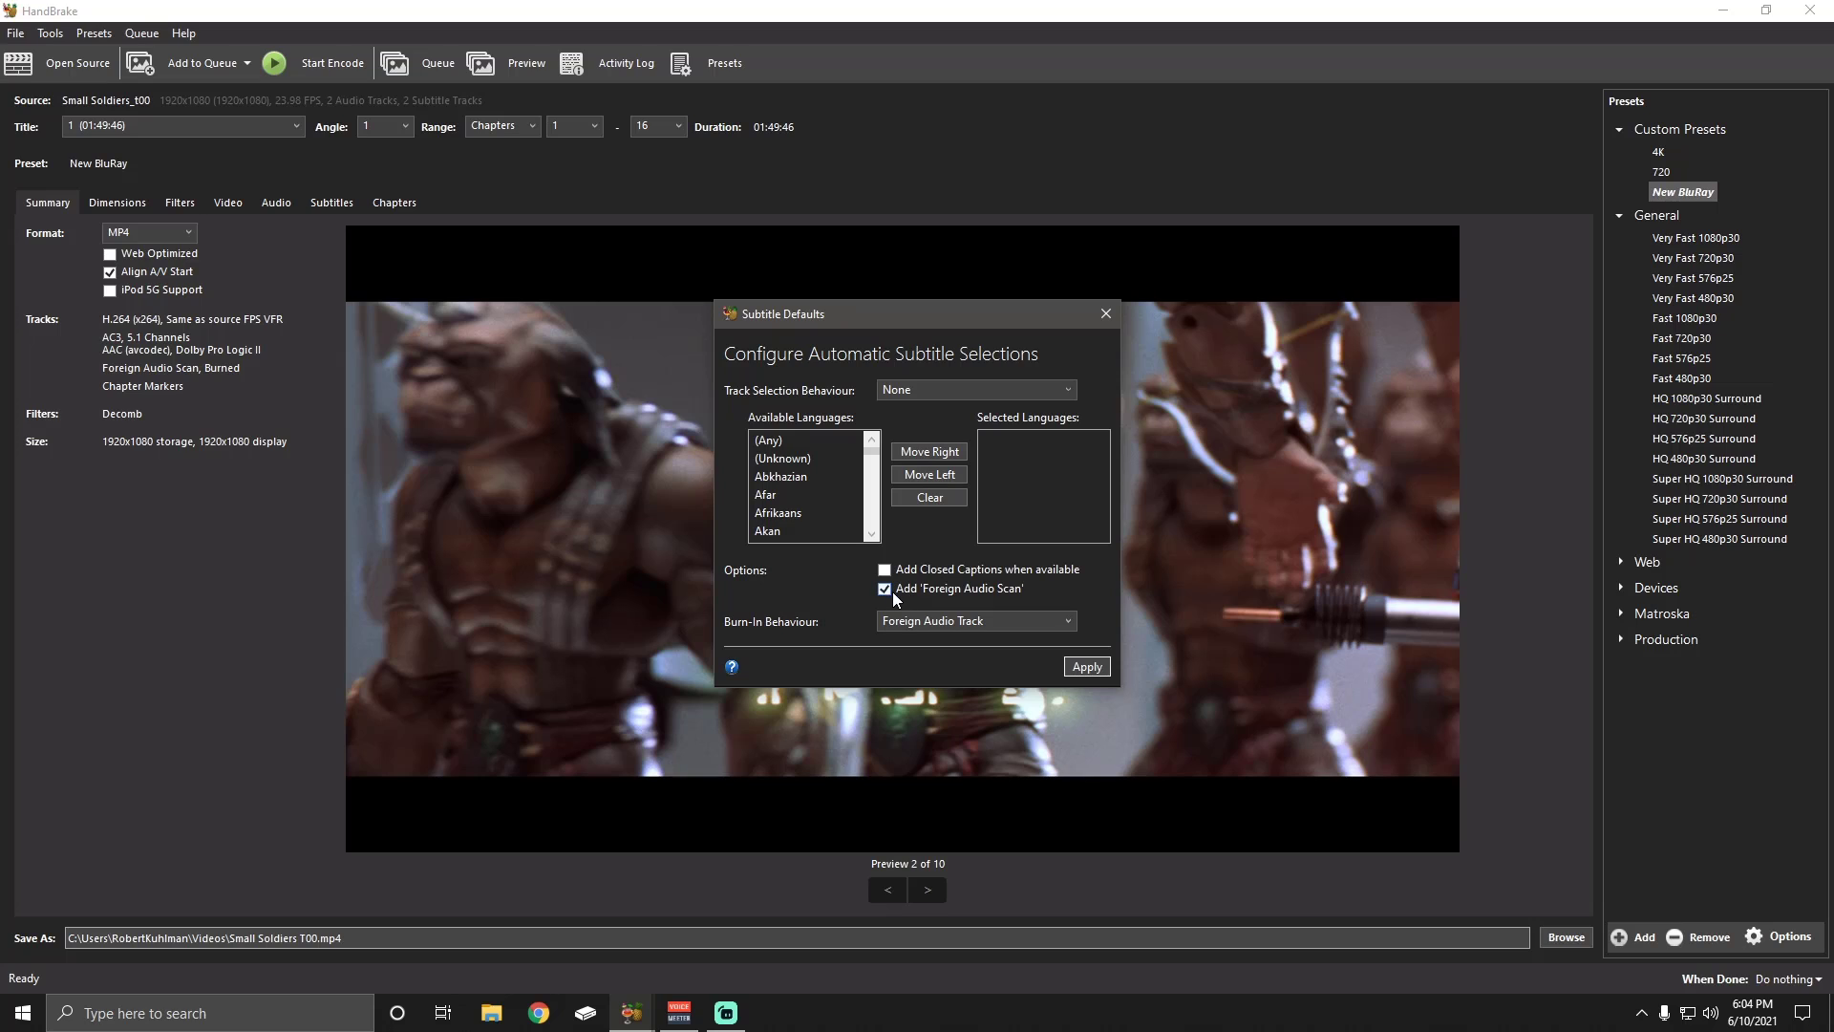
mouse_move(1057, 608)
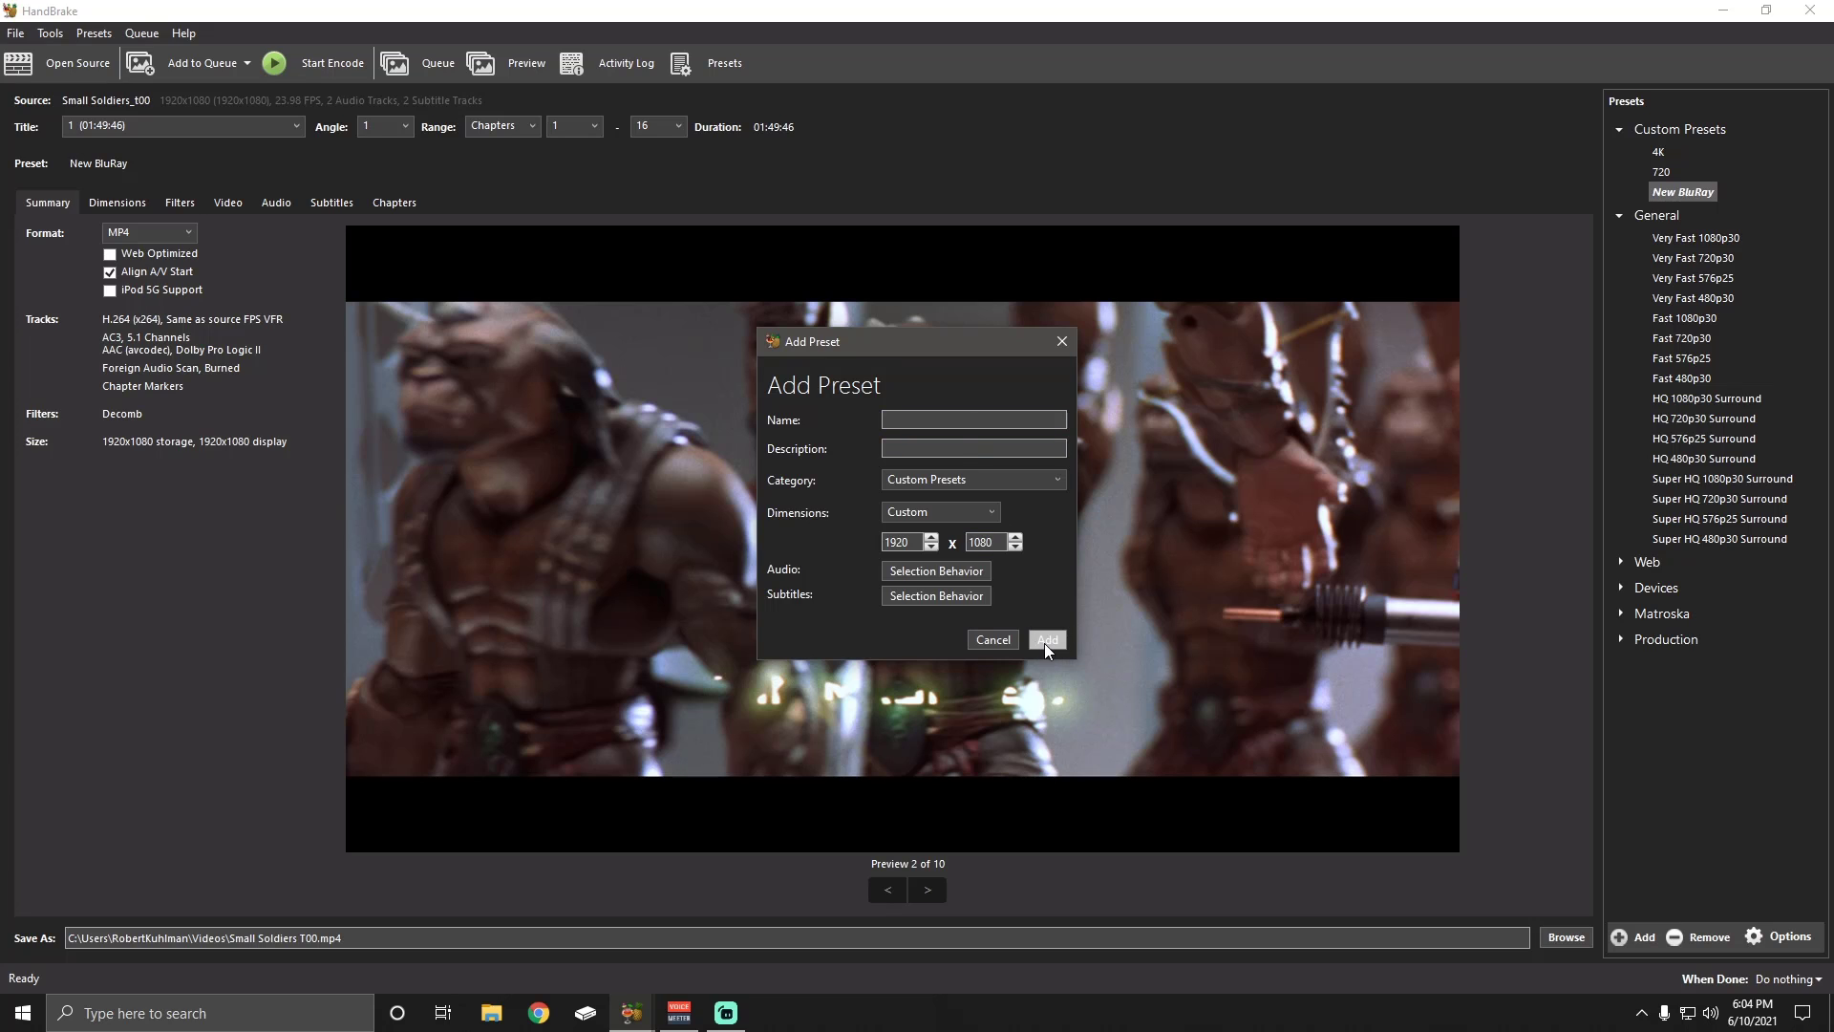
click(1044, 640)
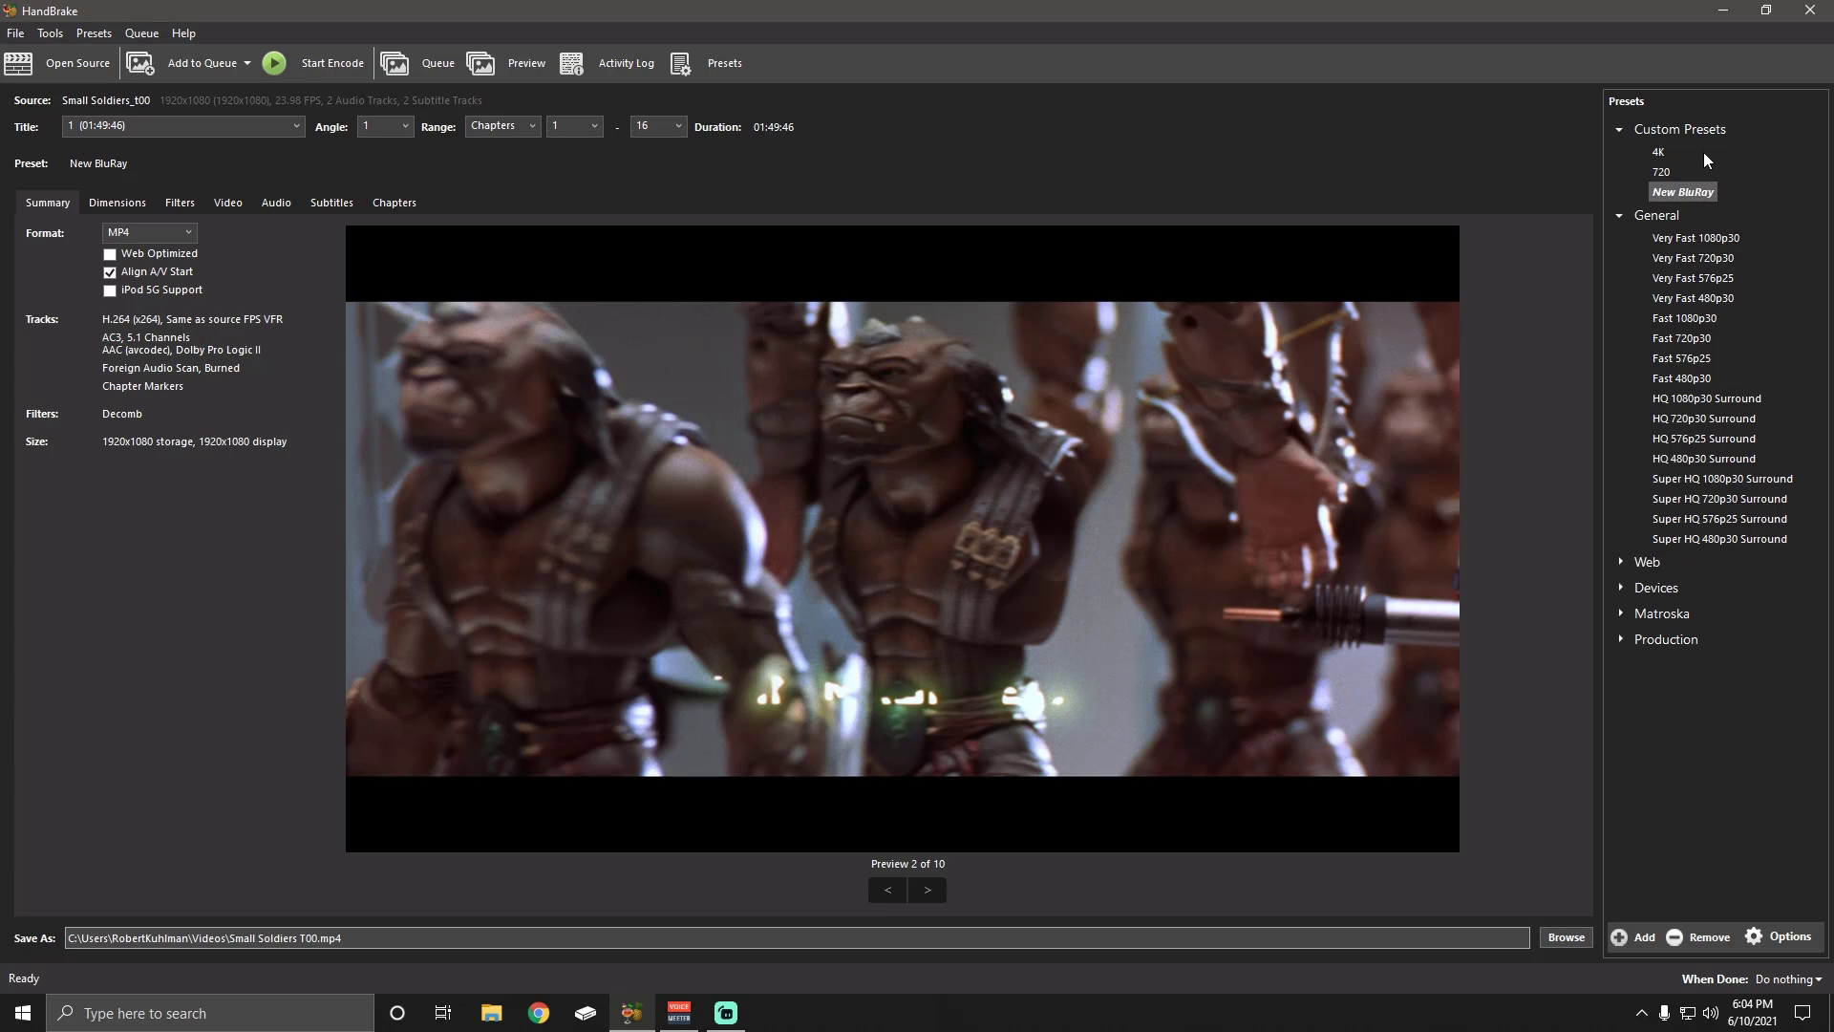
mouse_move(1635, 936)
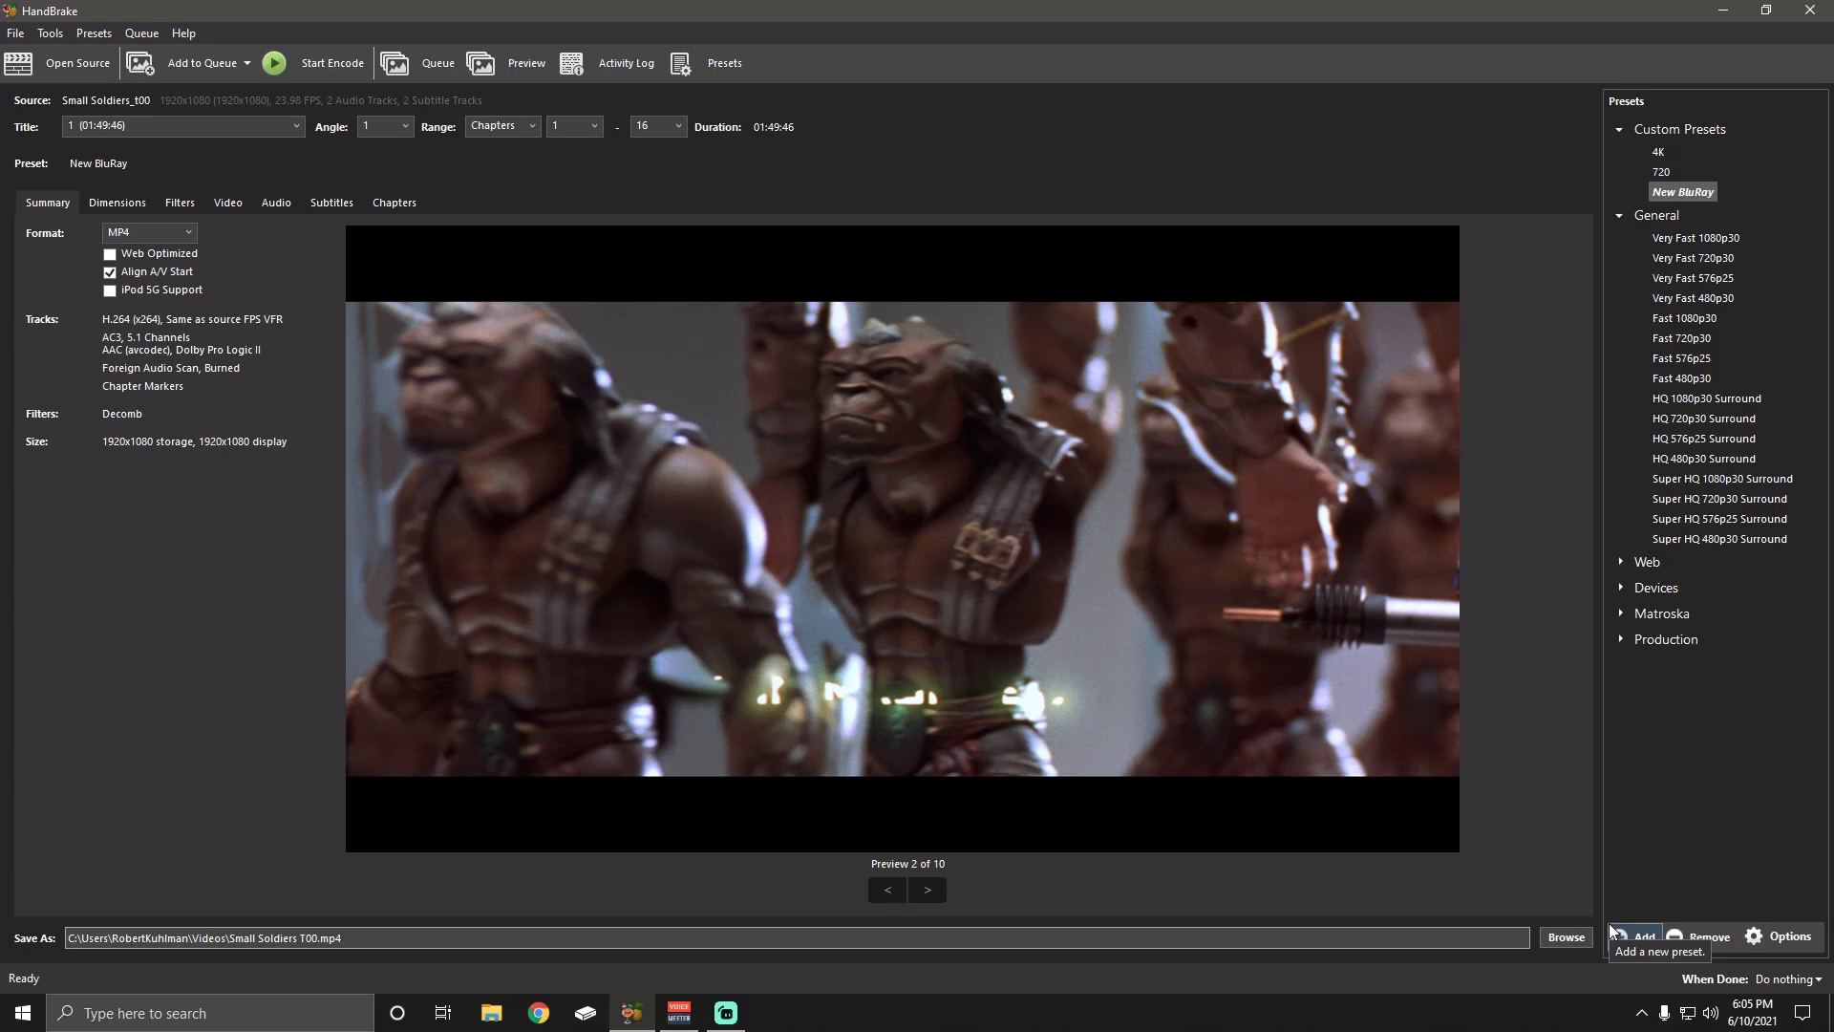
mouse_move(503, 450)
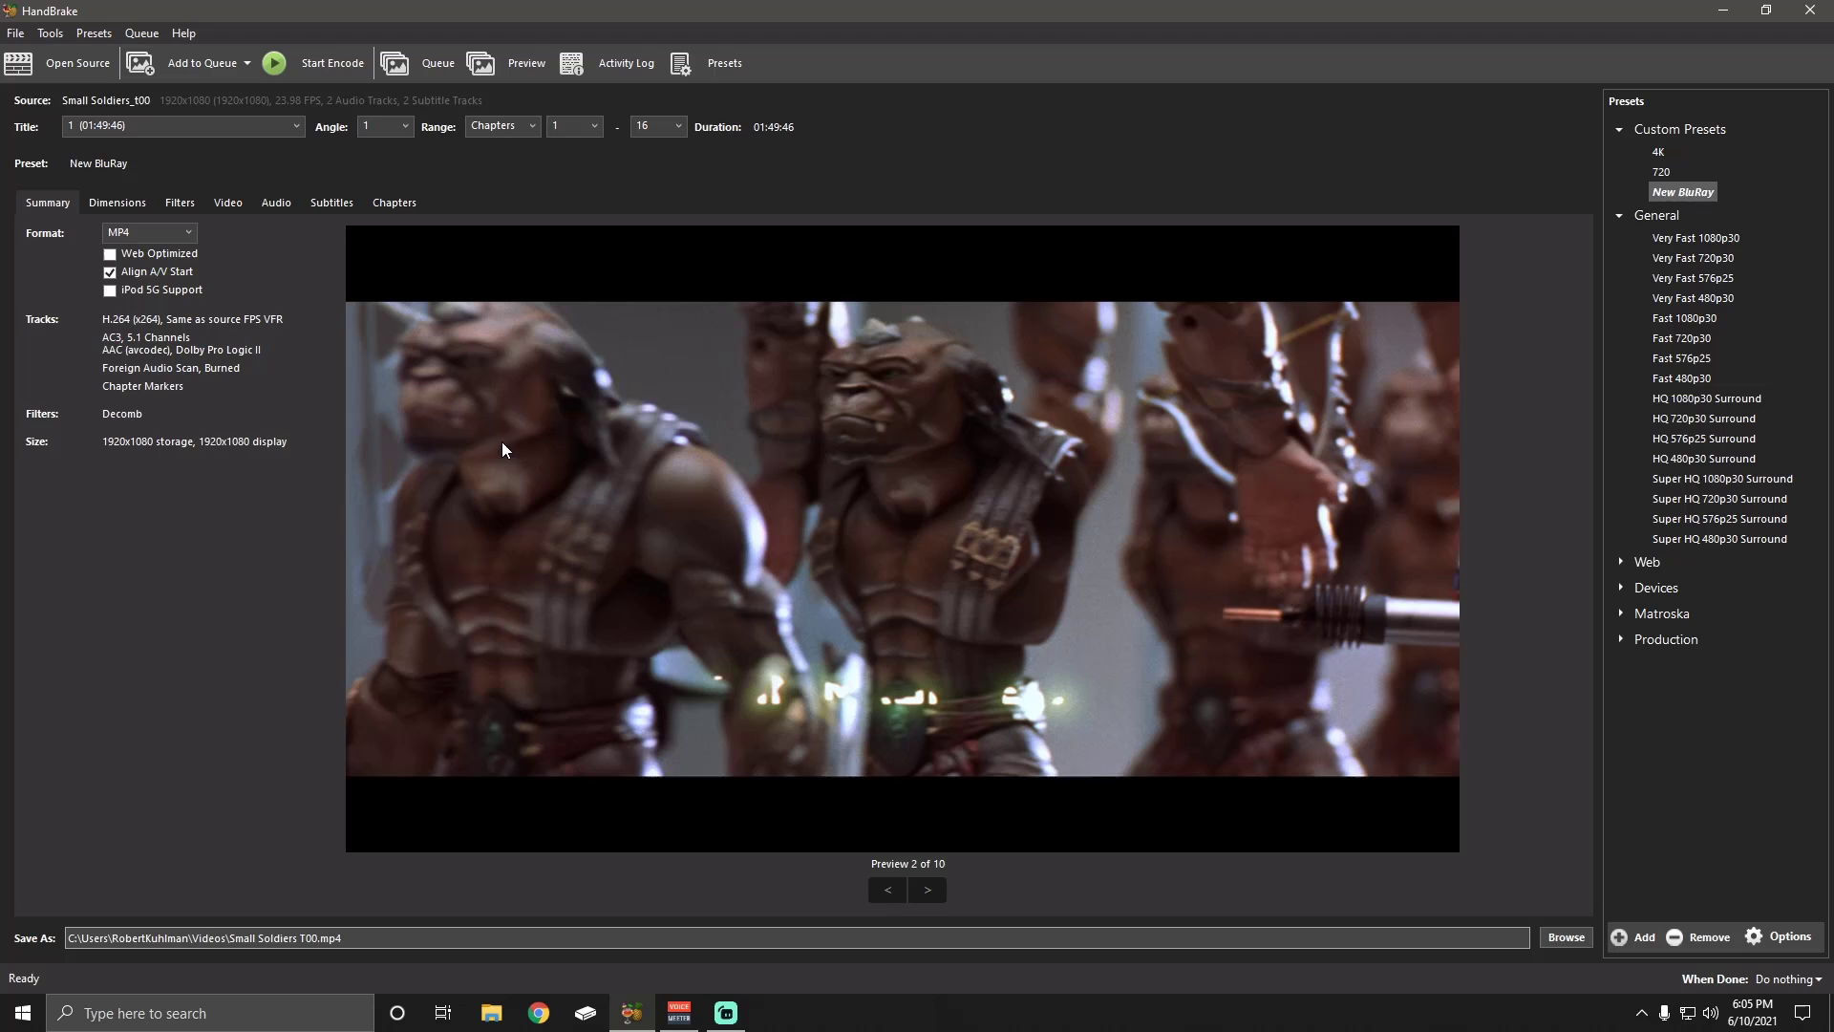
mouse_move(162, 208)
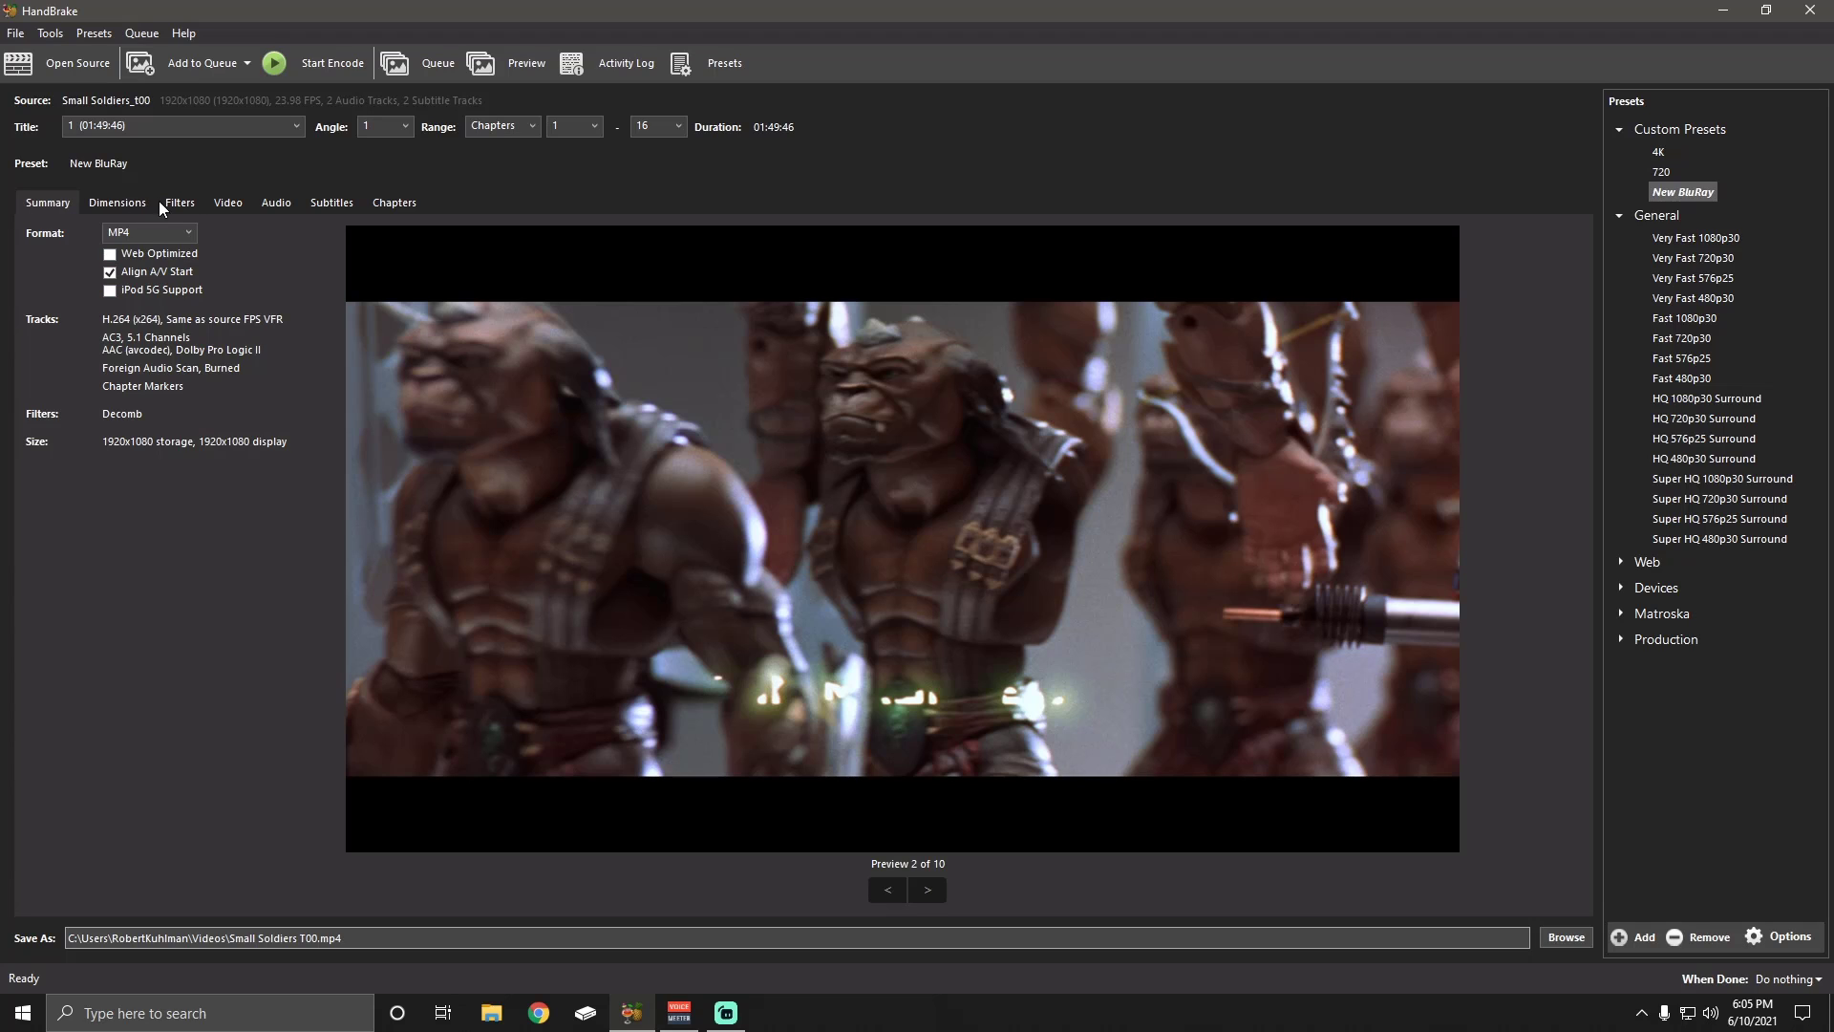
mouse_move(400, 203)
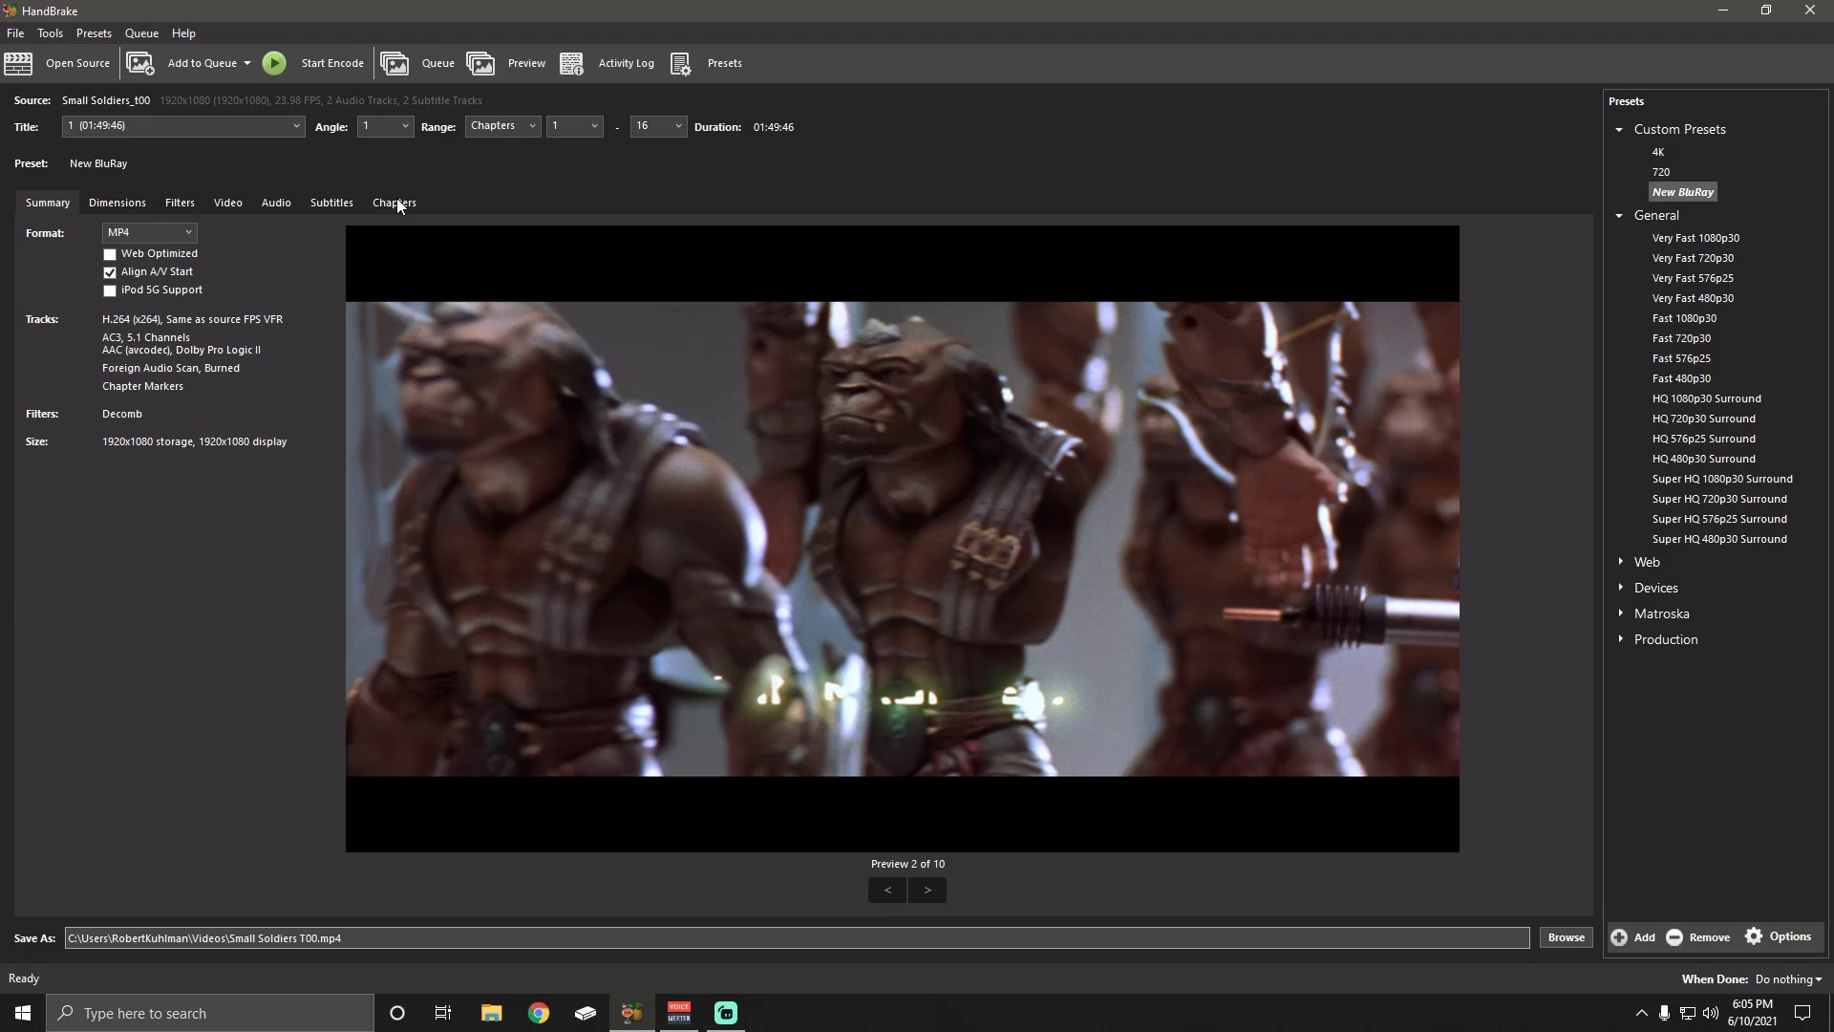
mouse_move(374, 204)
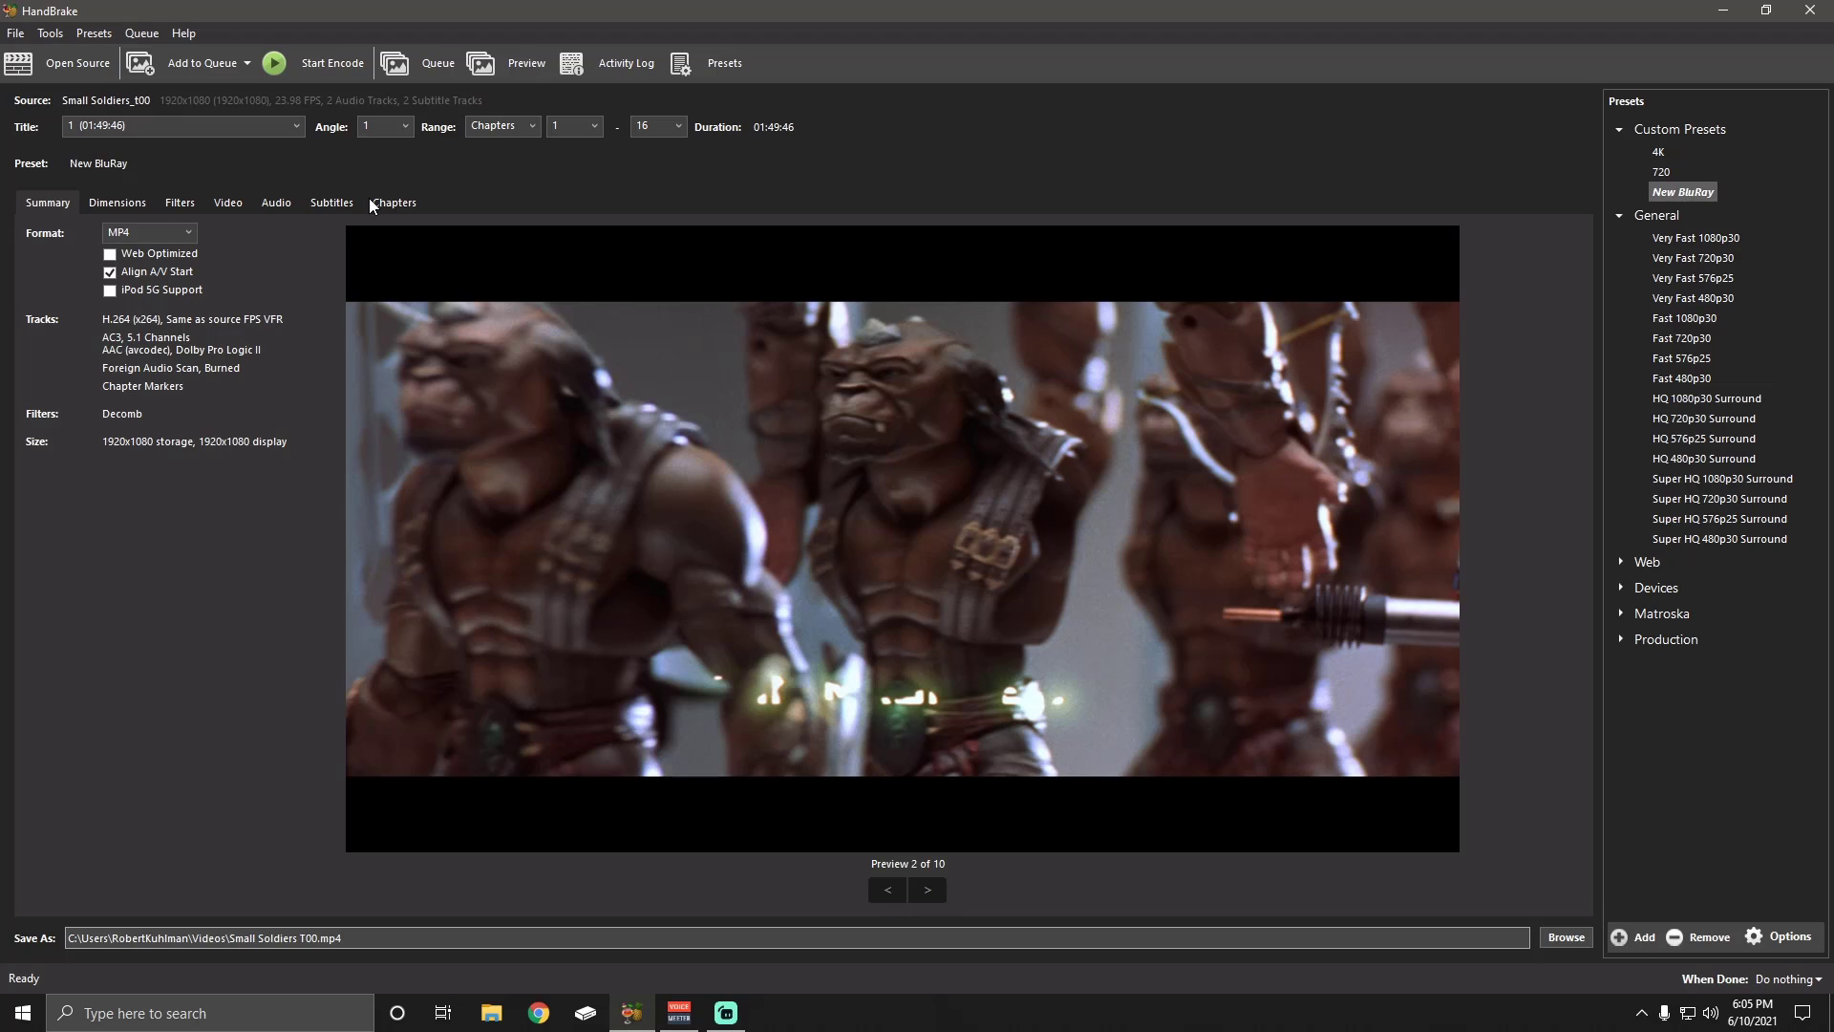
mouse_move(191, 573)
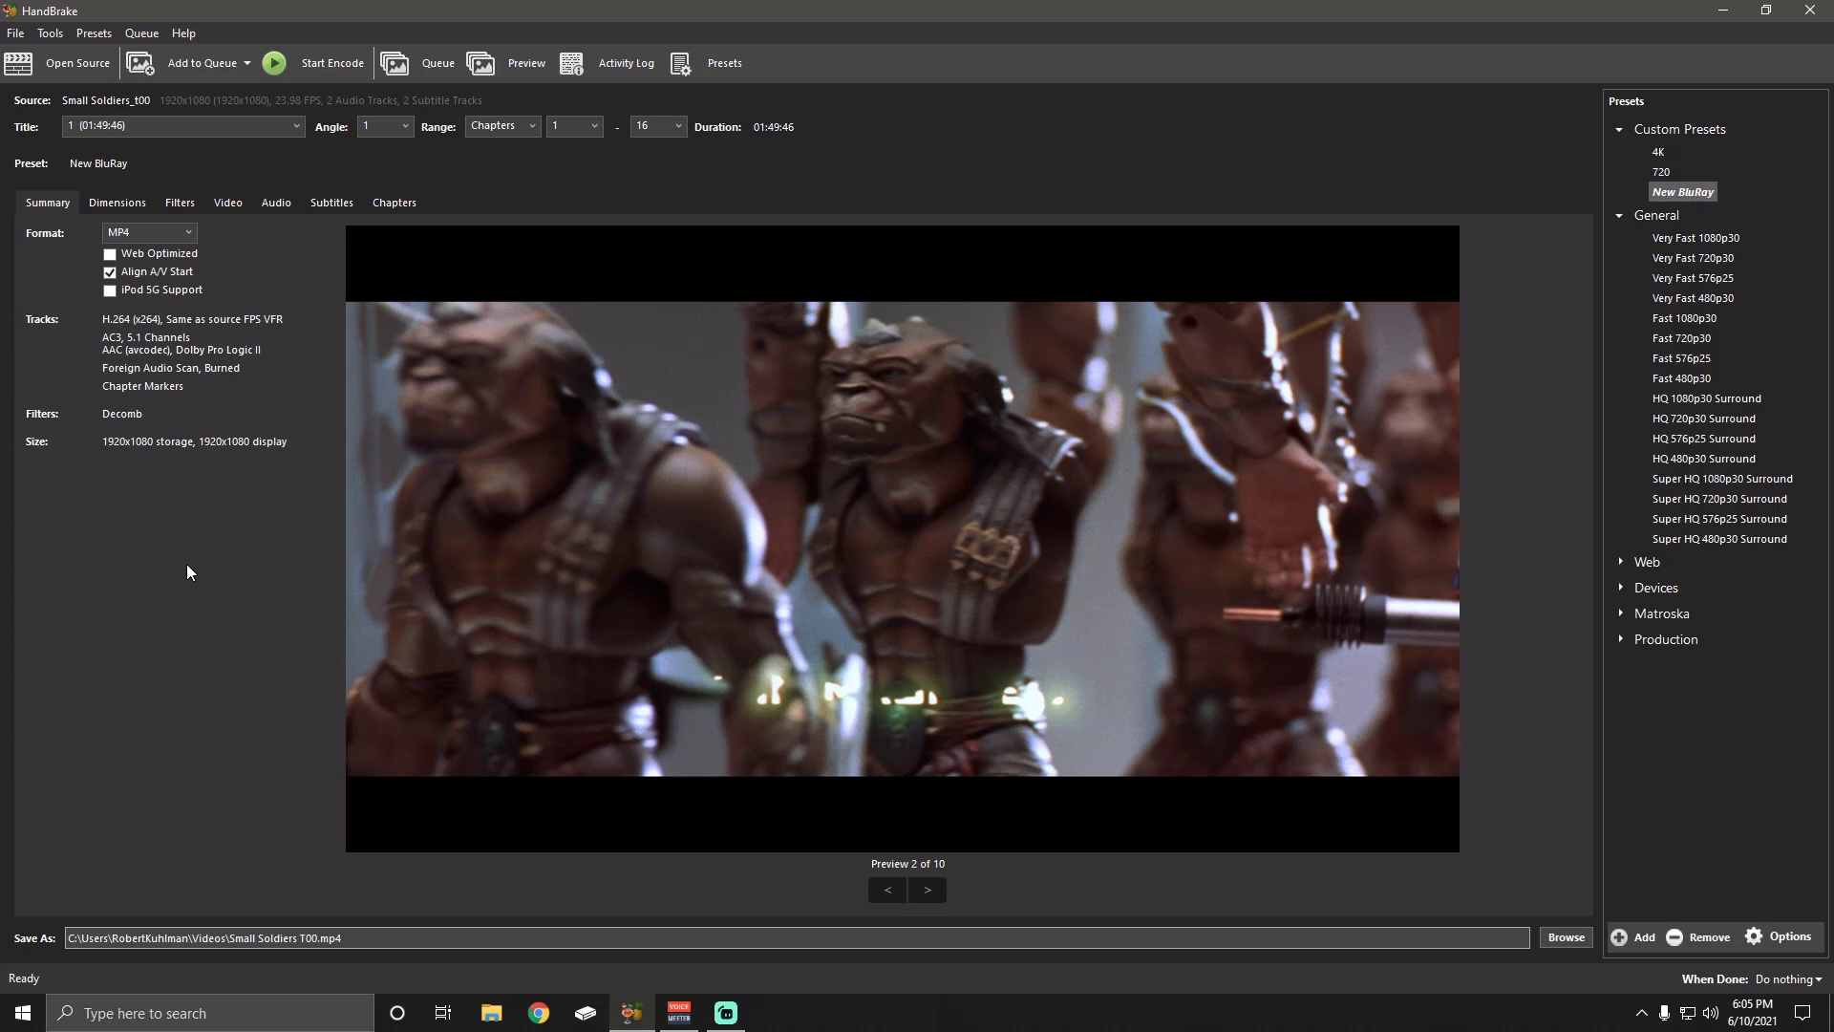
click(93, 32)
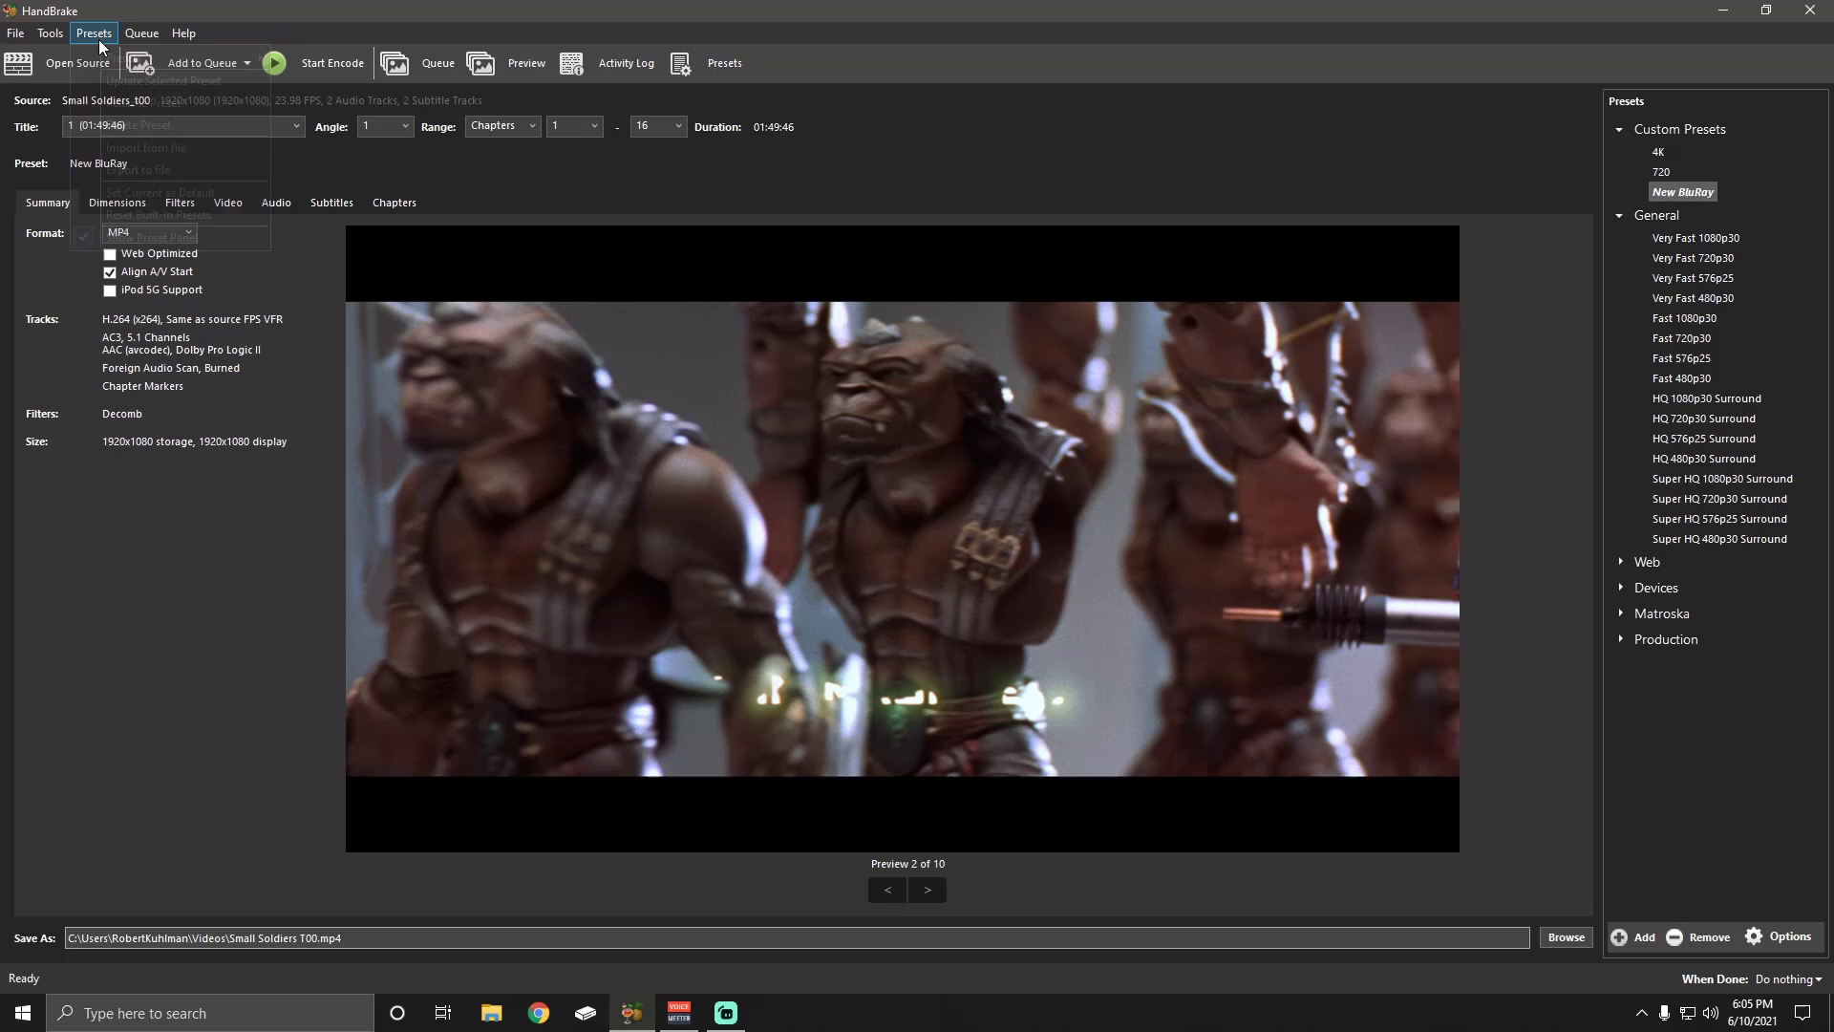
click(92, 32)
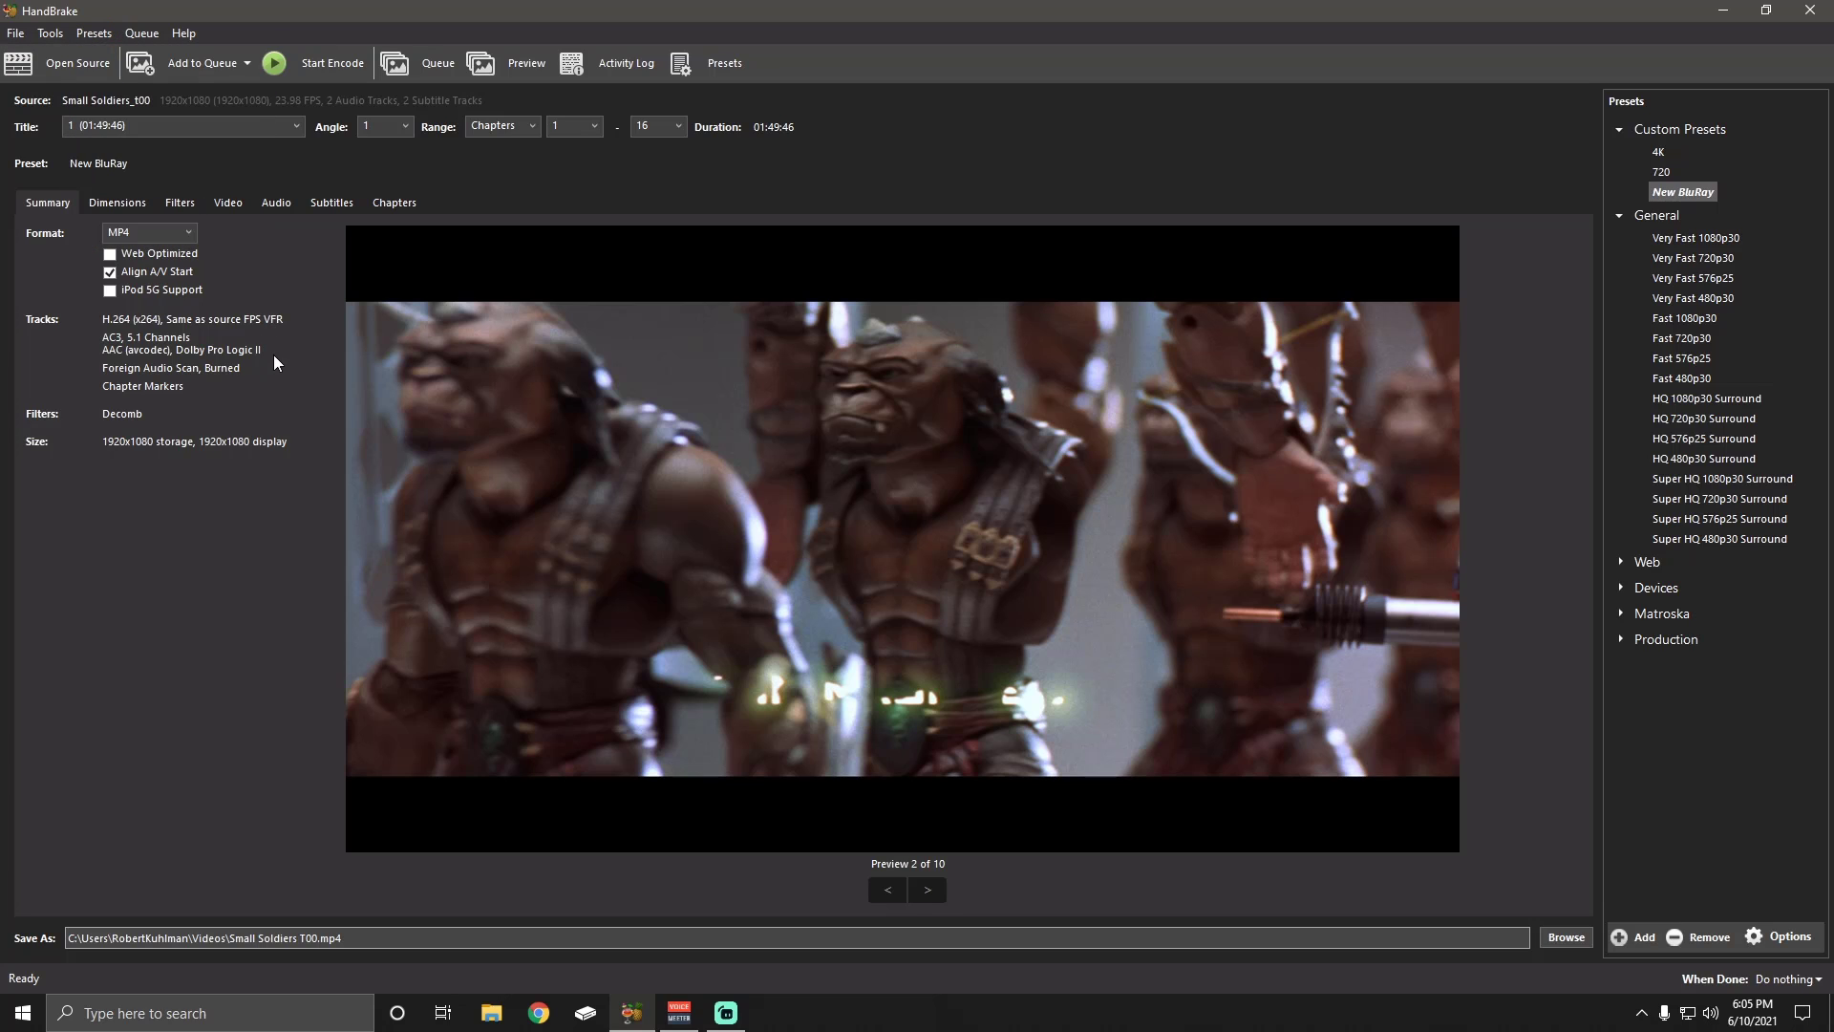
mouse_move(1699, 204)
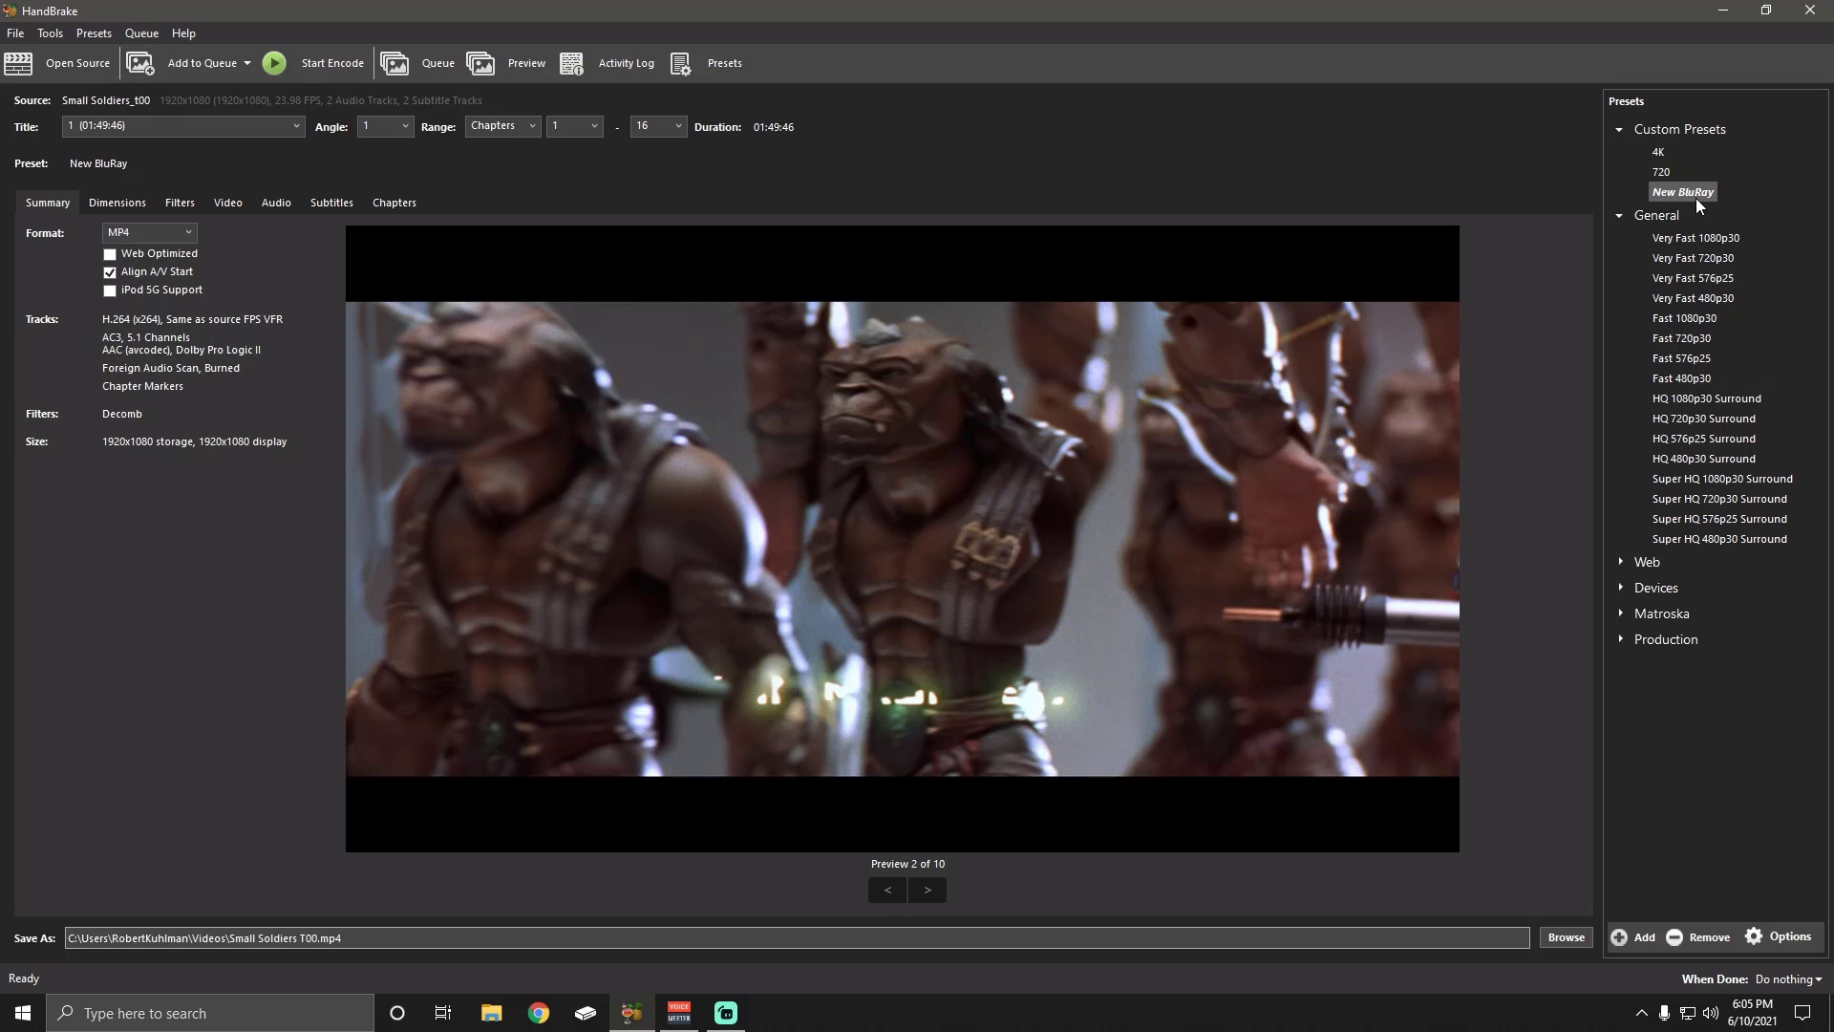
mouse_move(1714, 198)
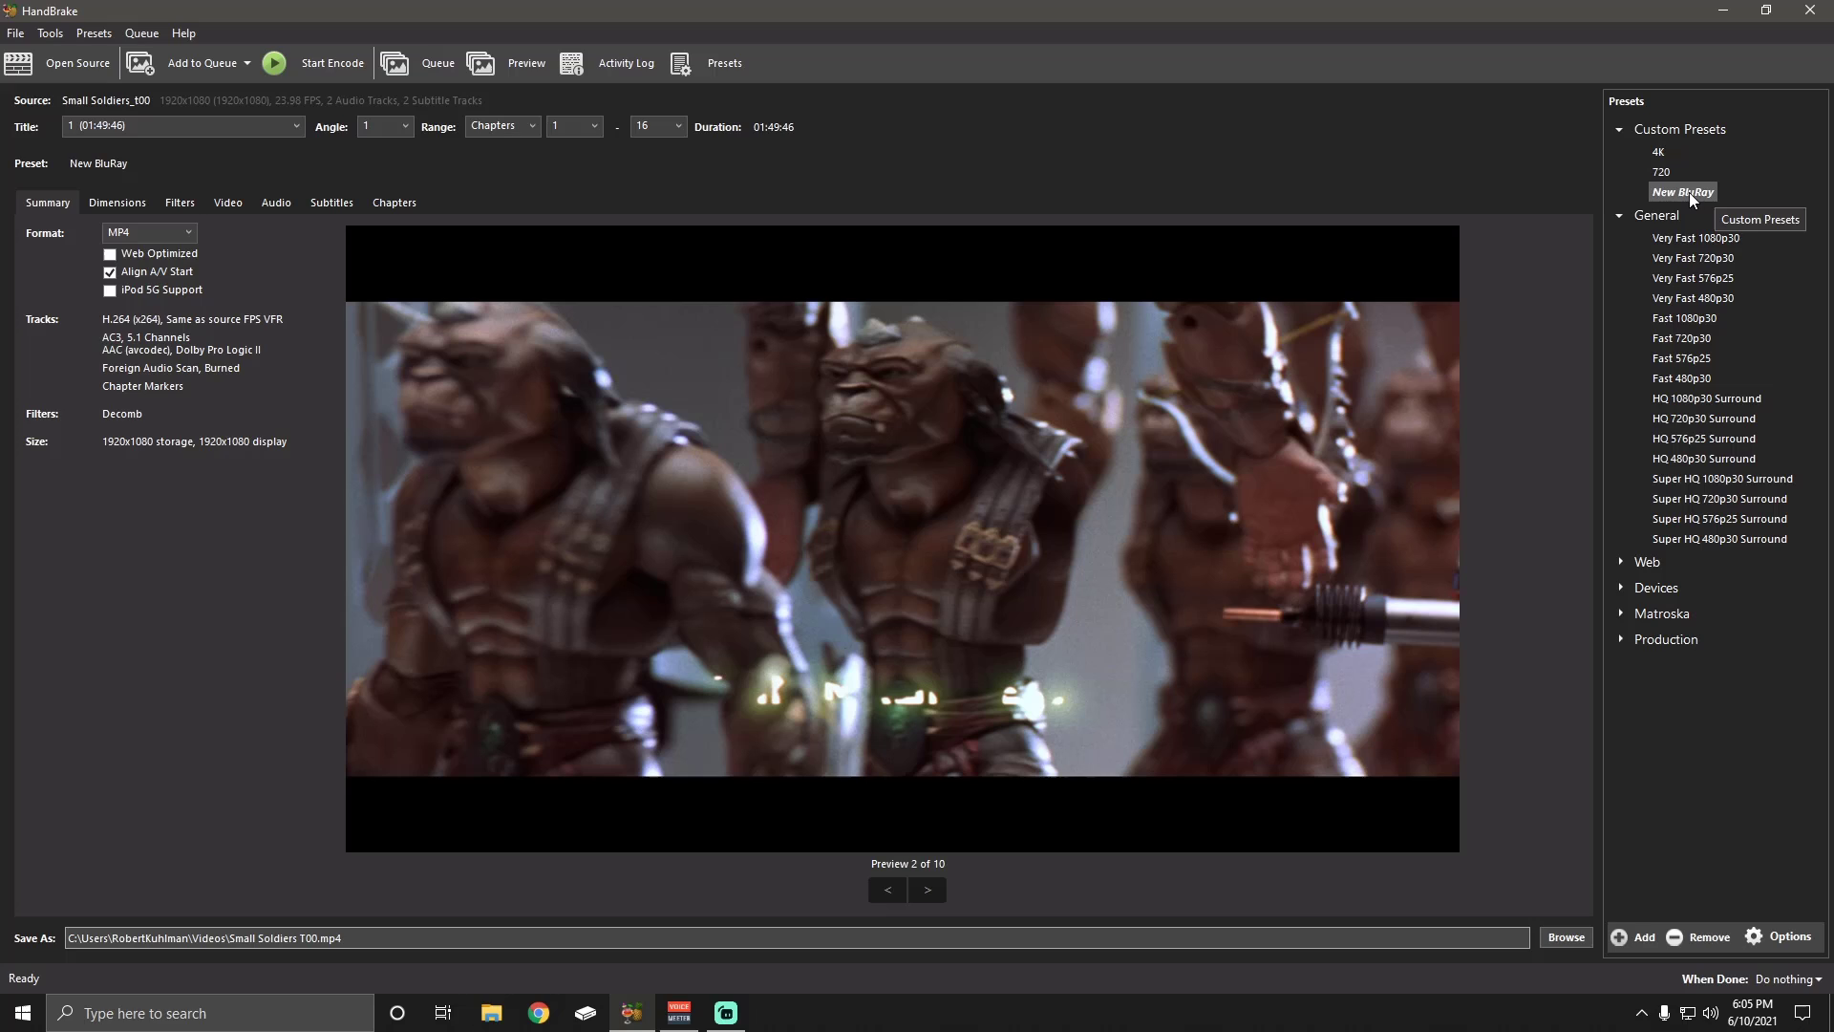
mouse_move(1695, 198)
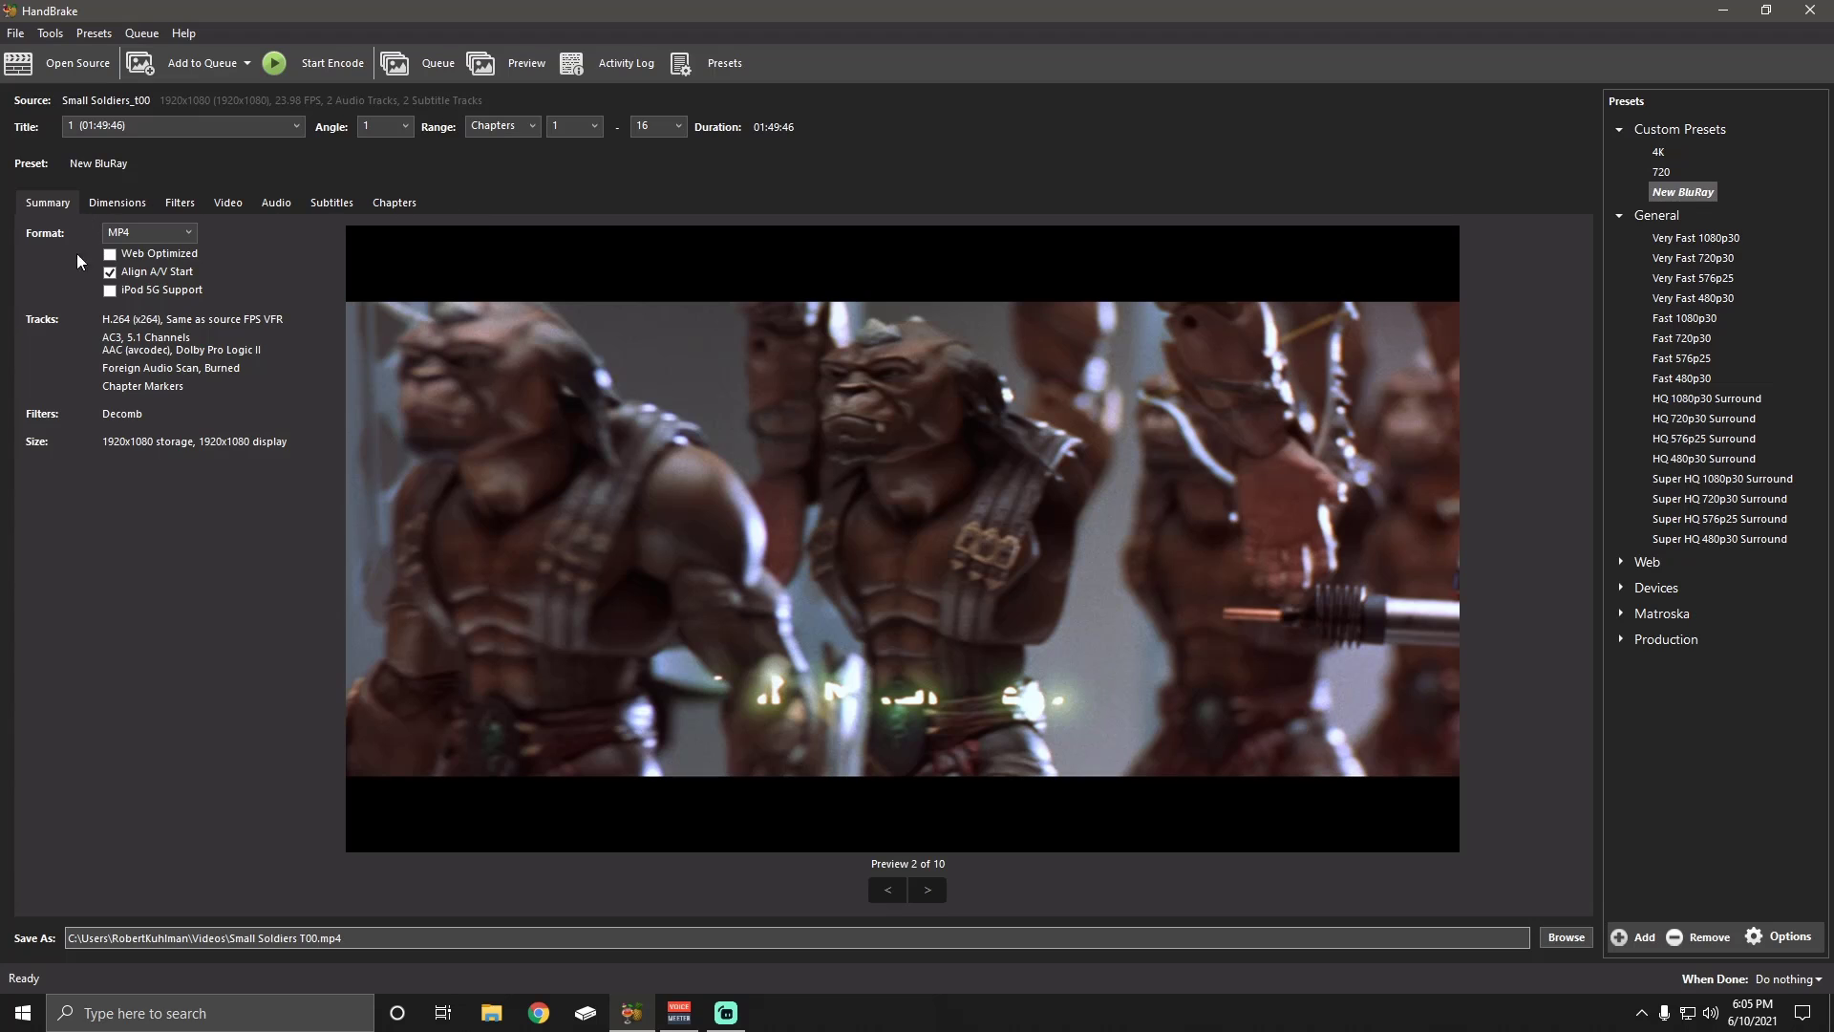
mouse_move(199, 365)
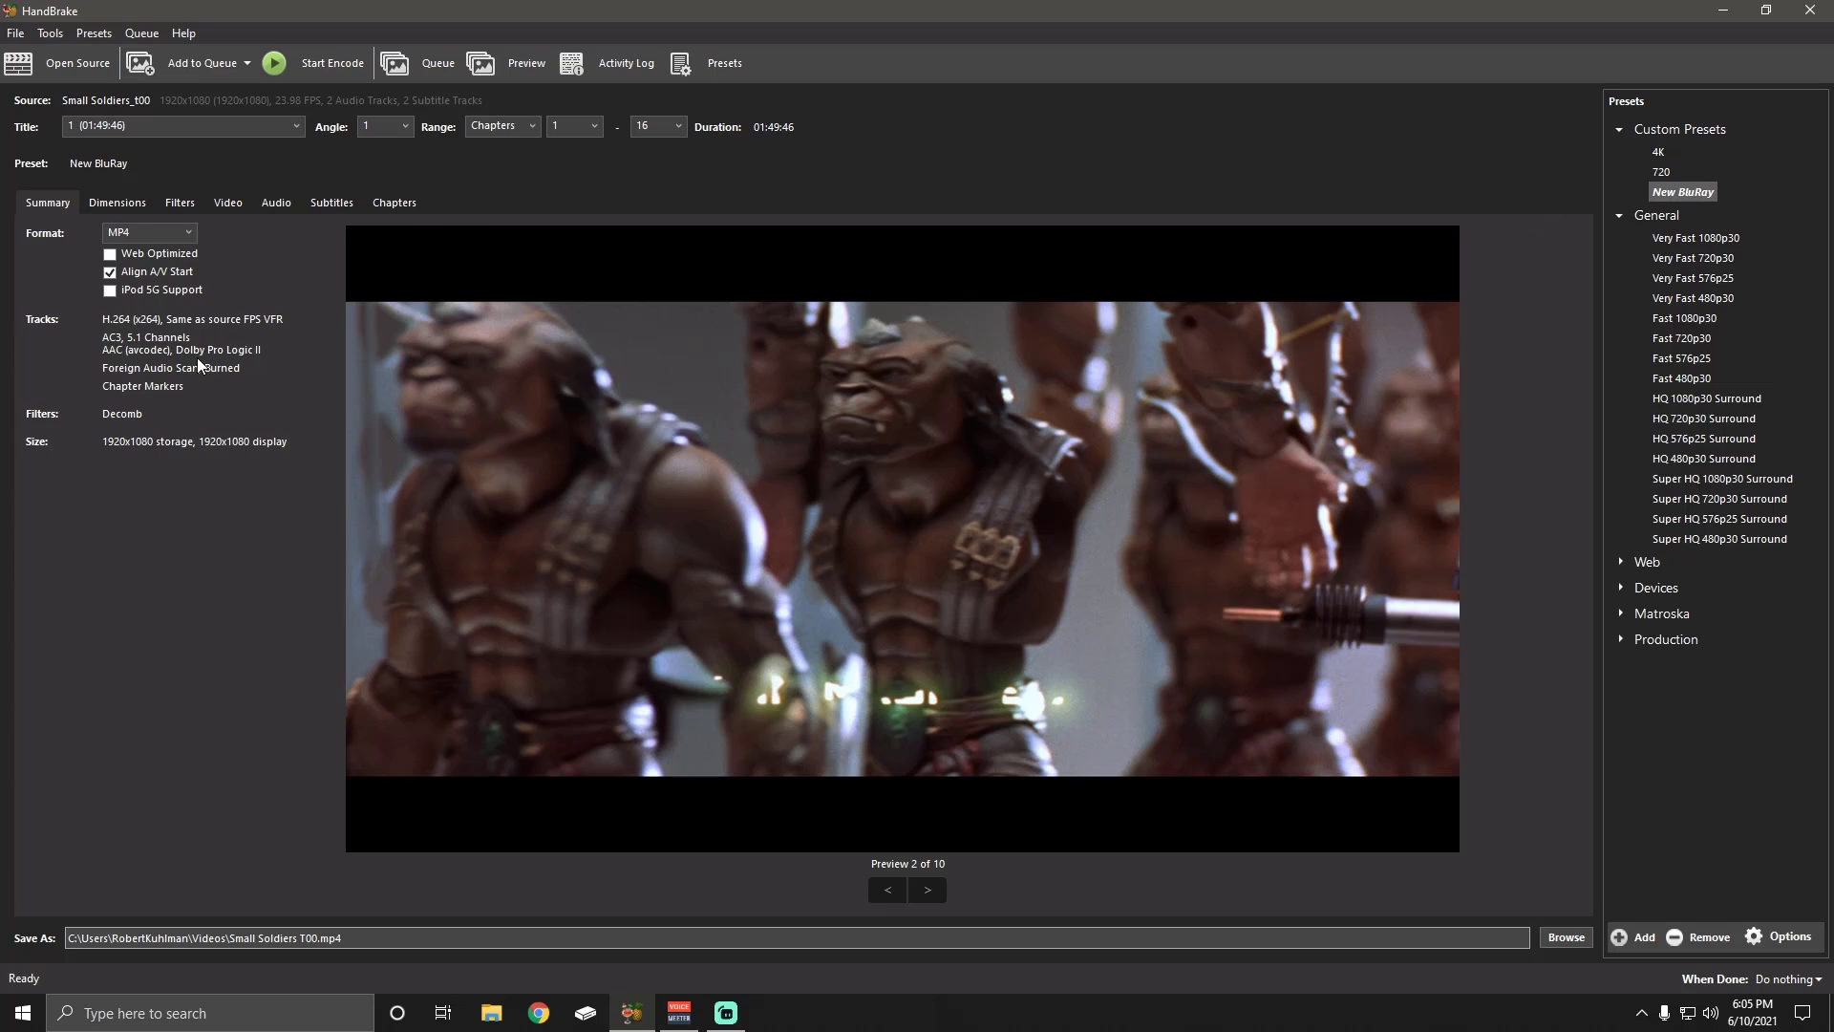
mouse_move(1249, 174)
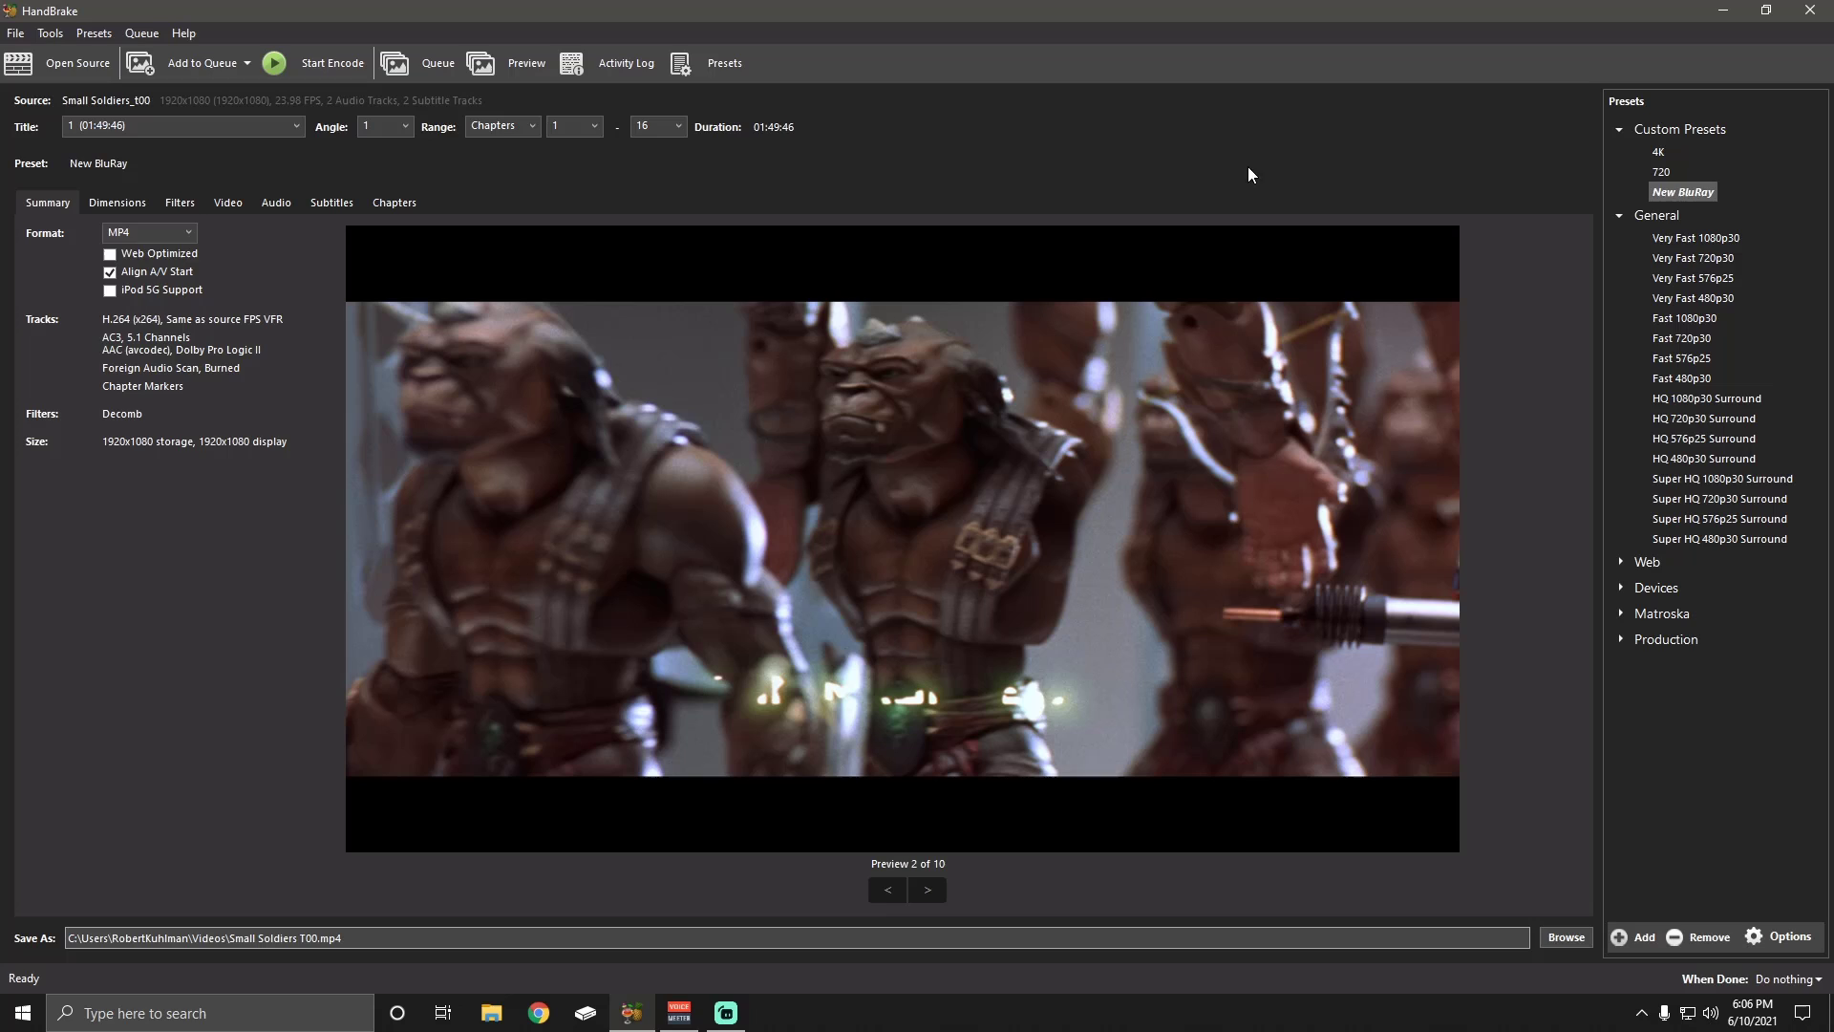
click(93, 33)
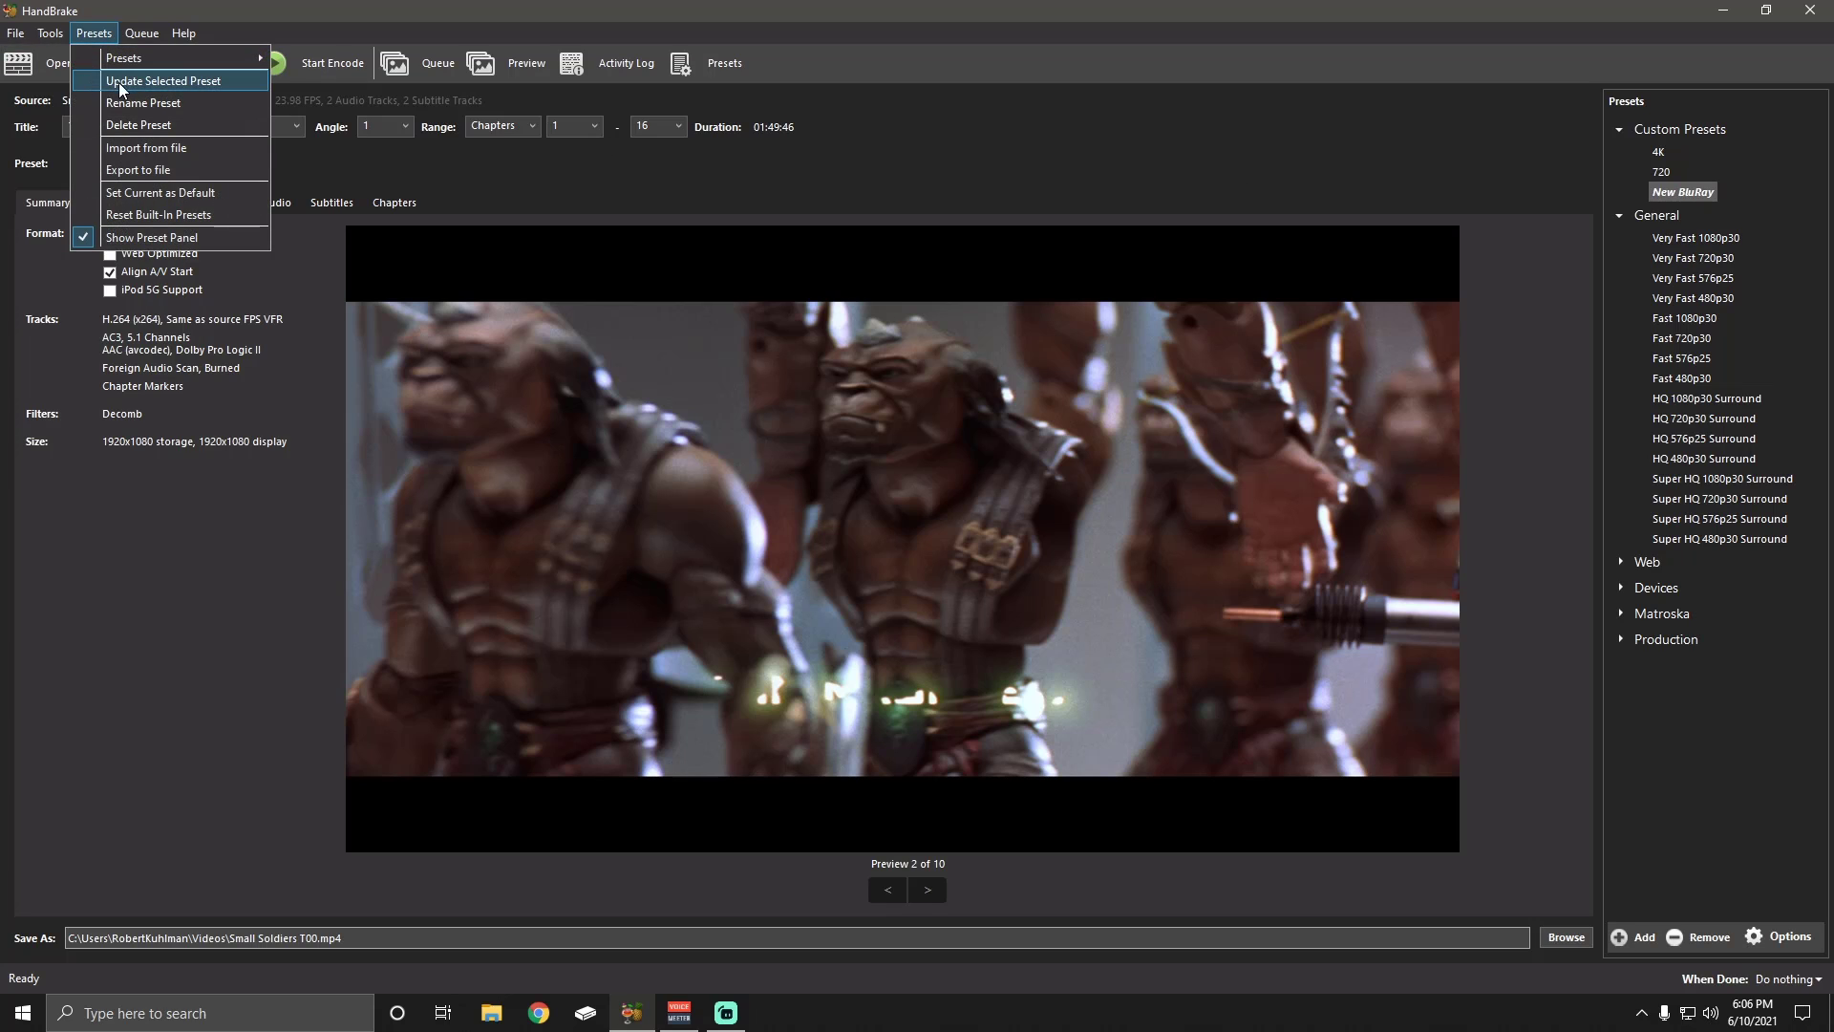
mouse_move(124, 57)
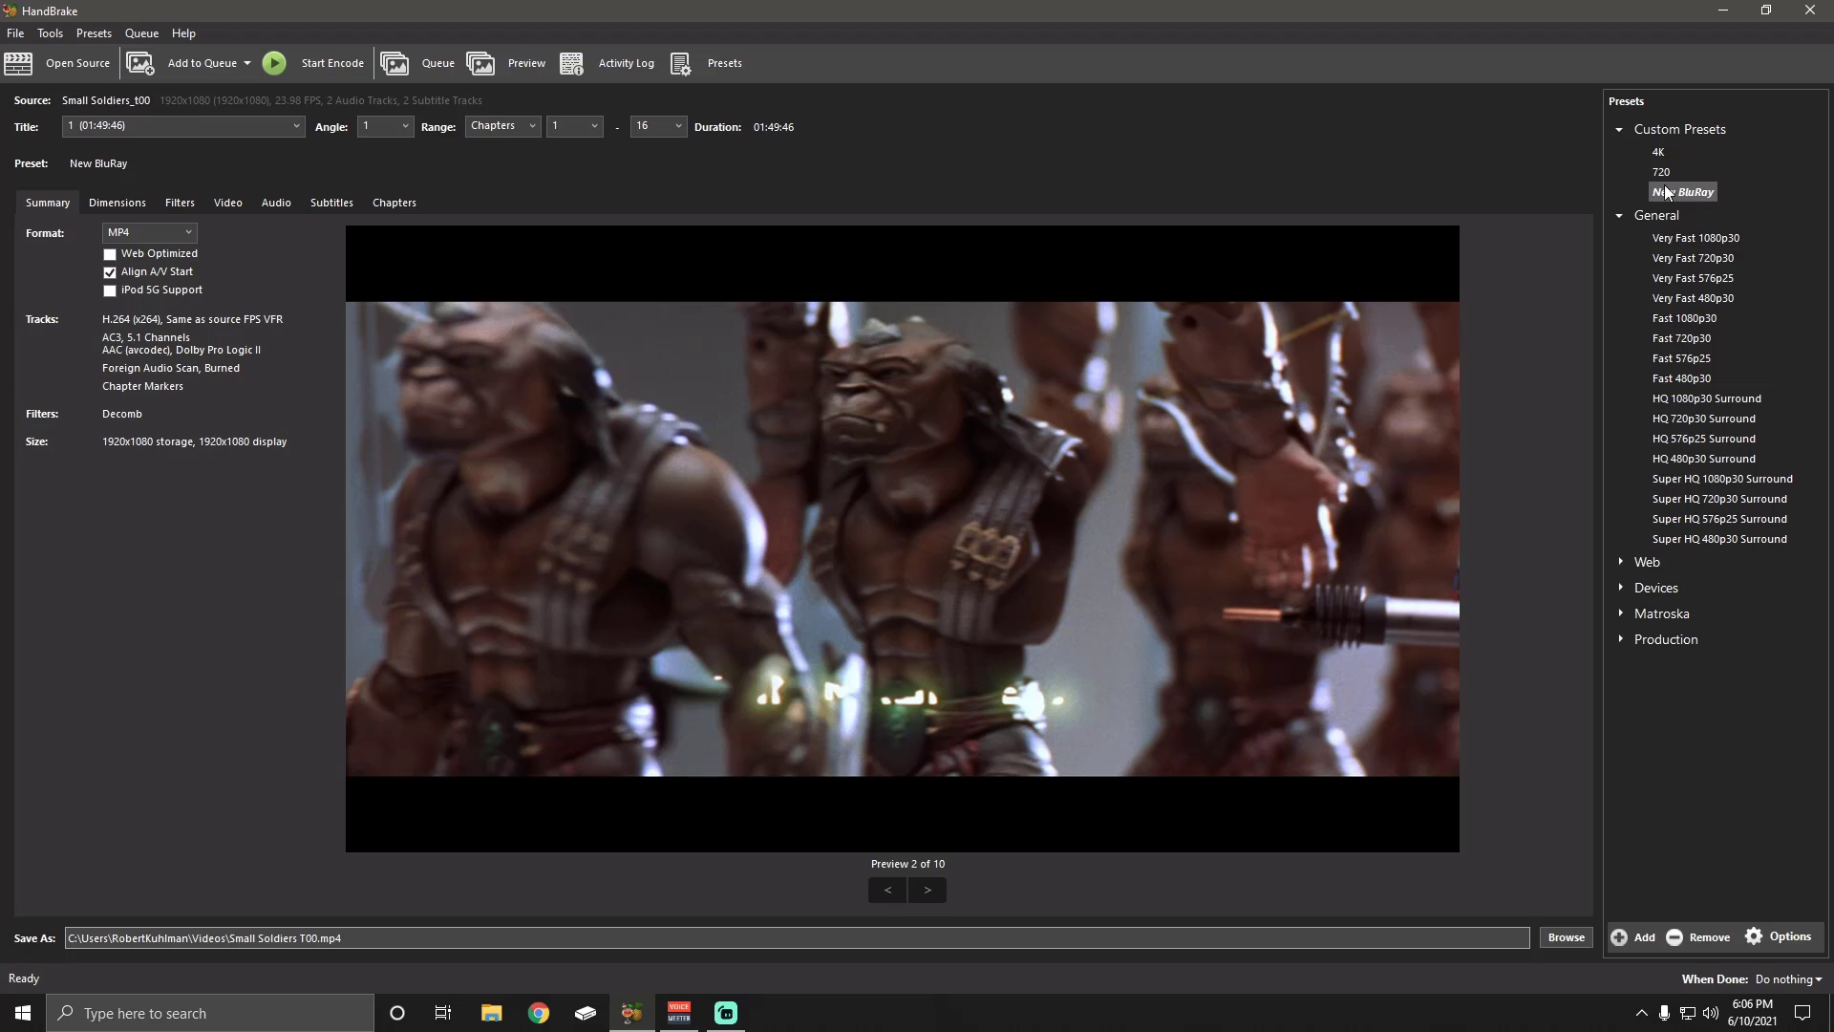
mouse_move(167, 423)
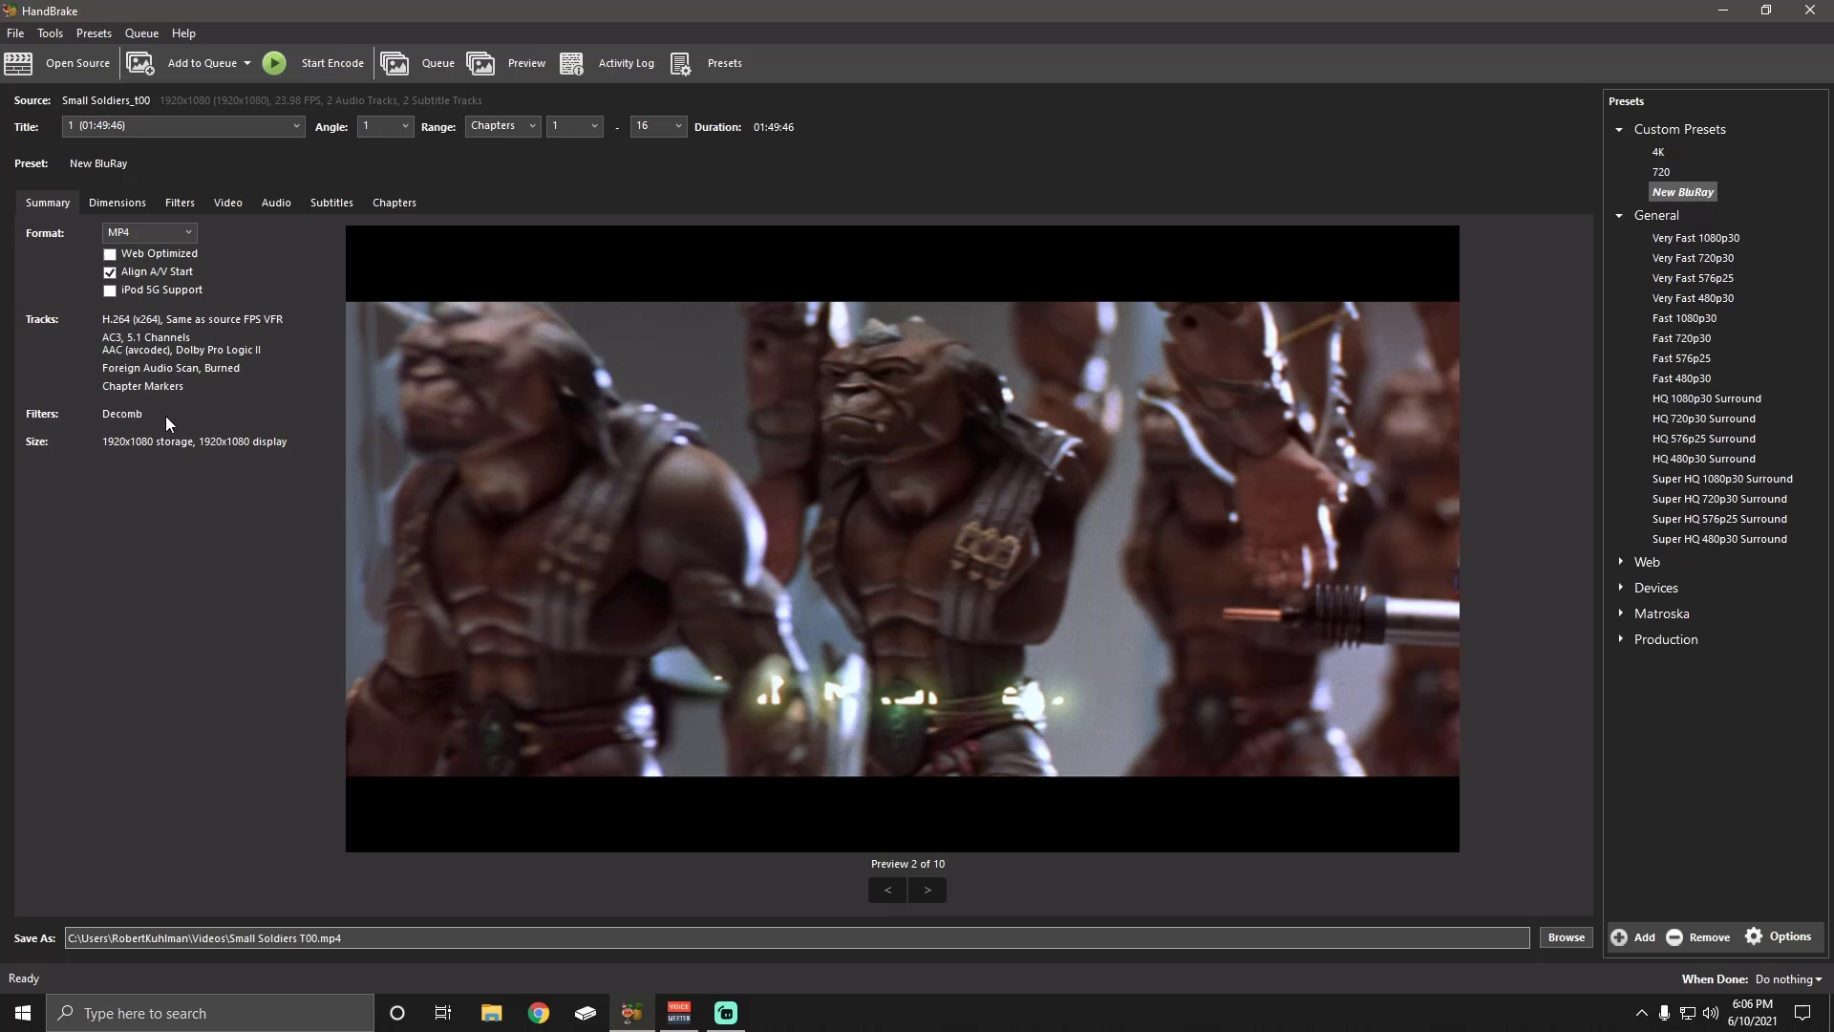
mouse_move(1017, 218)
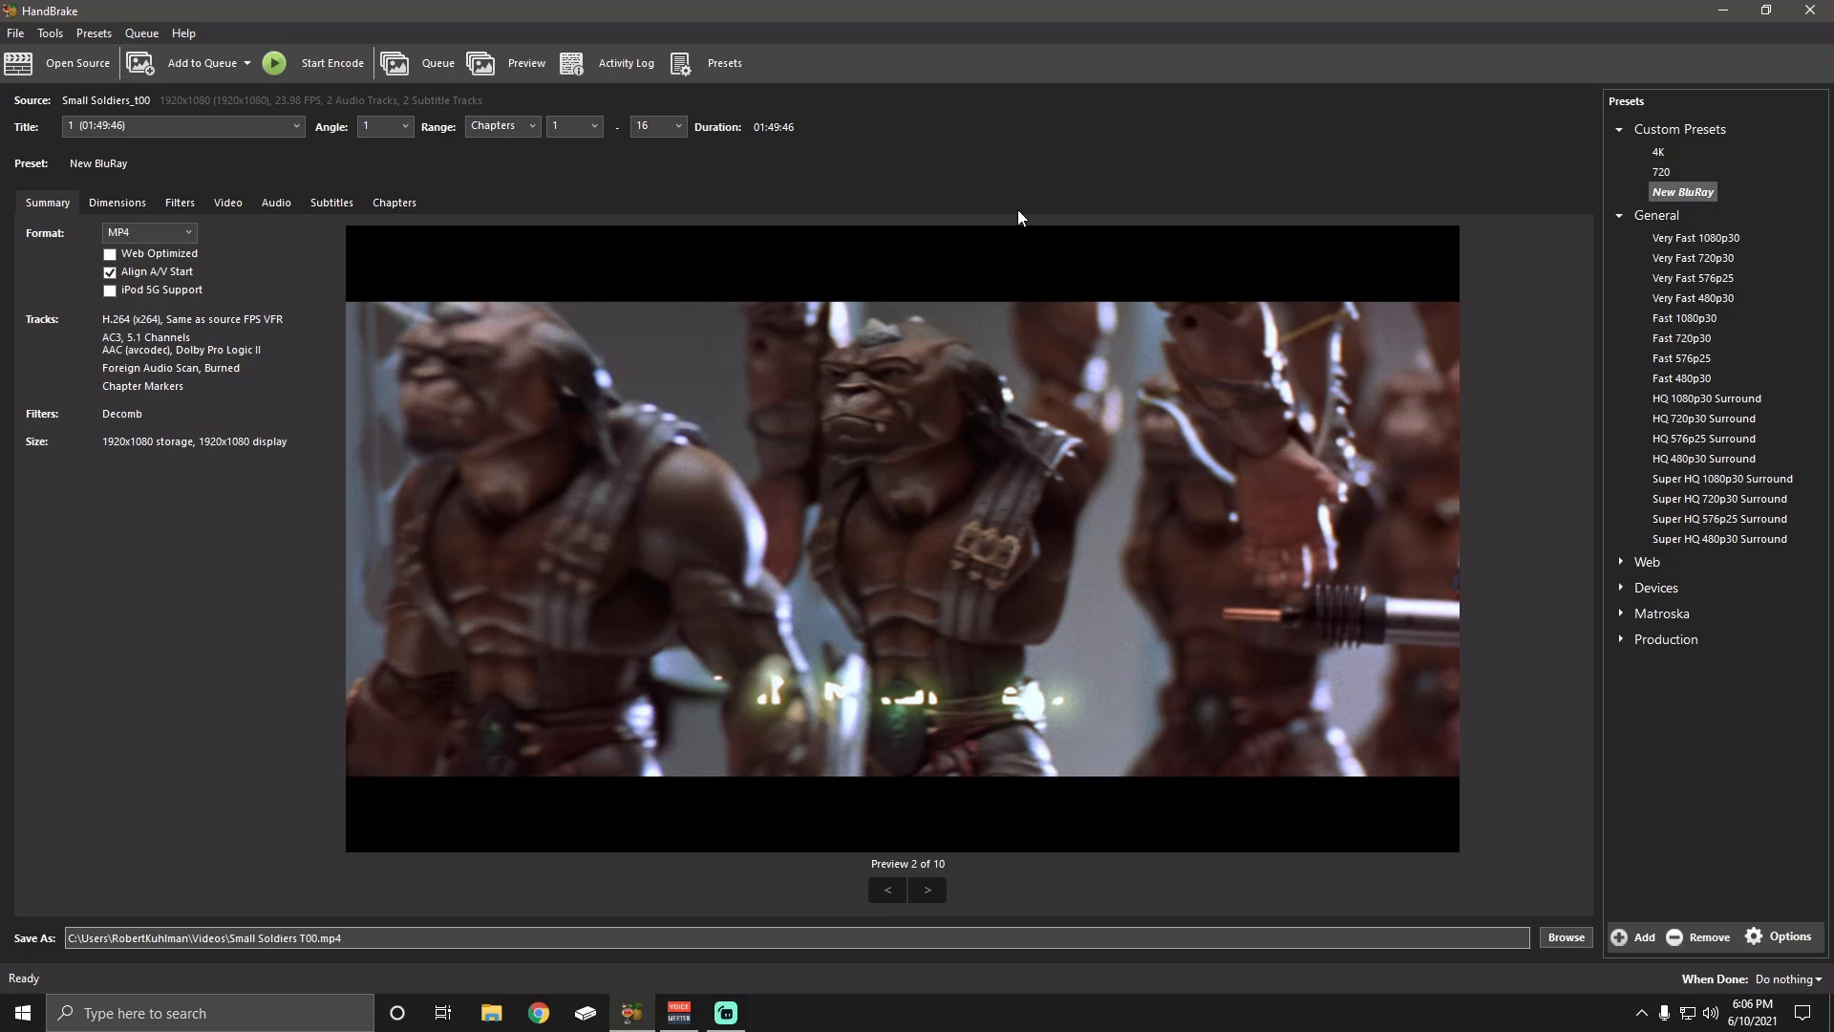
mouse_move(1560, 224)
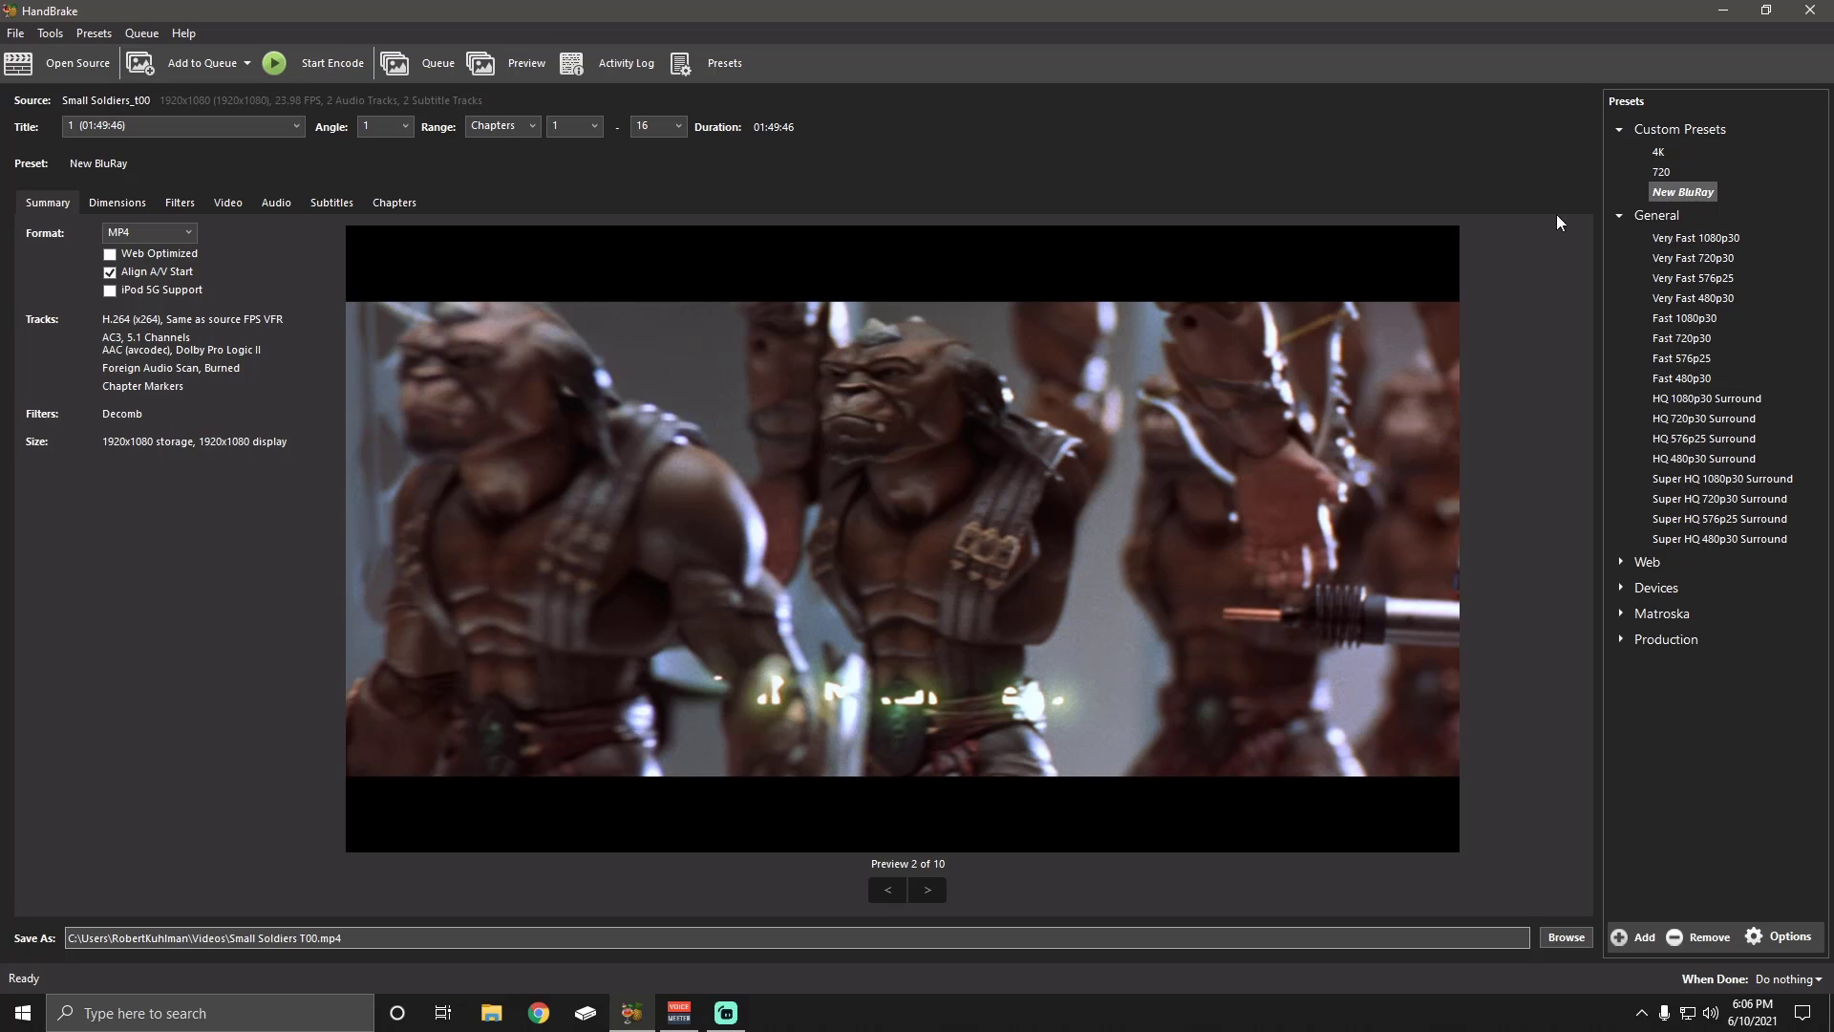
mouse_move(1661, 157)
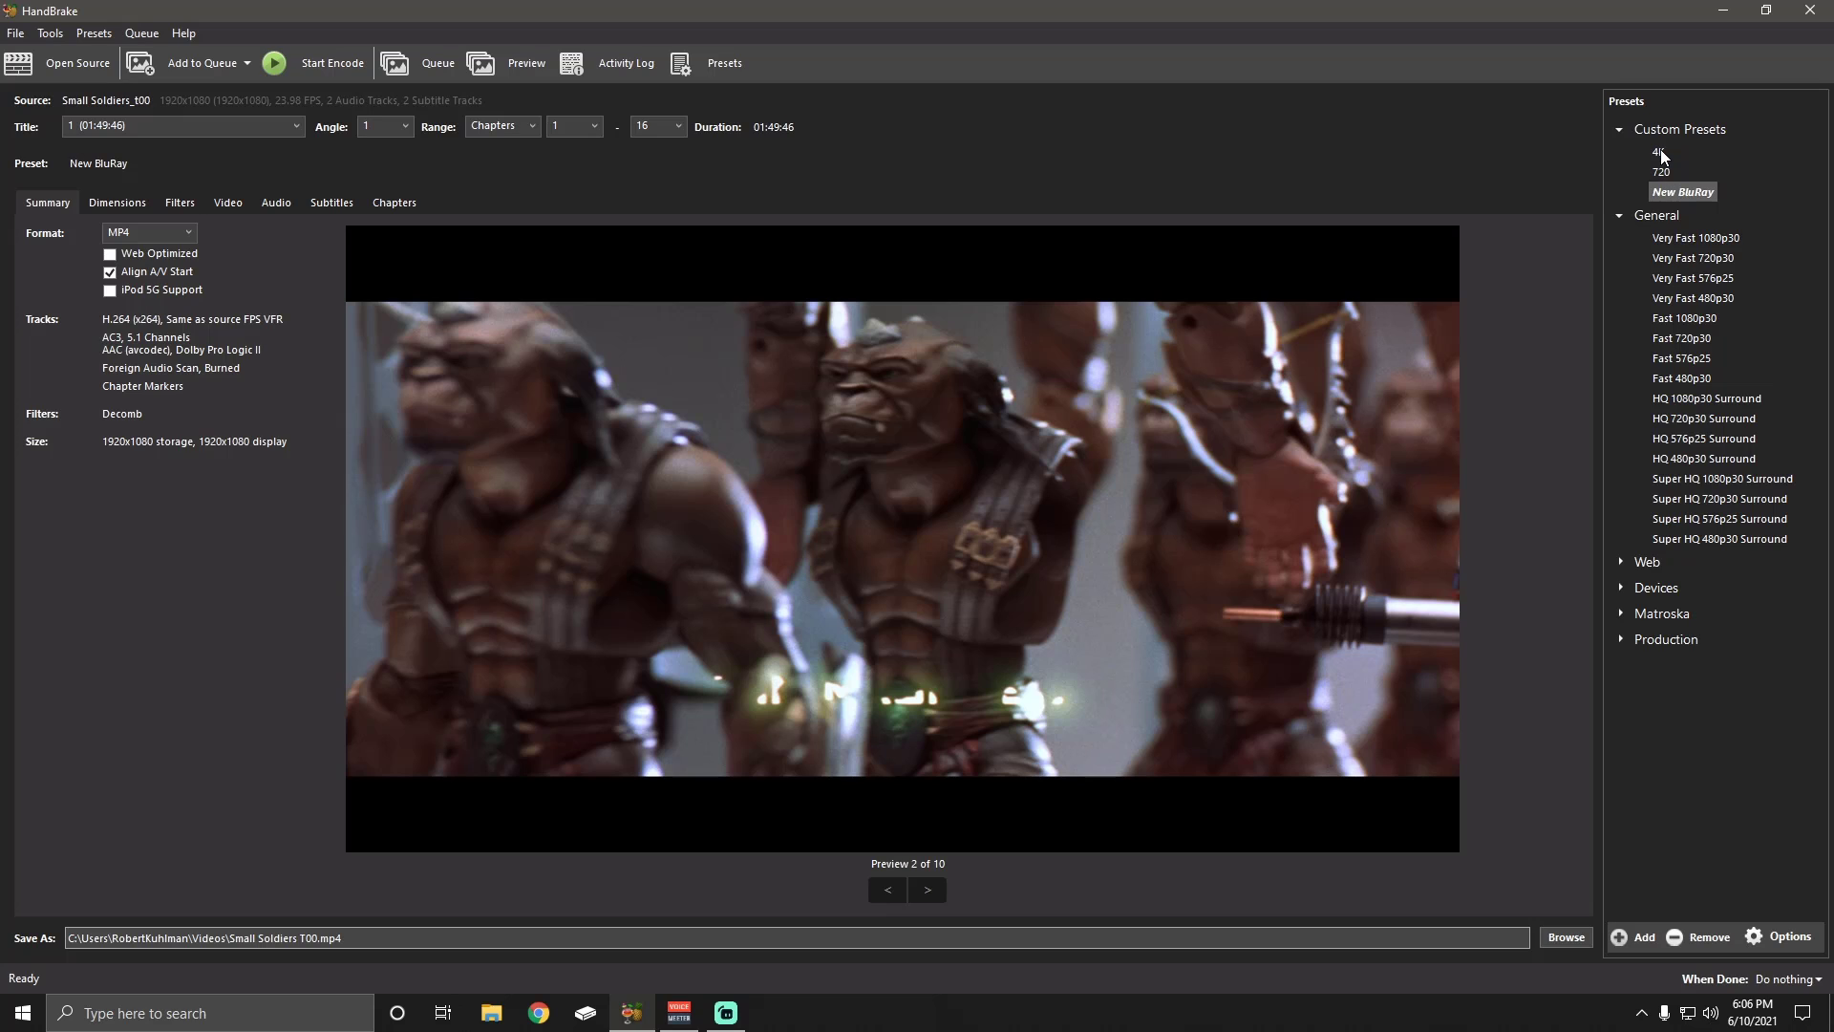
mouse_move(1697, 208)
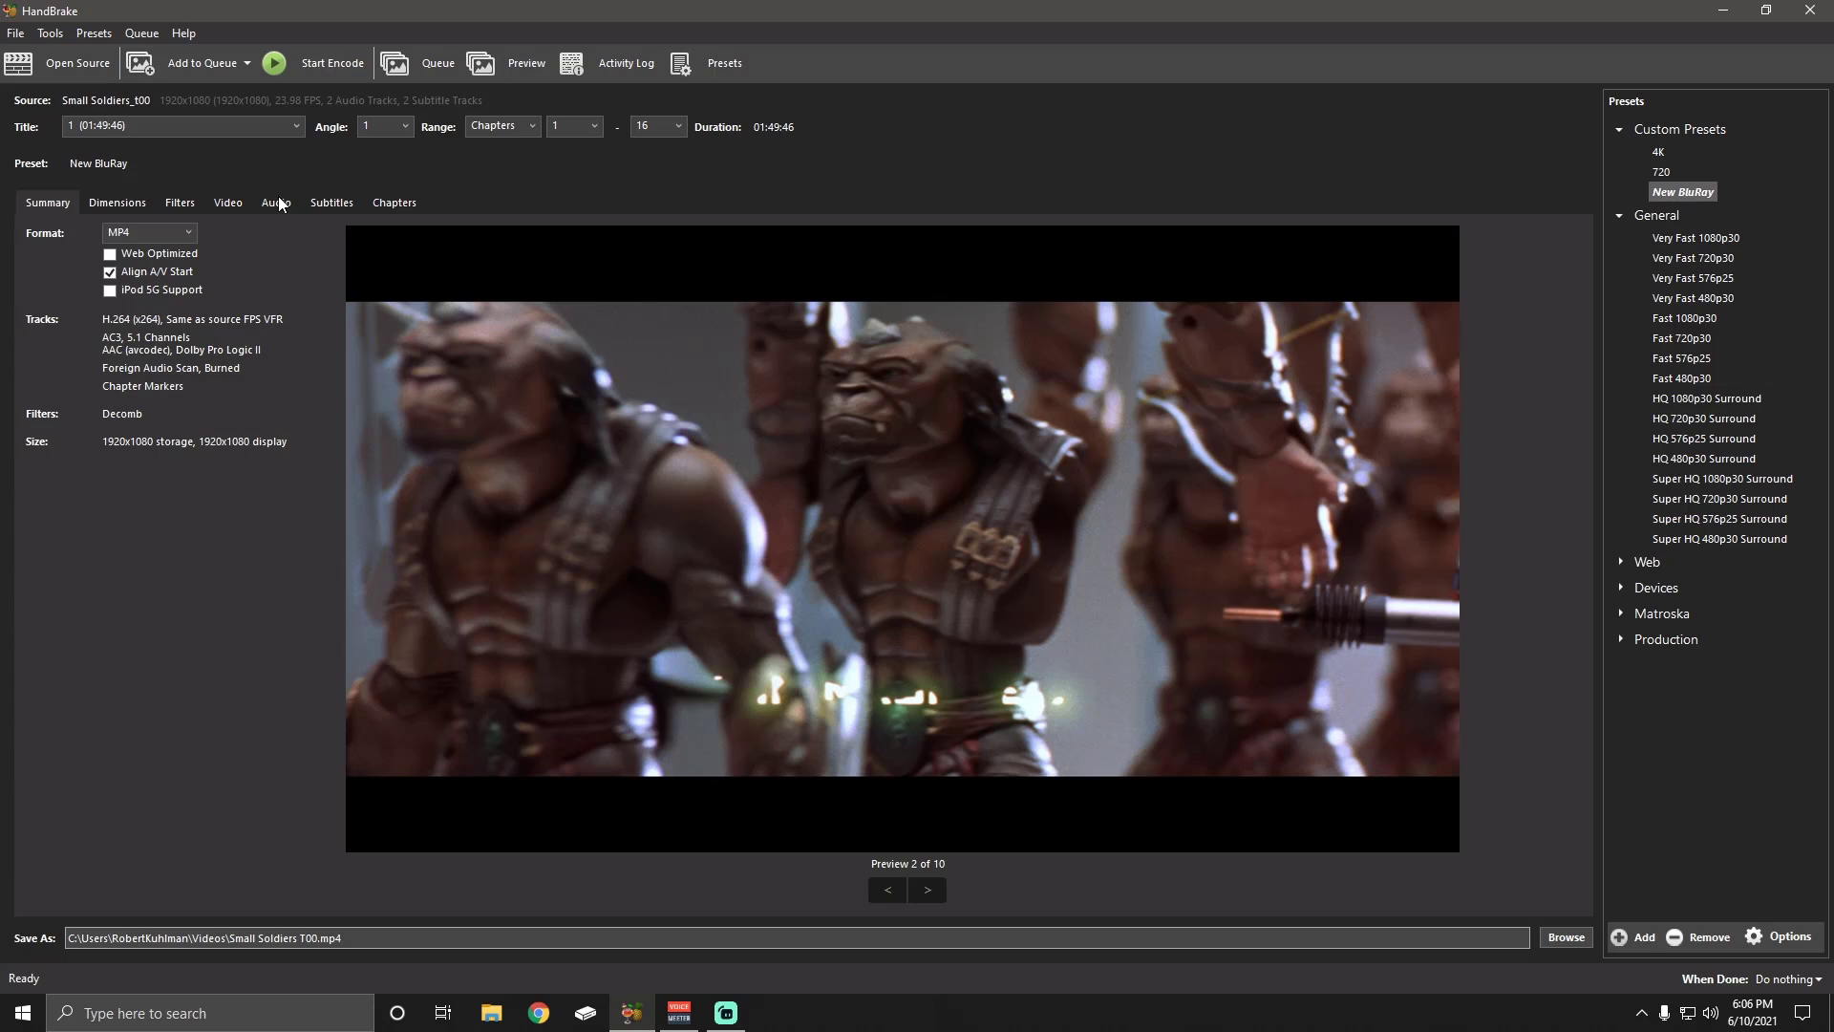
mouse_move(411, 202)
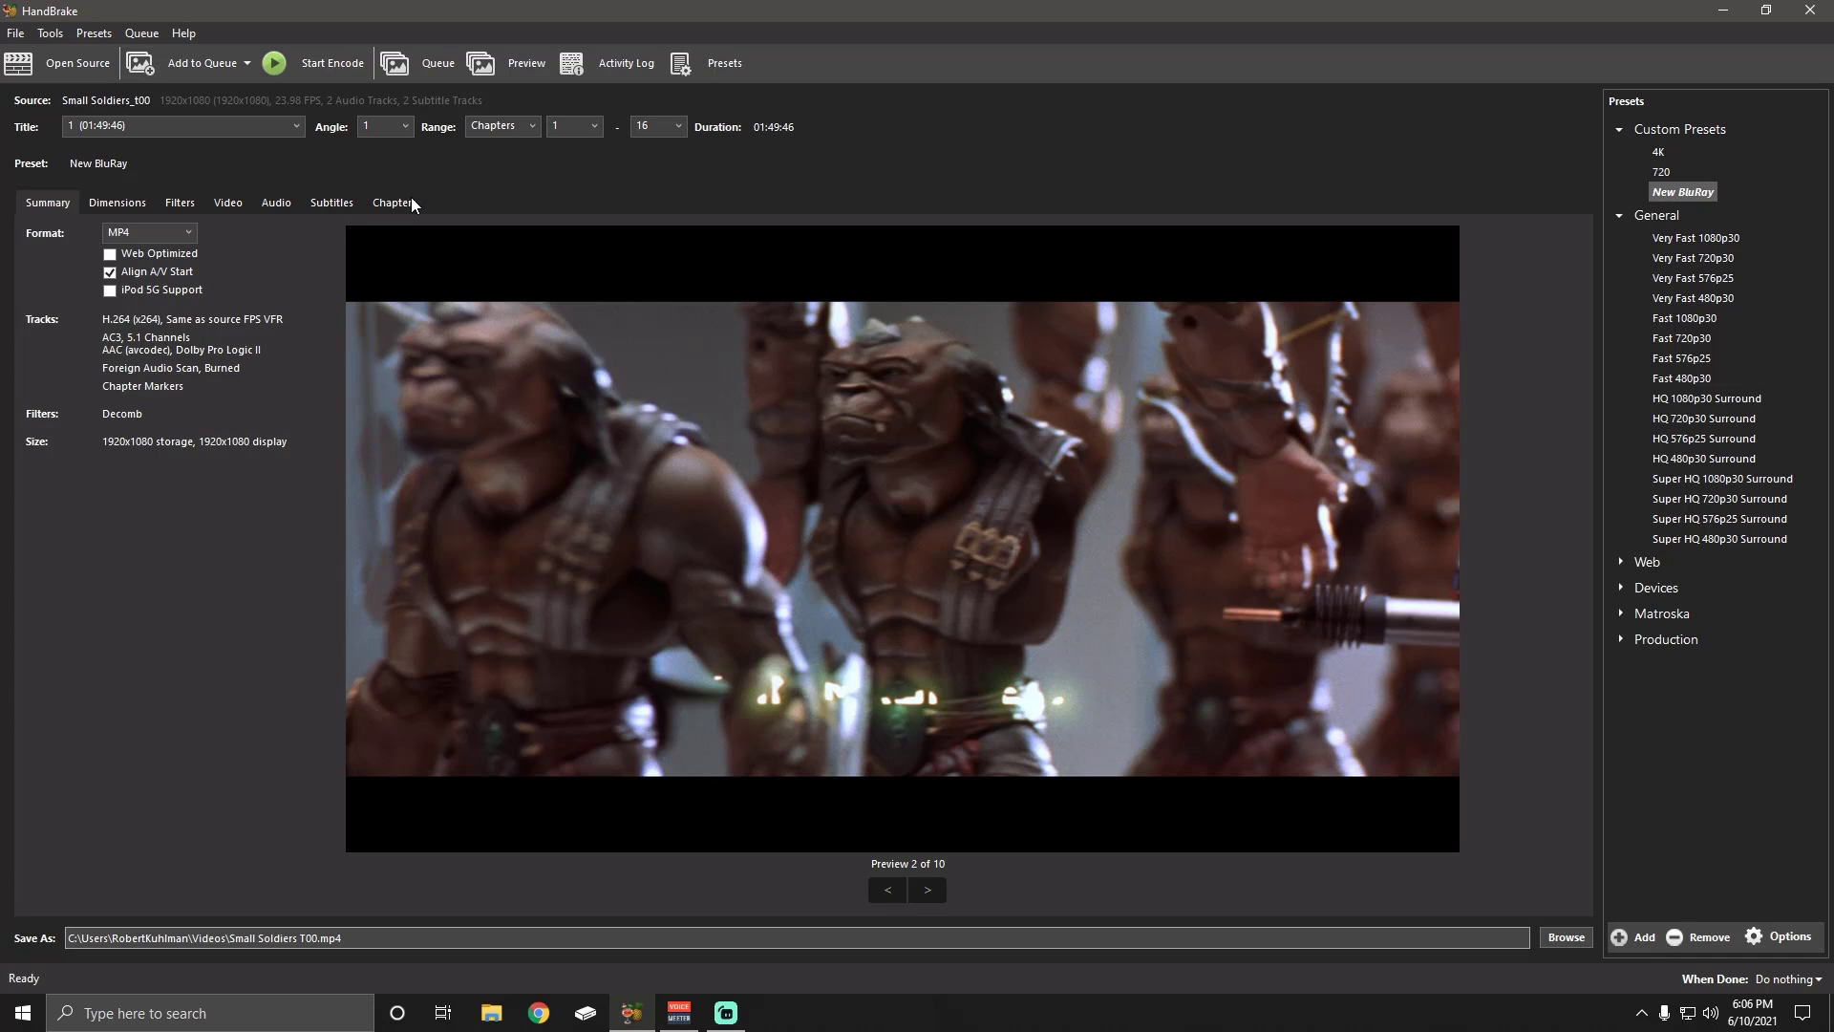
mouse_move(41, 228)
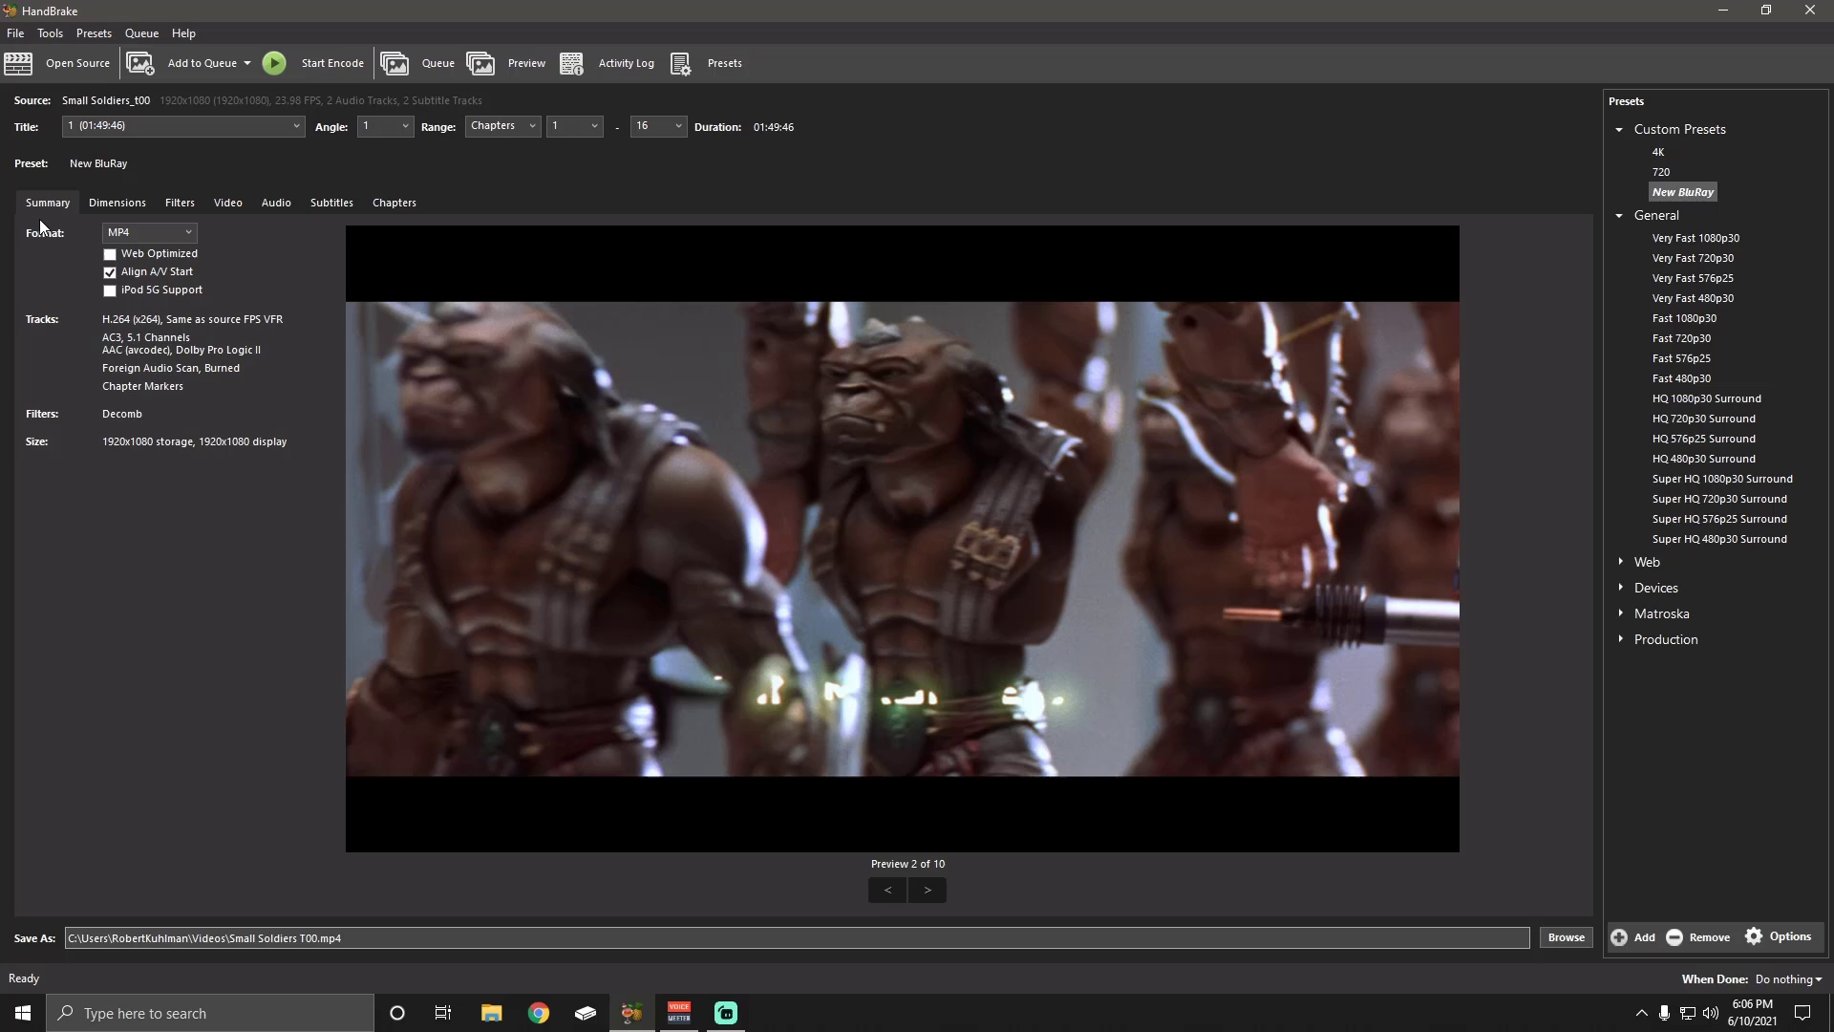
mouse_move(146, 437)
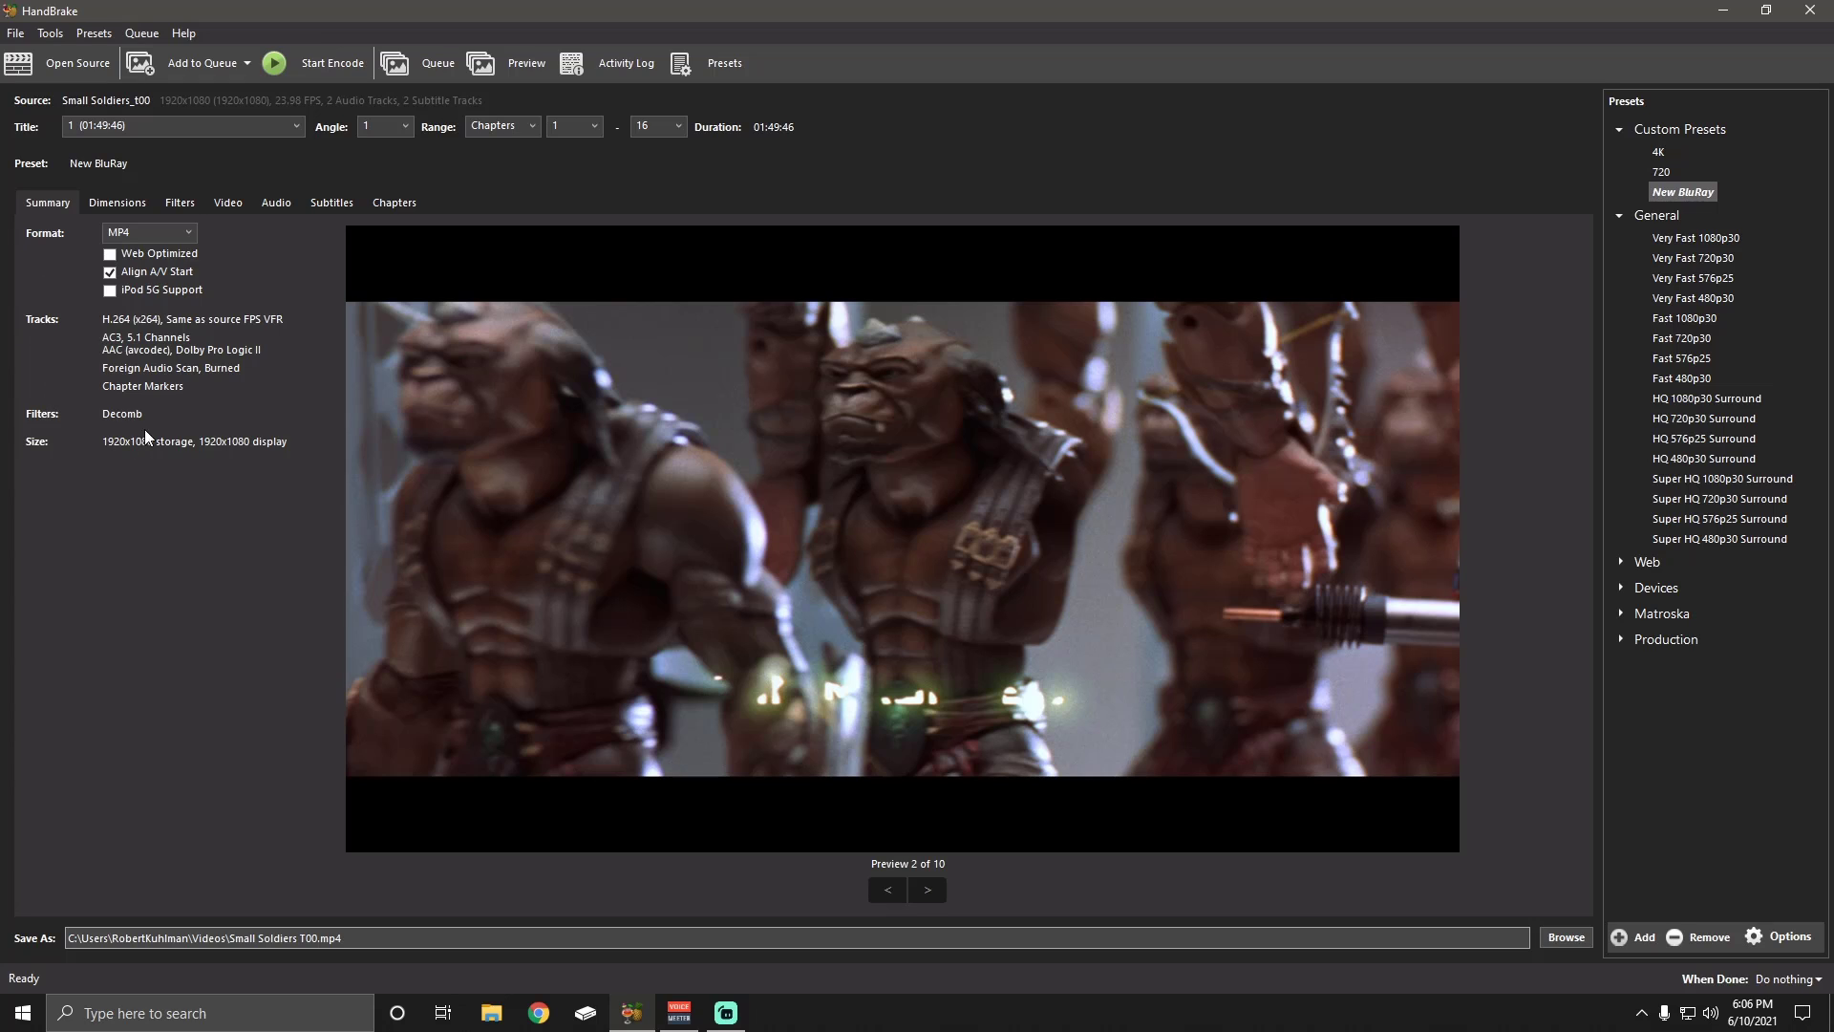
mouse_move(126, 213)
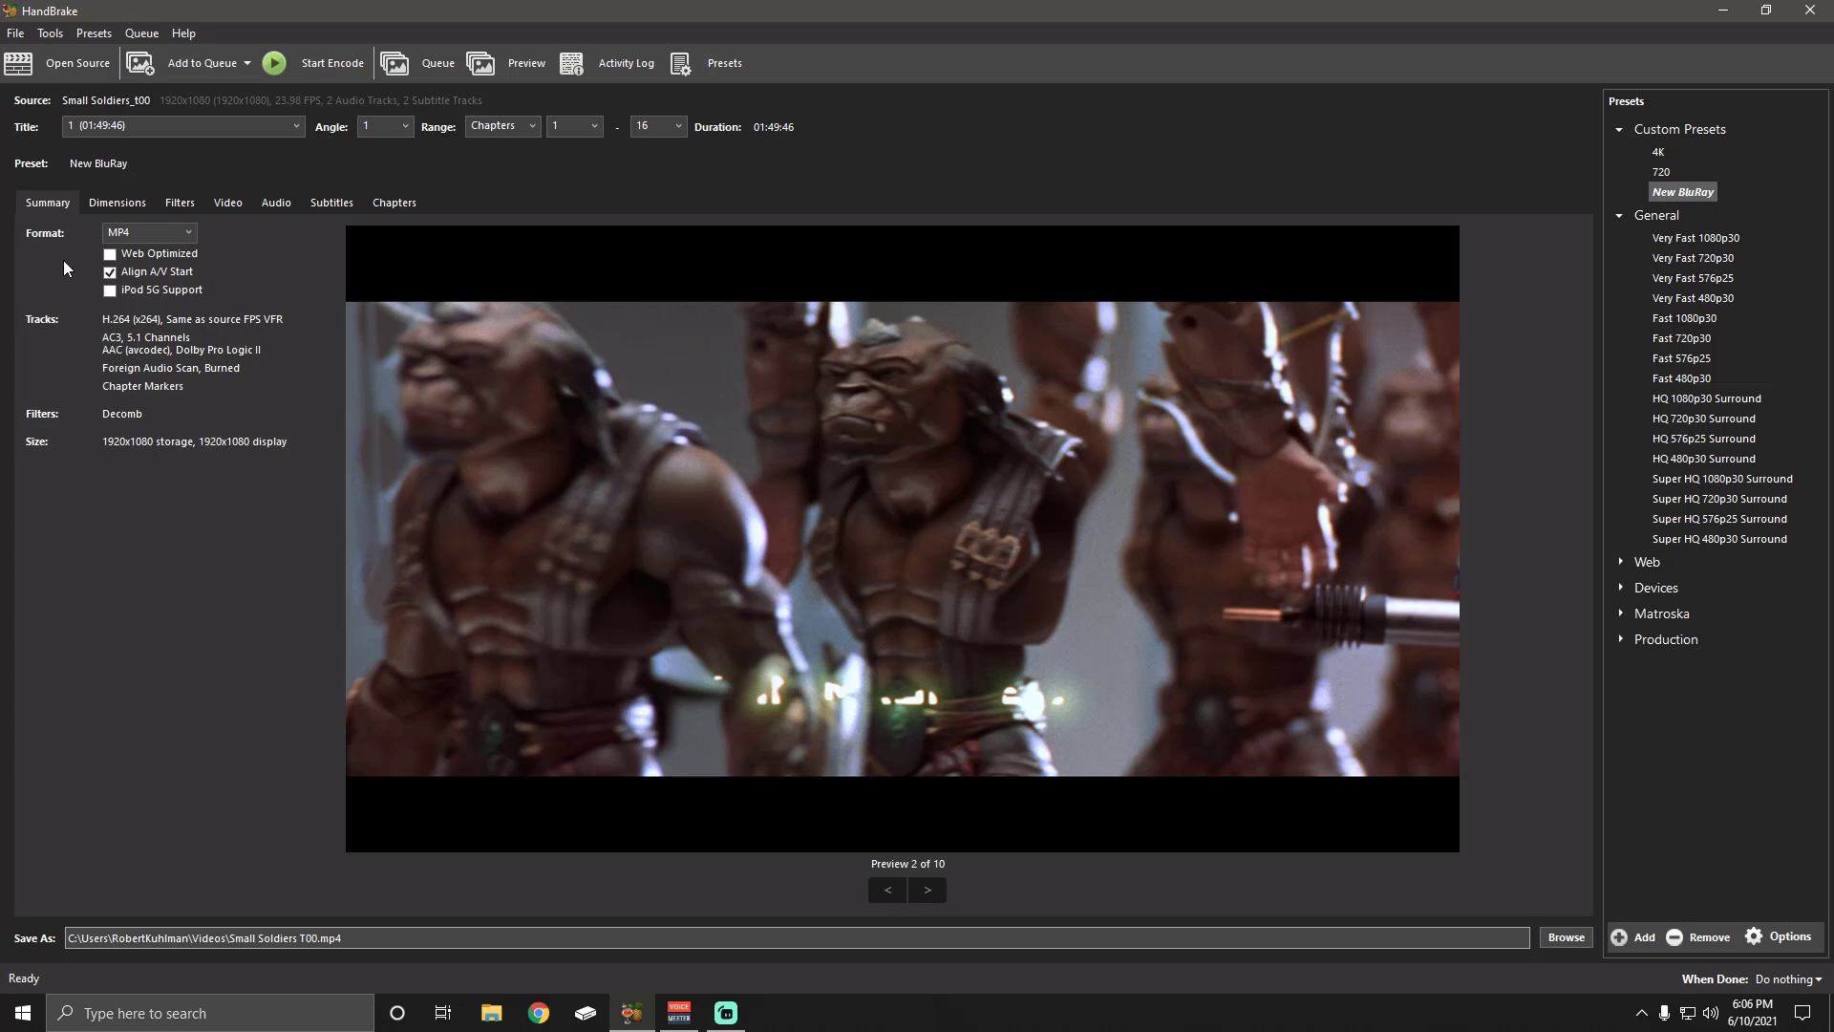
click(146, 232)
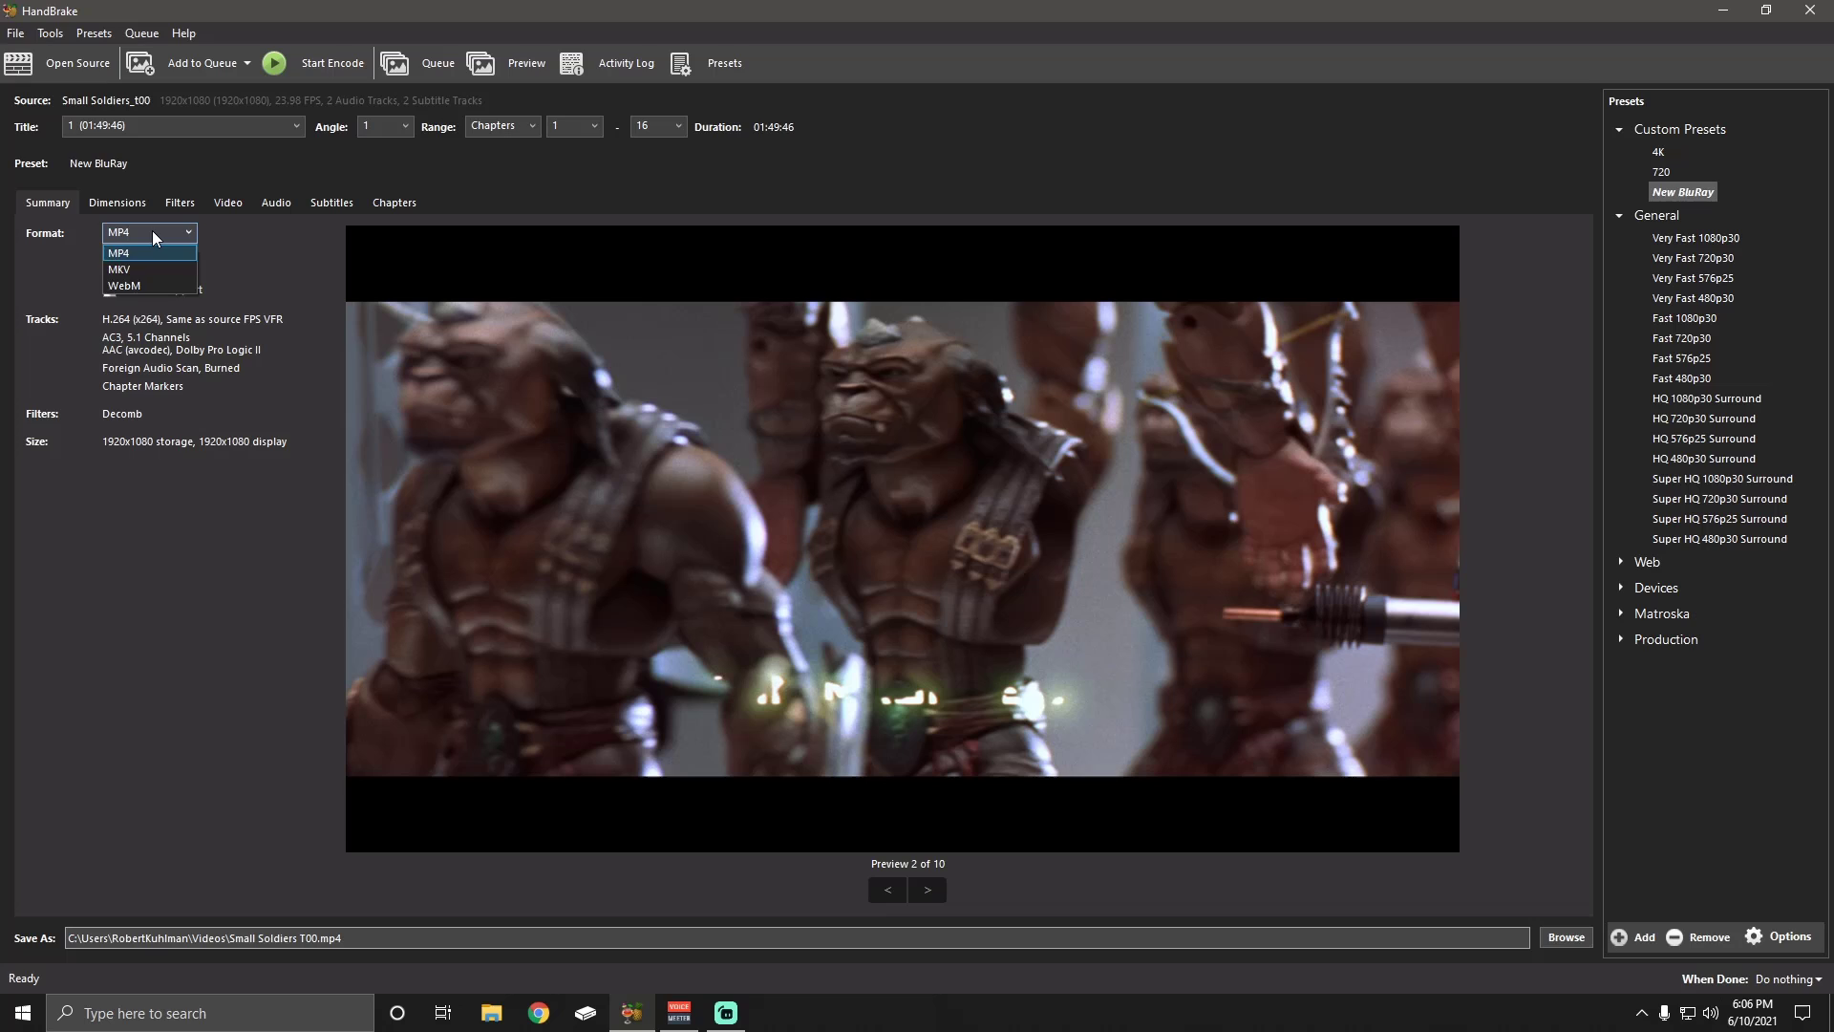
click(115, 252)
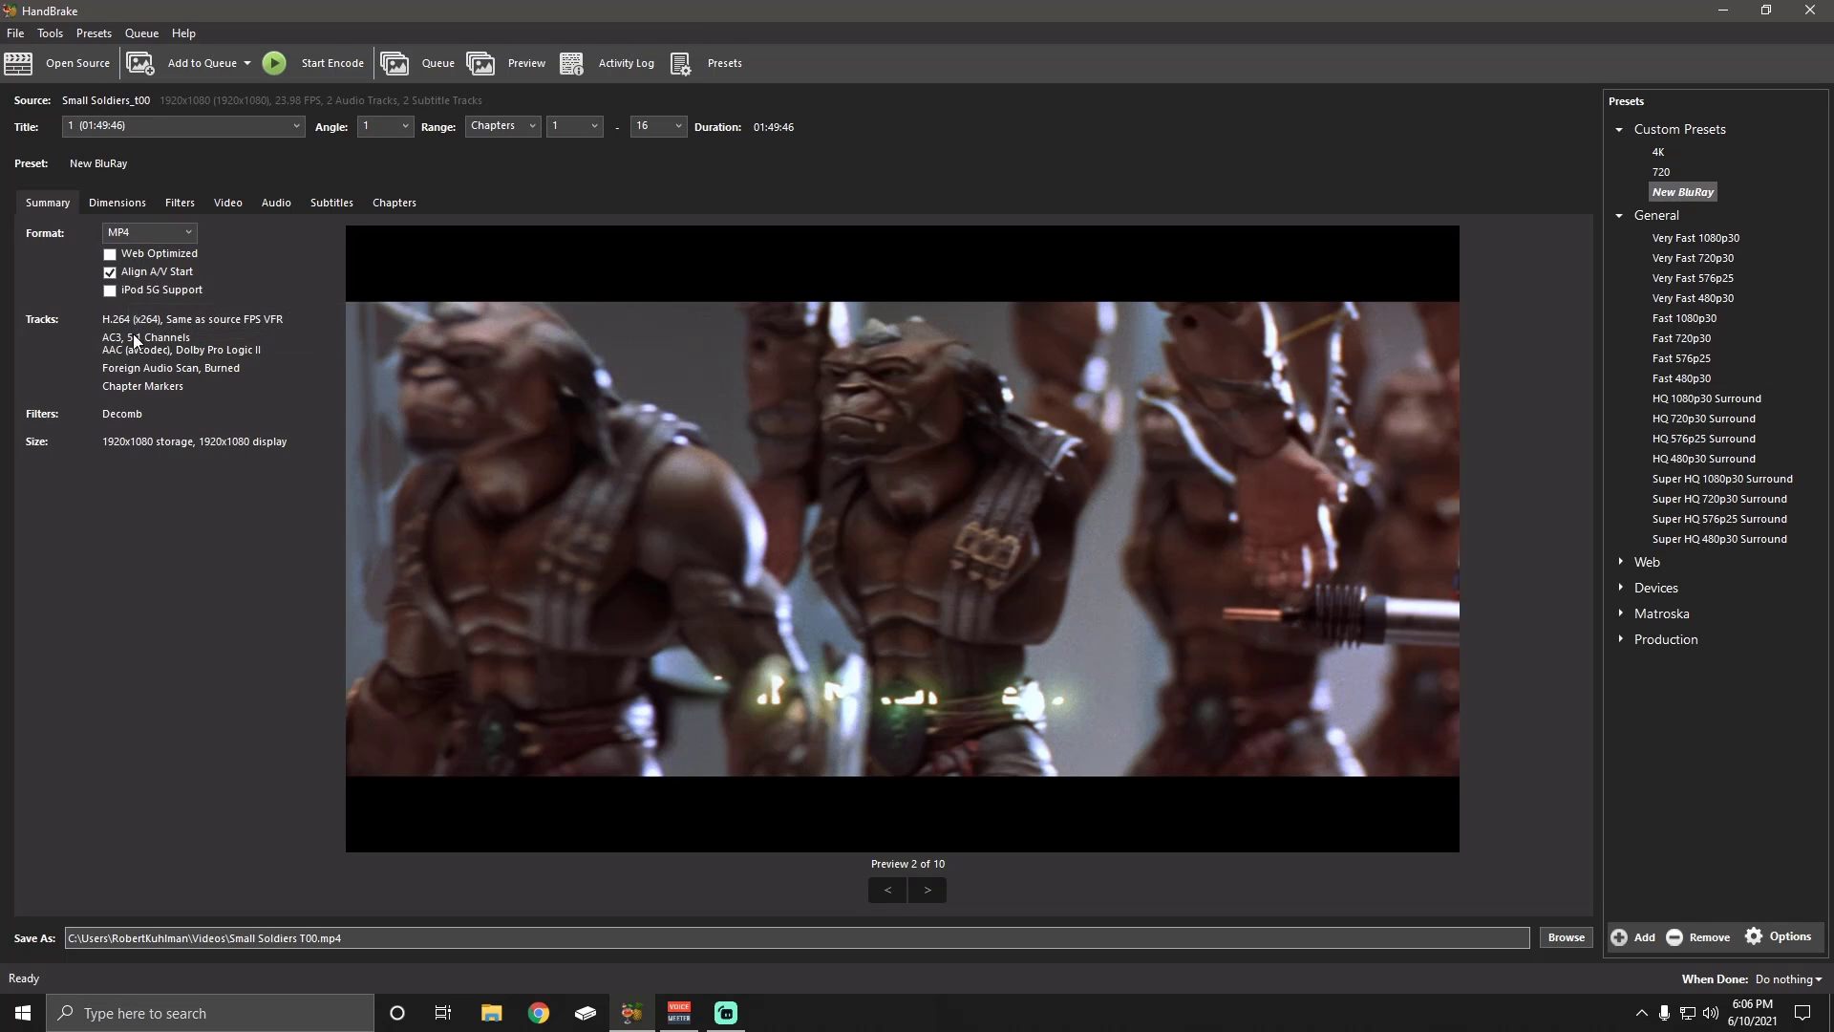
mouse_move(129, 369)
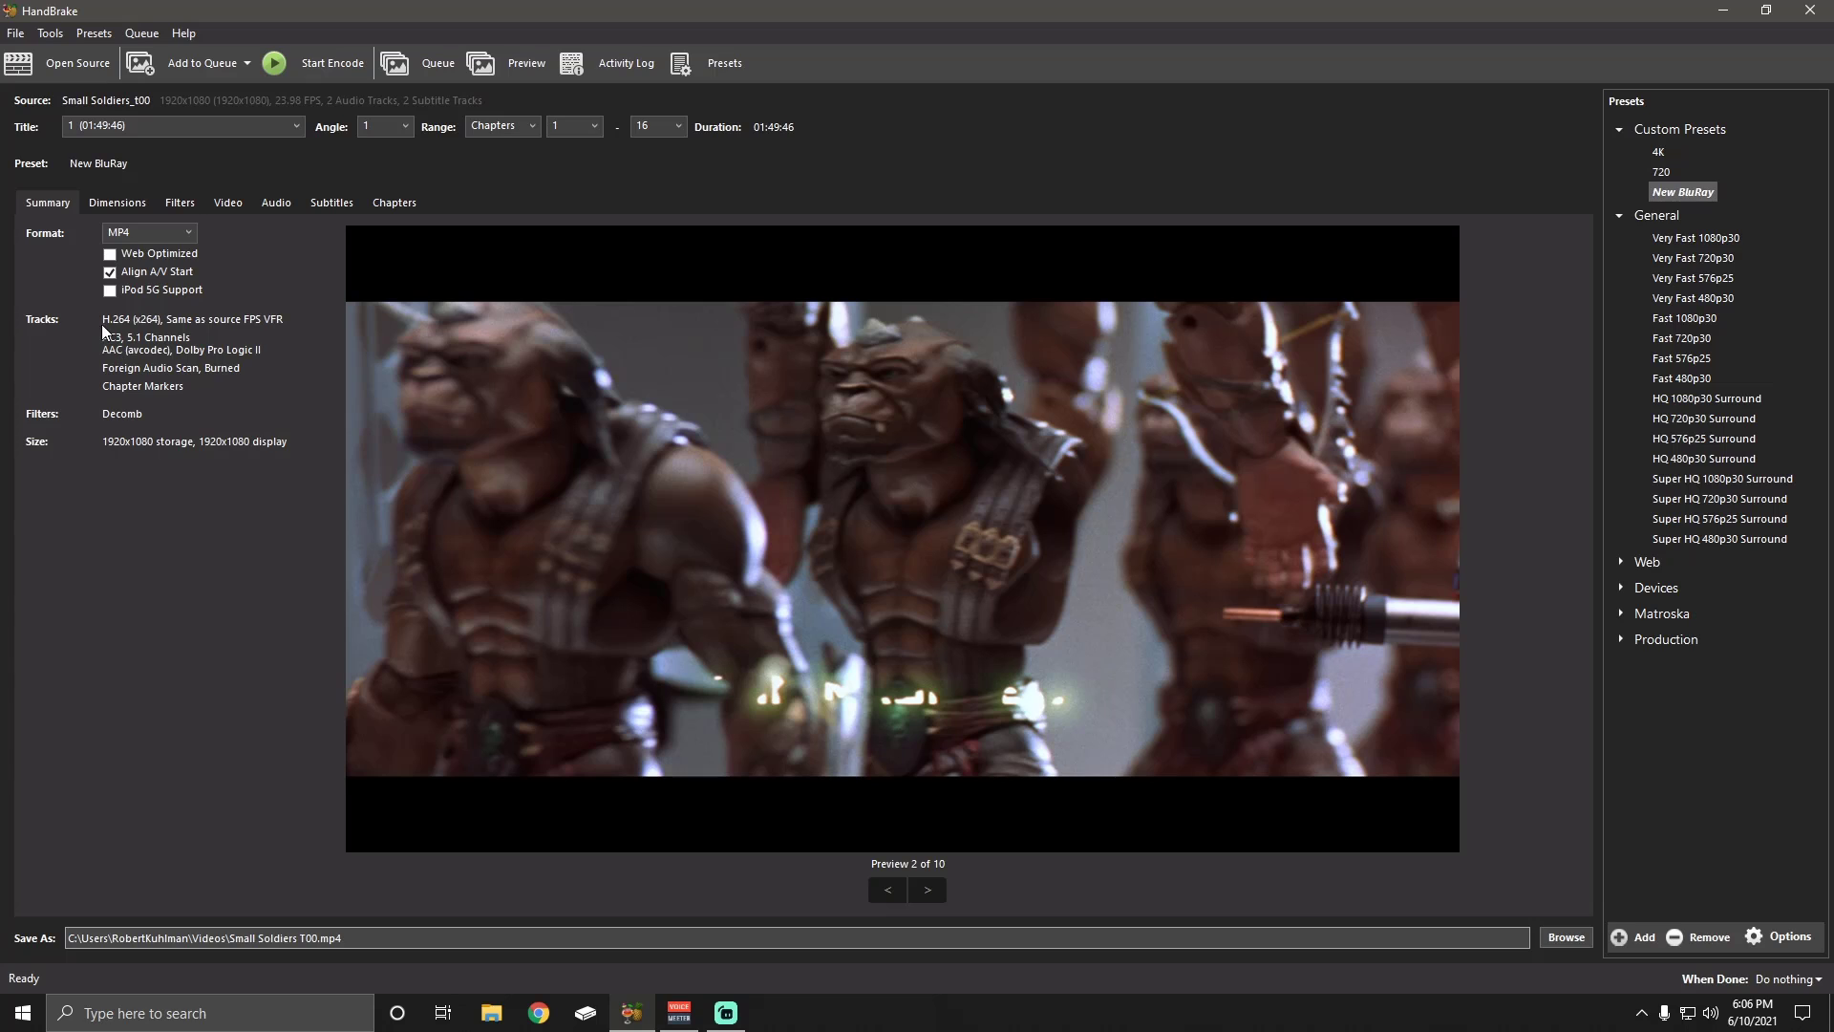
Show the Audio tab with AC3 640 5.1 and AAC 160 Dolby Pro Logic II tracks
click(276, 202)
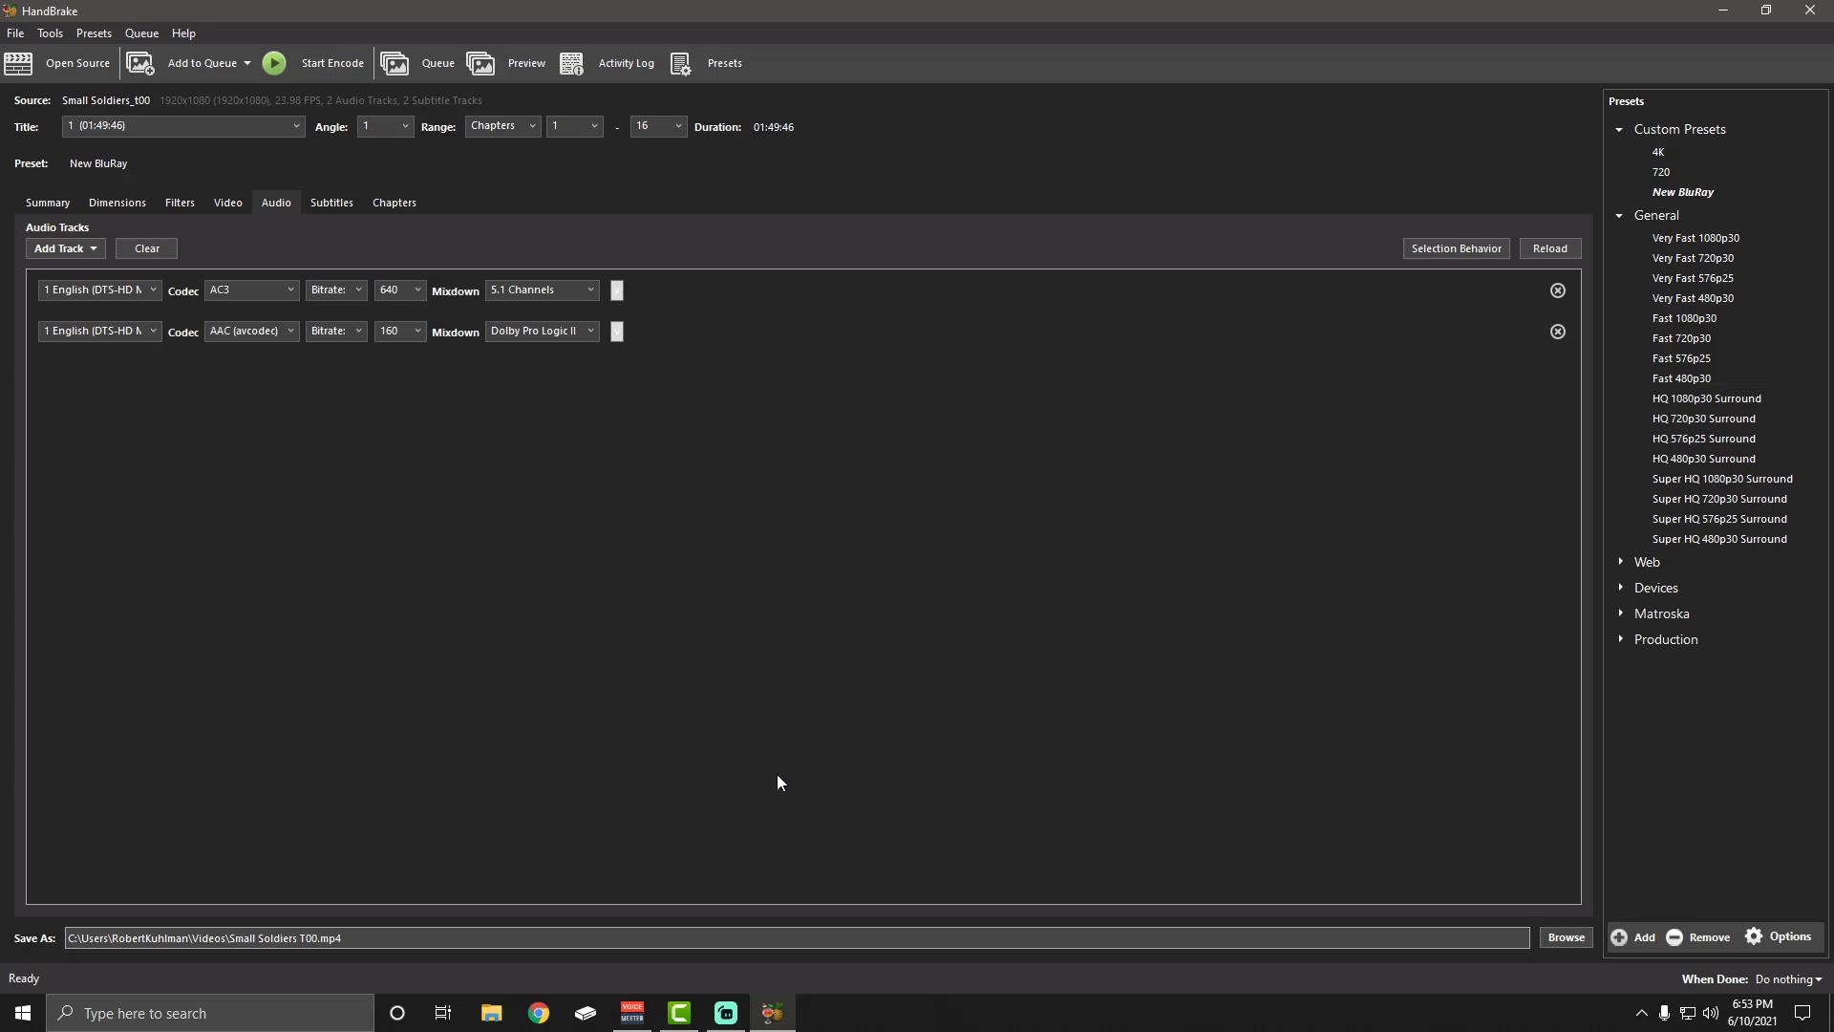
mouse_move(737, 750)
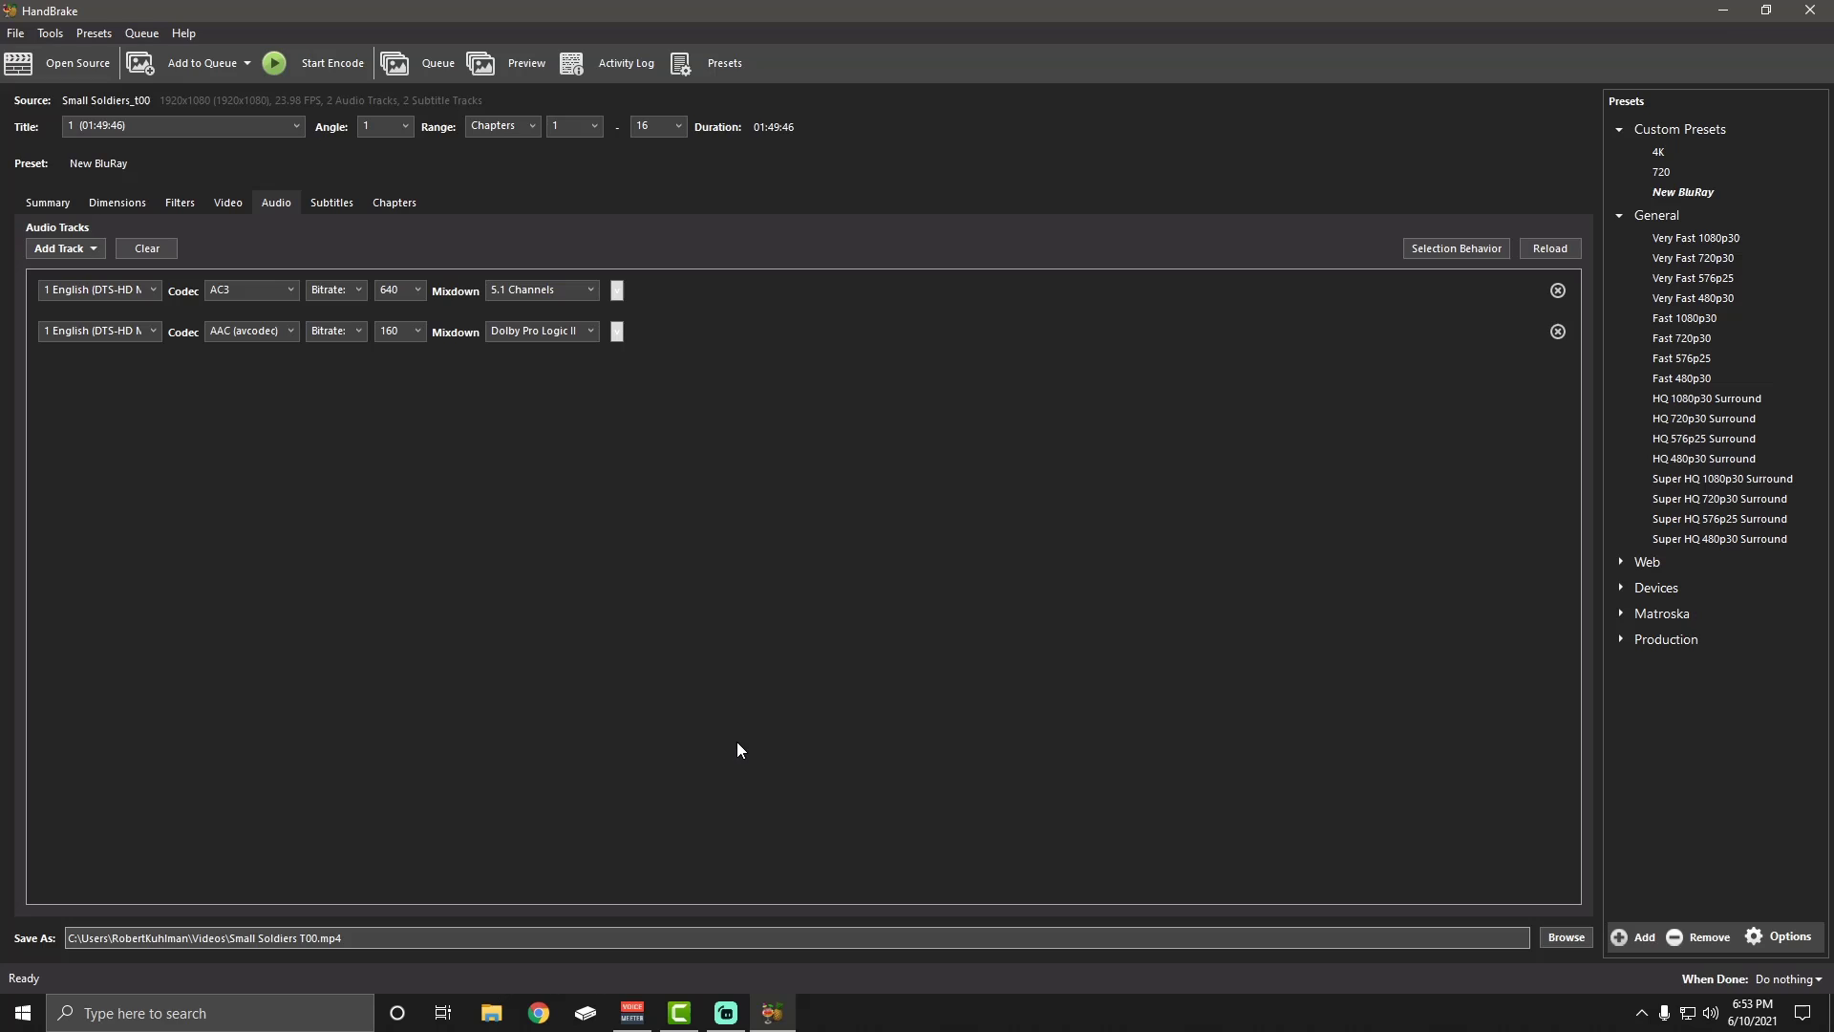
mouse_move(515, 629)
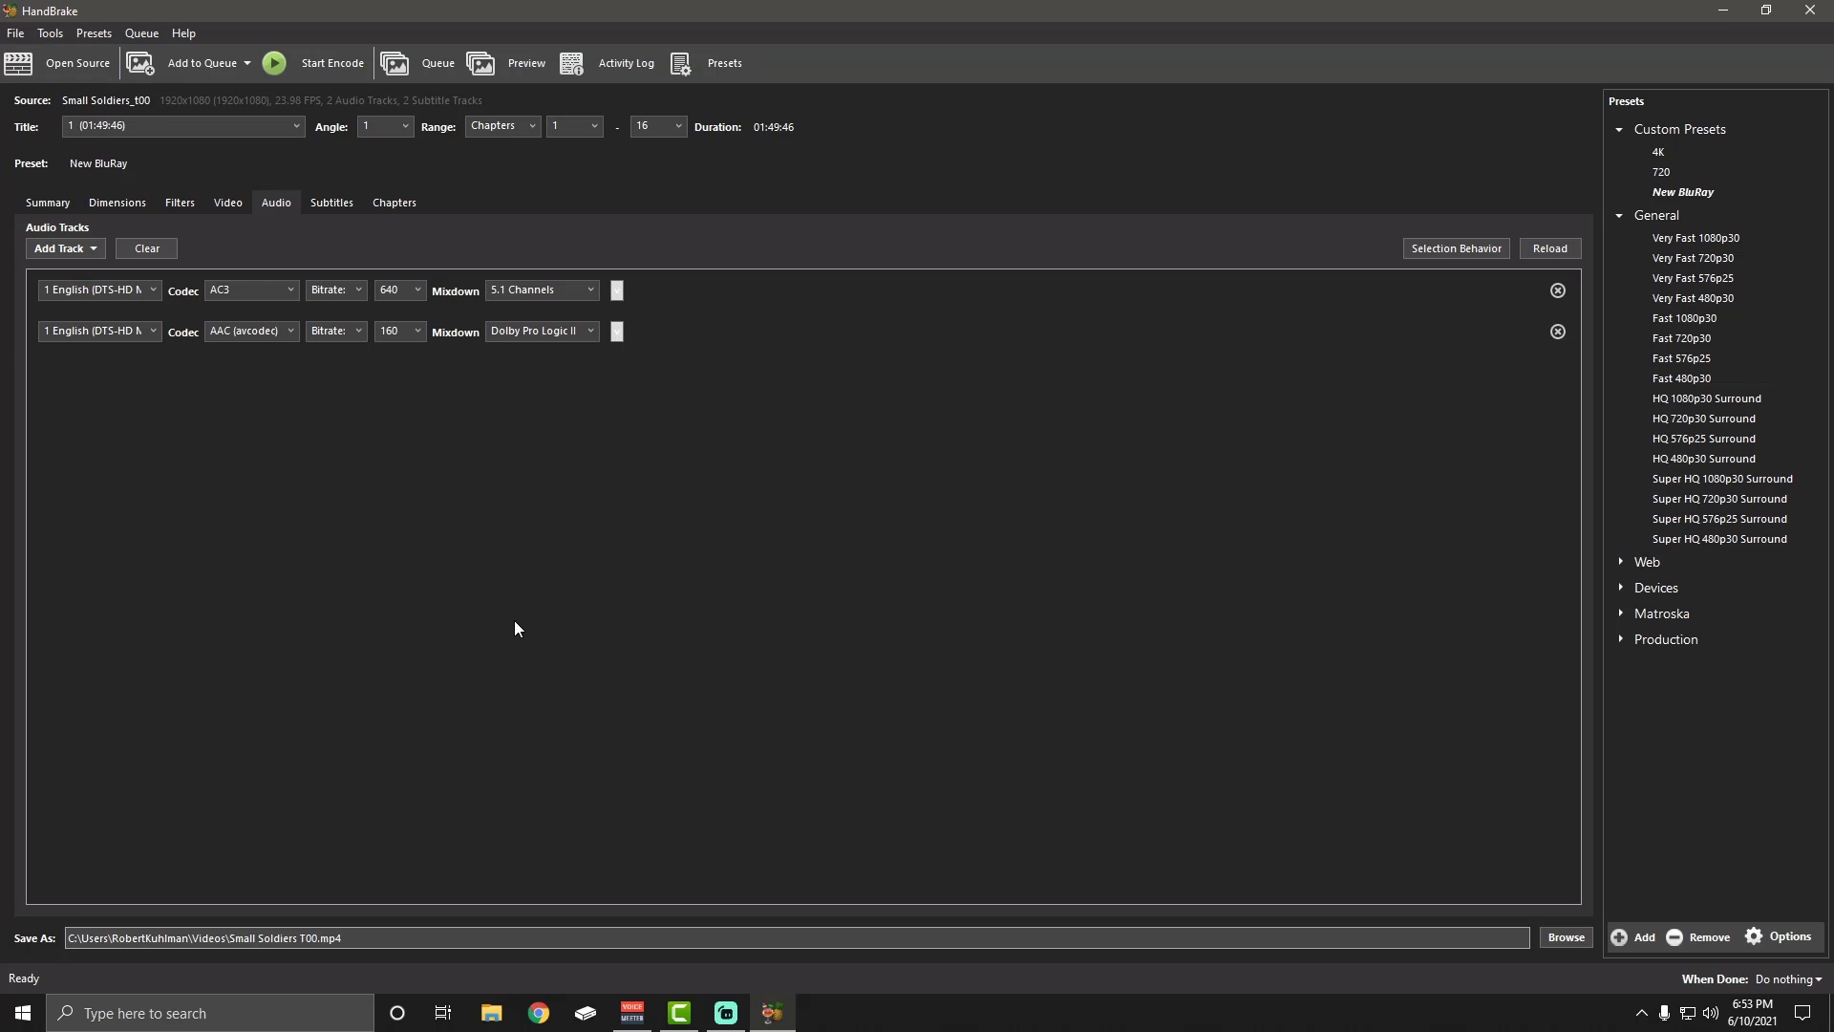
mouse_move(231, 386)
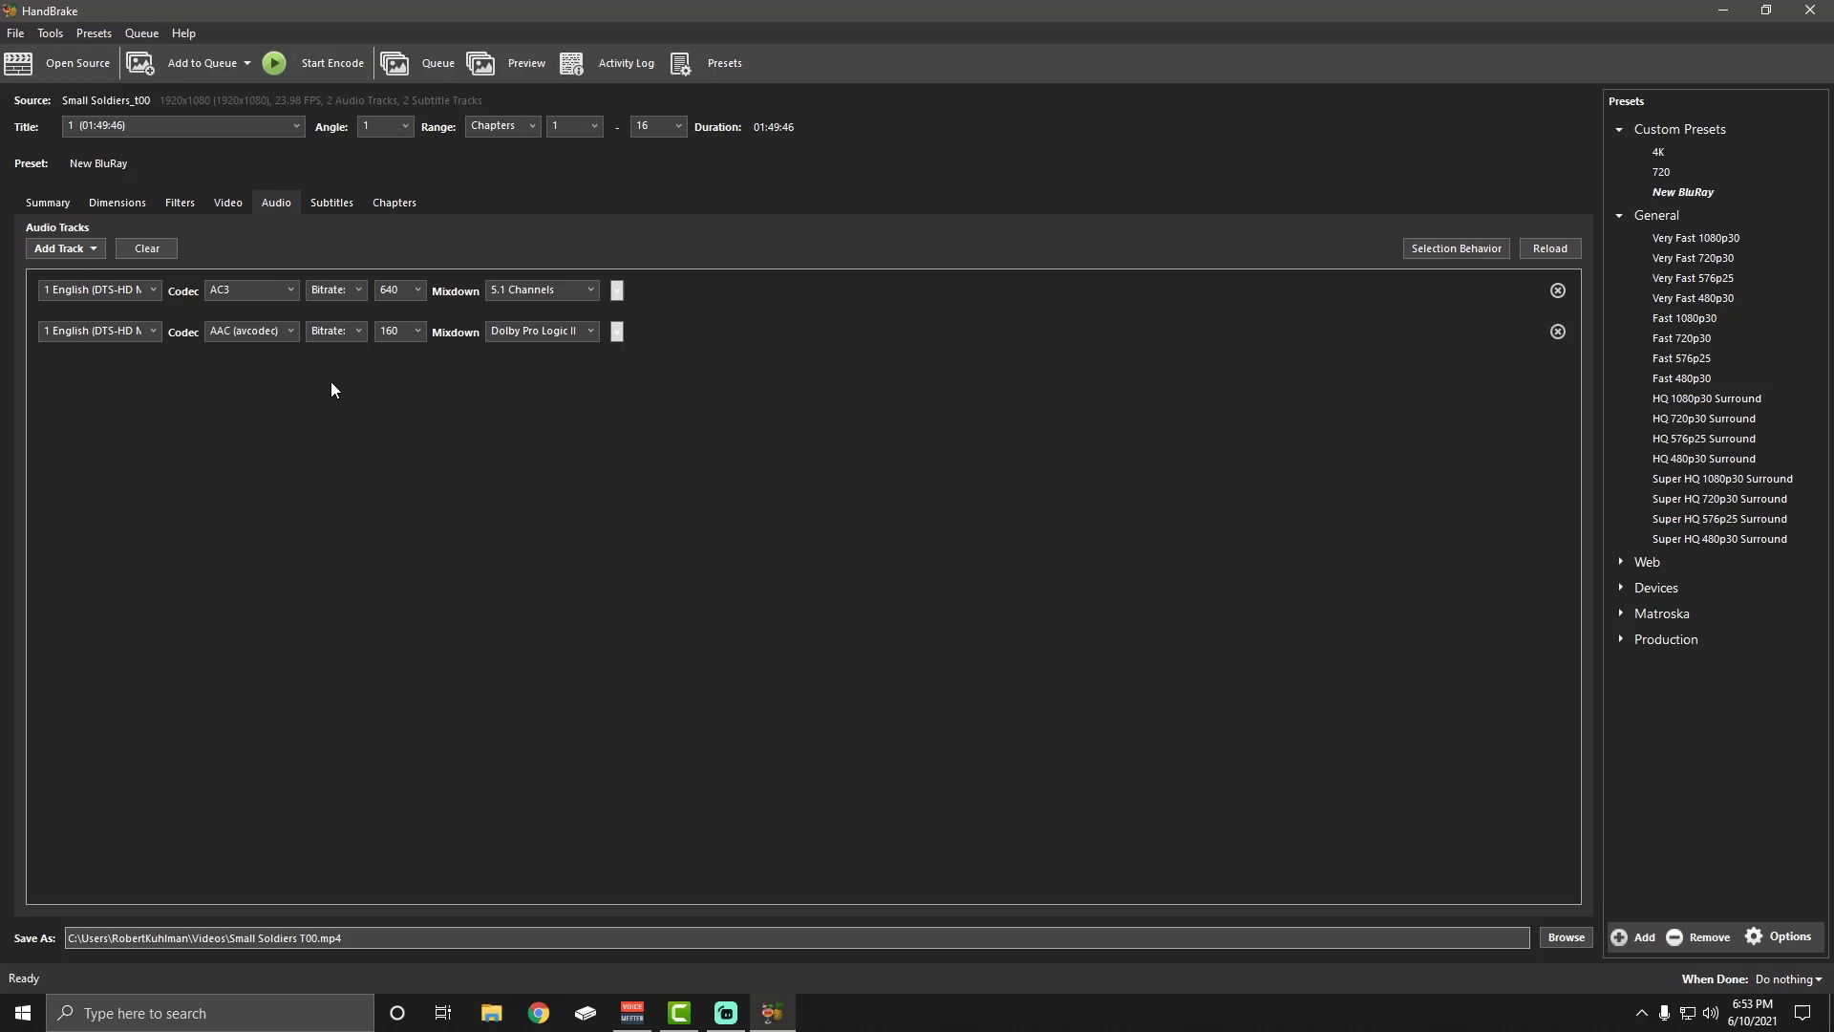
mouse_move(292, 372)
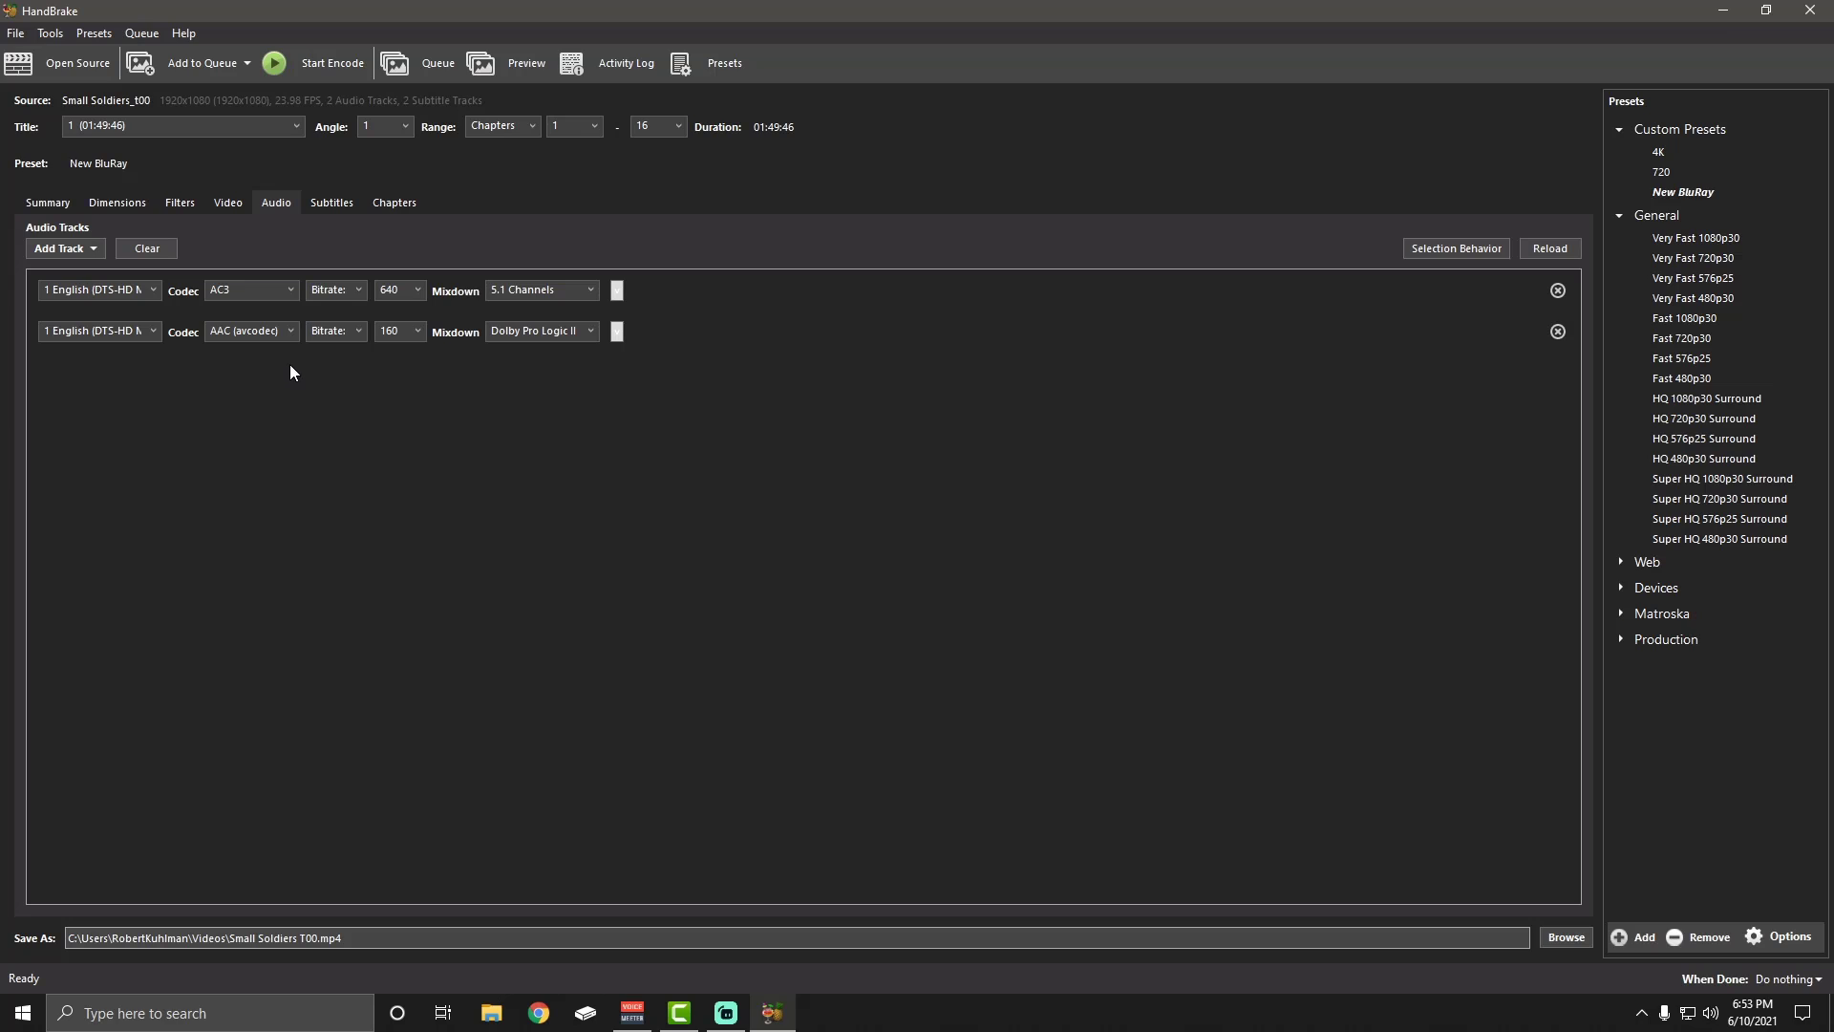
mouse_move(315, 390)
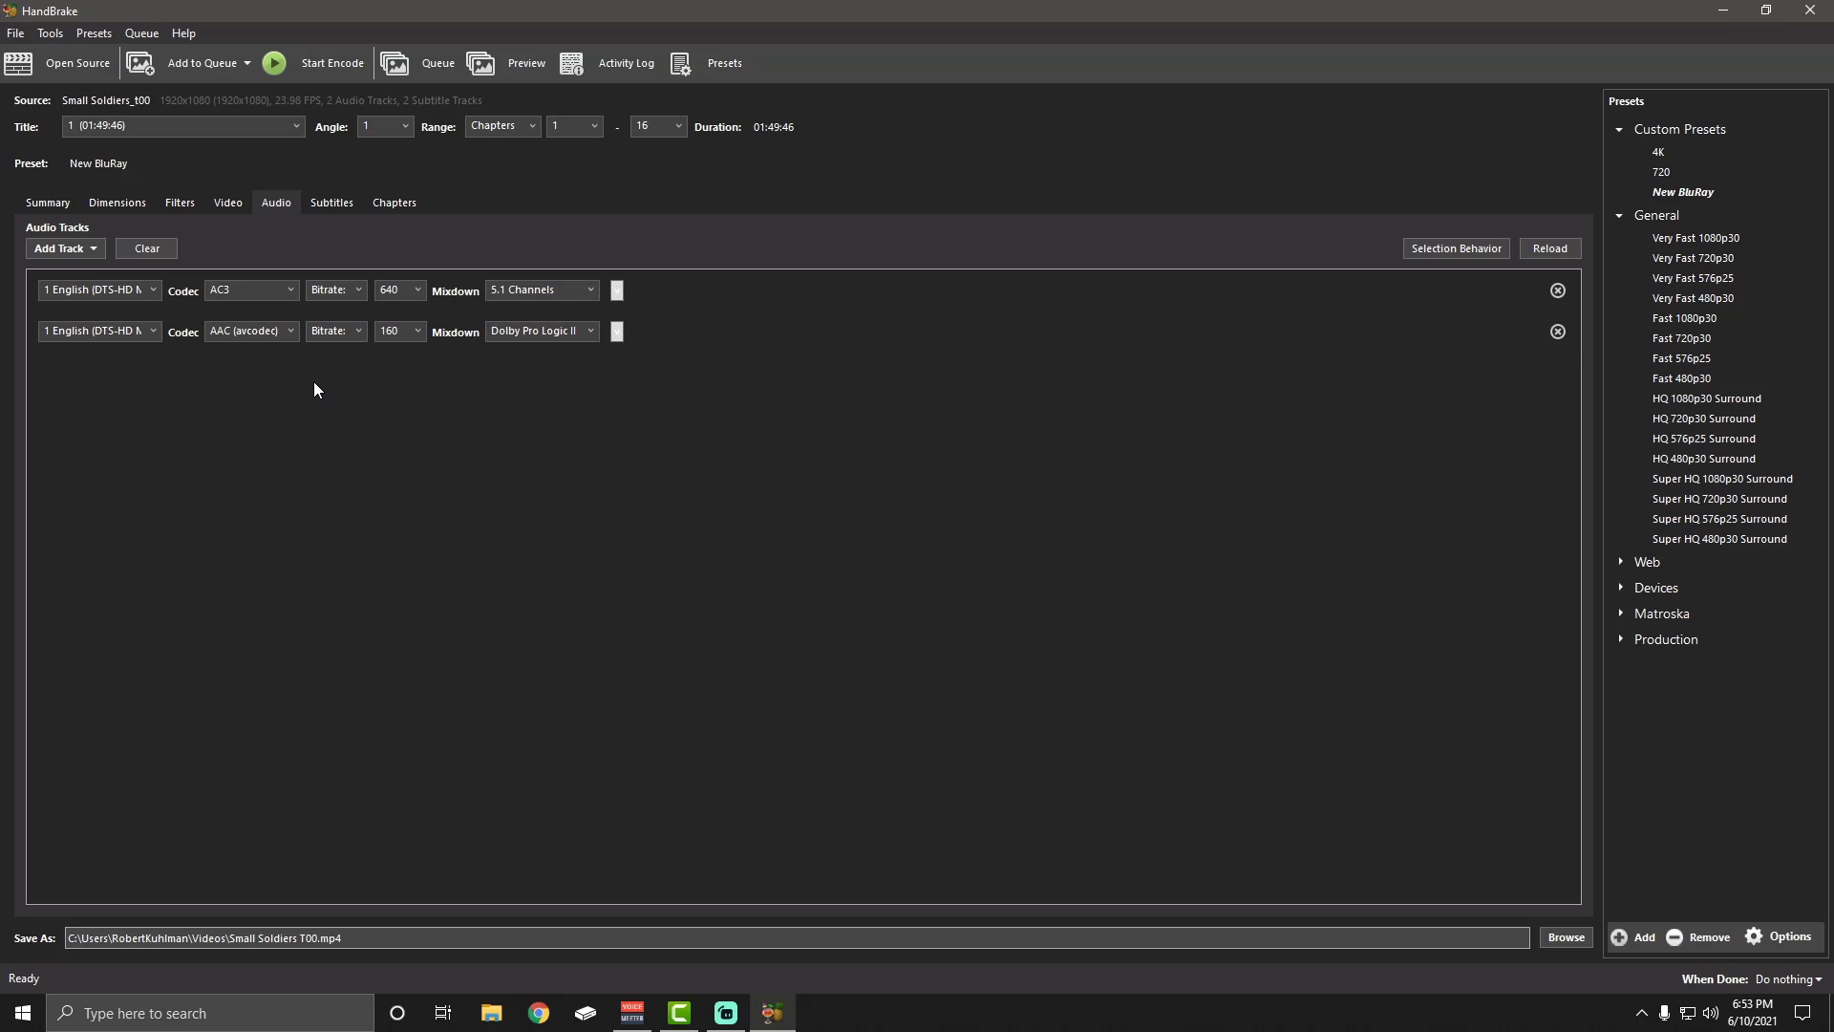
Show the Subtitles tab with a Foreign Audio Scan track set to Forced Only and Burn In
click(332, 203)
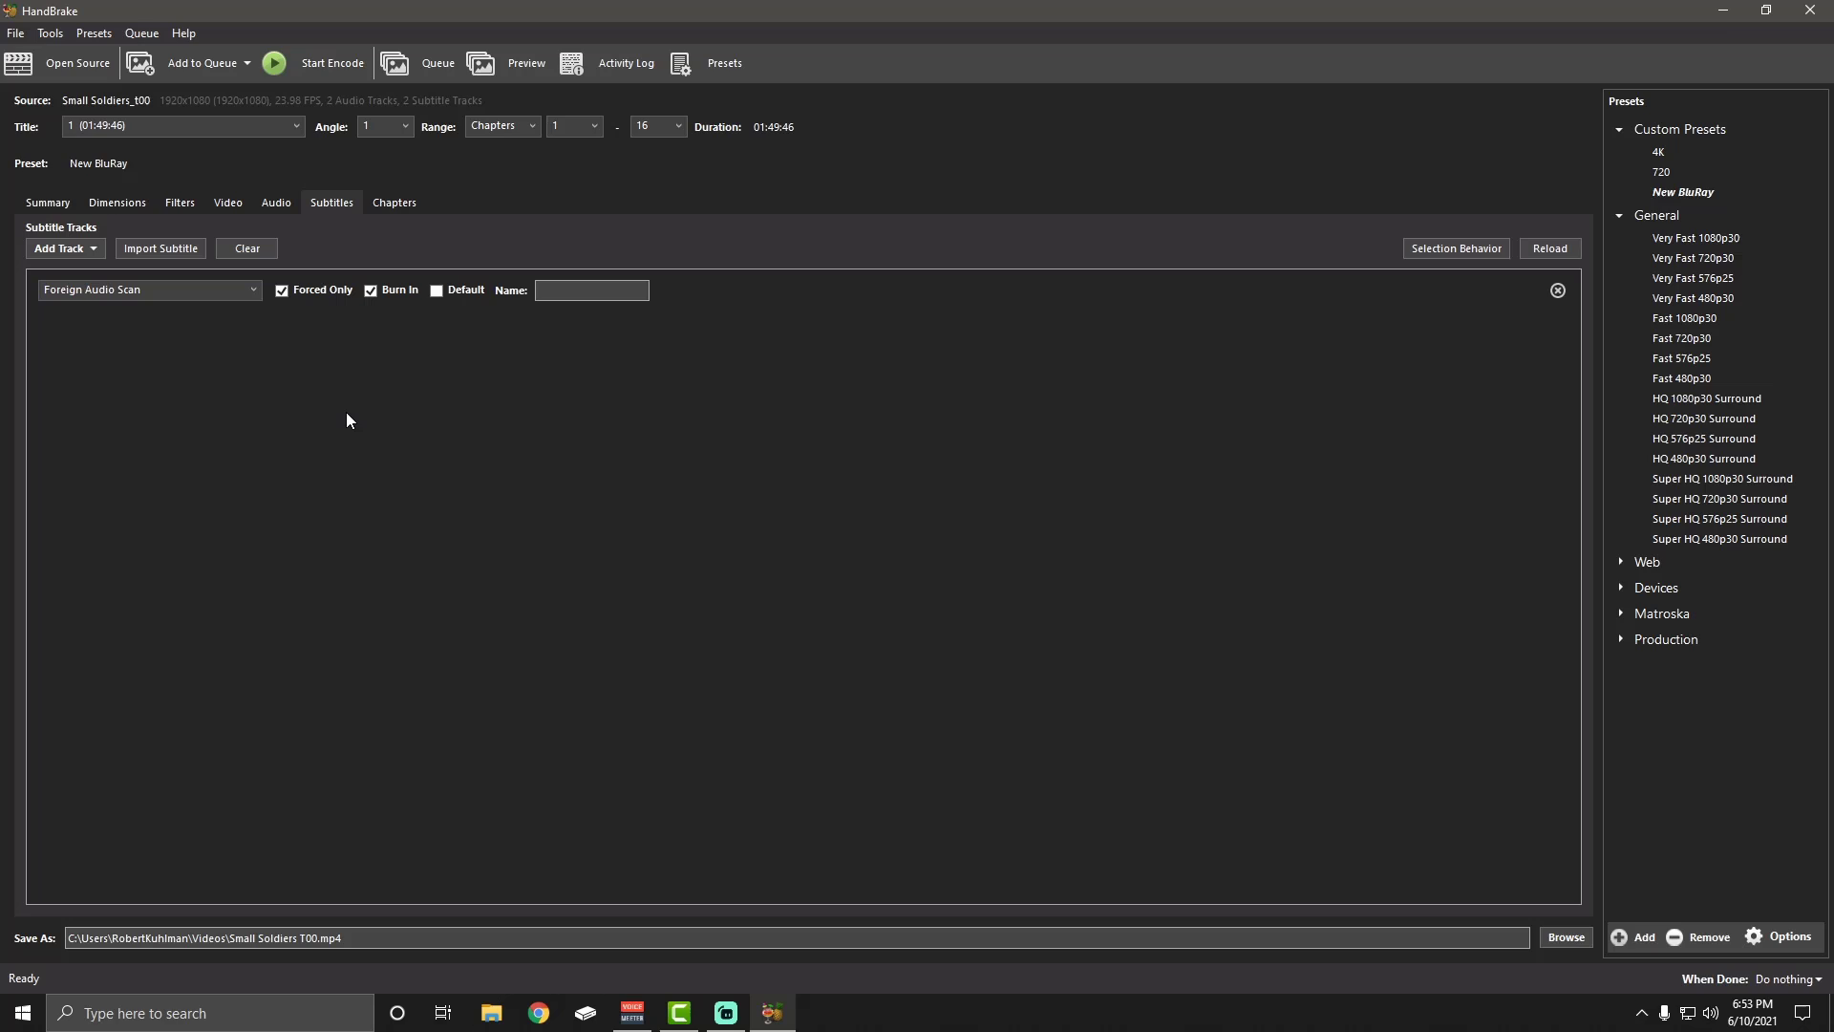
mouse_move(251, 334)
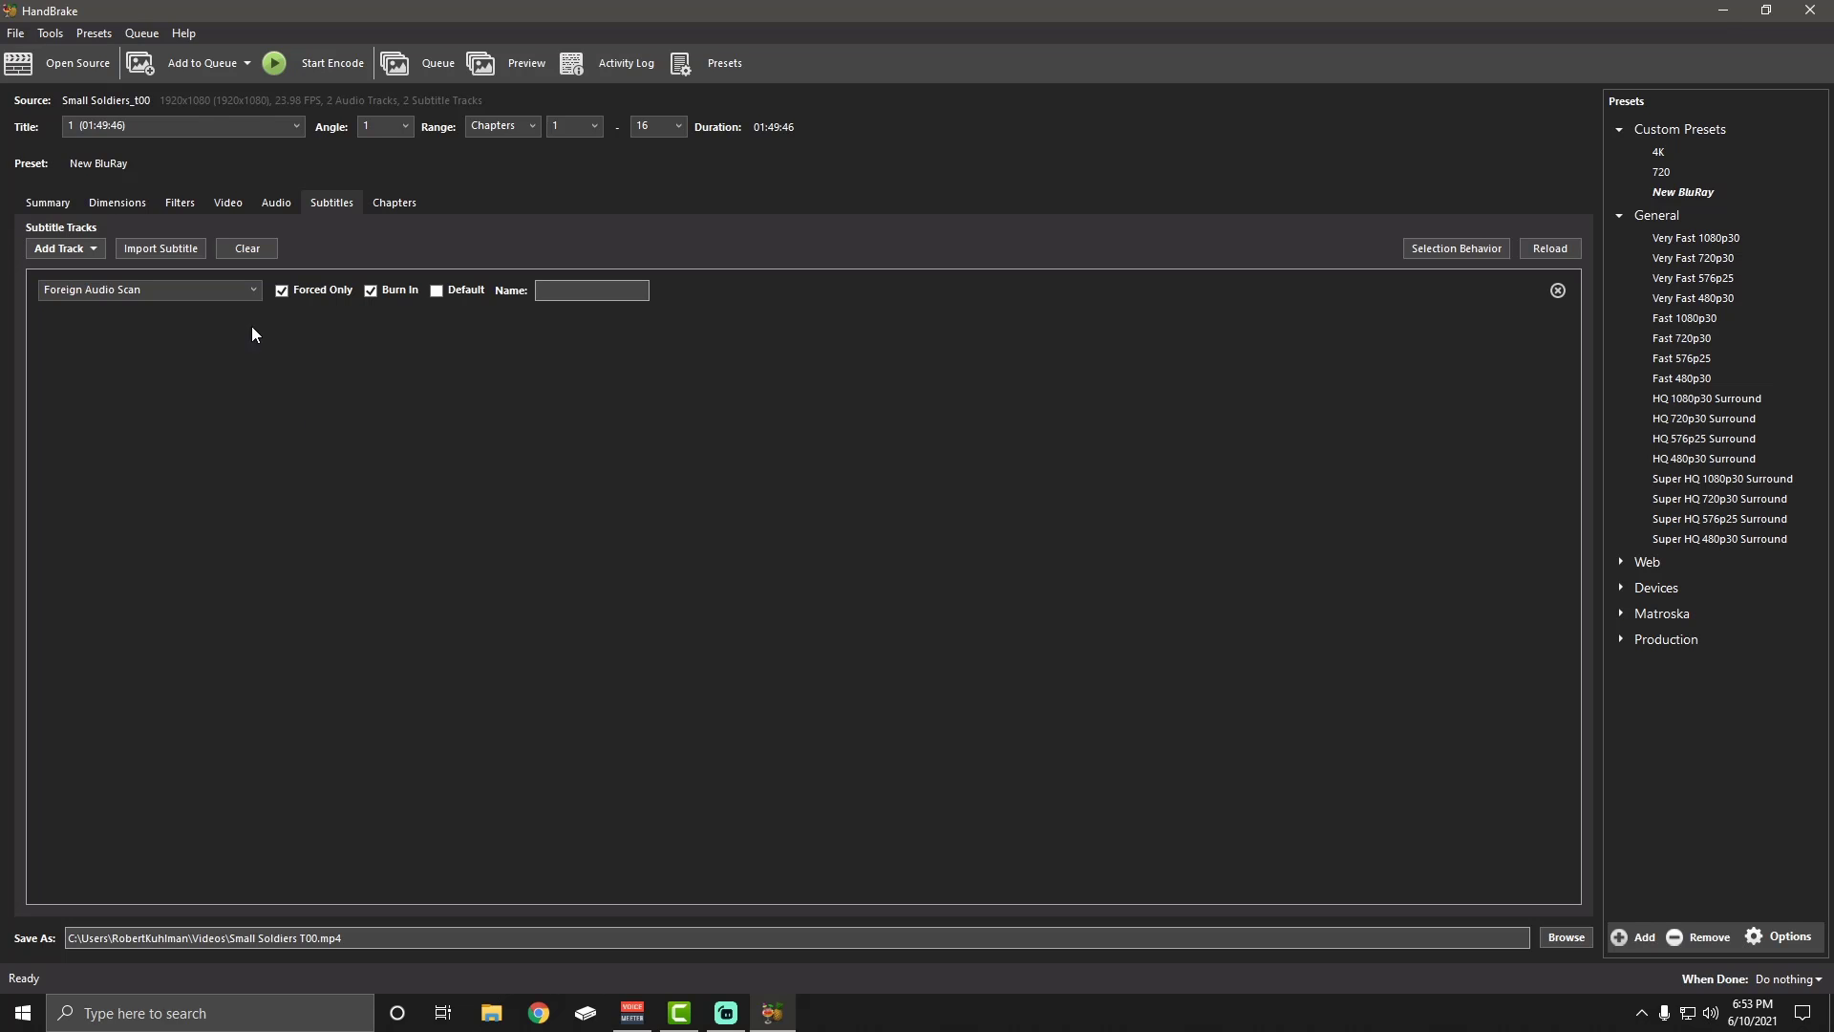
mouse_move(401, 386)
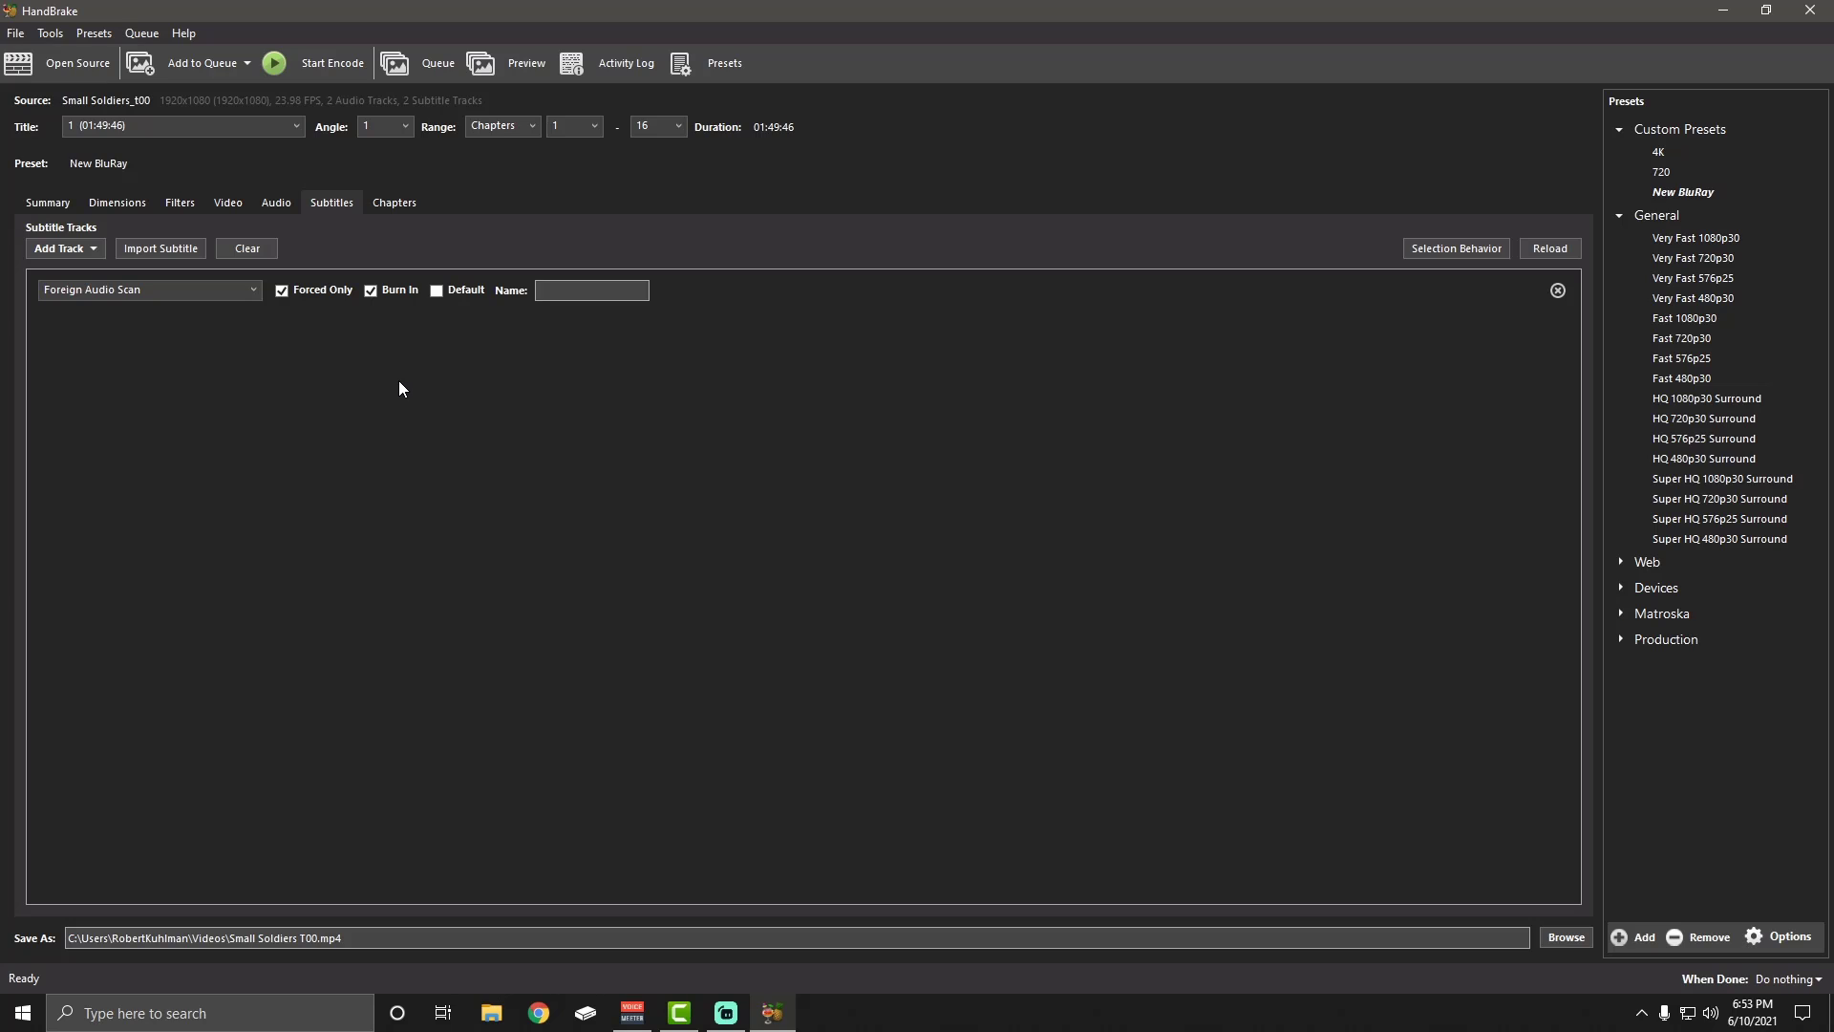
mouse_move(410, 499)
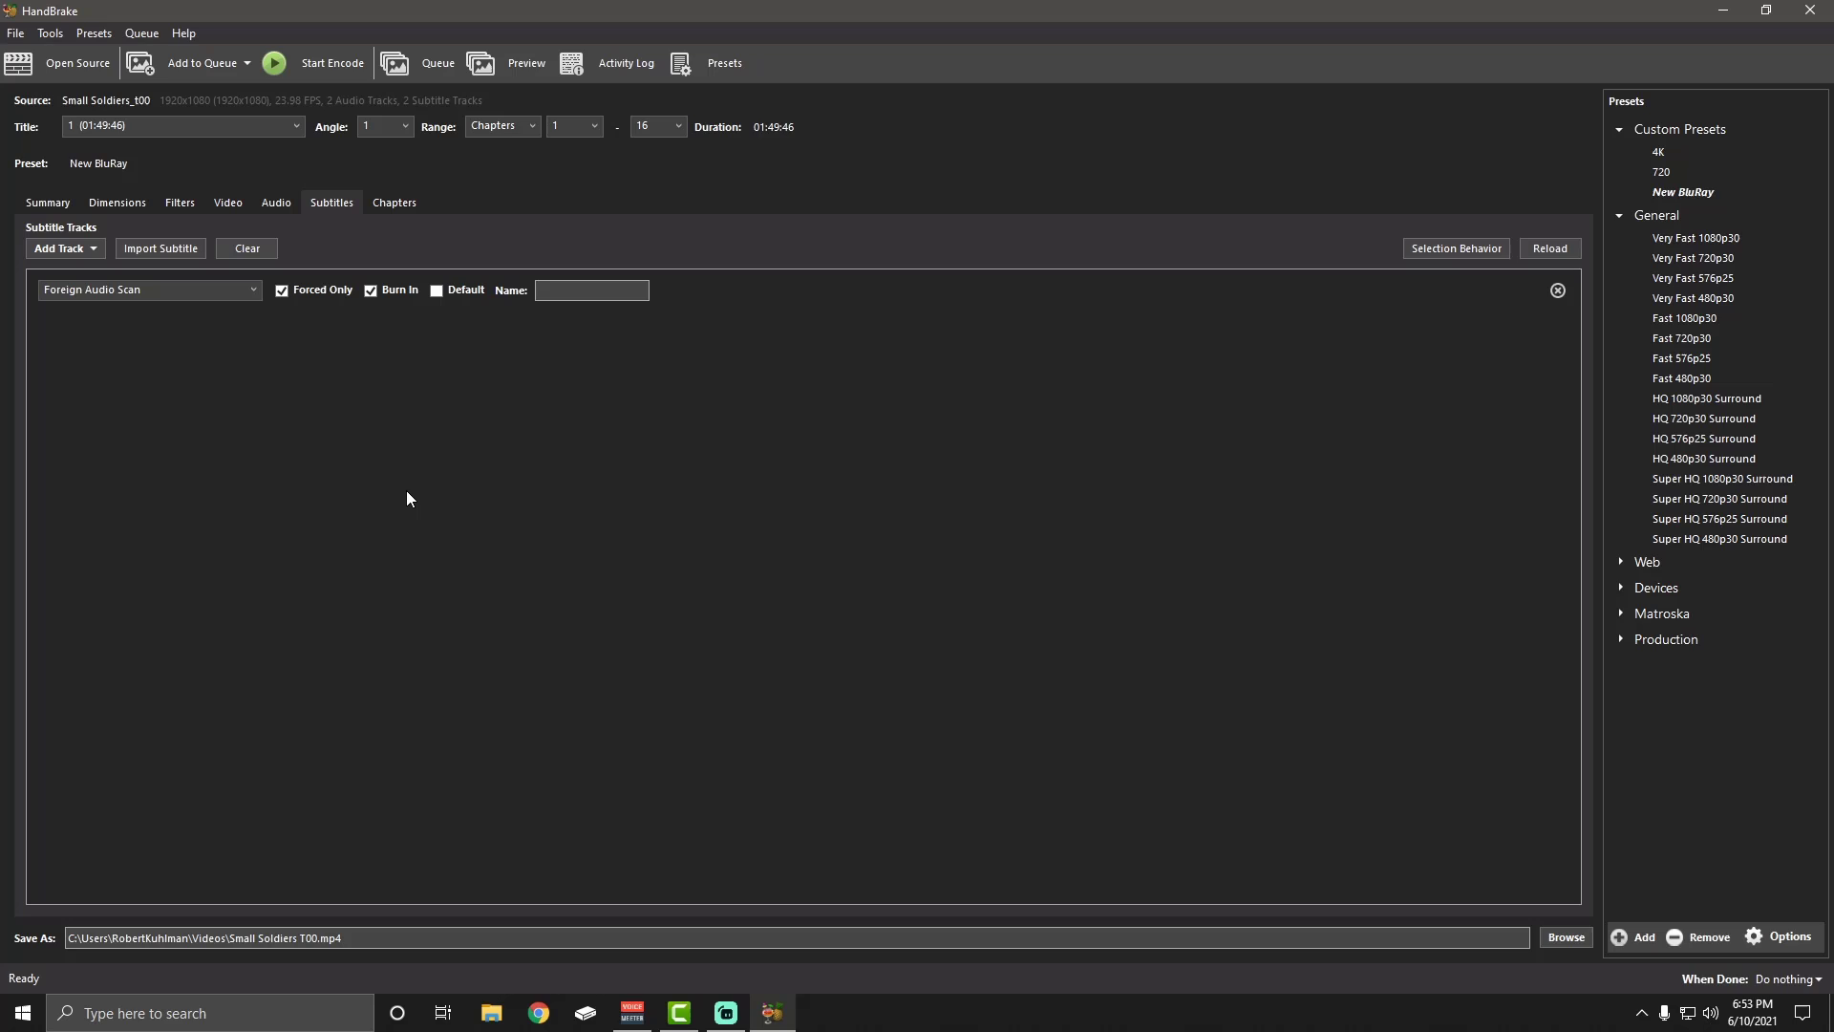
mouse_move(413, 504)
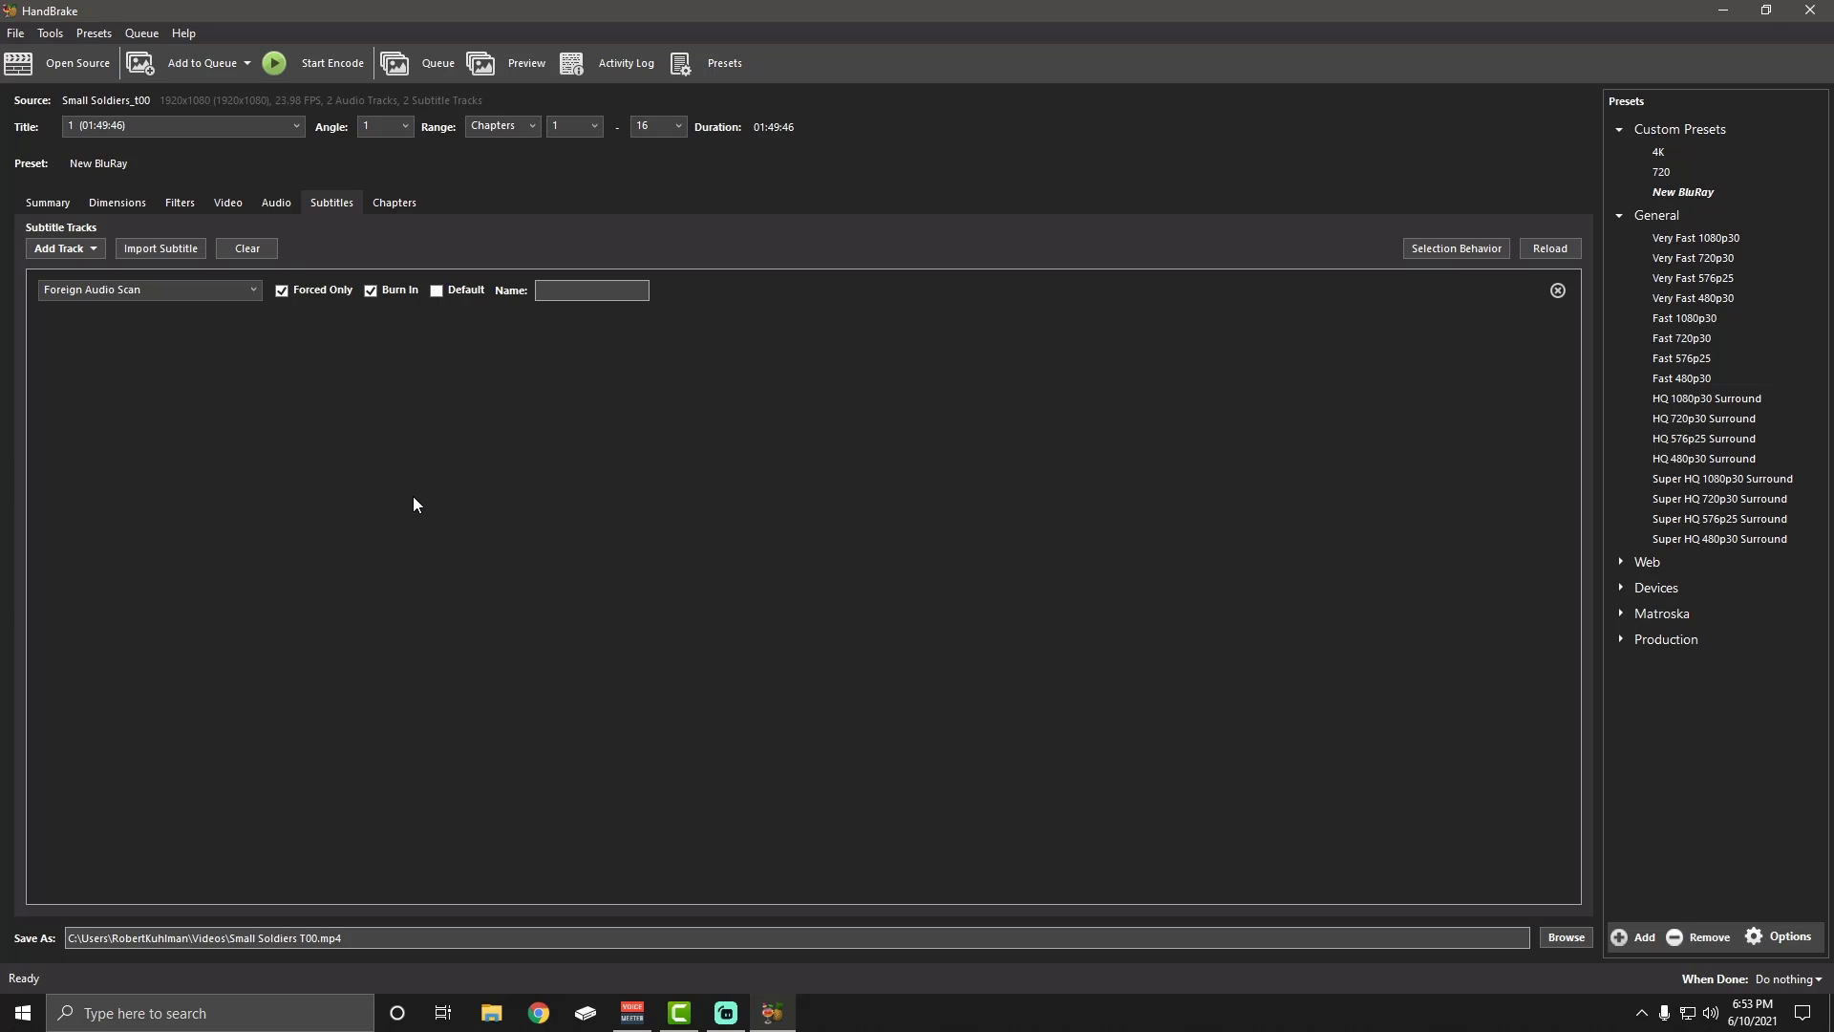
mouse_move(767, 917)
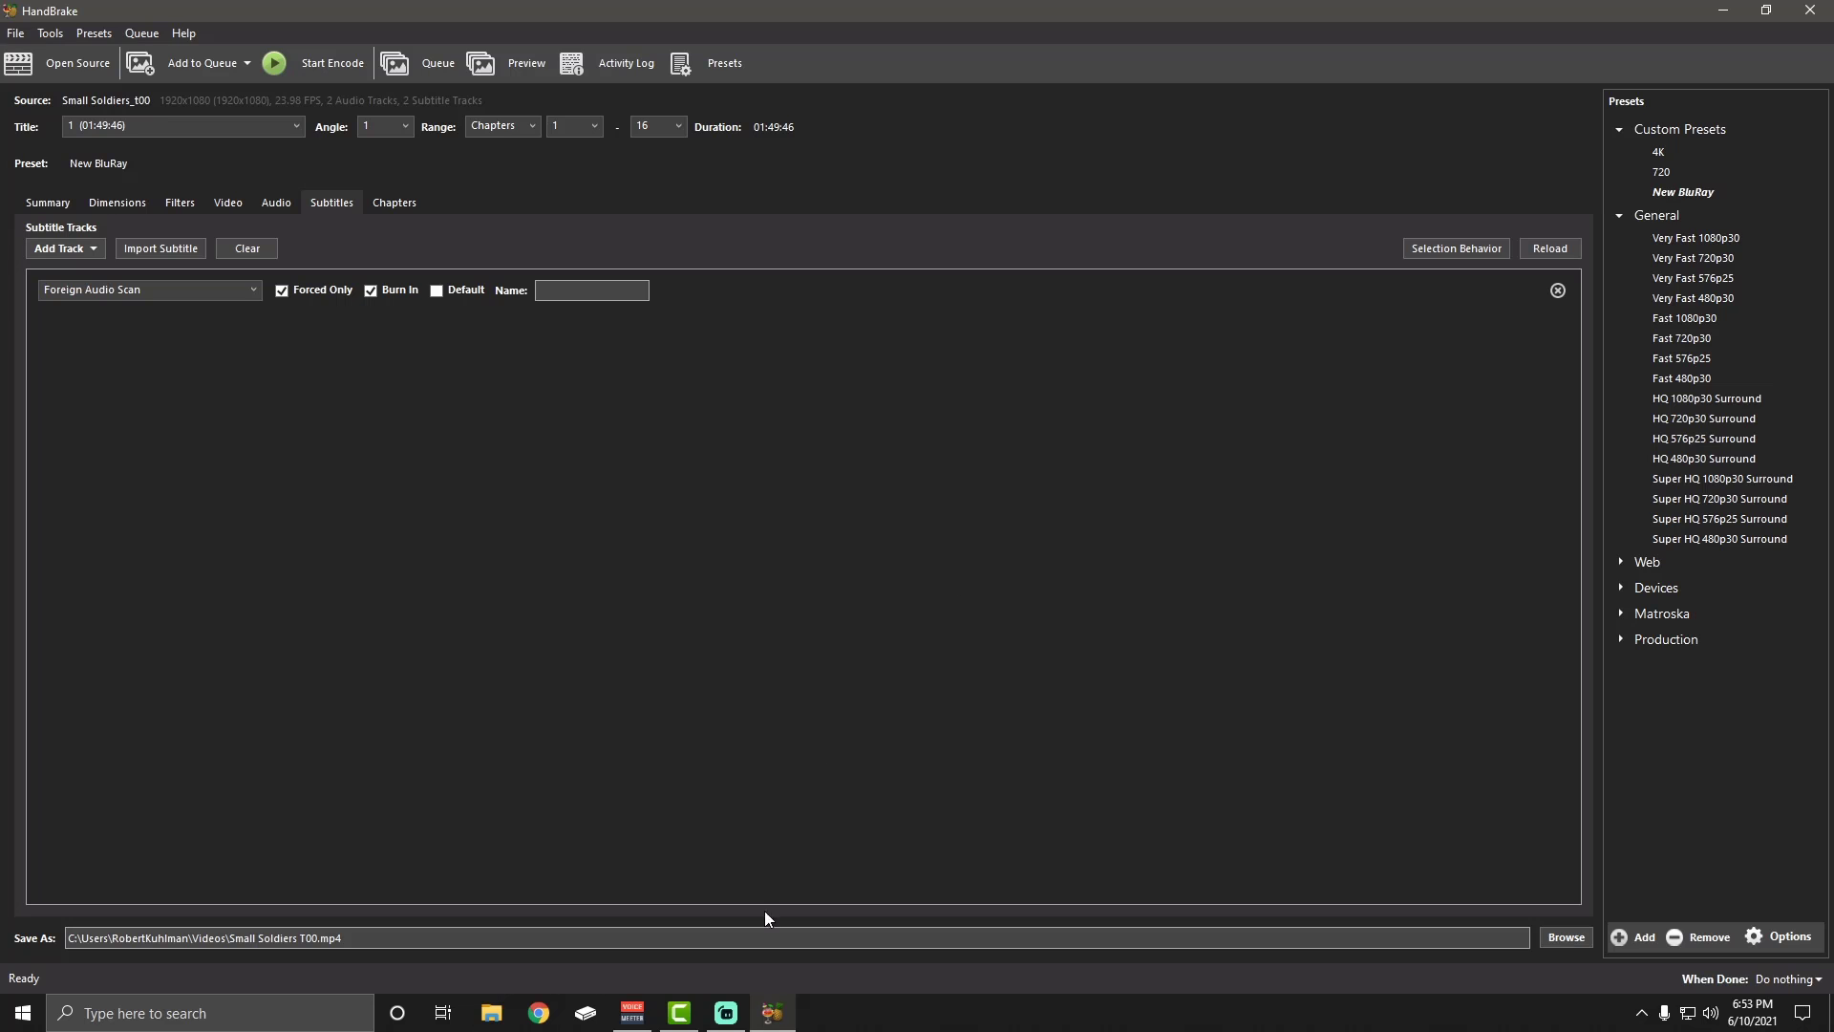
Show the encode summary (H.264, AC3 5.1 and AAC, burned subtitle) and browse File and Tools menus
click(47, 203)
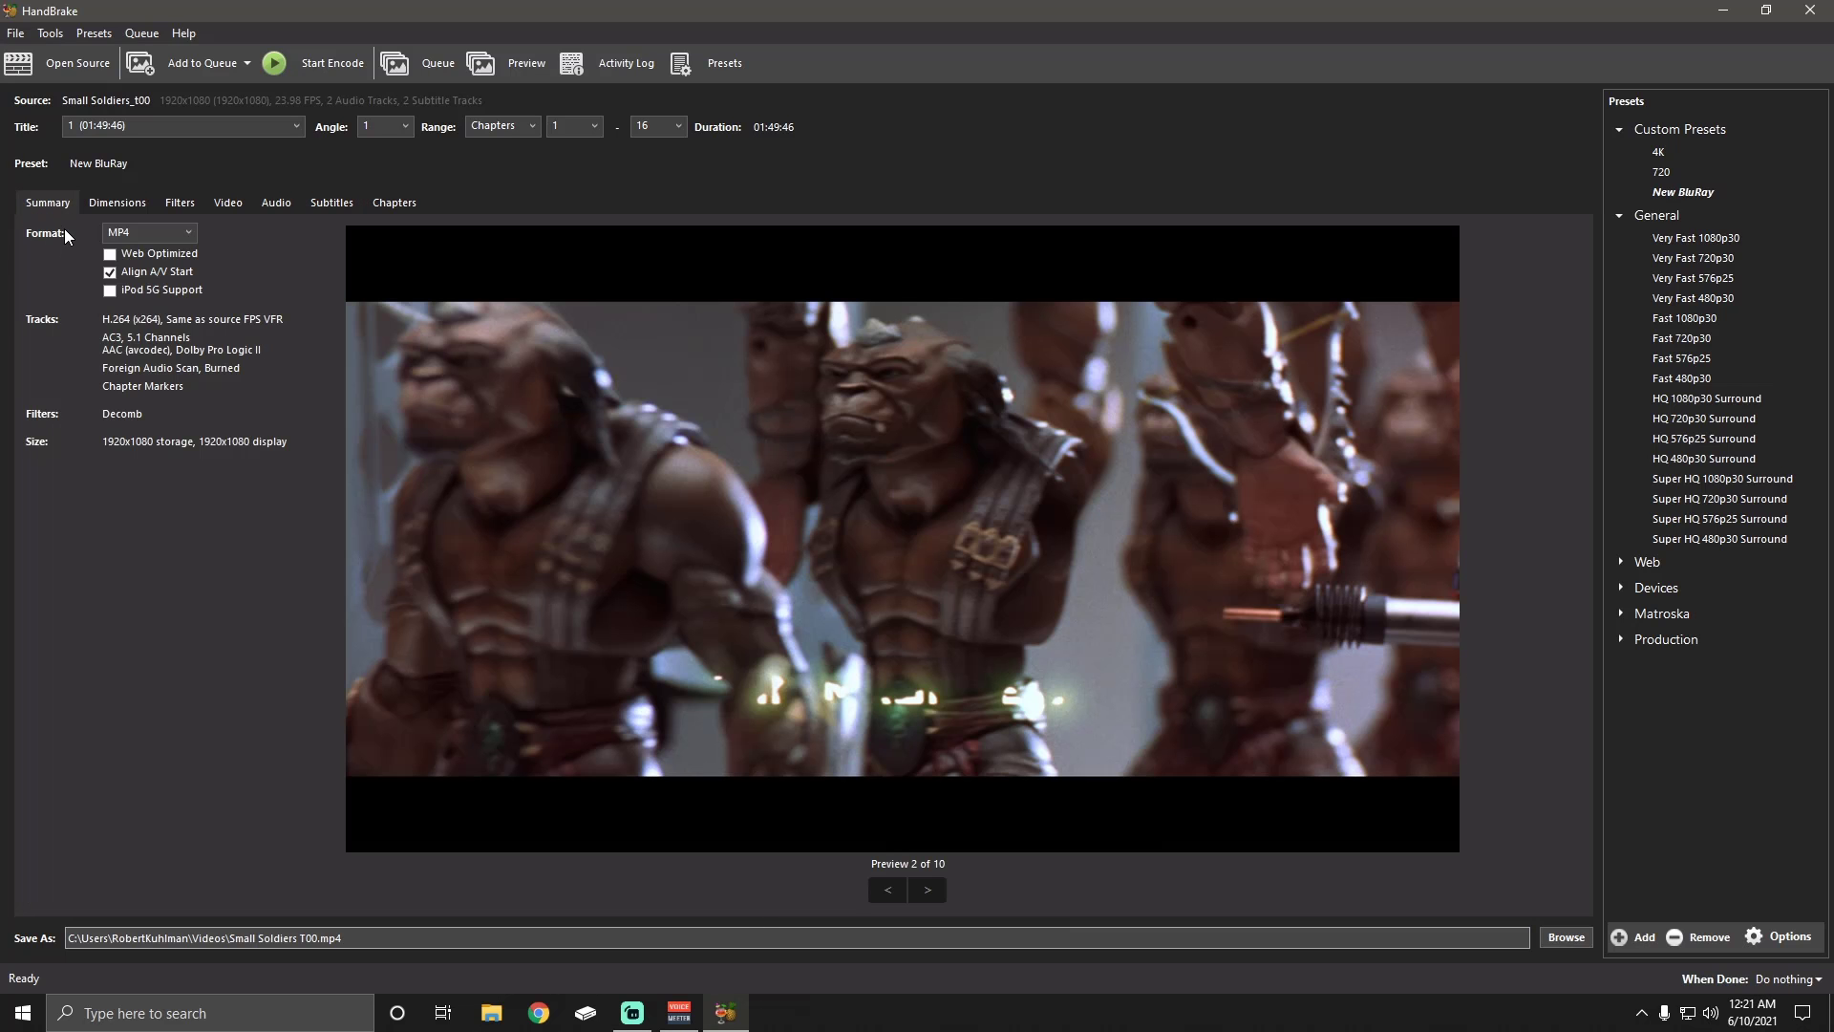
mouse_move(171, 491)
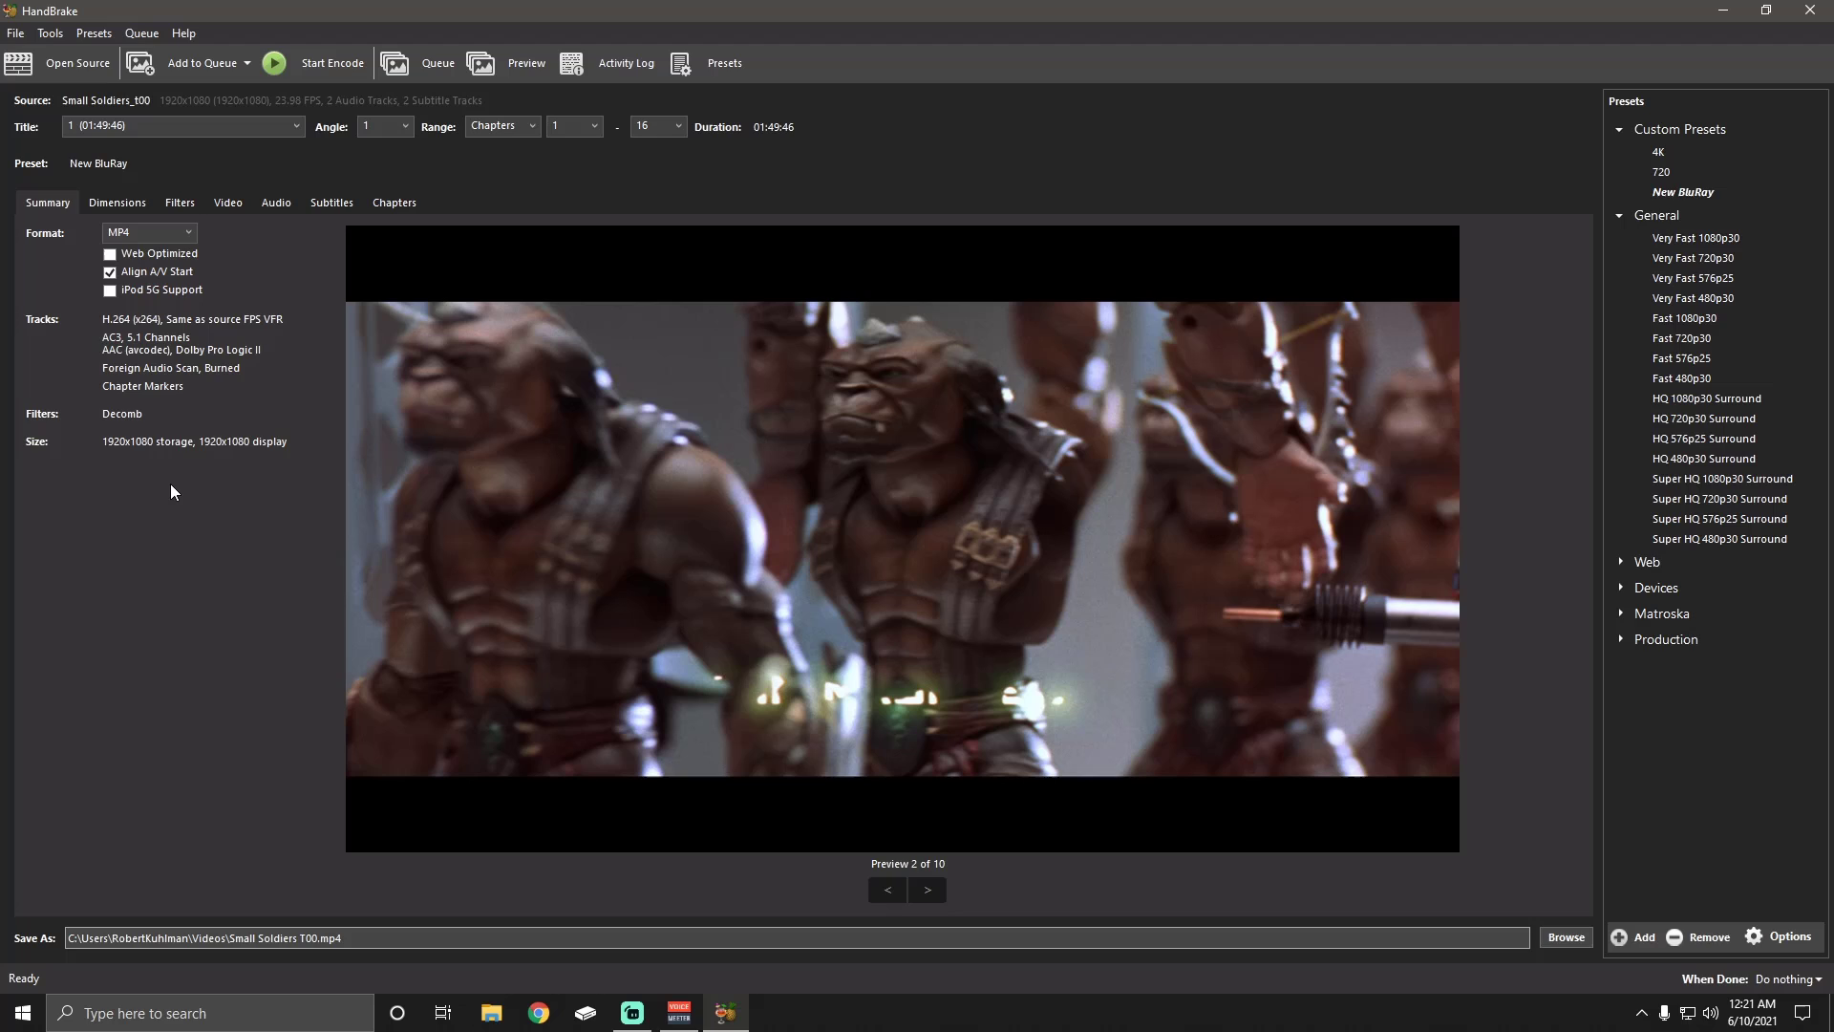
mouse_move(15, 32)
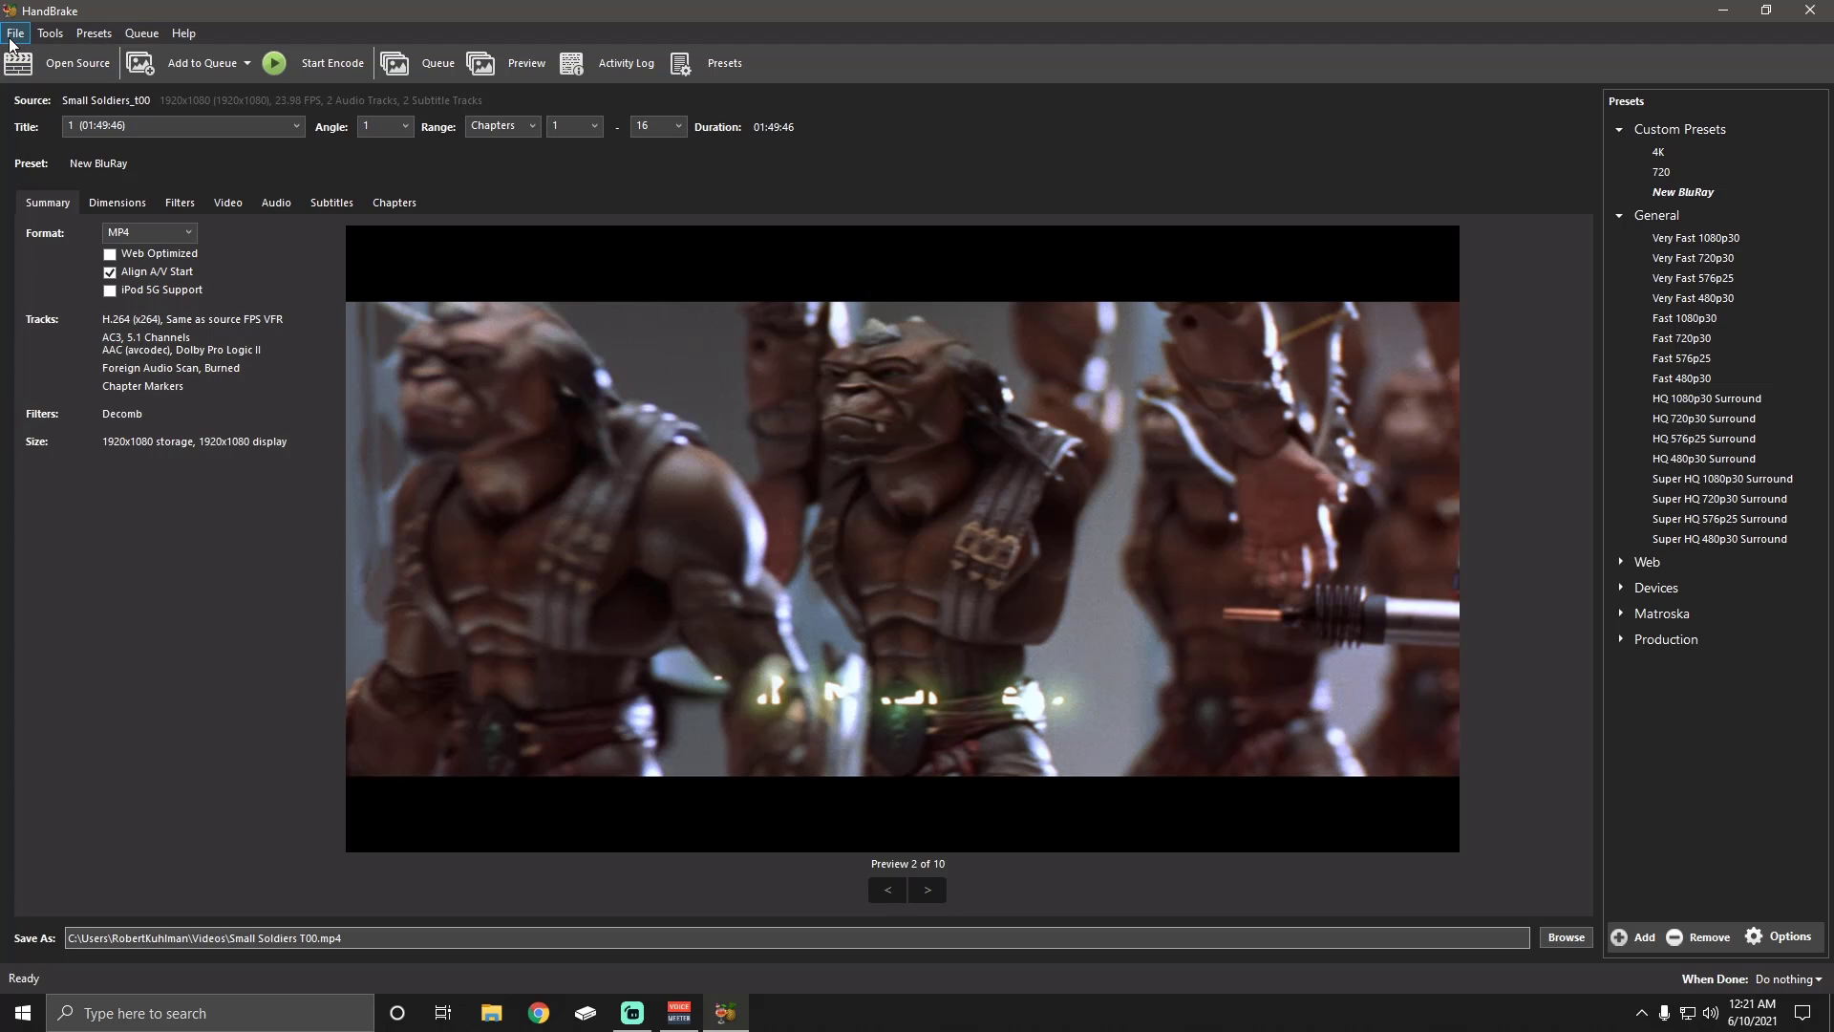
click(15, 32)
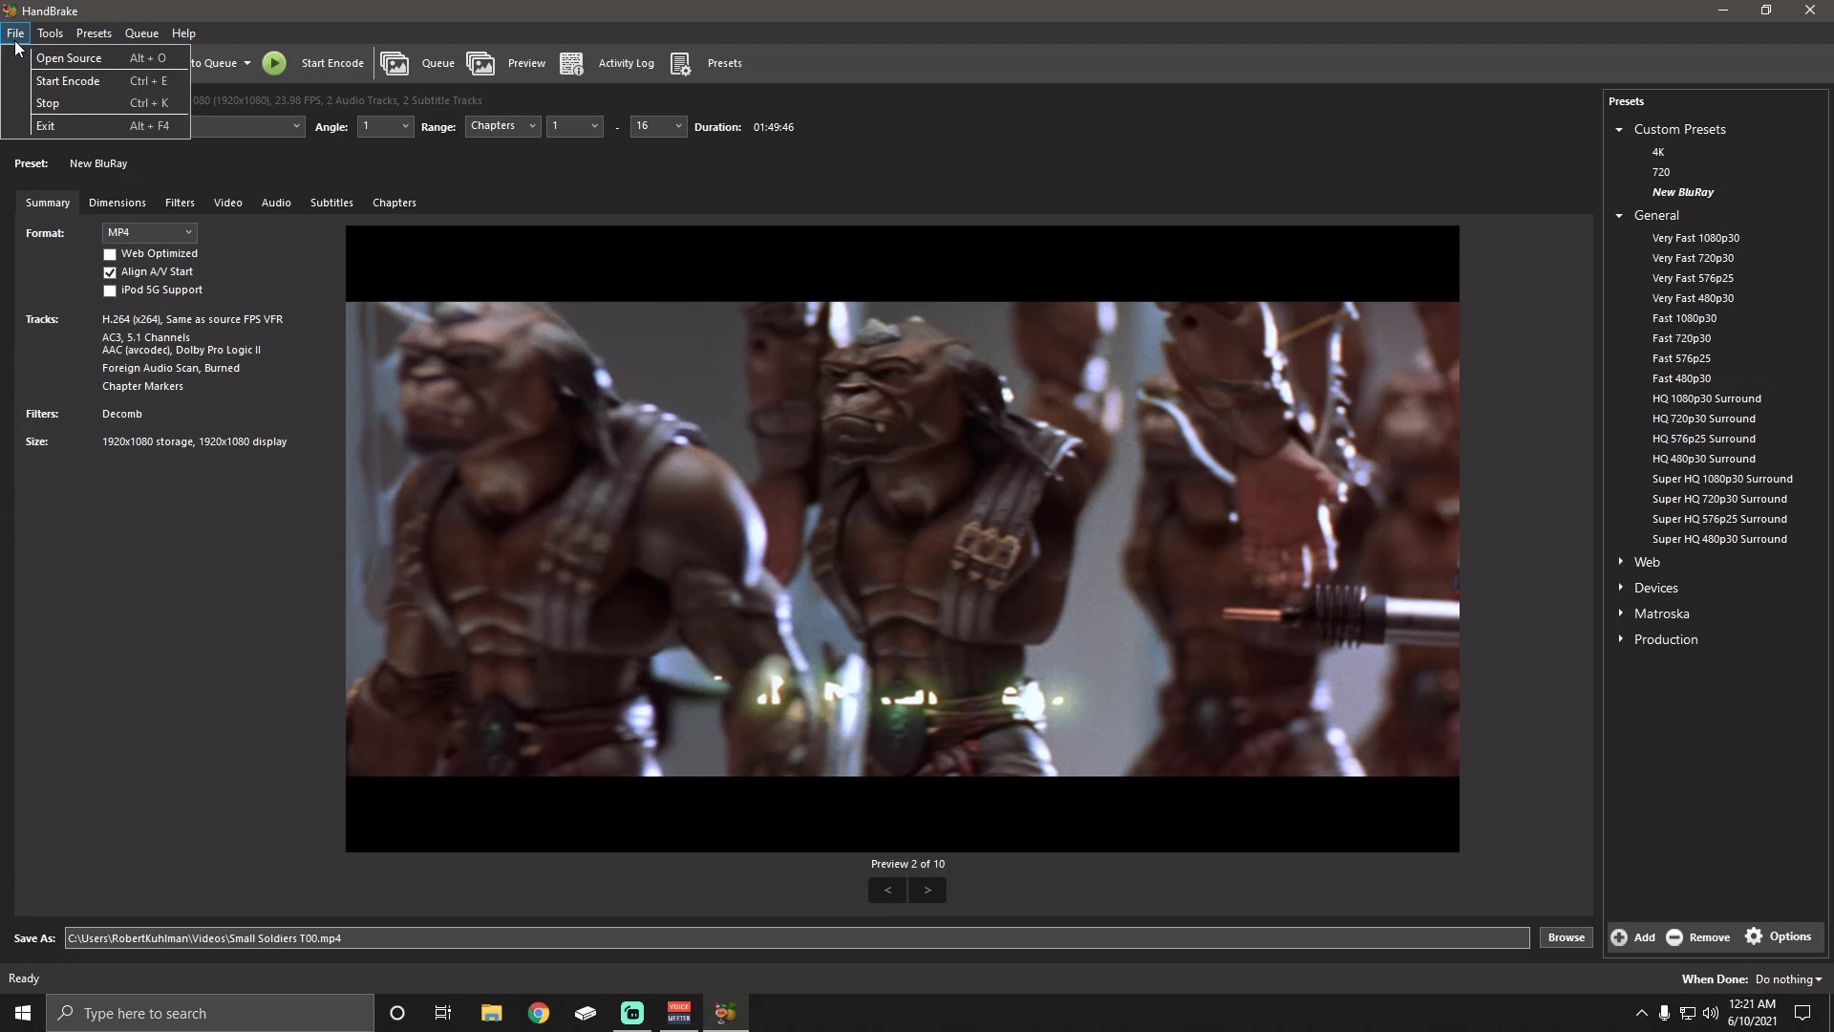
click(51, 32)
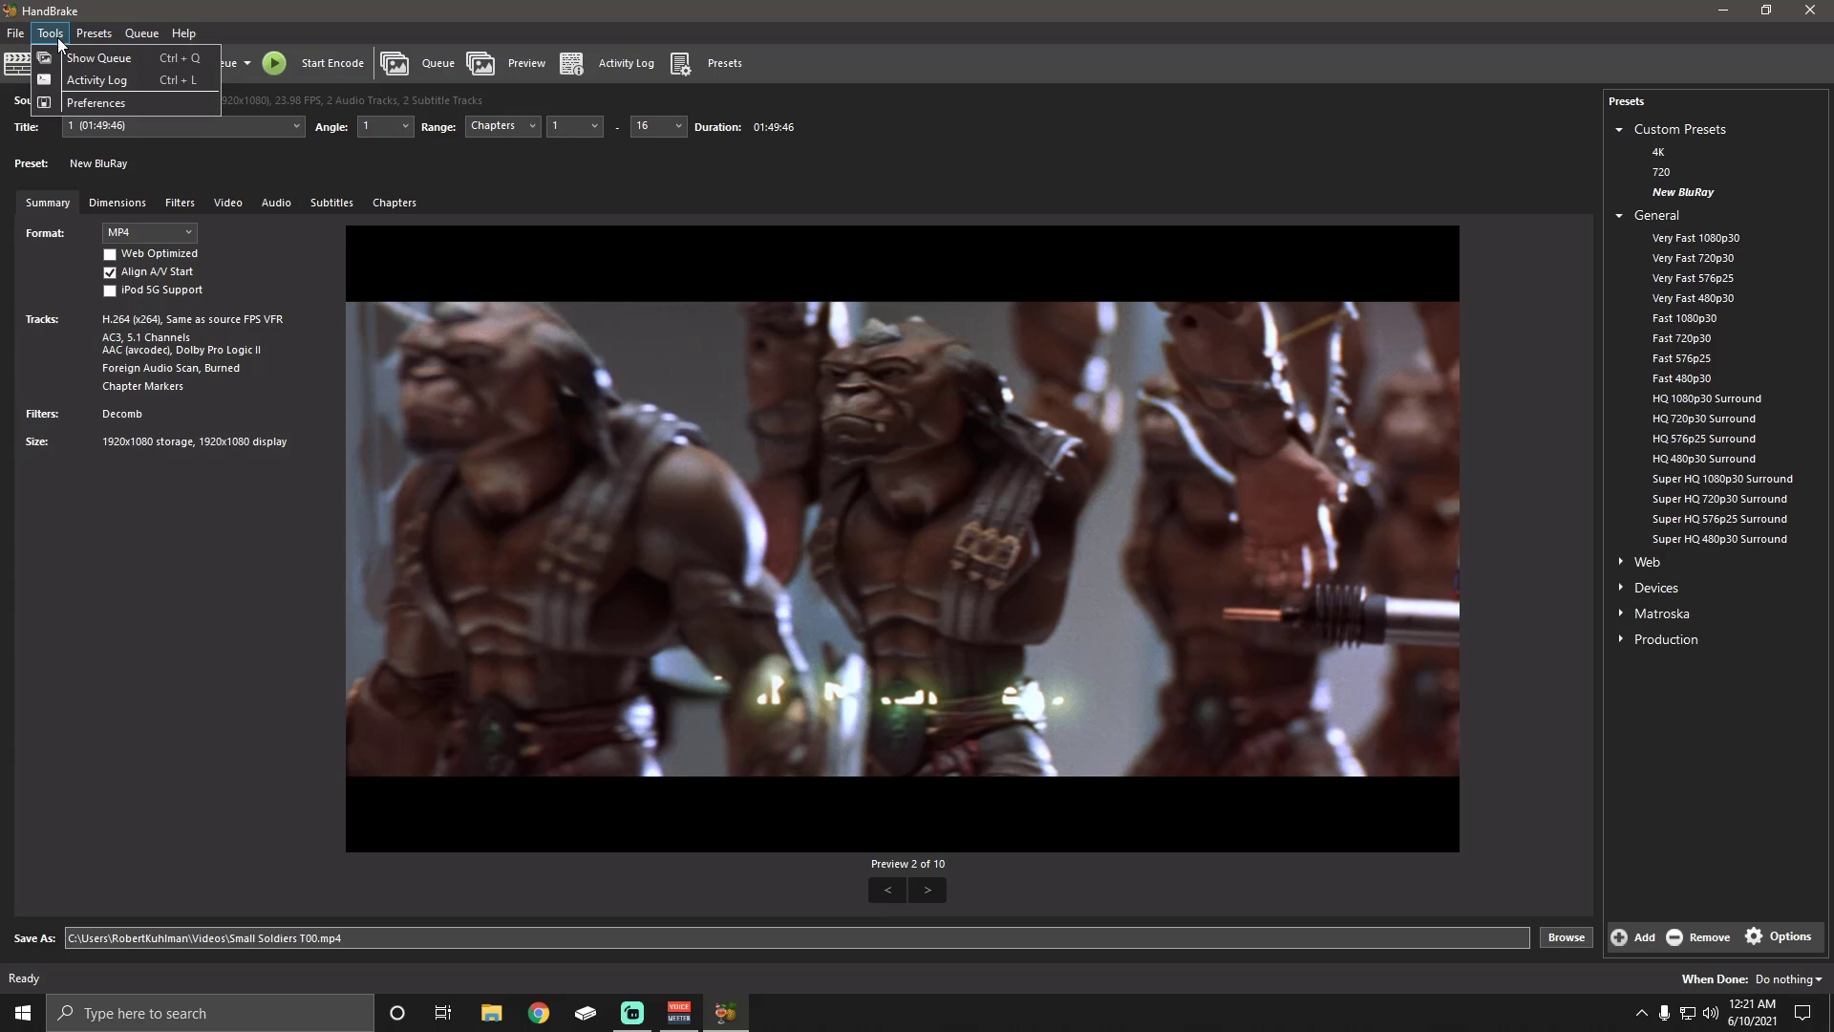
Open Preferences on the Video page showing QuickSync, AMD VCE and NVENC all unchecked
click(96, 103)
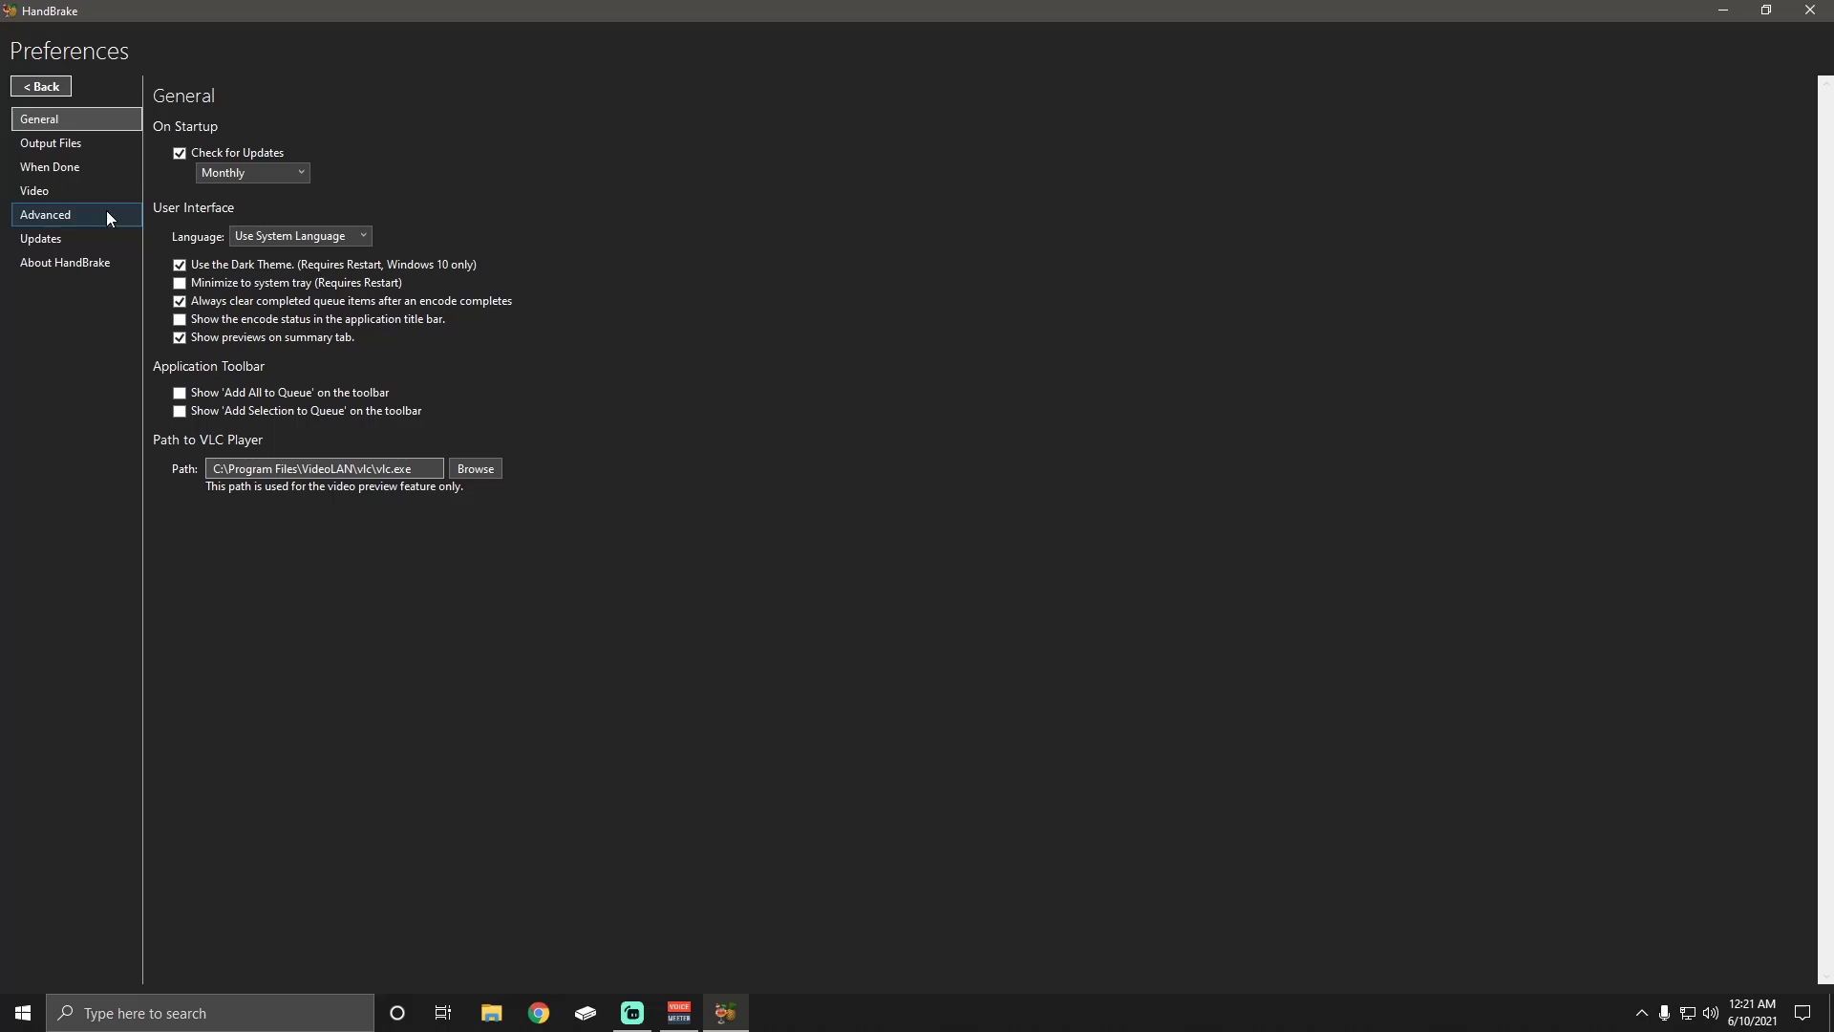
mouse_move(94, 157)
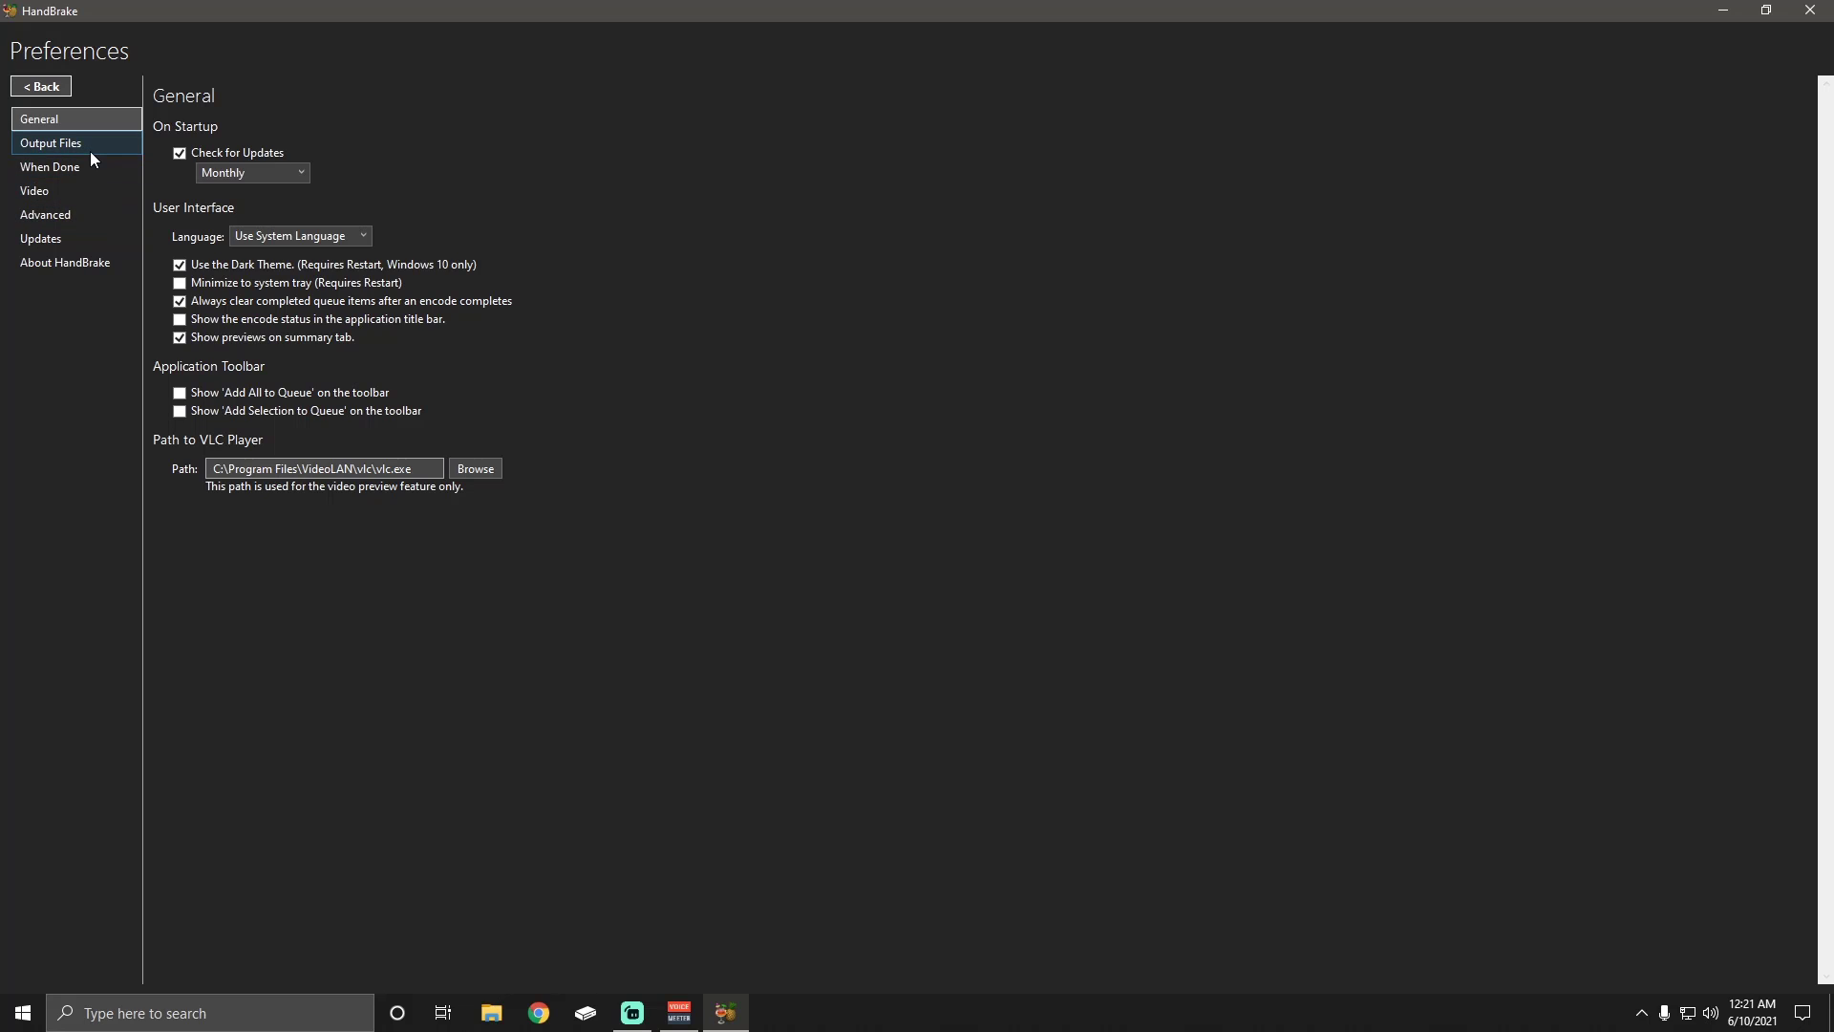
mouse_move(70, 198)
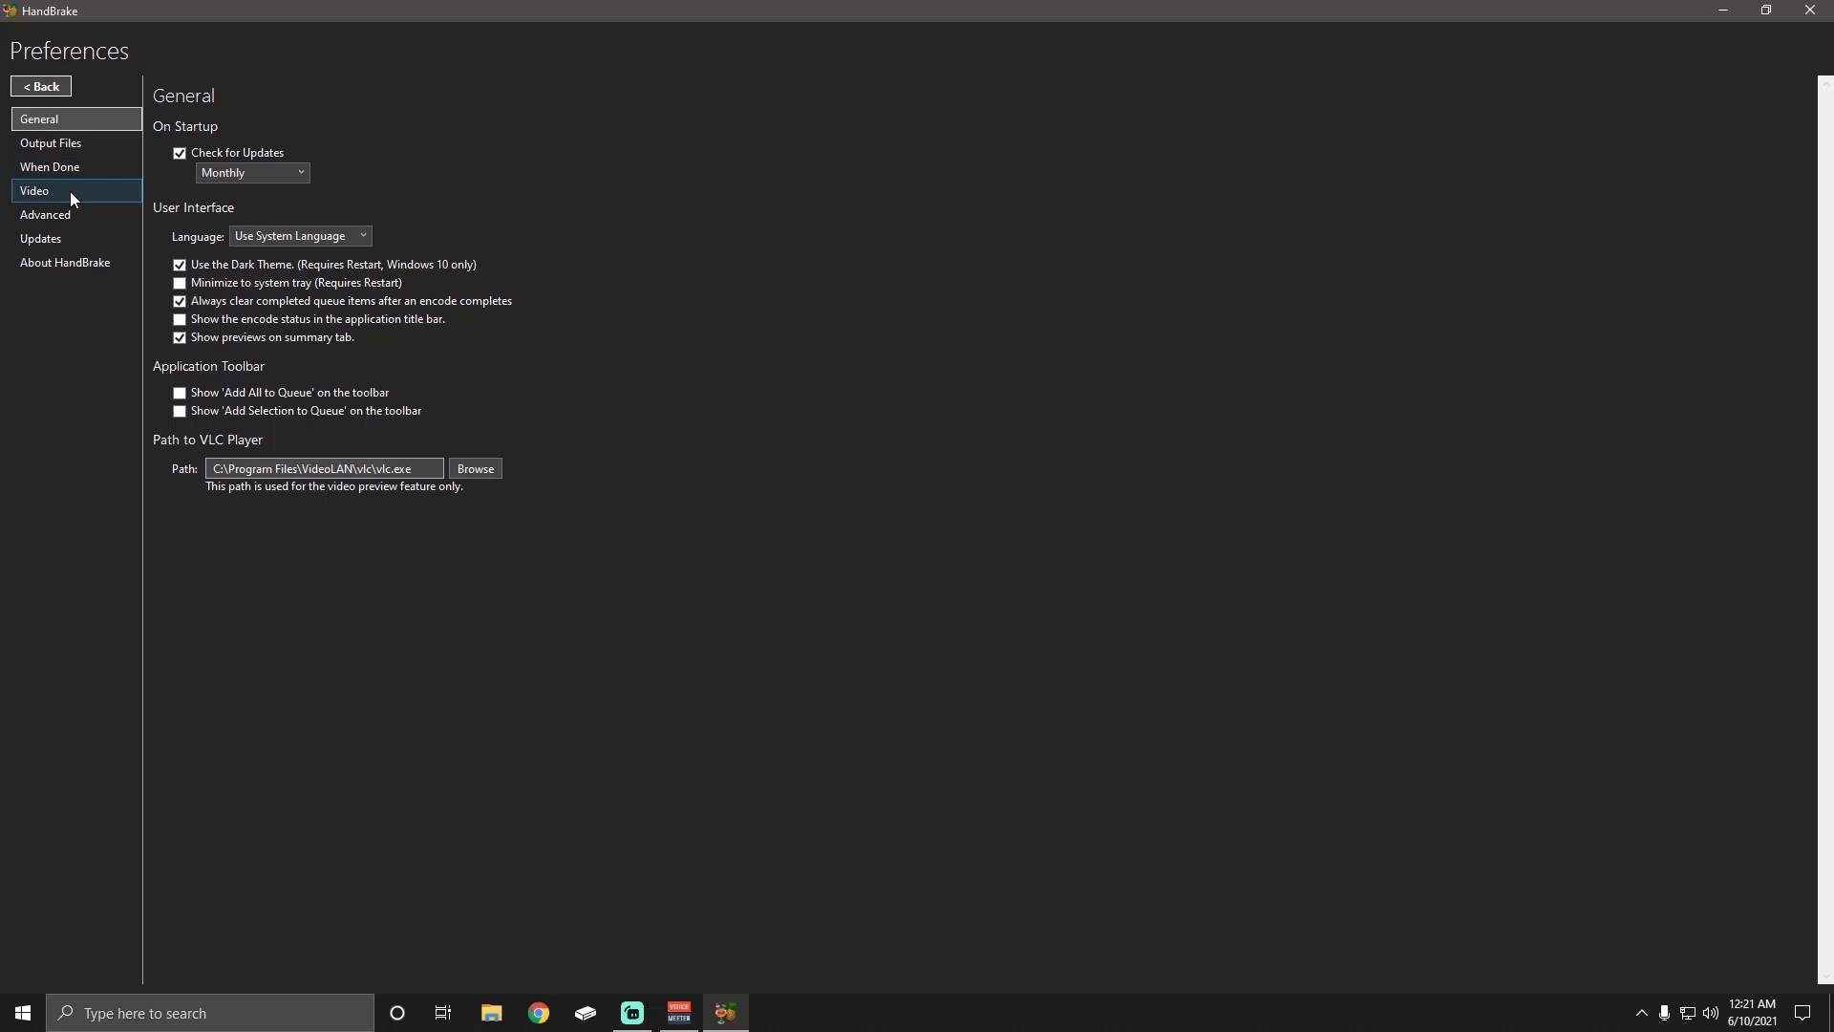
click(35, 191)
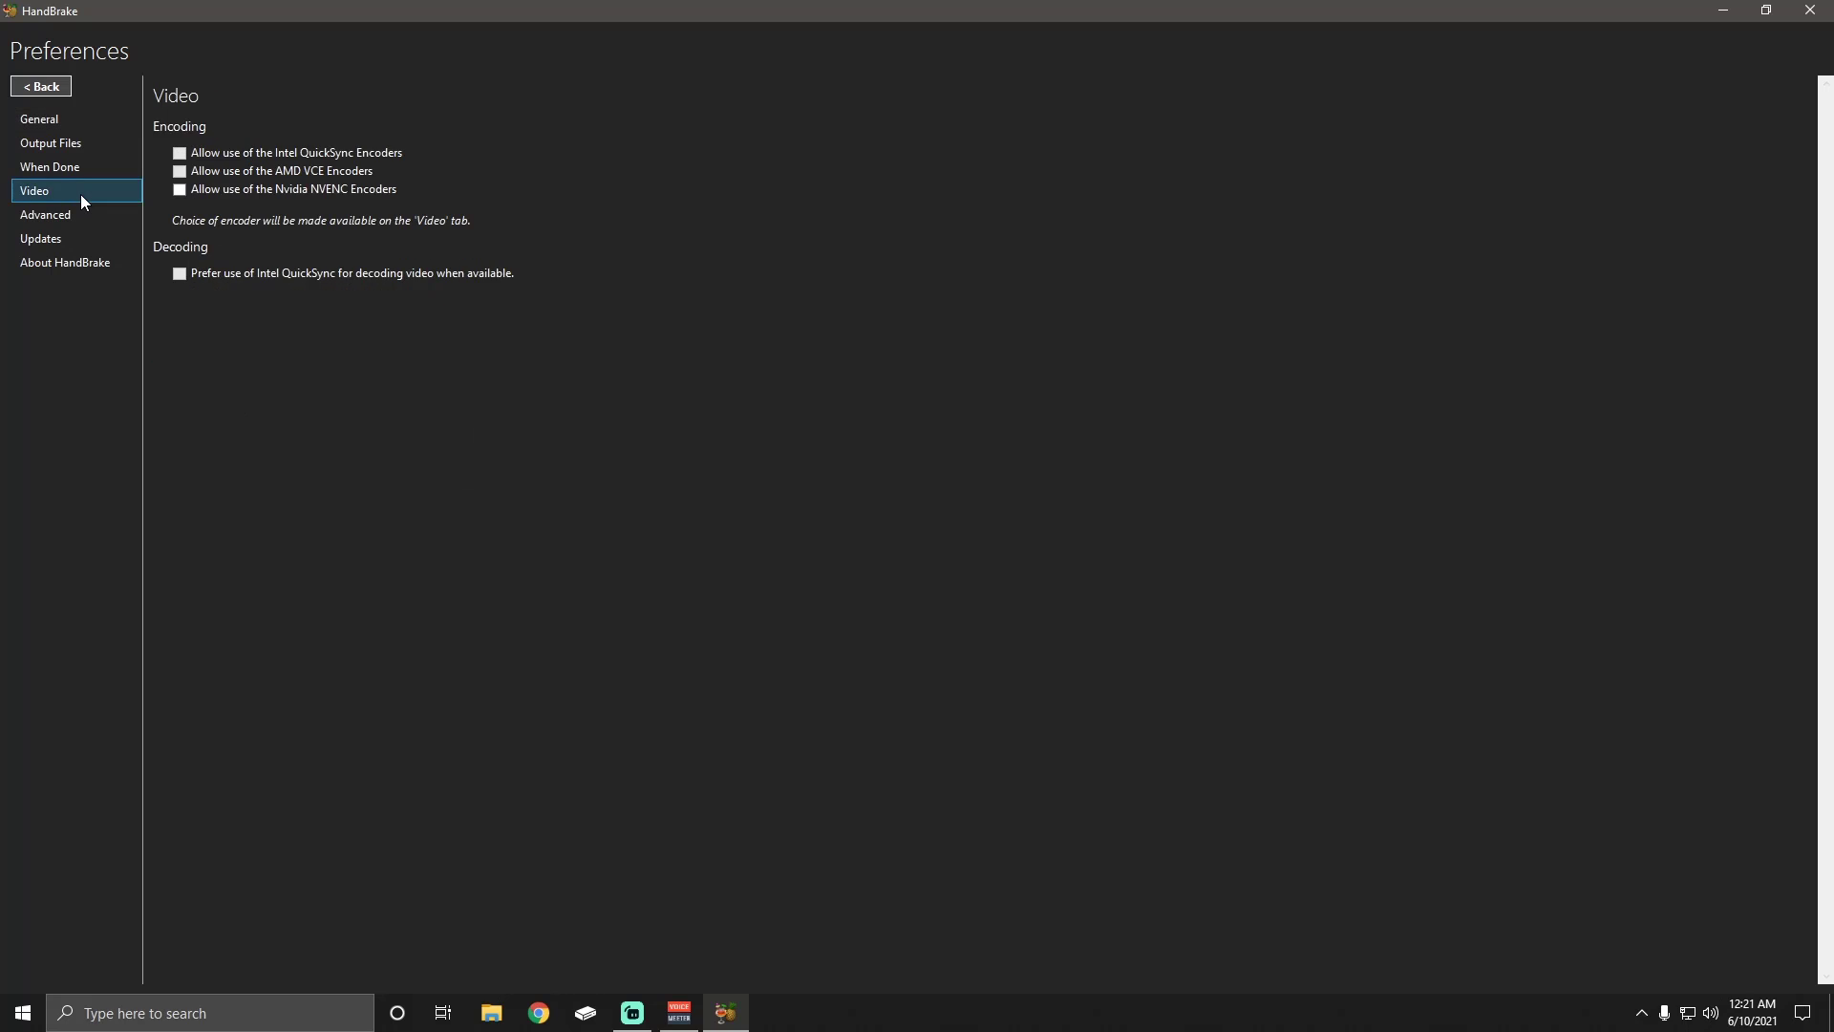
mouse_move(271, 354)
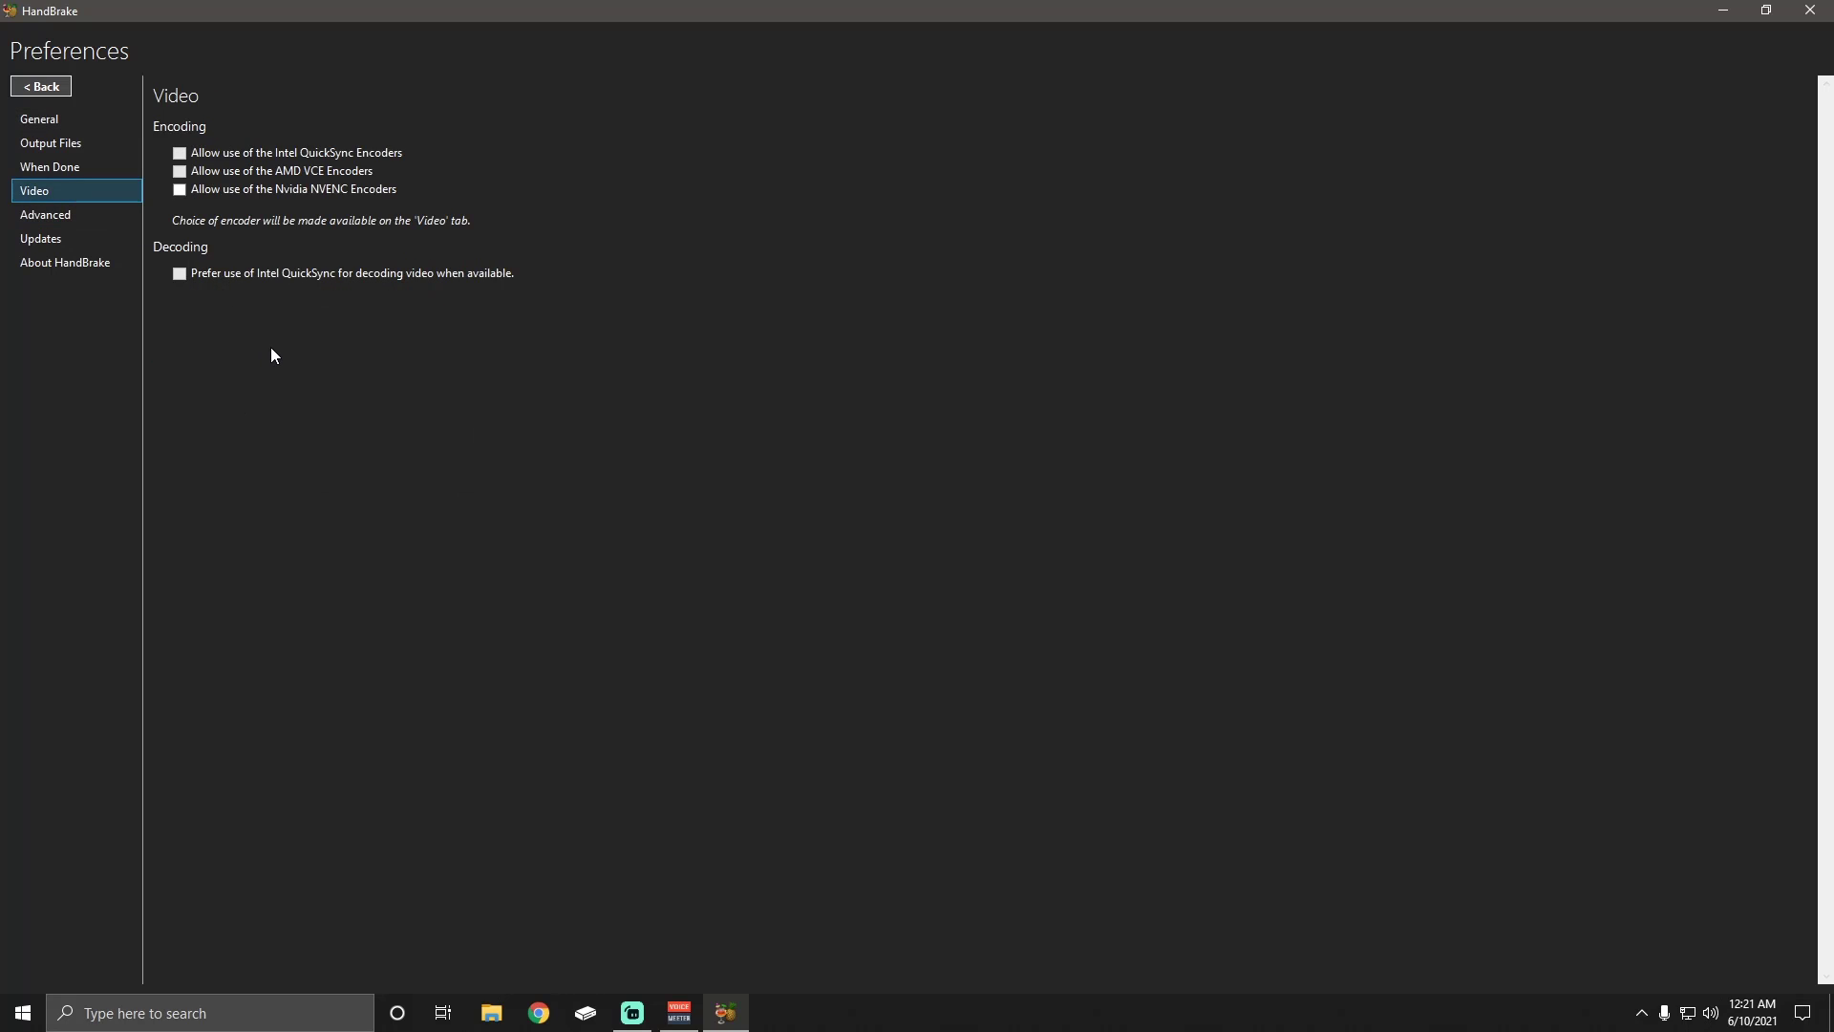
mouse_move(230, 171)
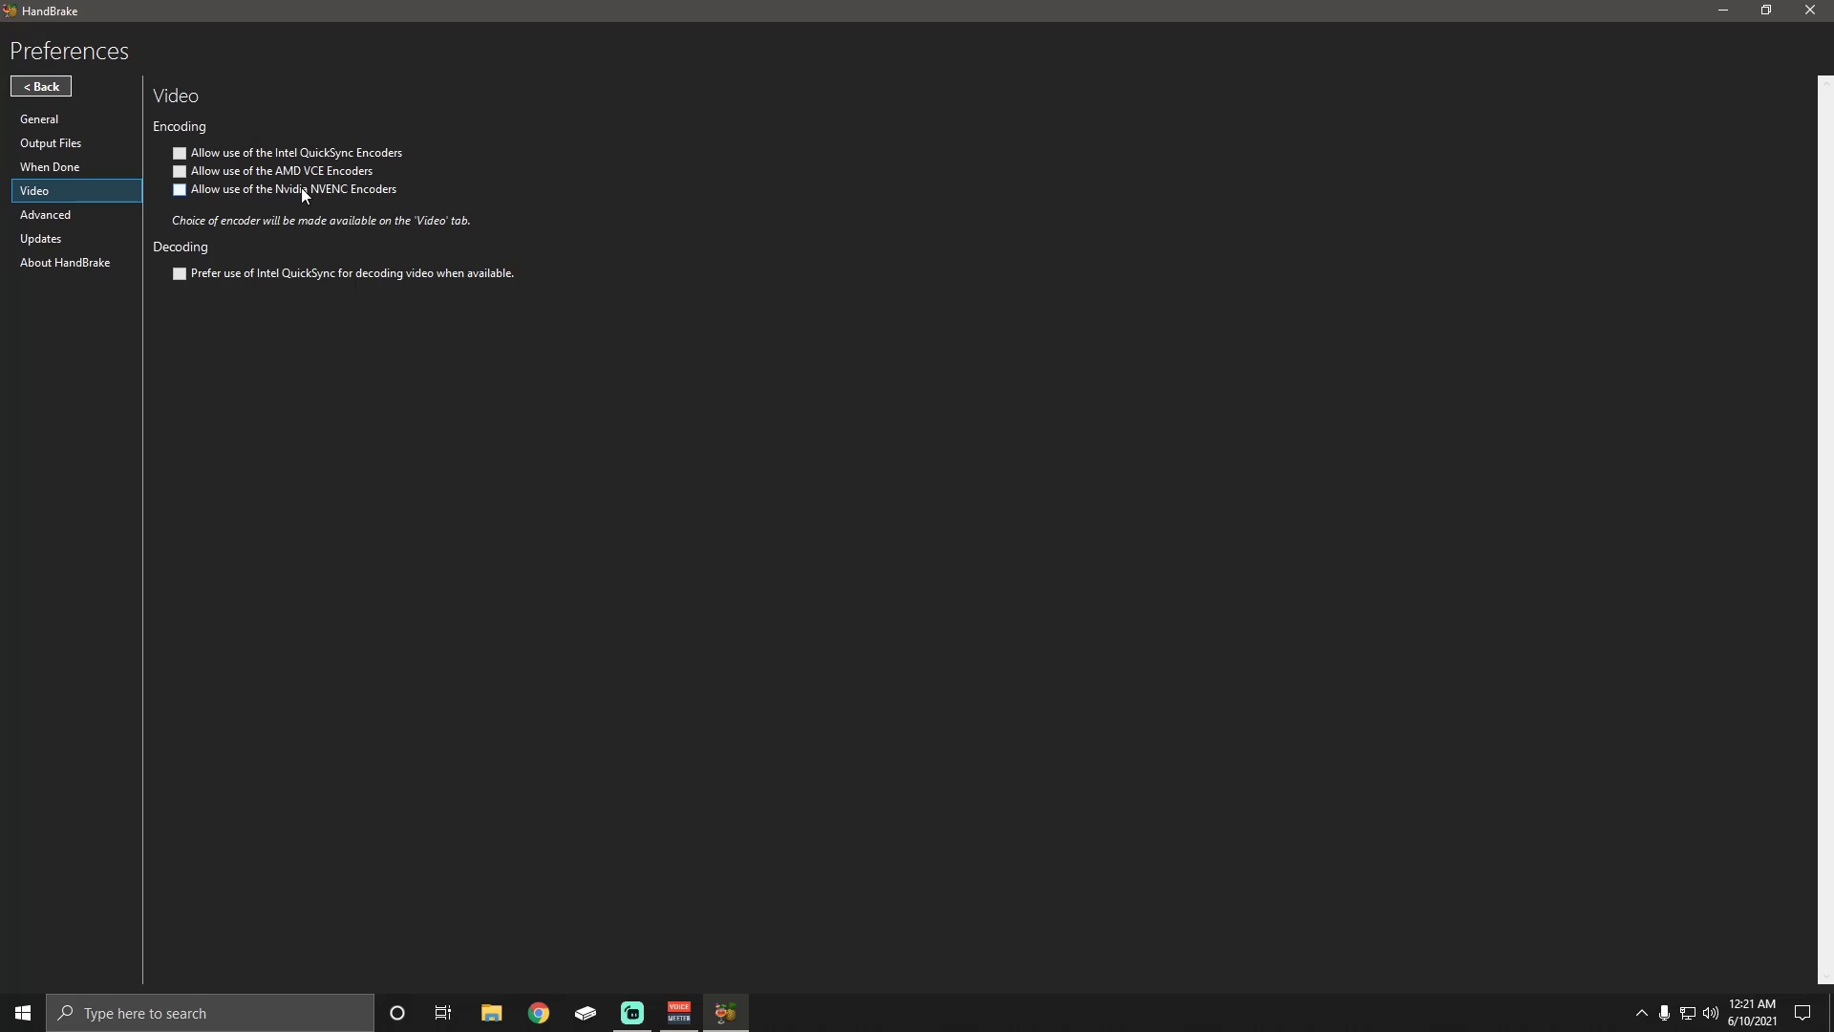
mouse_move(459, 199)
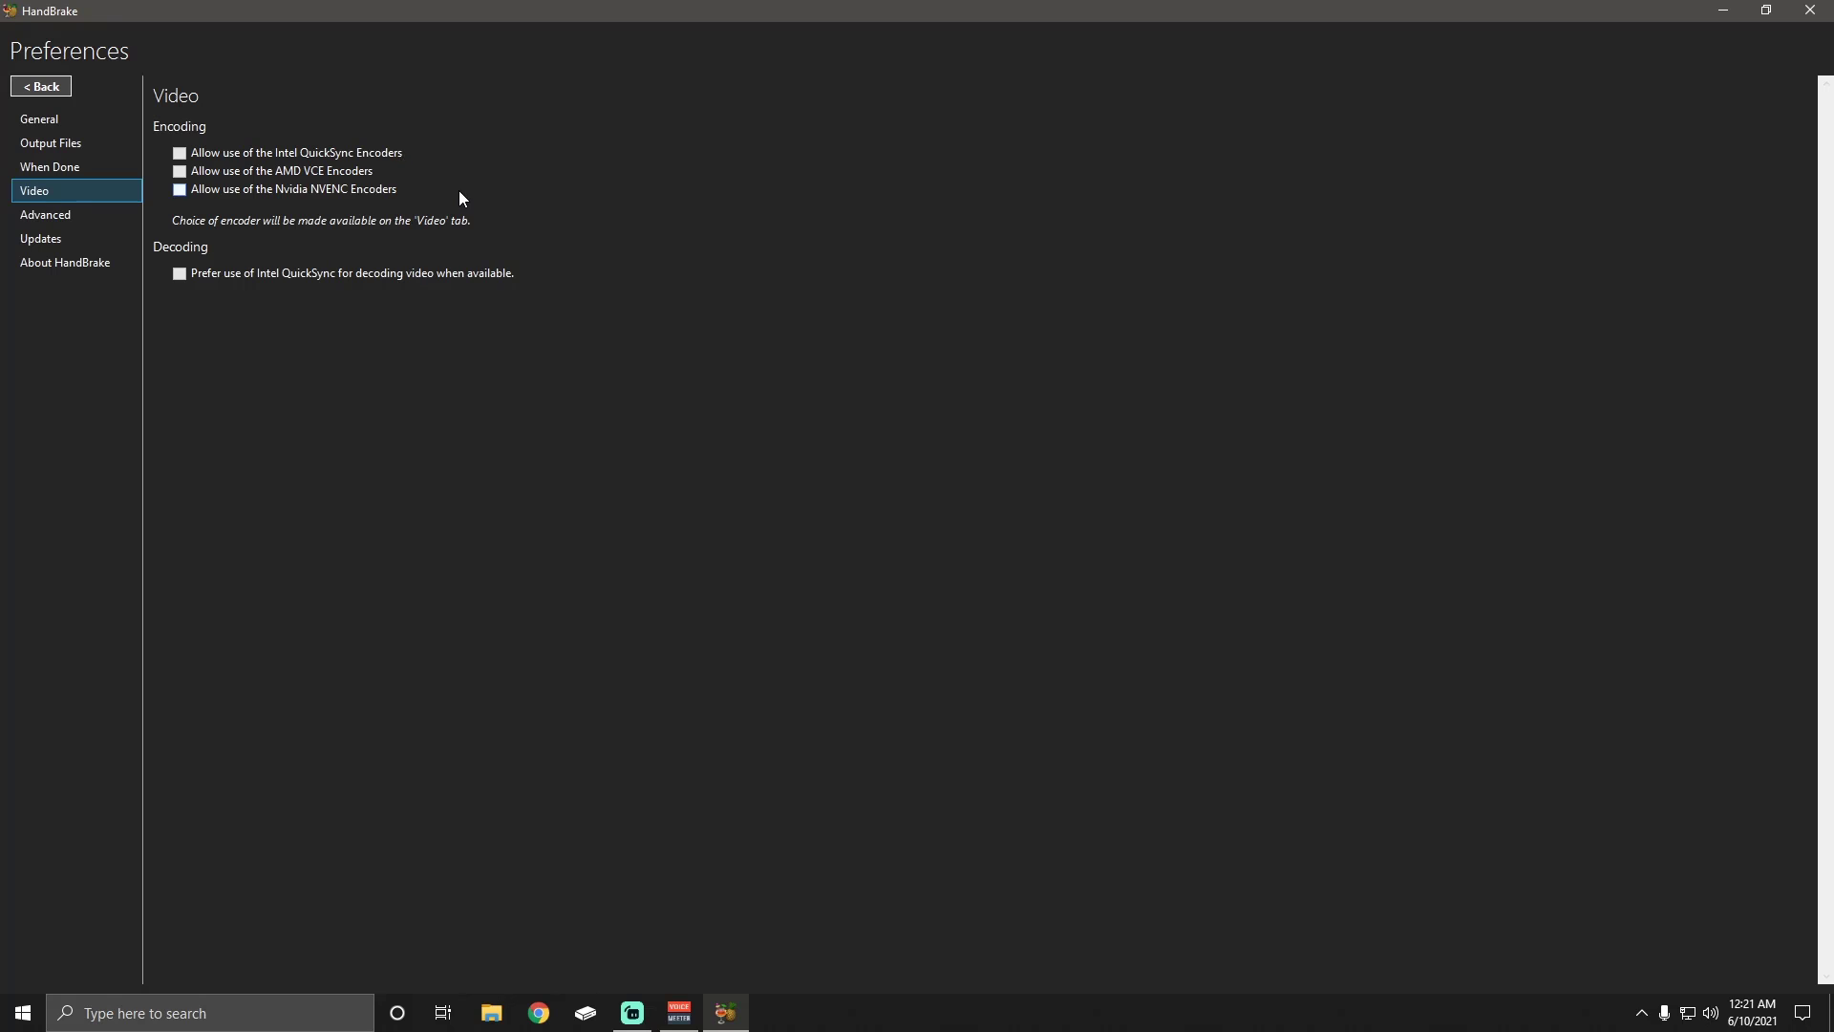
mouse_move(370, 246)
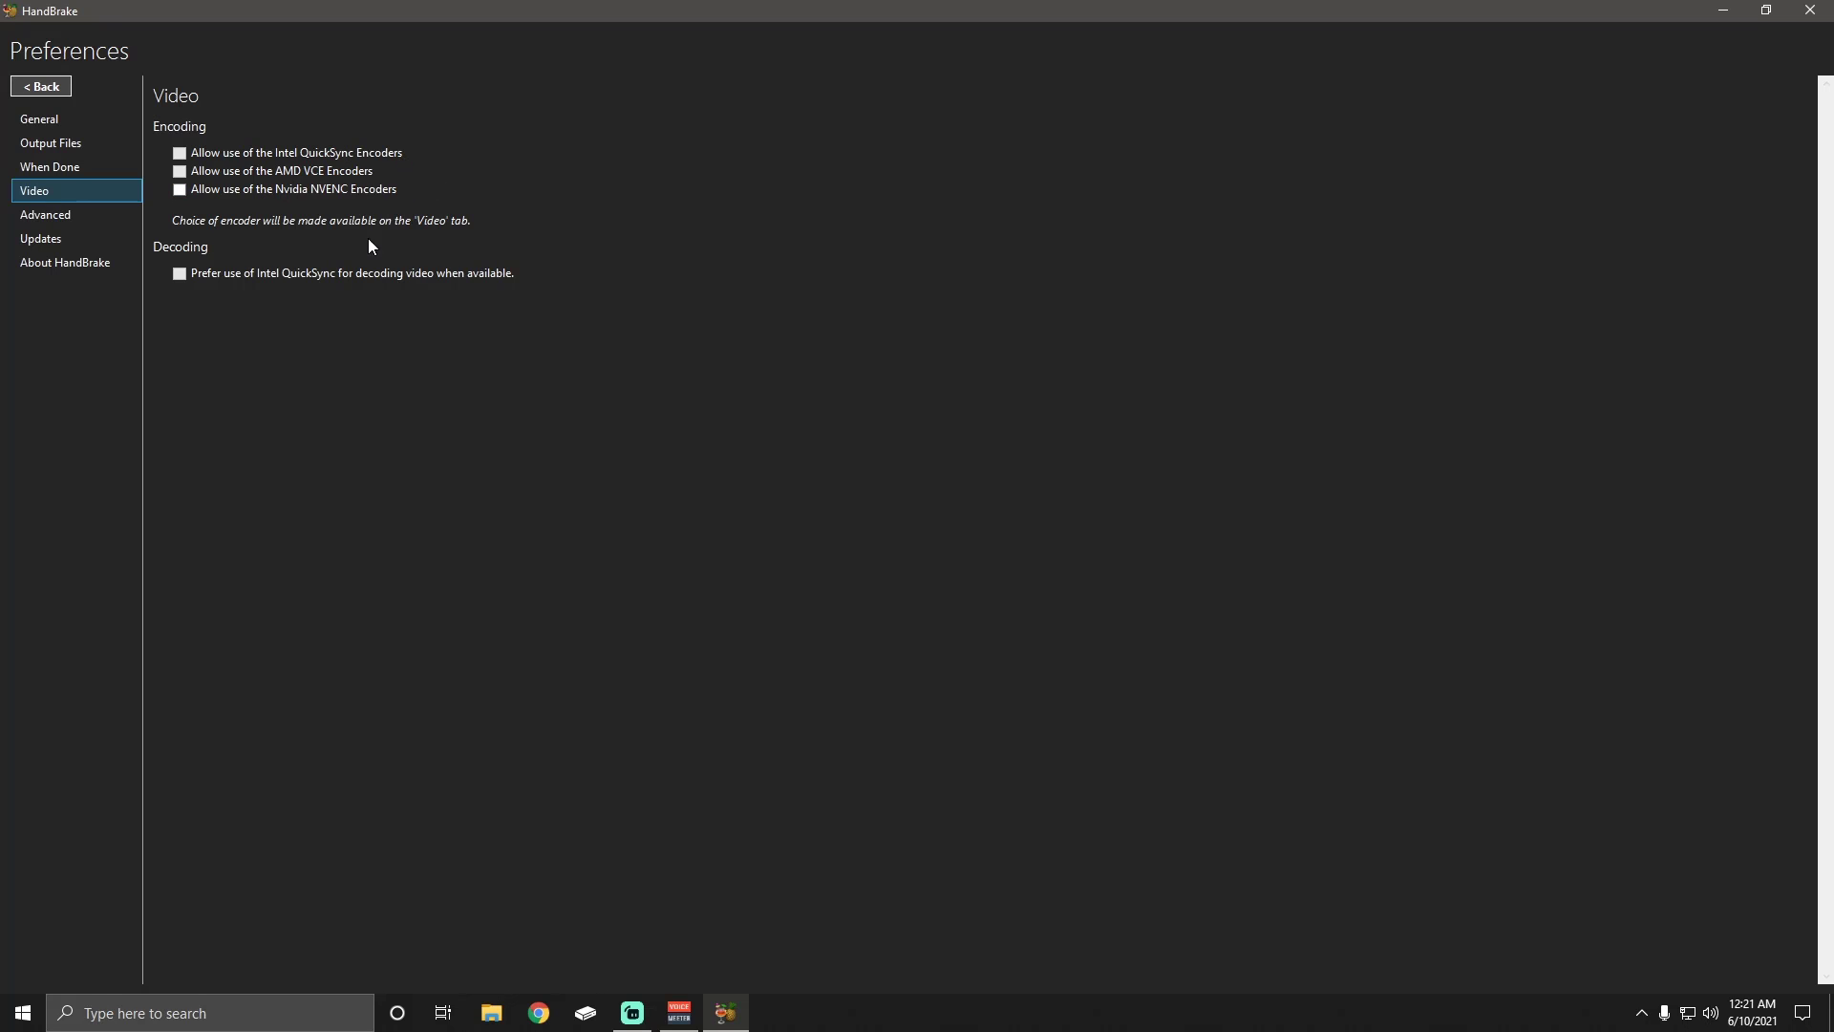
mouse_move(360, 423)
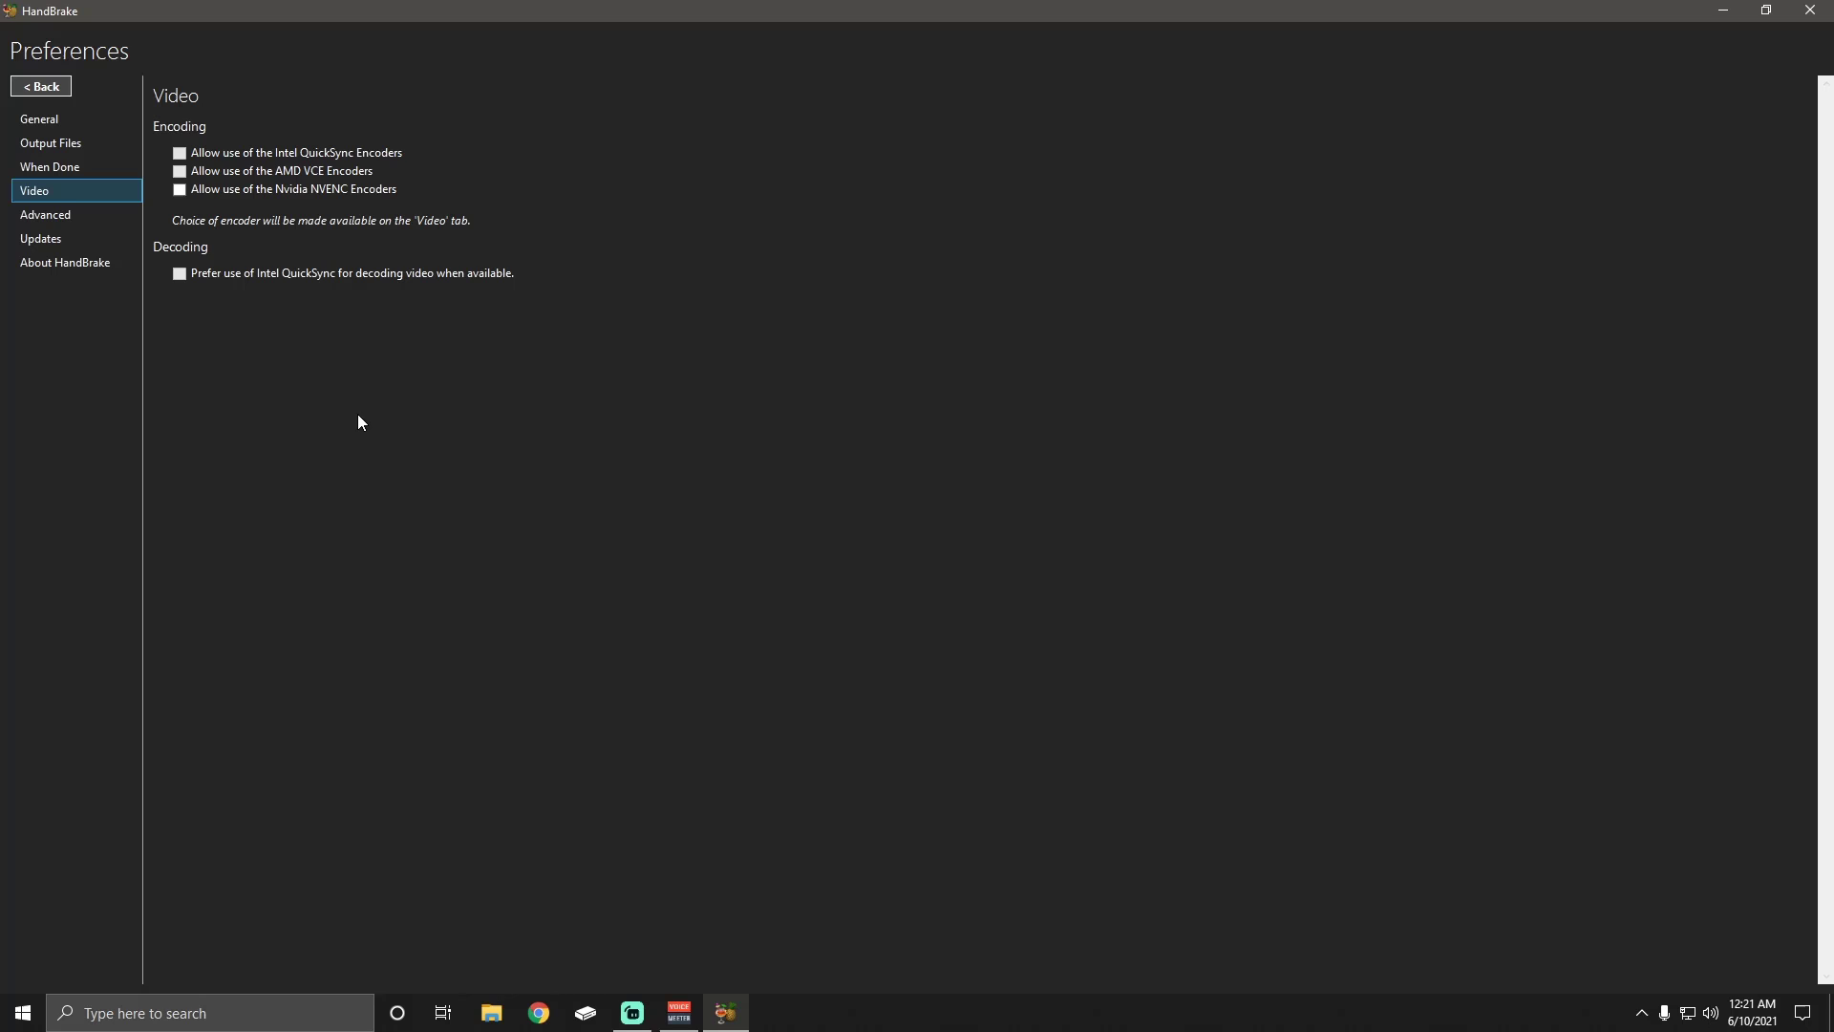
mouse_move(242, 129)
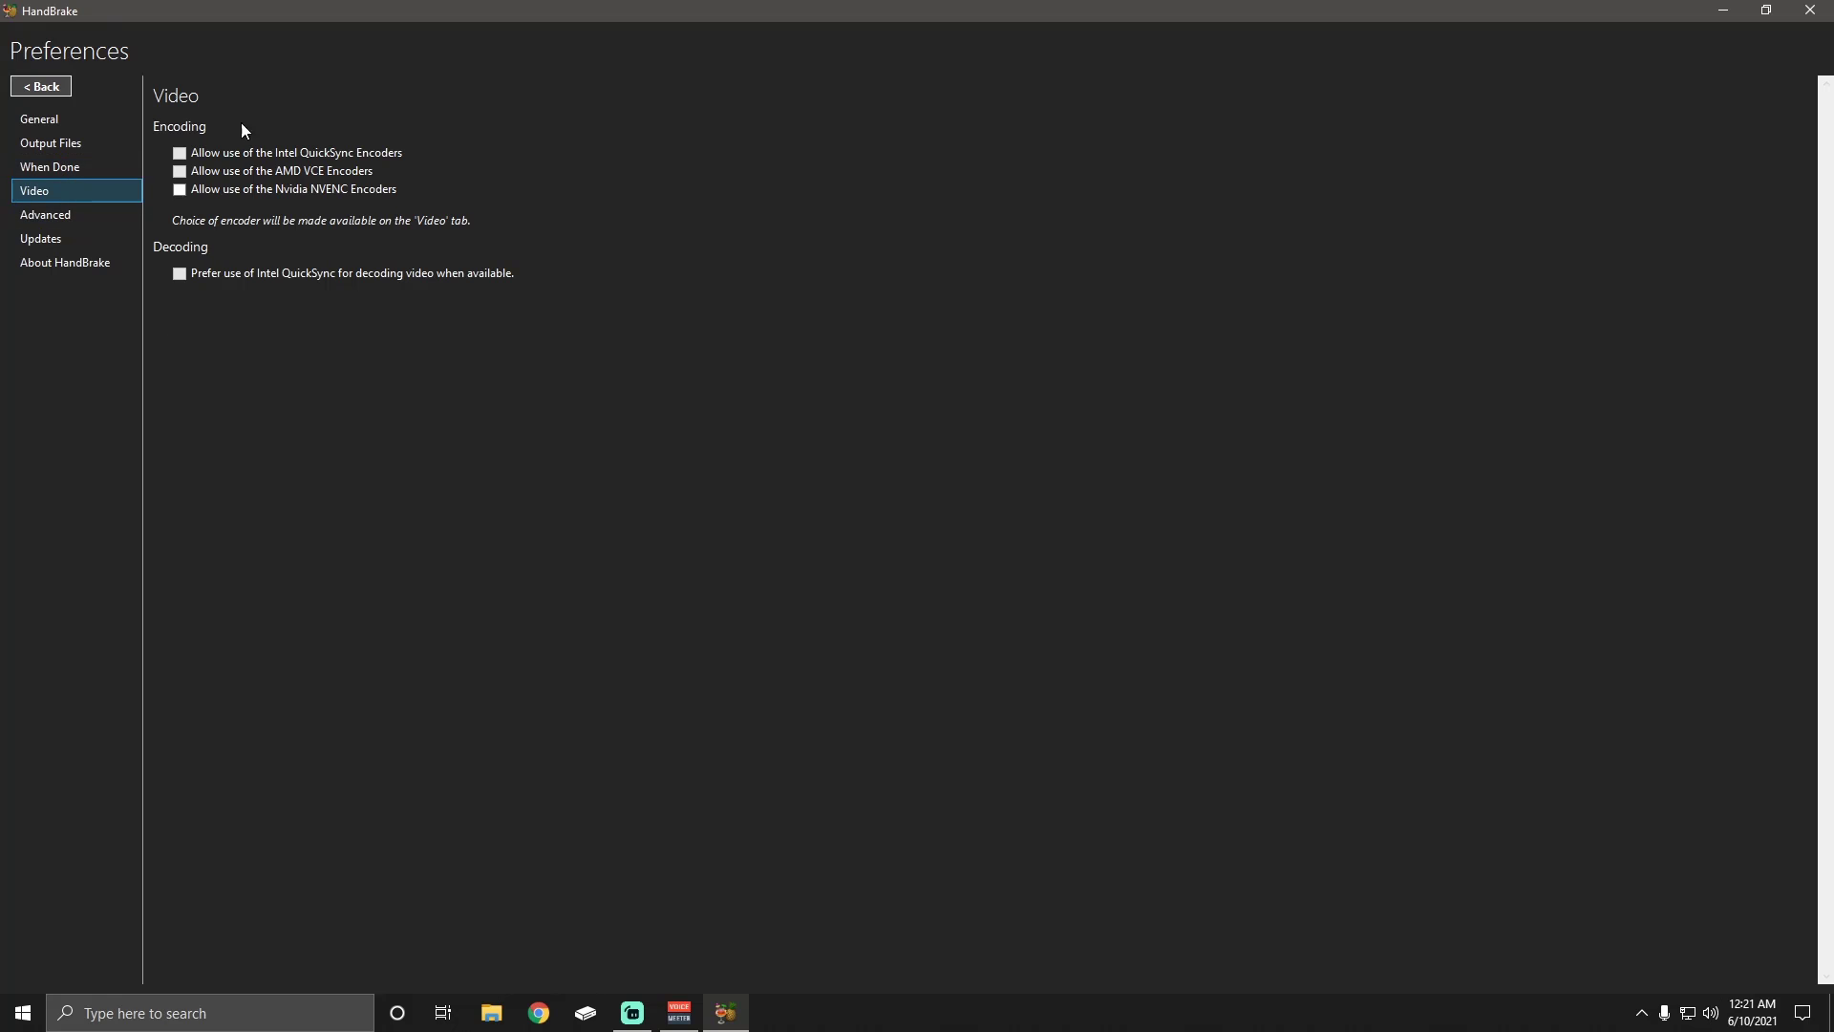
mouse_move(50, 143)
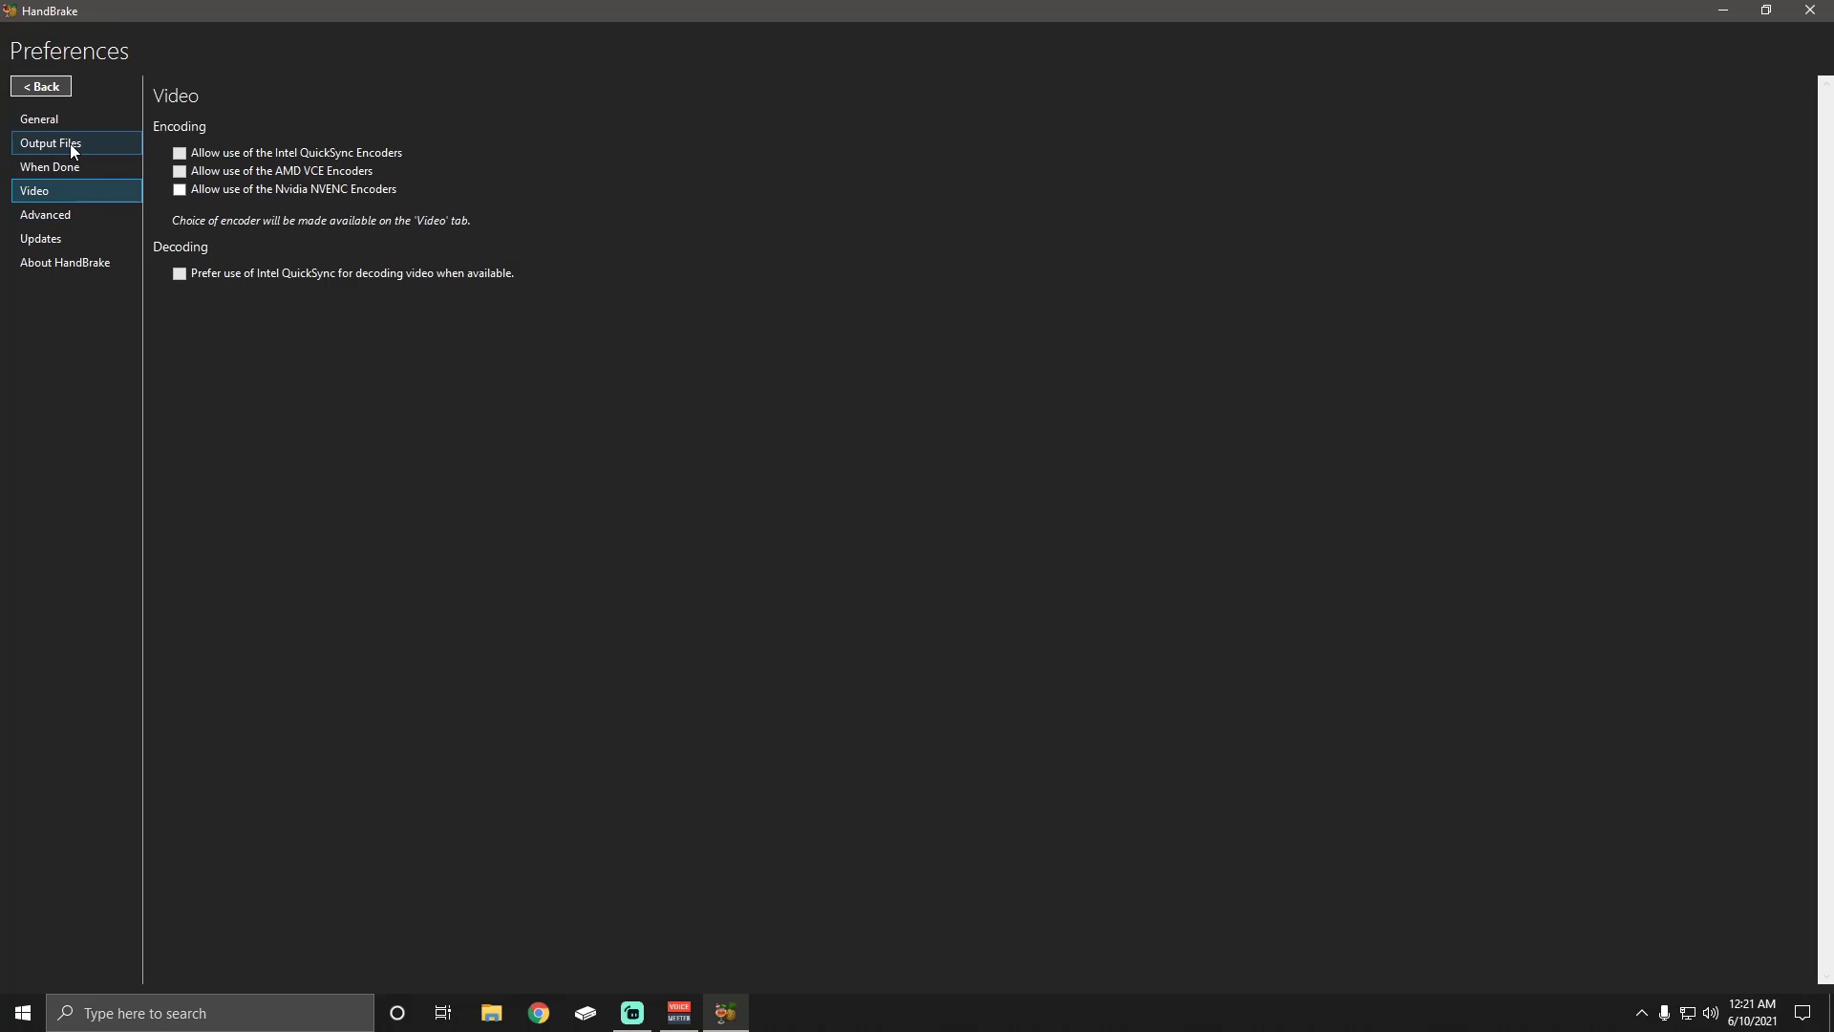
Close Preferences and view Filters: Decomb deinterlacing with Default preset, other filters Off
click(40, 85)
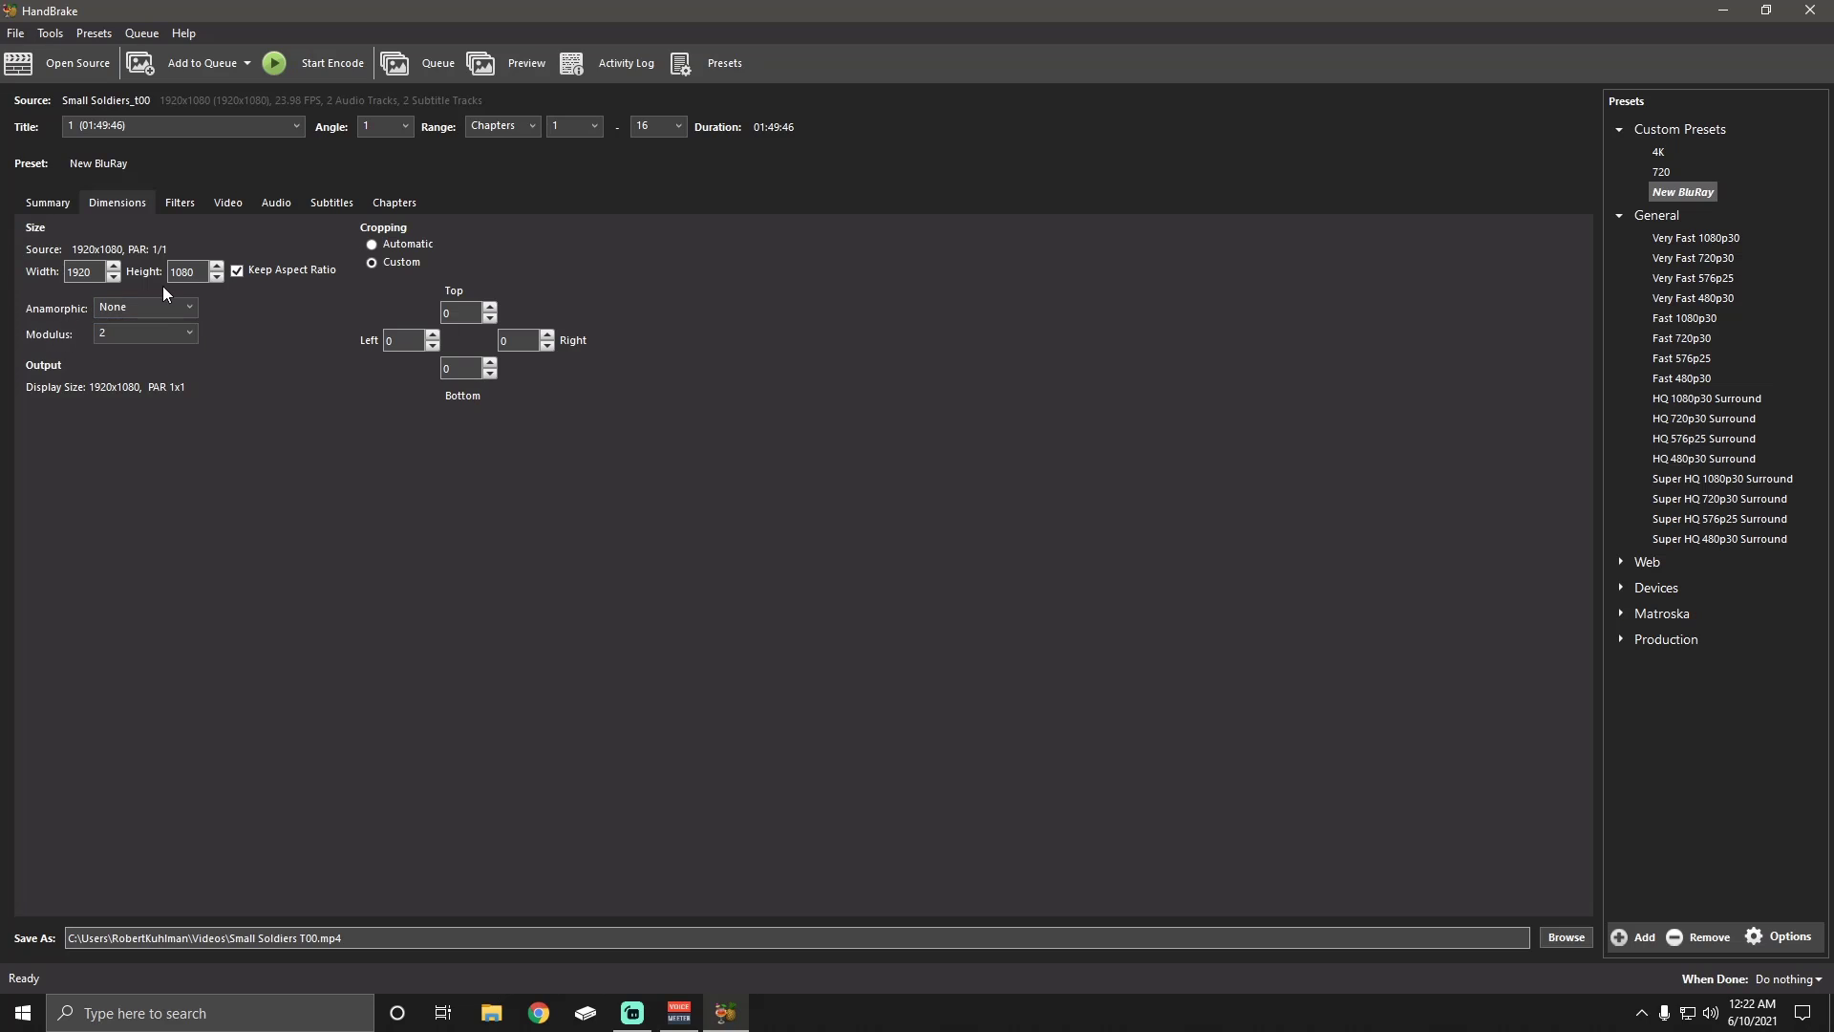
mouse_move(236, 271)
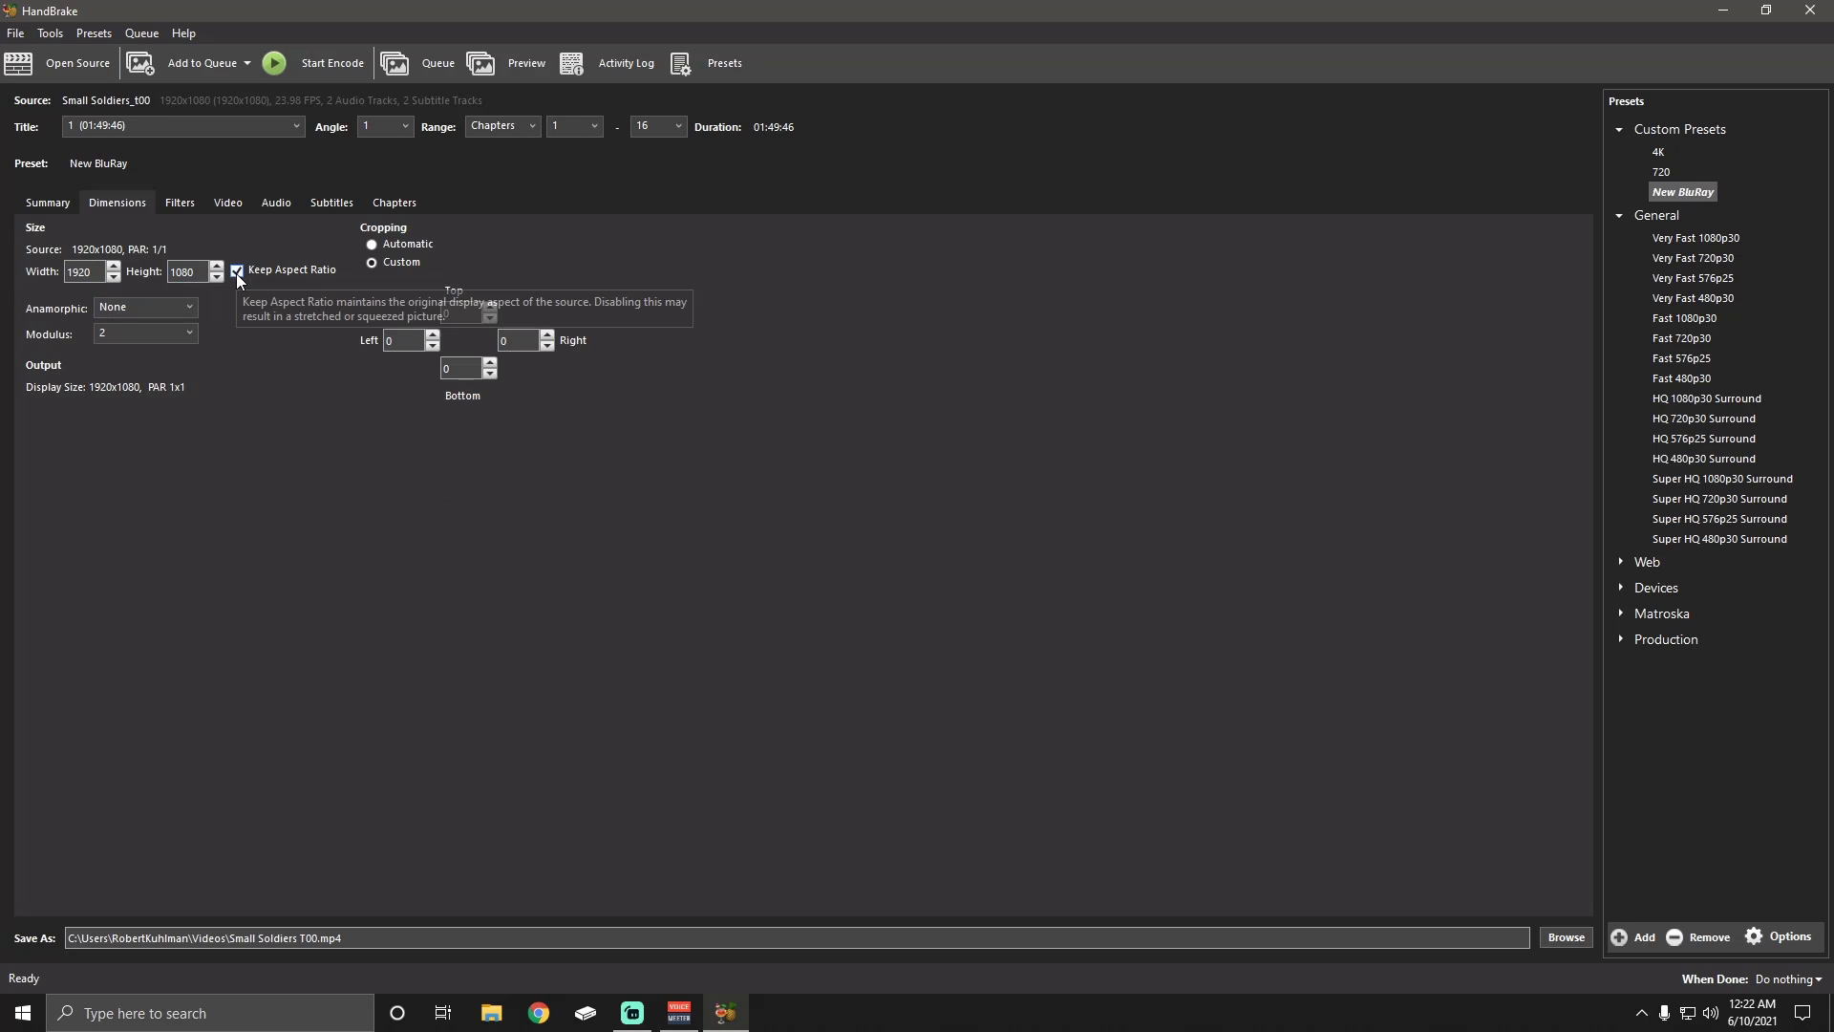
mouse_move(79, 381)
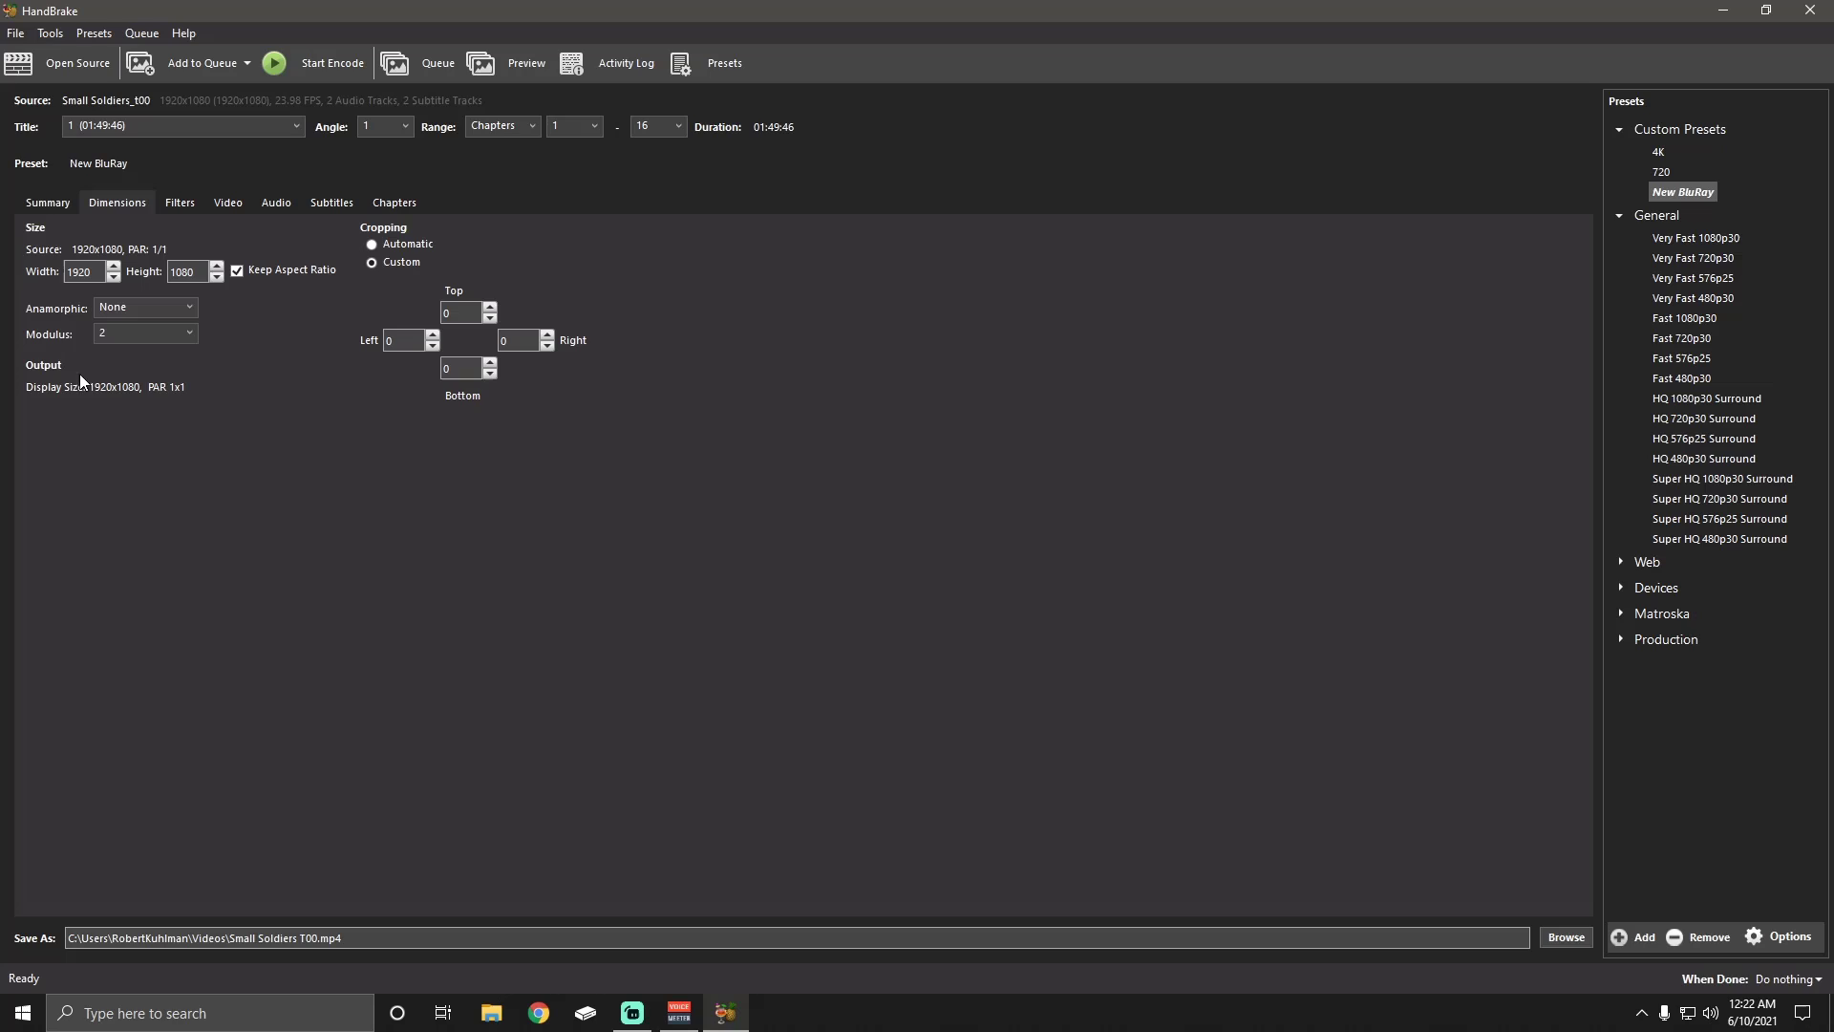
mouse_move(189, 224)
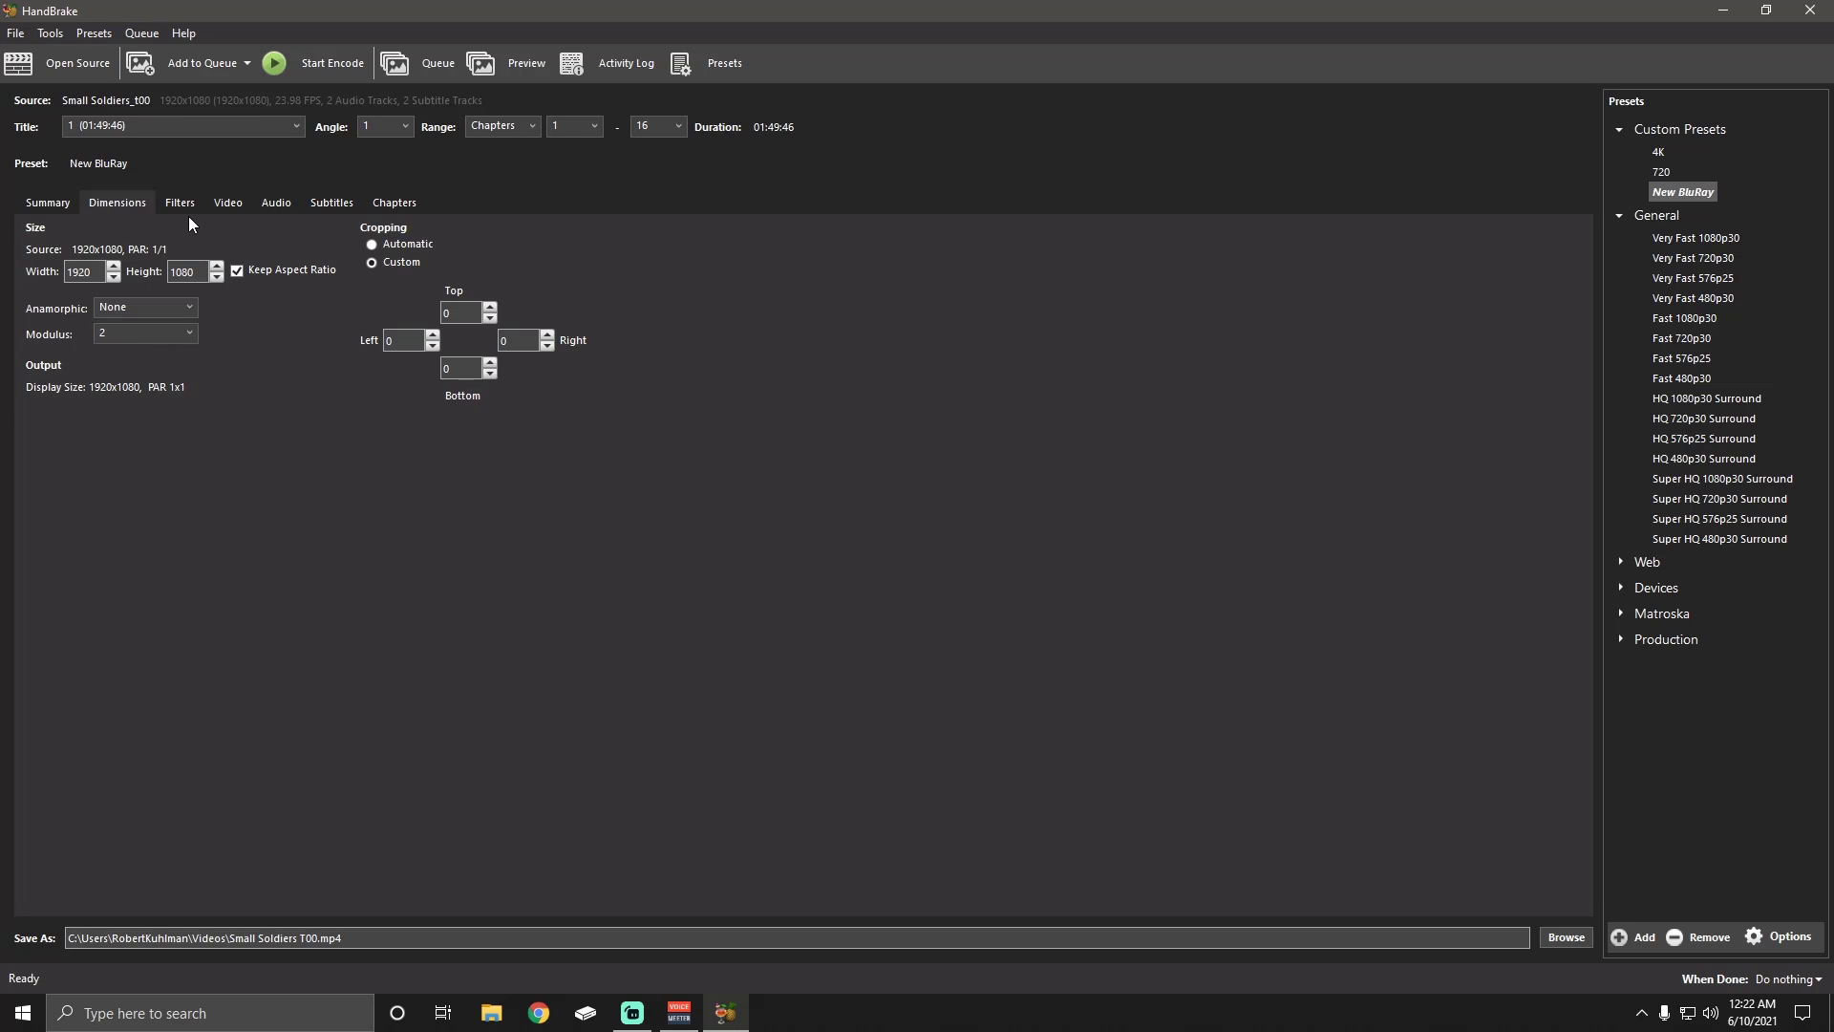
mouse_move(115, 512)
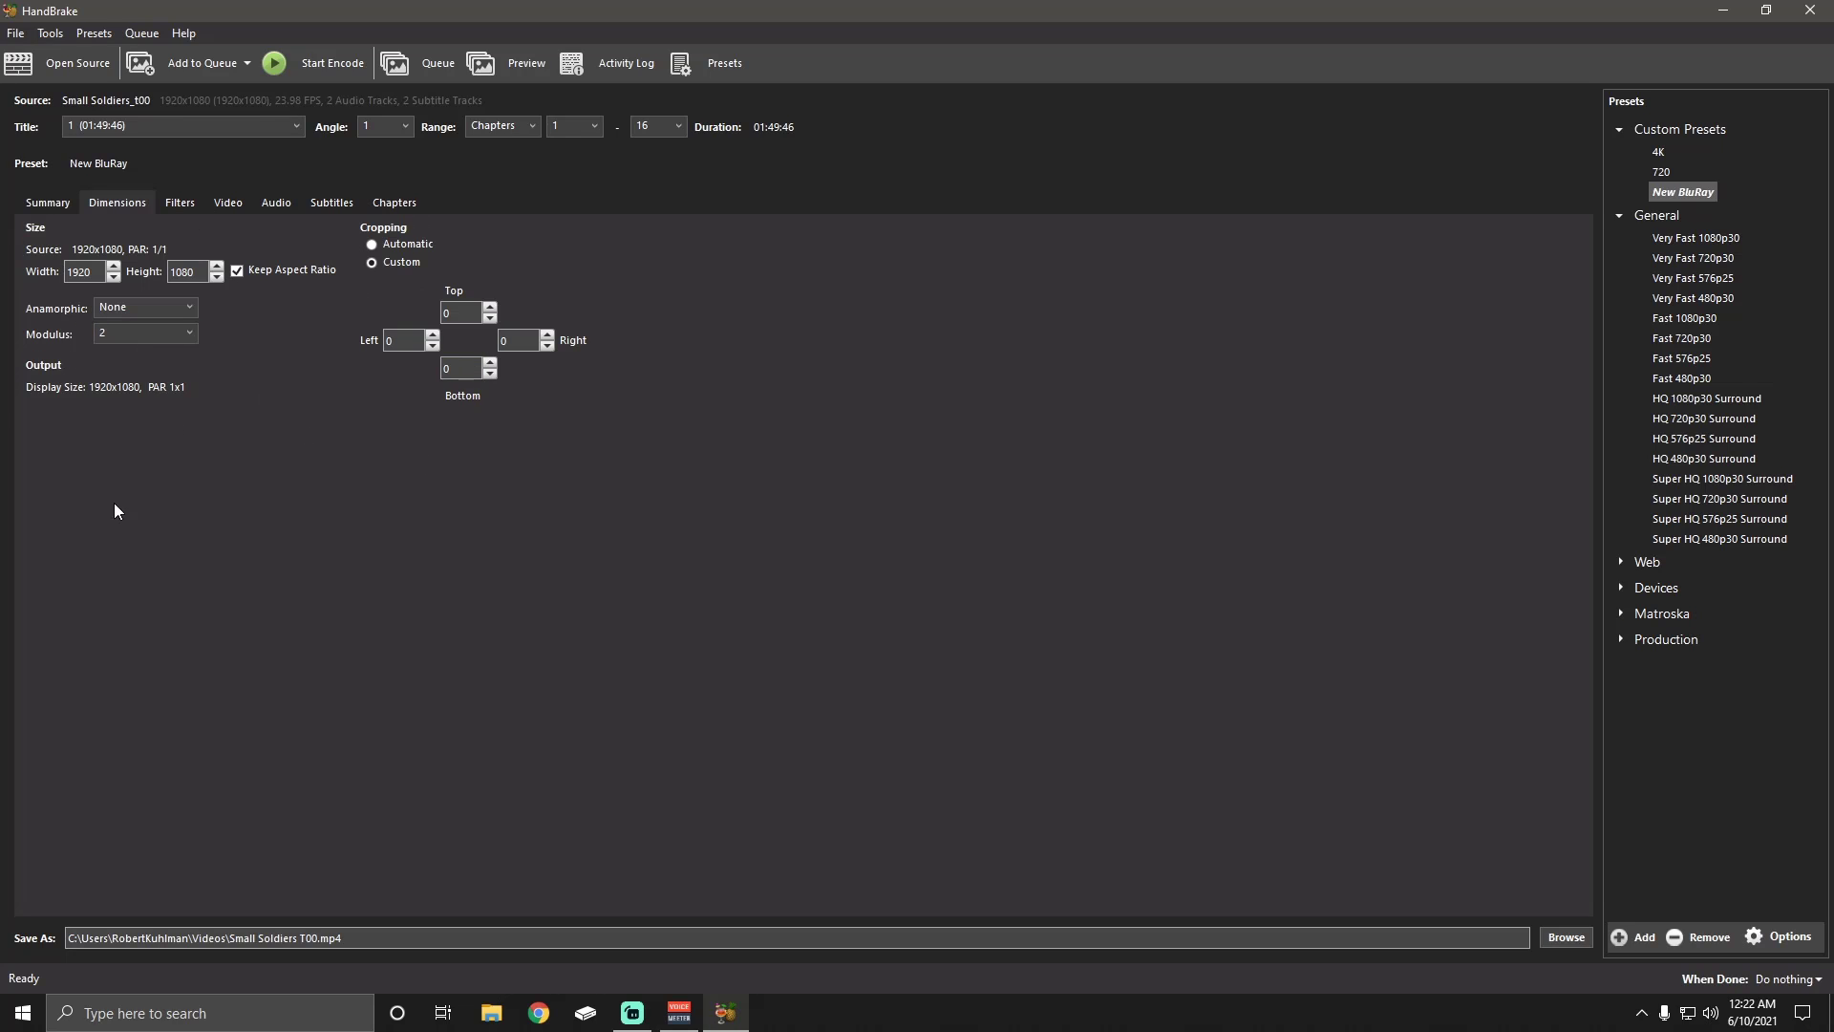
mouse_move(197, 220)
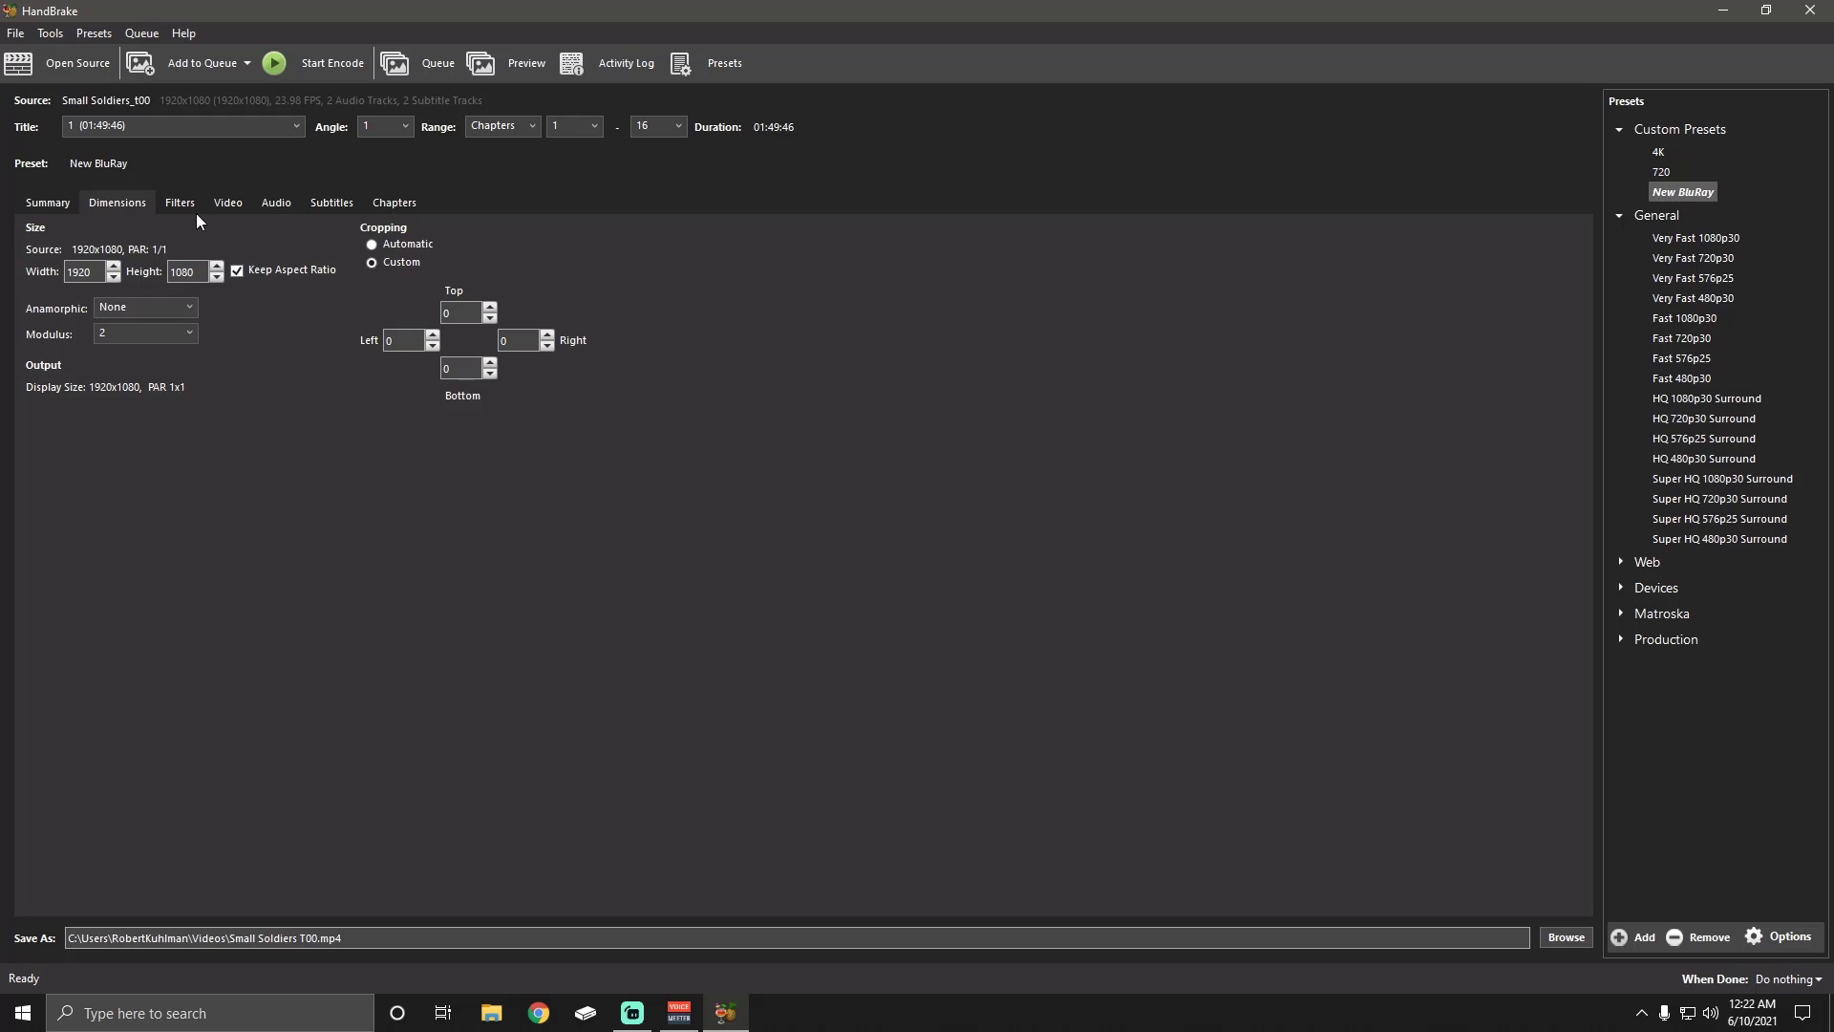
click(179, 203)
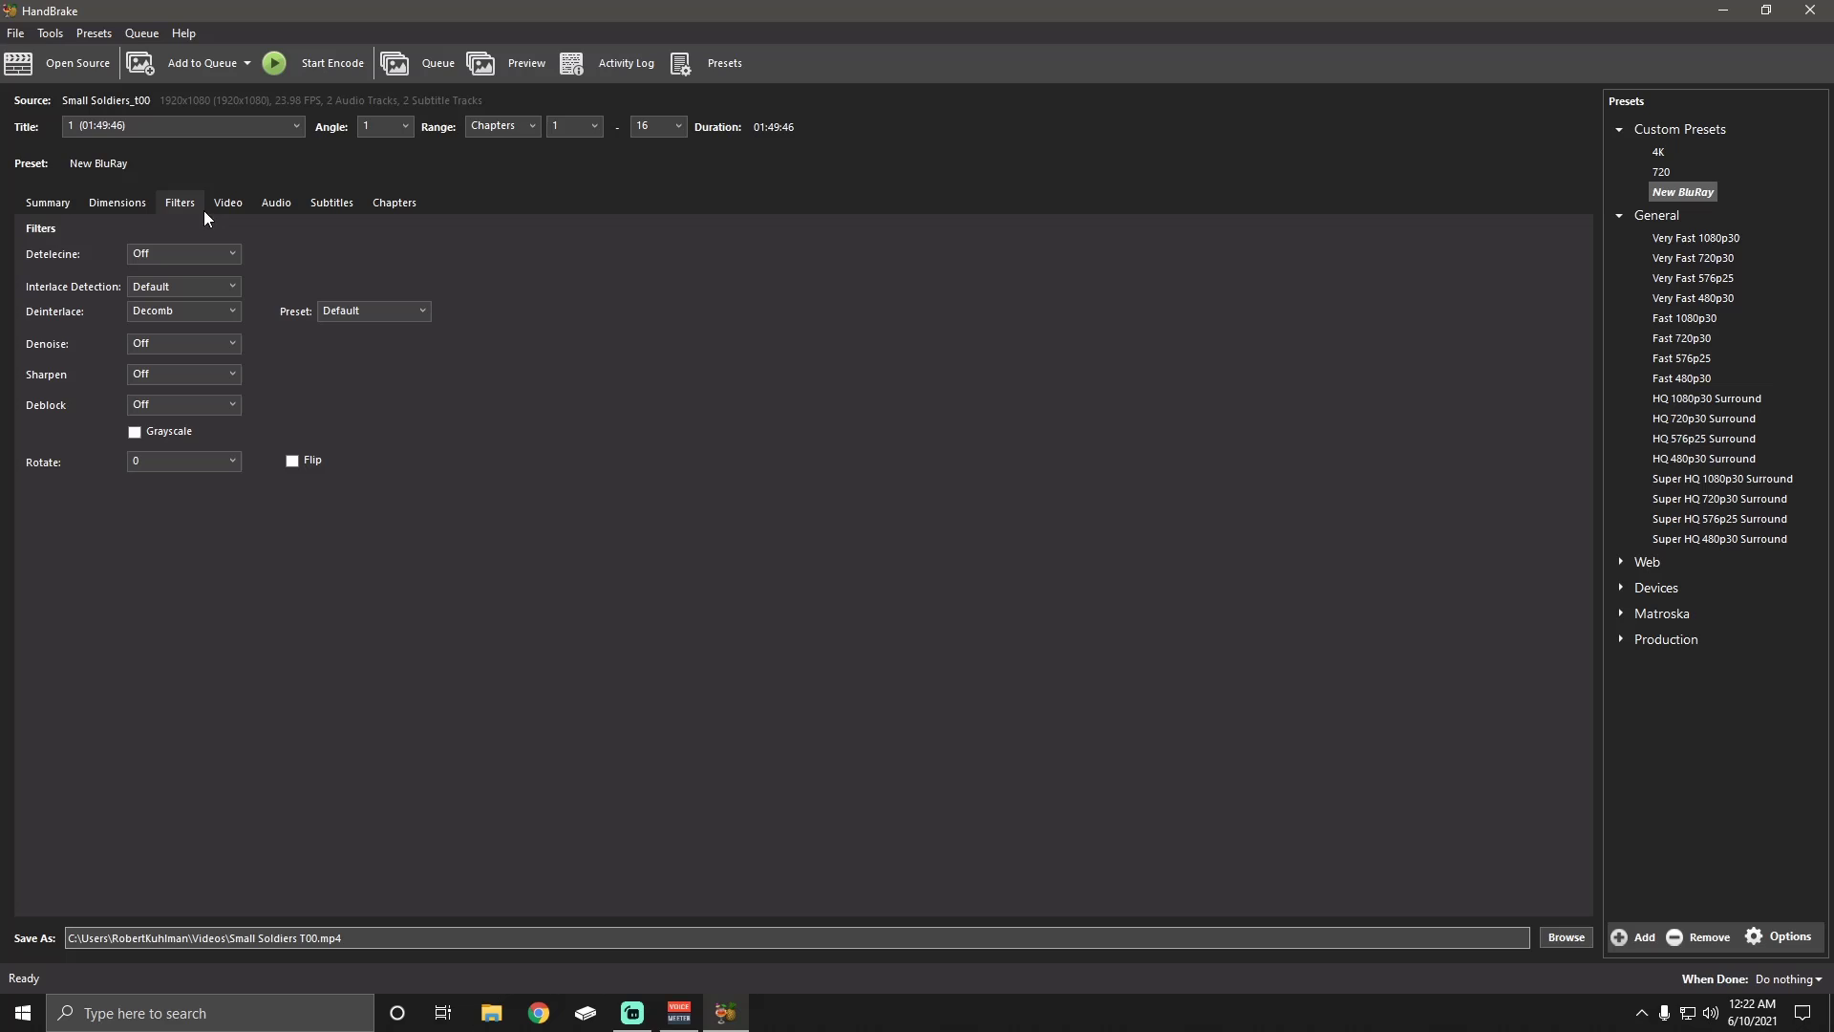
click(227, 201)
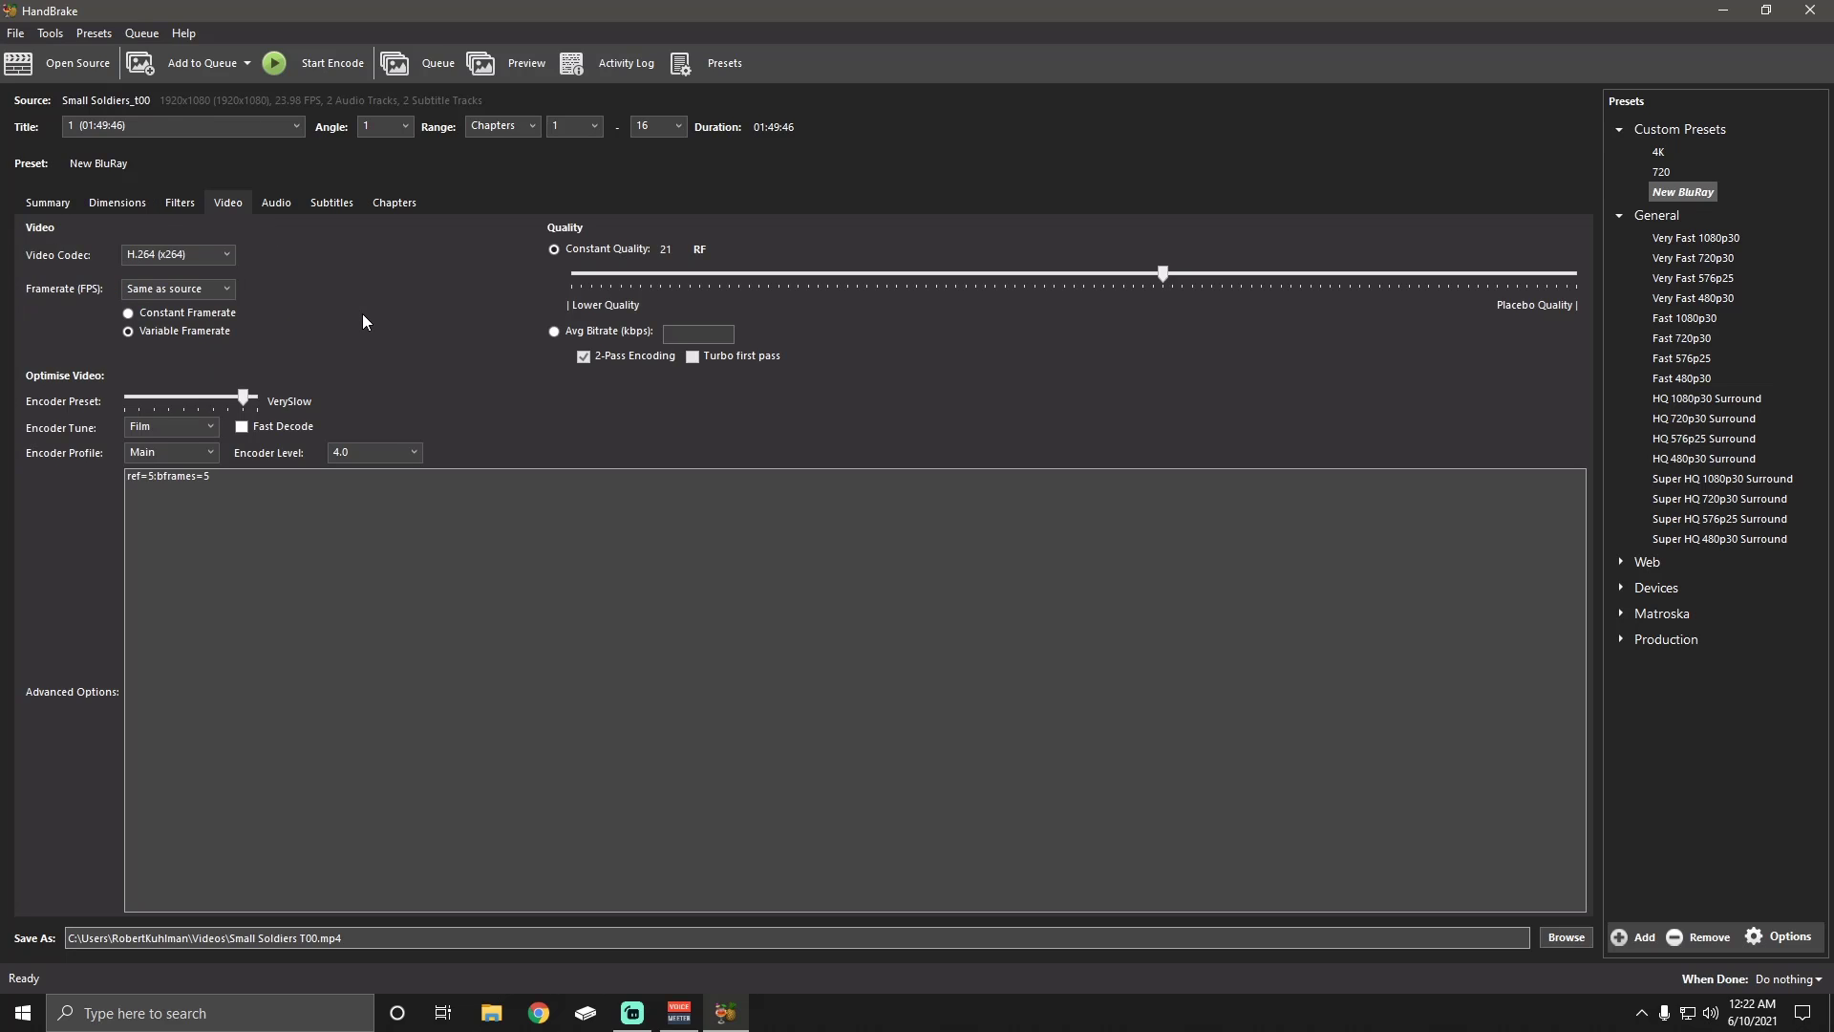
mouse_move(522, 310)
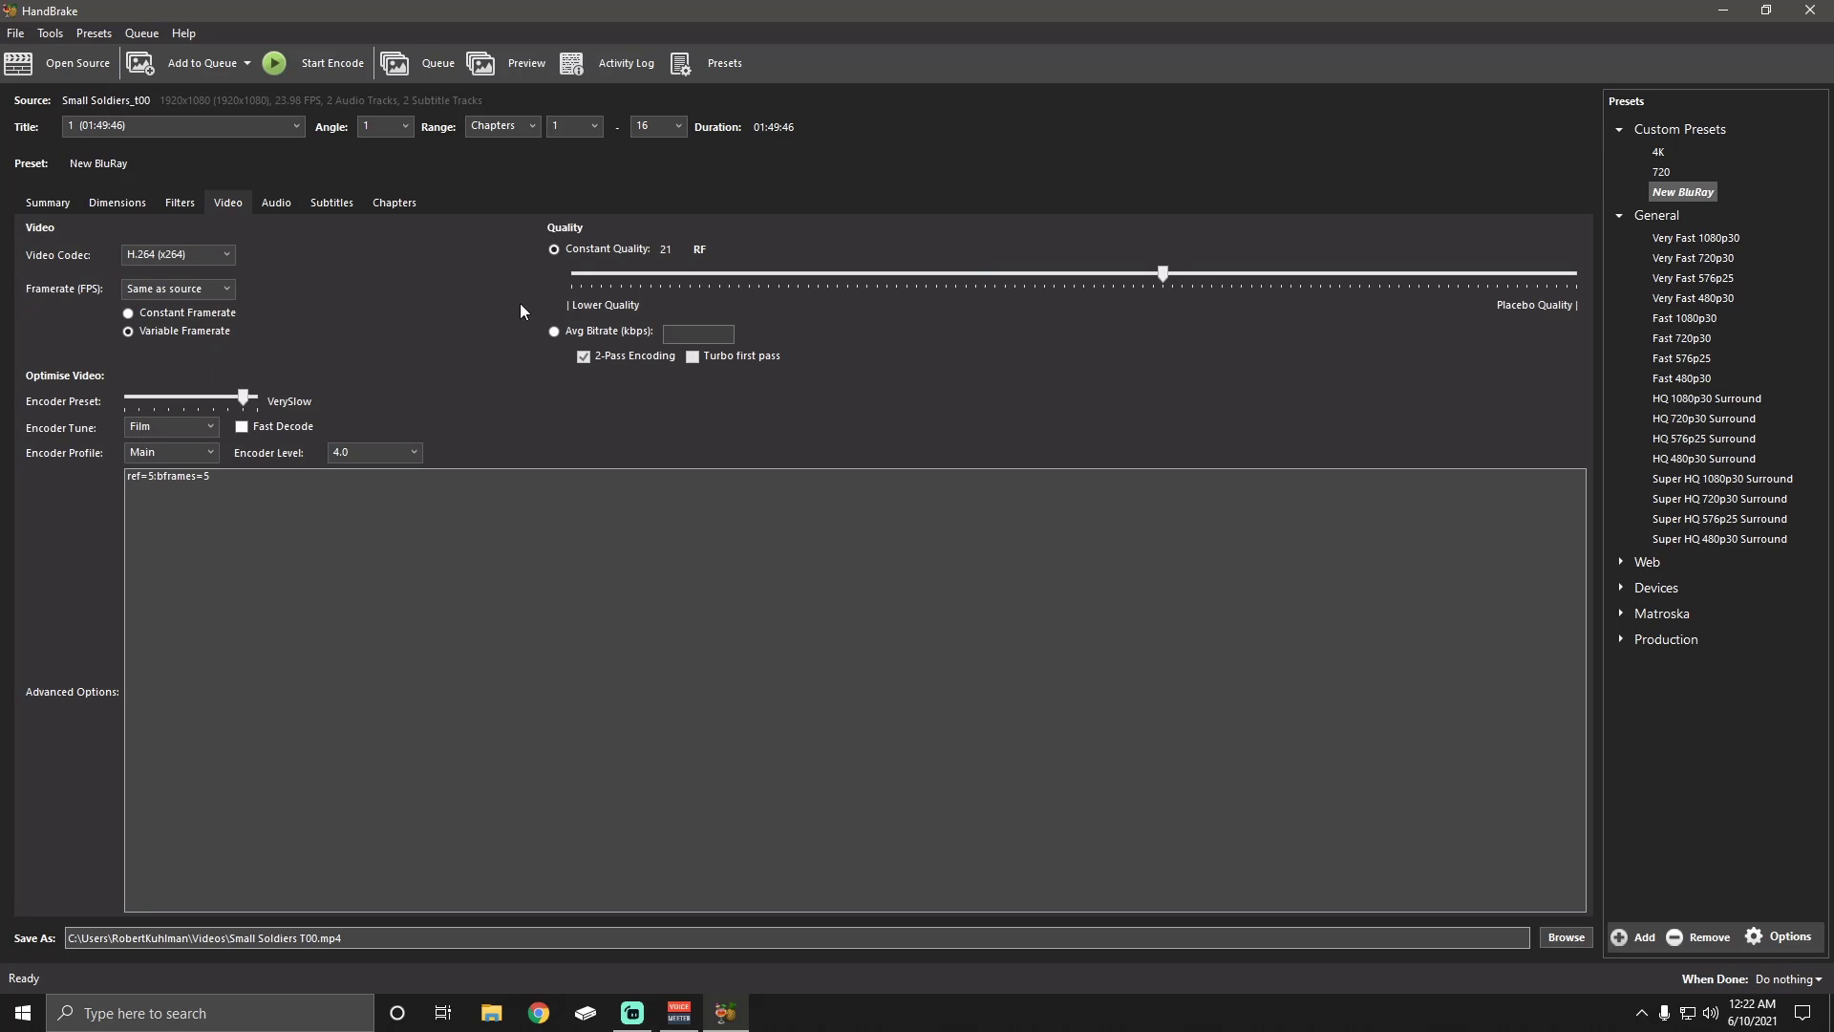
mouse_move(1163, 276)
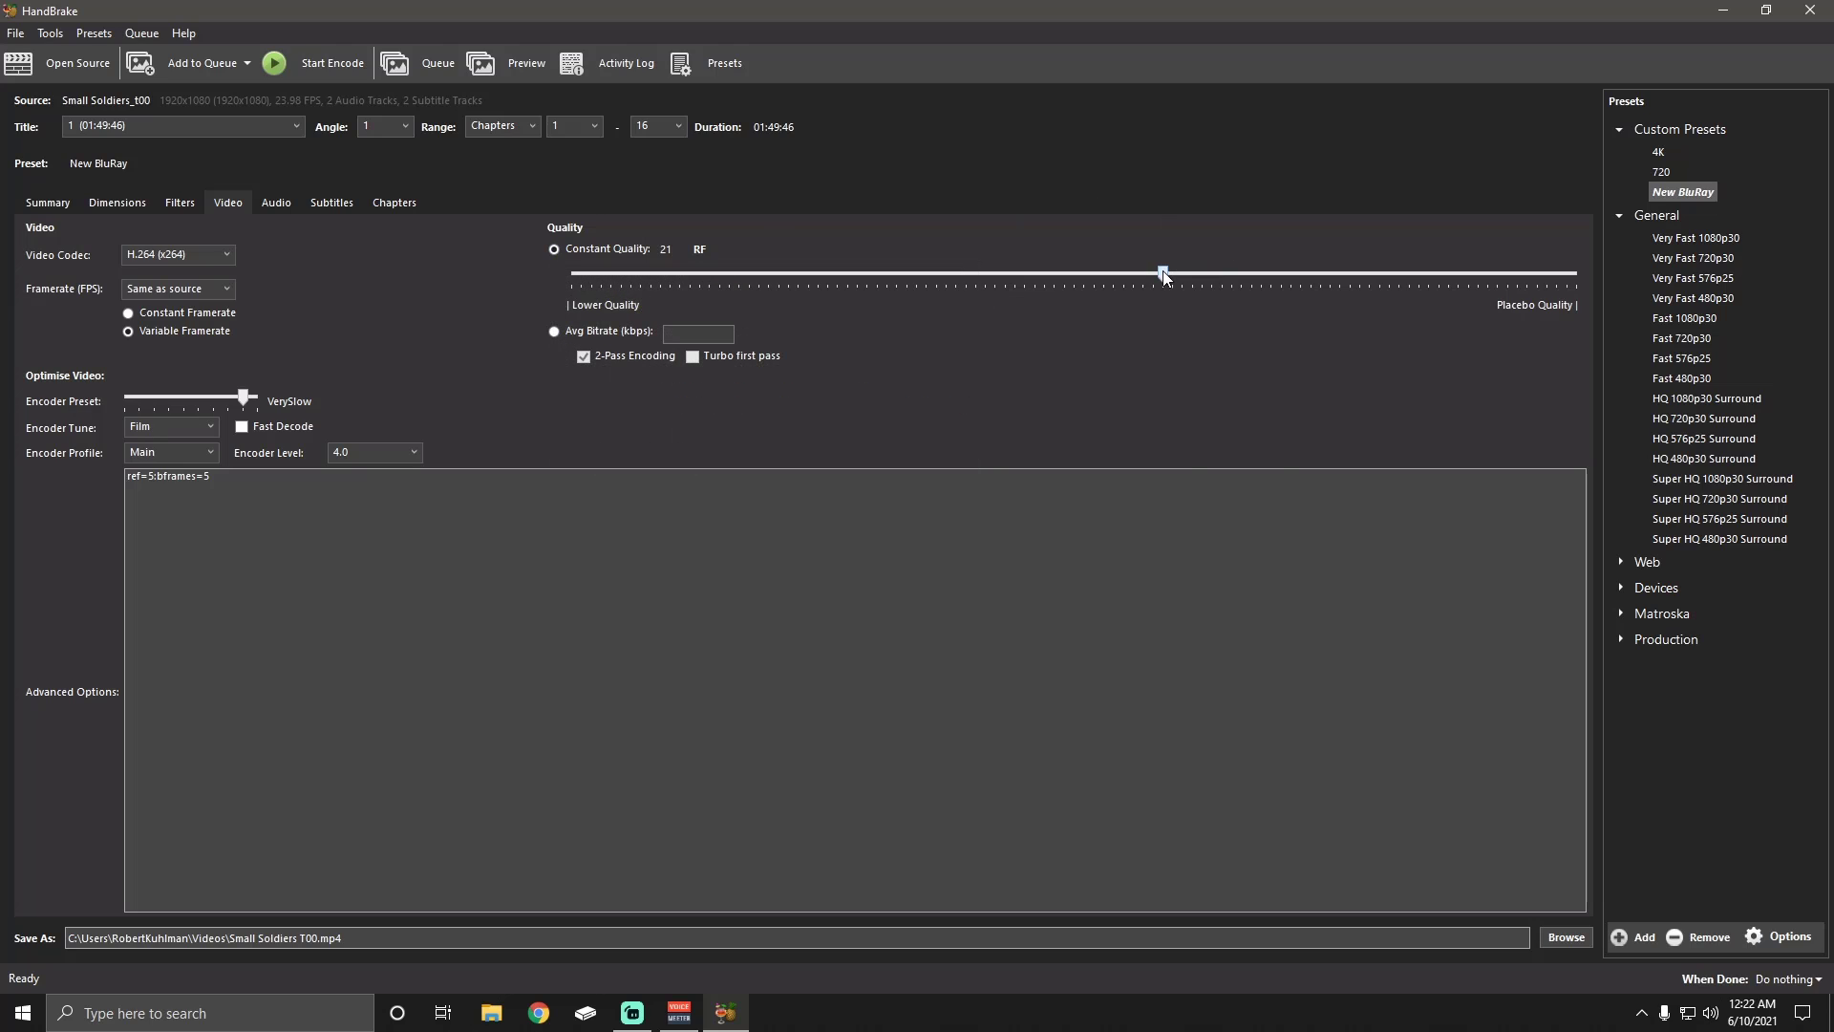
mouse_move(1054, 428)
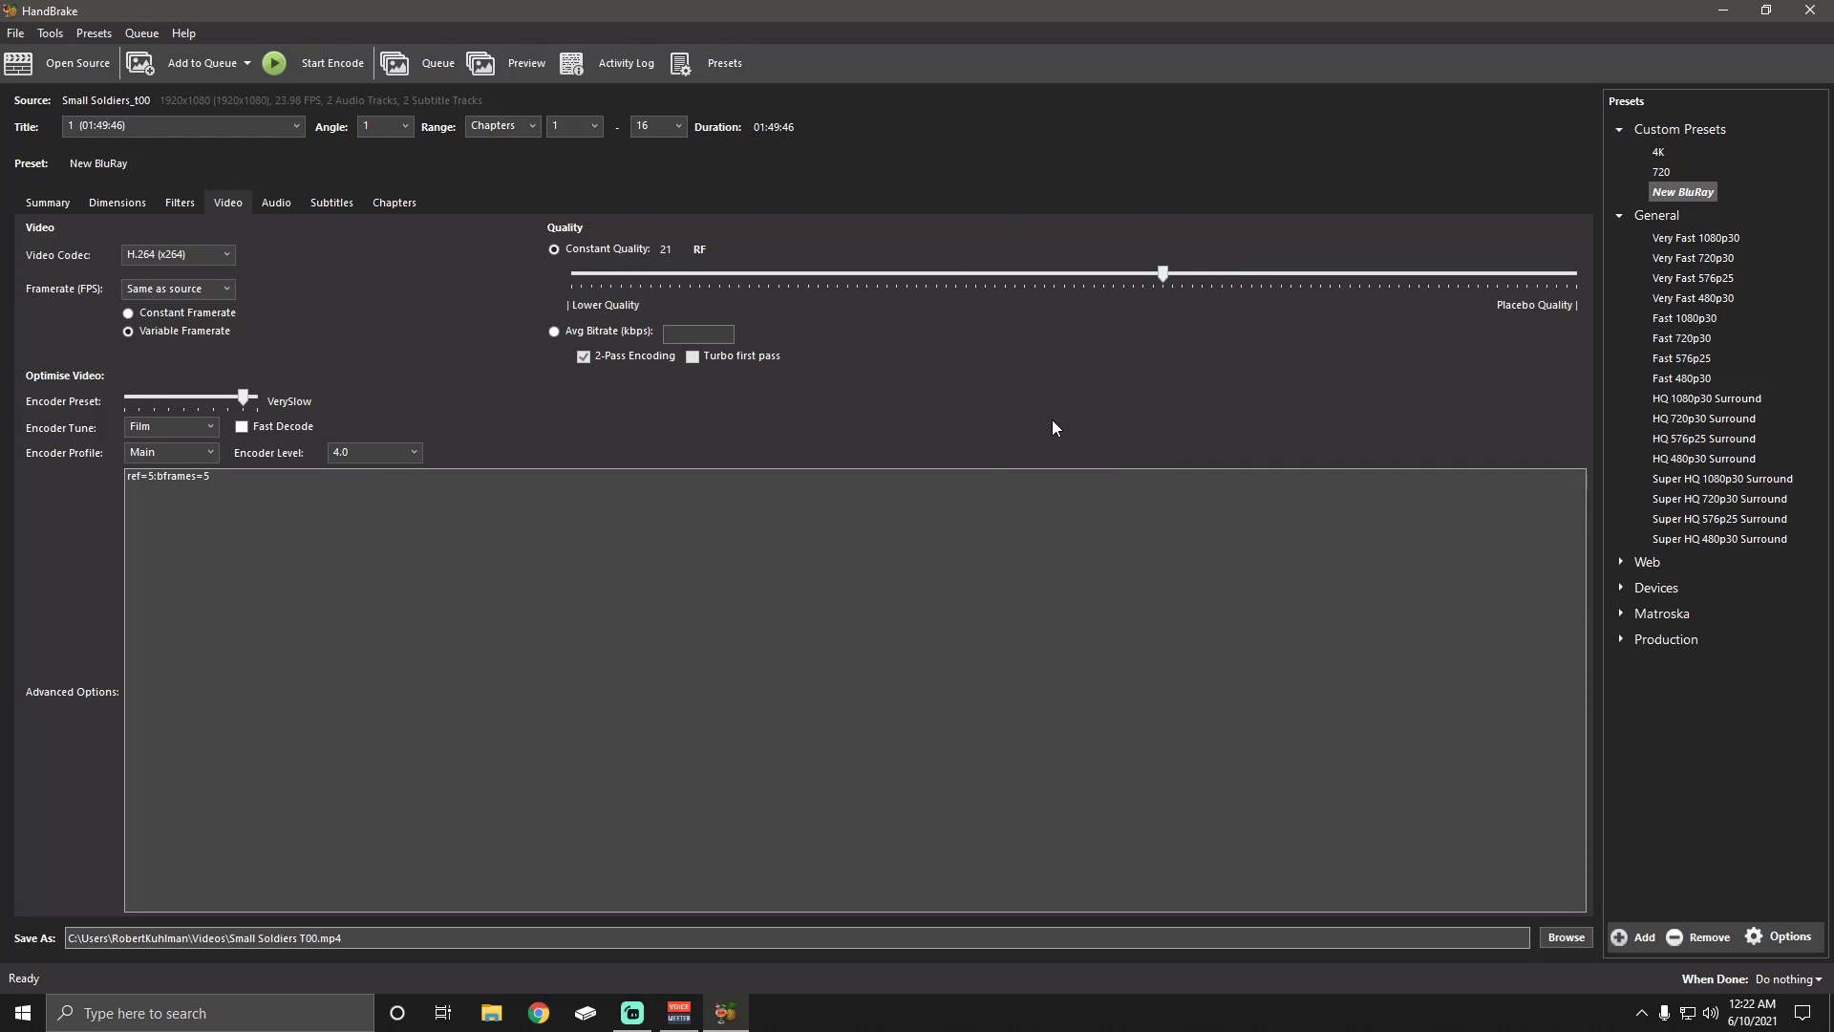
mouse_move(619, 484)
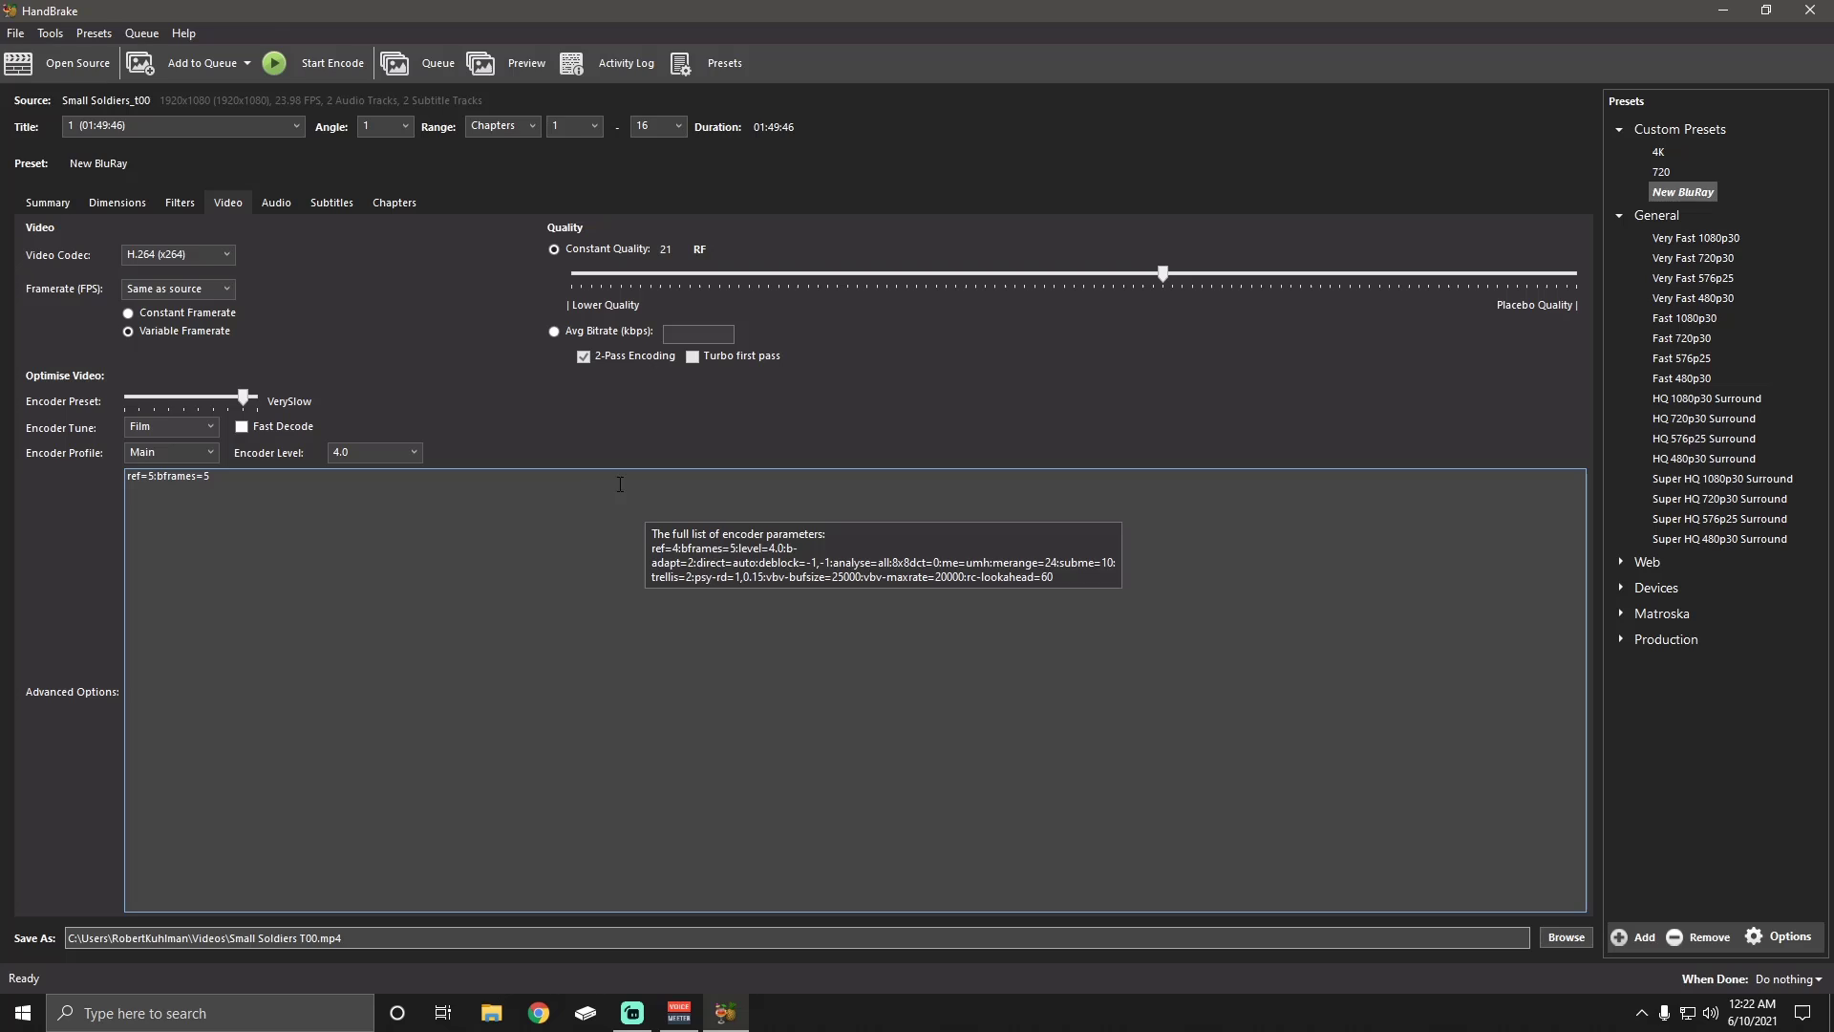
mouse_move(129, 333)
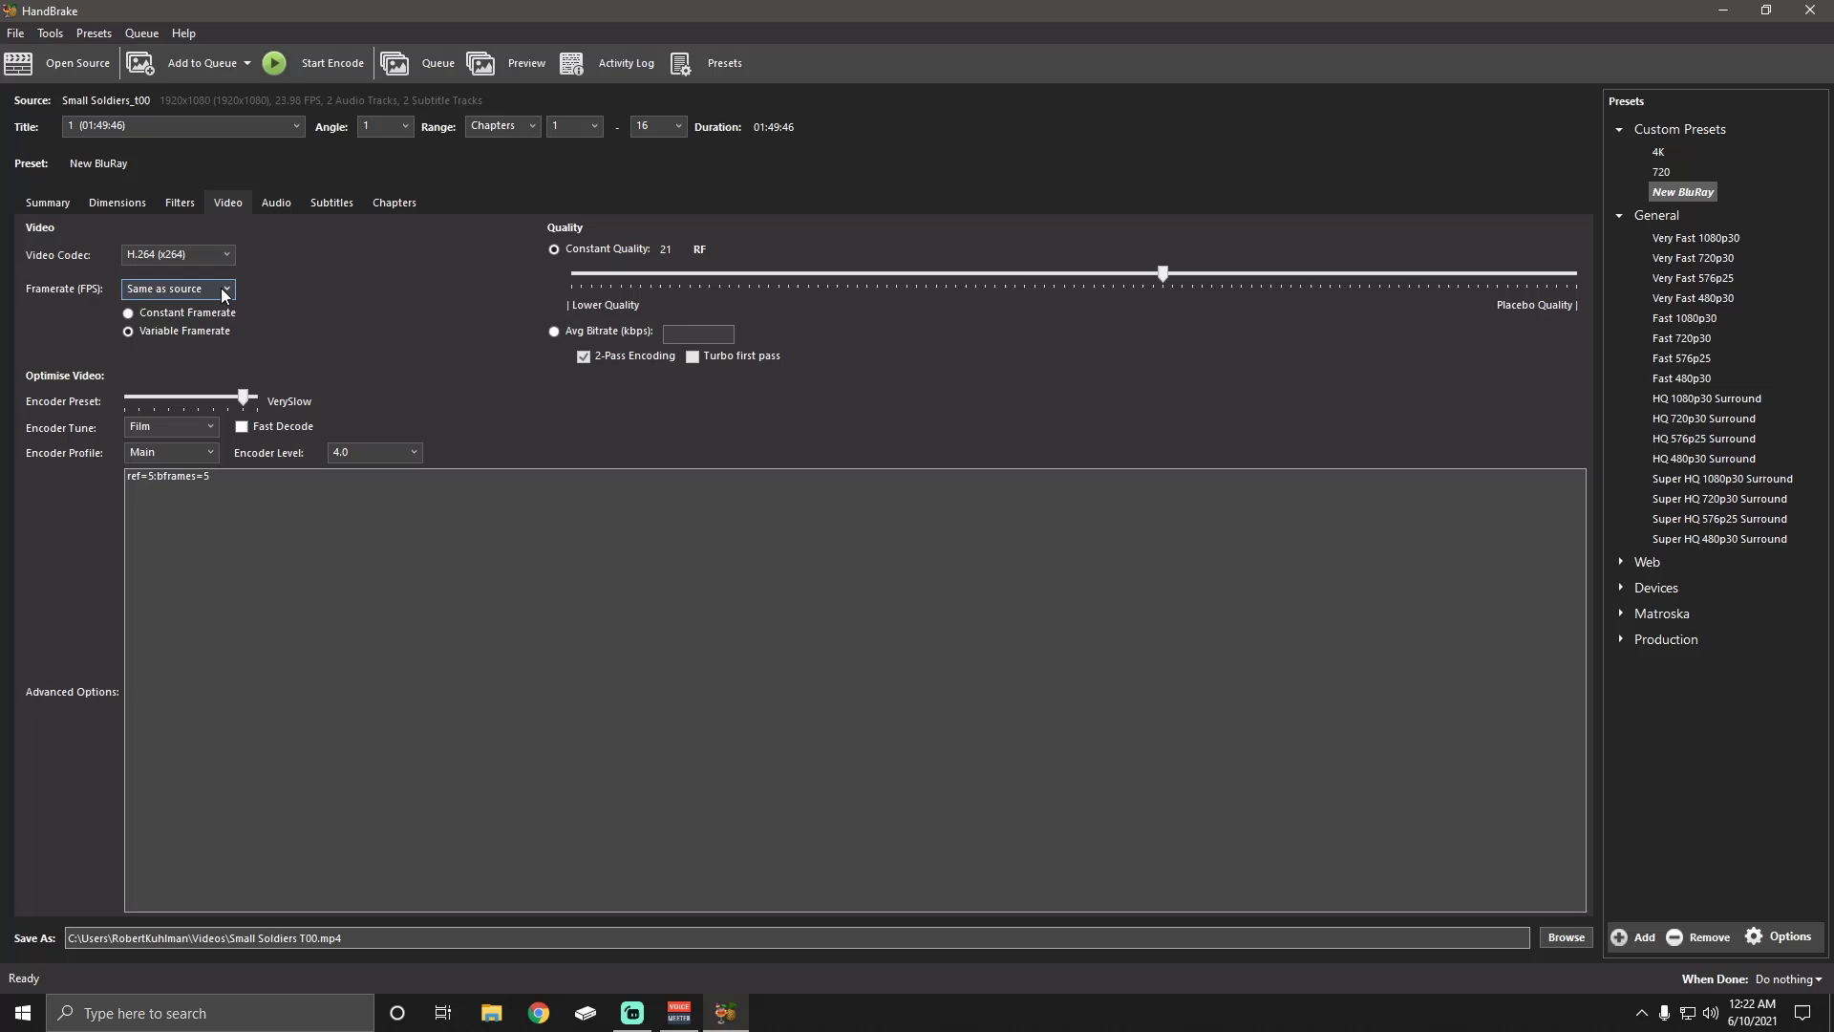
mouse_move(277, 268)
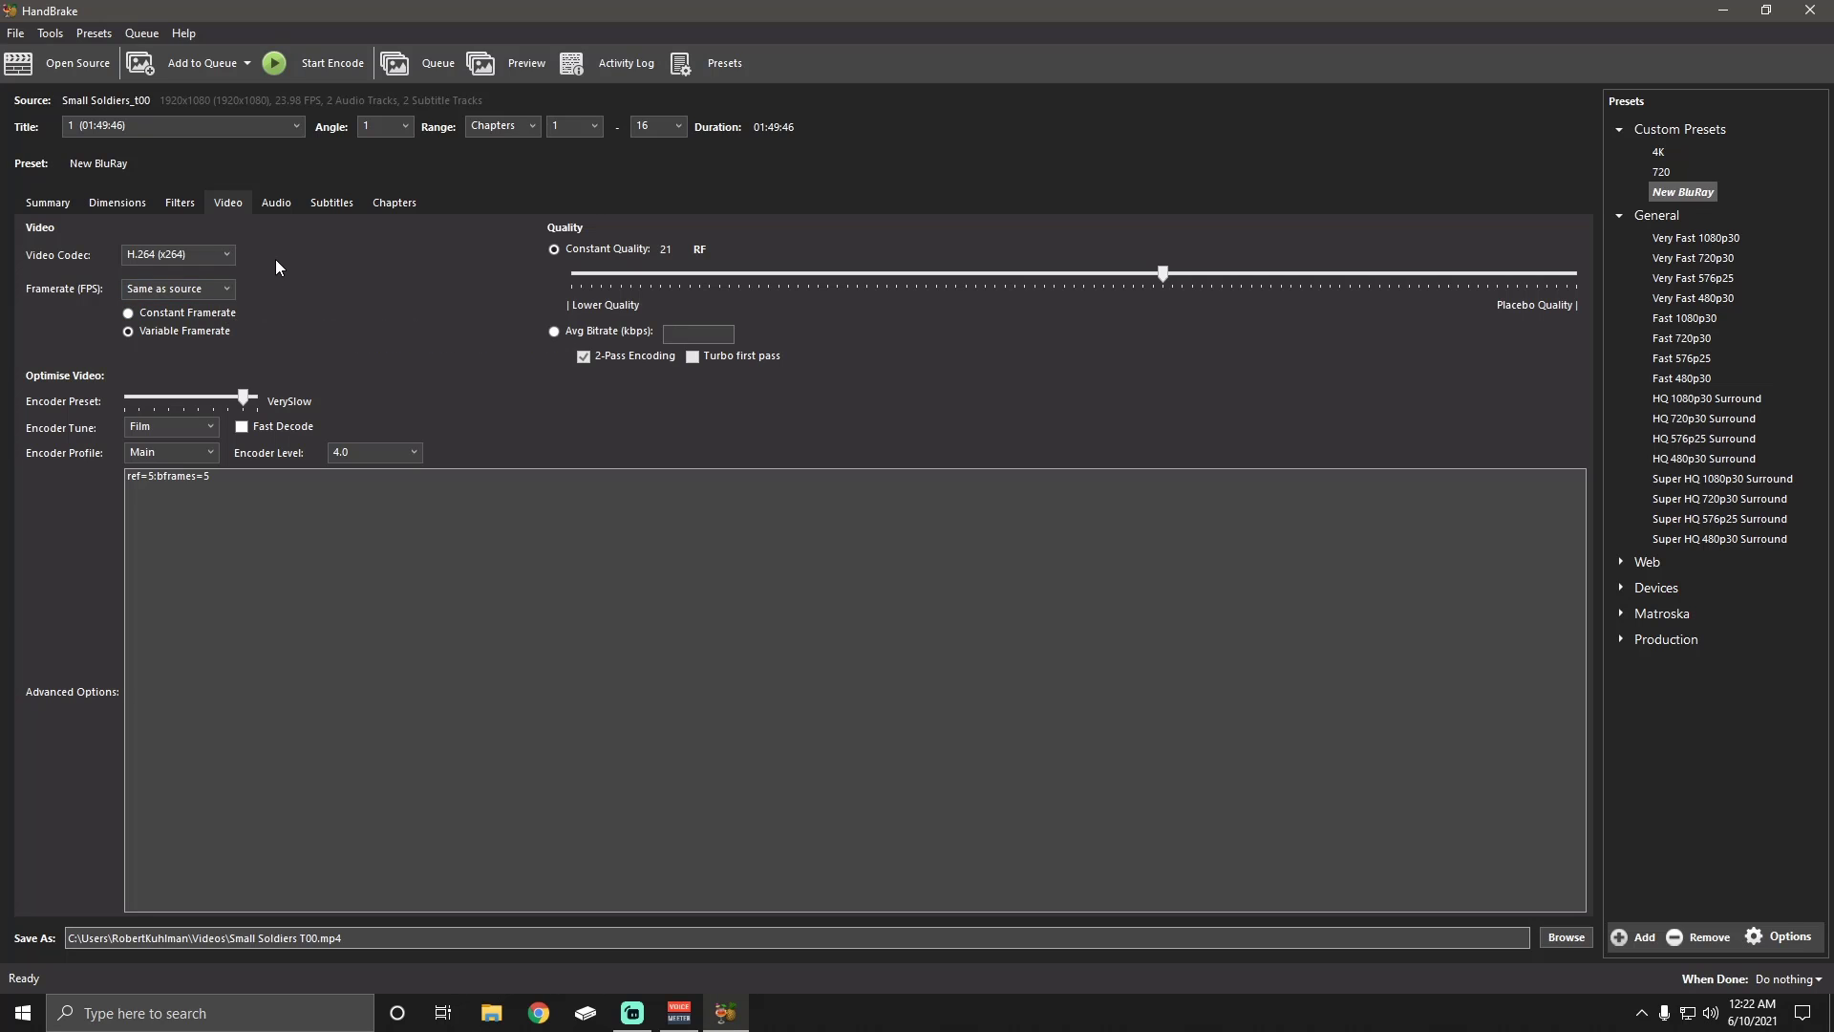
Open Preferences on Output Files: automatic naming, source-based format, always MP4 extension
click(49, 33)
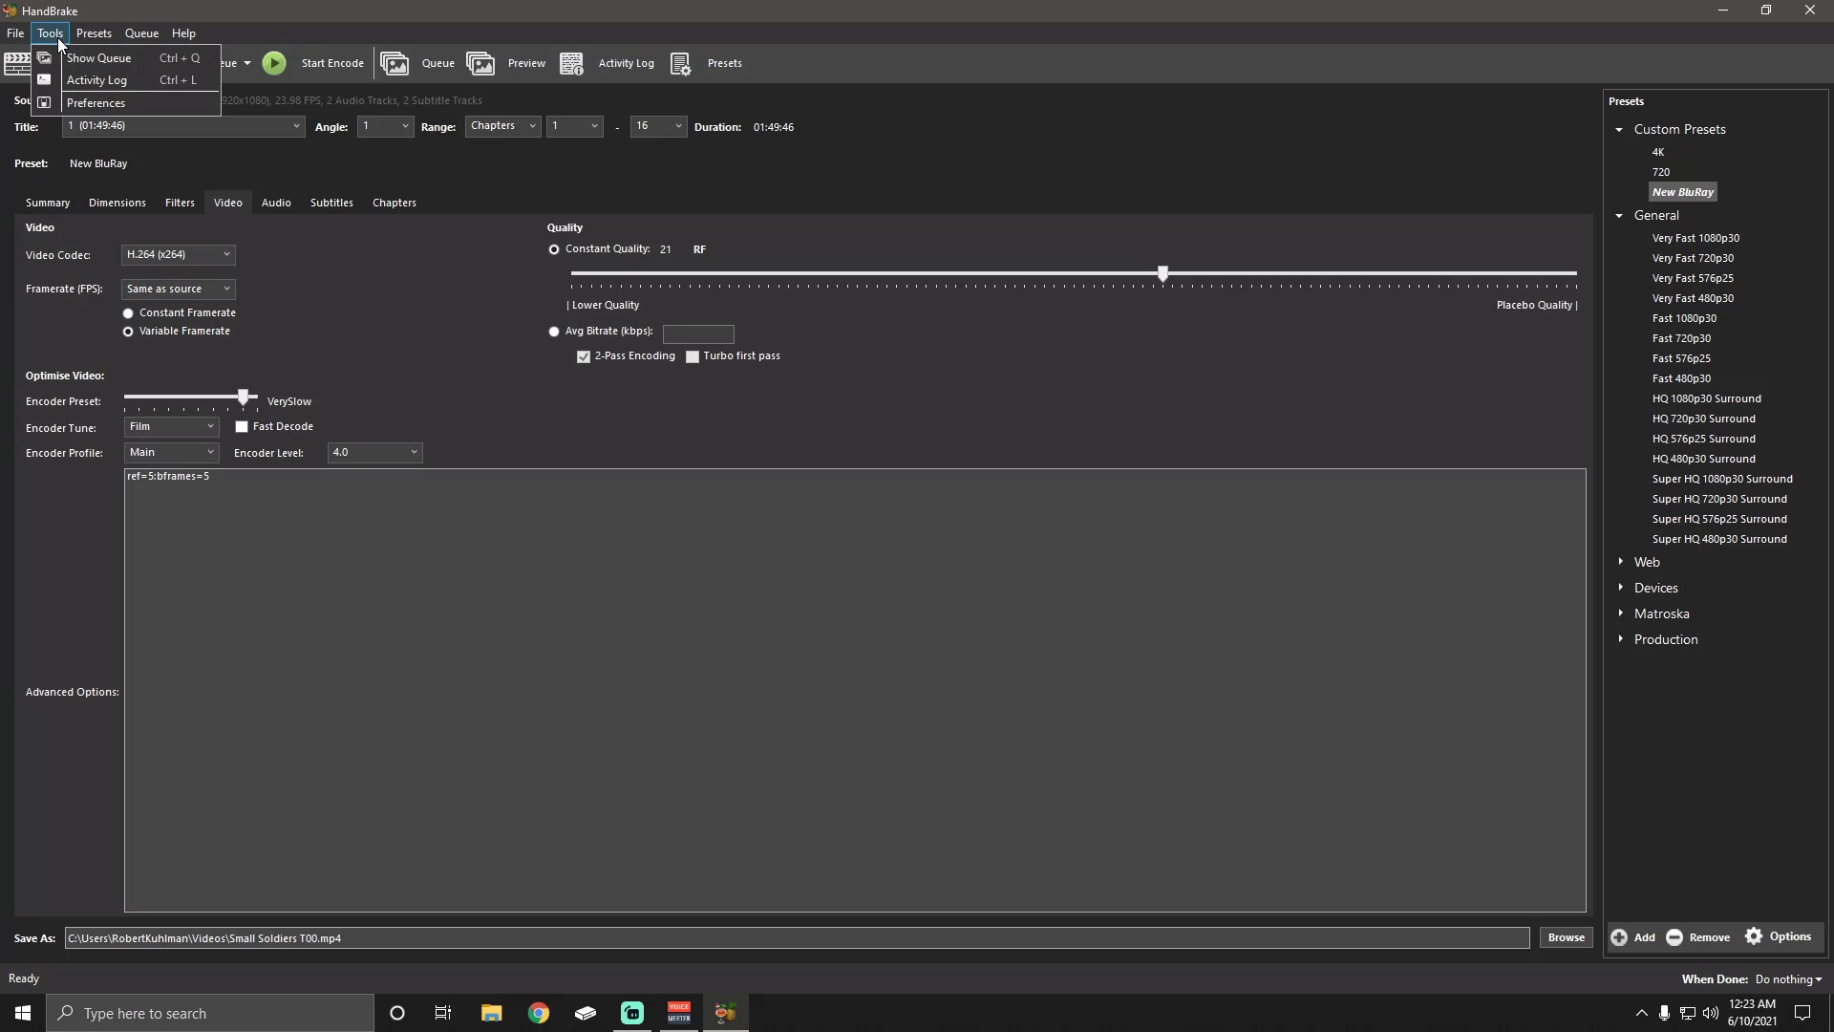
click(95, 103)
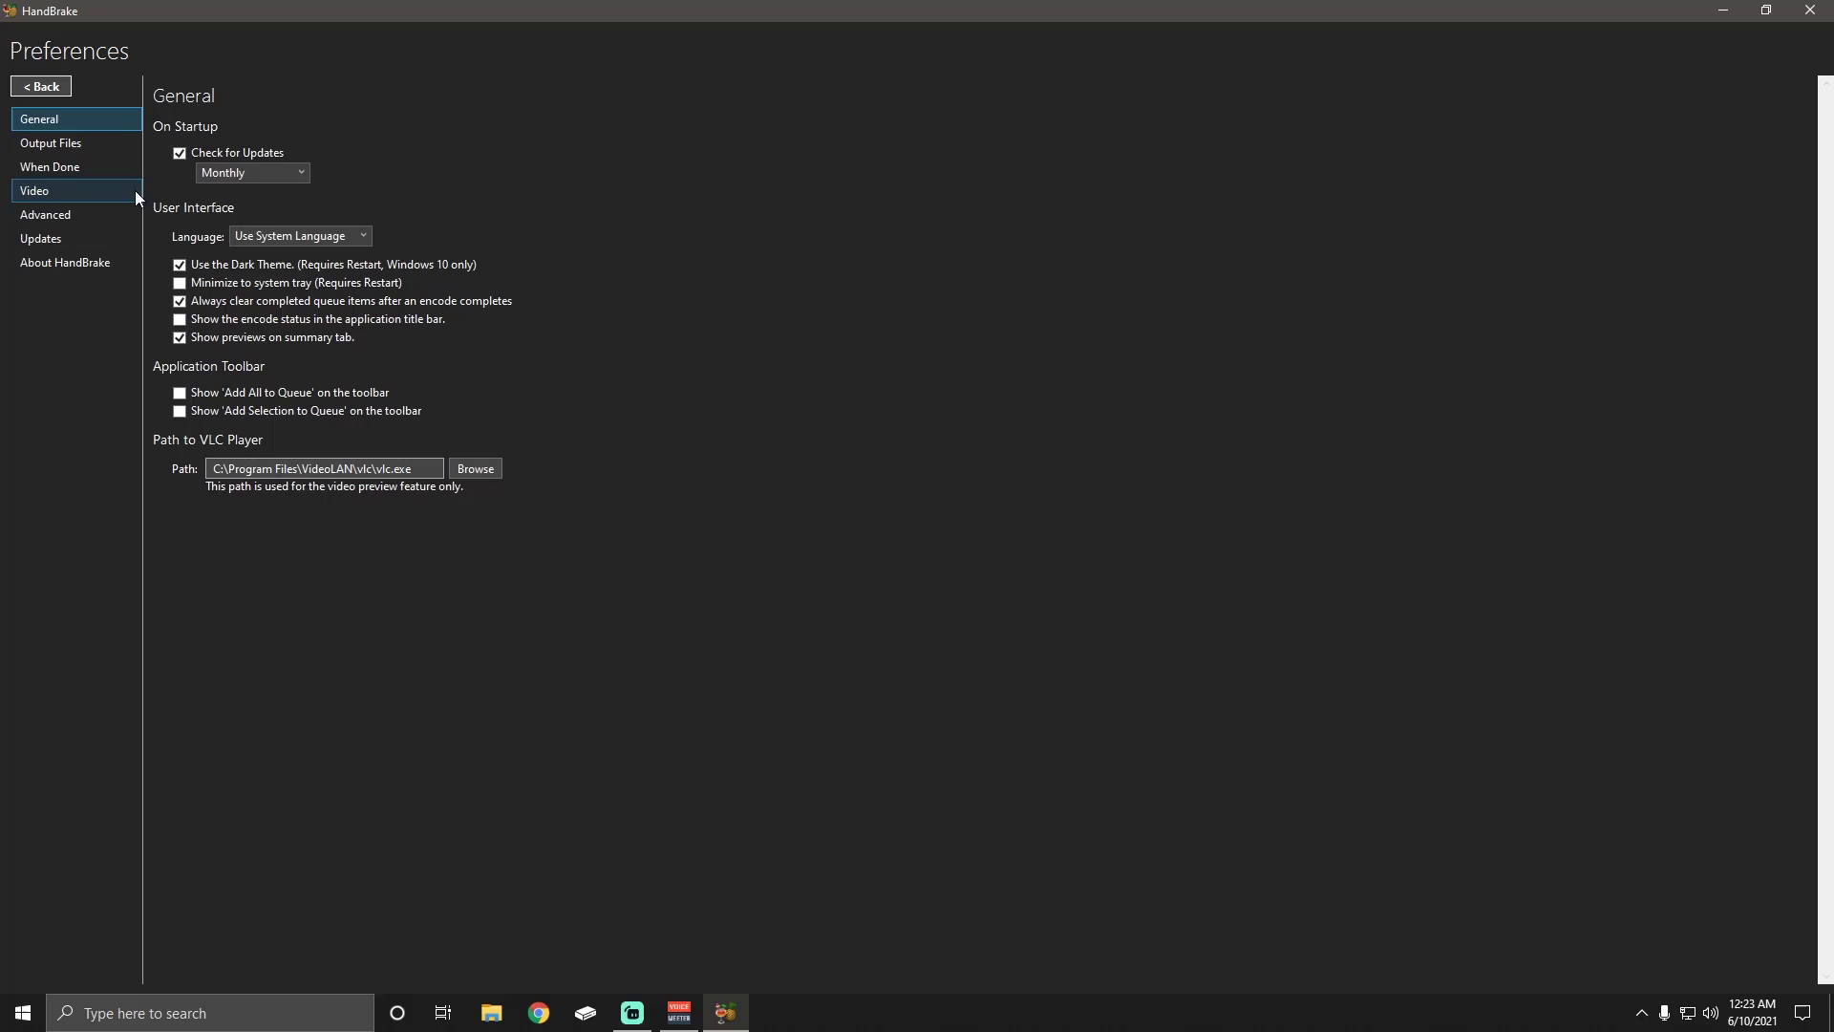
click(50, 143)
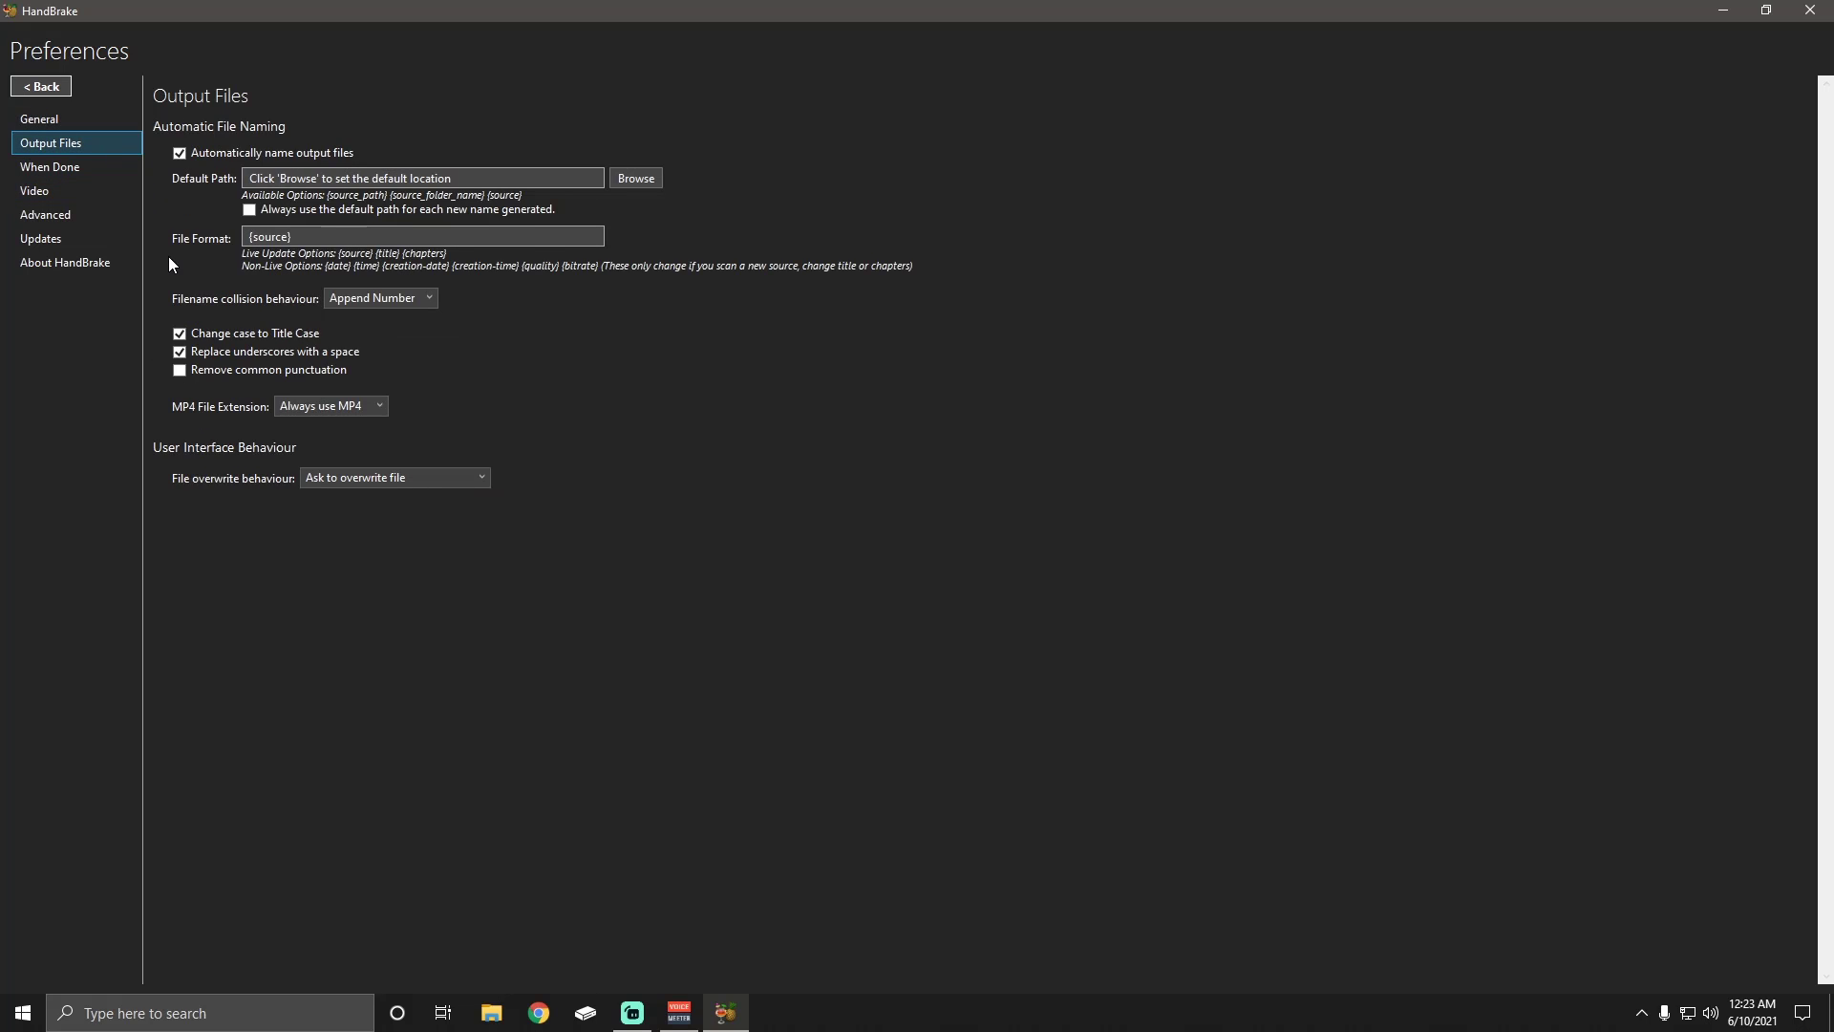
mouse_move(171, 343)
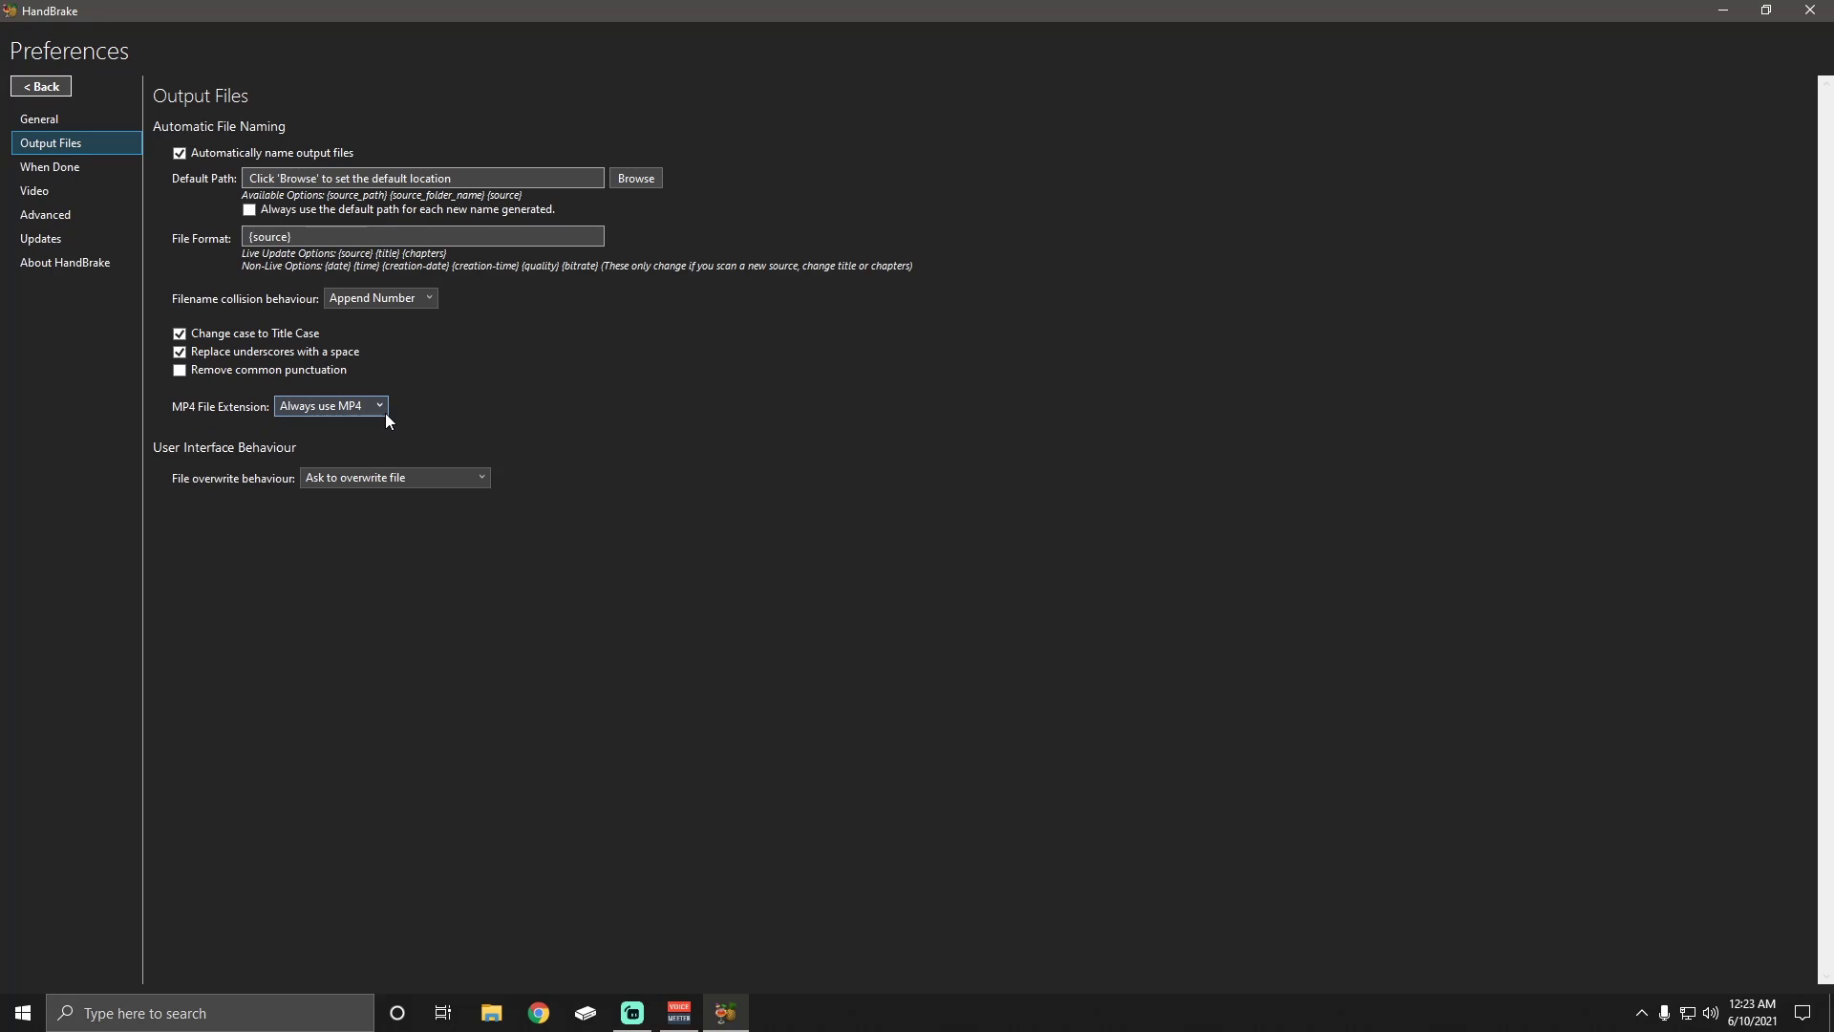
click(329, 405)
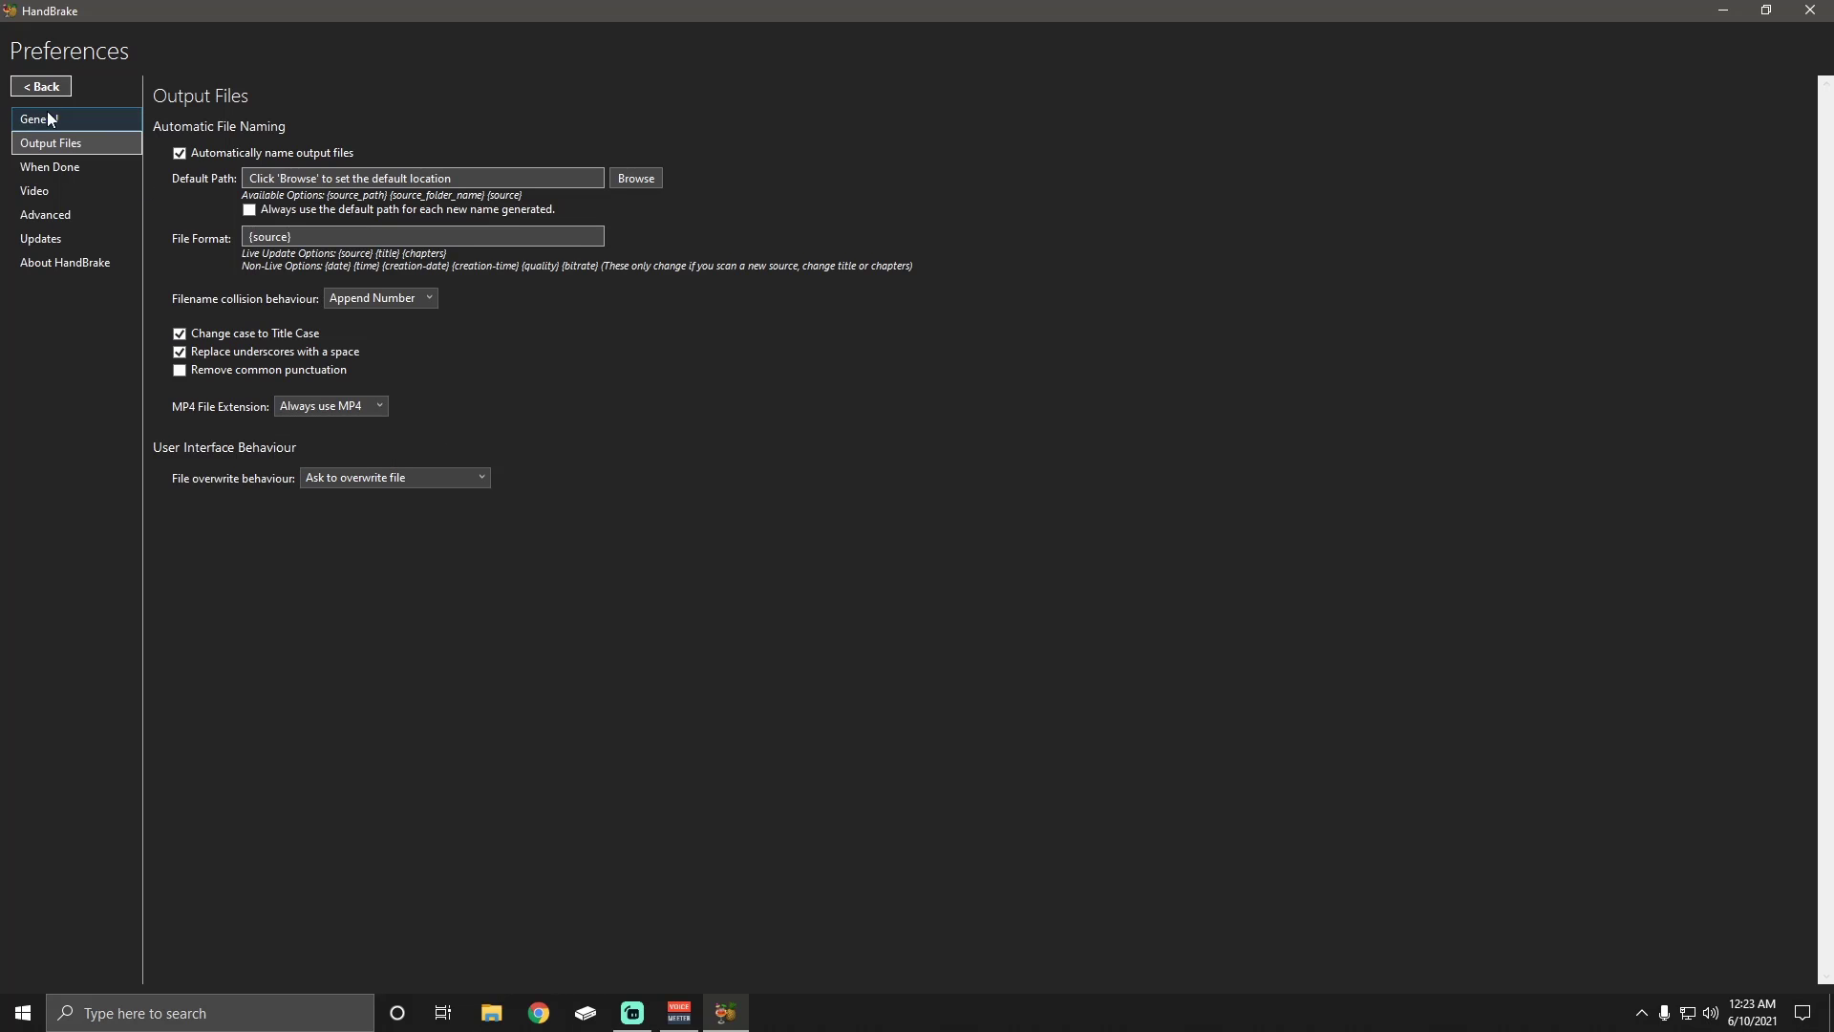
Return to the Video settings and keep the encoder tune on Film
click(40, 85)
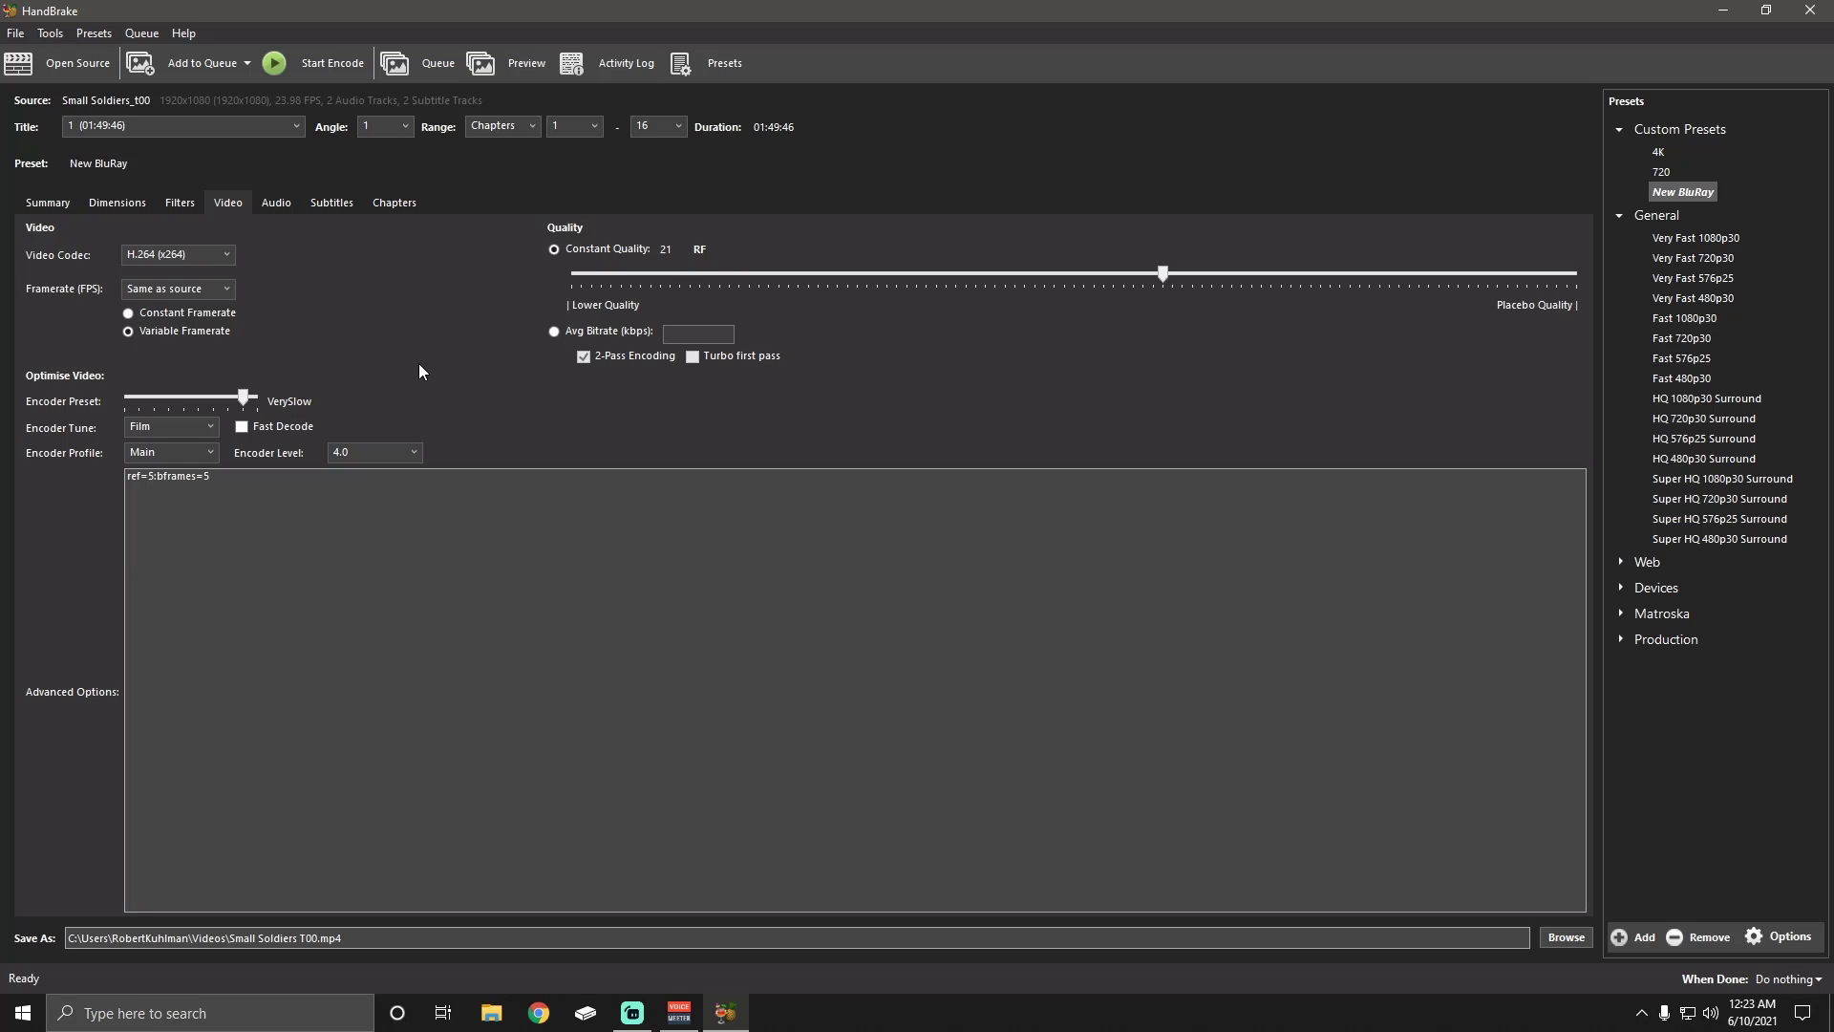
mouse_move(77, 270)
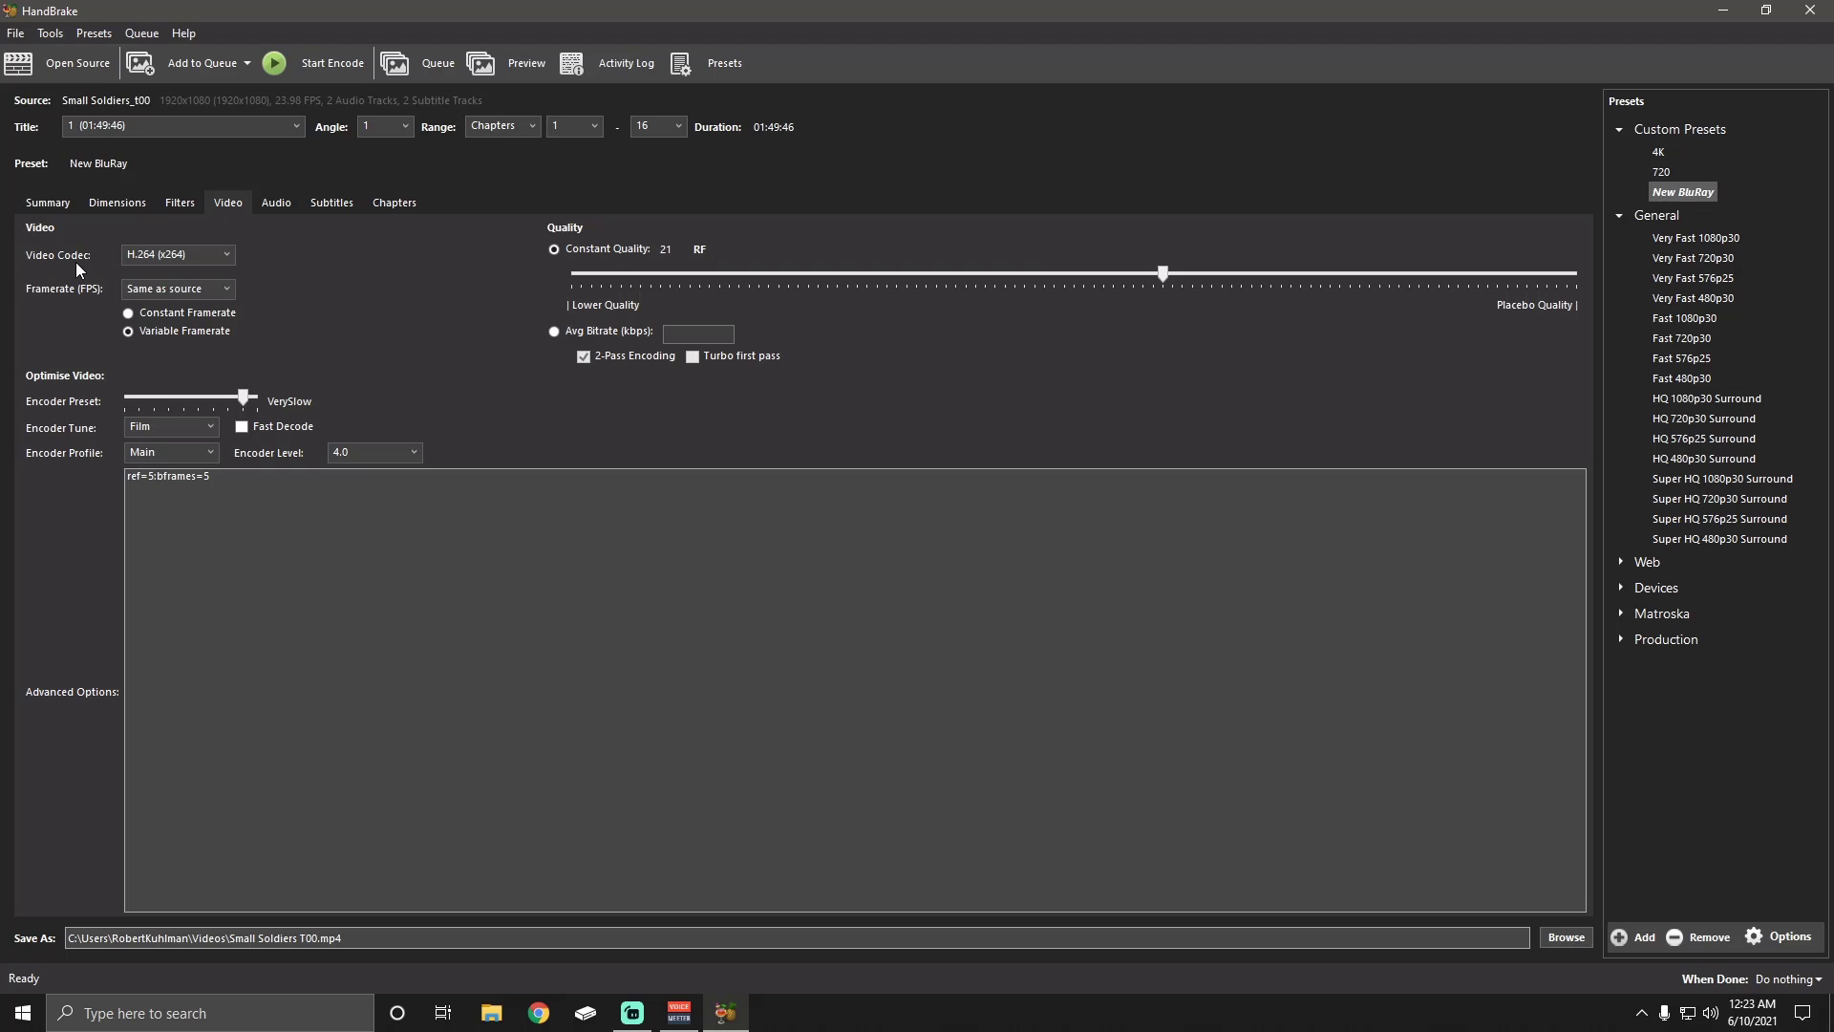
mouse_move(299, 314)
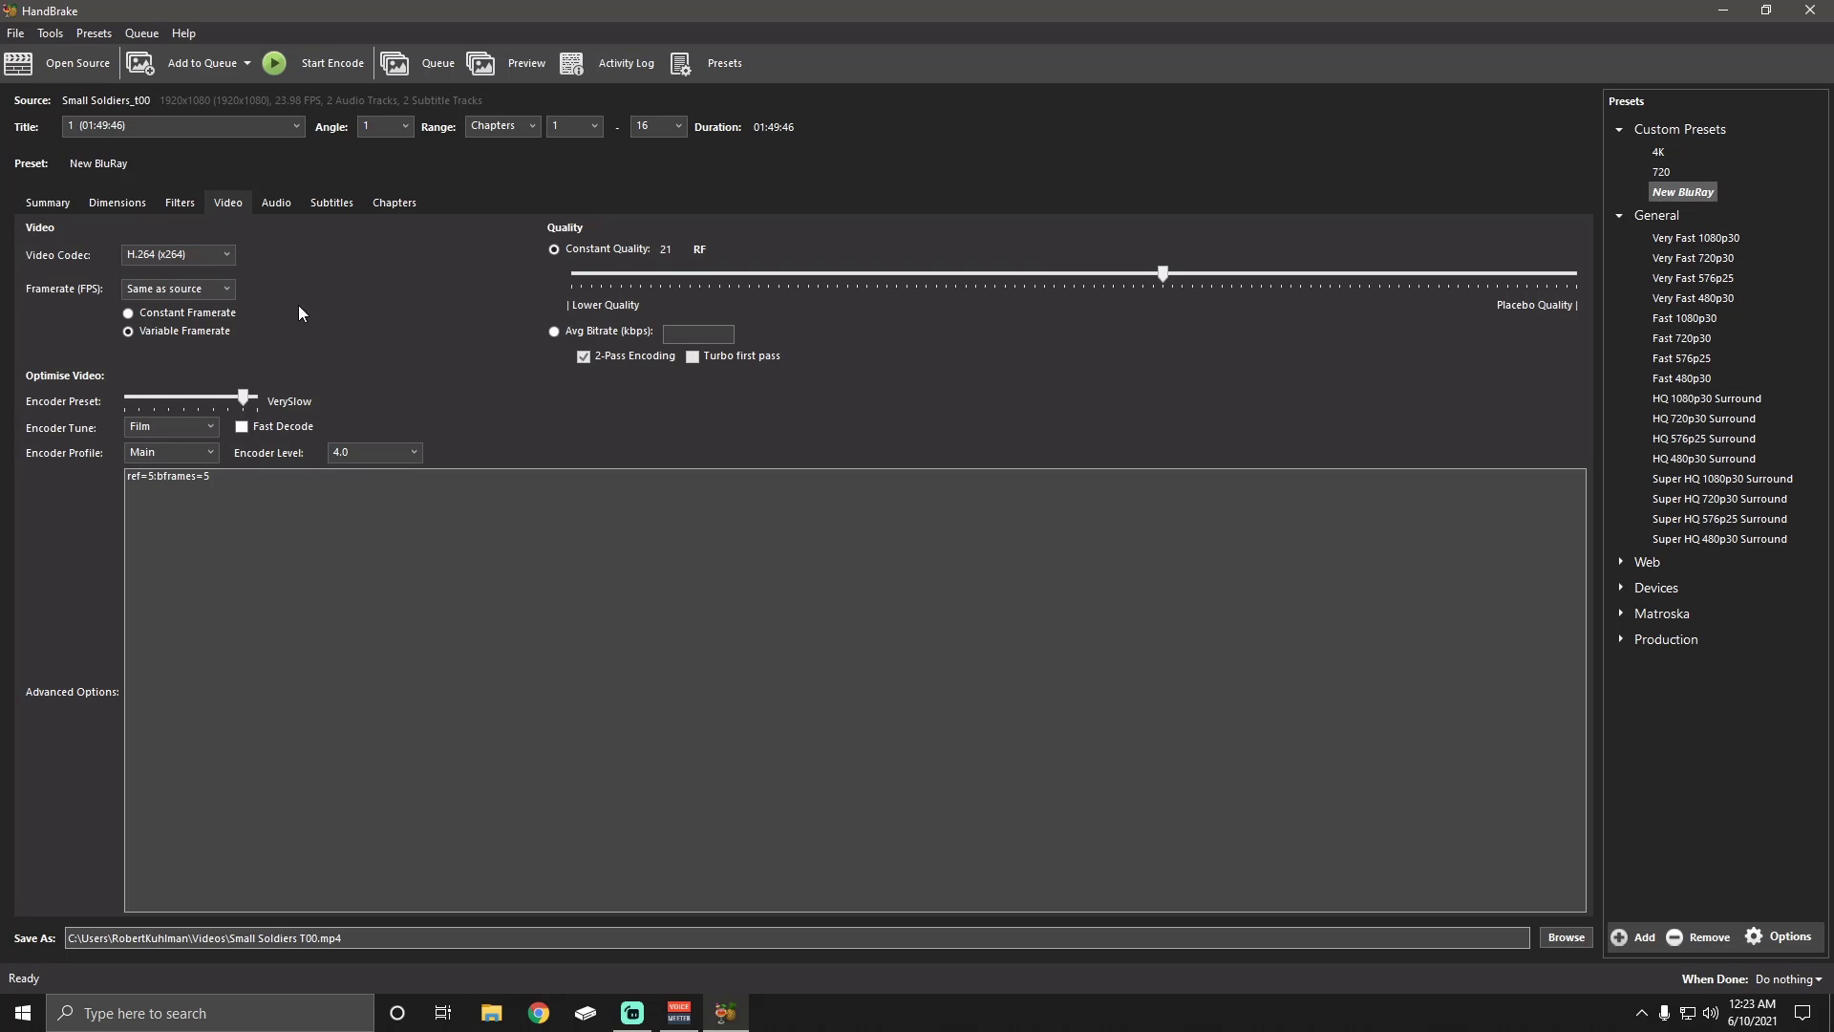
mouse_move(398, 302)
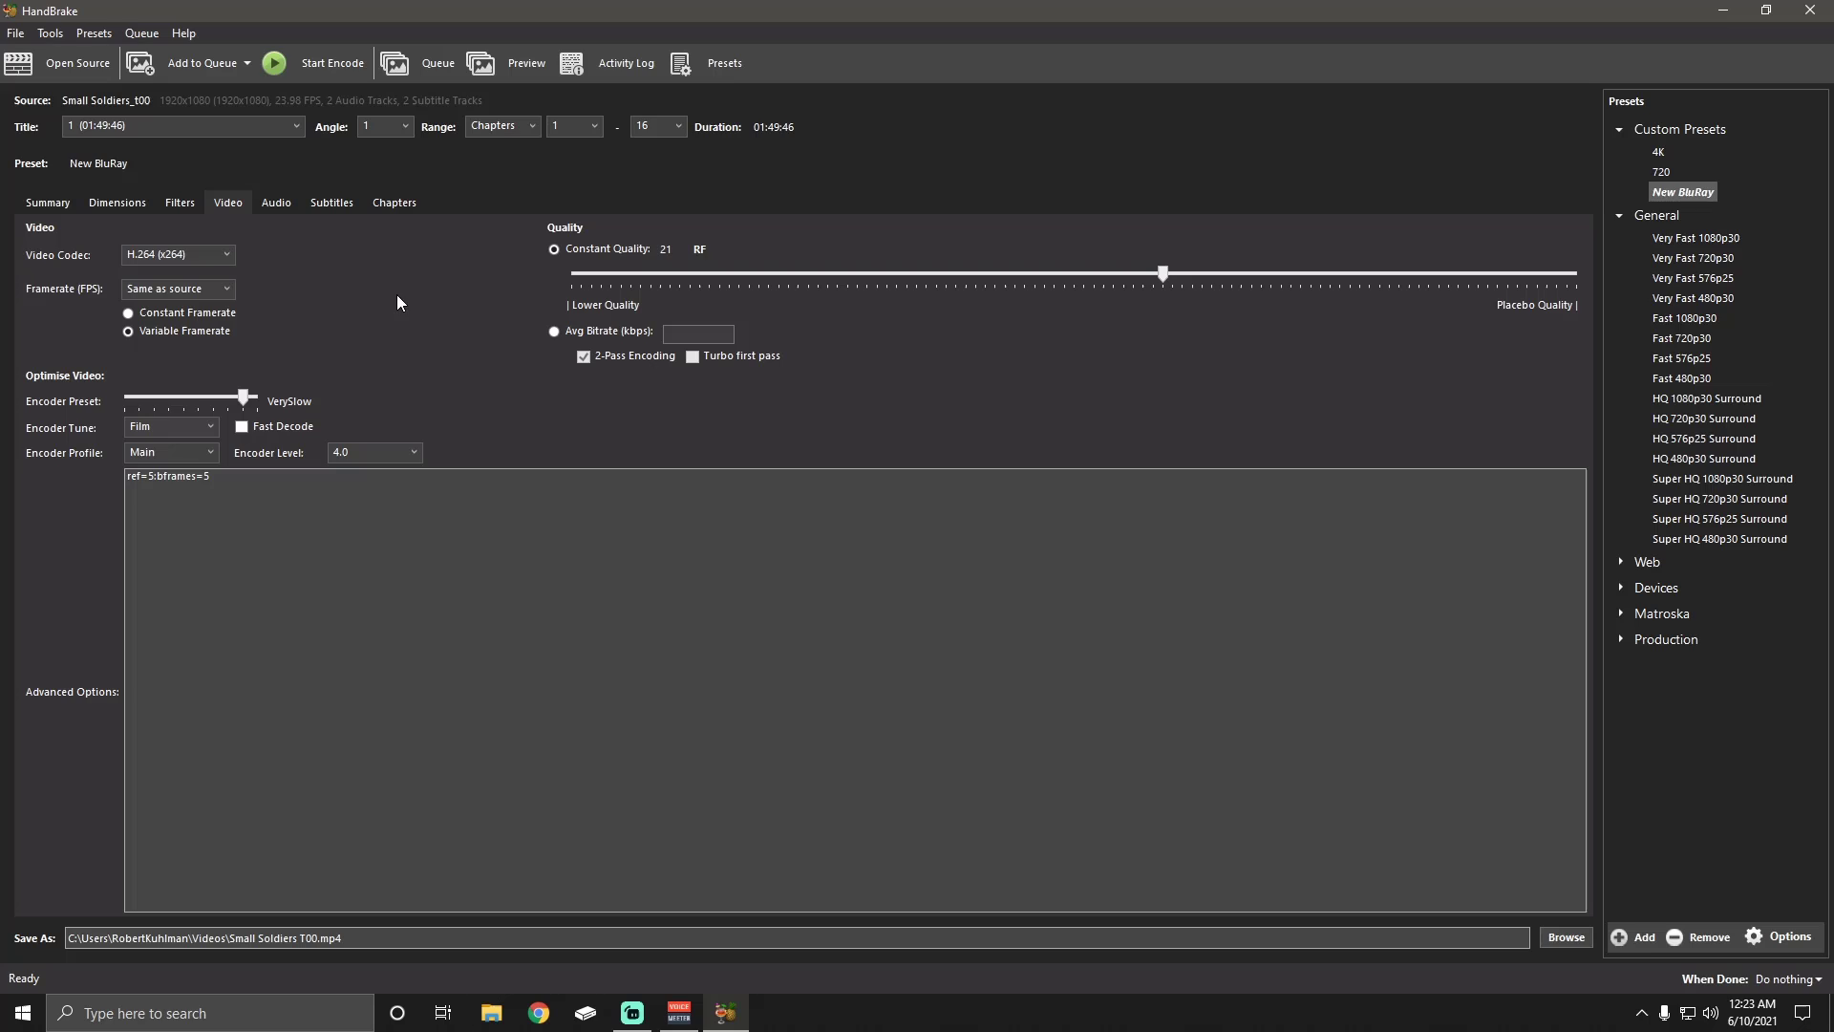
mouse_move(348, 363)
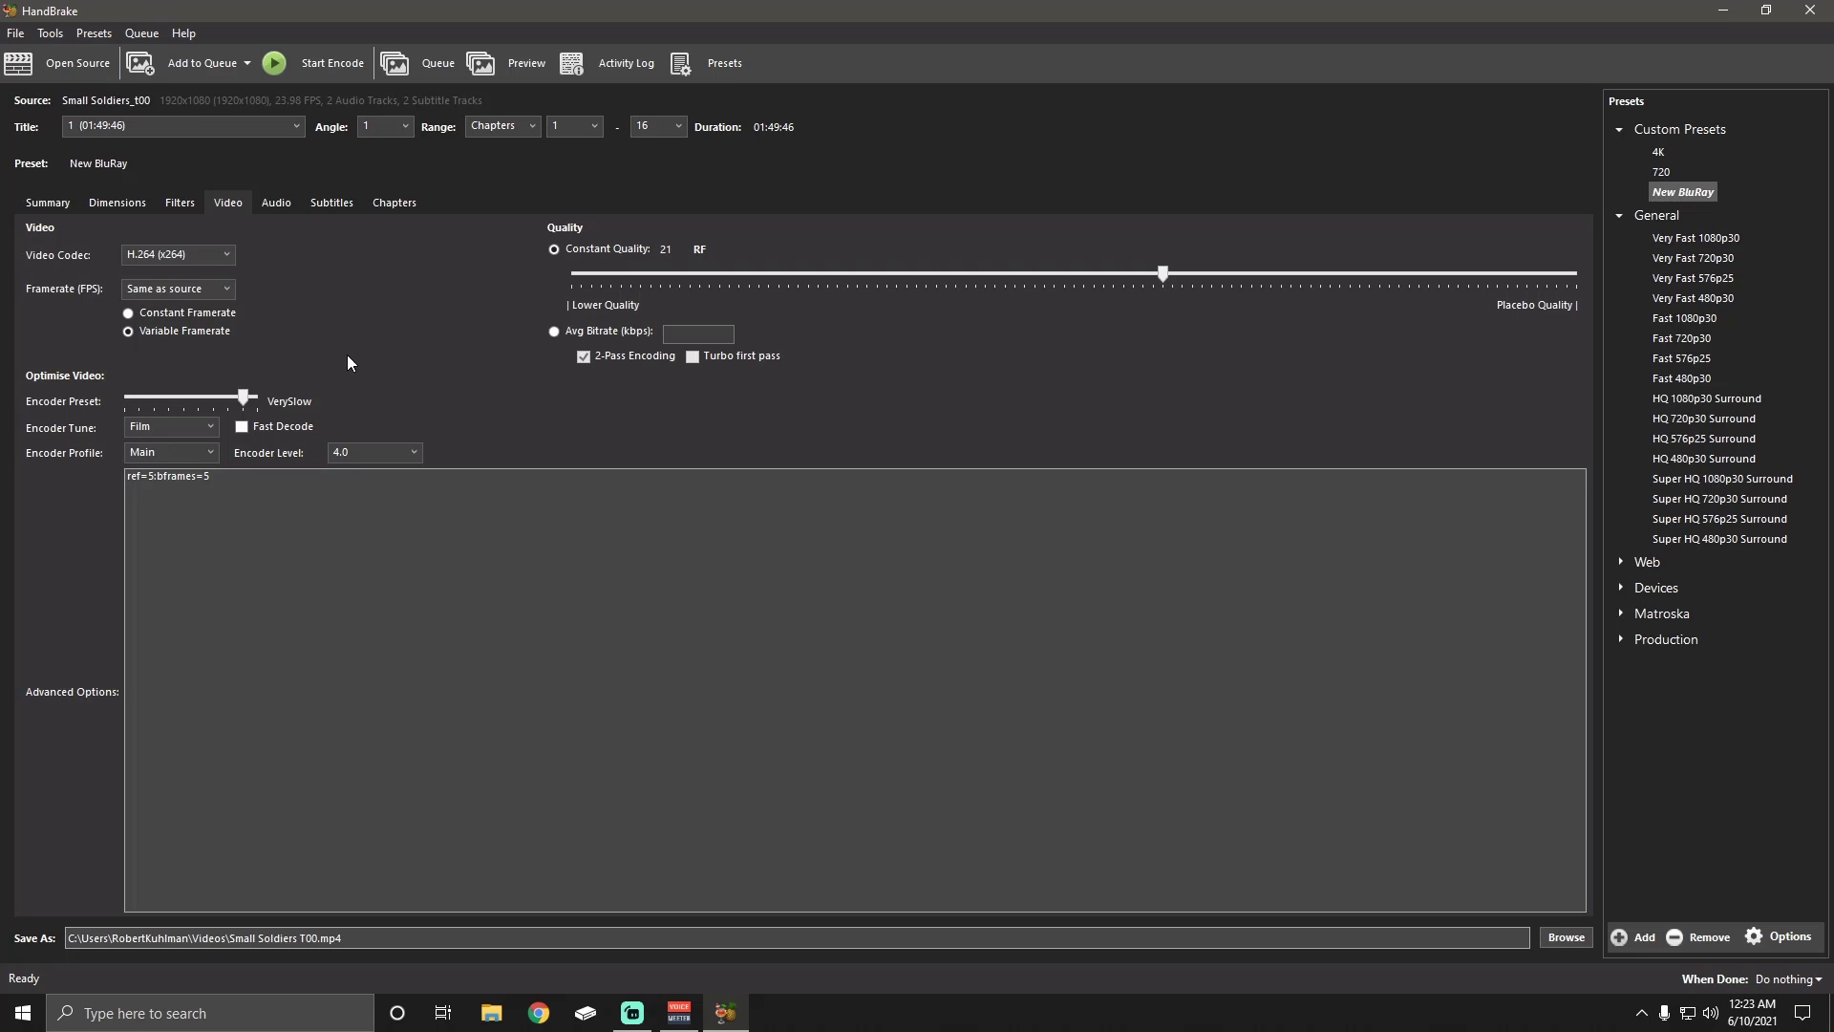
mouse_move(53, 422)
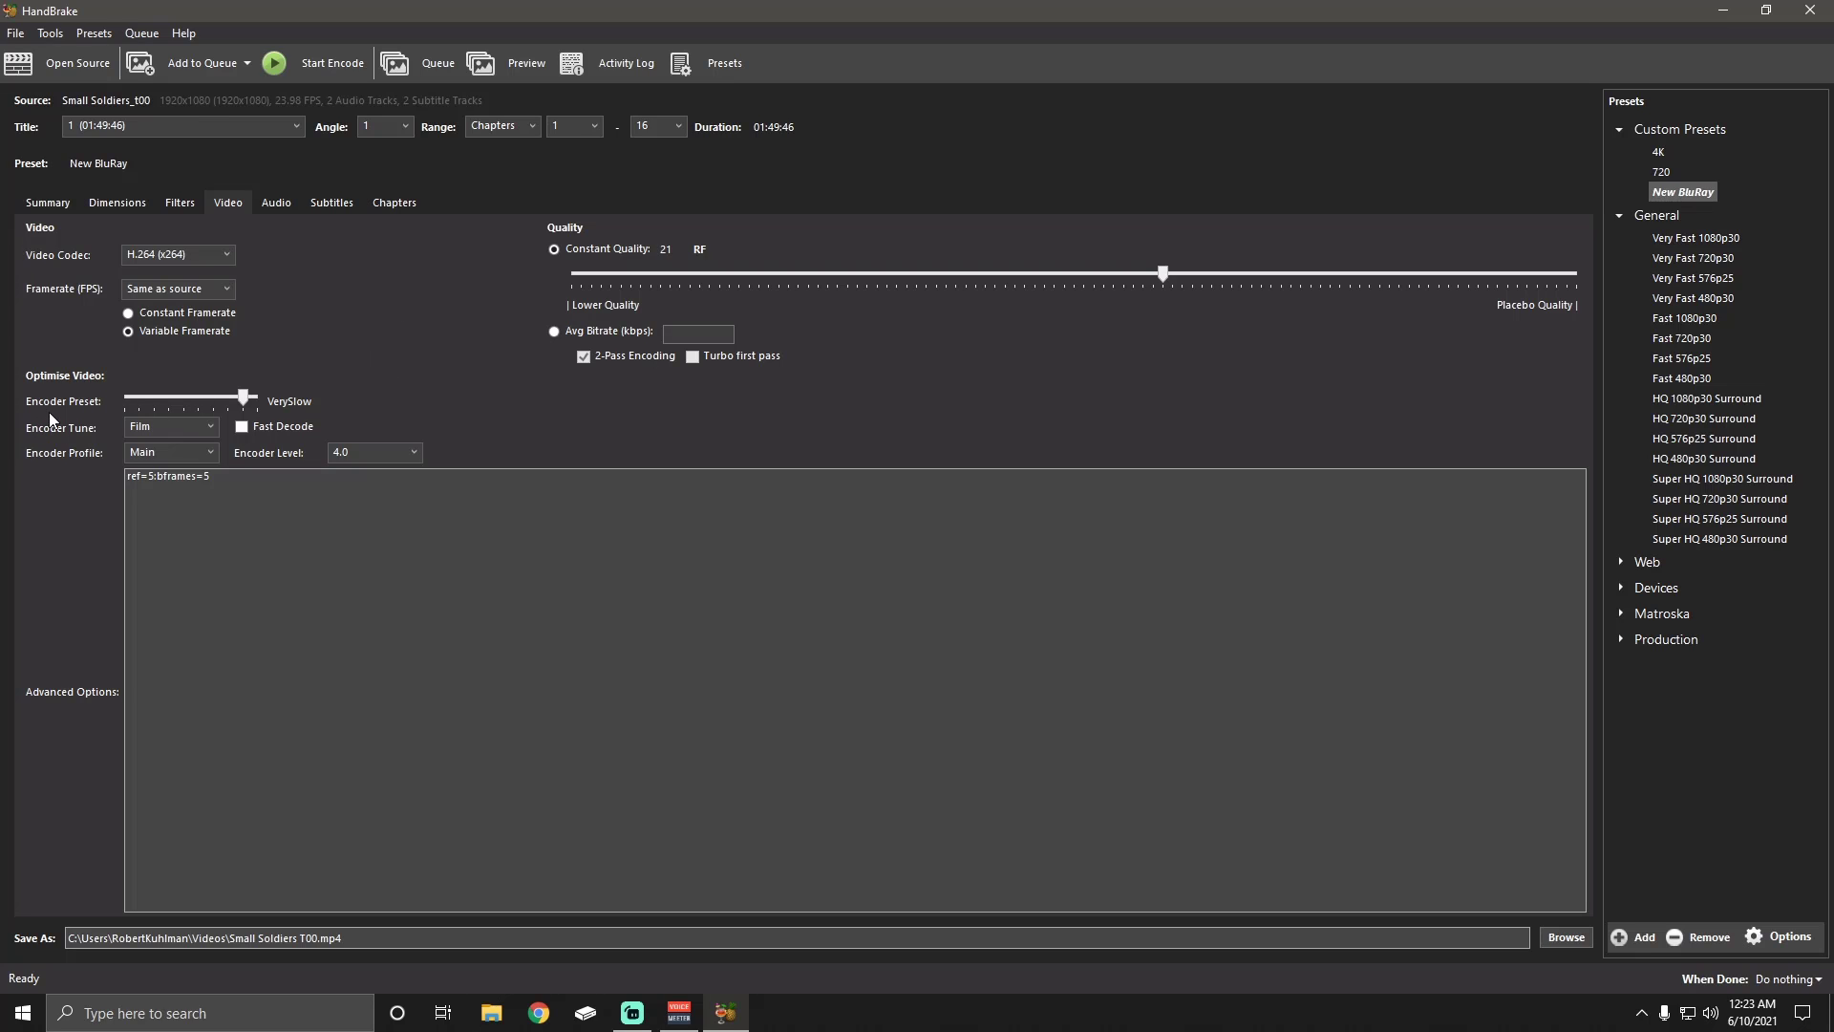
mouse_move(243, 402)
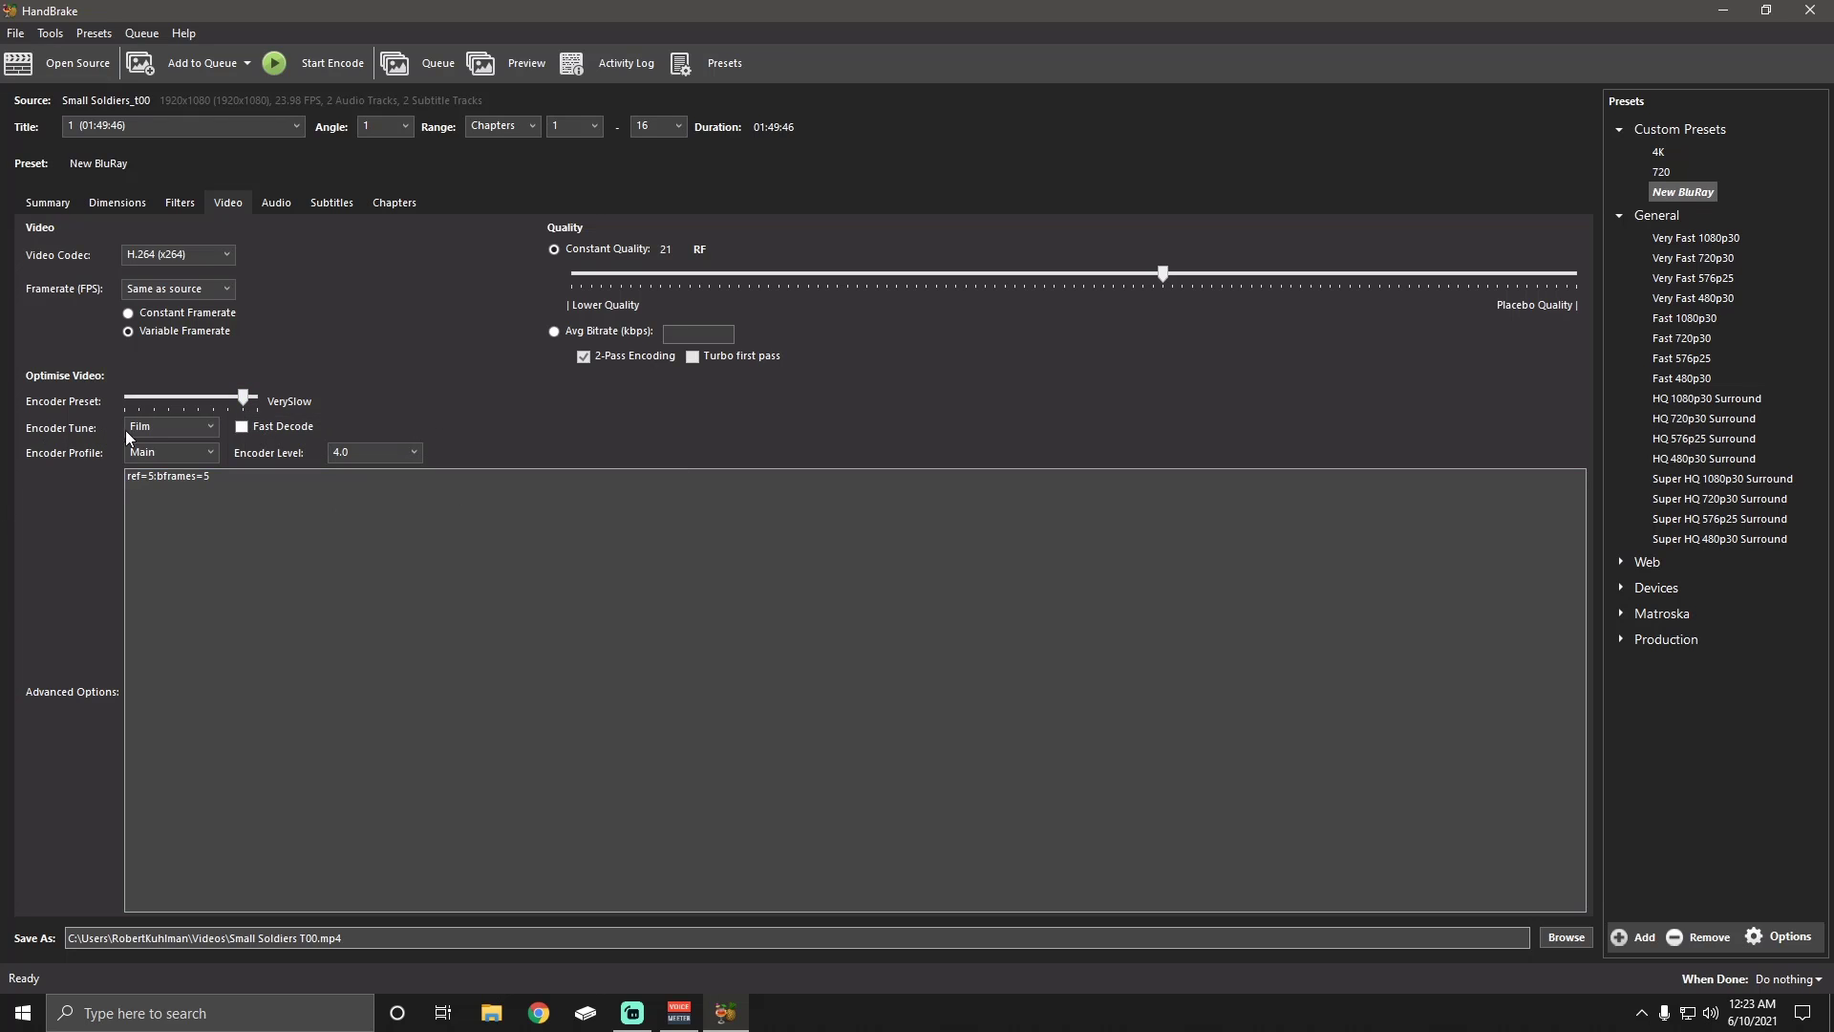
click(209, 426)
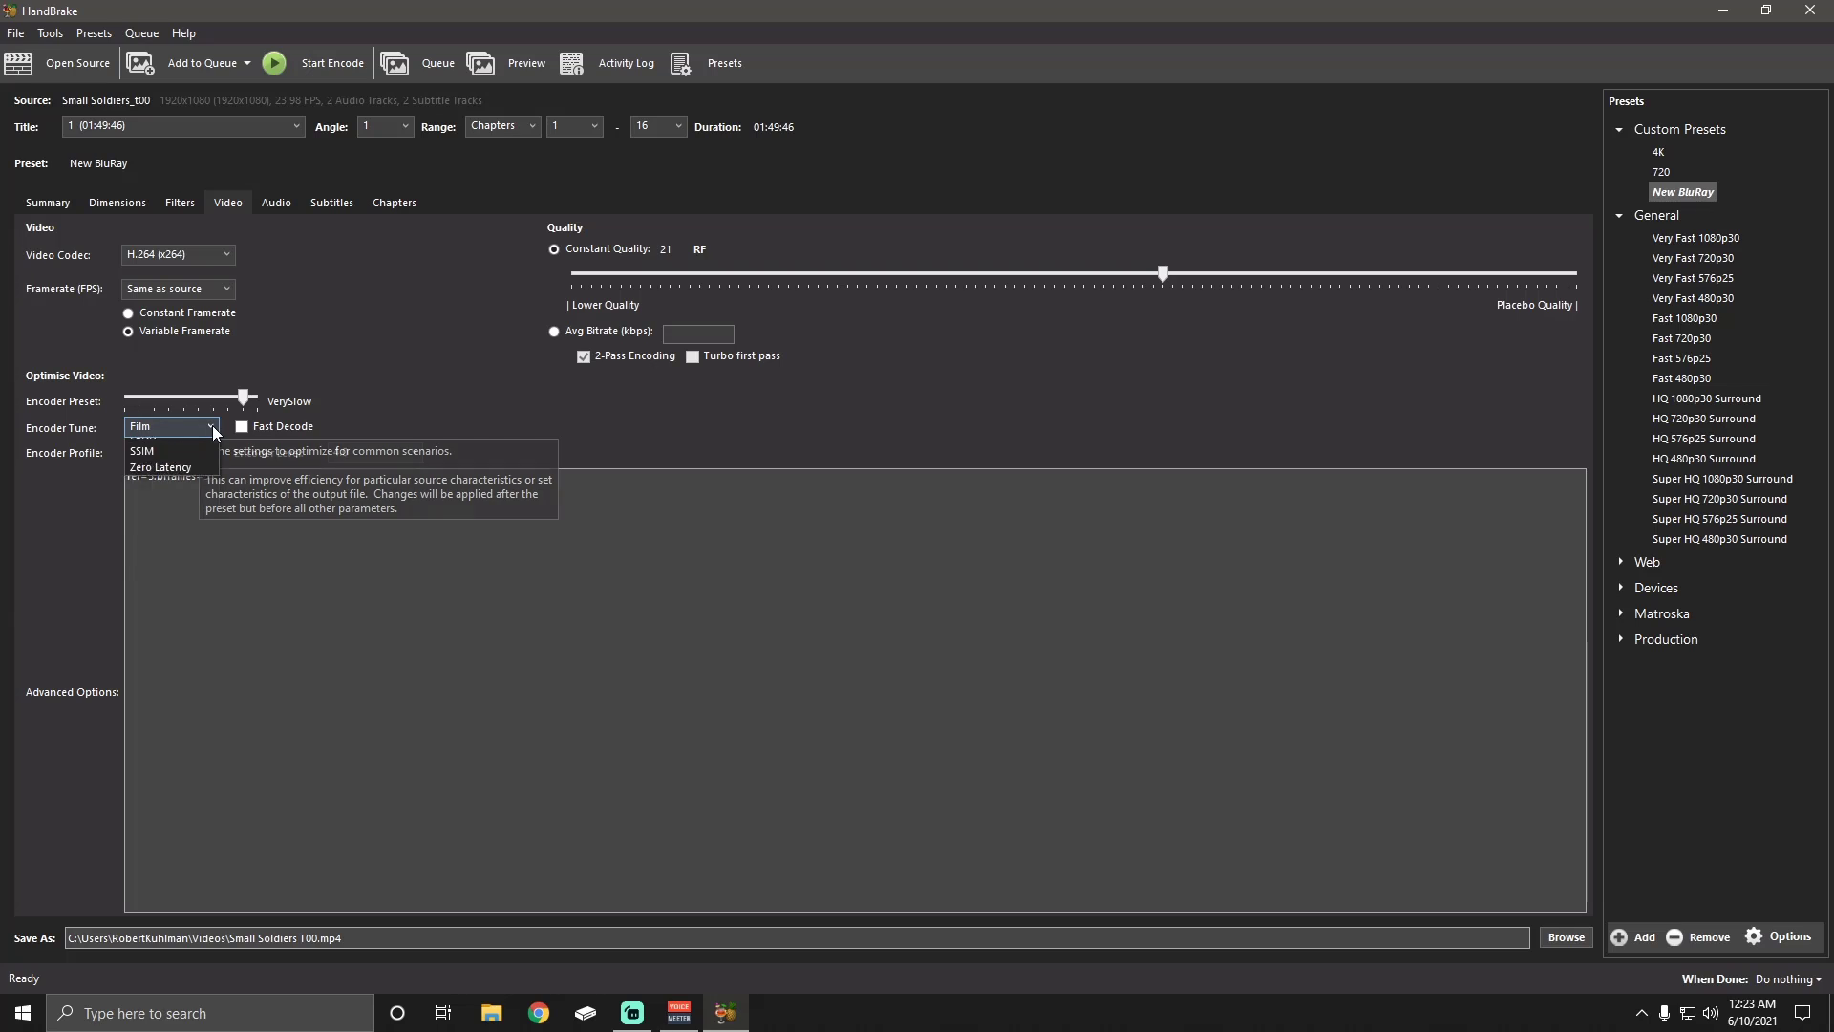
click(171, 426)
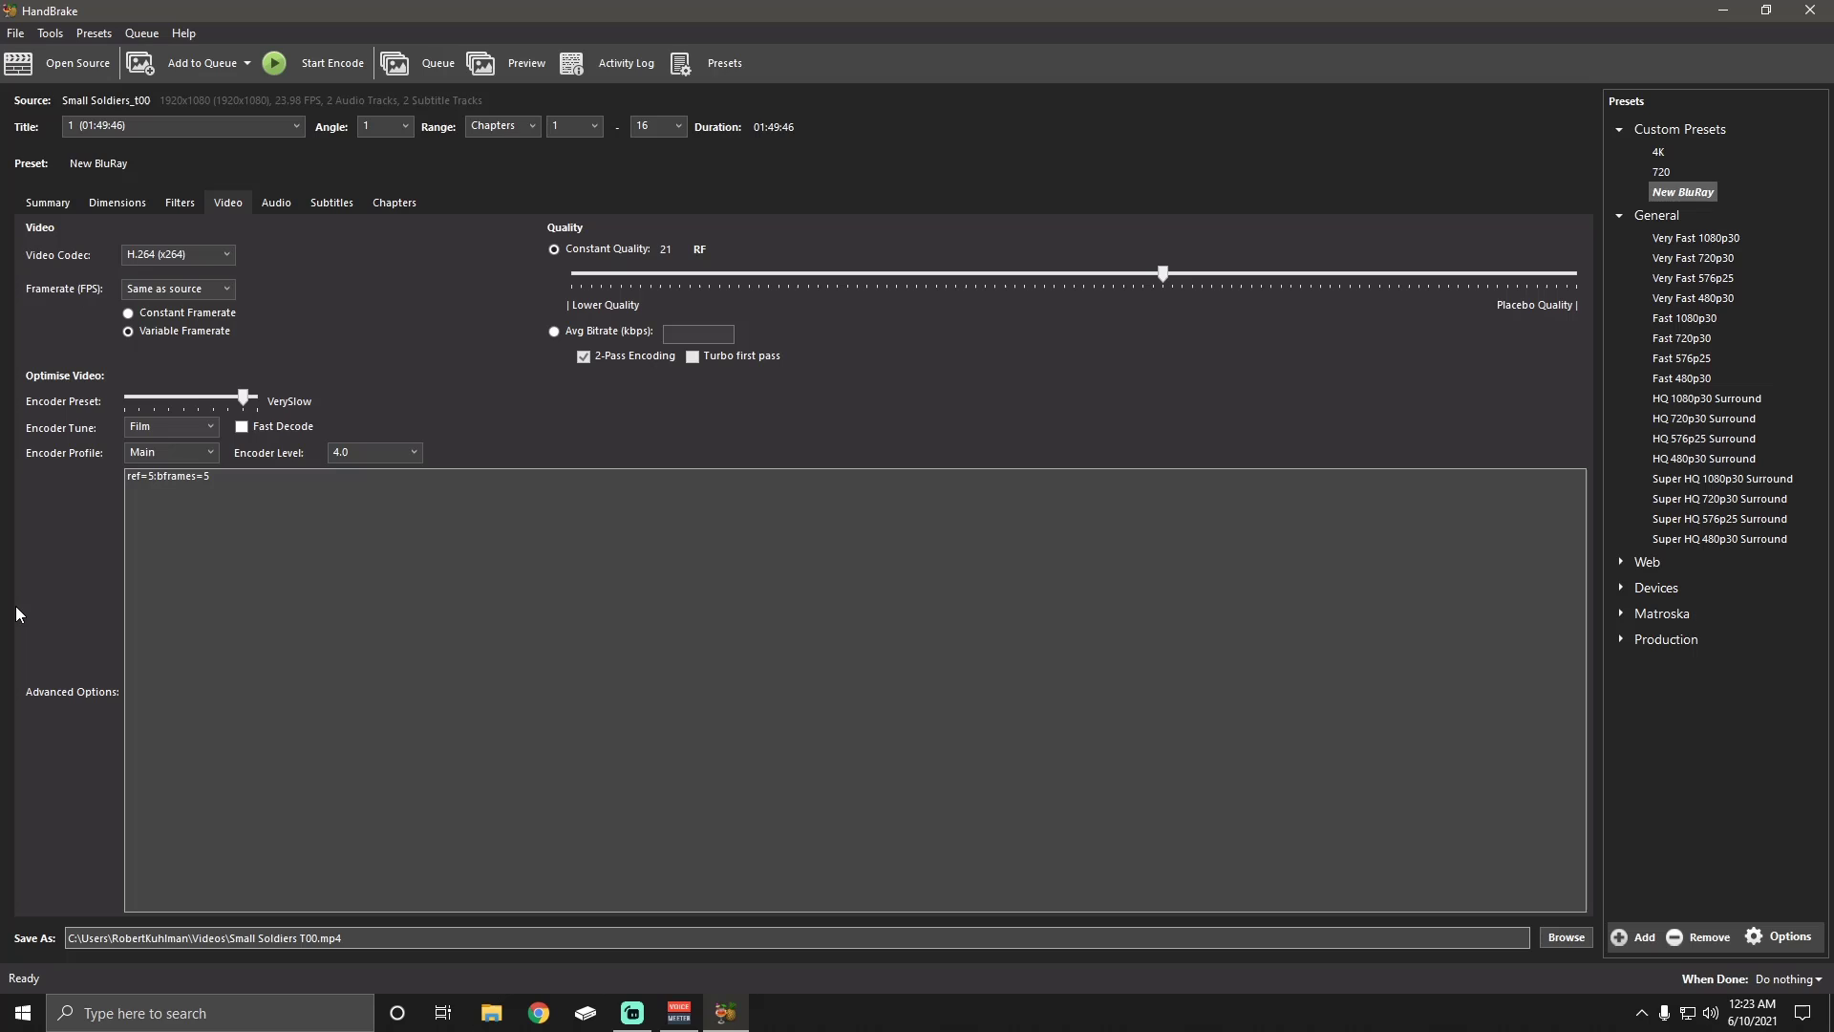
mouse_move(170, 426)
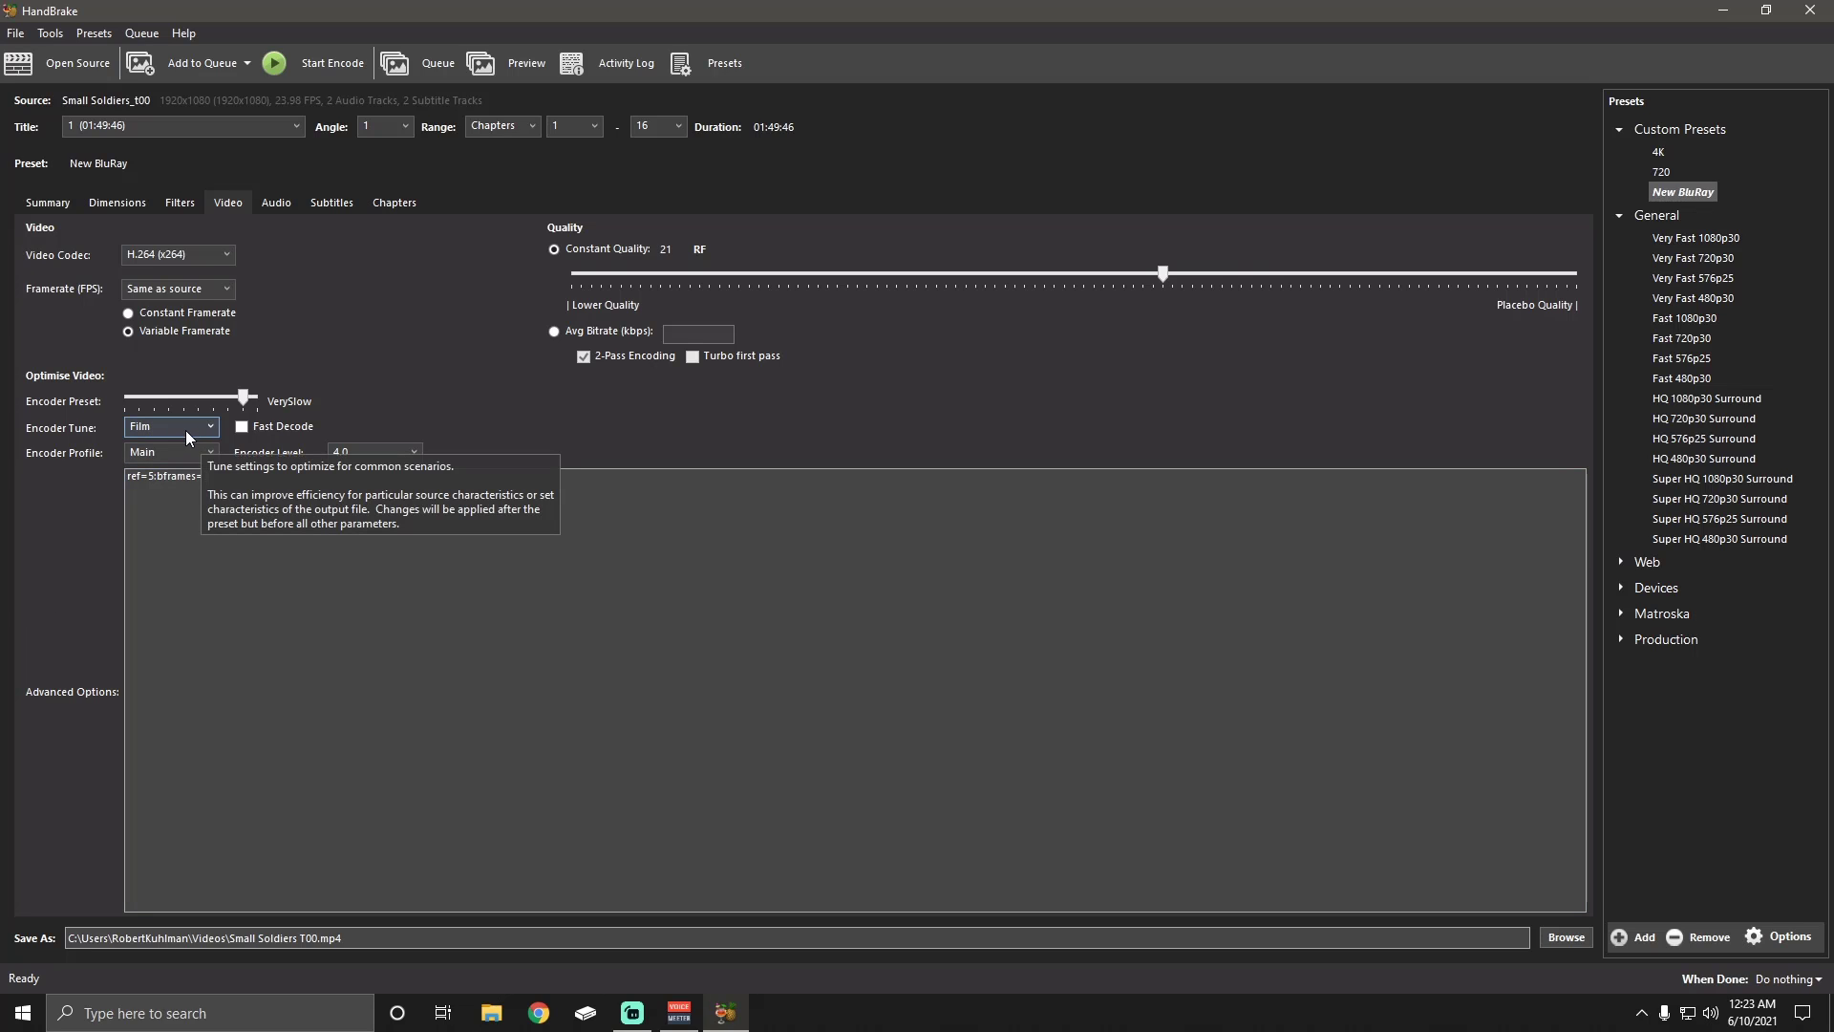
mouse_move(262, 447)
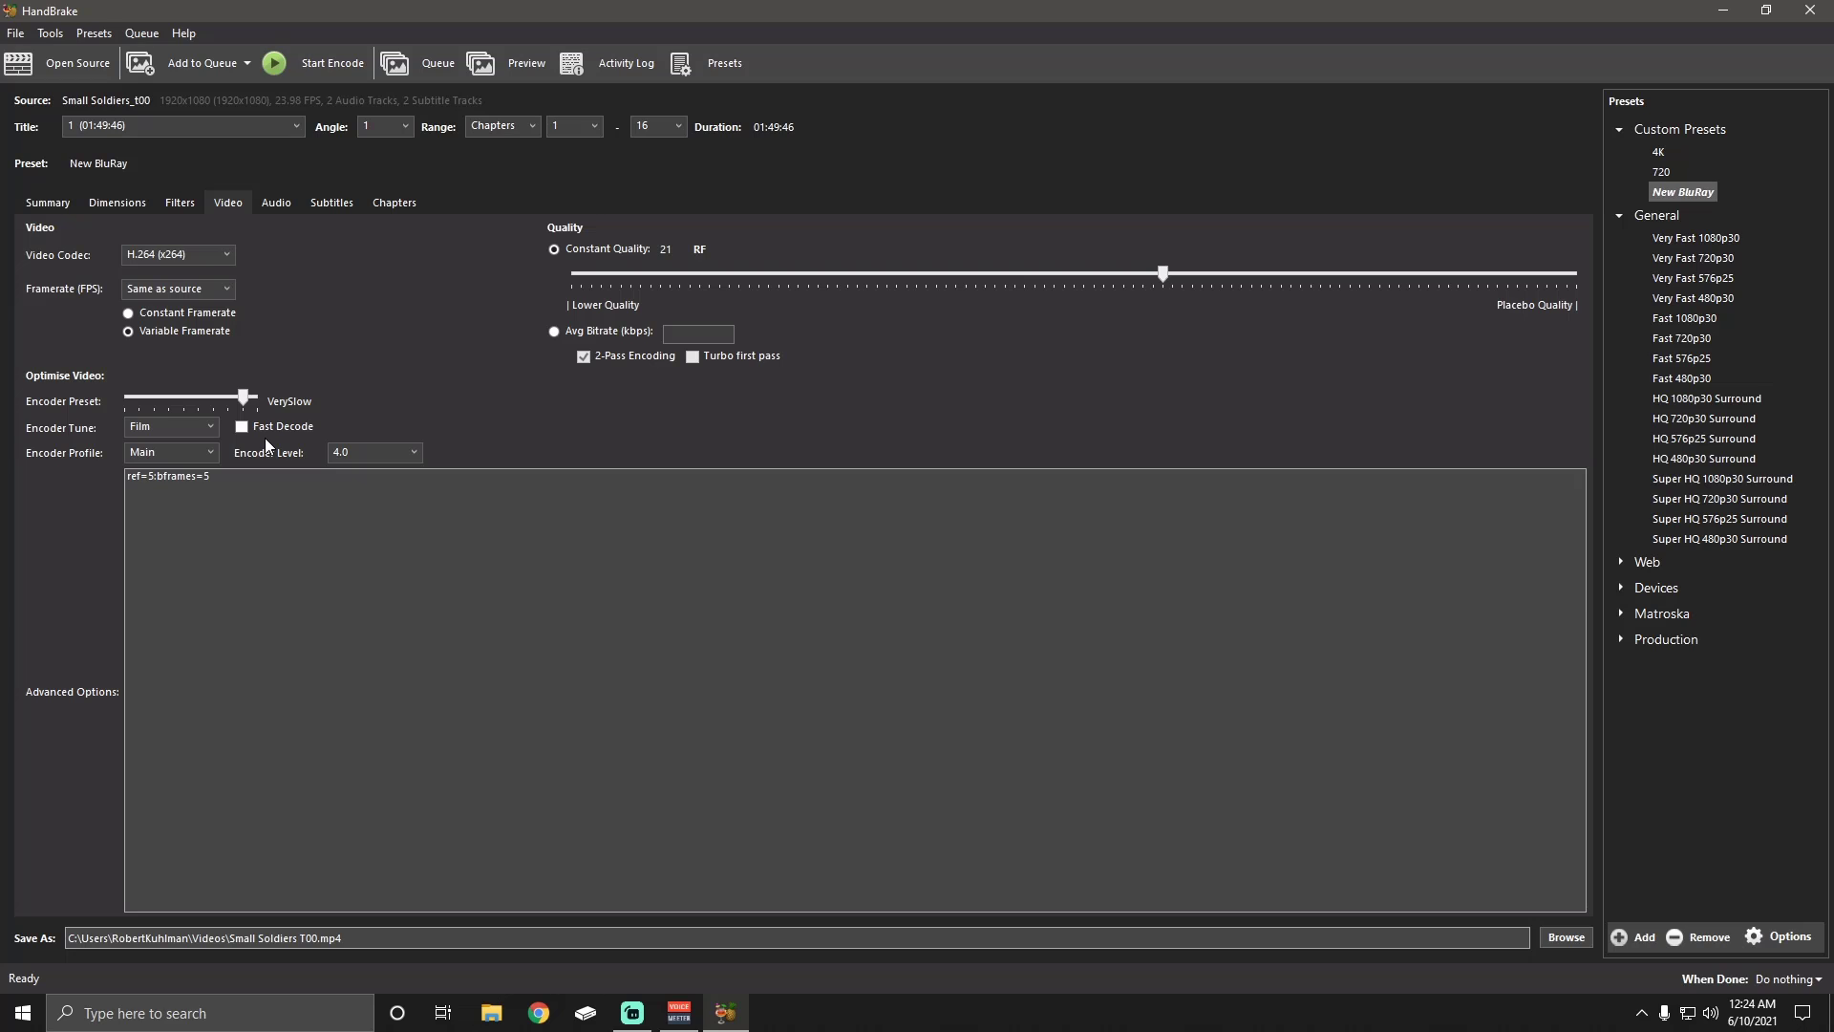
mouse_move(396, 453)
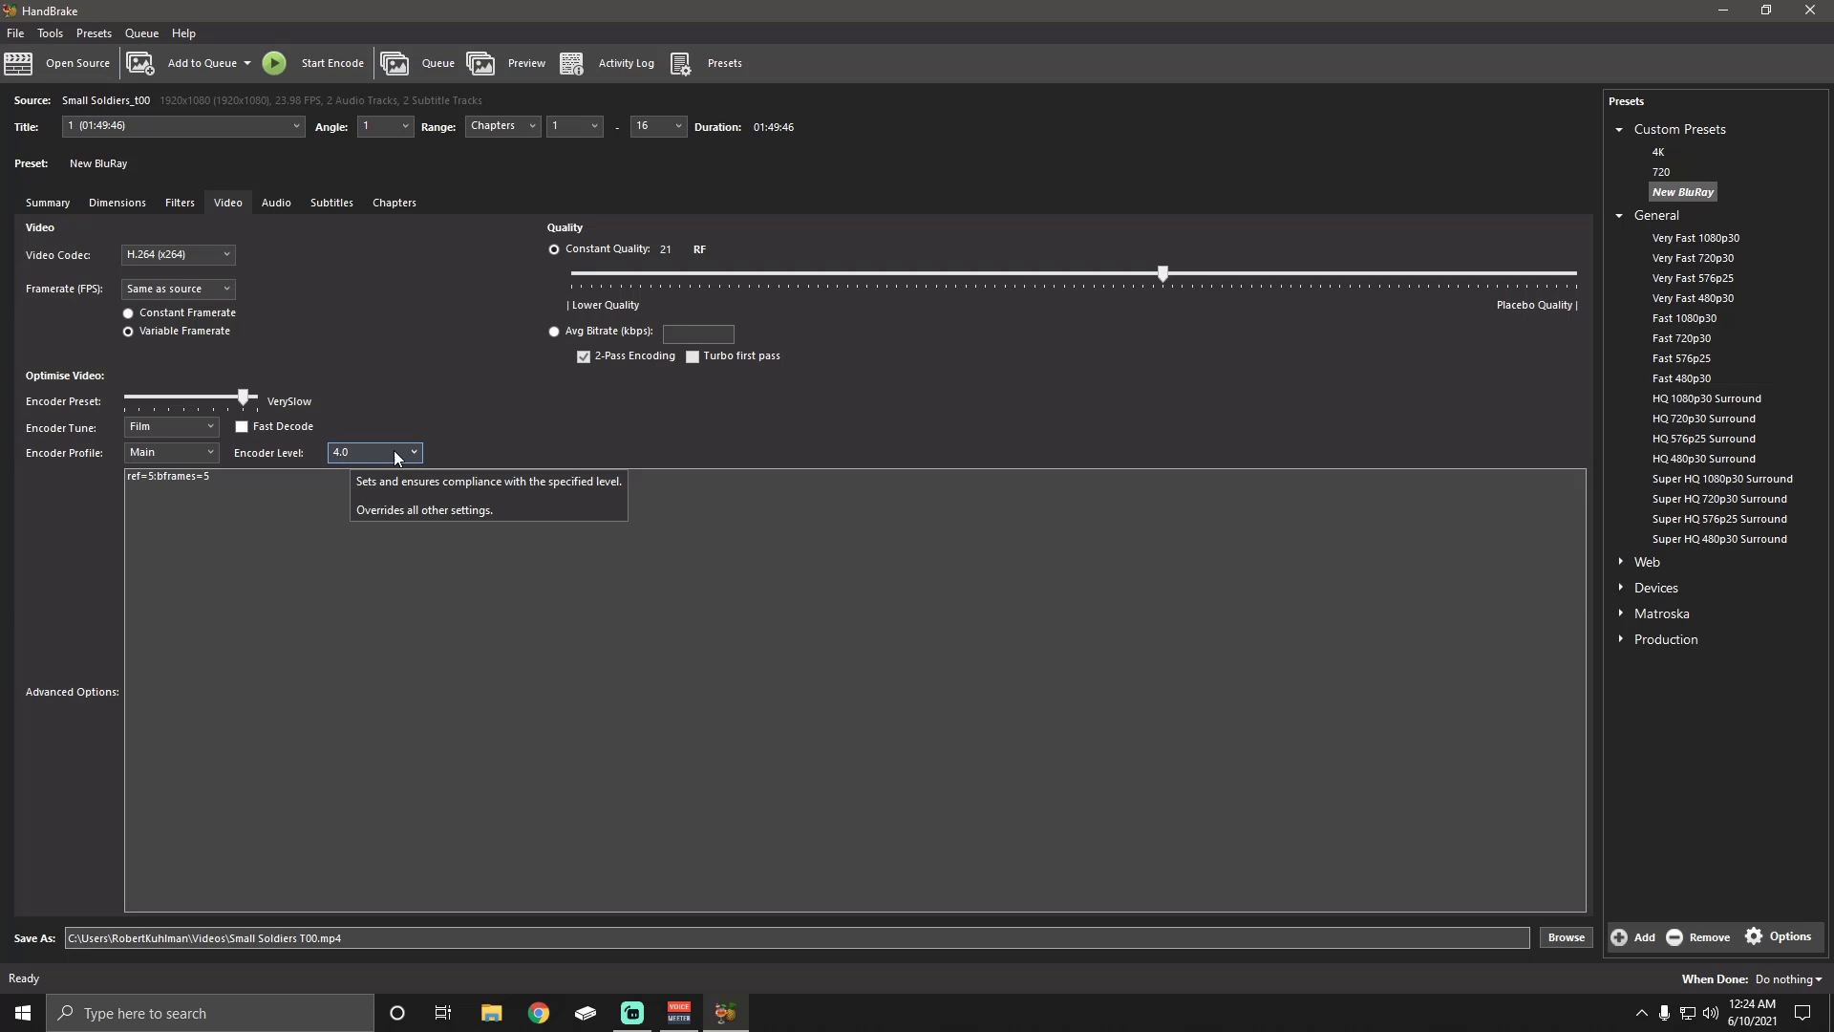
mouse_move(376, 460)
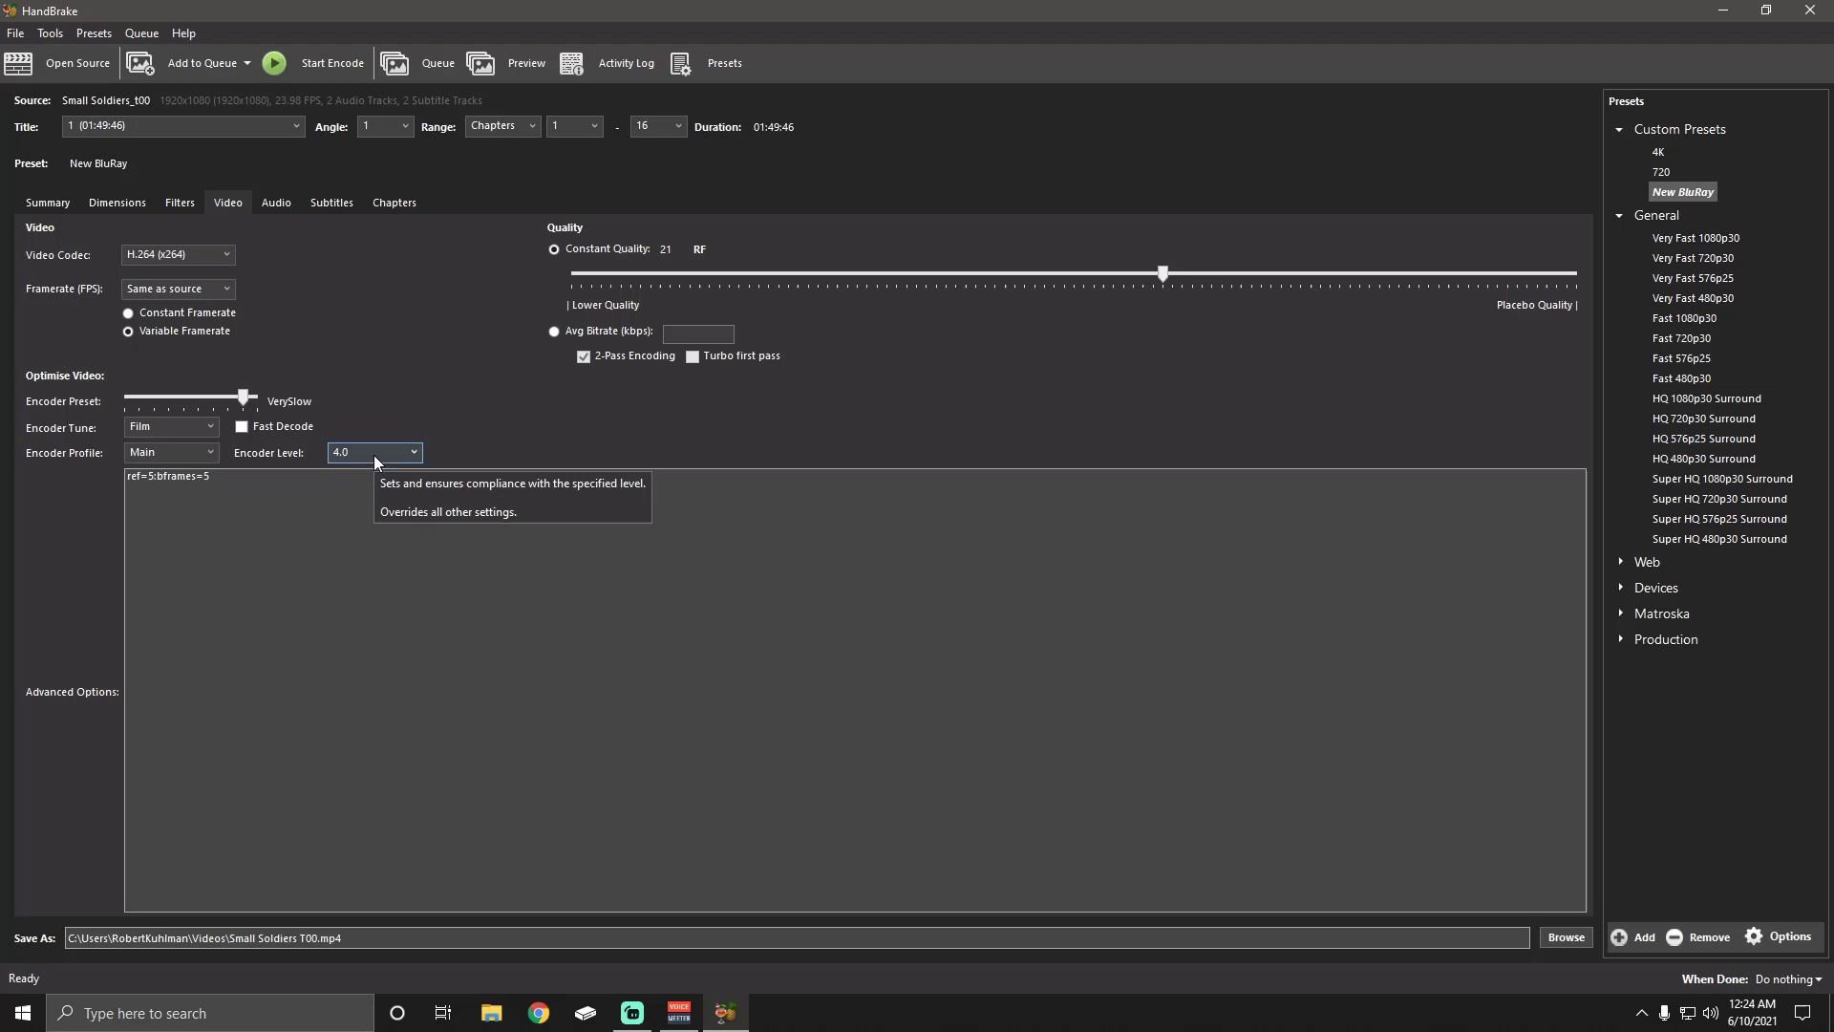
mouse_move(170, 453)
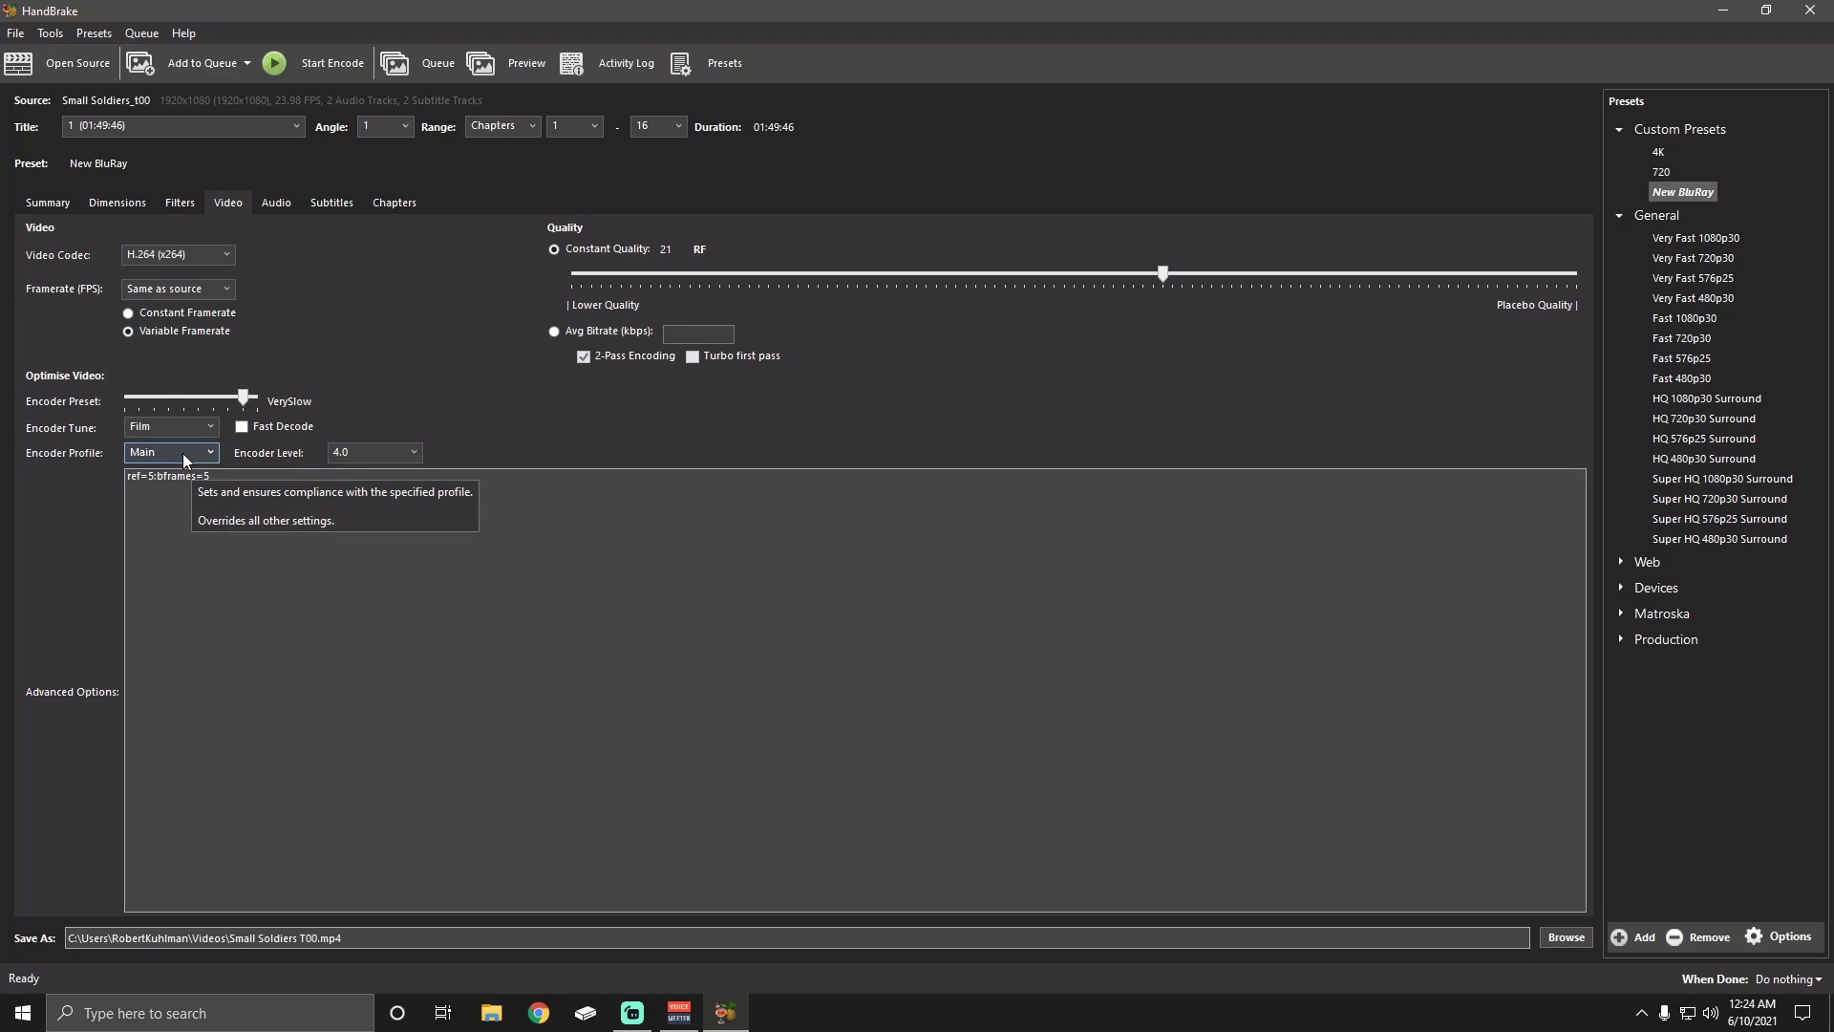
mouse_move(523, 360)
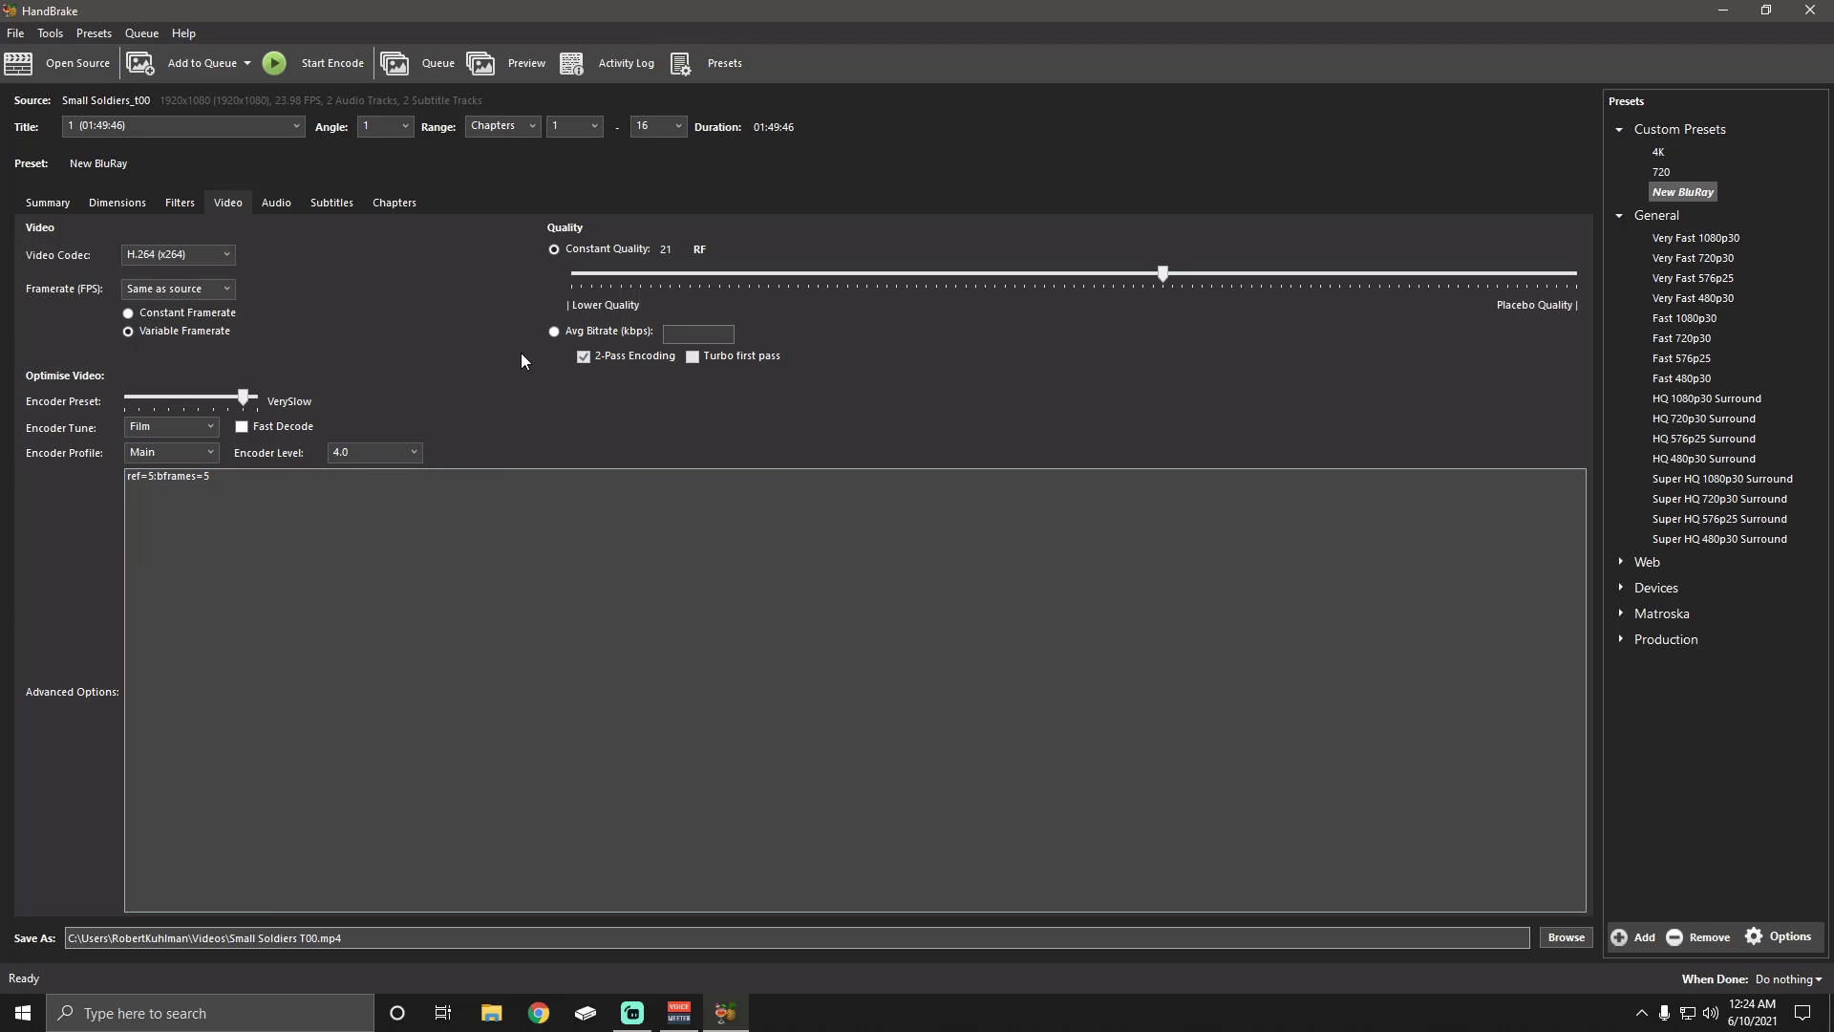
mouse_move(585, 378)
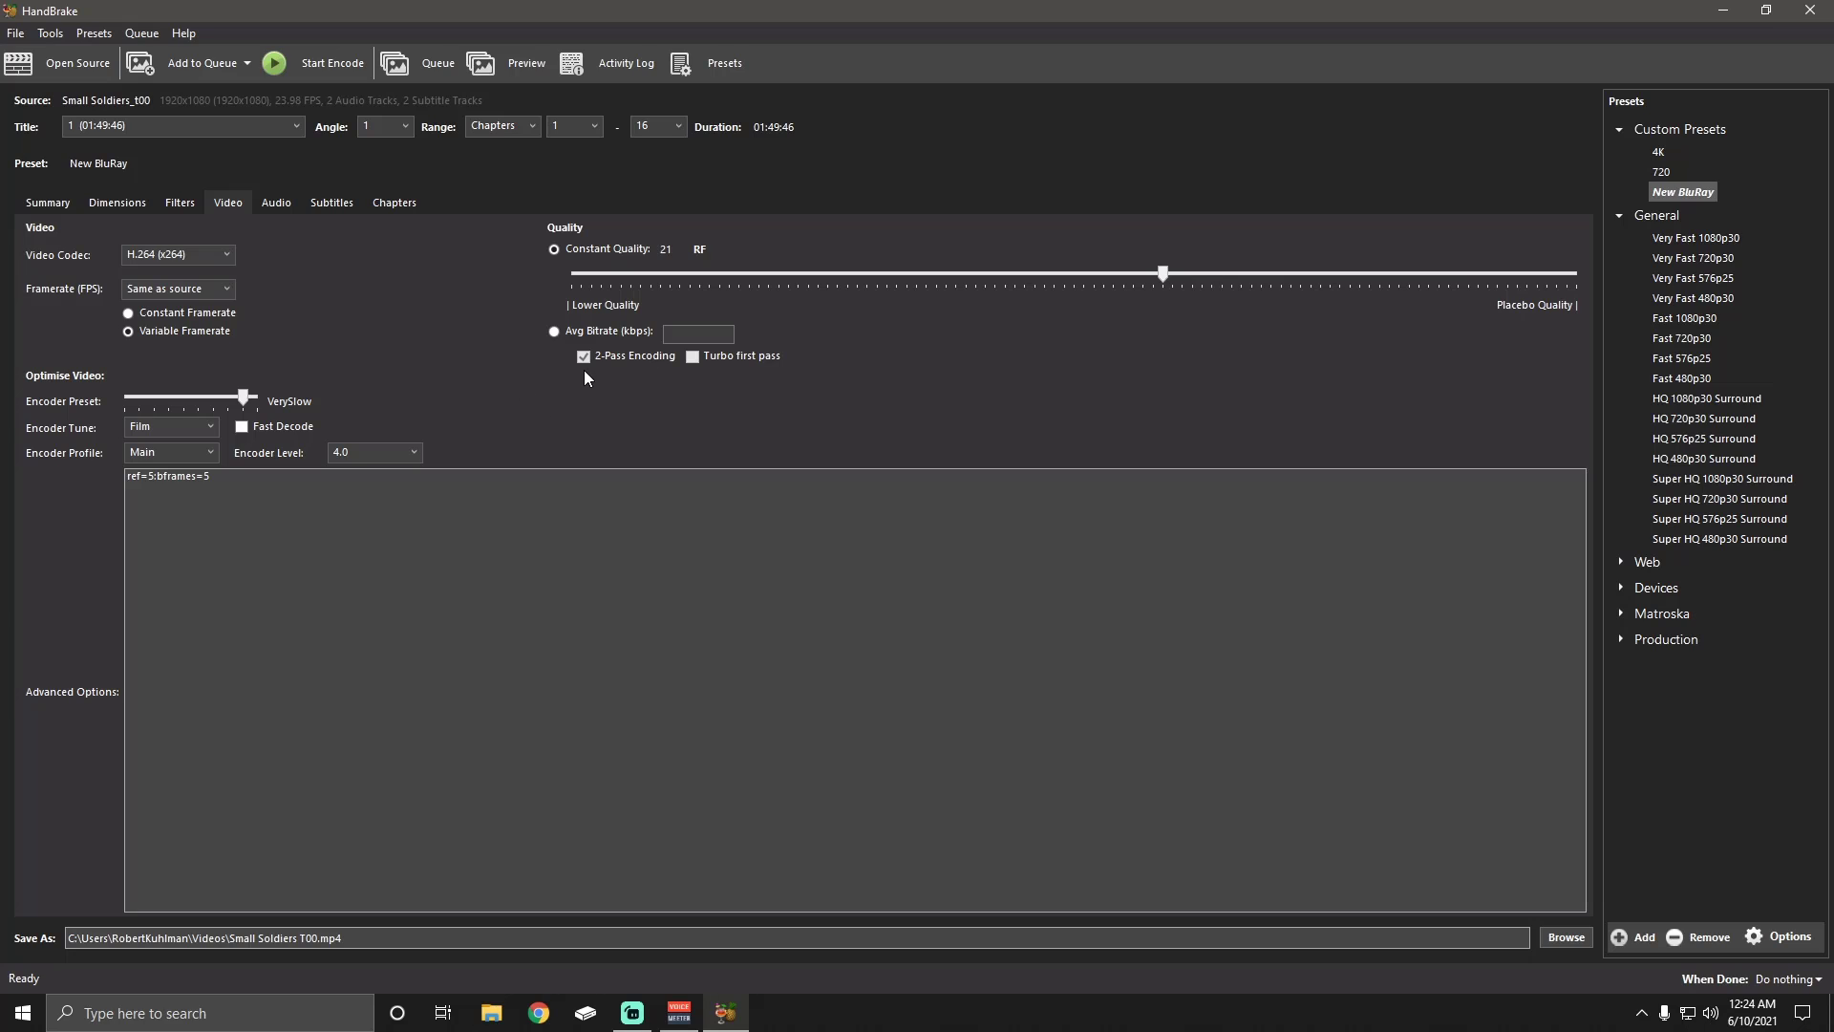
mouse_move(545, 390)
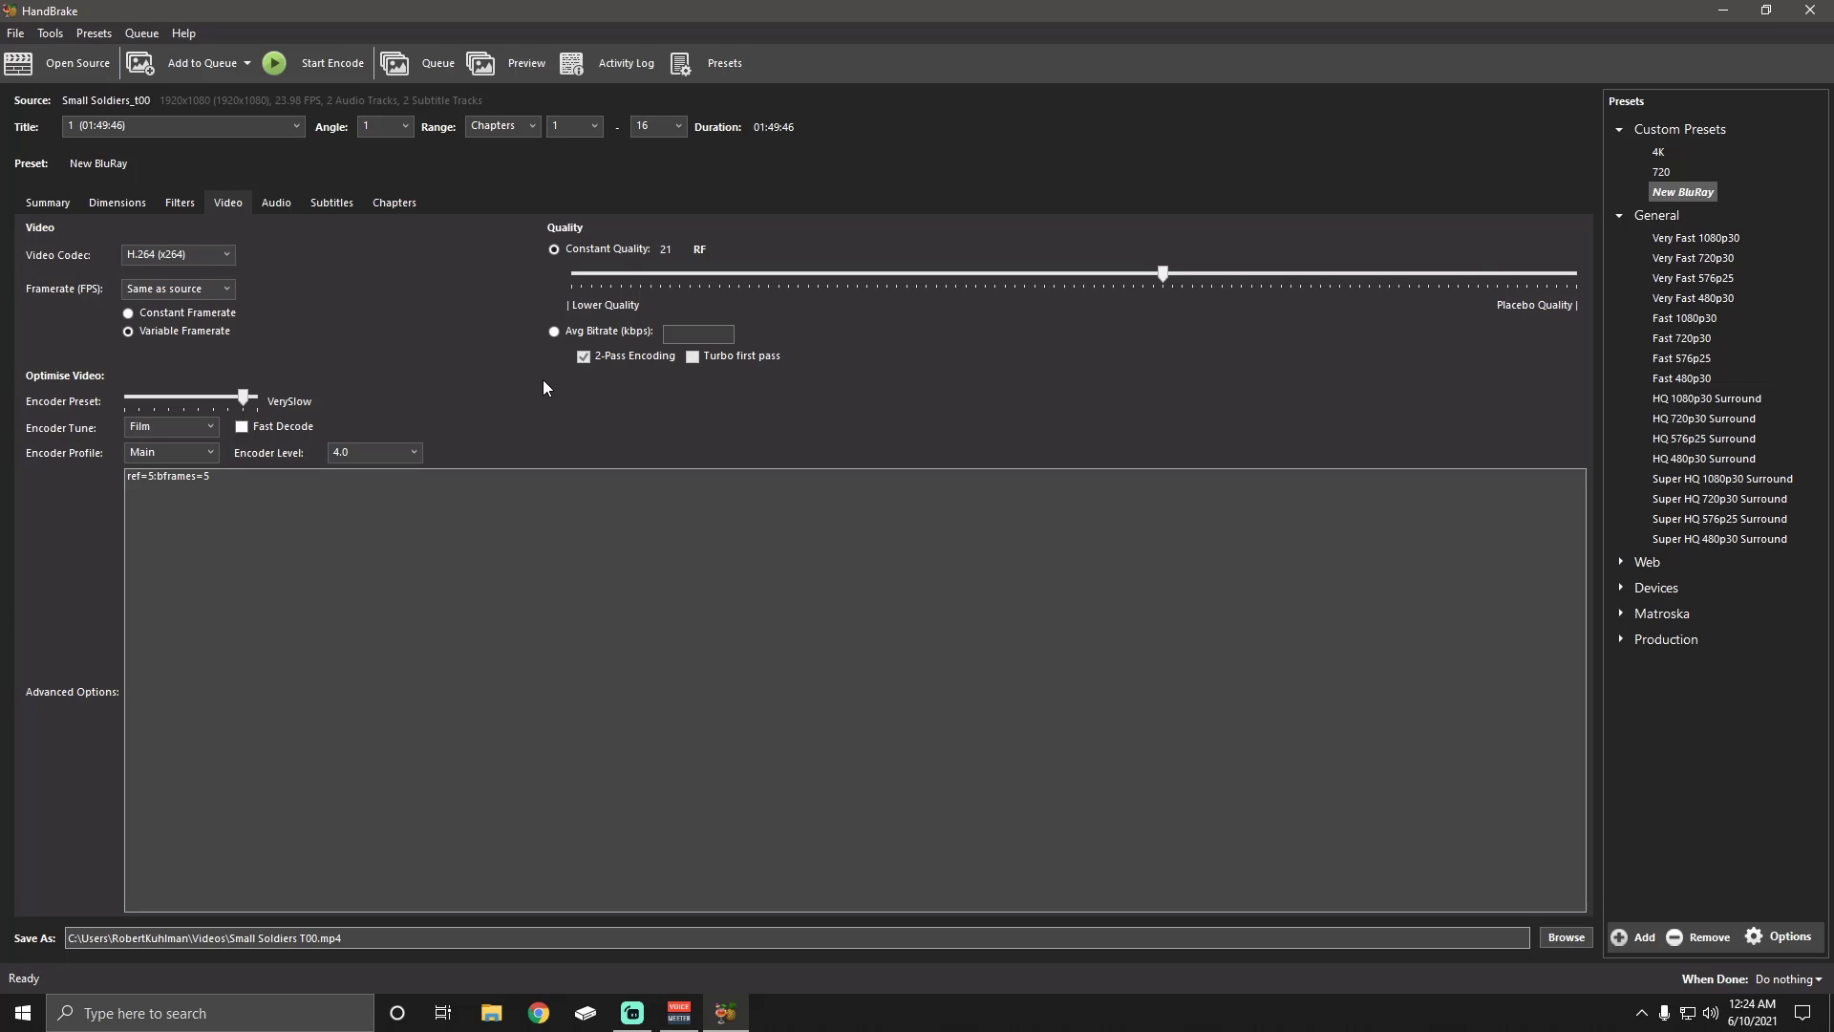
mouse_move(538, 334)
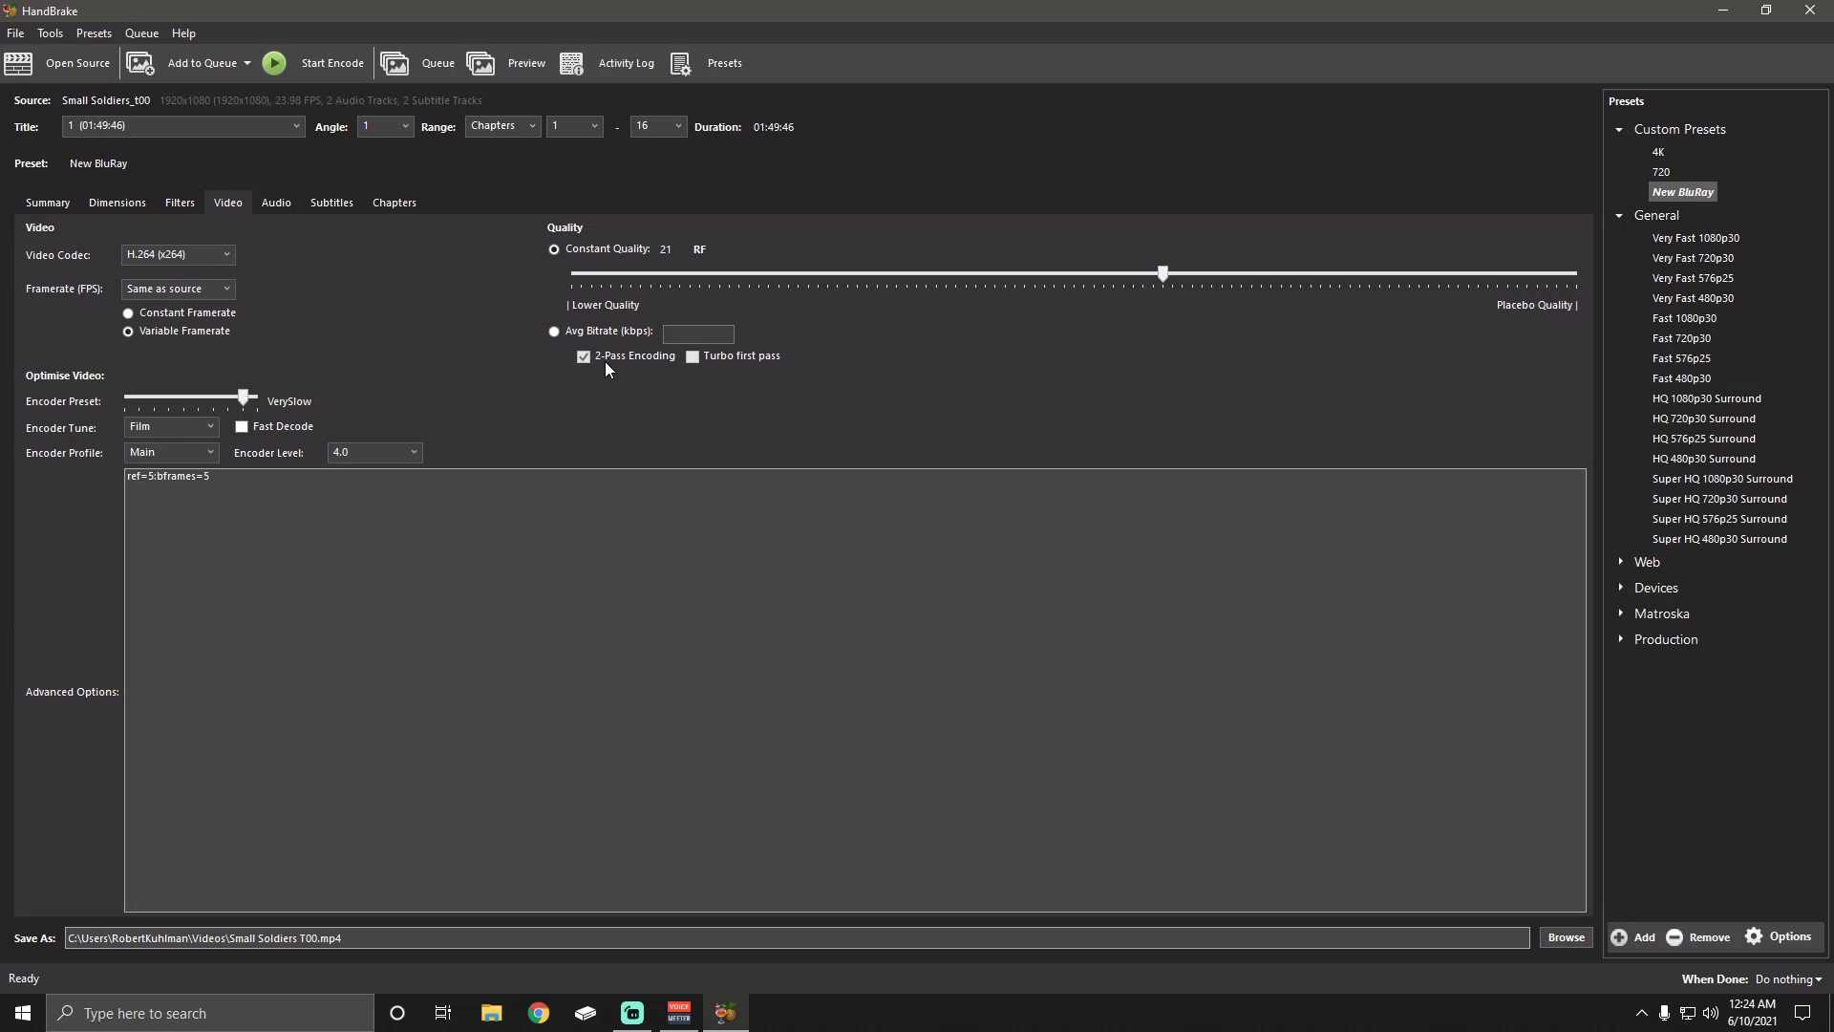
mouse_move(750, 419)
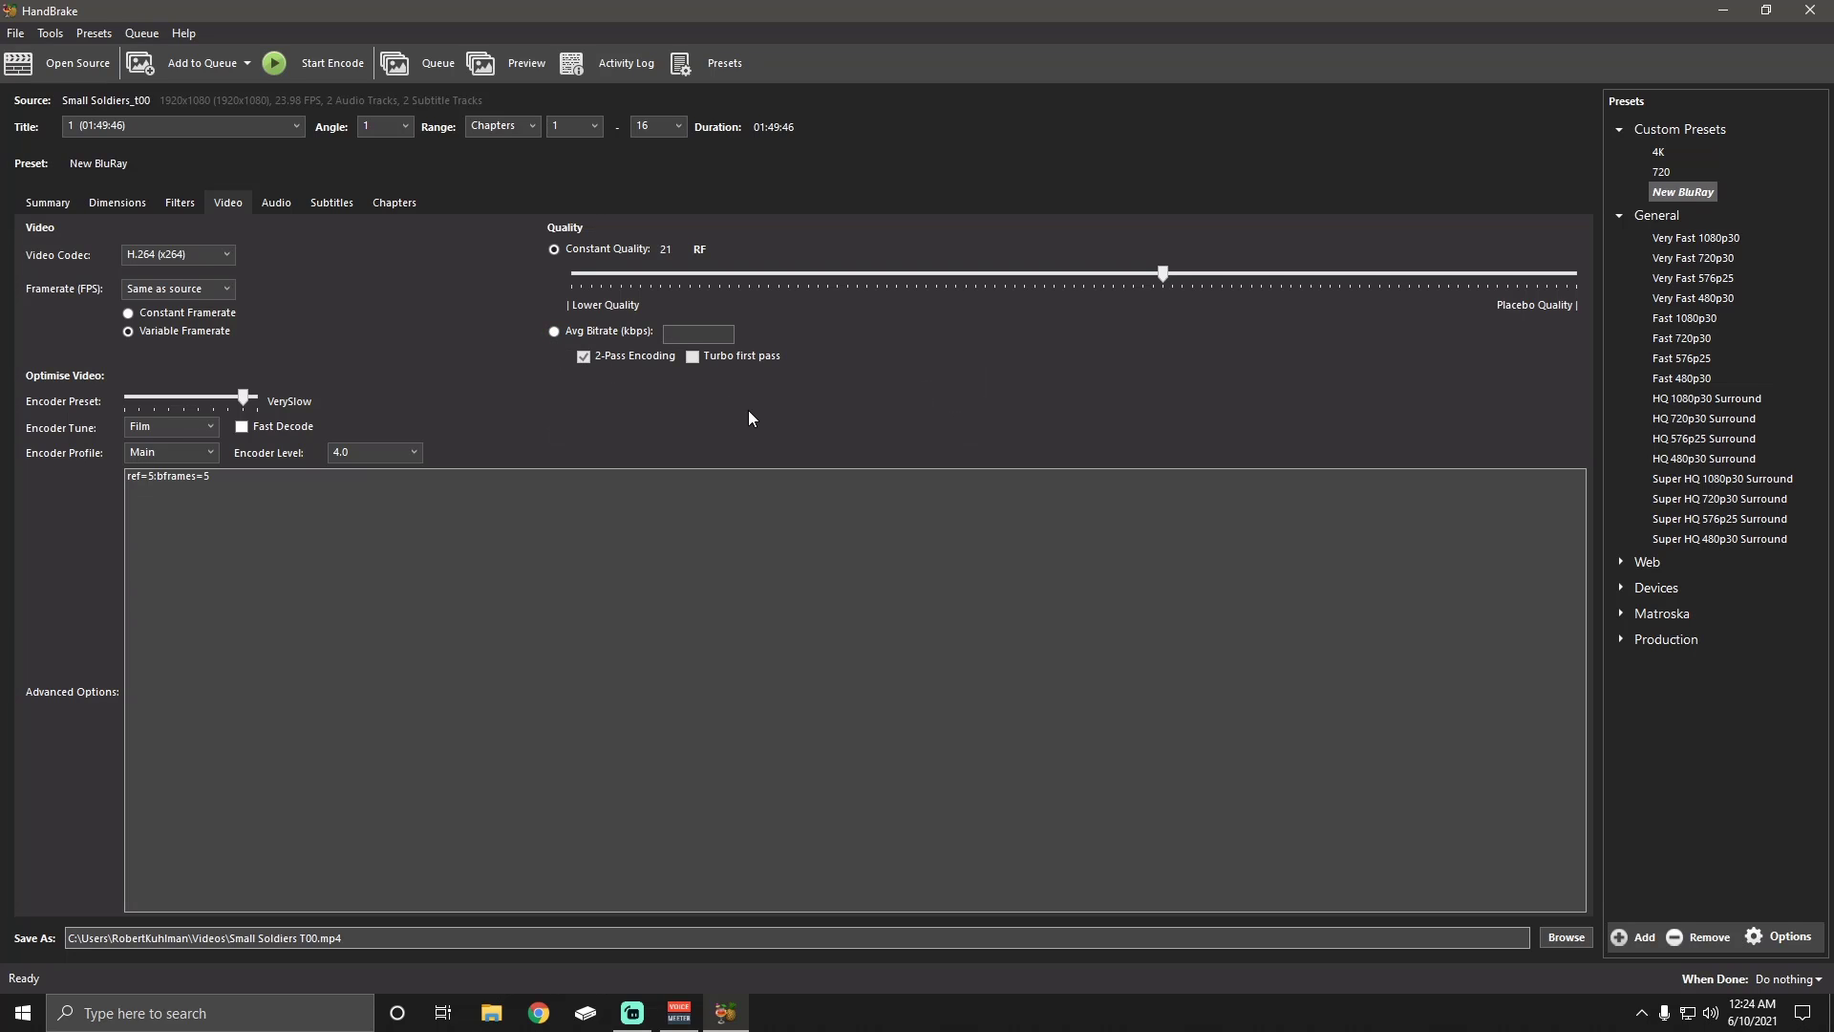
mouse_move(257, 189)
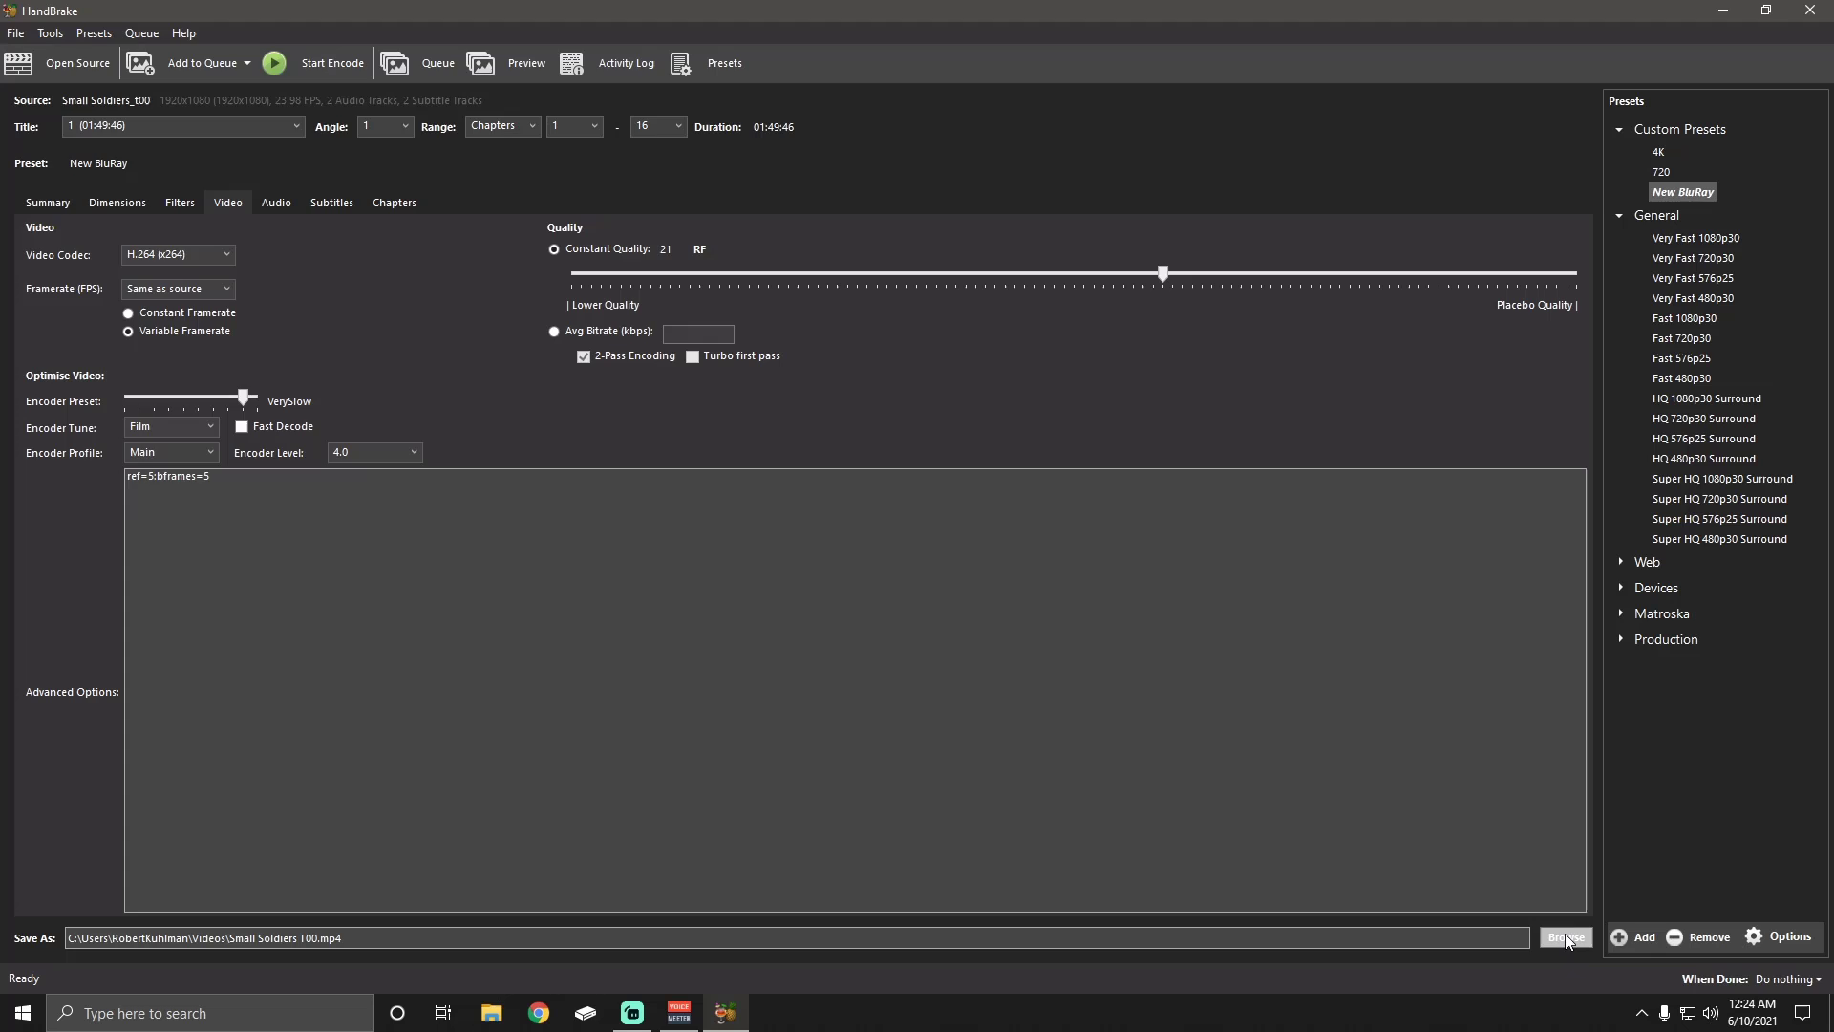
Browse to Movies (F:) > BluRay Copy To Drive First and save as Small Soldiers ().mp4
click(1565, 937)
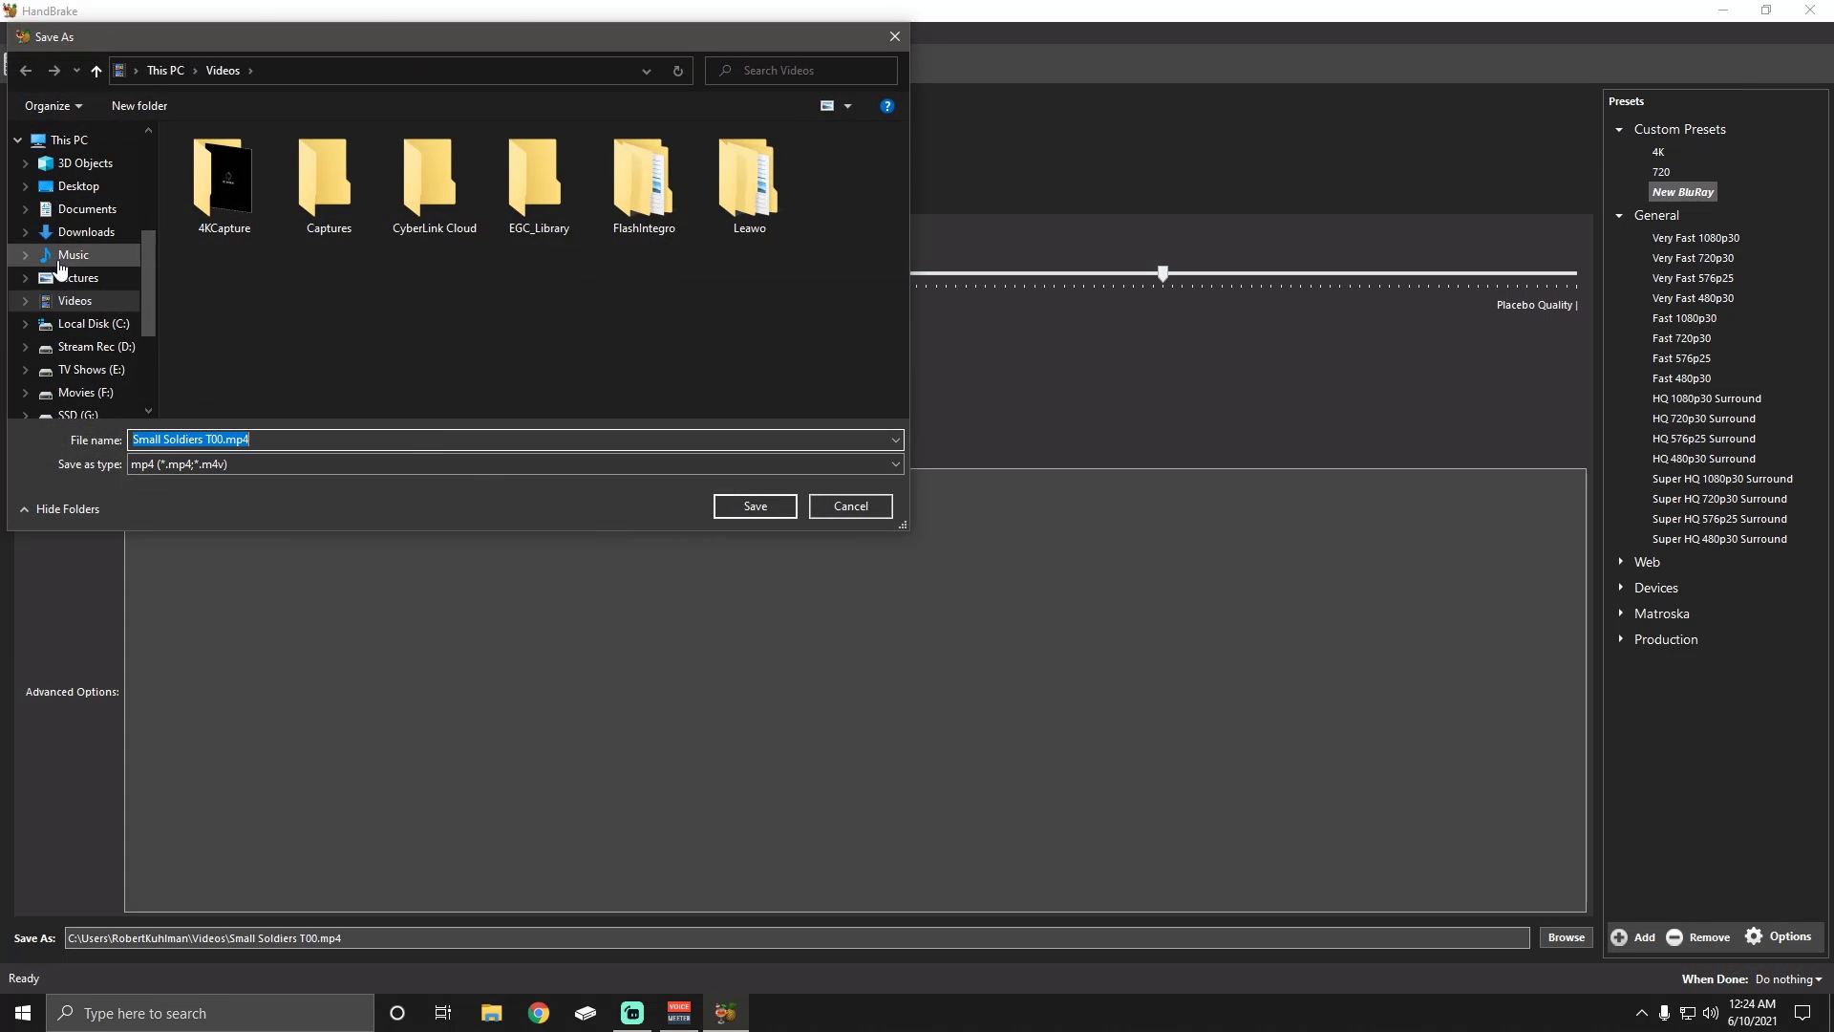
mouse_move(84, 392)
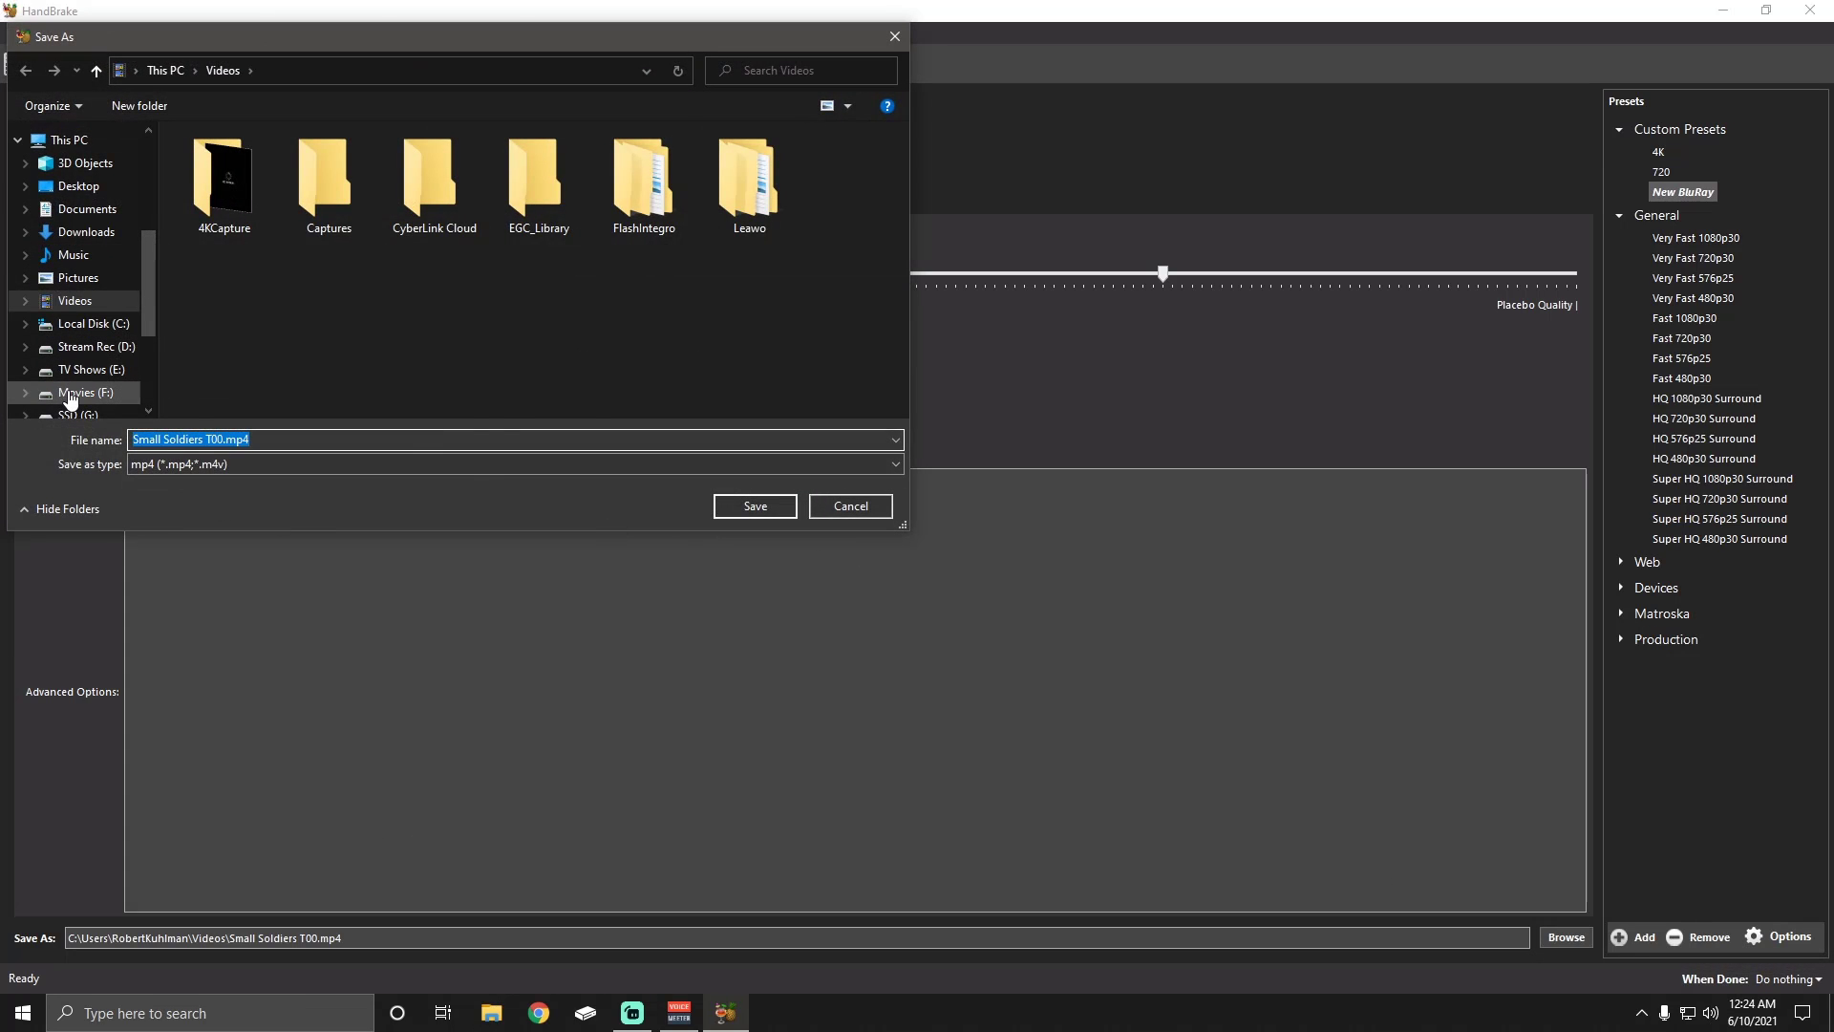
double_click(84, 391)
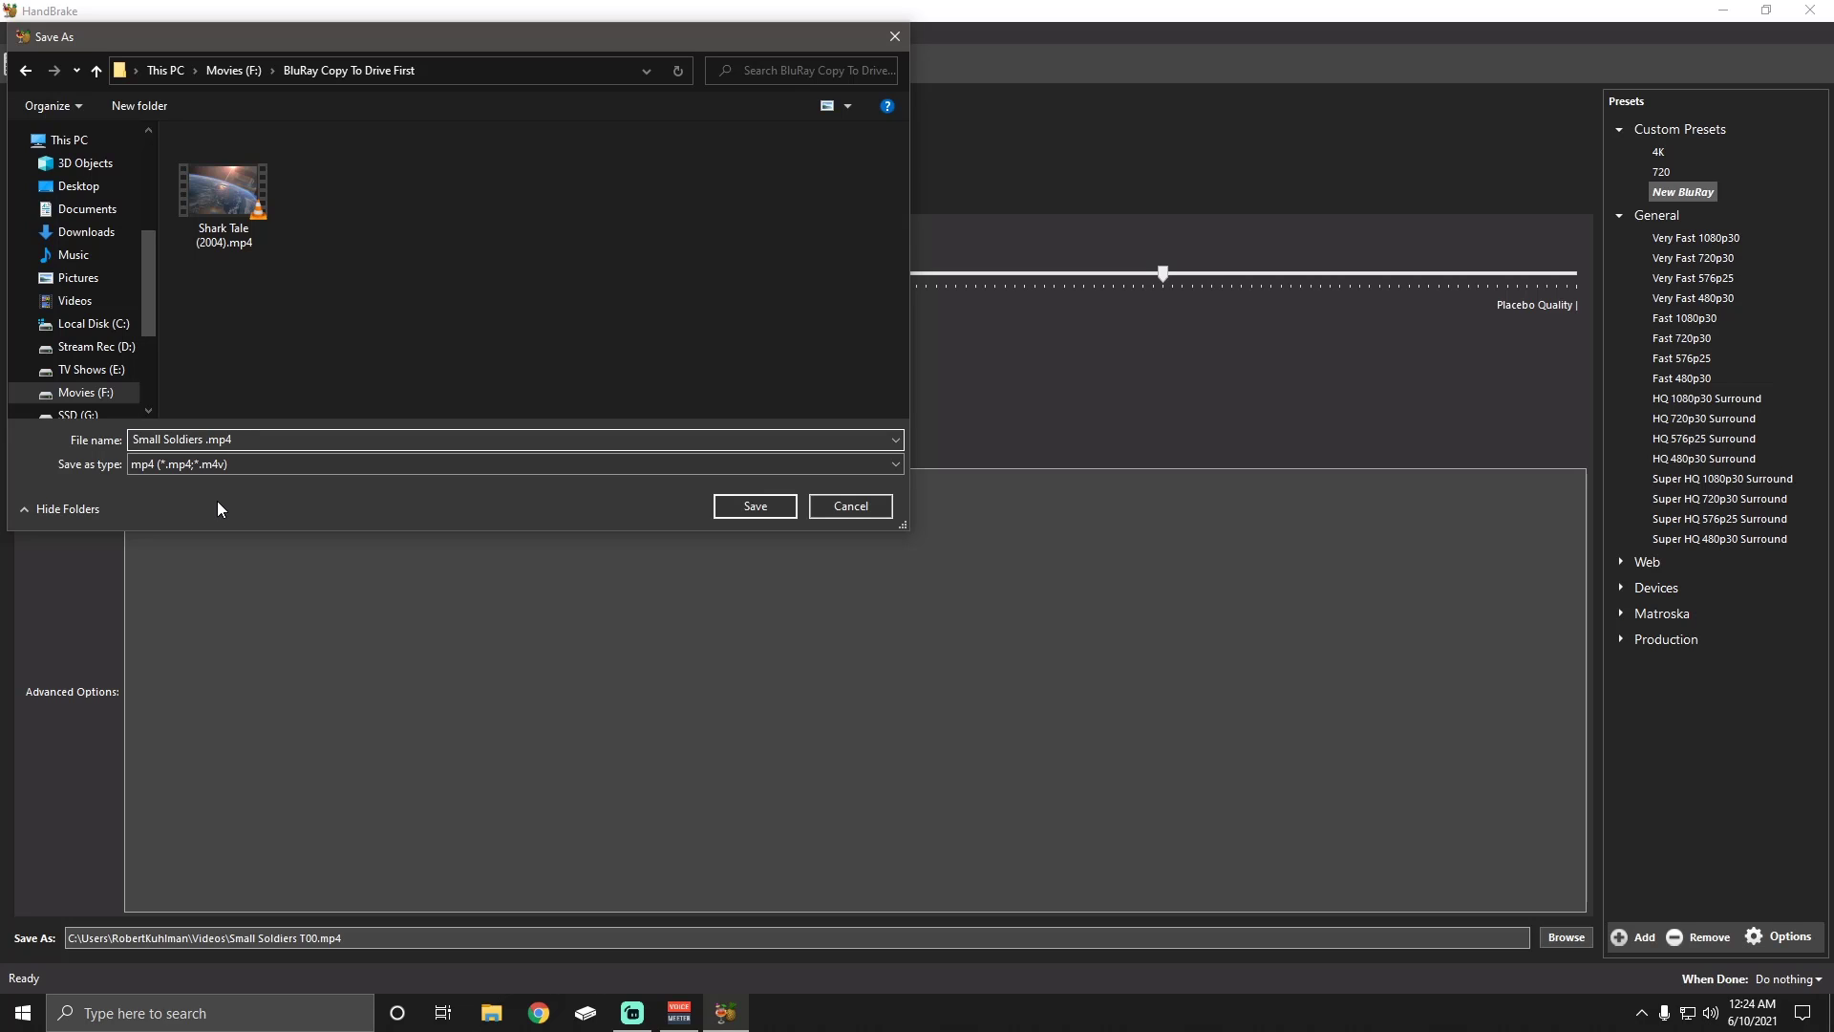
text(())
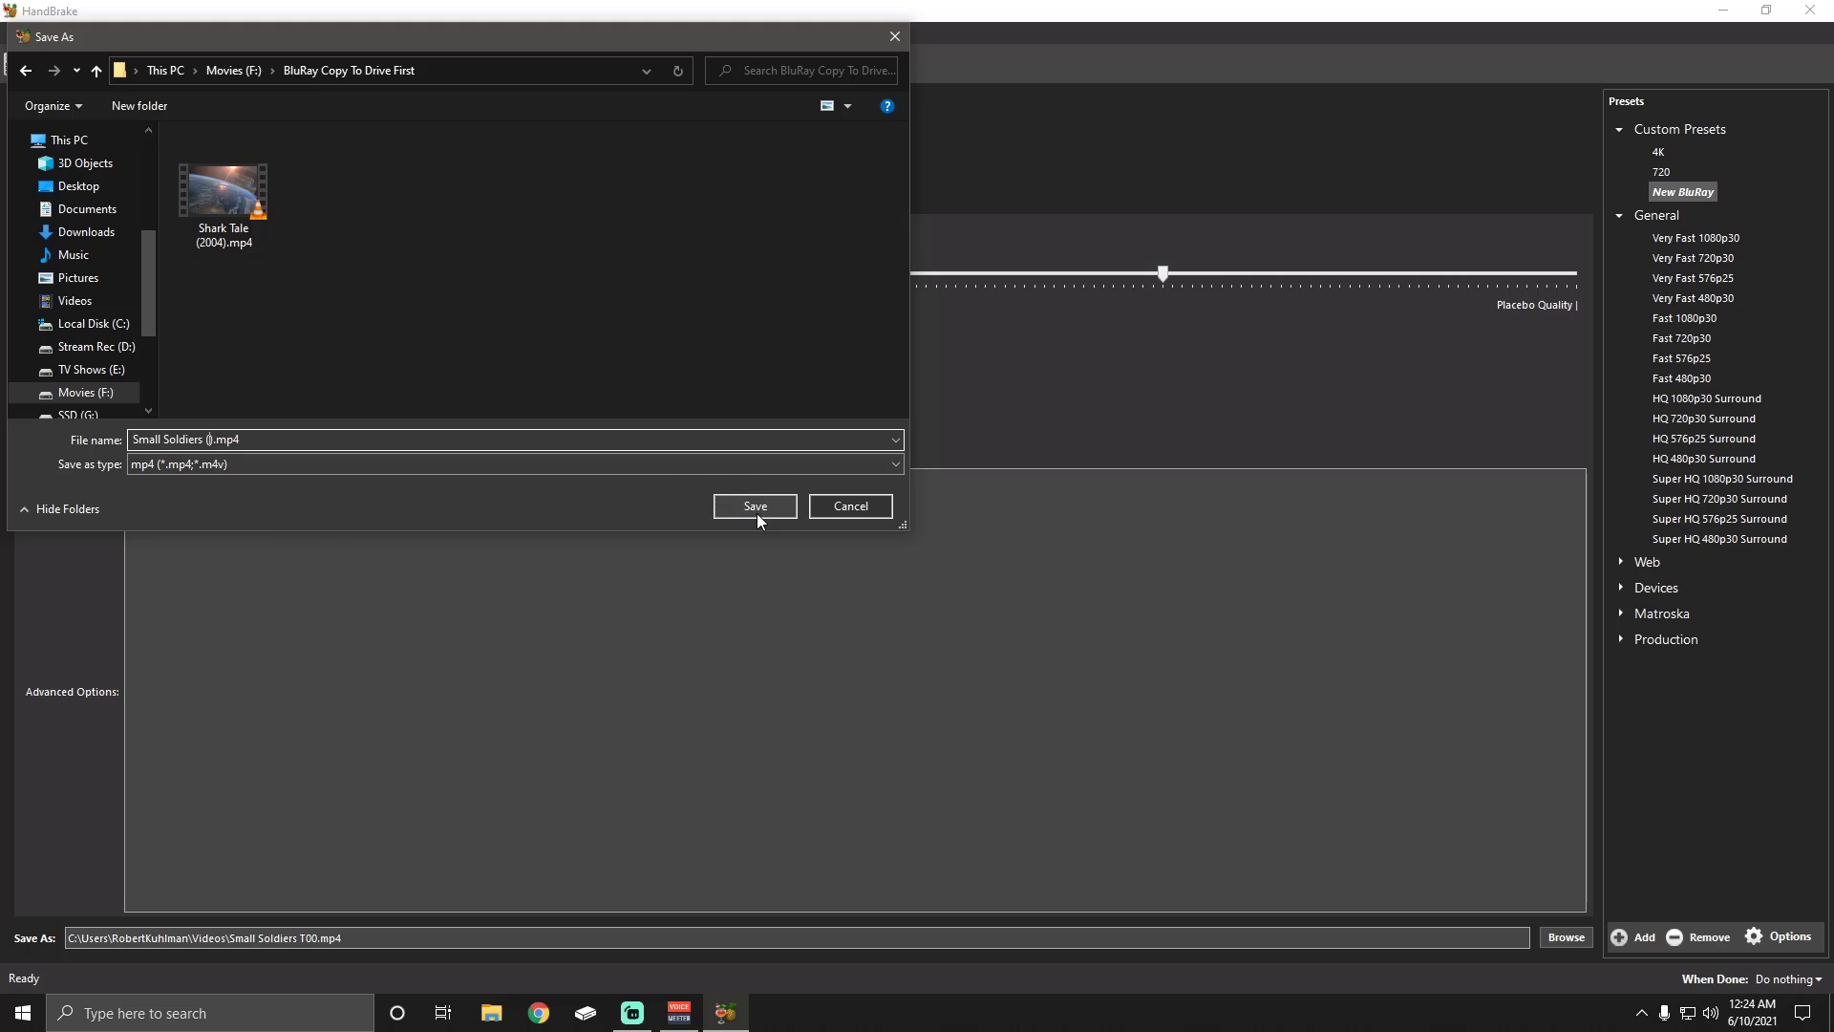
click(754, 506)
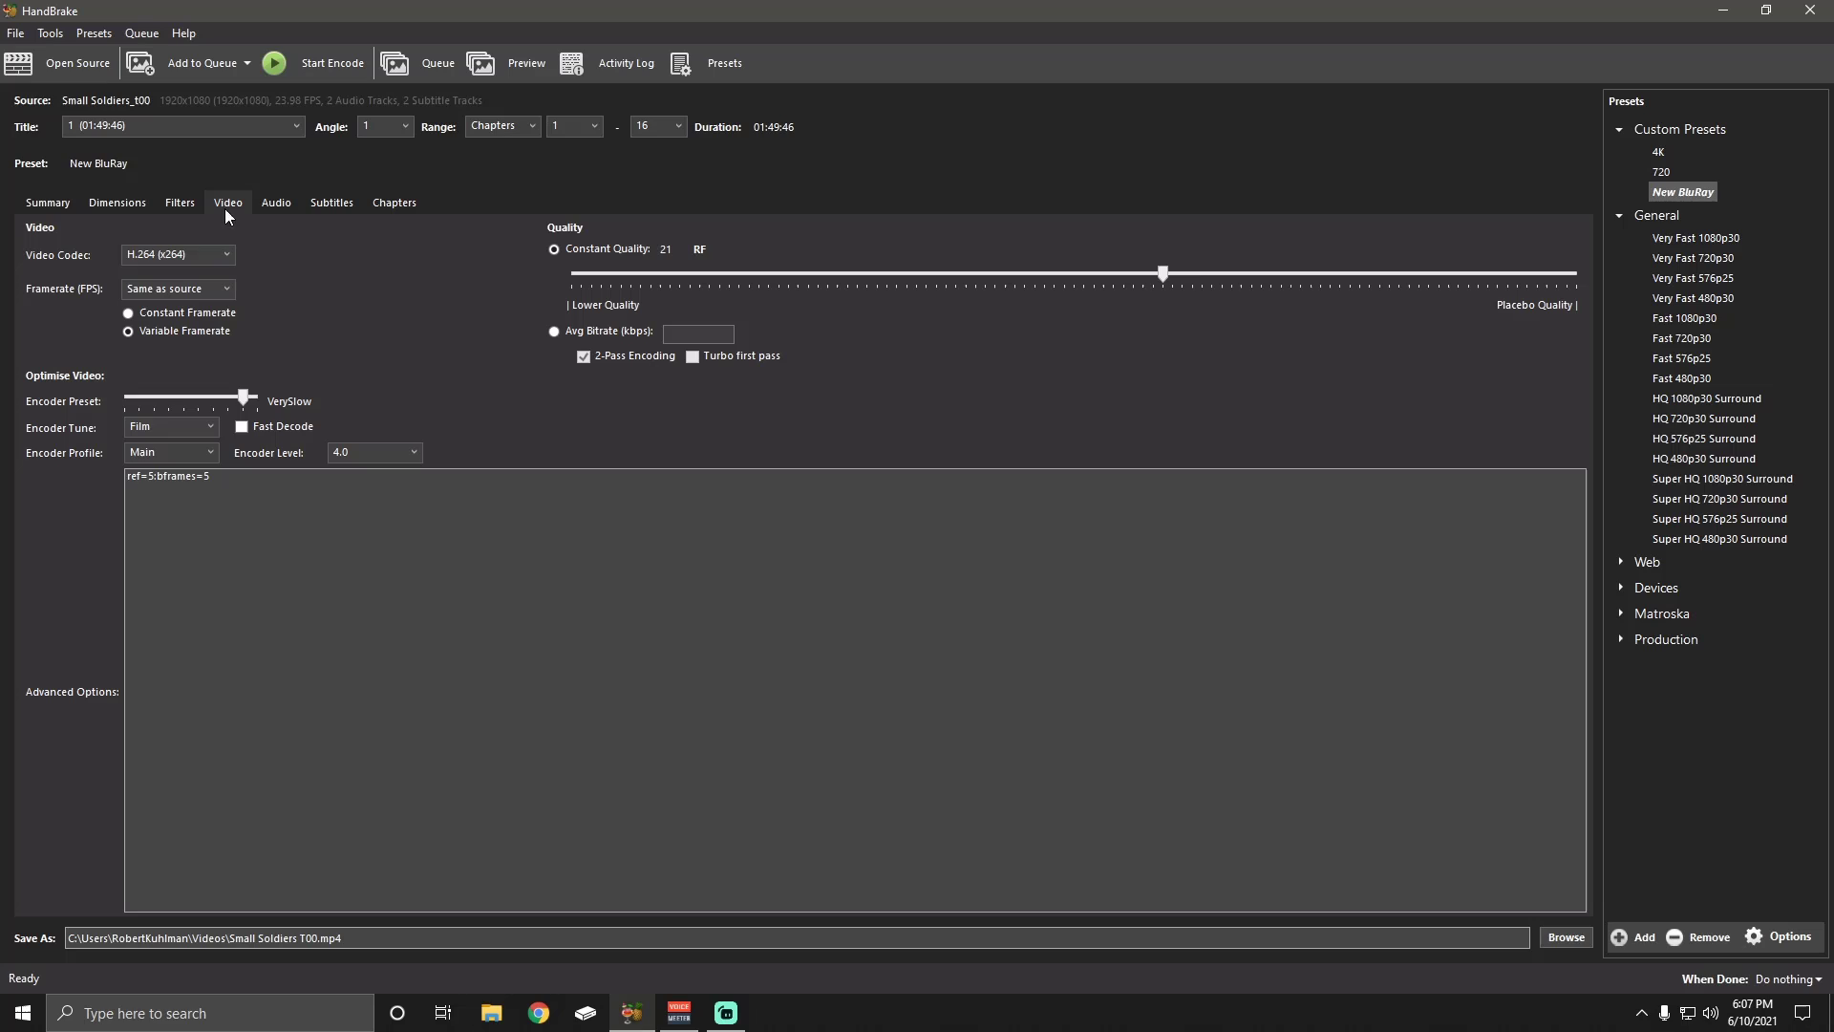
mouse_move(459, 360)
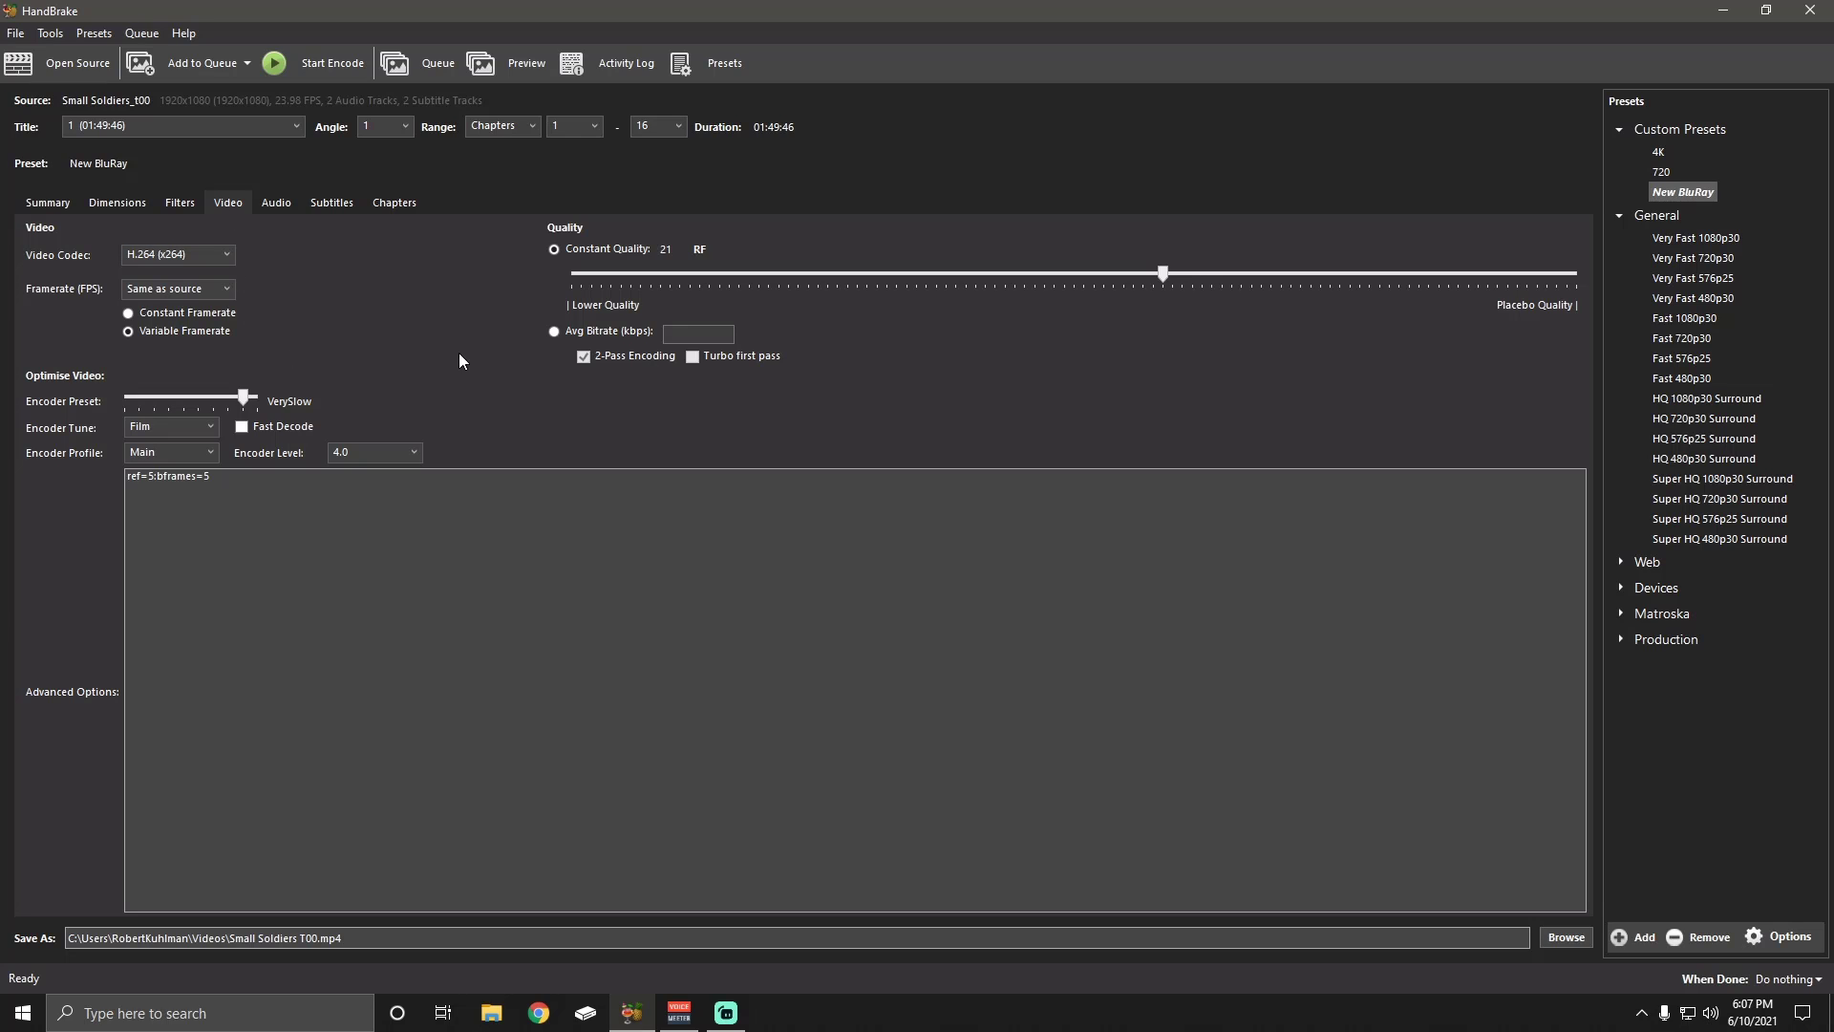
Apply the 720 preset and review its 1920x816 size with 132-pixel automatic cropping
click(1658, 171)
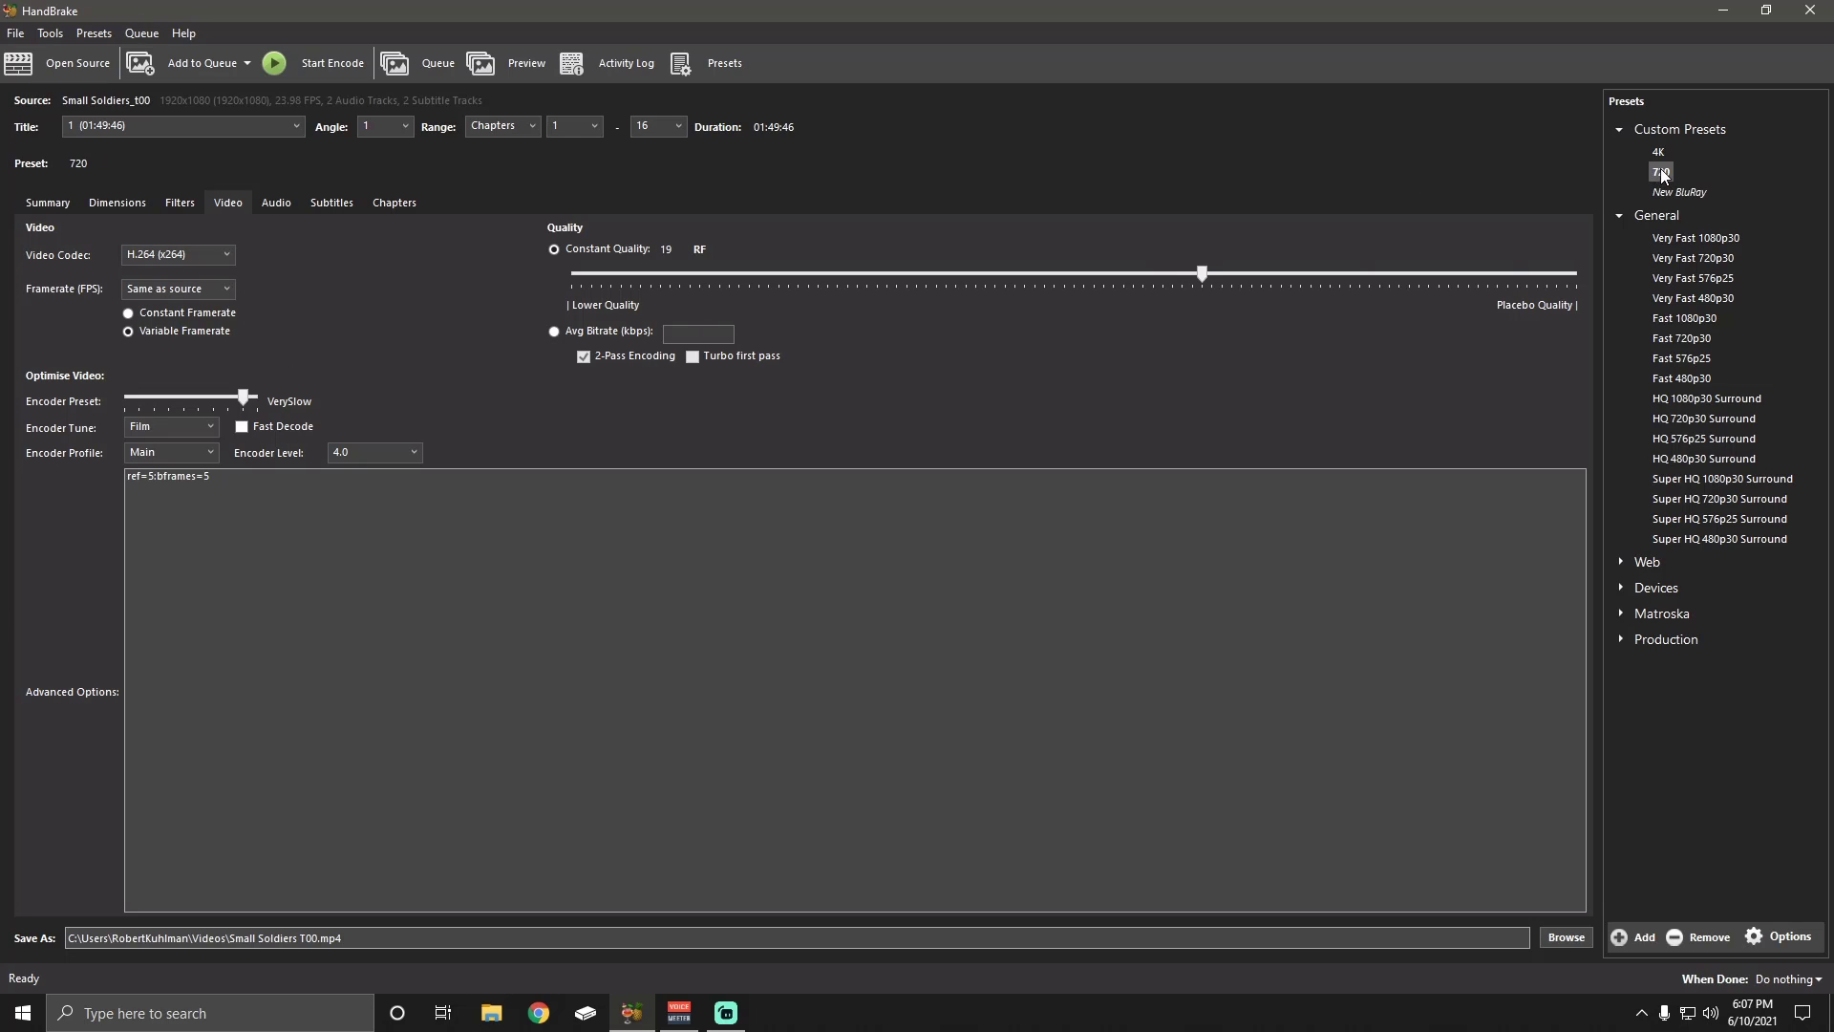
click(116, 202)
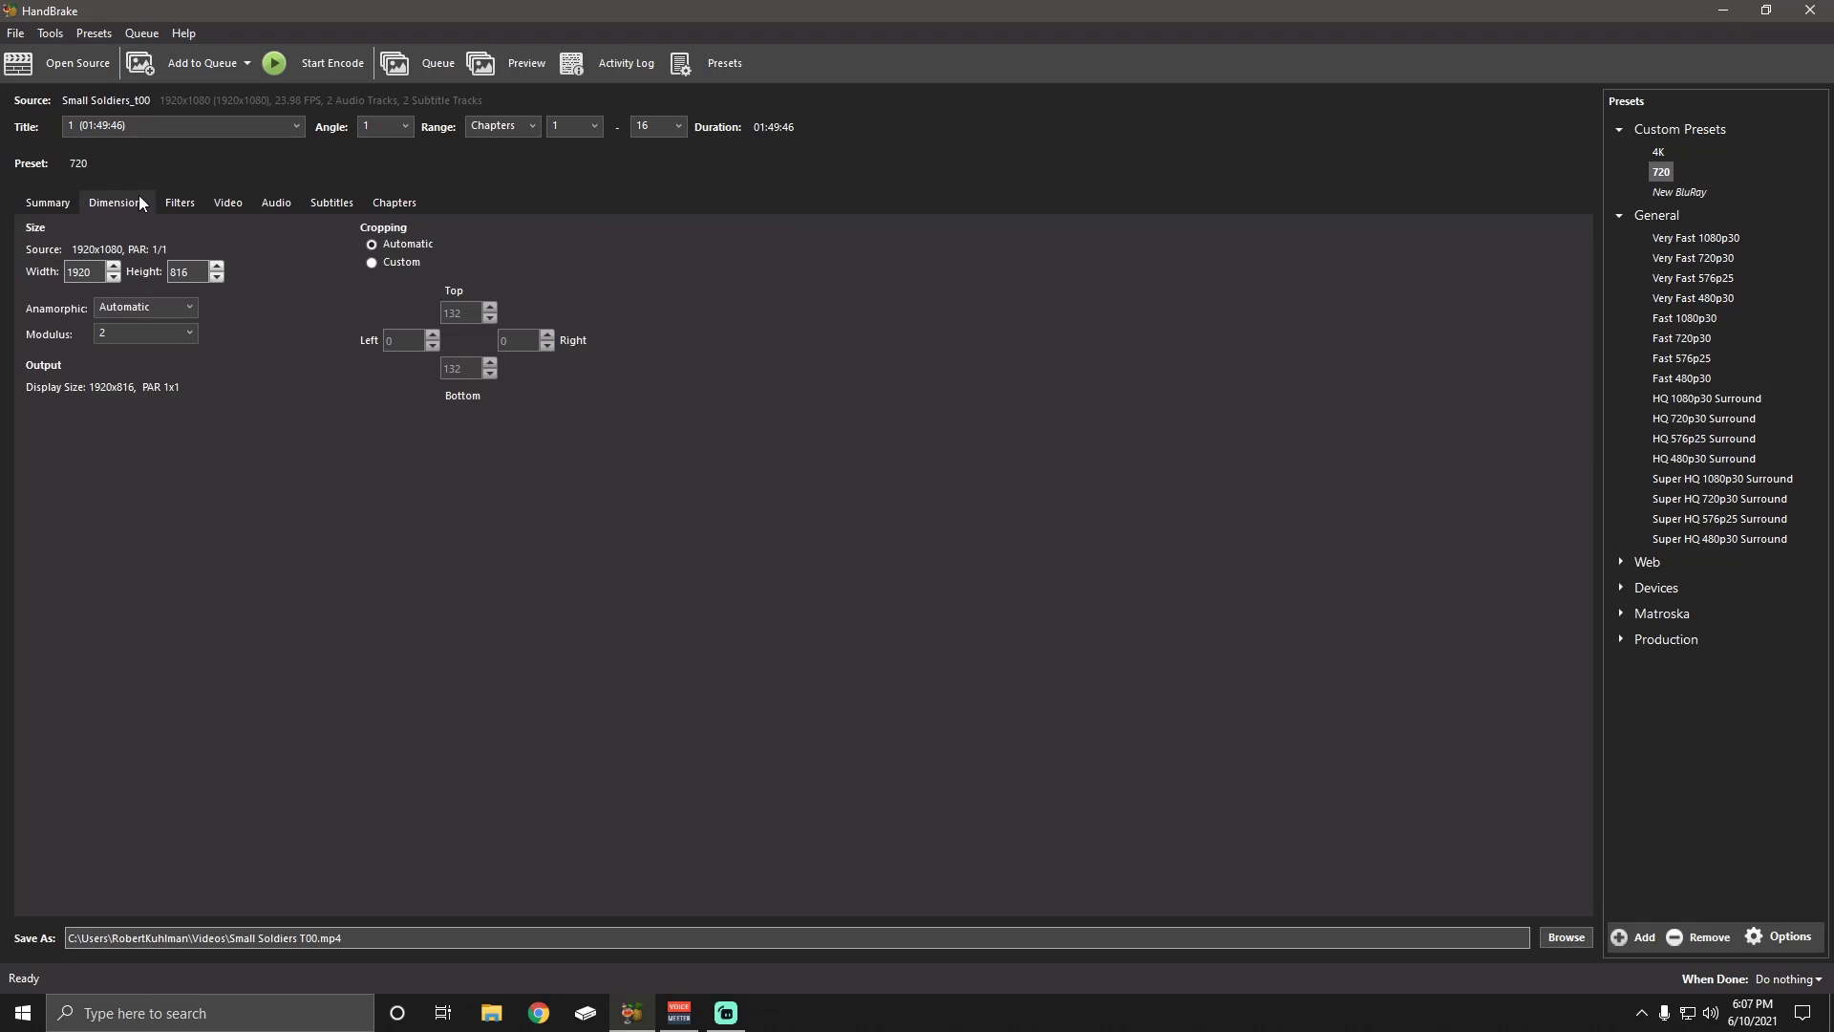
mouse_move(292, 310)
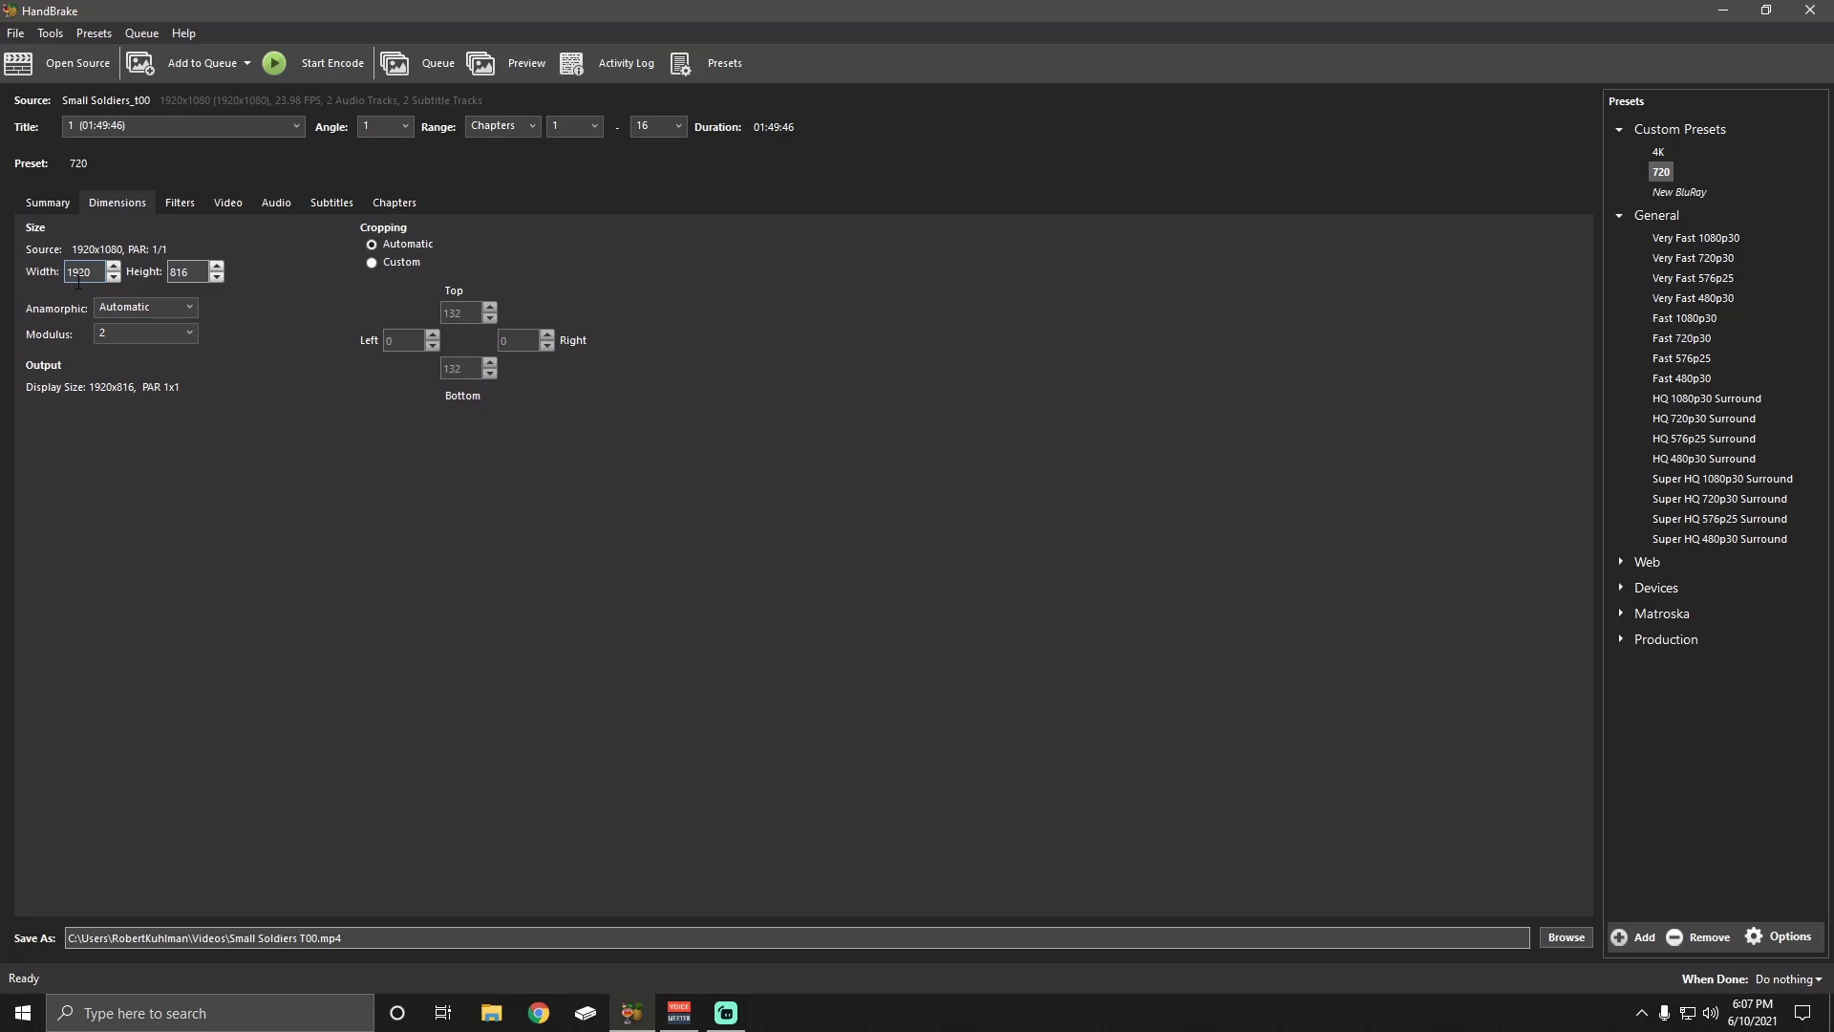
mouse_move(374, 244)
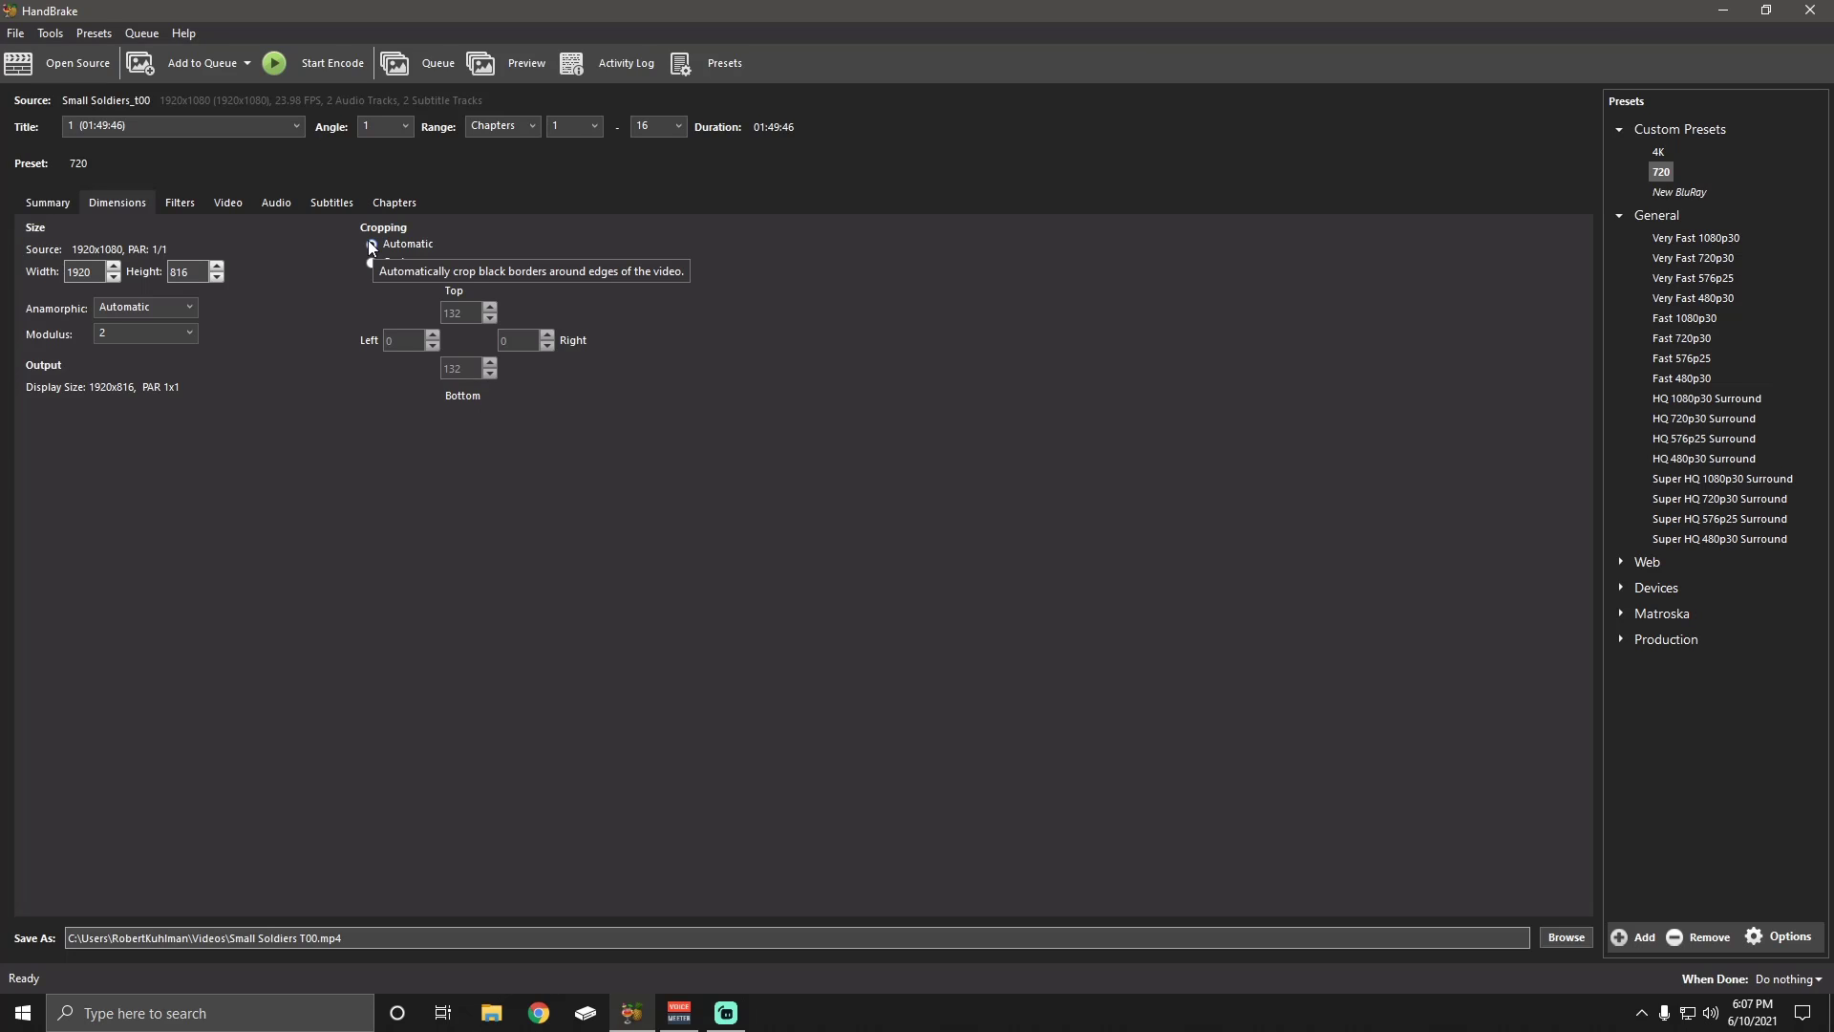
mouse_move(432, 246)
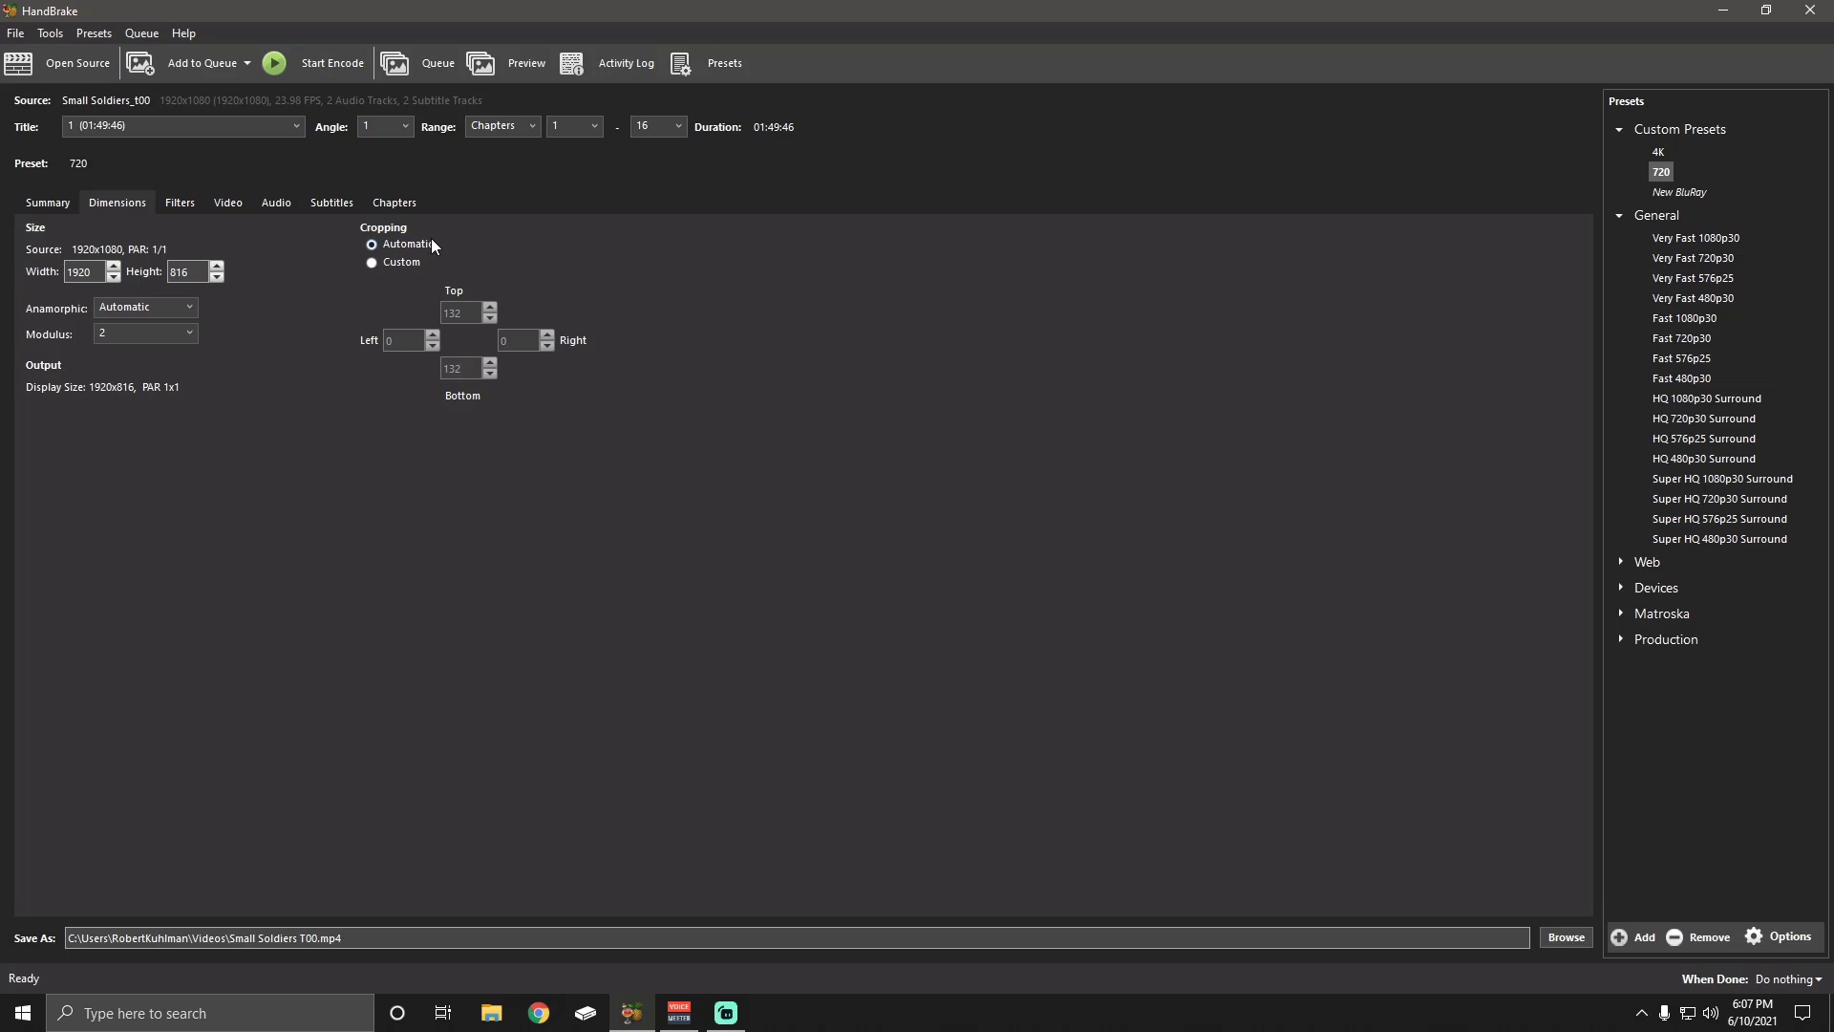
mouse_move(407, 244)
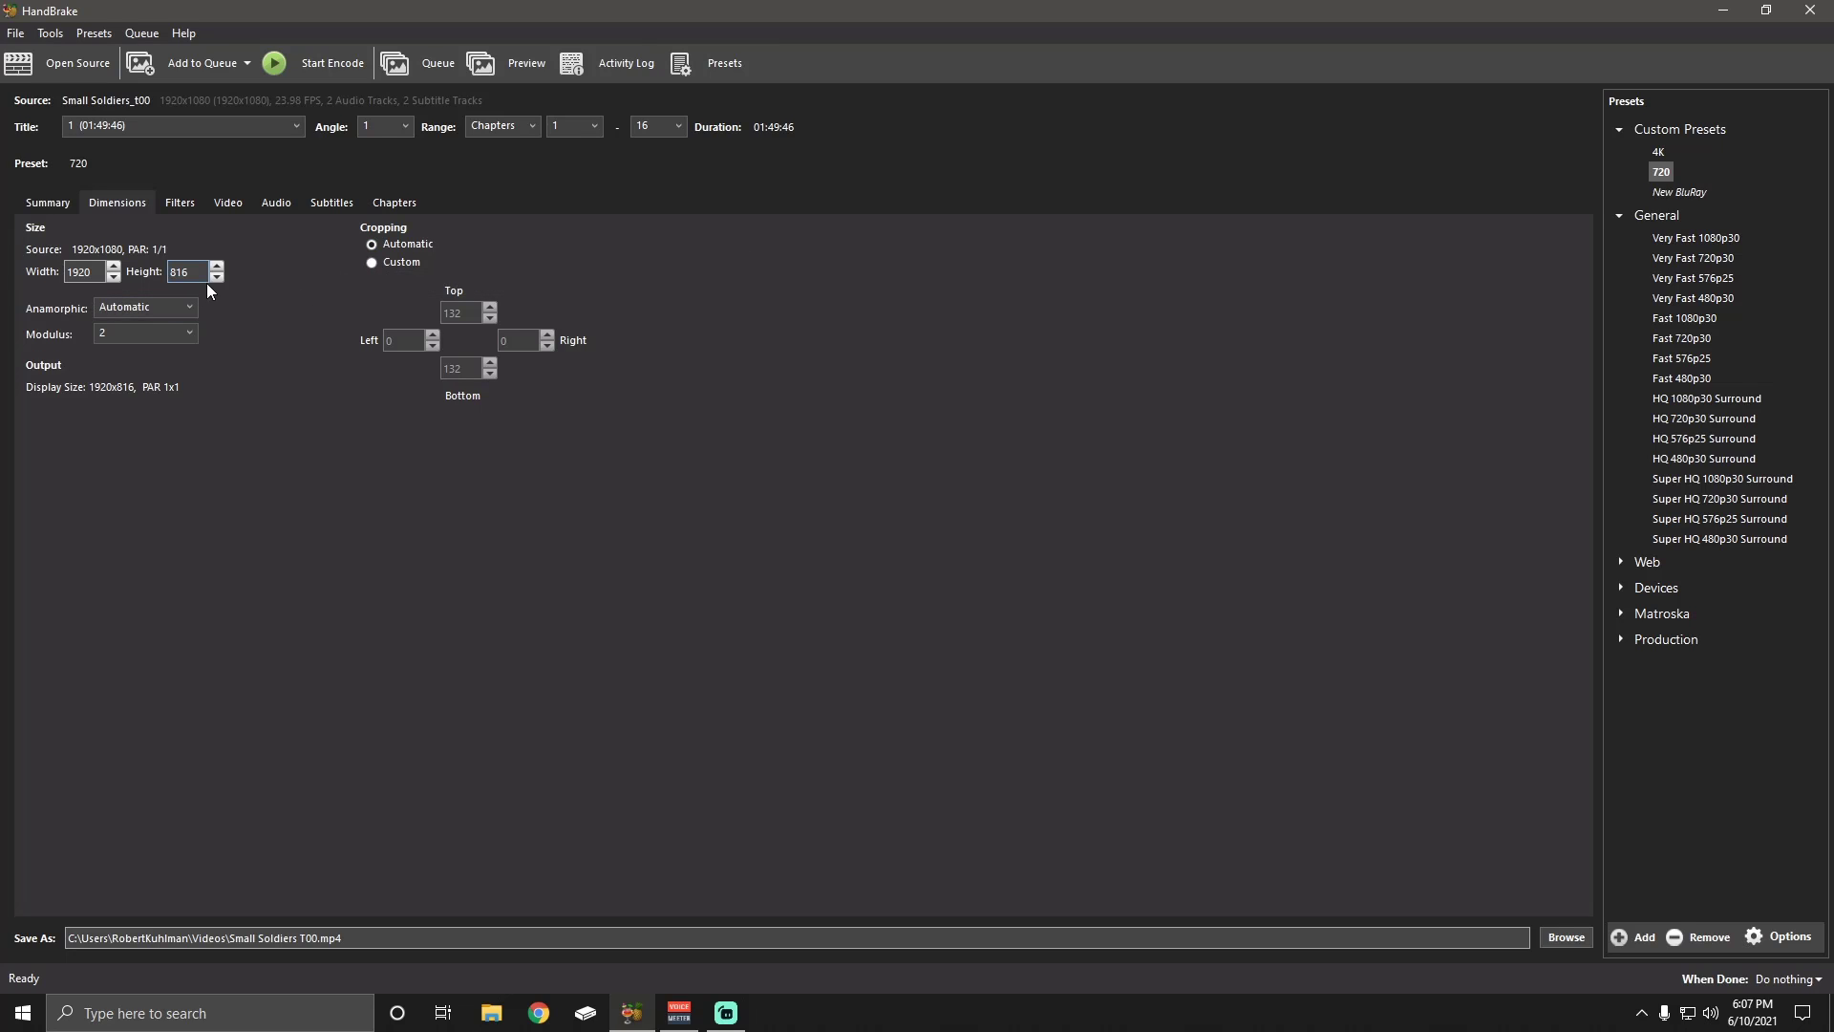
mouse_move(272, 332)
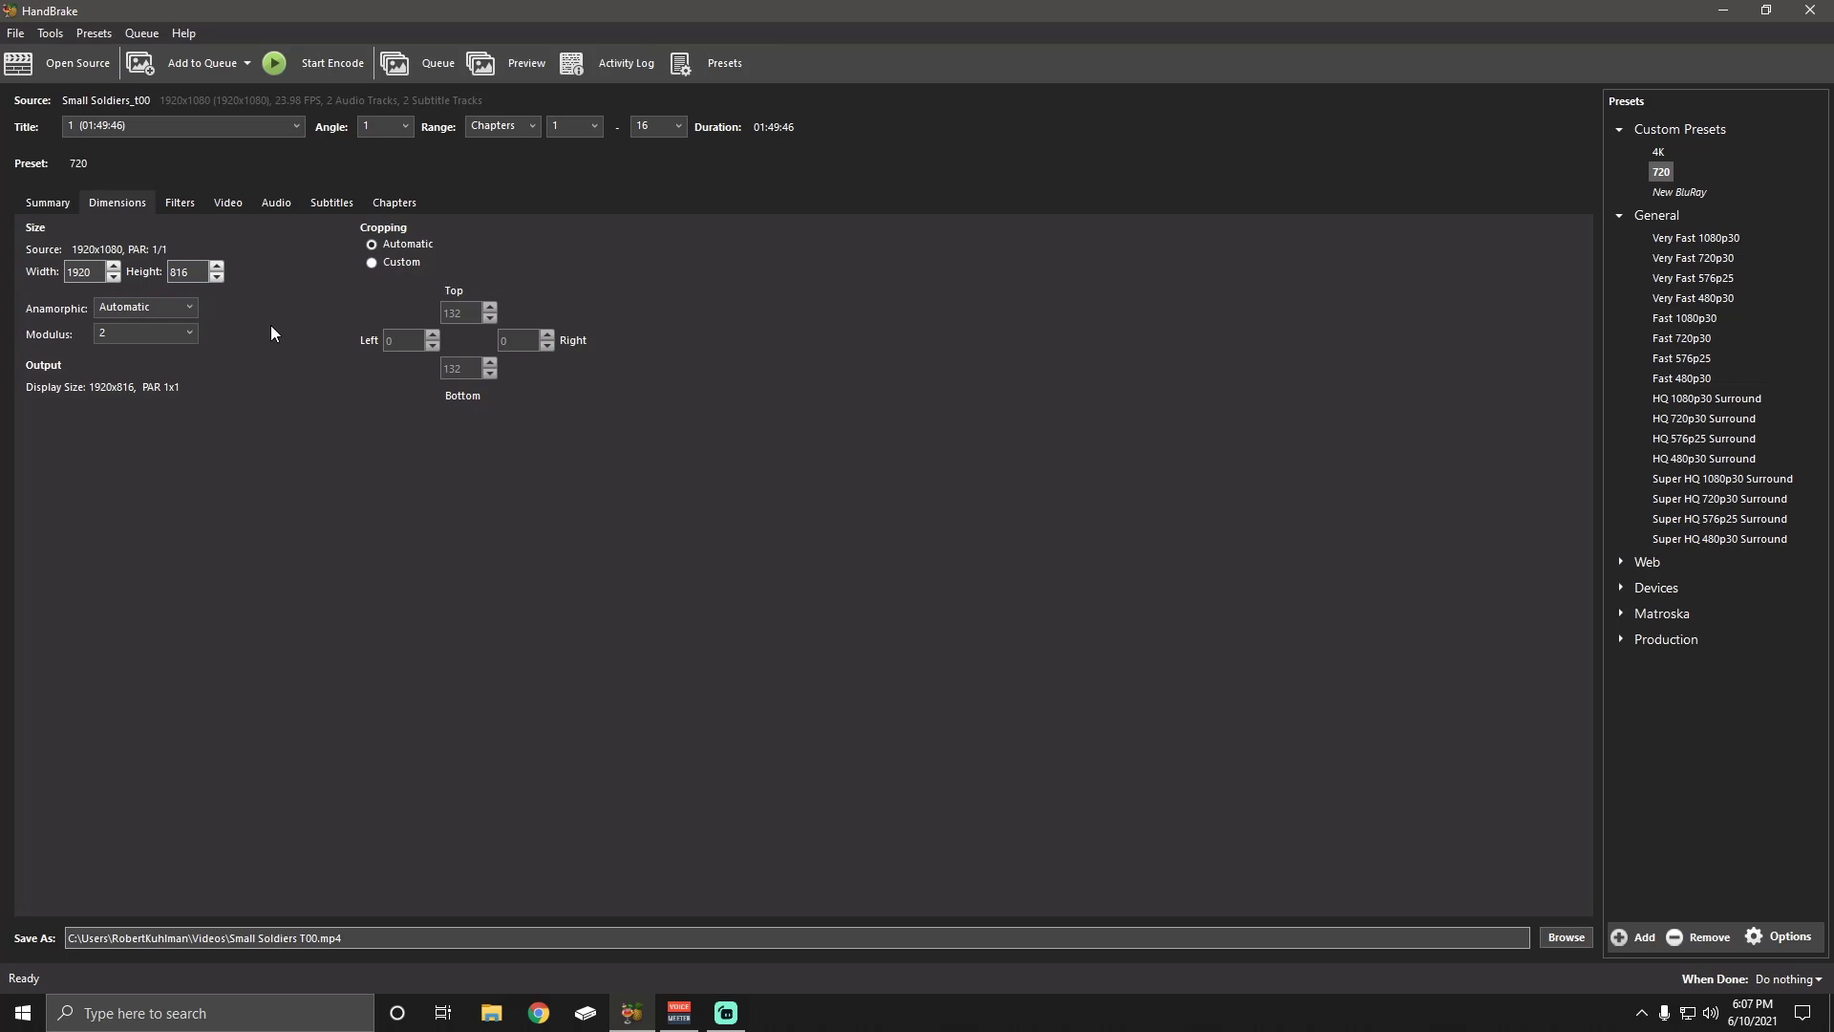
mouse_move(145, 306)
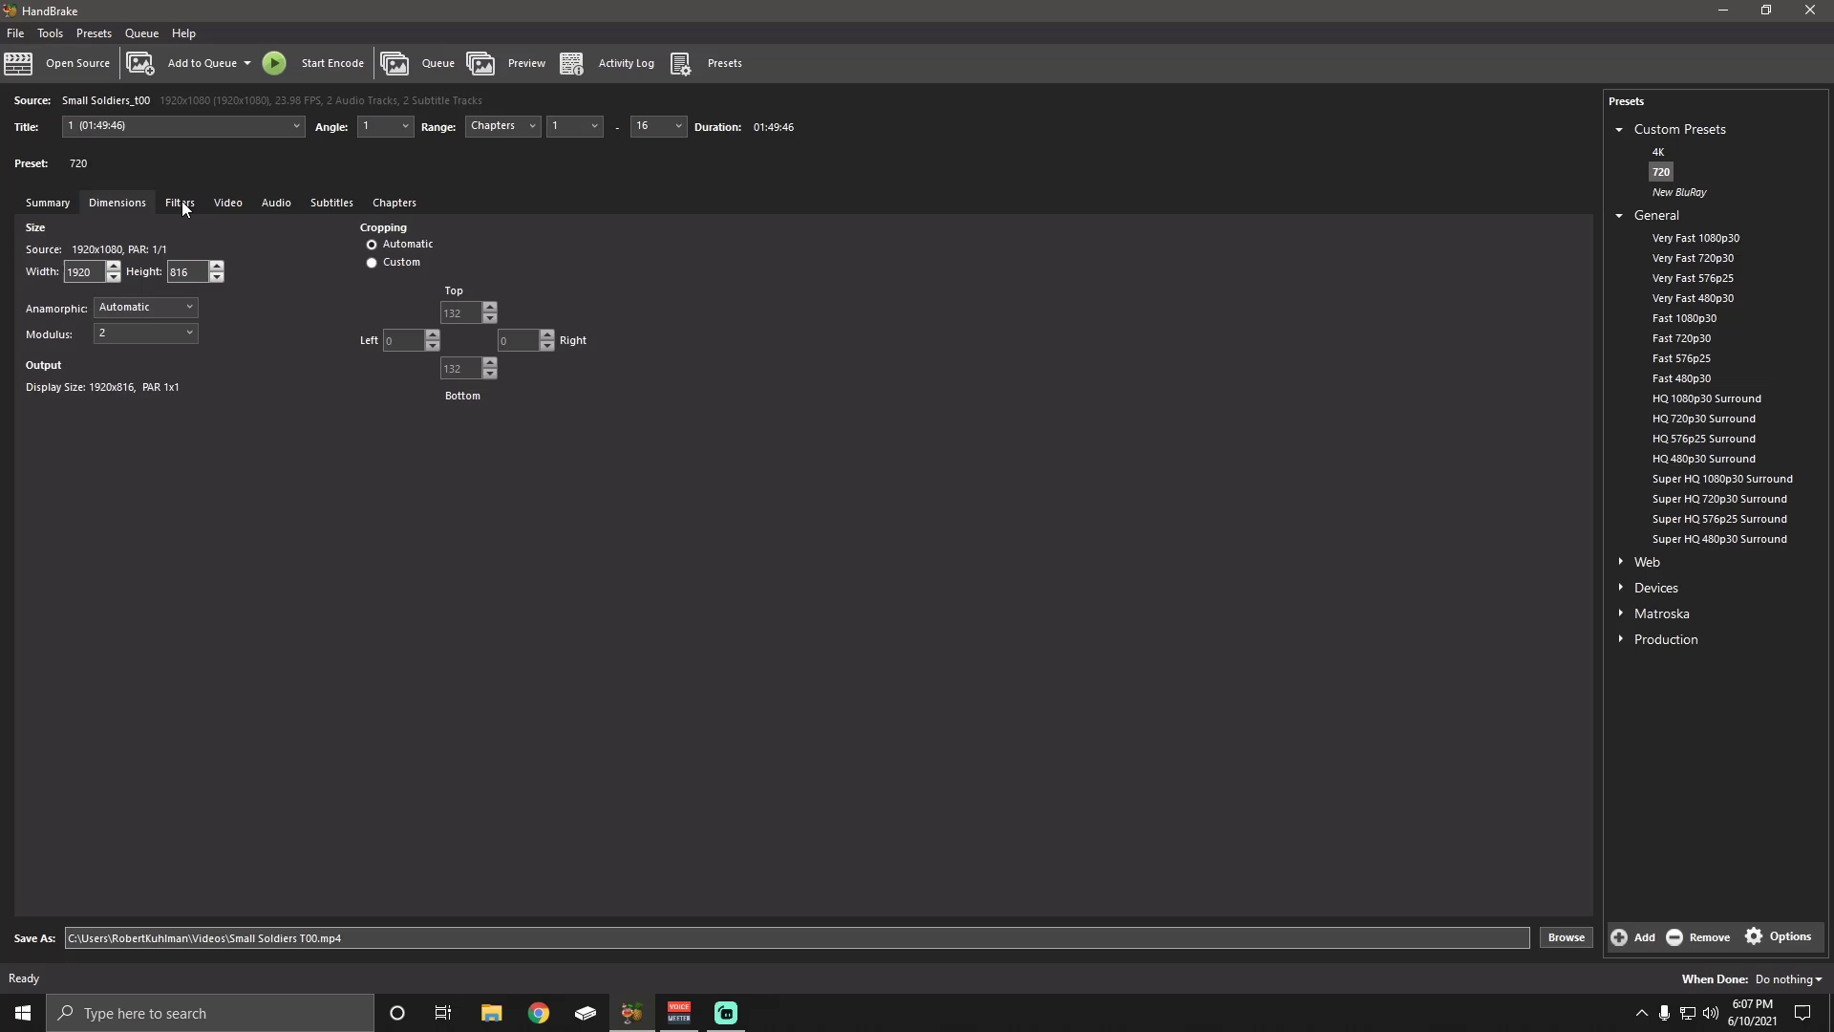
Check Filters, then review the 720 Video settings: x264, RF 19, VerySlow, Film, Main 4.0
click(179, 202)
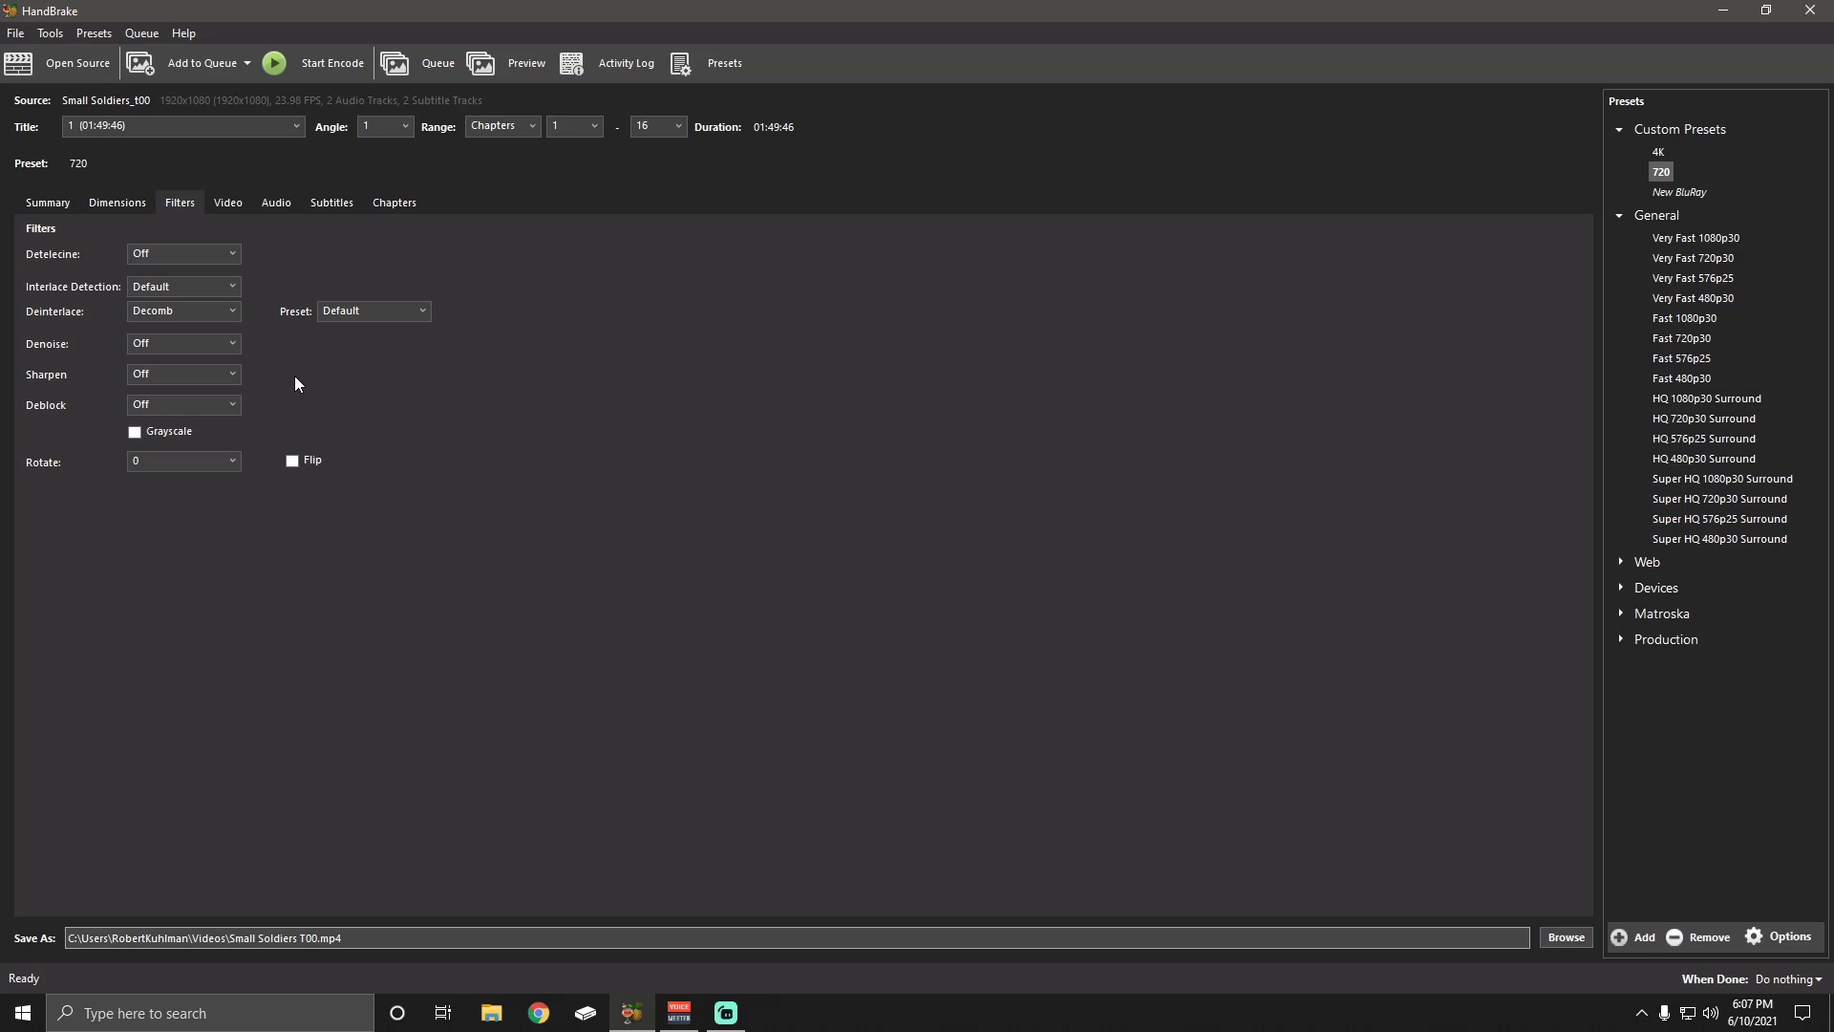
click(227, 202)
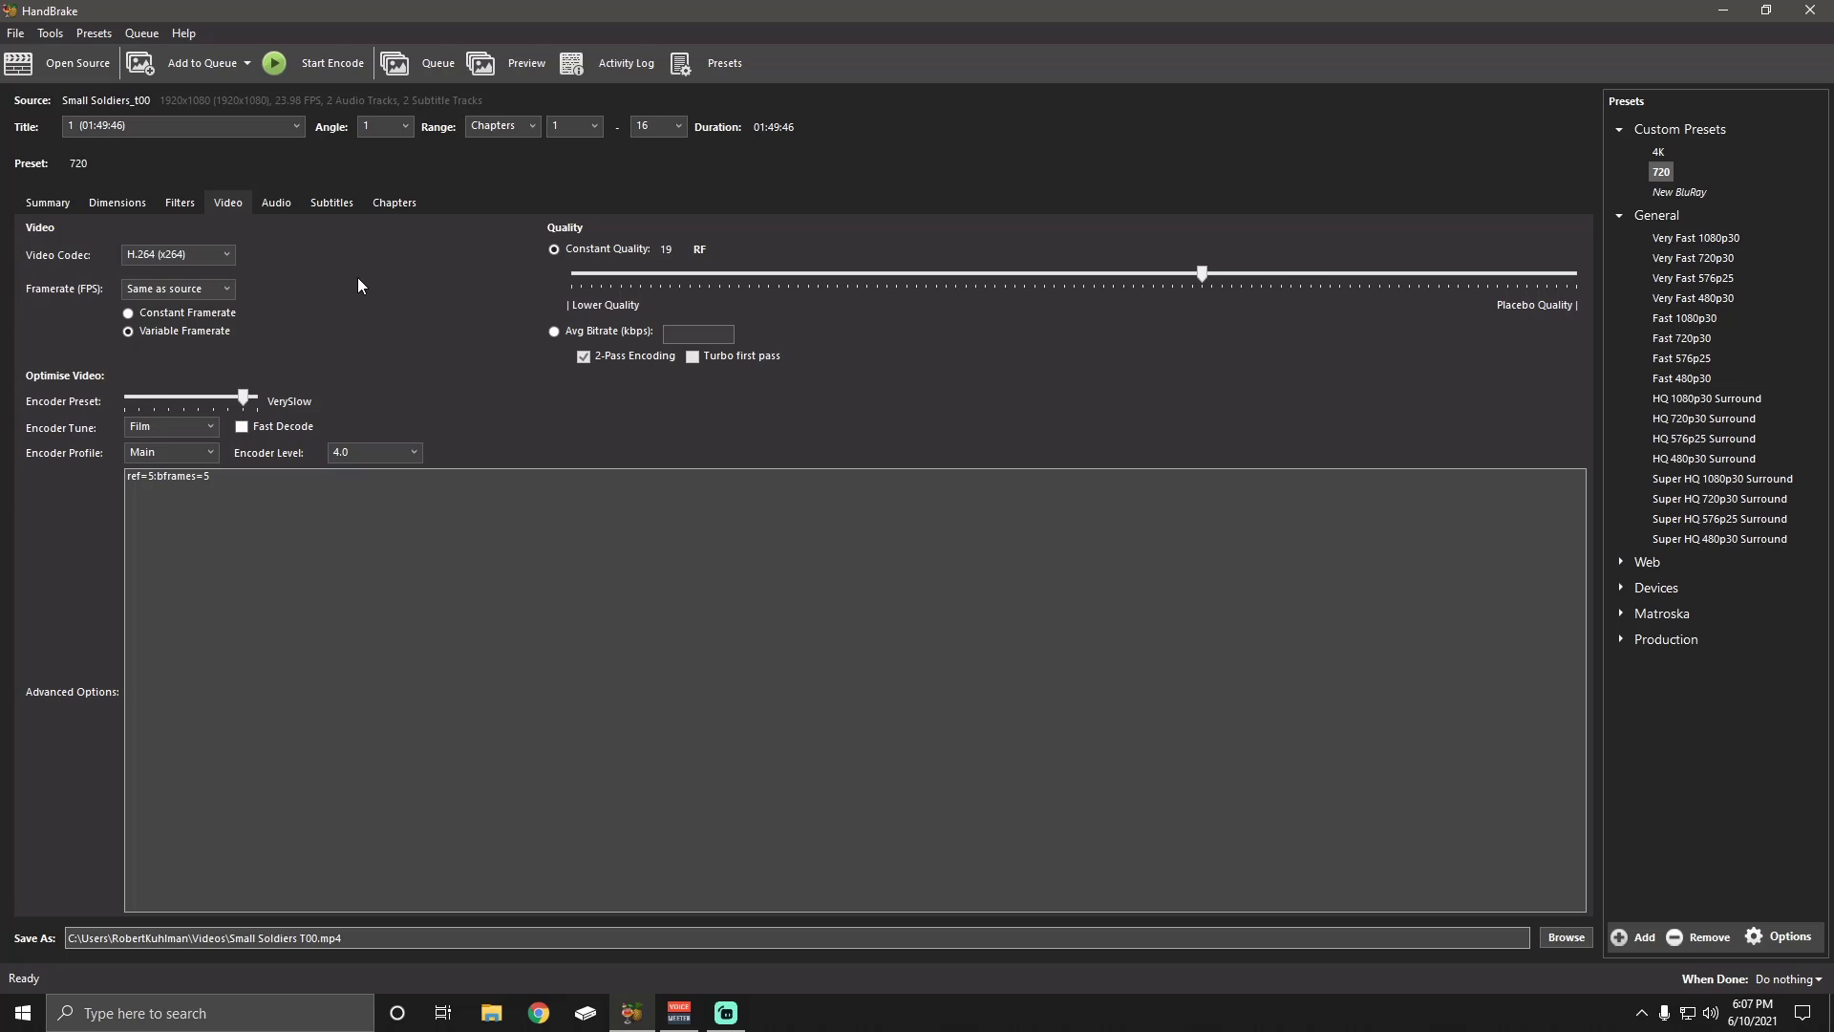
mouse_move(701, 257)
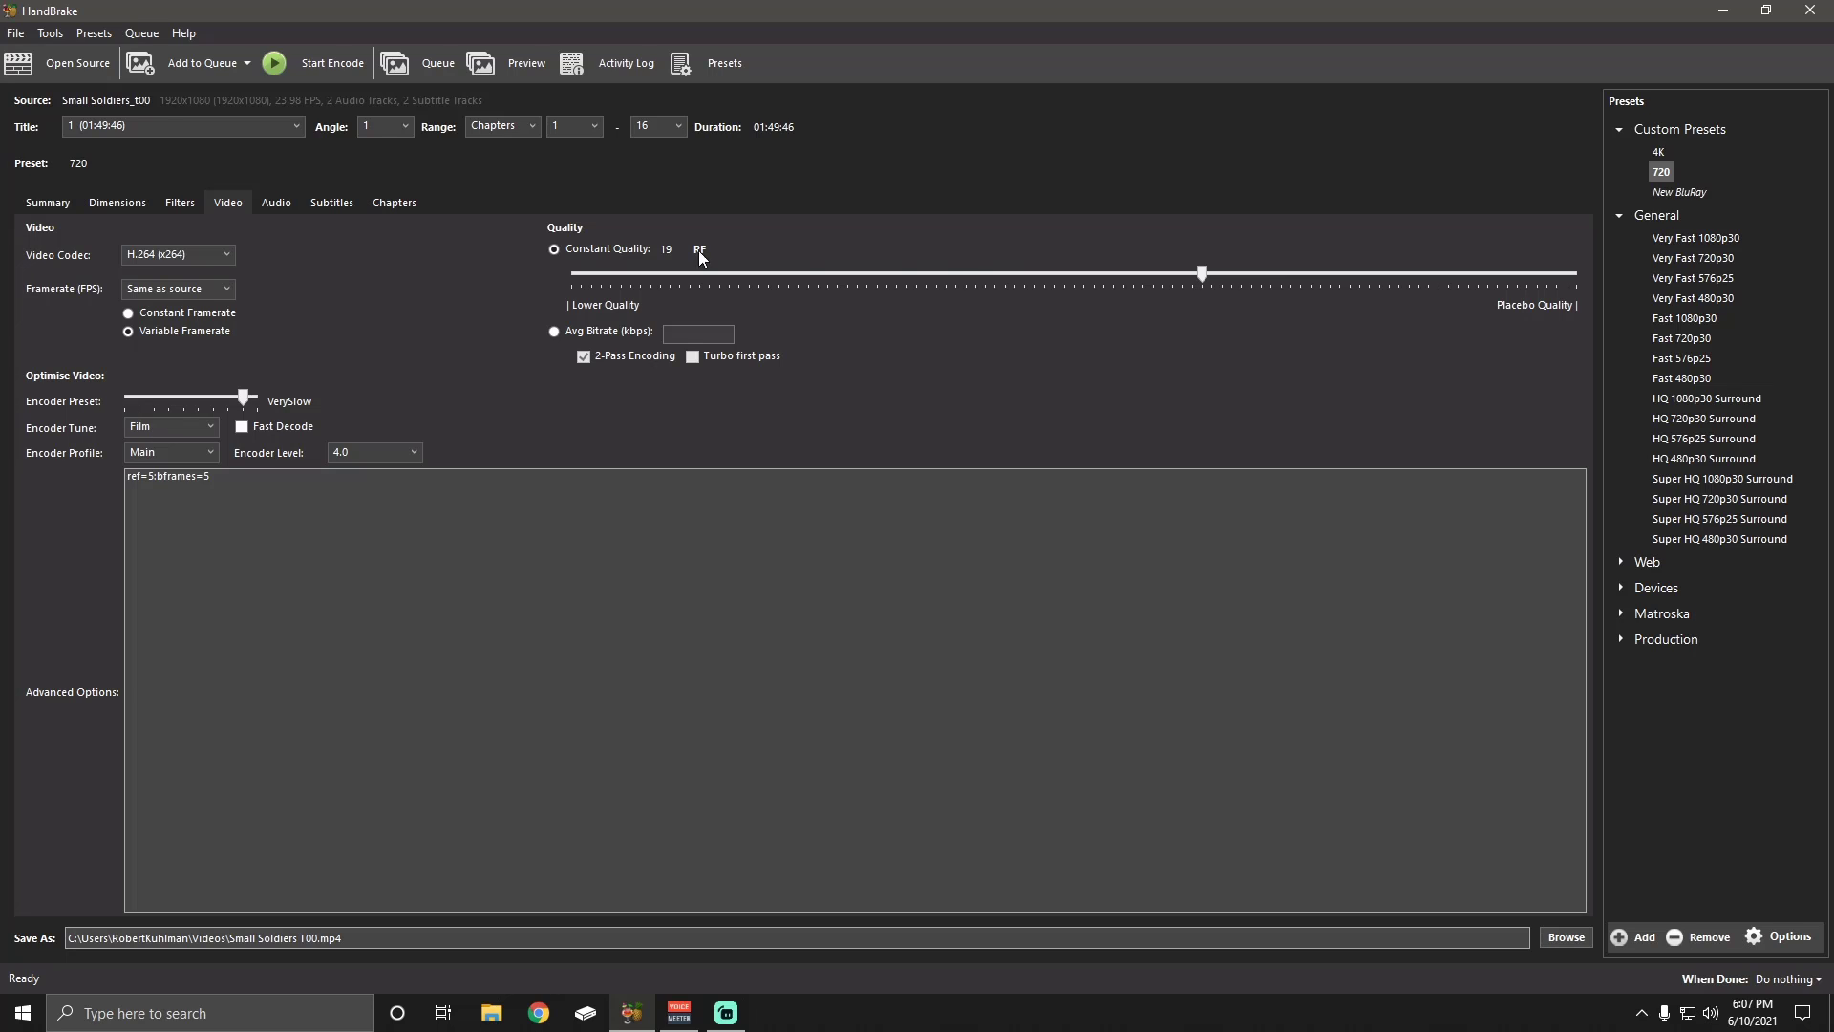
mouse_move(1201, 273)
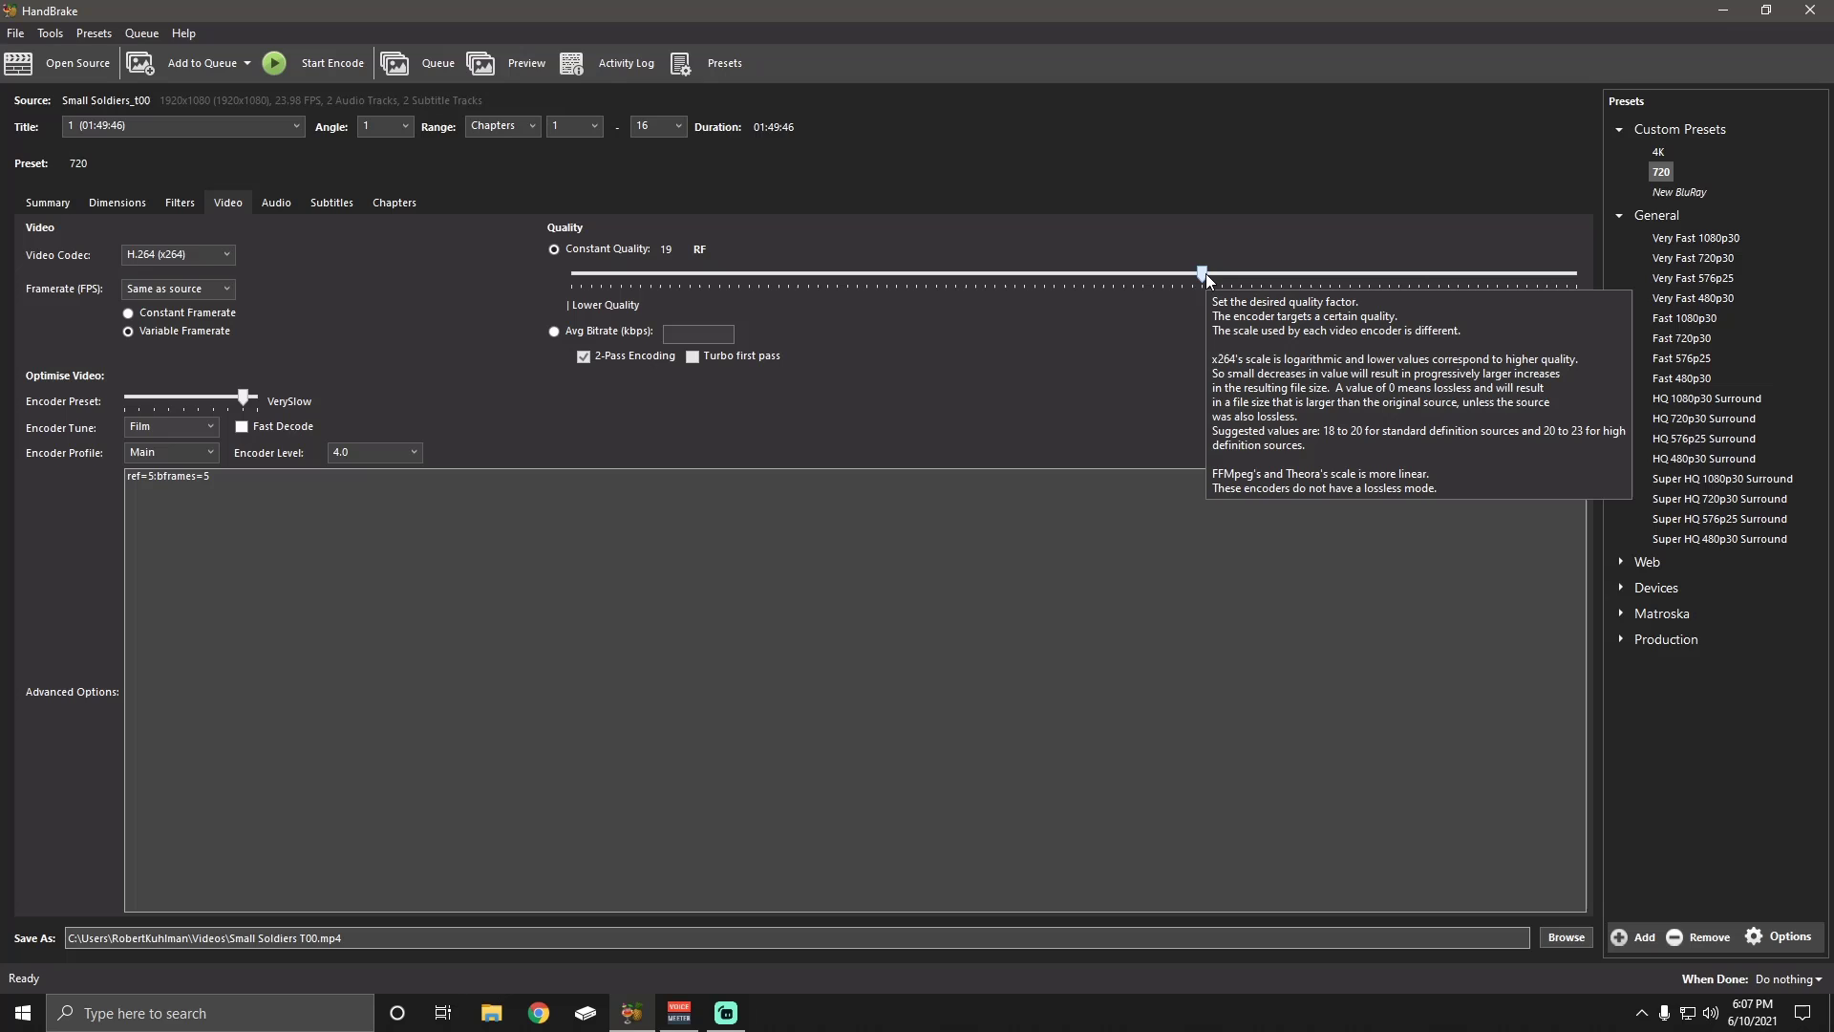
mouse_move(933, 373)
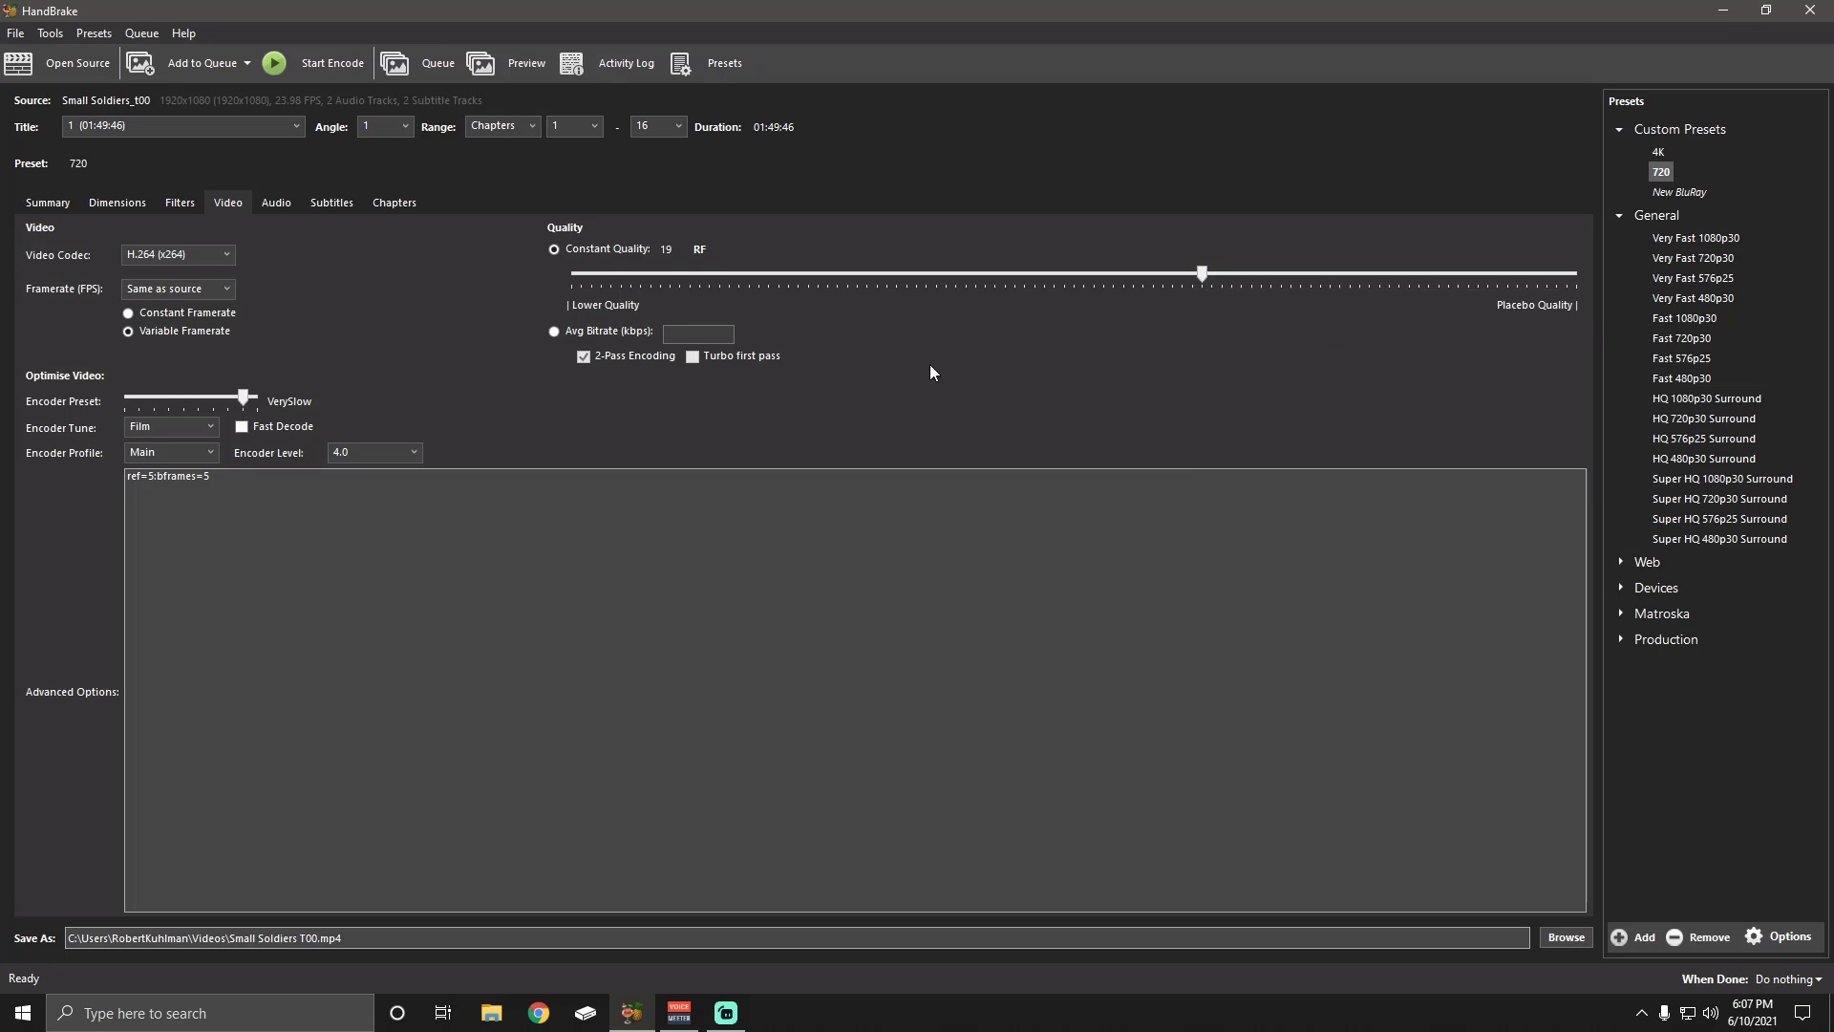
mouse_move(170, 426)
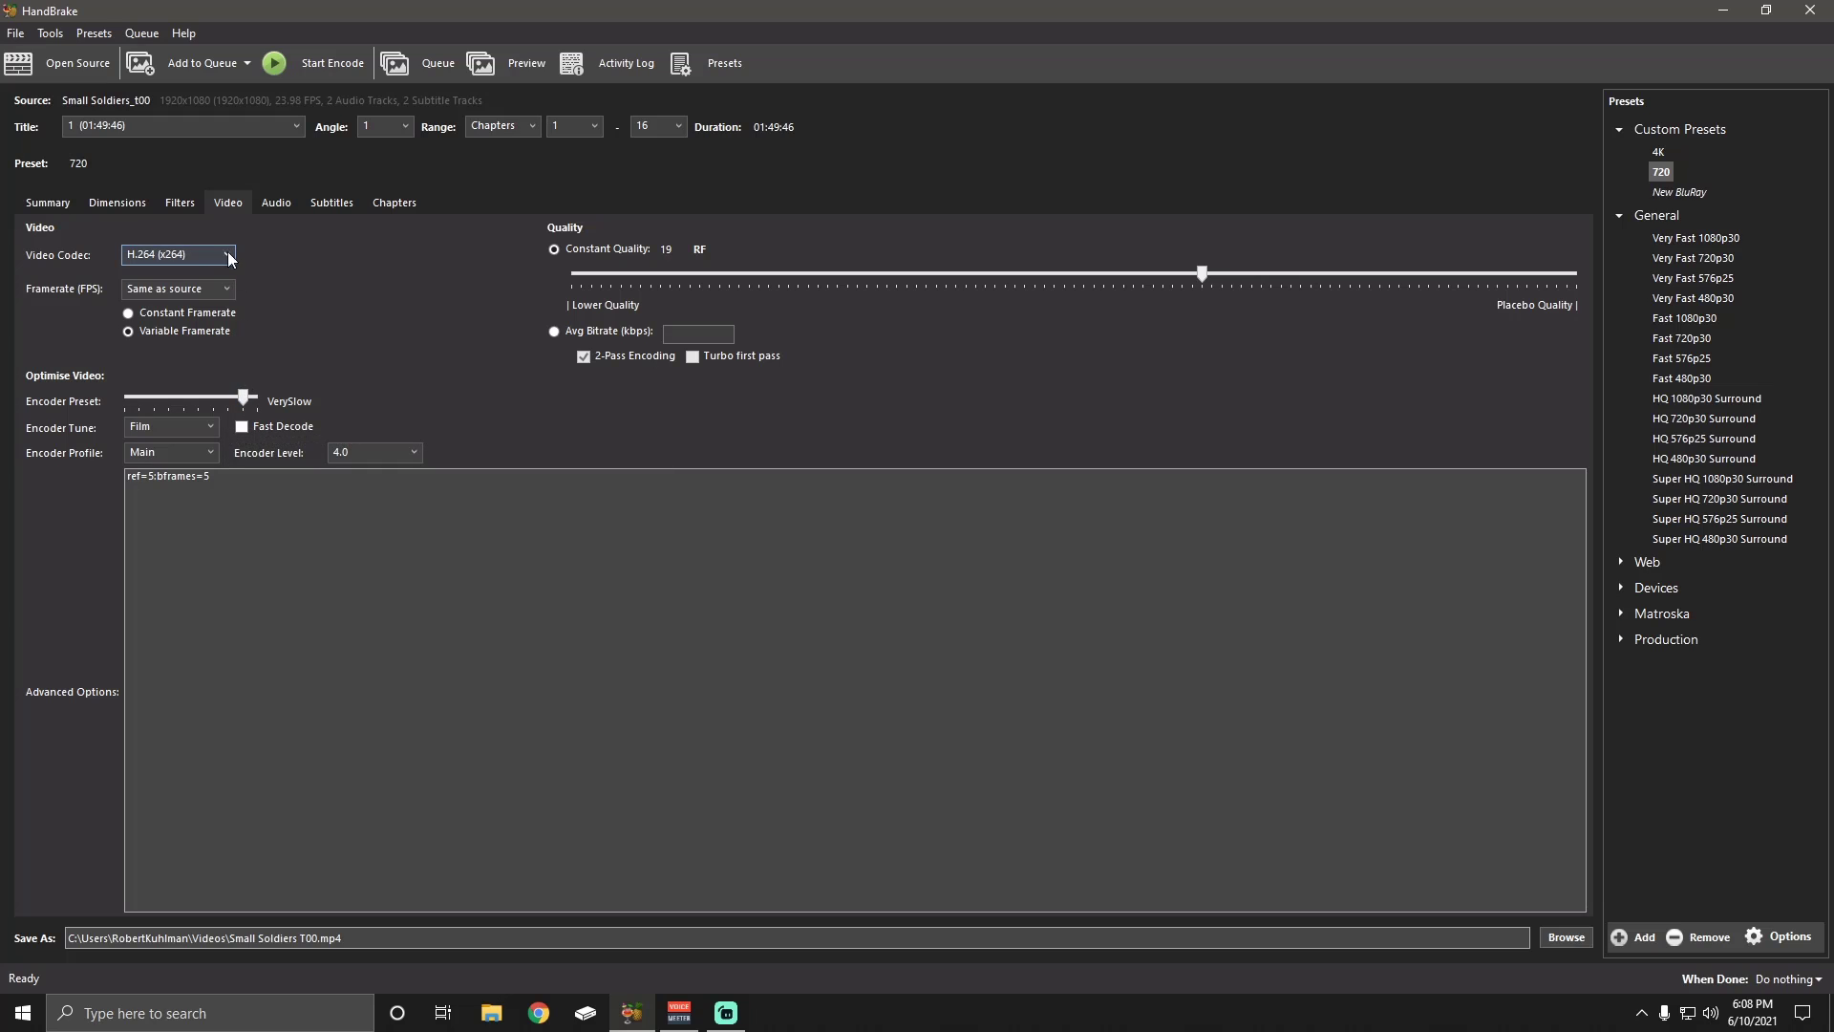
mouse_move(178, 254)
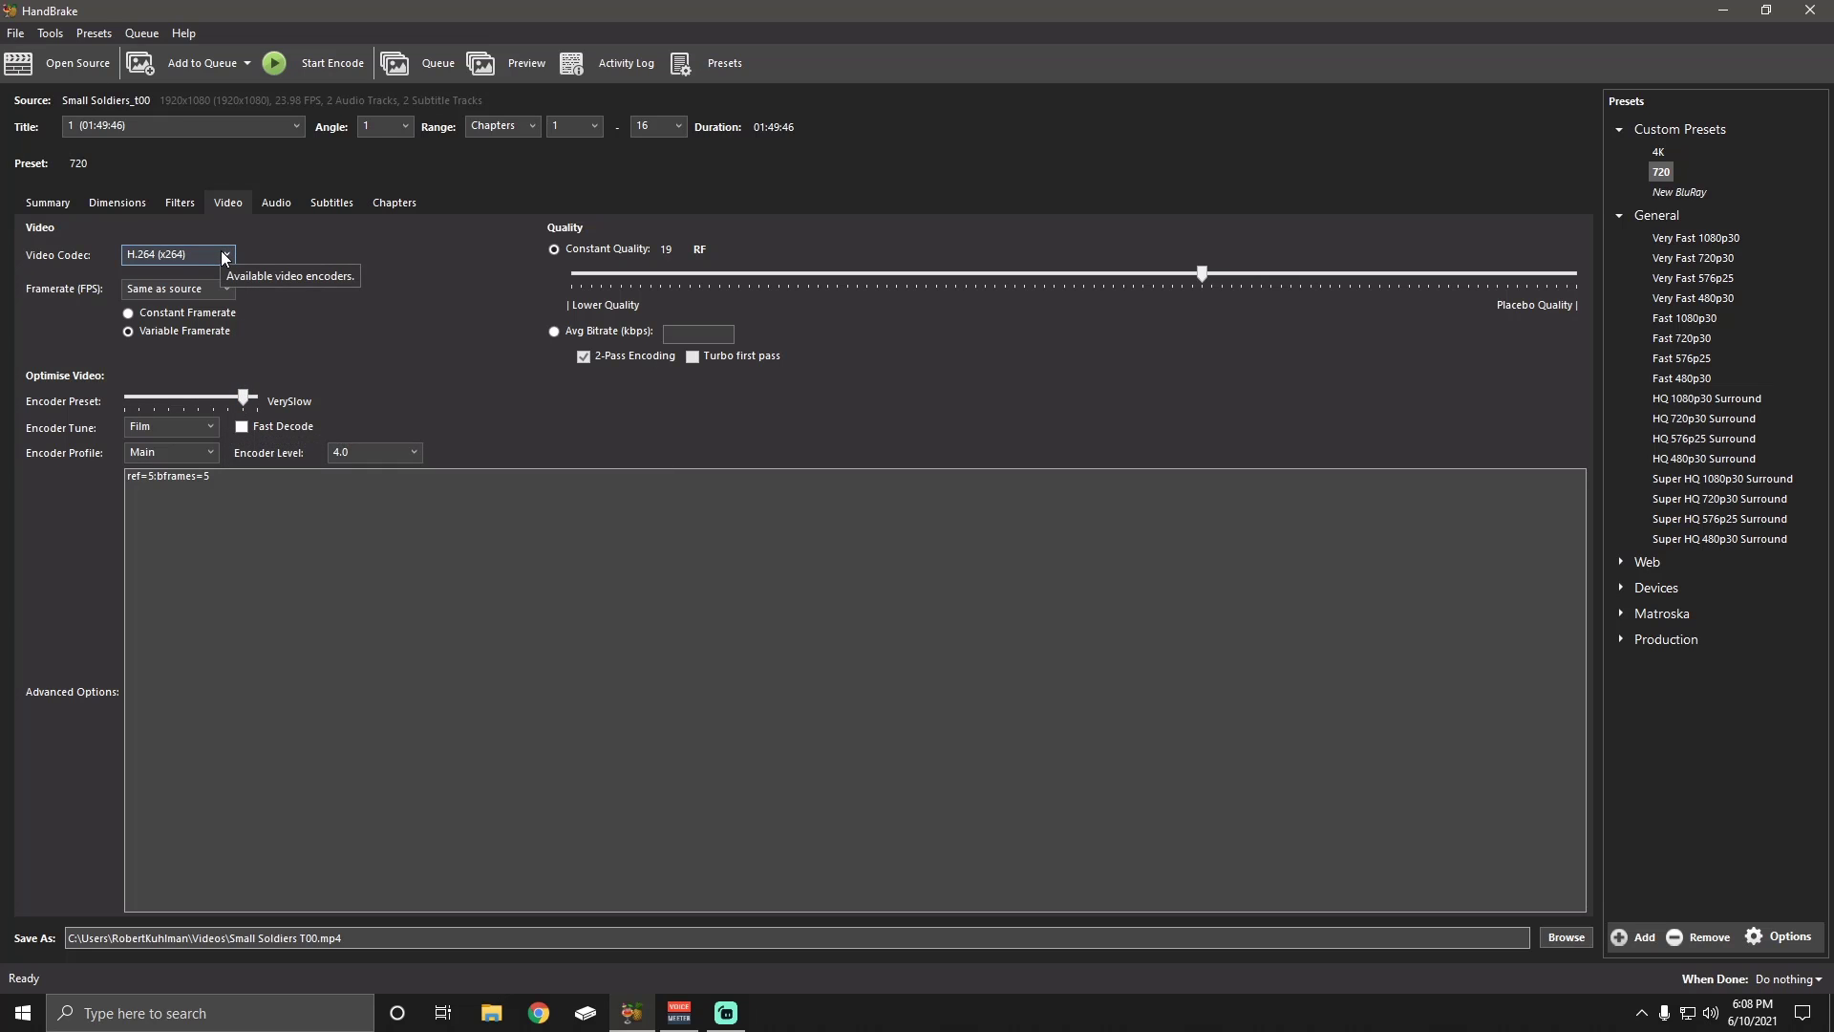
mouse_move(177, 289)
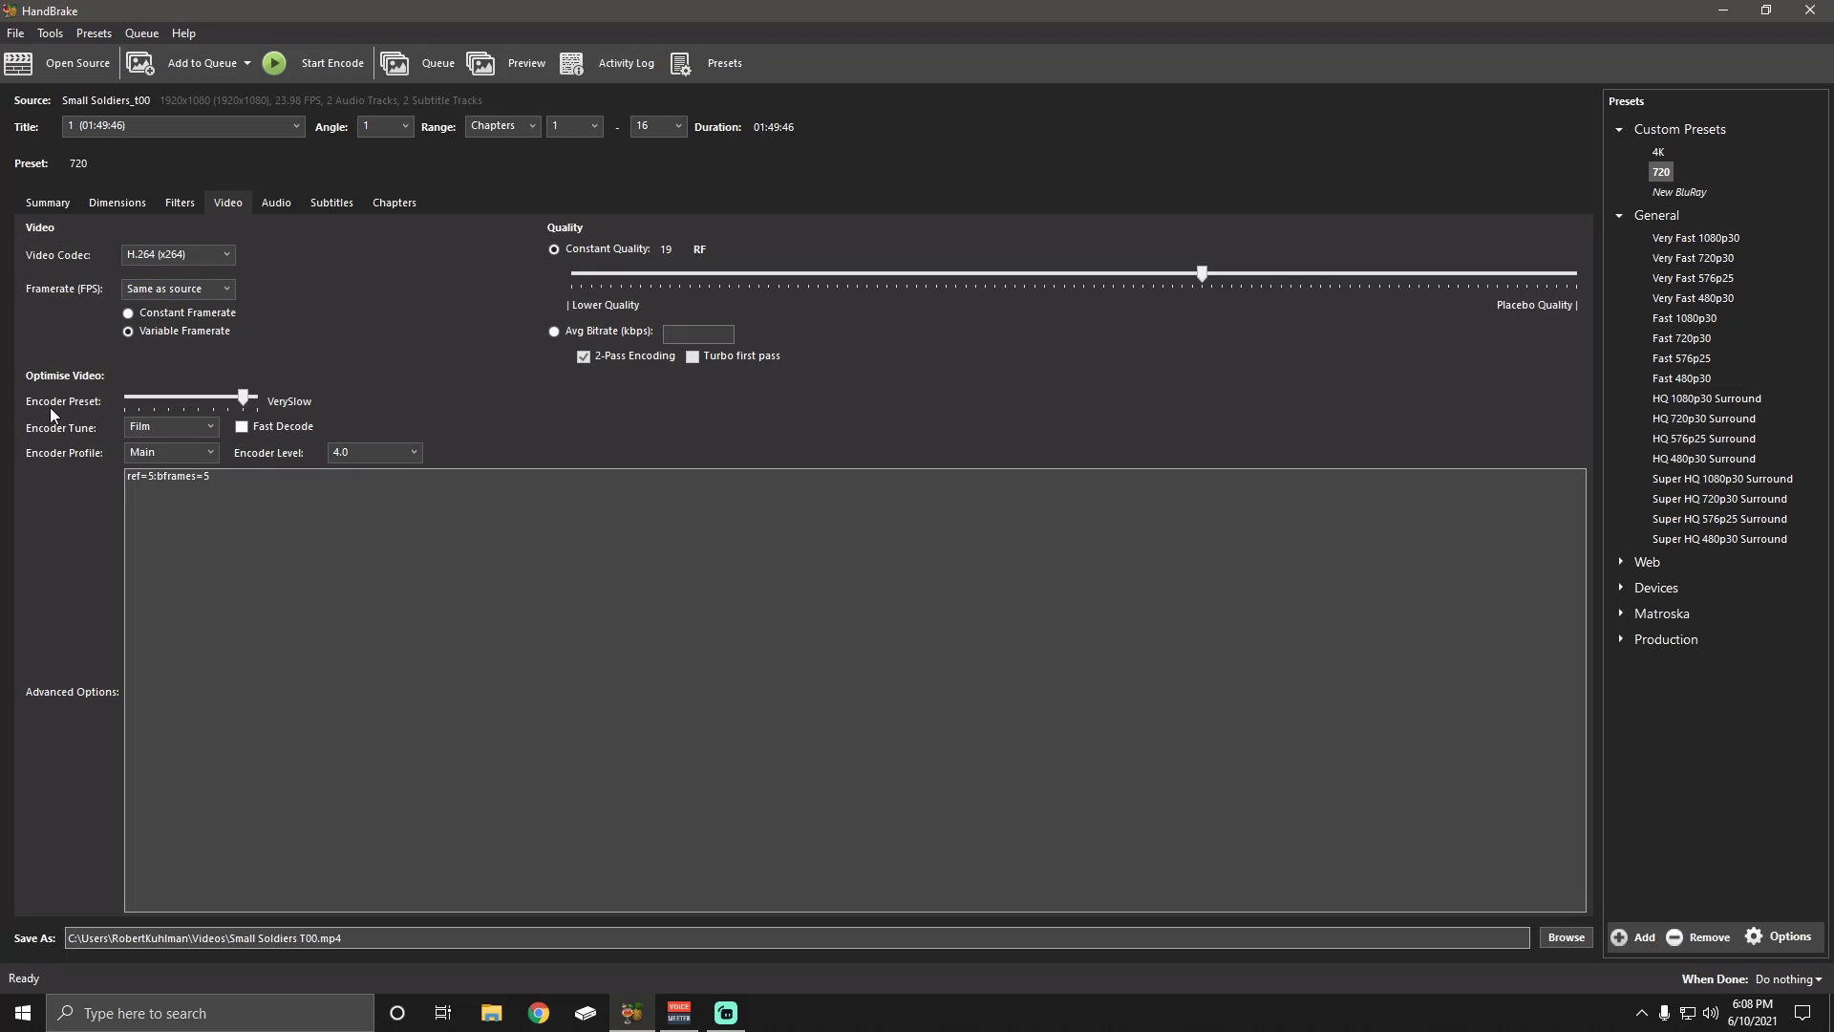
mouse_move(250, 412)
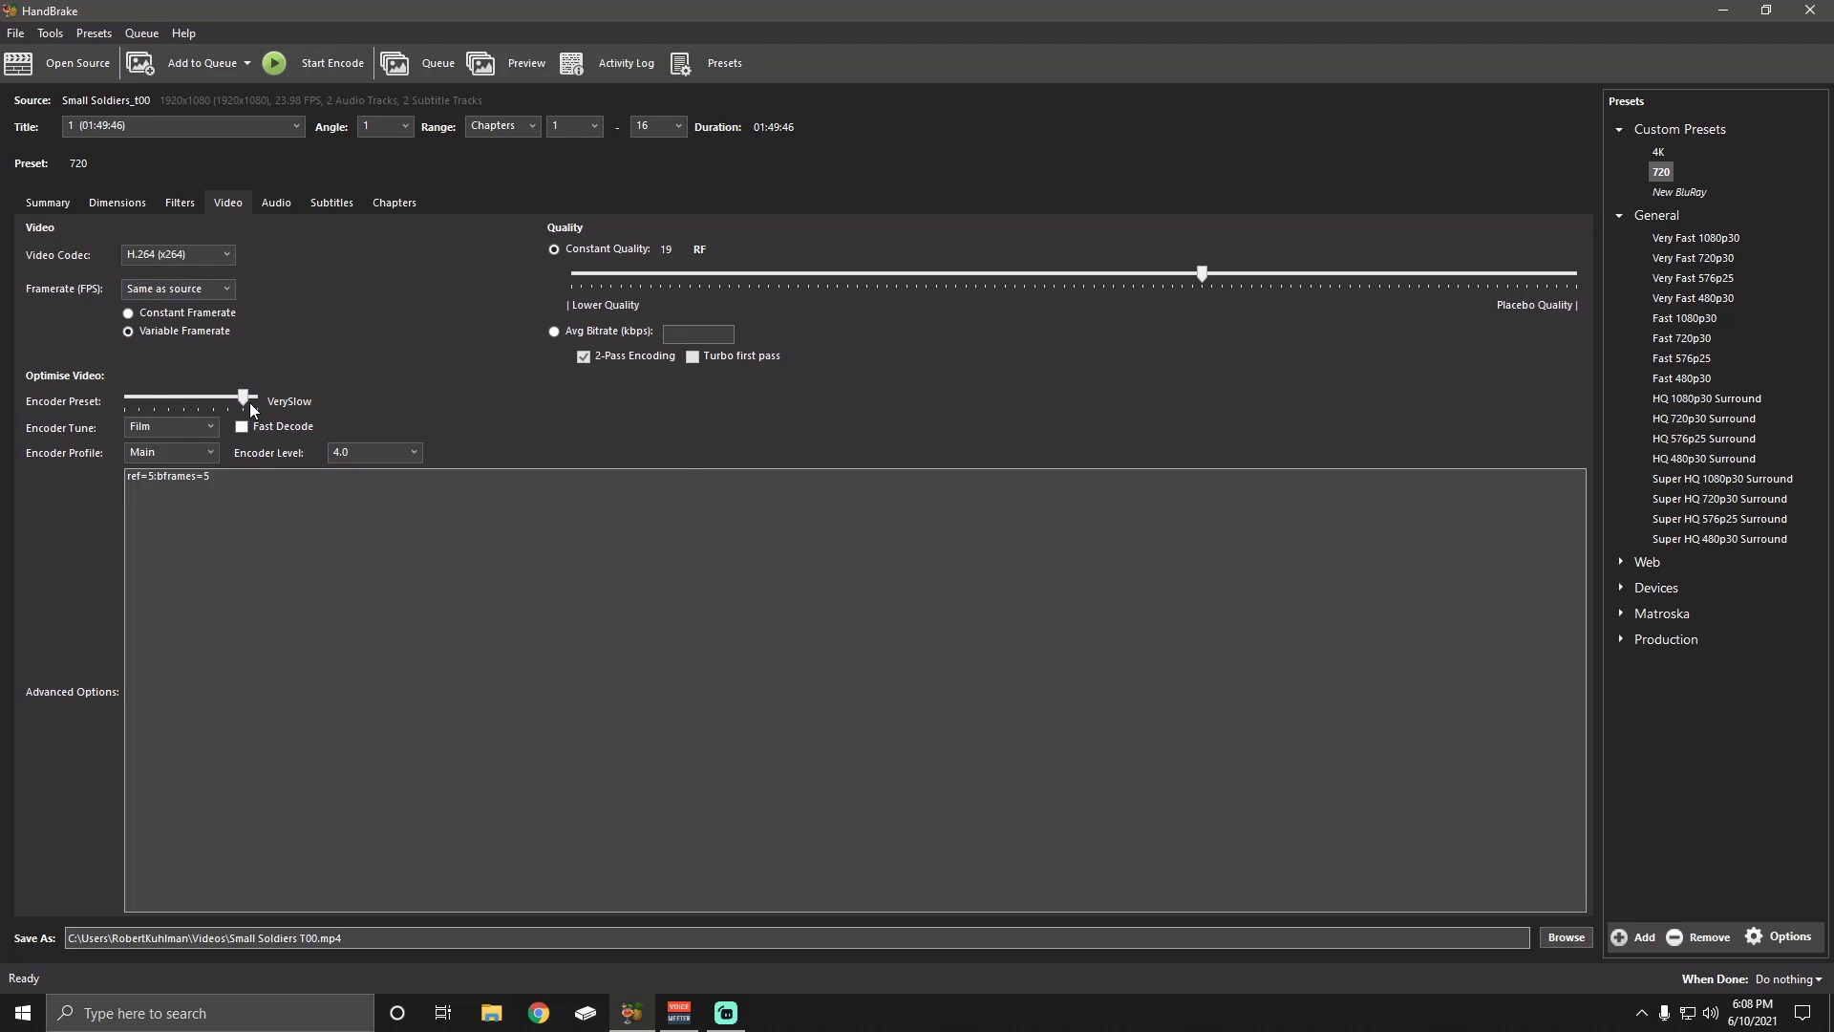
mouse_move(110, 439)
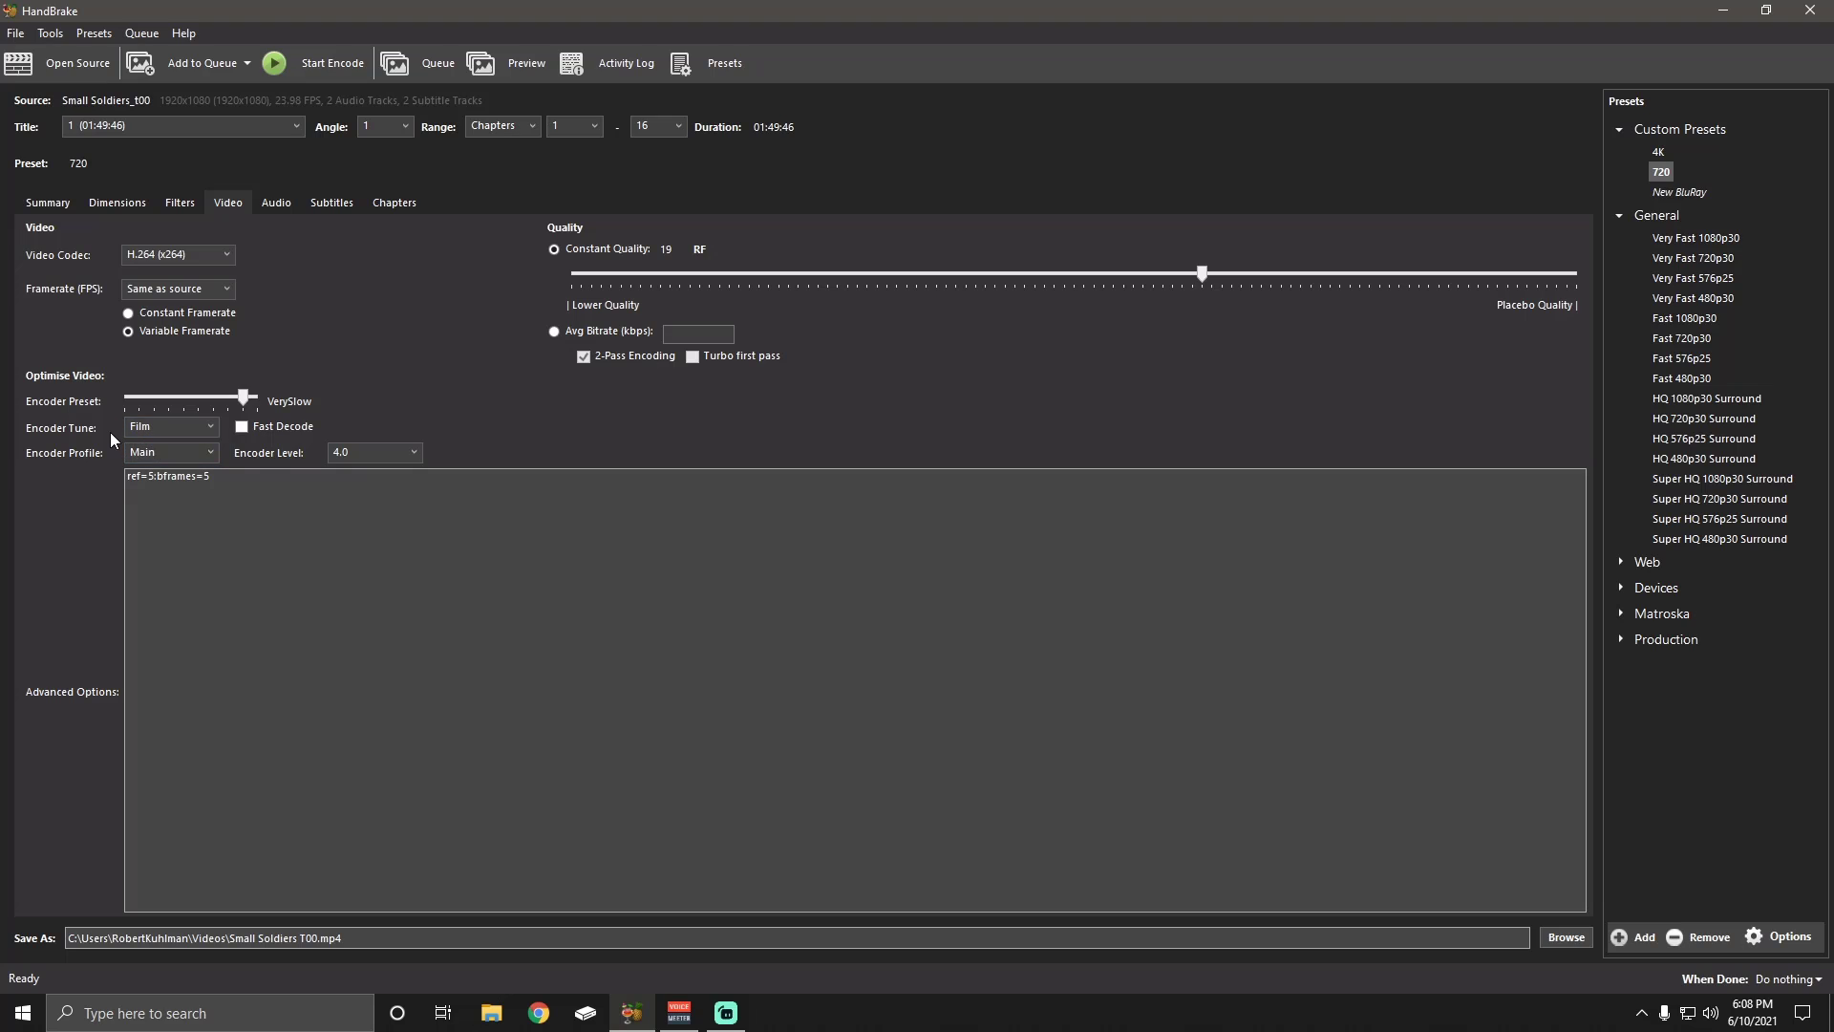
mouse_move(167, 426)
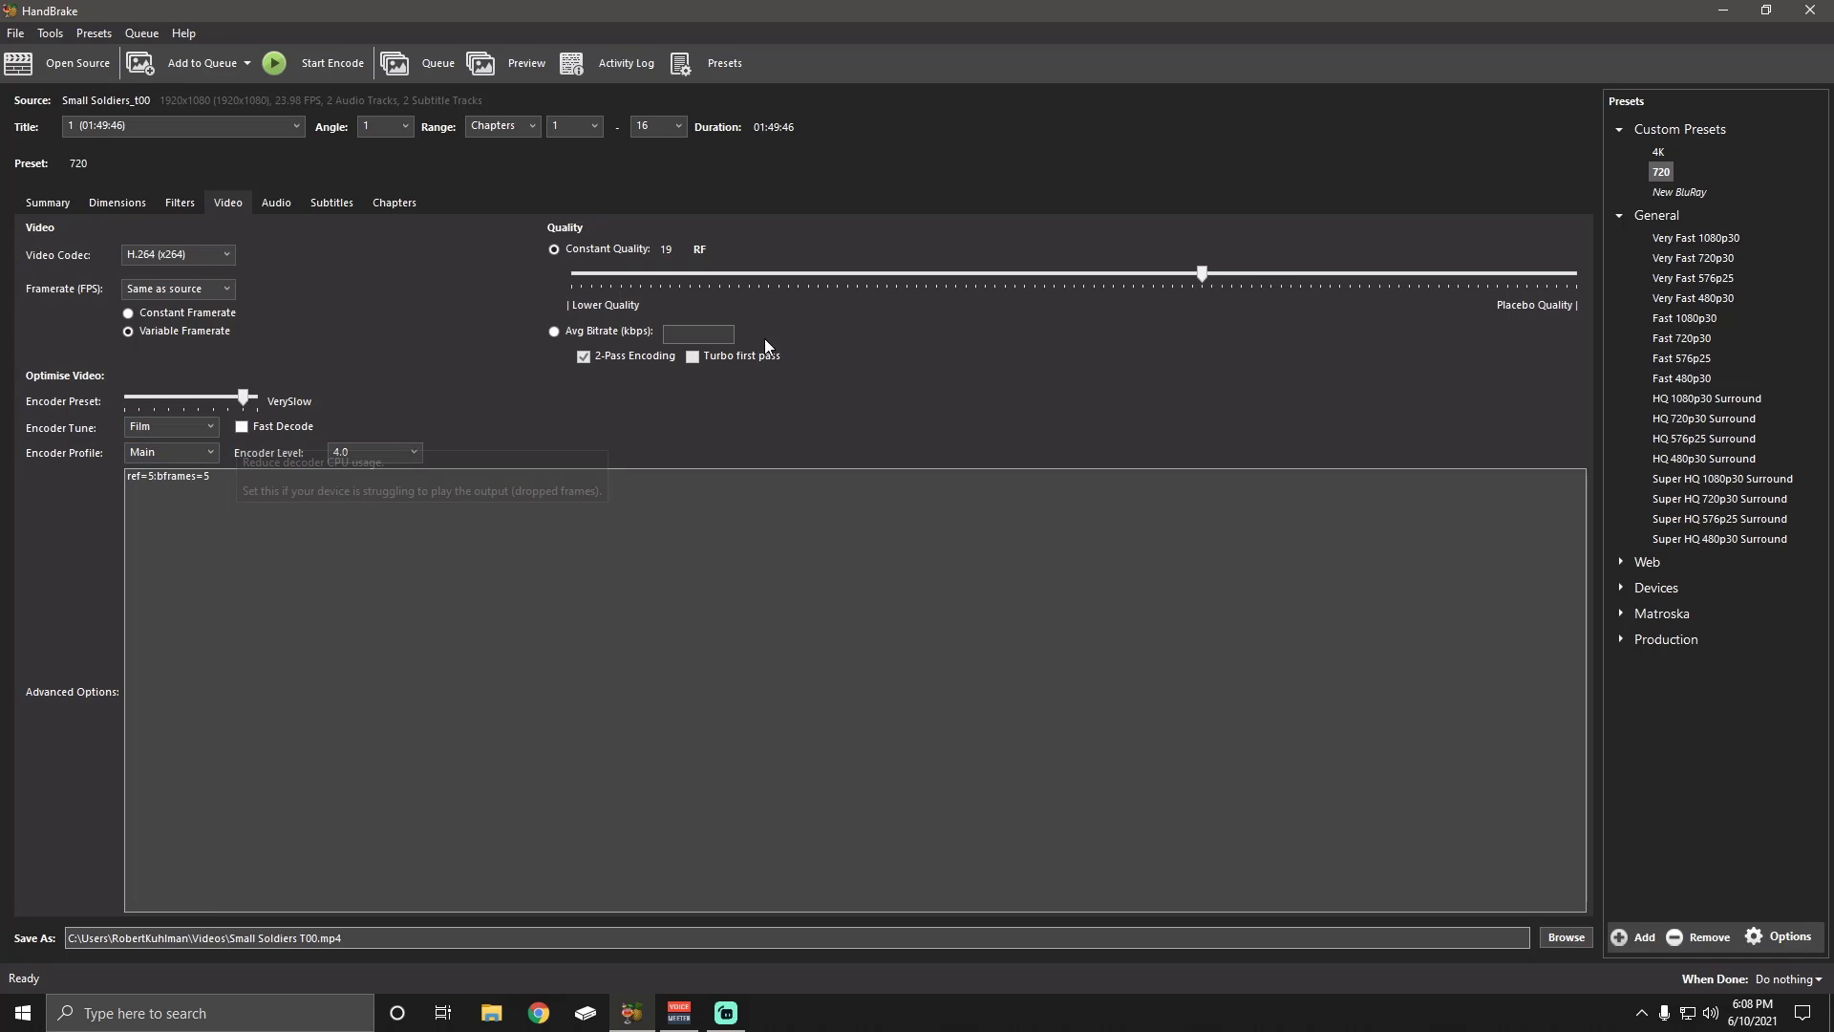
mouse_move(521, 426)
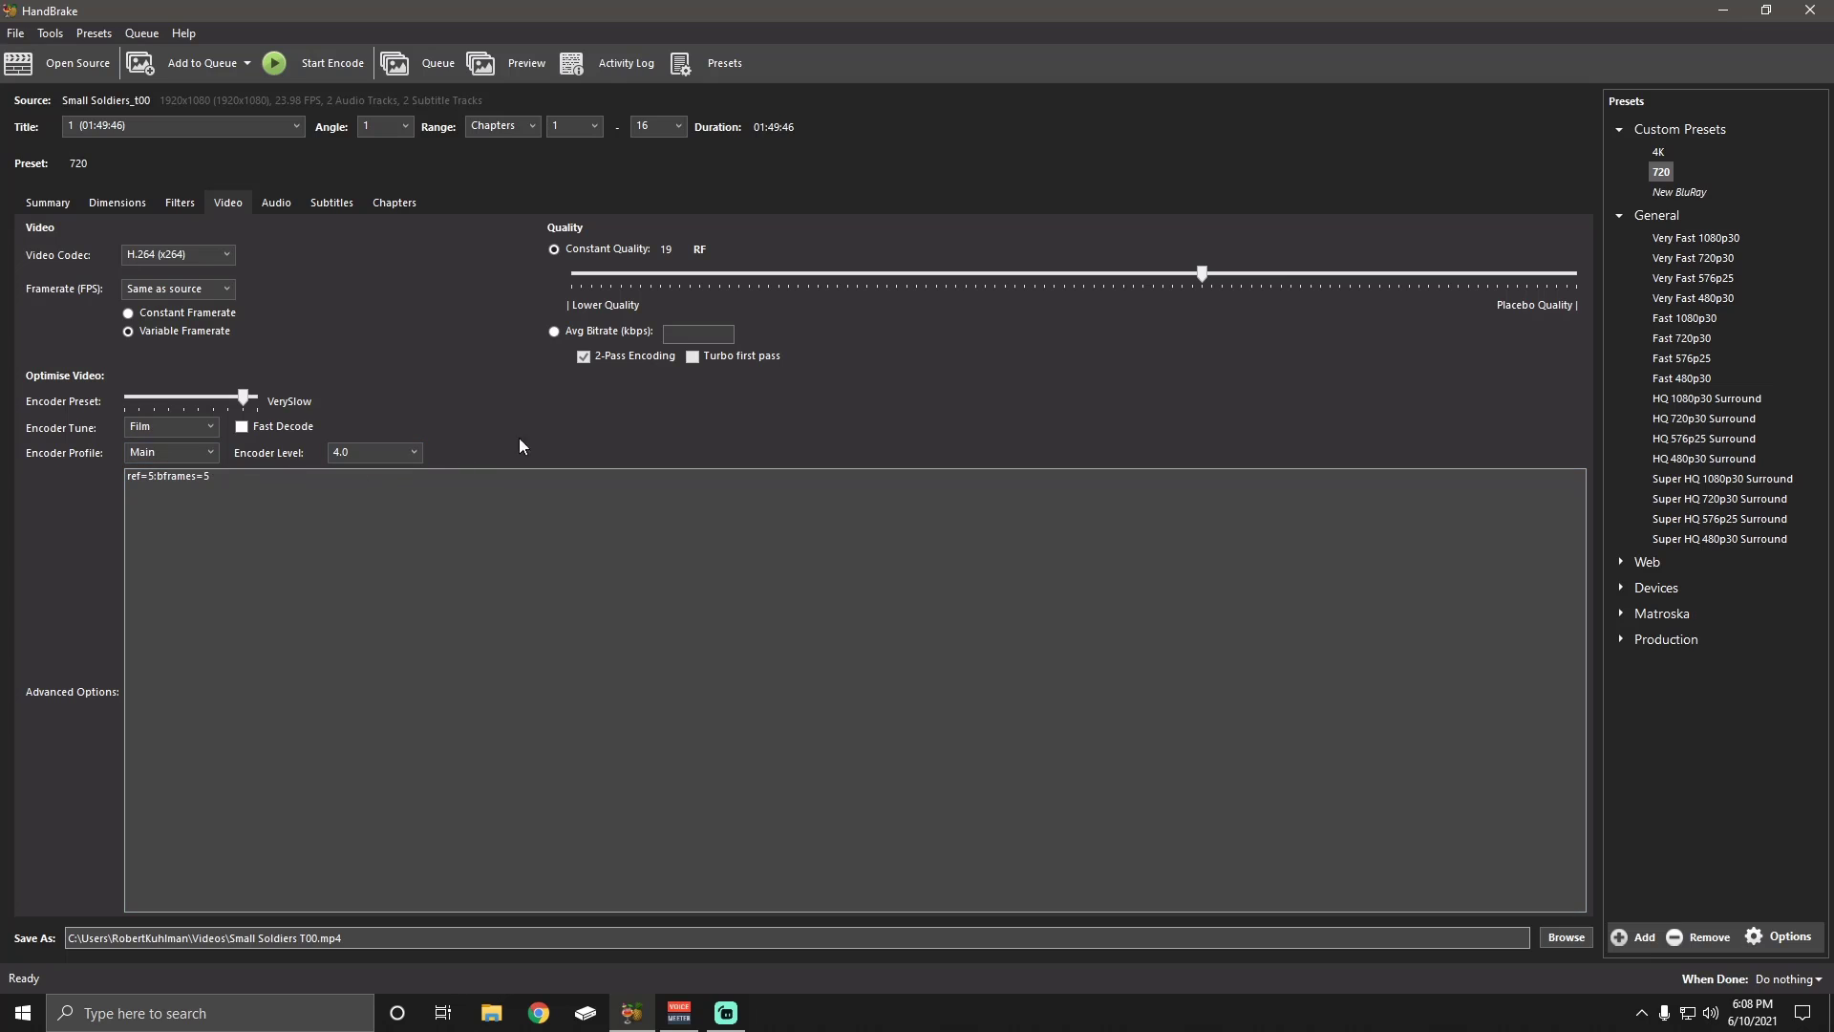
mouse_move(510, 288)
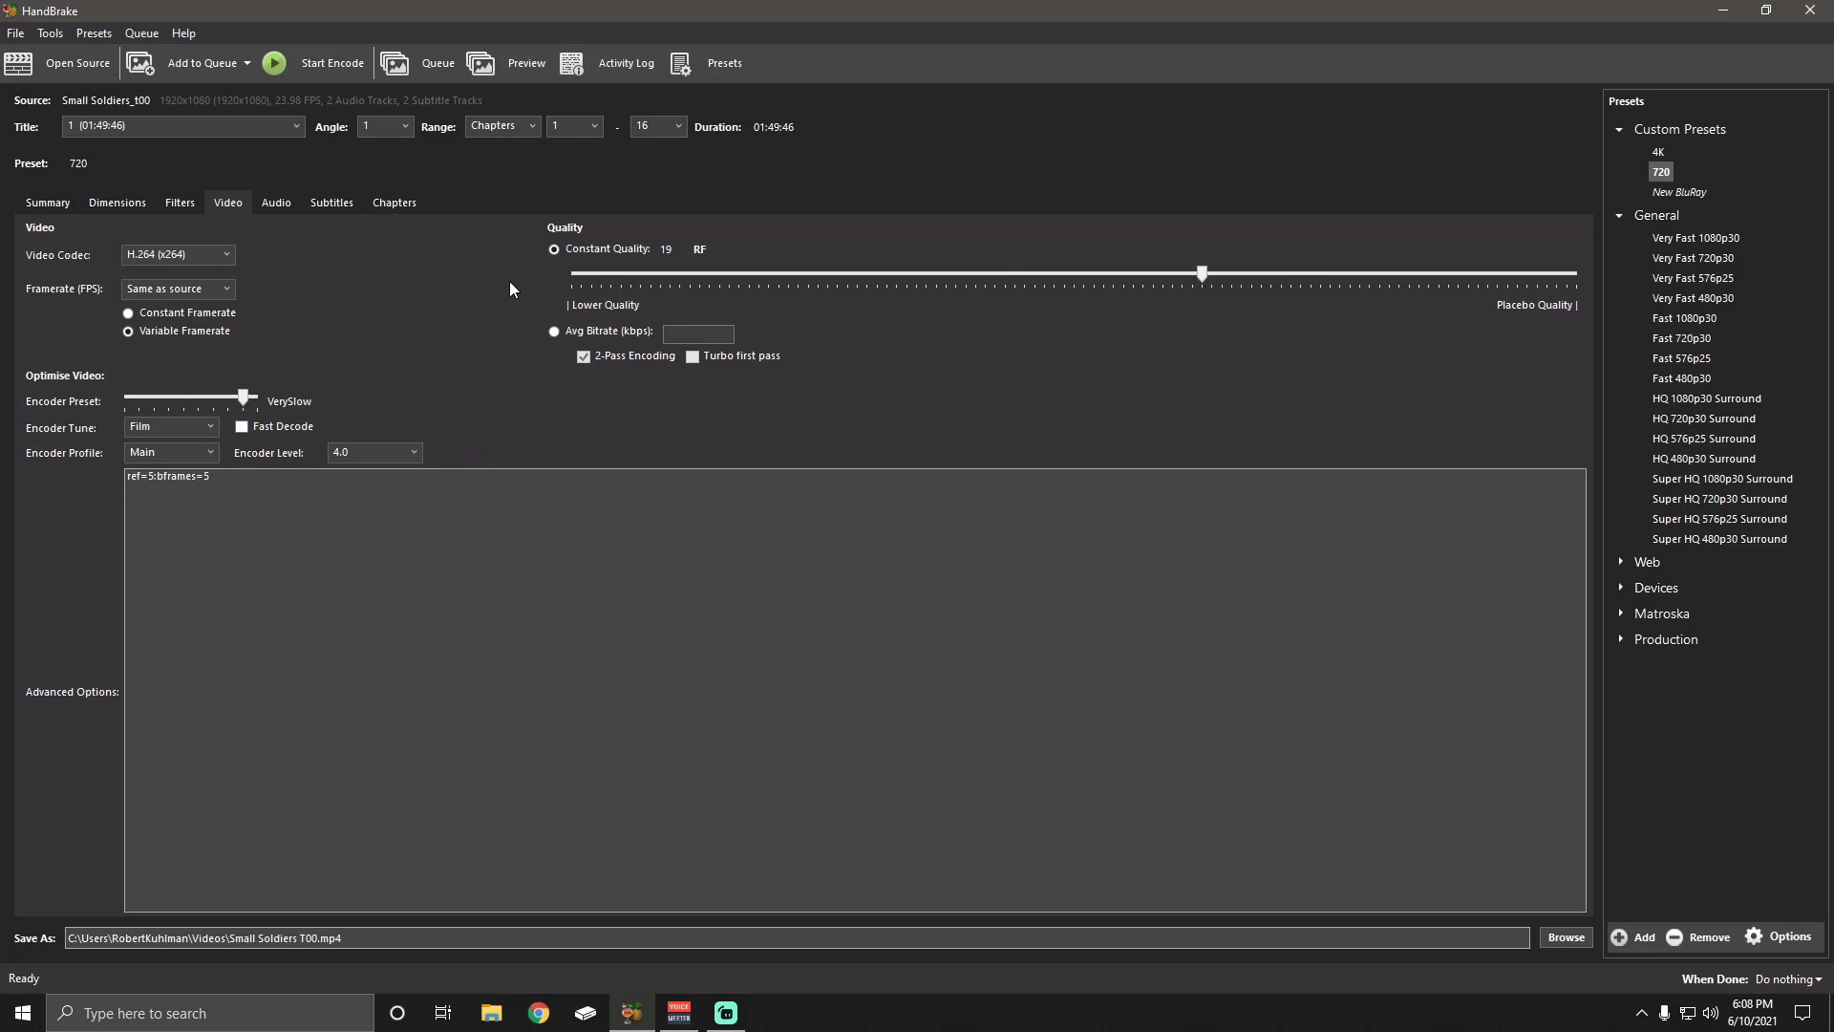
mouse_move(1199, 272)
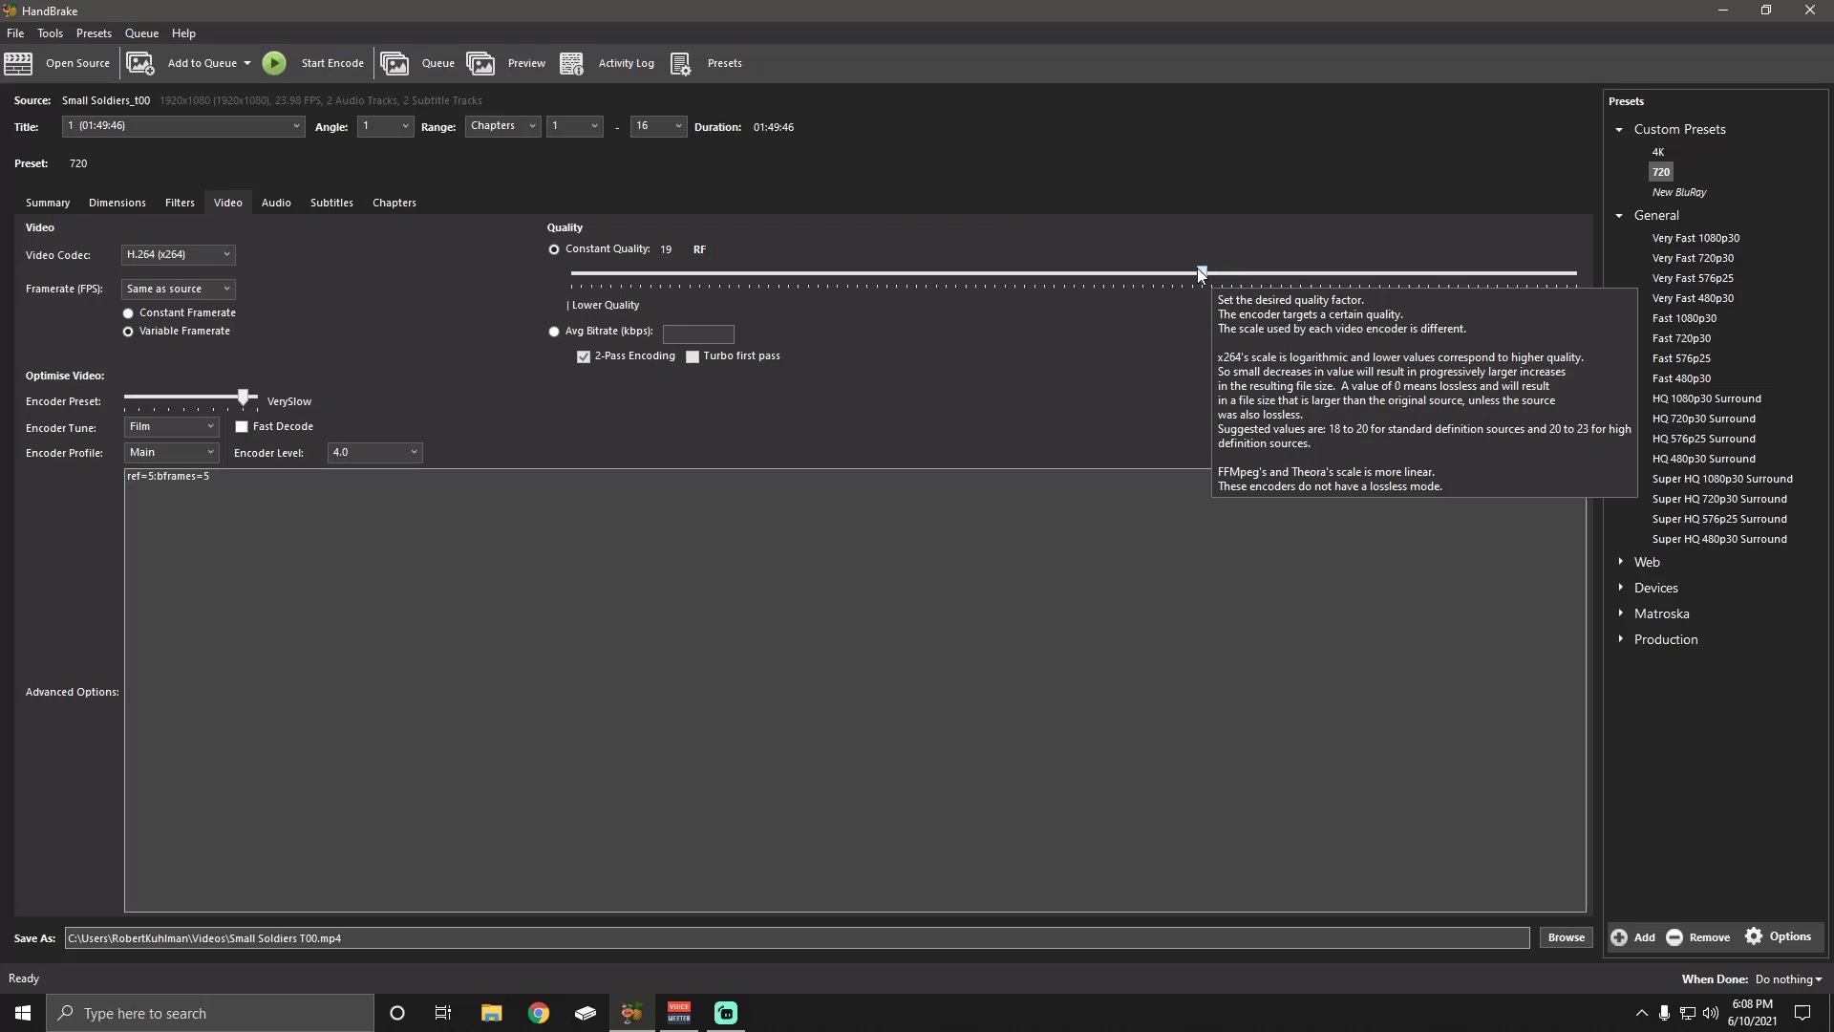
mouse_move(1057, 354)
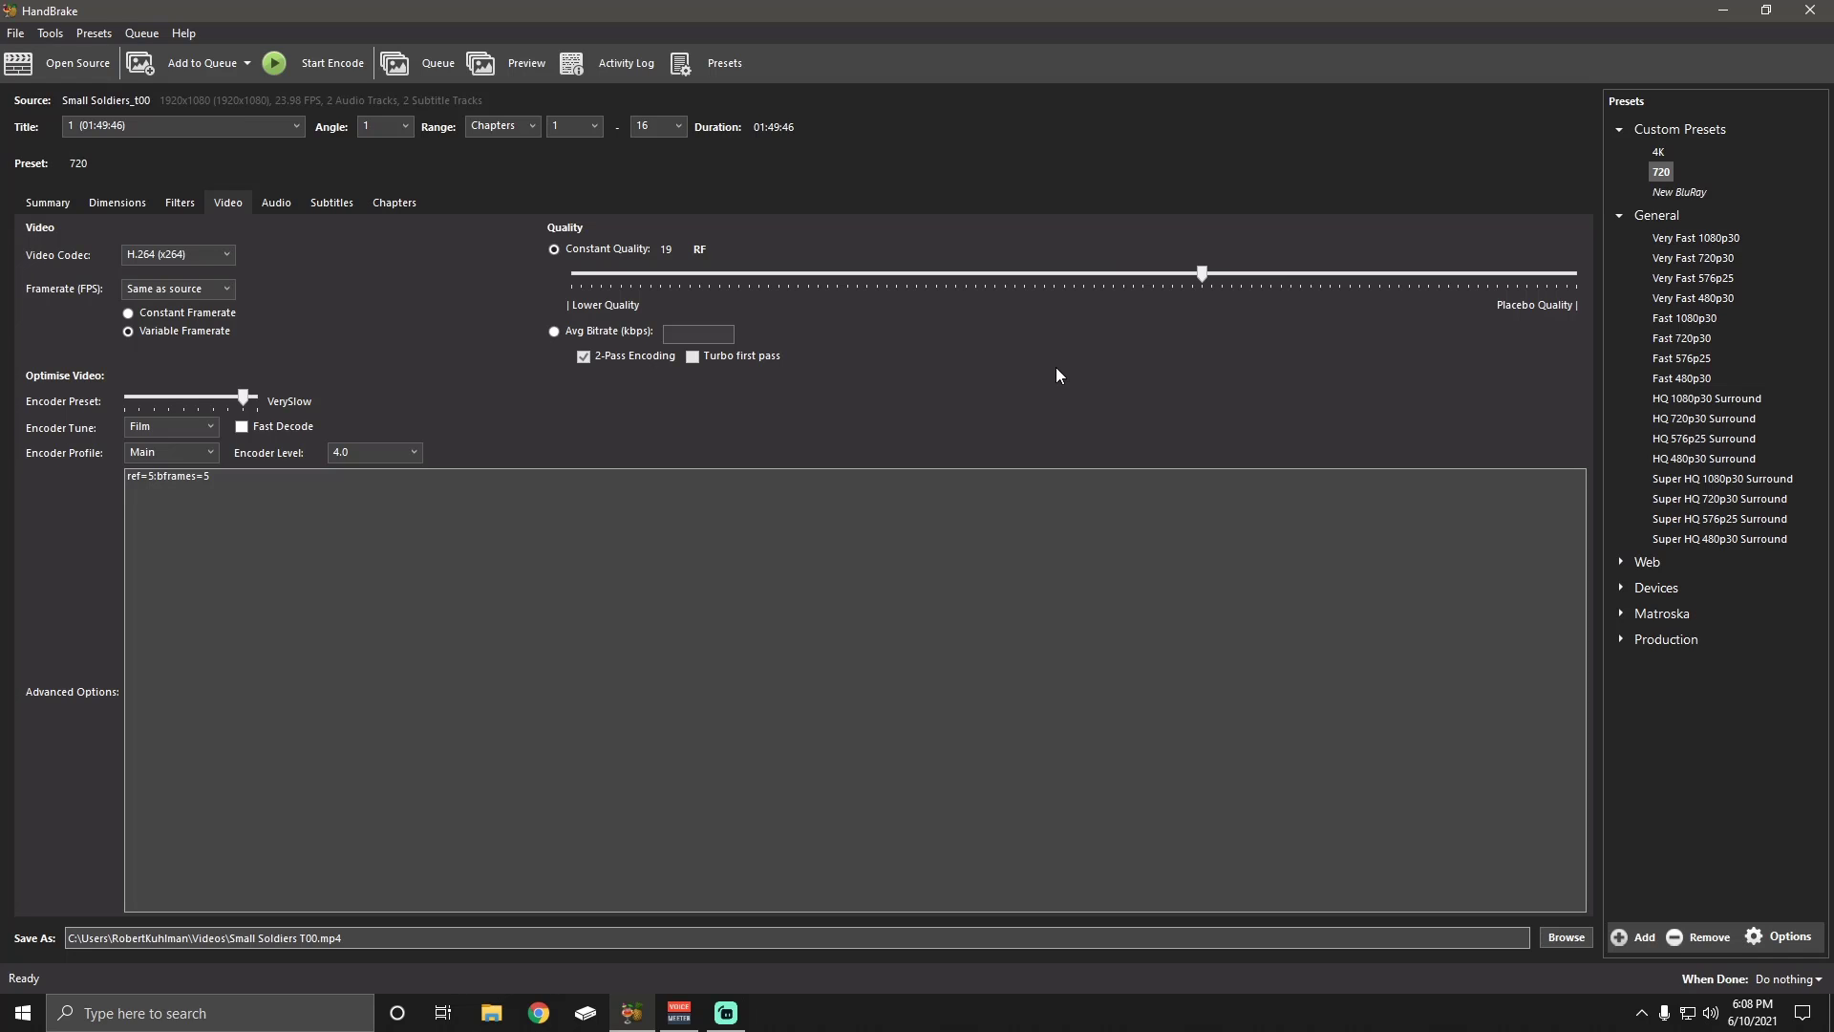
mouse_move(1027, 380)
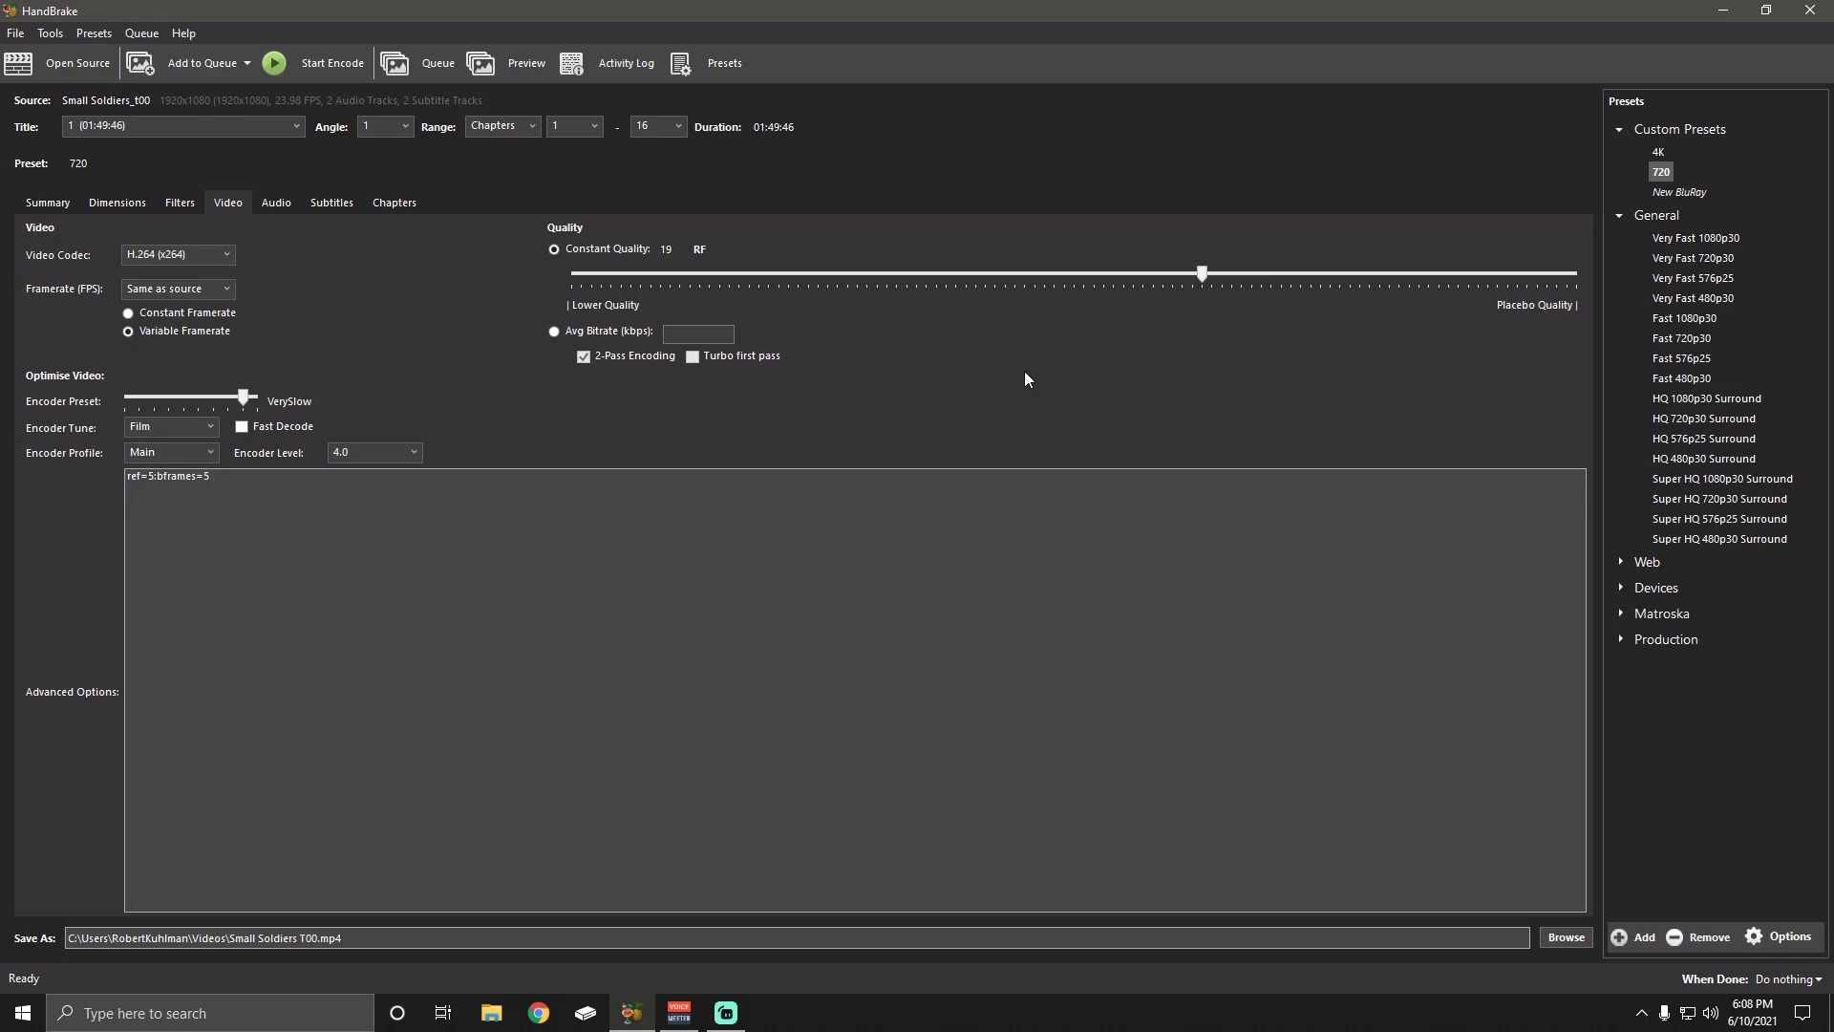
mouse_move(343, 323)
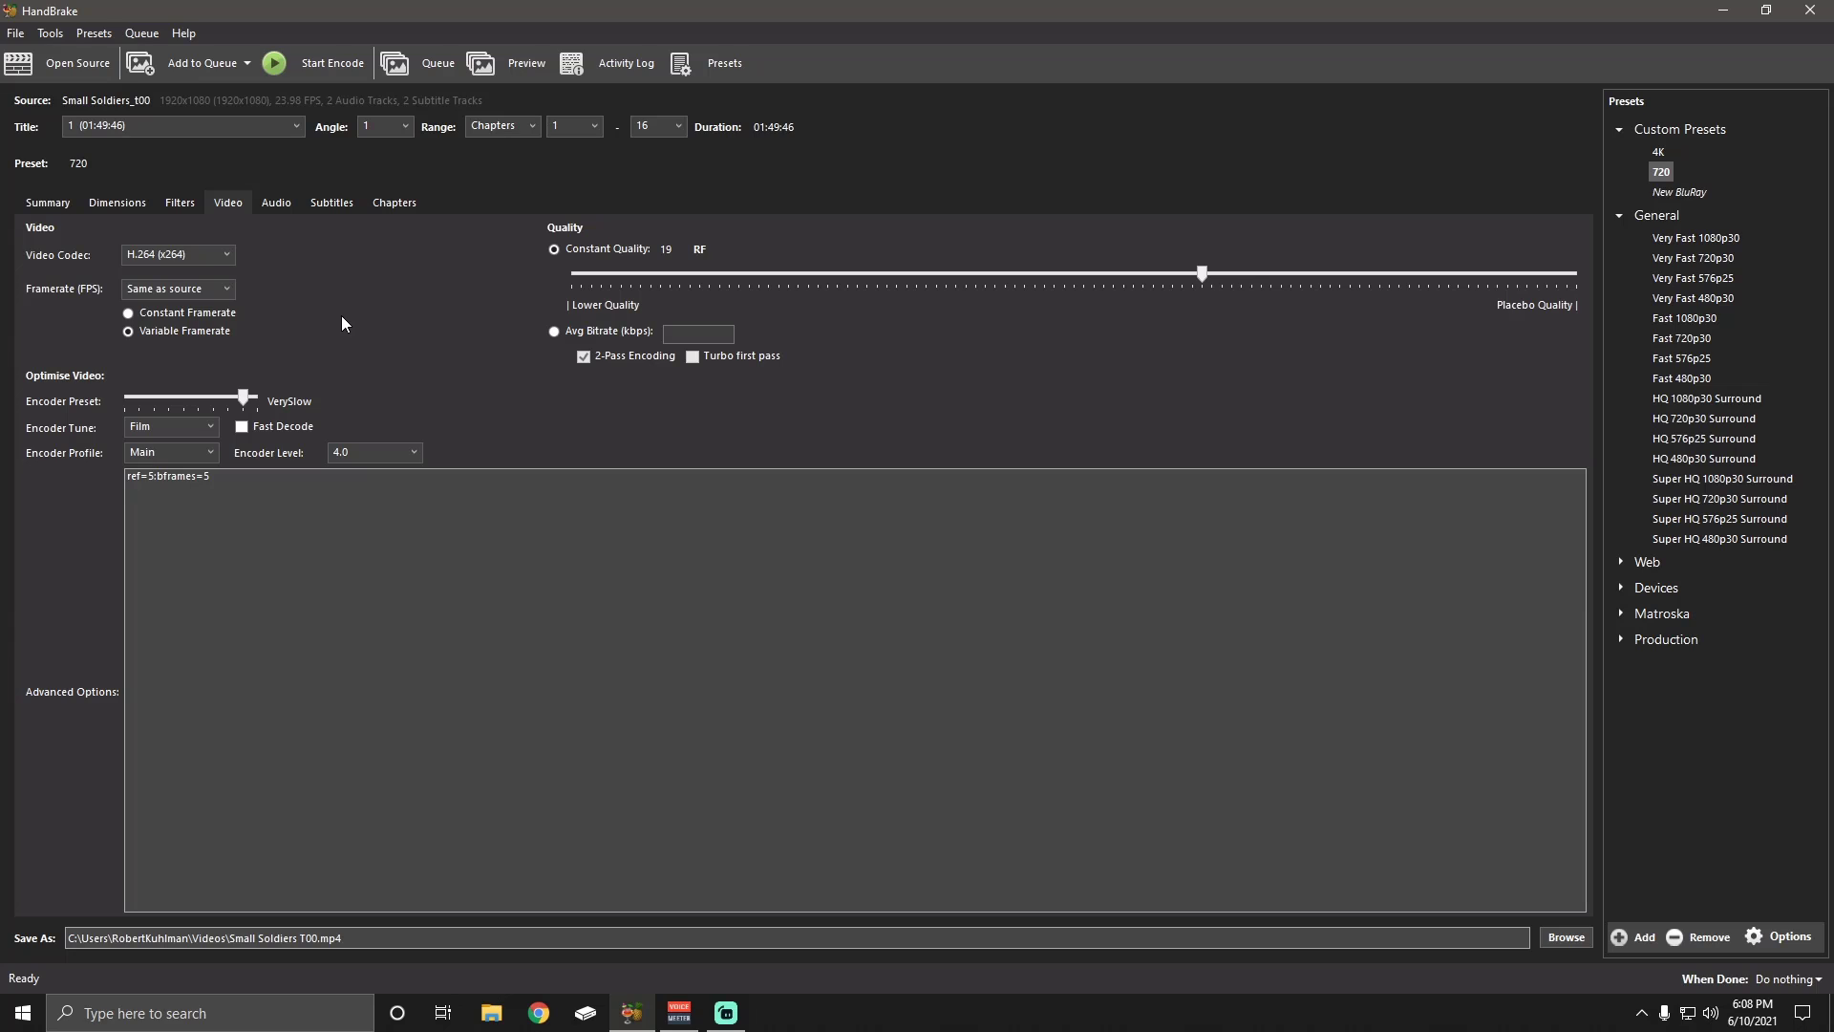
mouse_move(1658, 153)
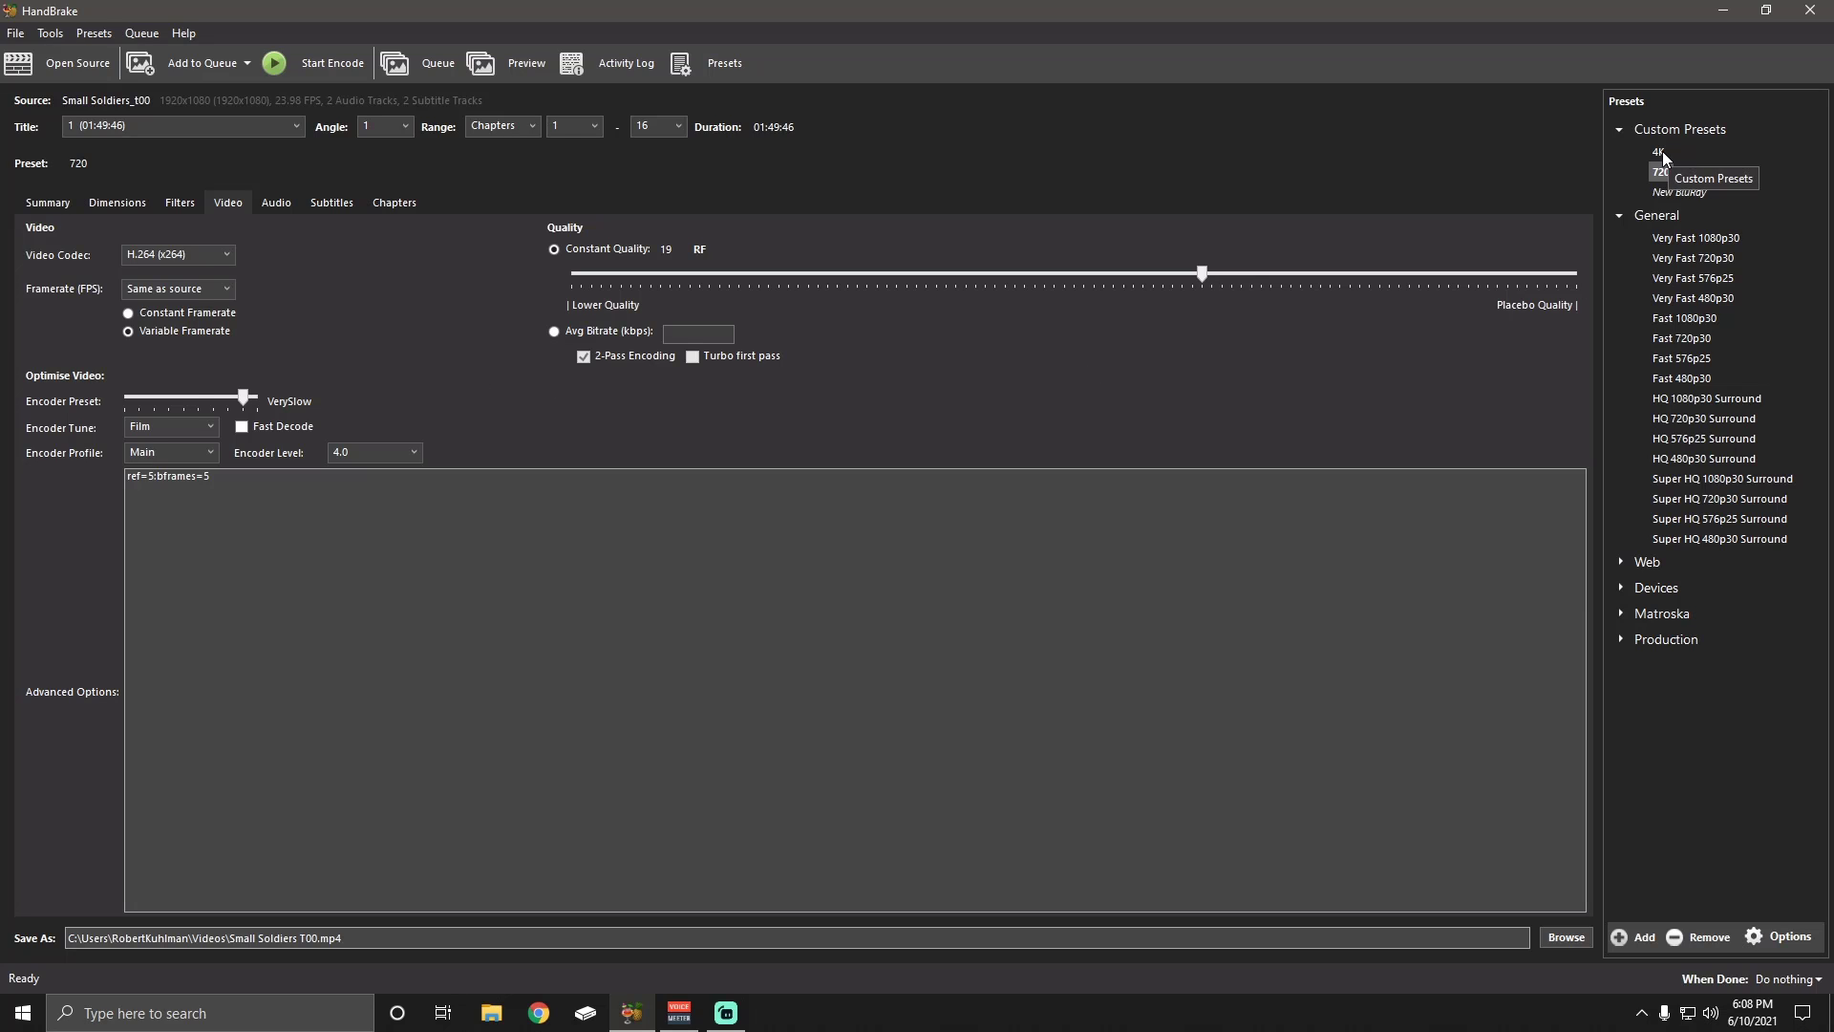
Apply the 4K preset, check Dimensions, then review H.265 10-bit, RF 18, Medium video settings
click(1658, 151)
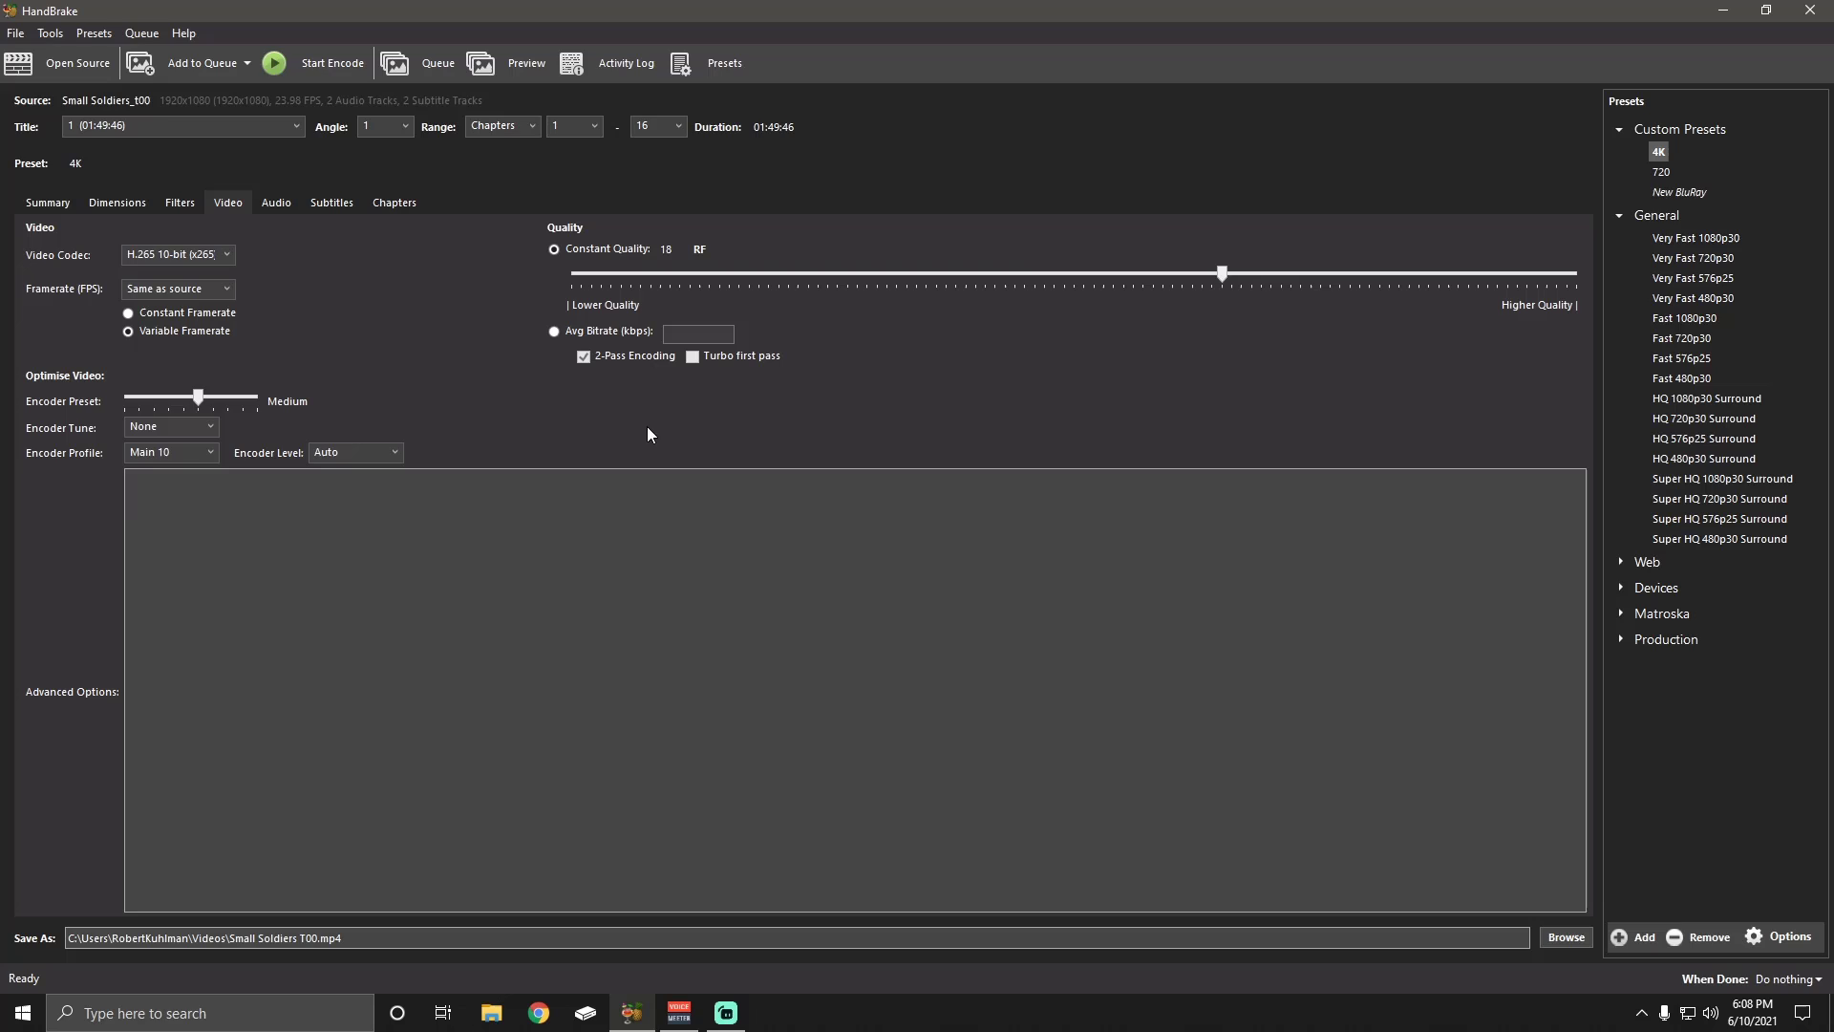
mouse_move(665, 429)
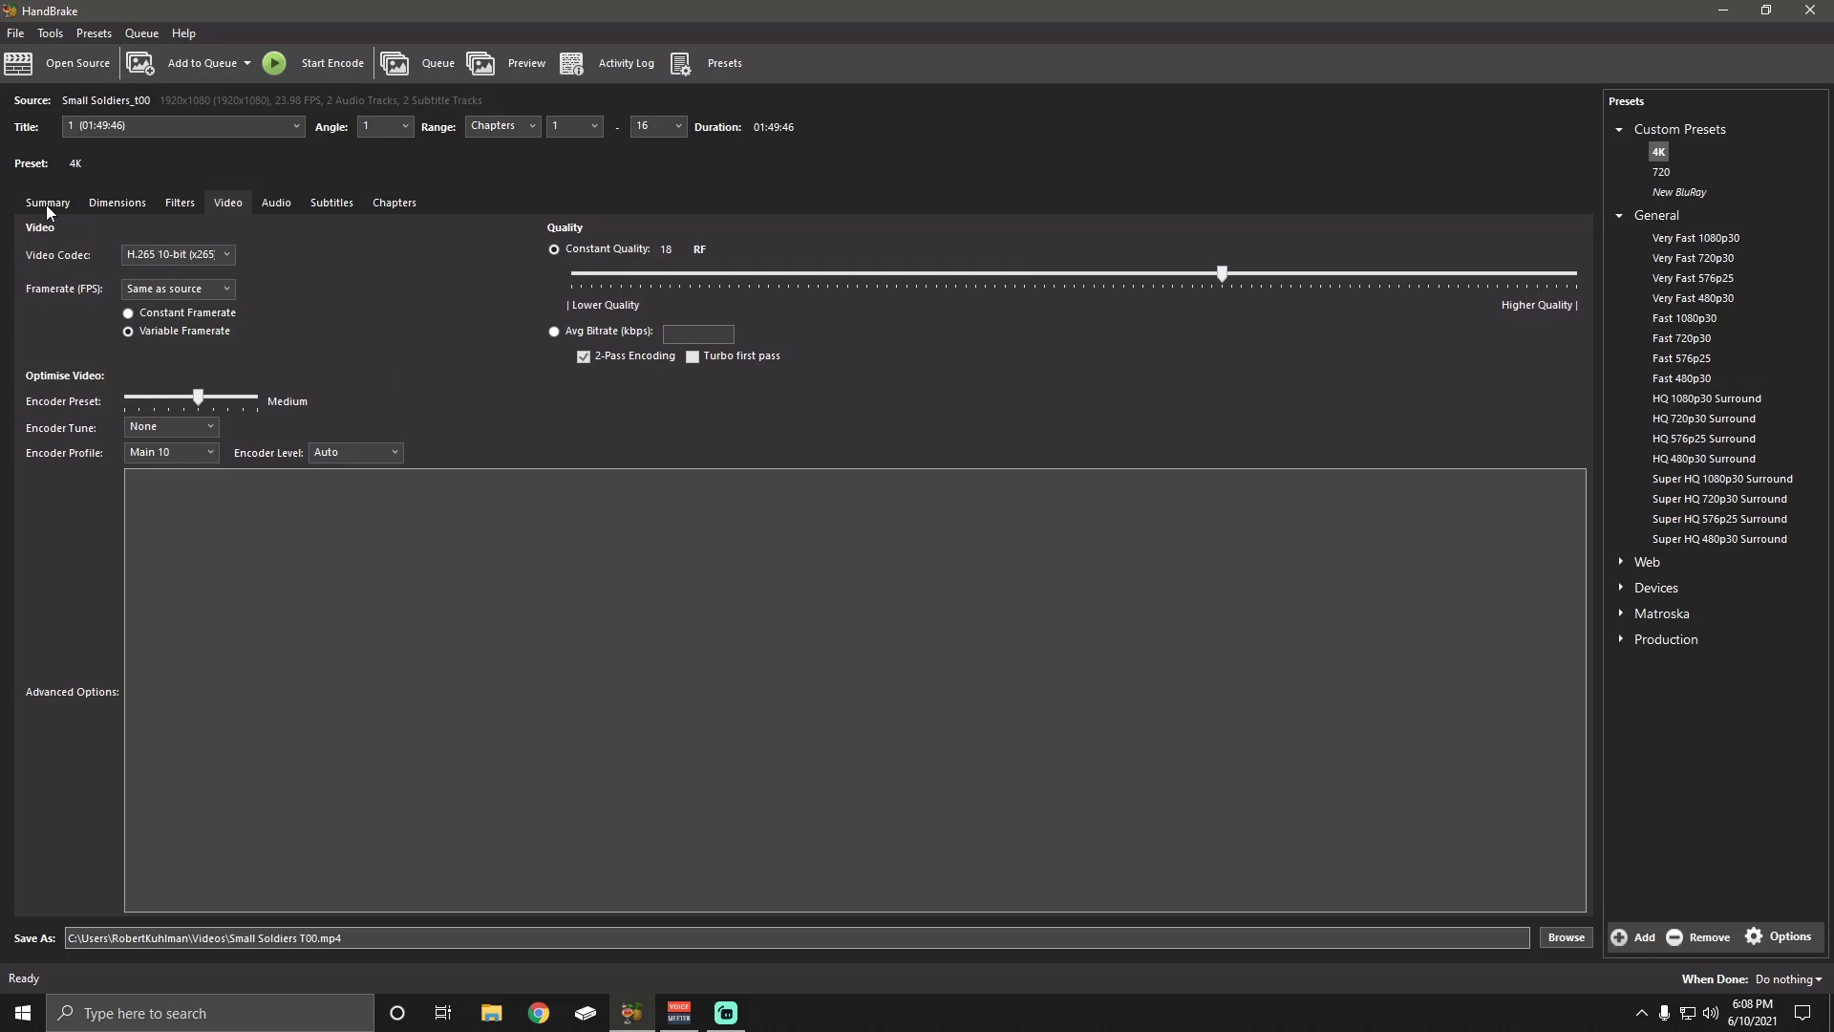
click(115, 202)
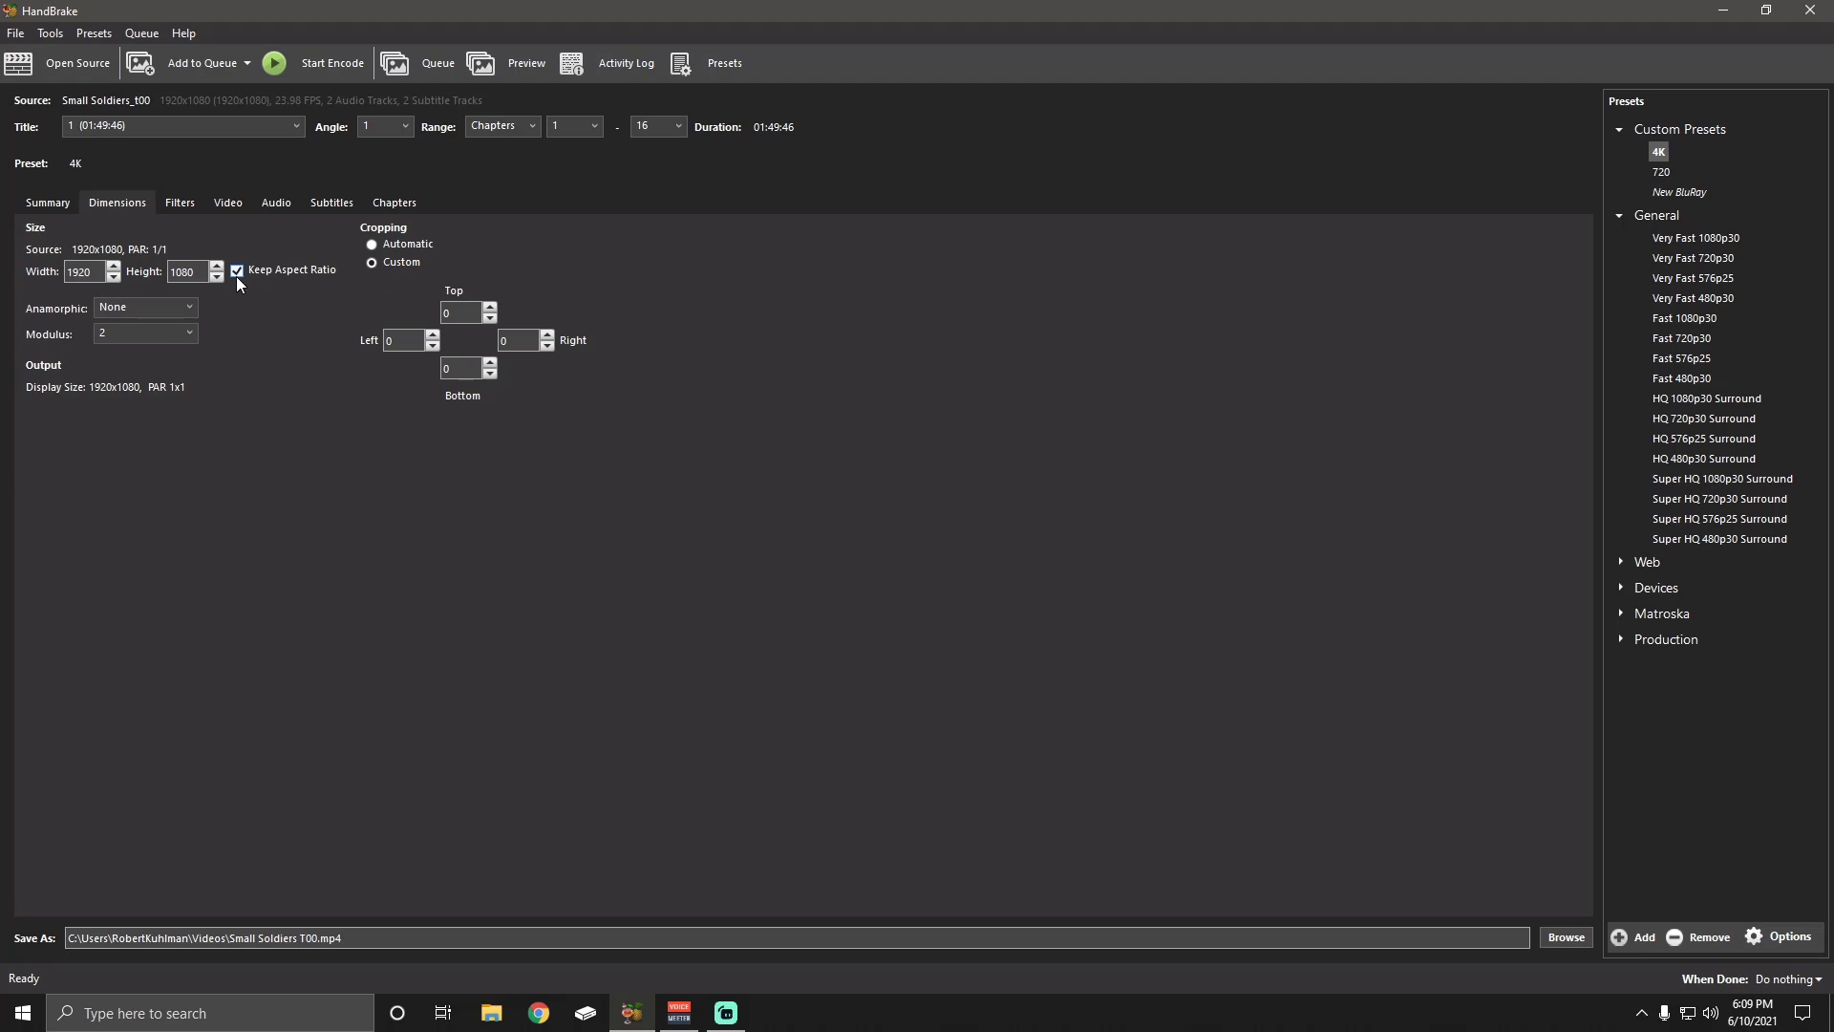
mouse_move(67, 328)
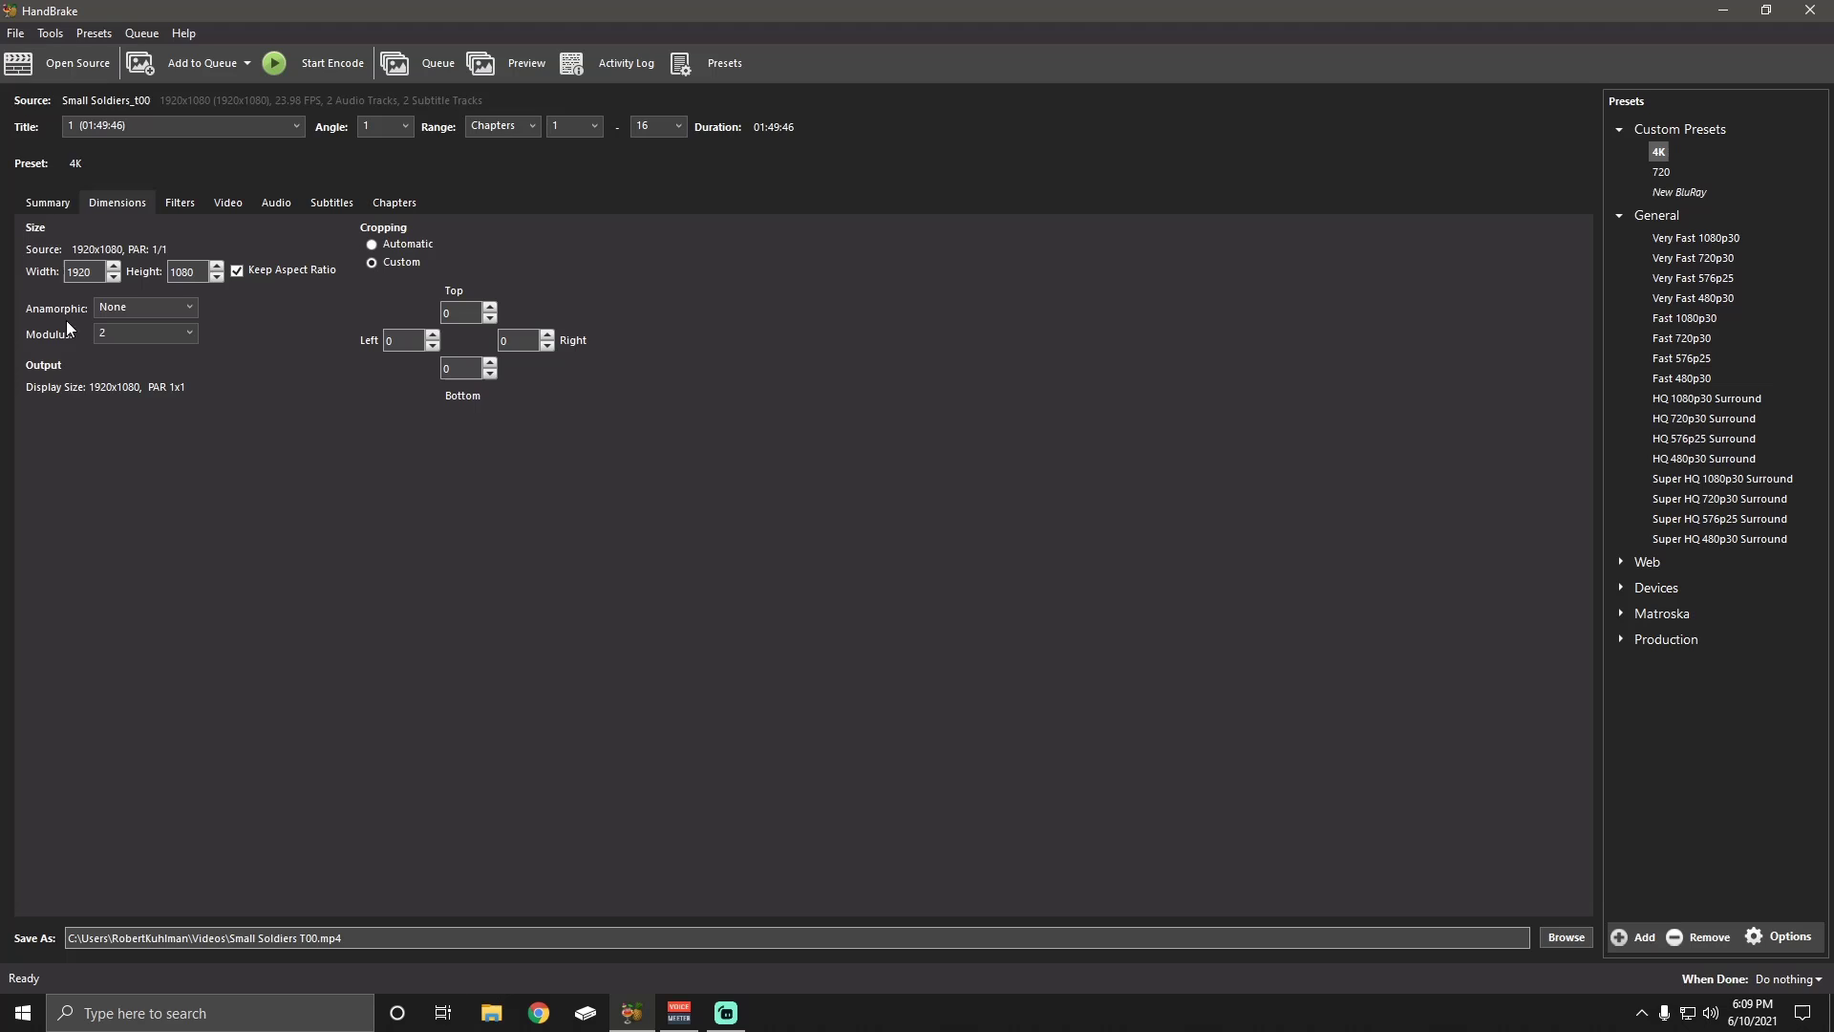
mouse_move(332, 428)
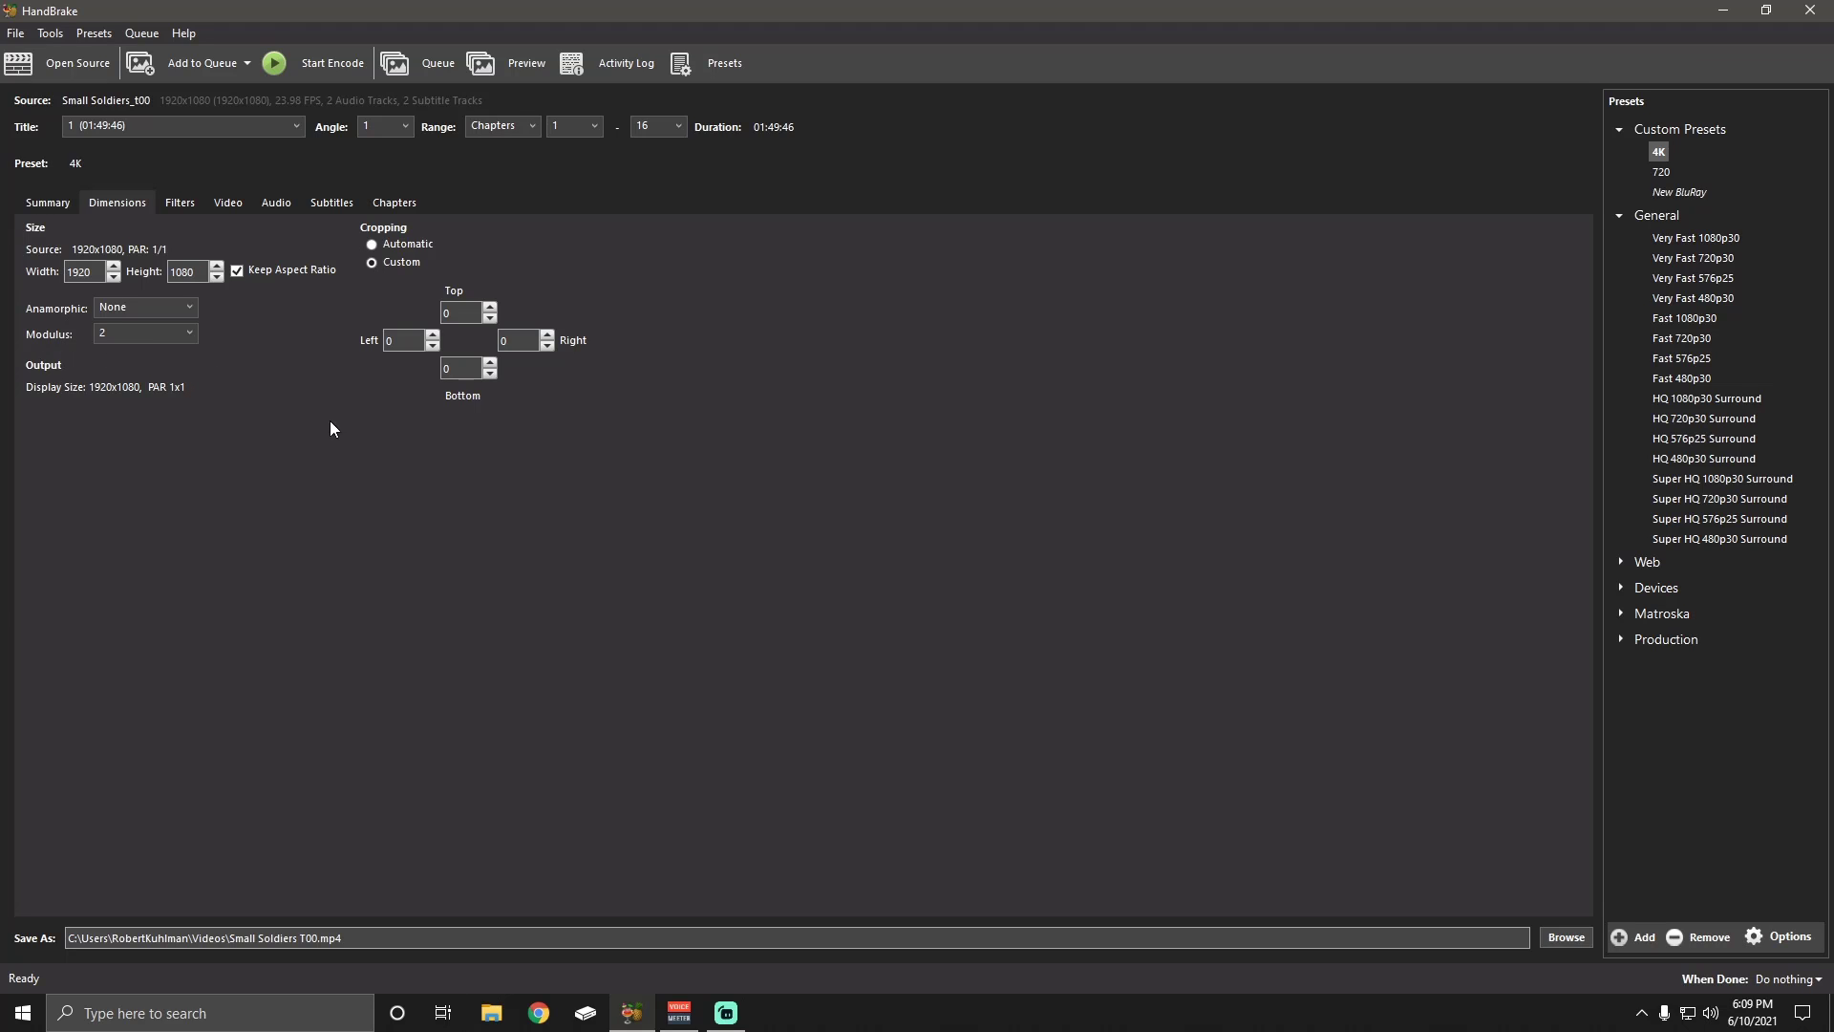
mouse_move(209, 227)
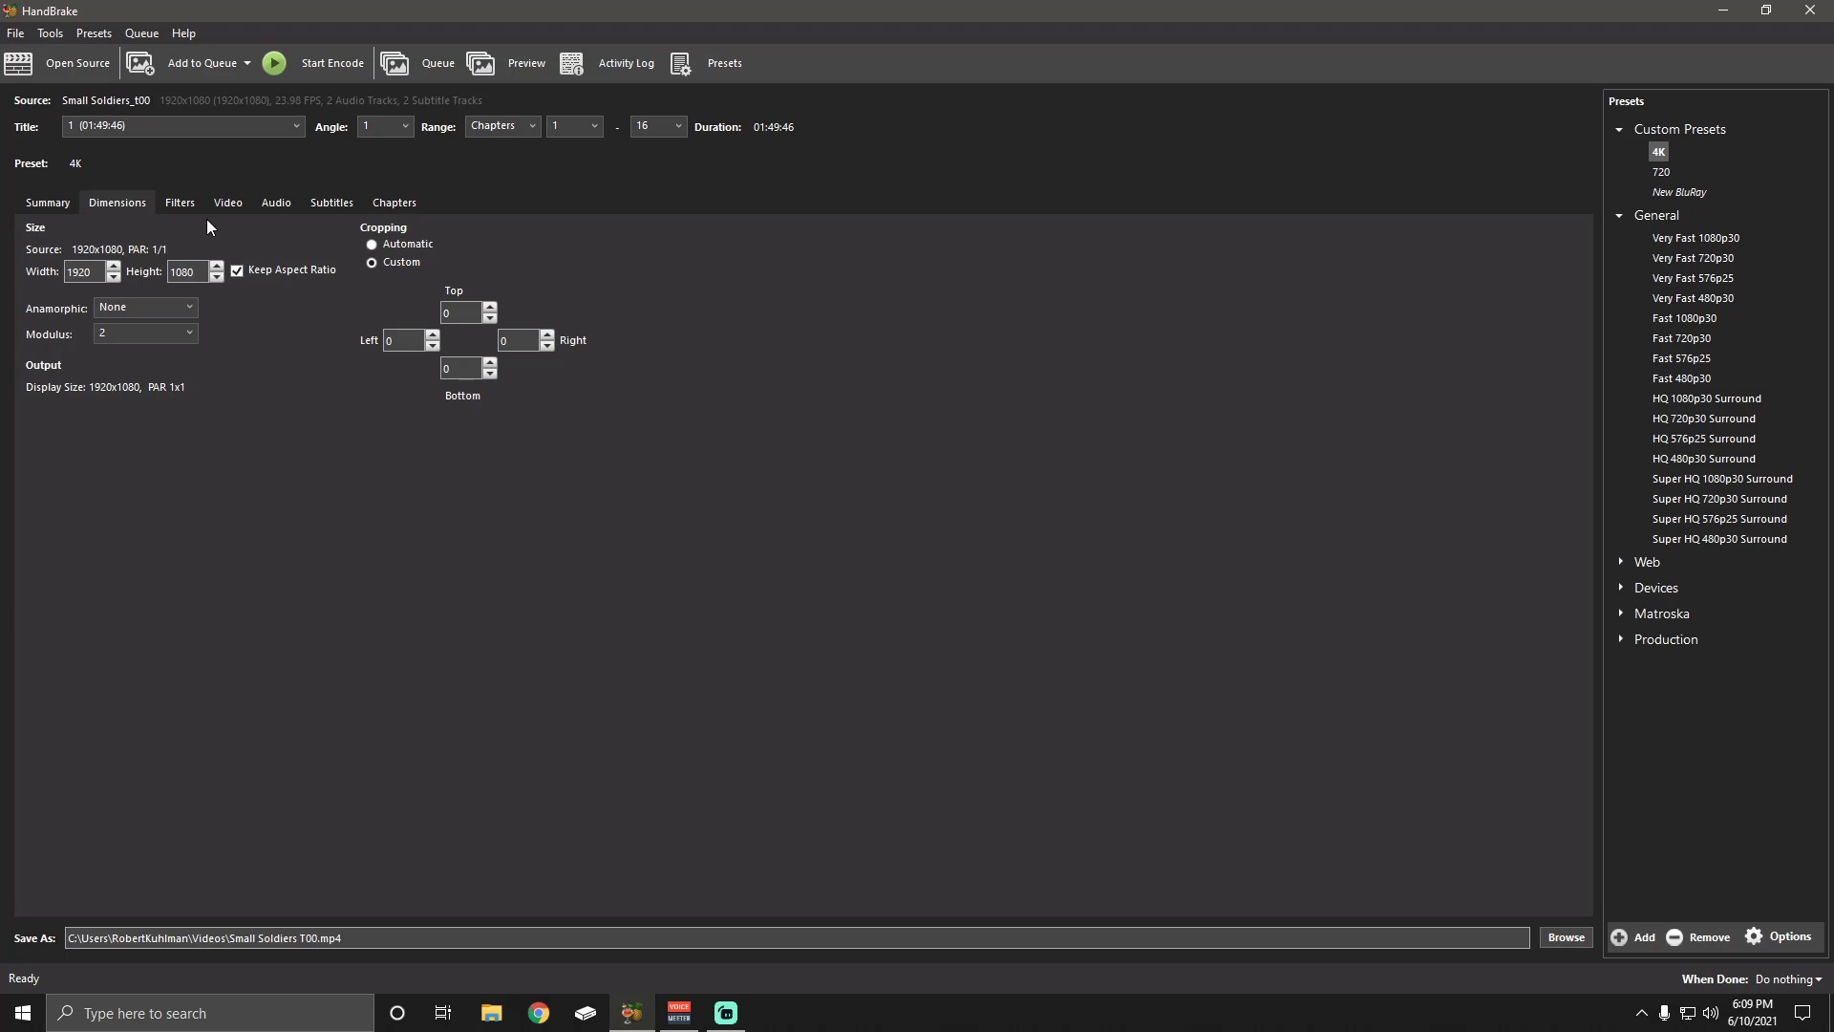
click(228, 202)
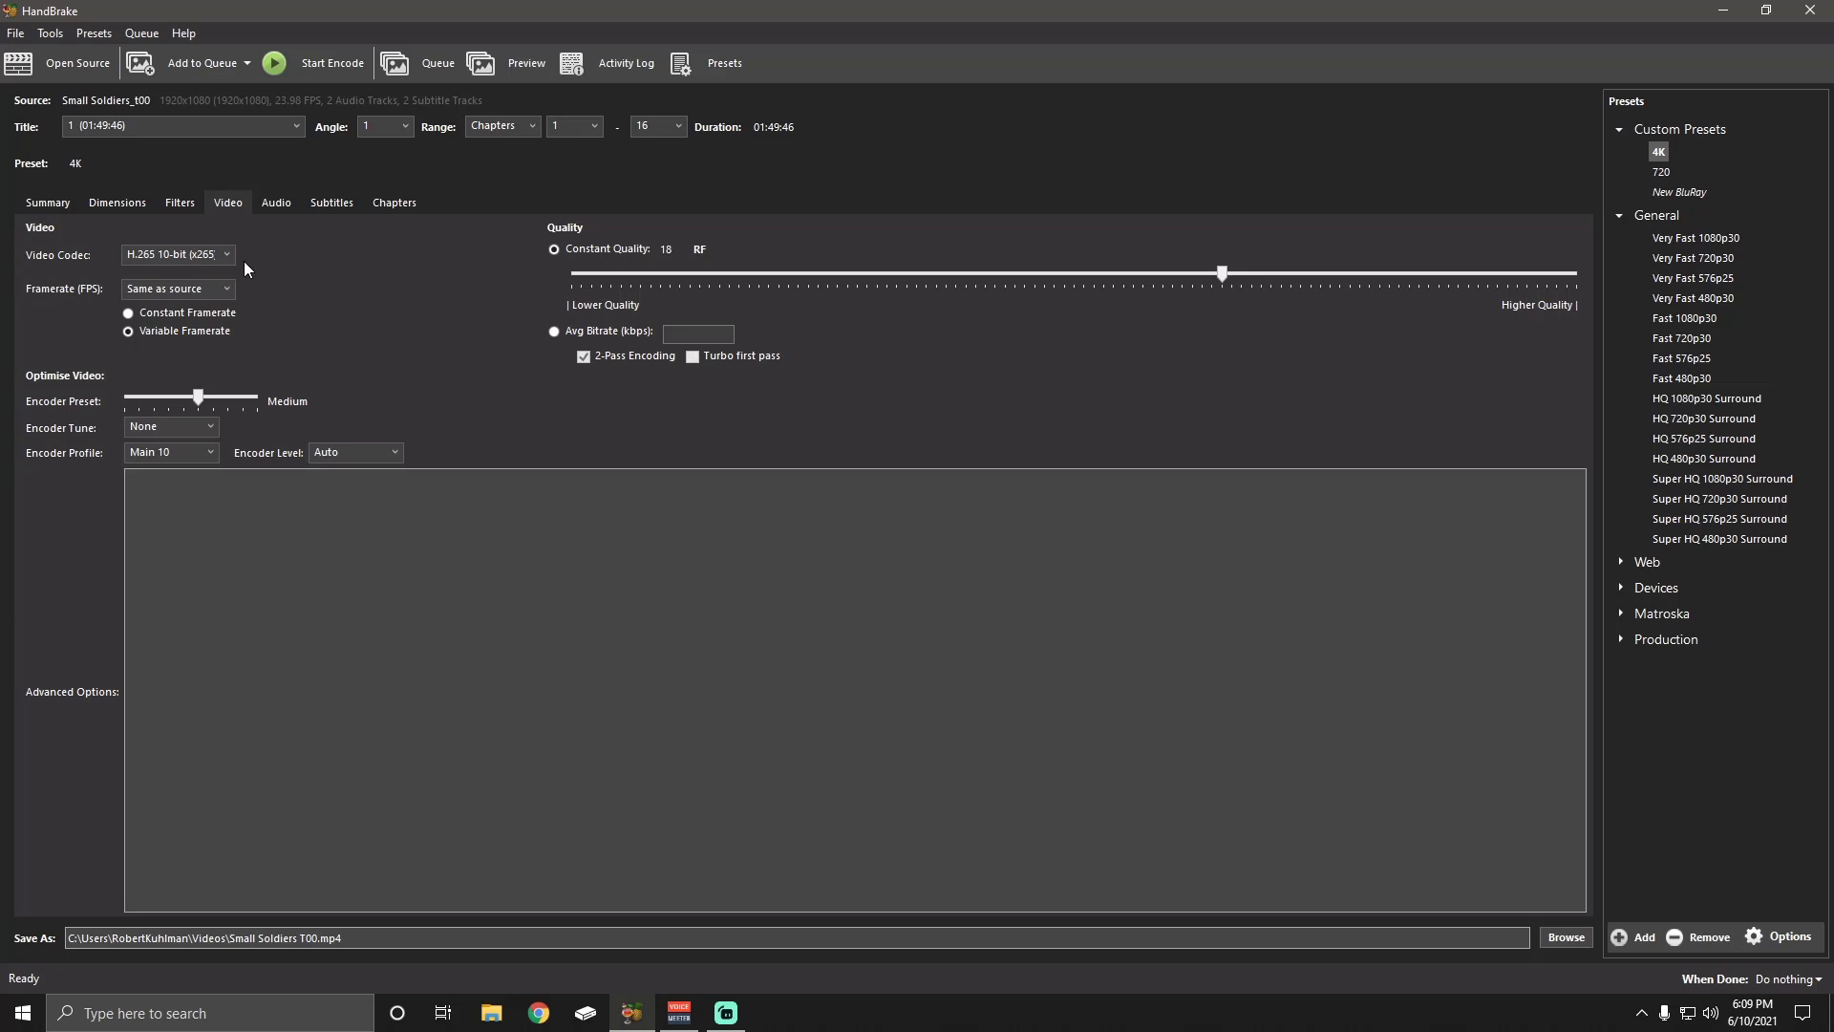
mouse_move(229, 255)
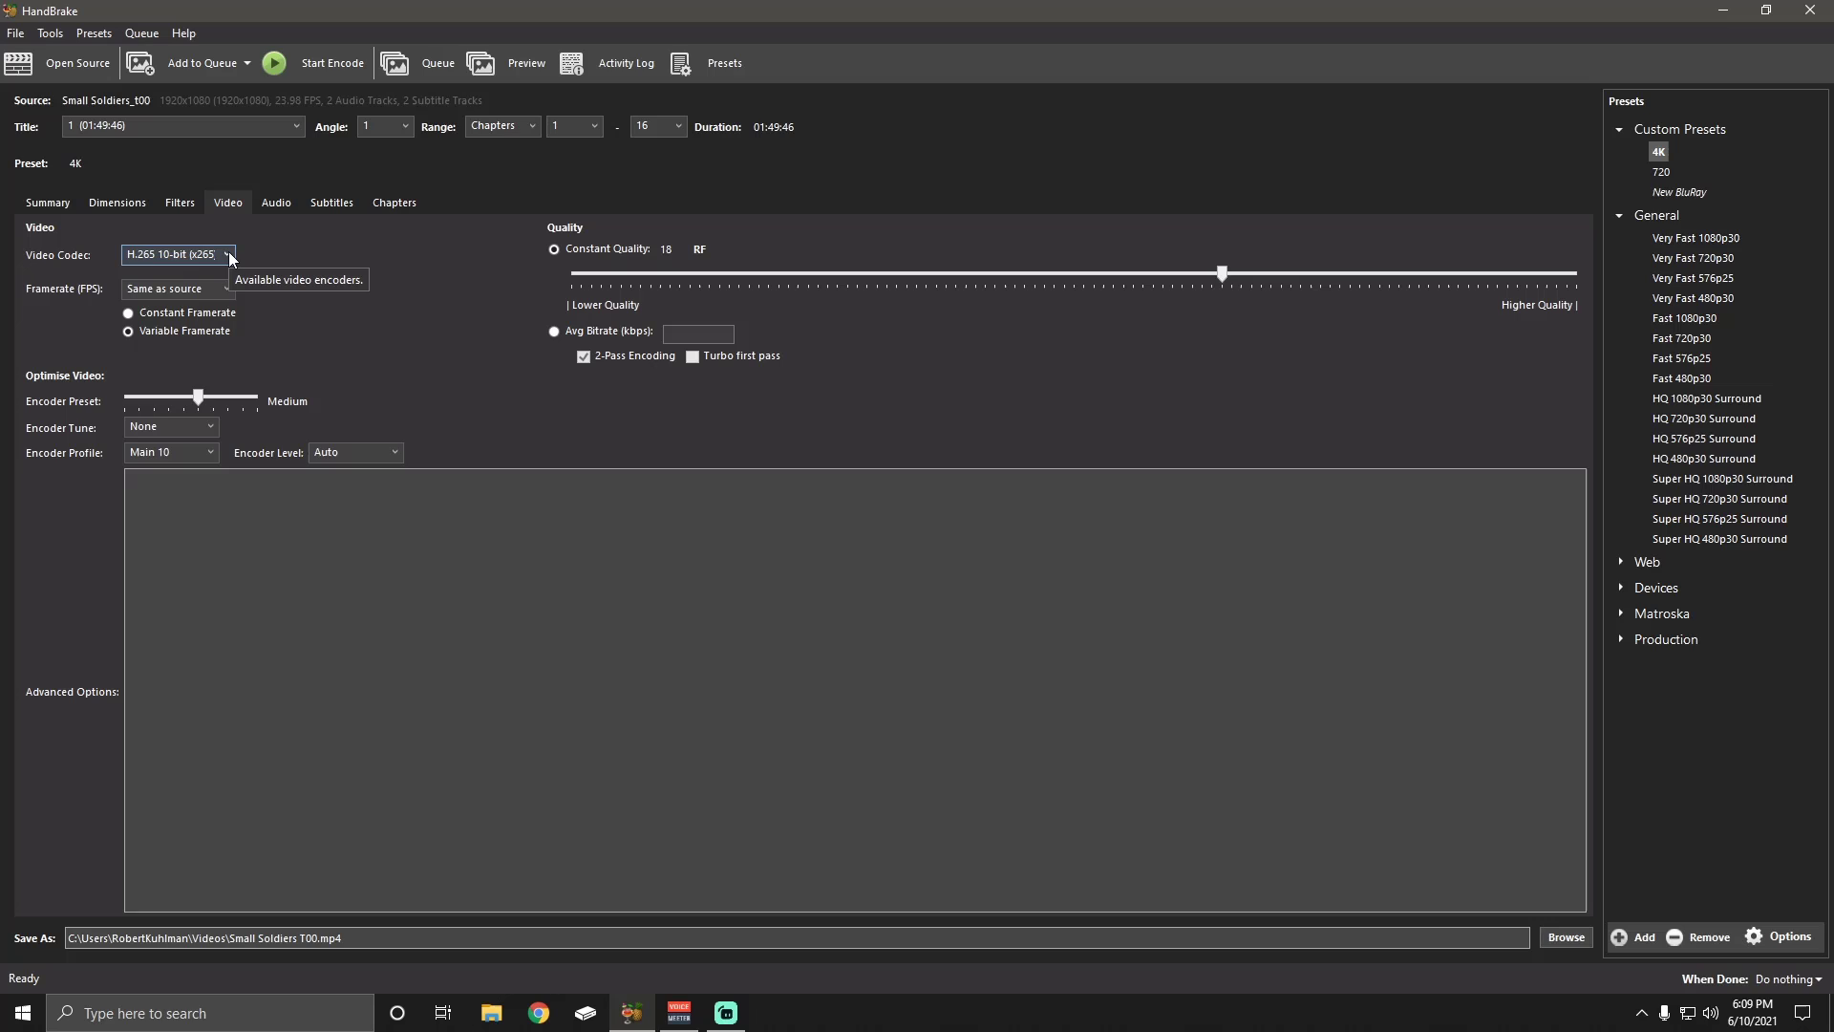
mouse_move(106, 442)
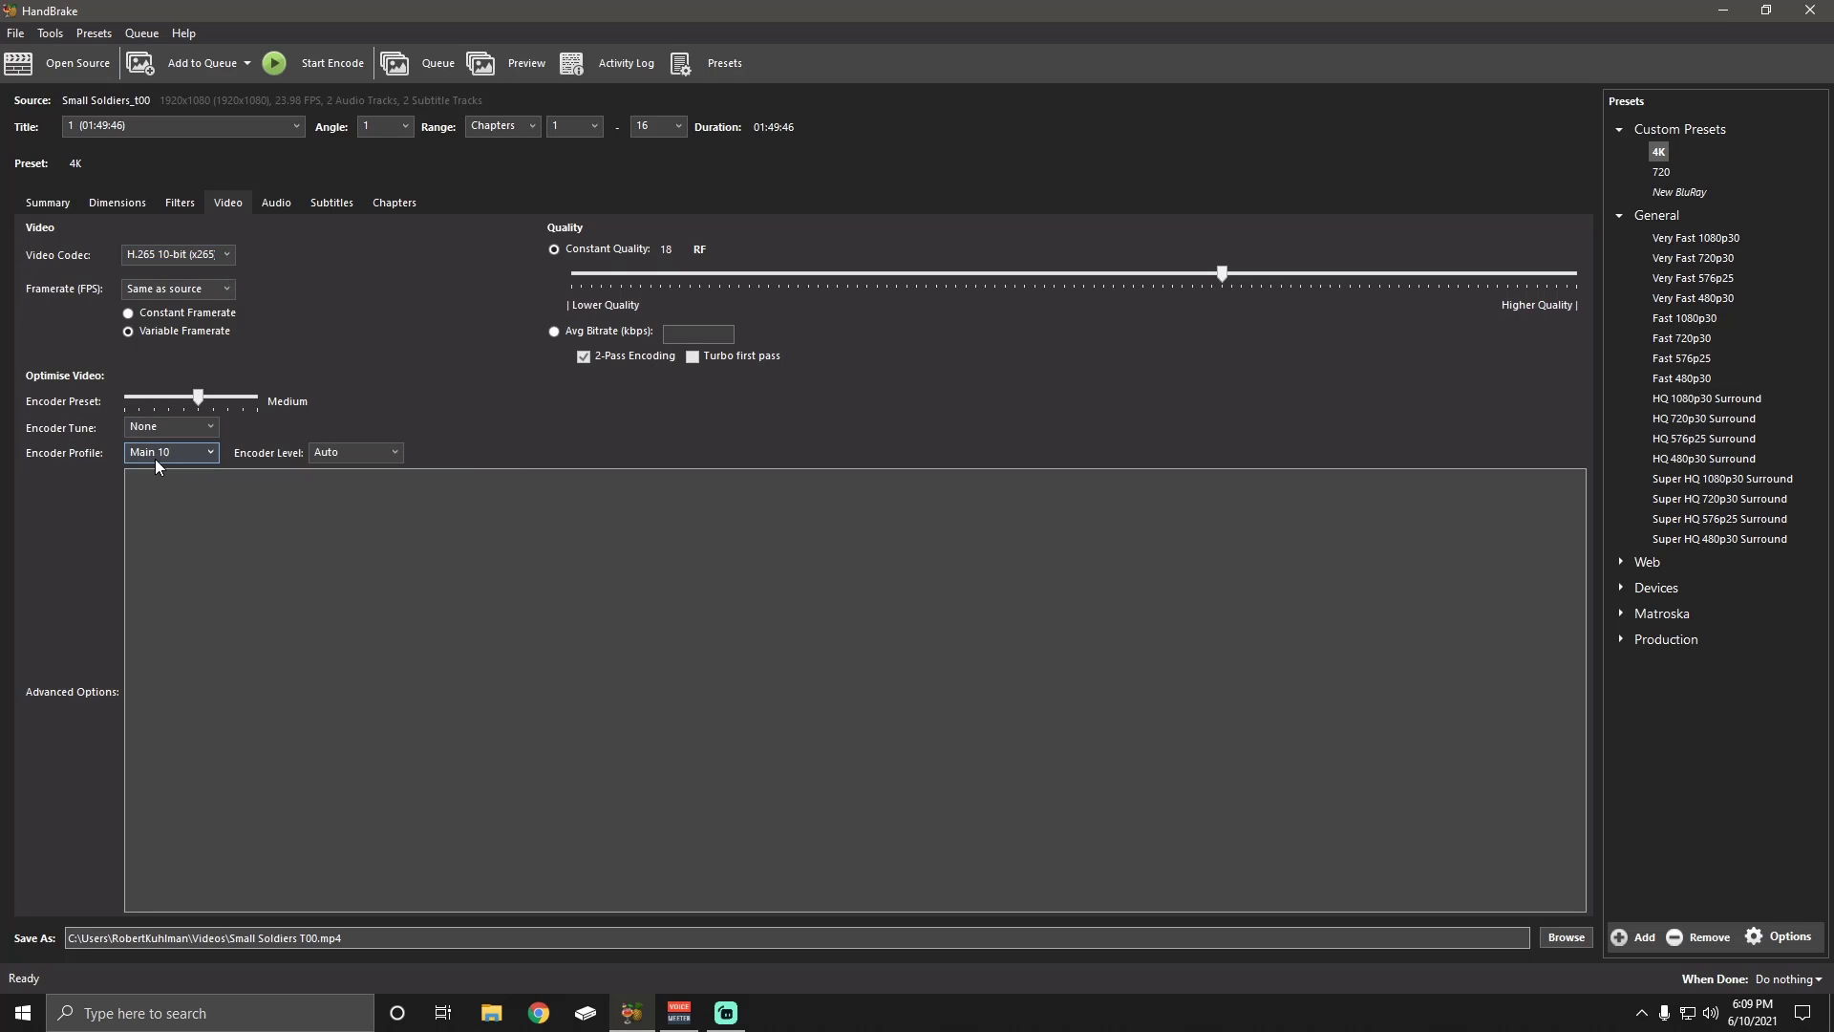
mouse_move(170, 453)
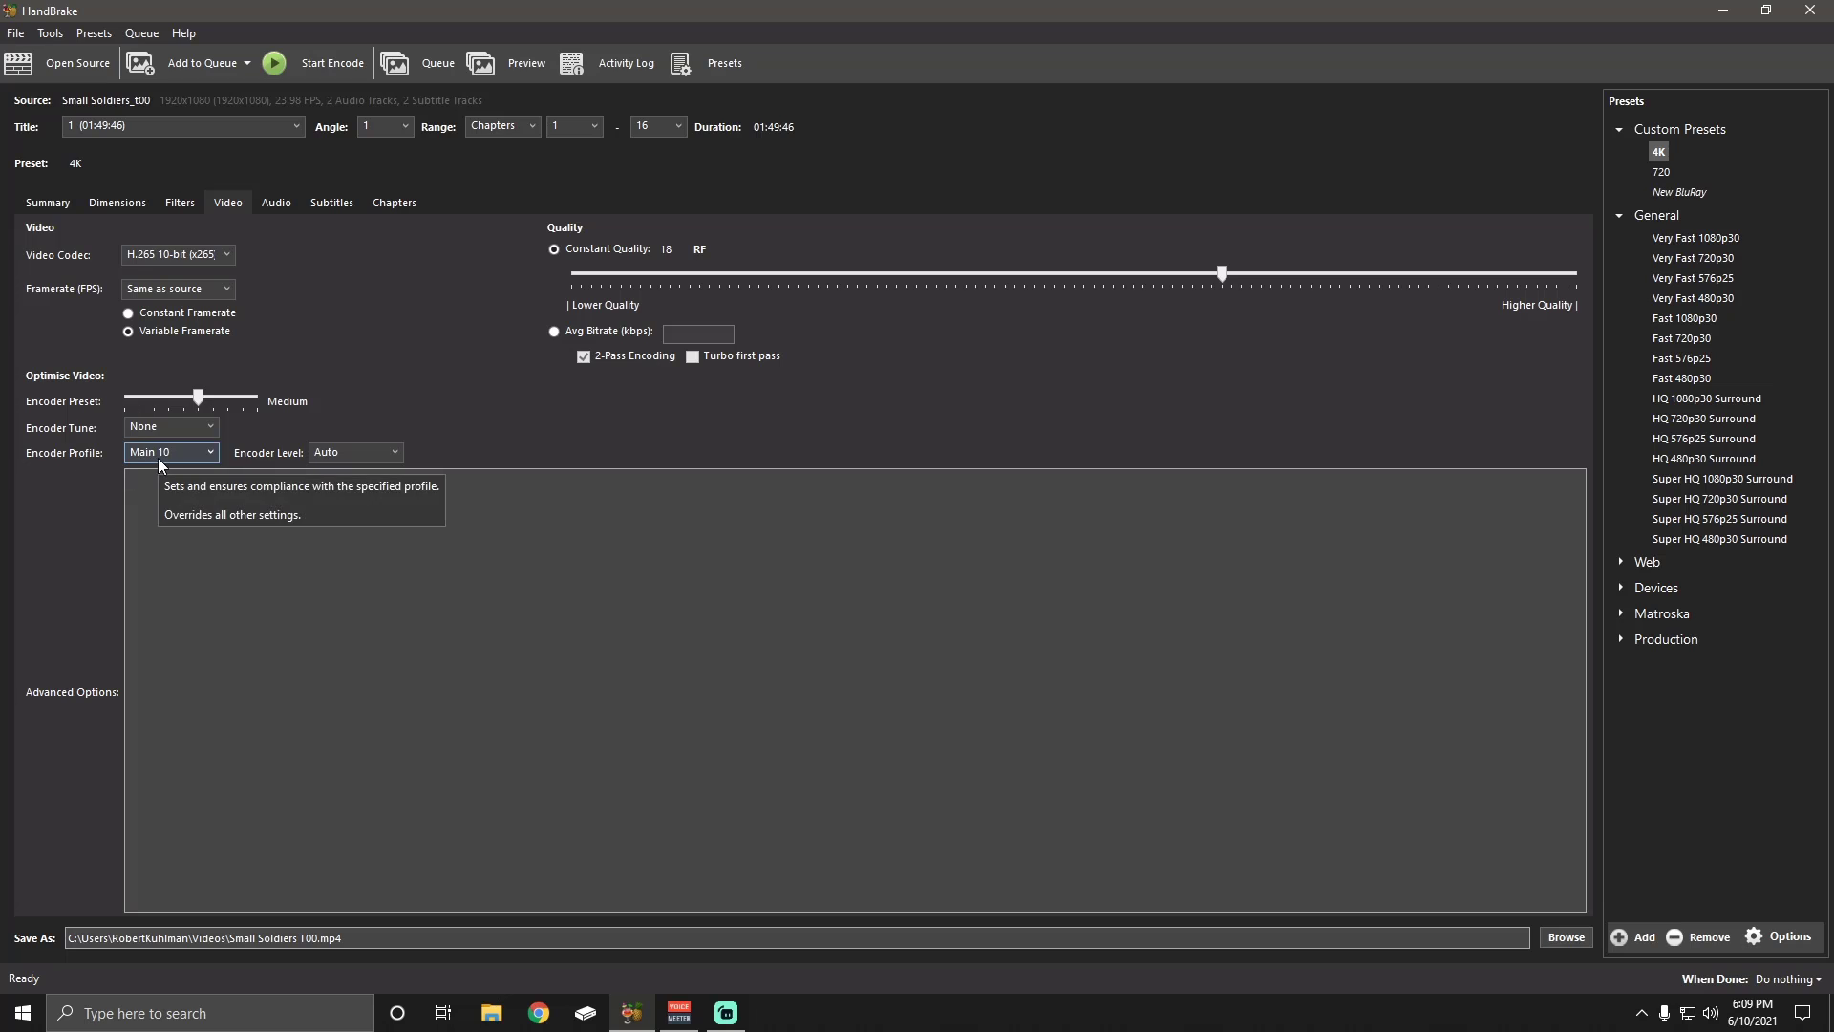
mouse_move(404, 455)
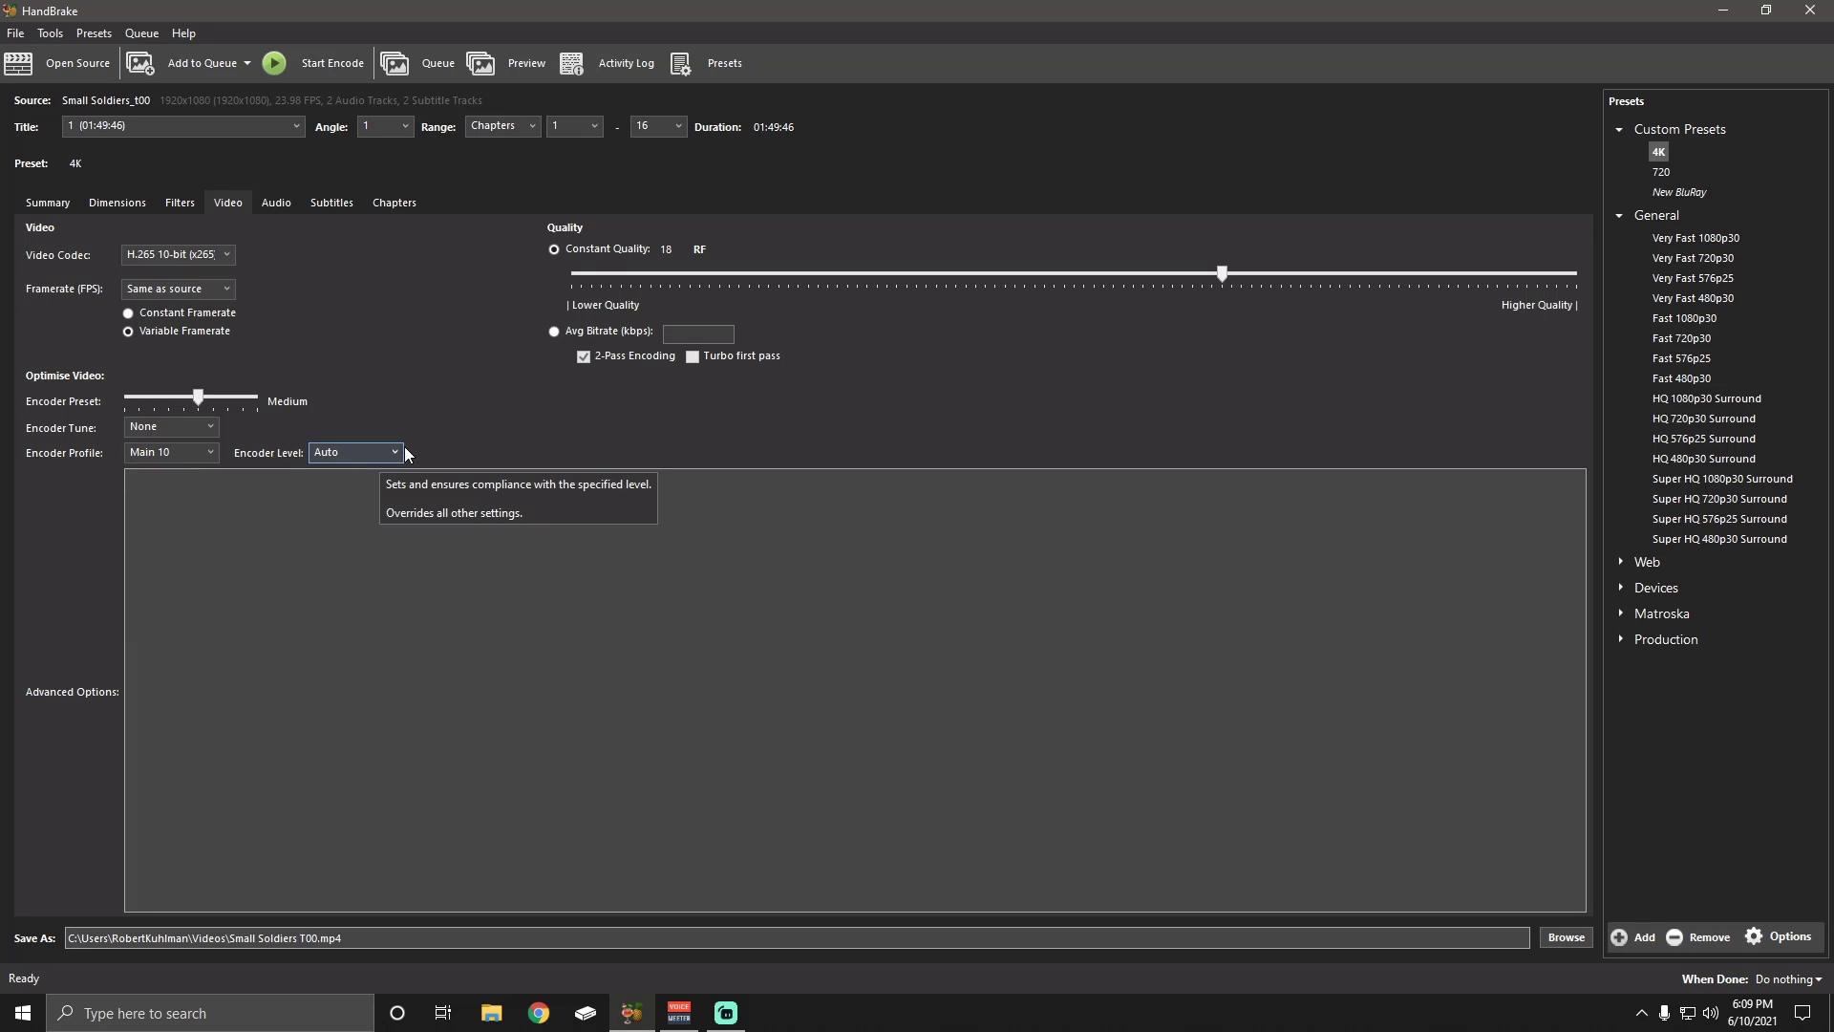
Set the 4K preset's Encoder Level dropdown to 4.1
click(355, 453)
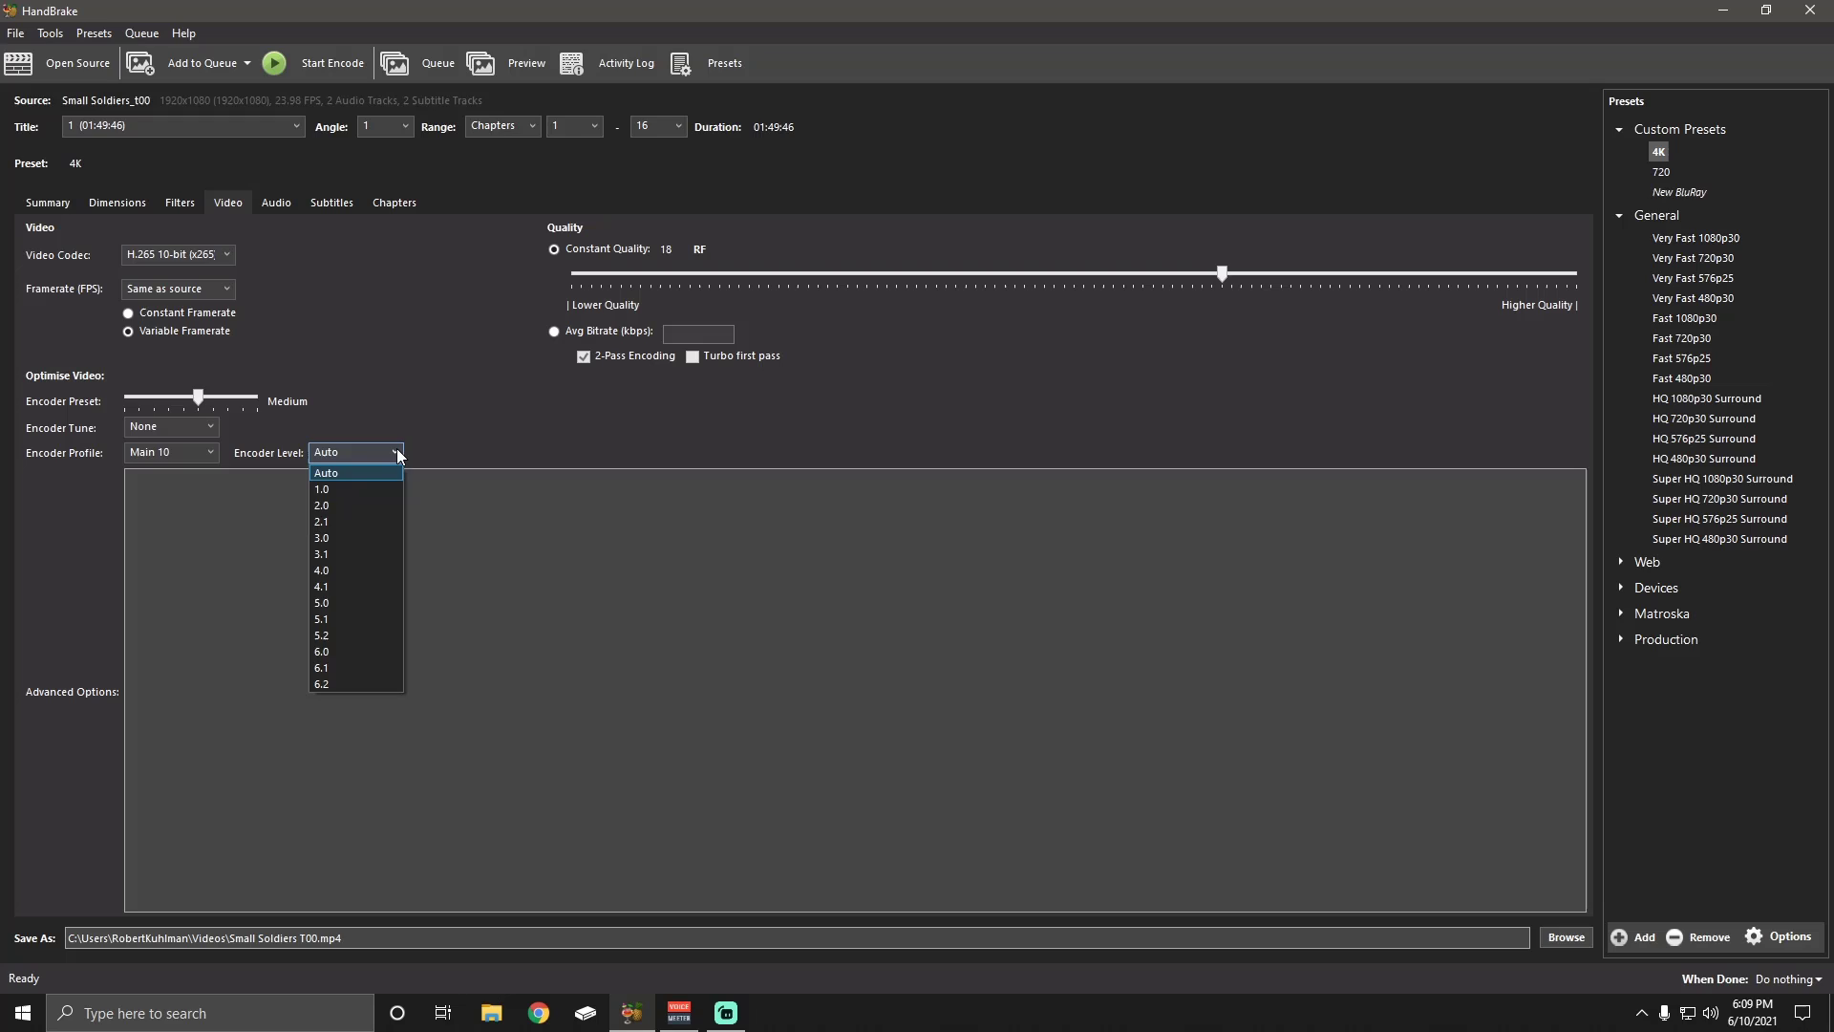
click(355, 452)
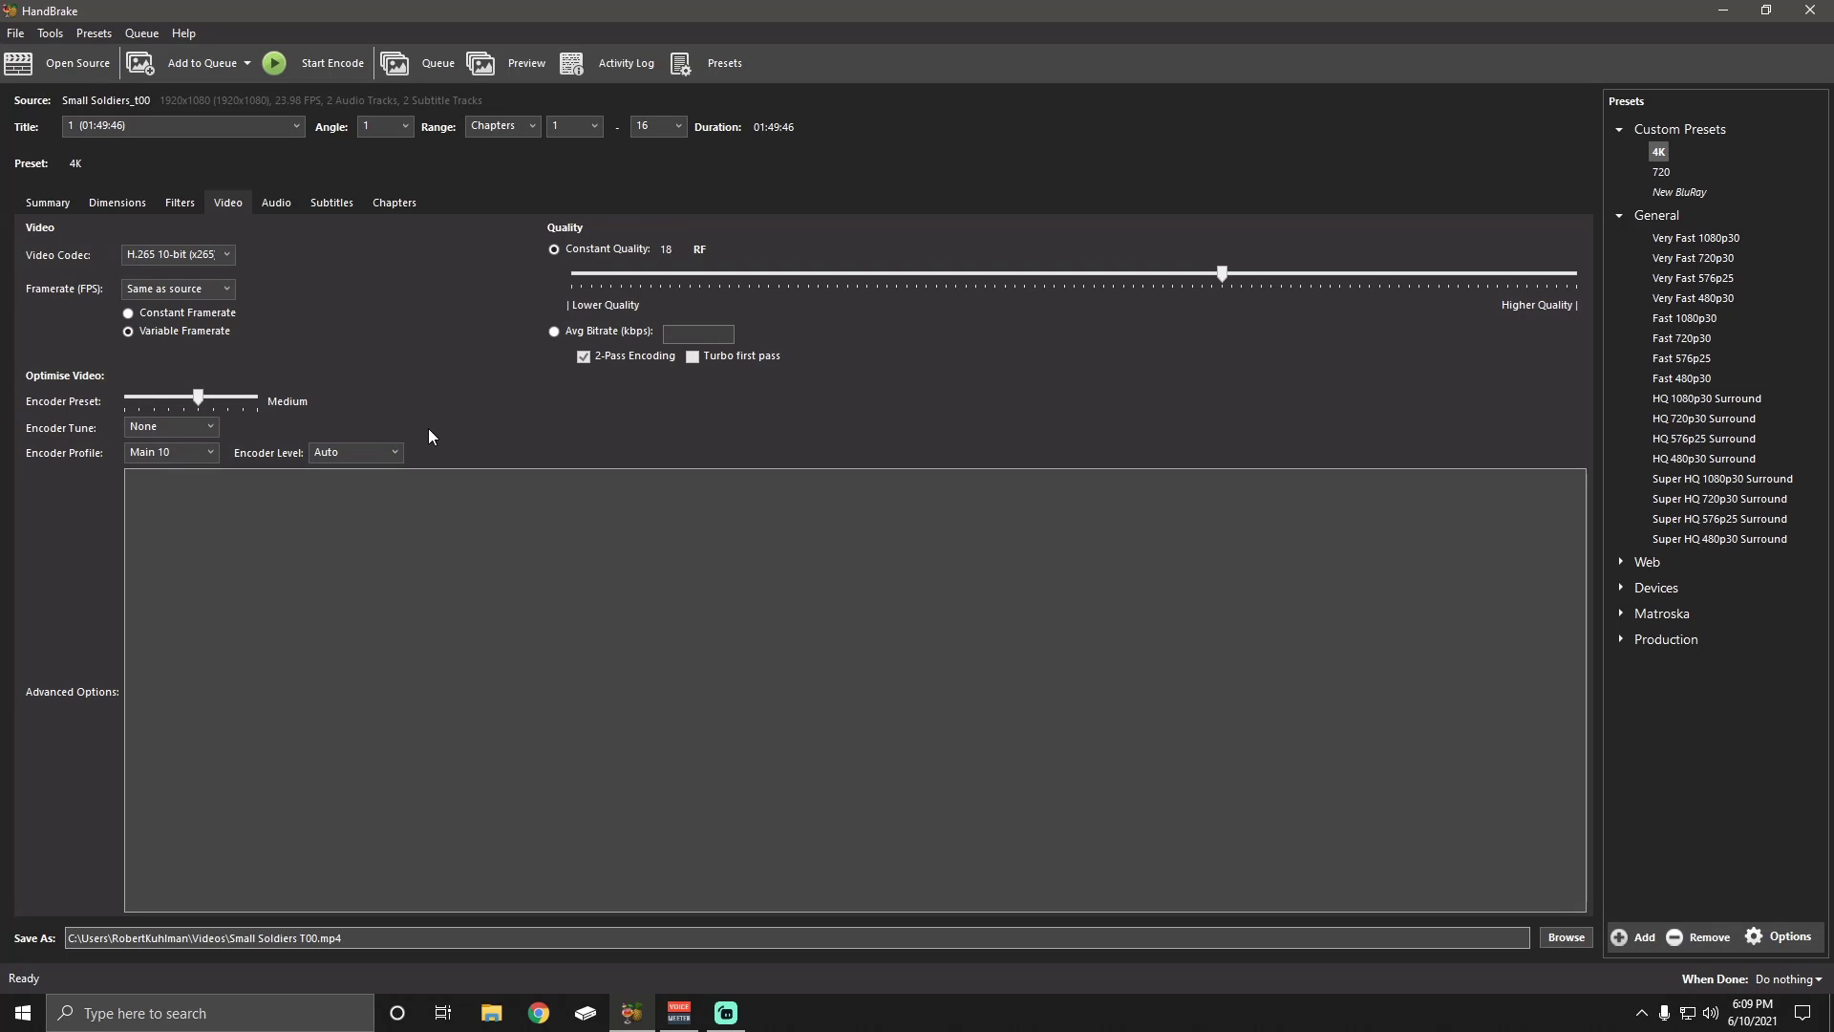
click(355, 452)
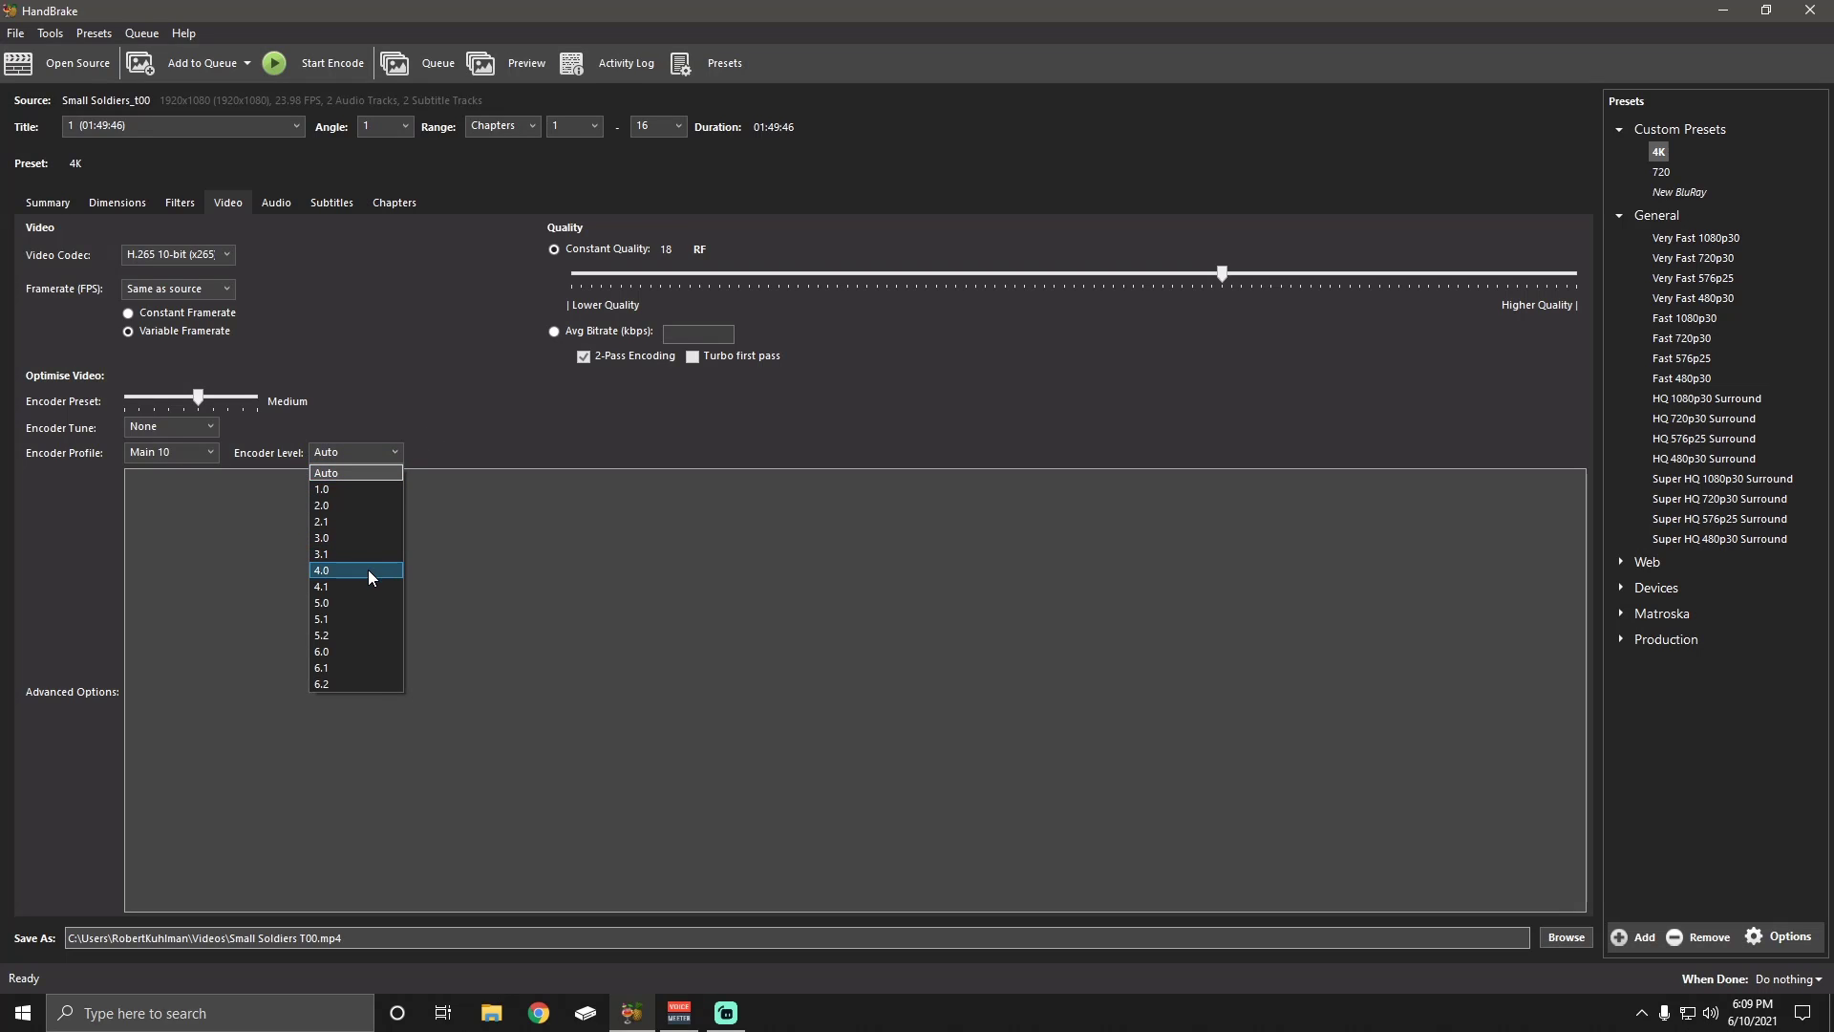
click(322, 571)
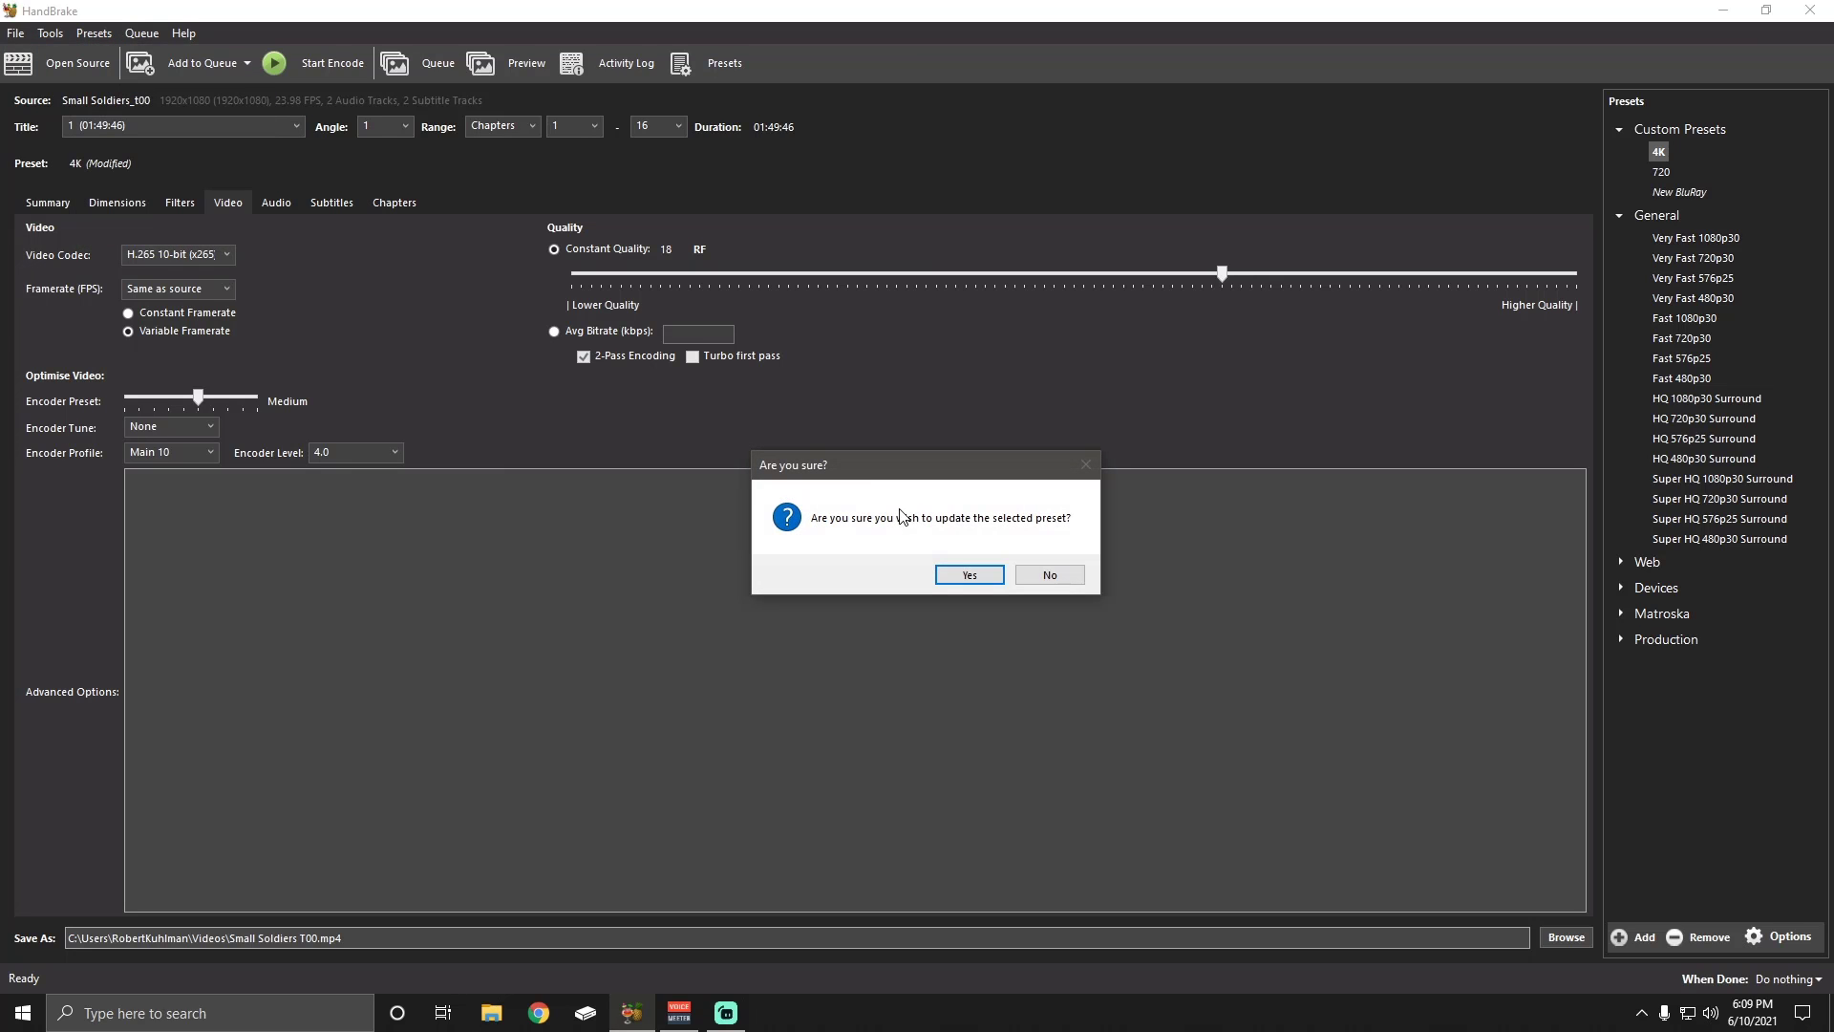
mouse_move(968, 574)
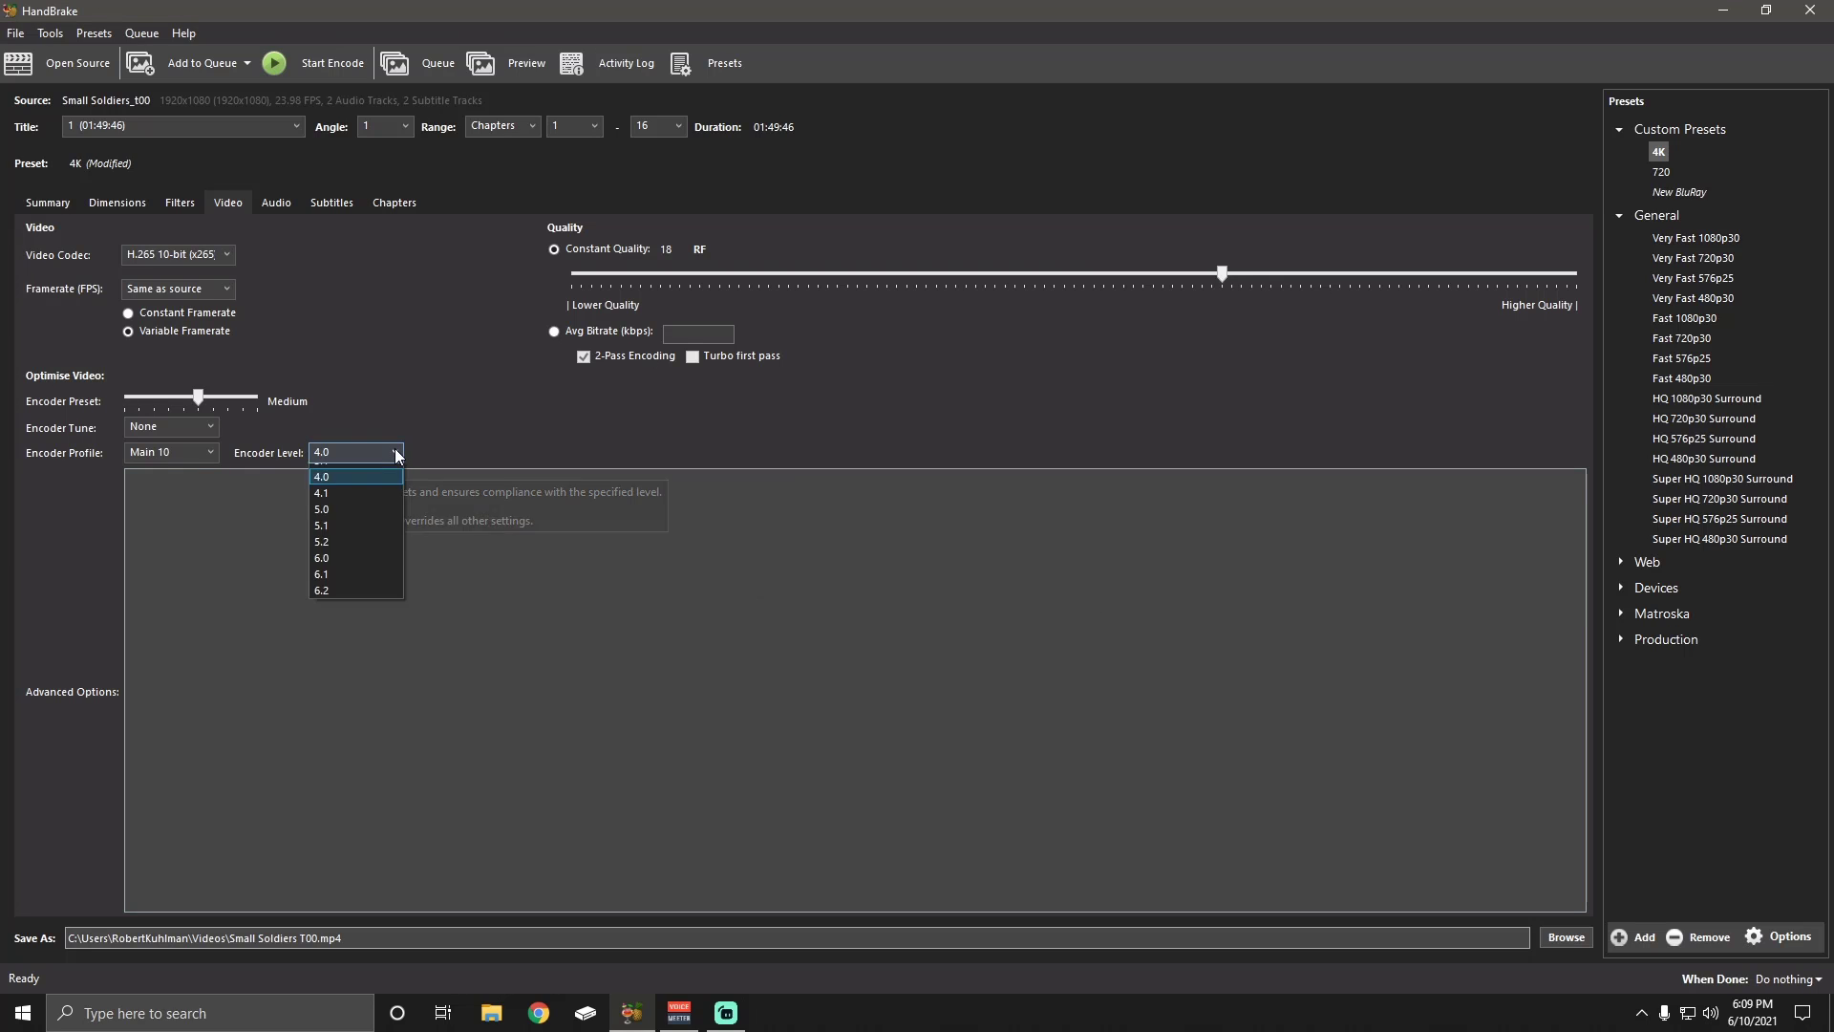
click(322, 493)
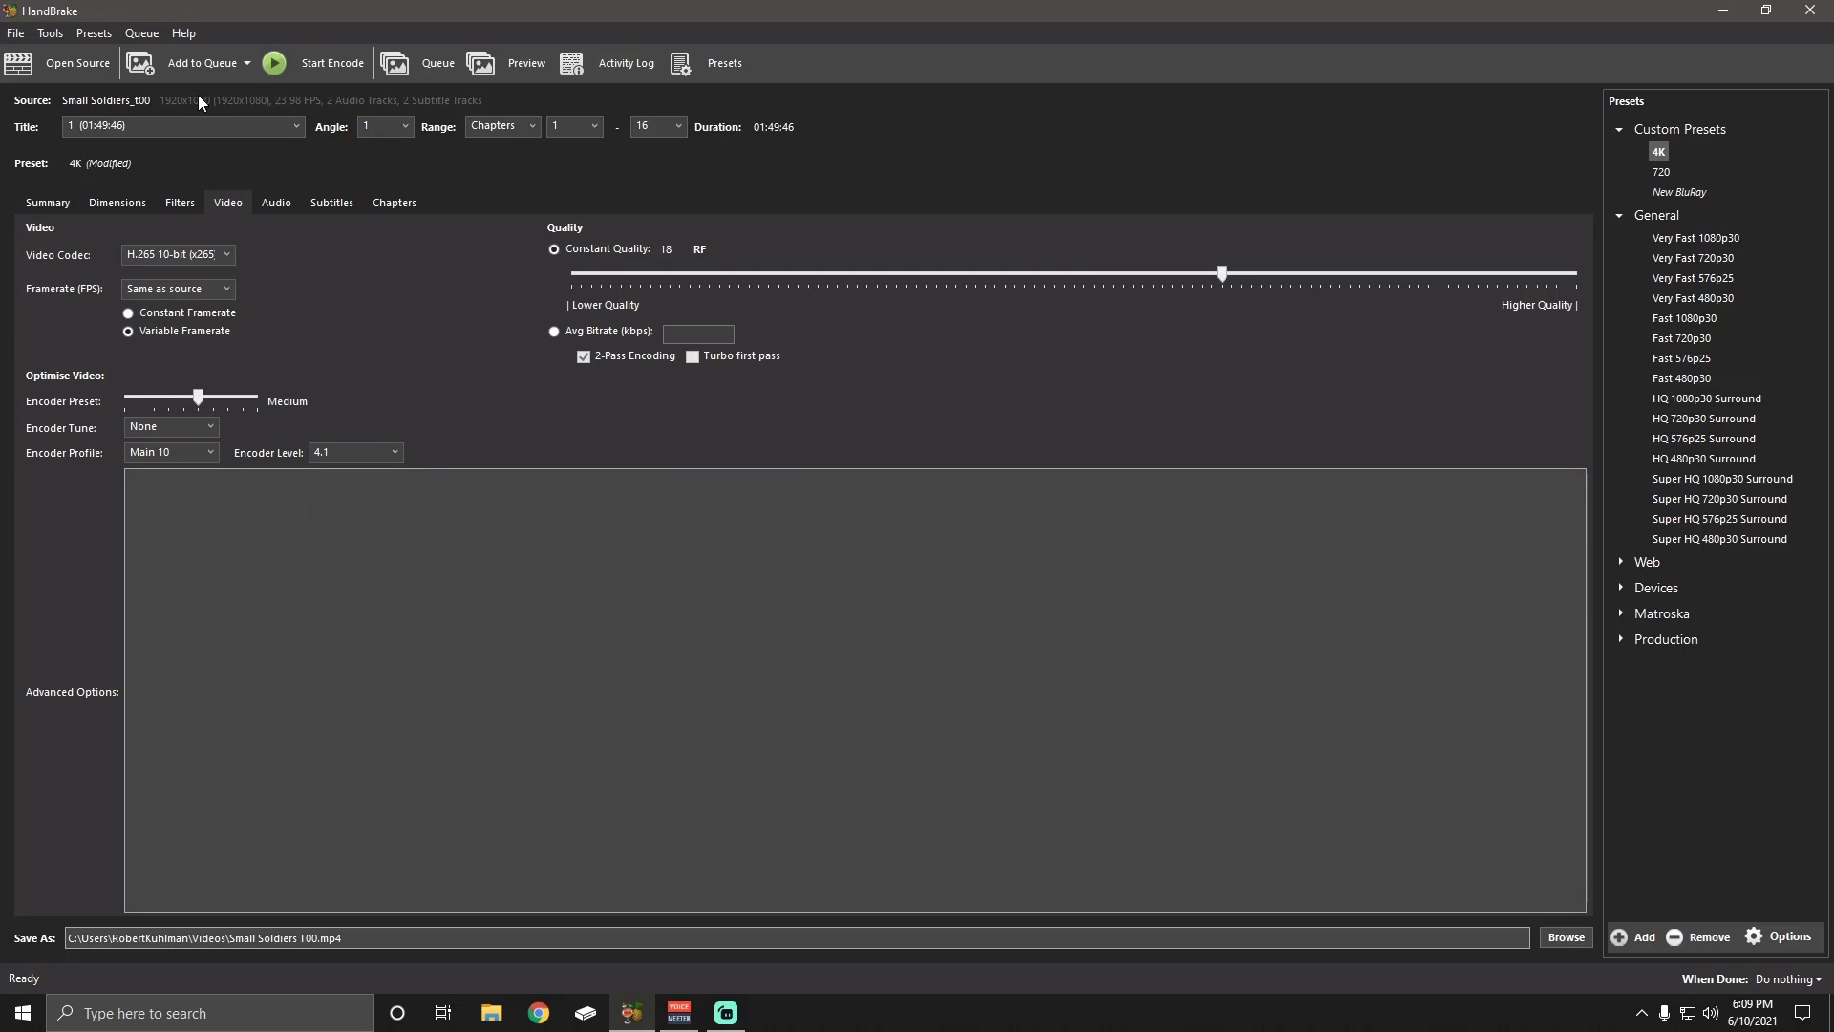
Overwrite the 4K custom preset with the current settings, including encoder level 4.1
click(93, 32)
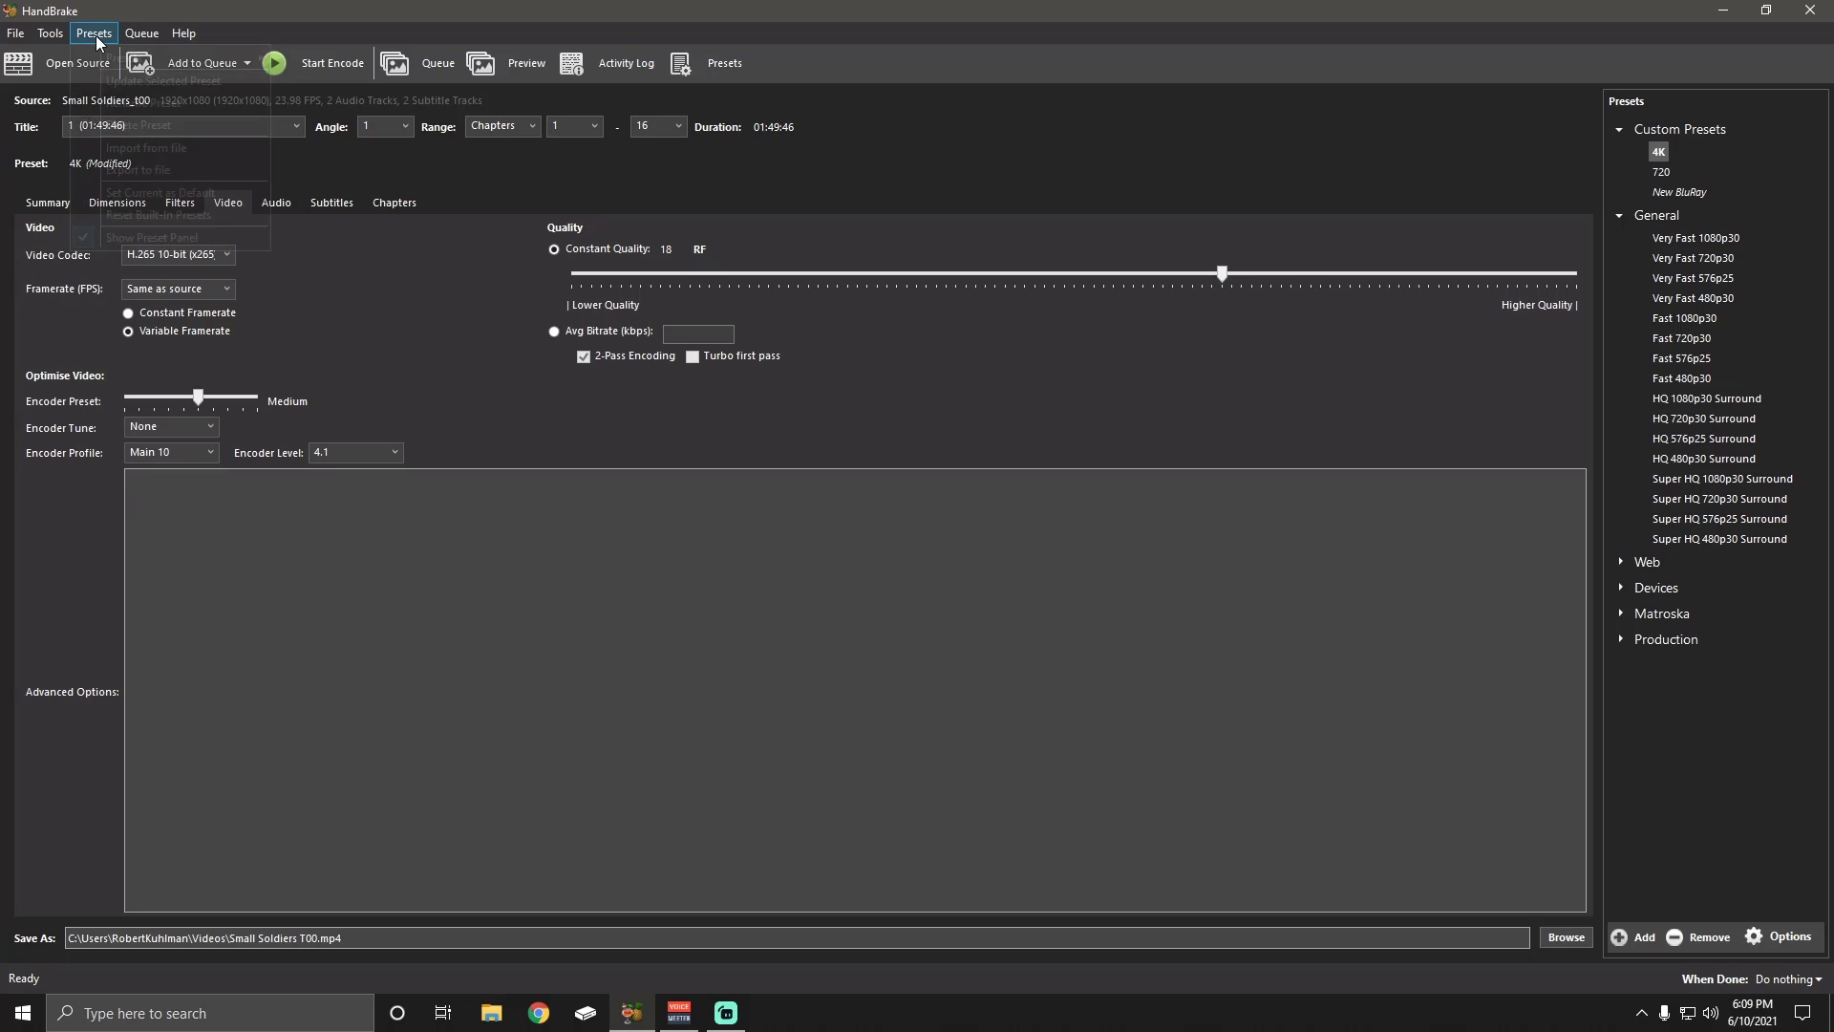
click(162, 82)
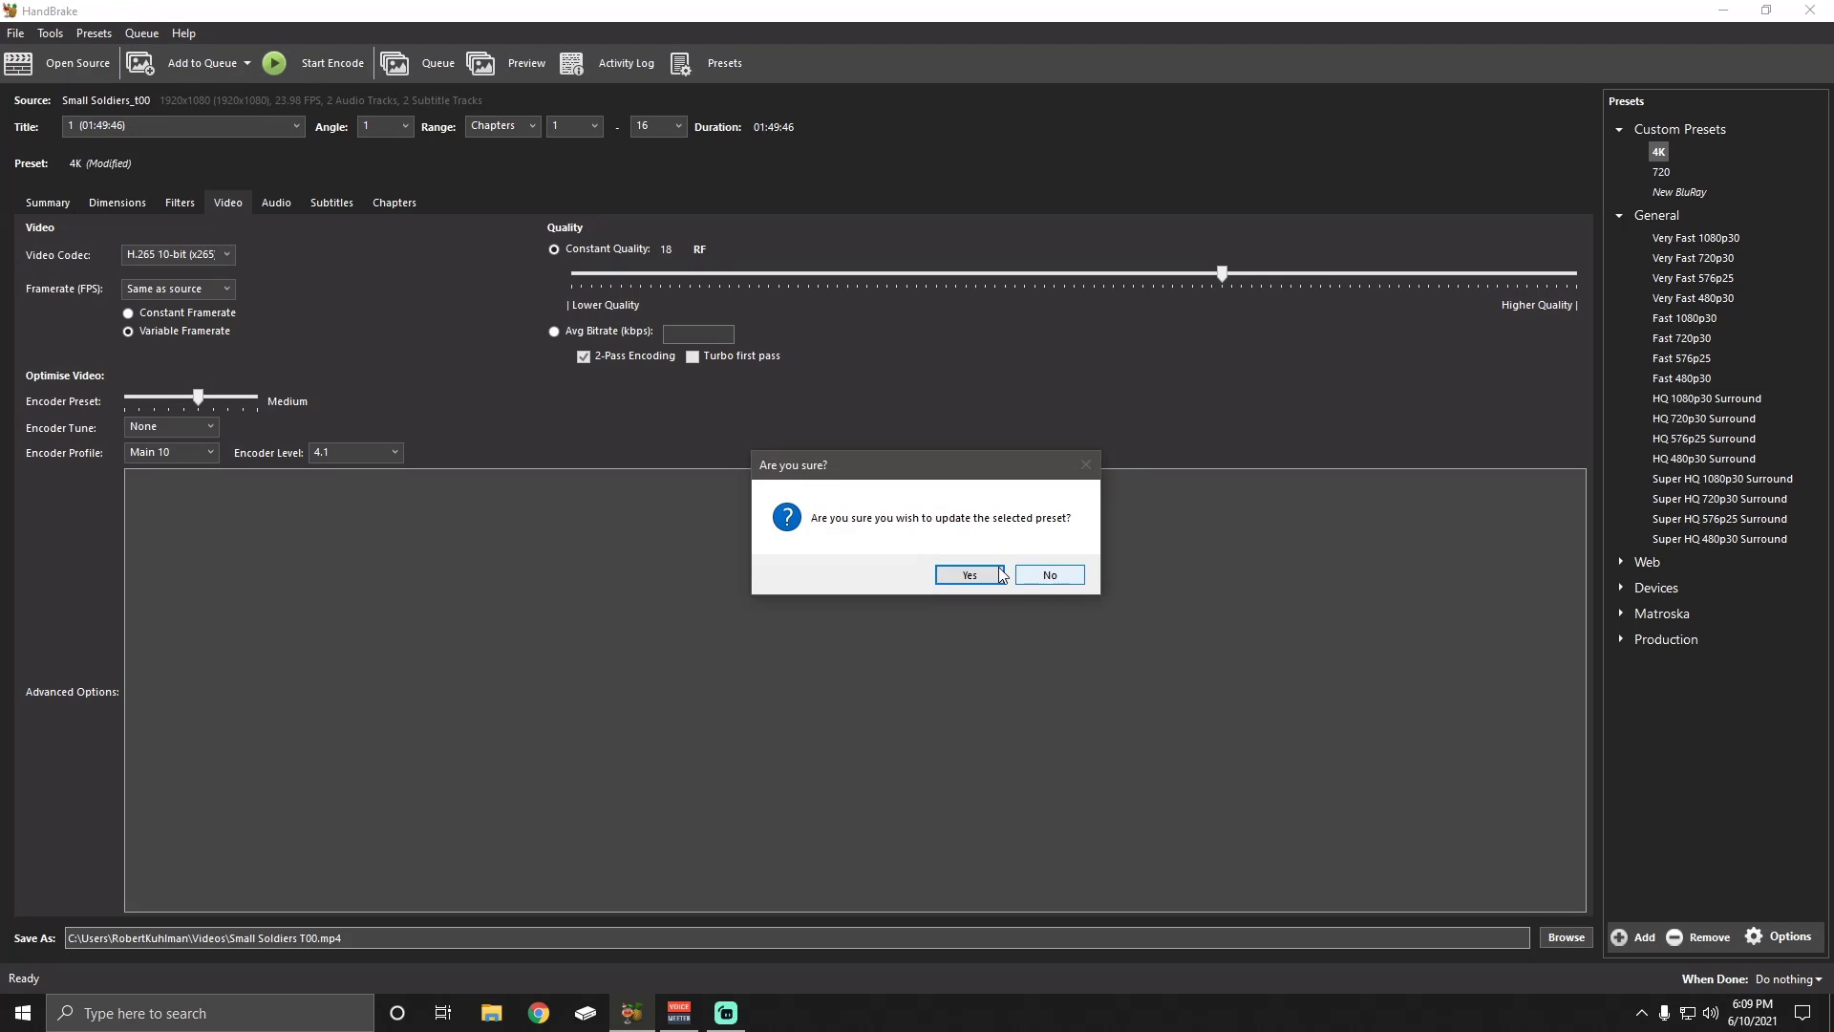
click(966, 574)
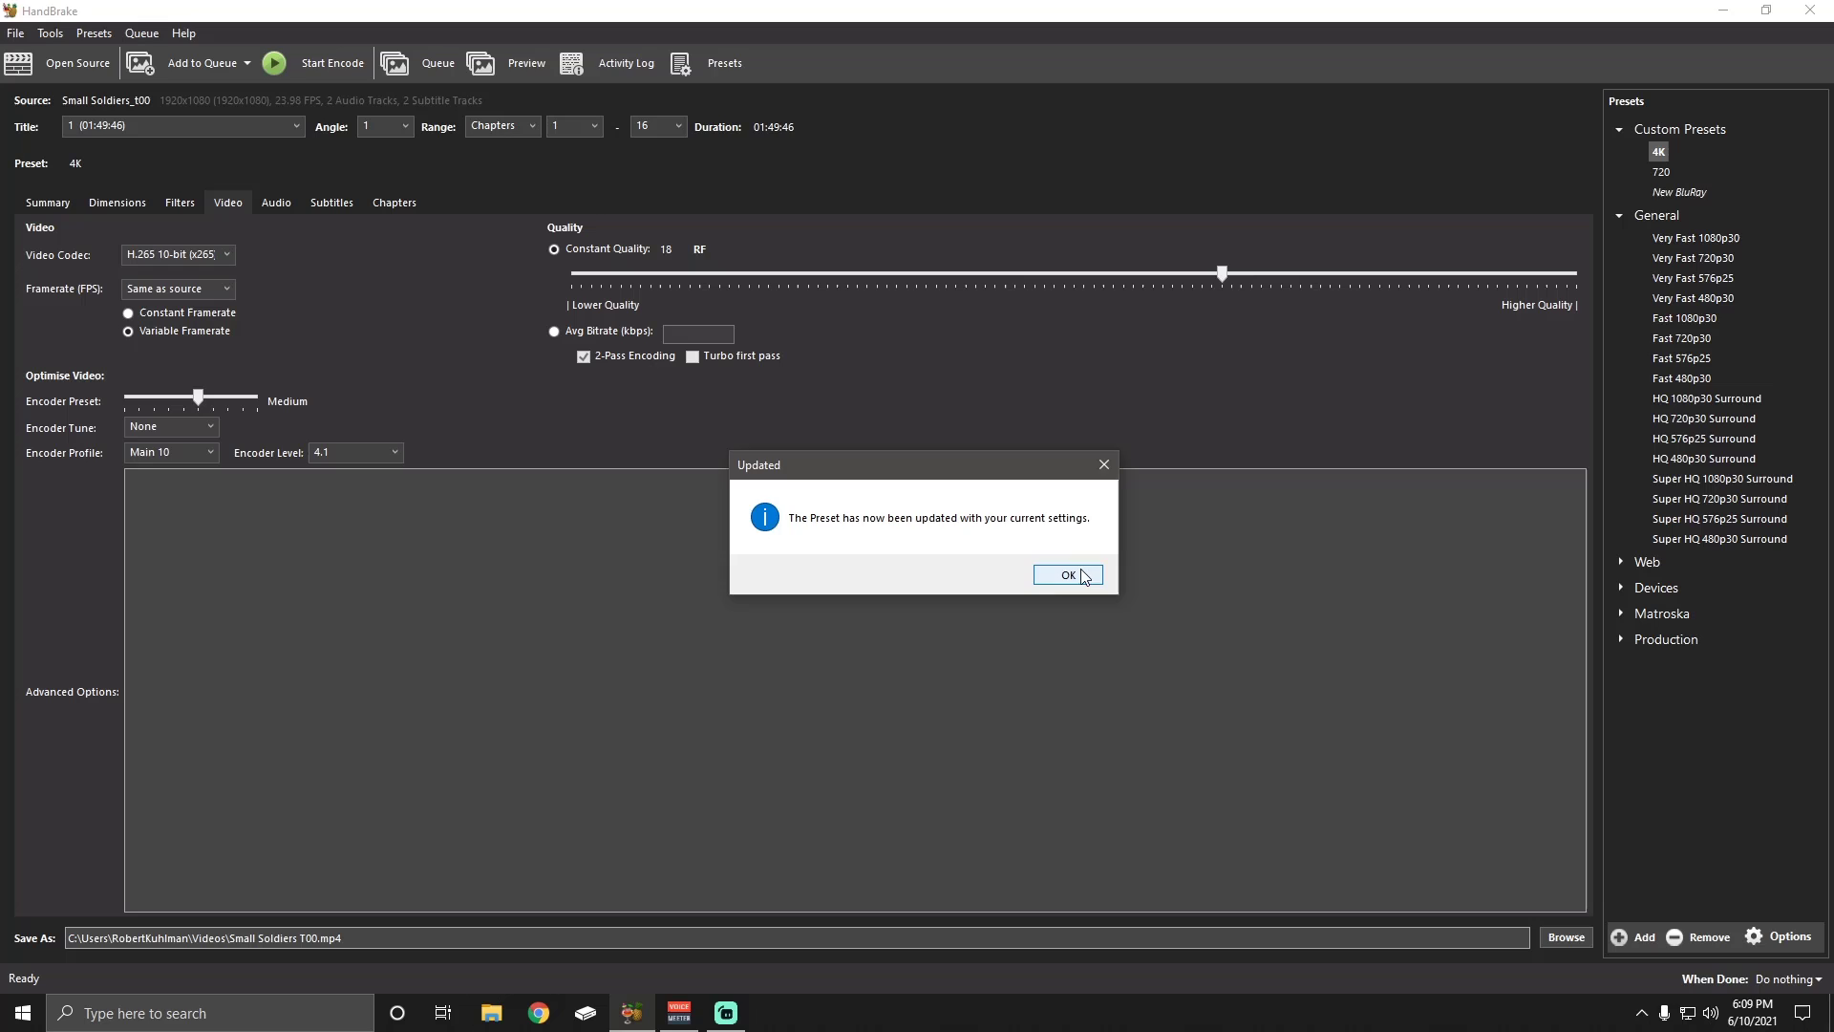
click(1066, 574)
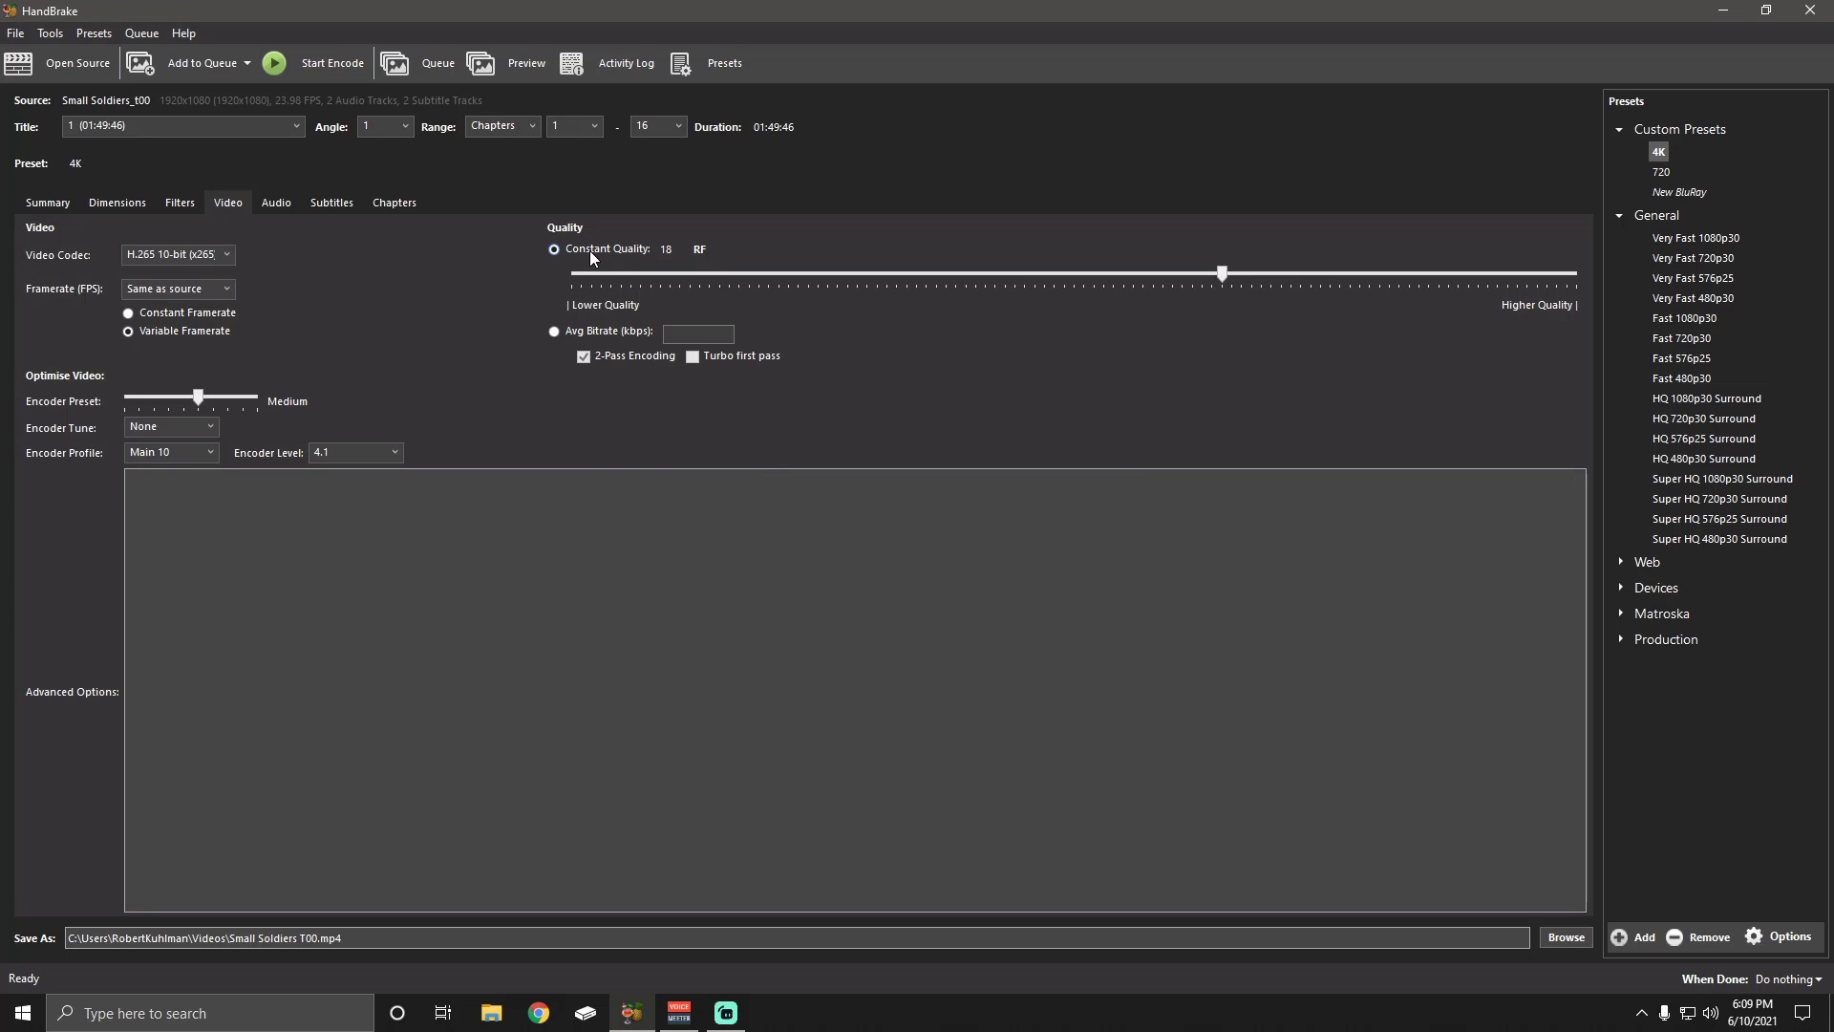
mouse_move(1223, 275)
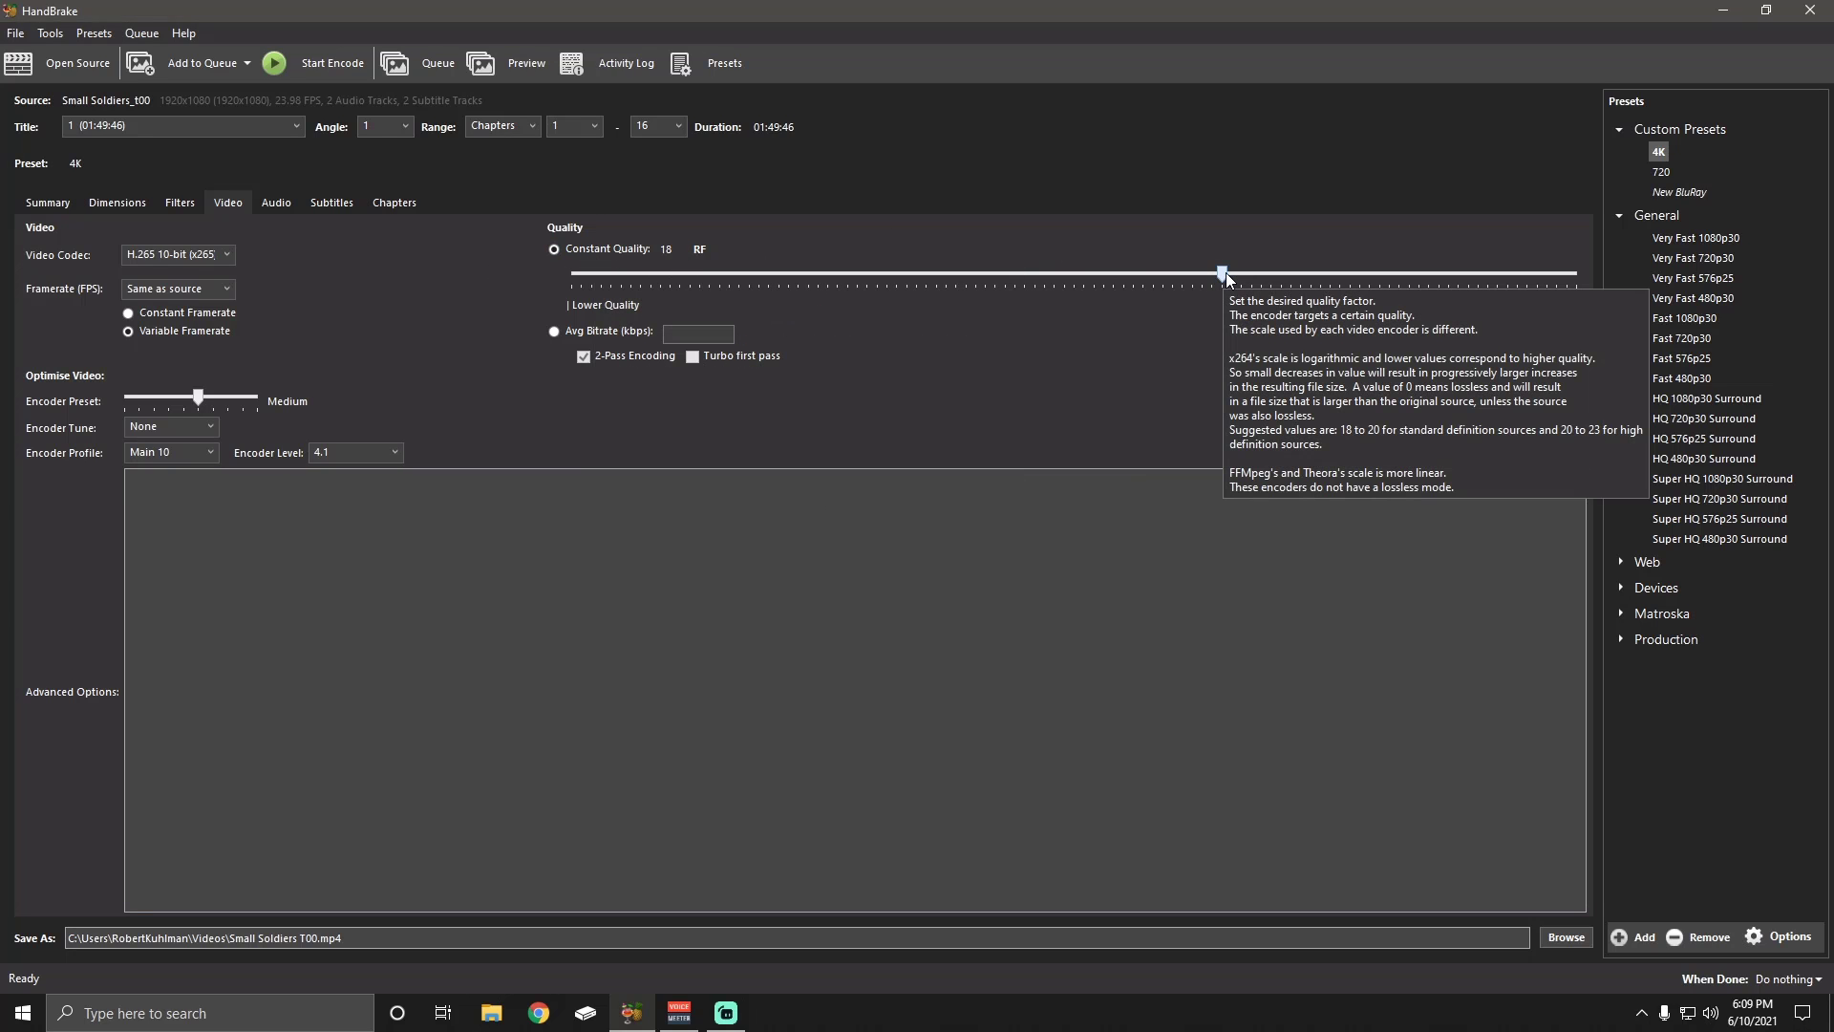
mouse_move(1046, 345)
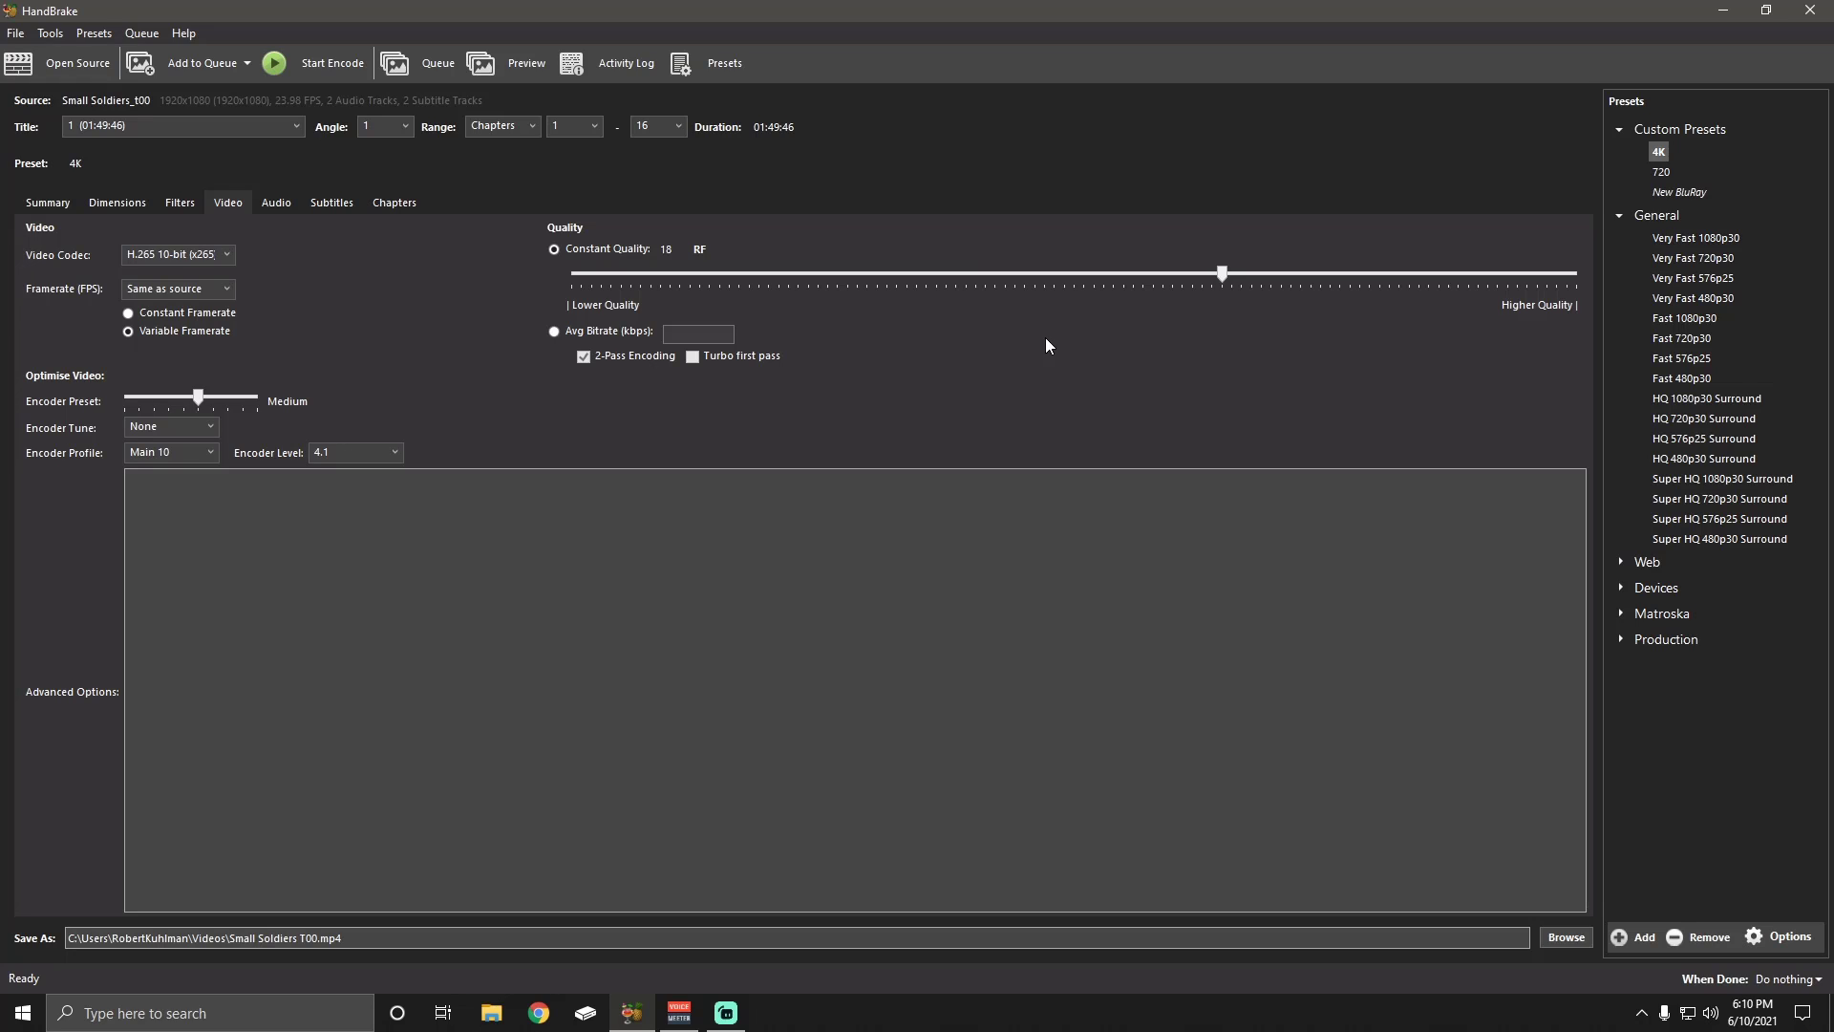
mouse_move(924, 376)
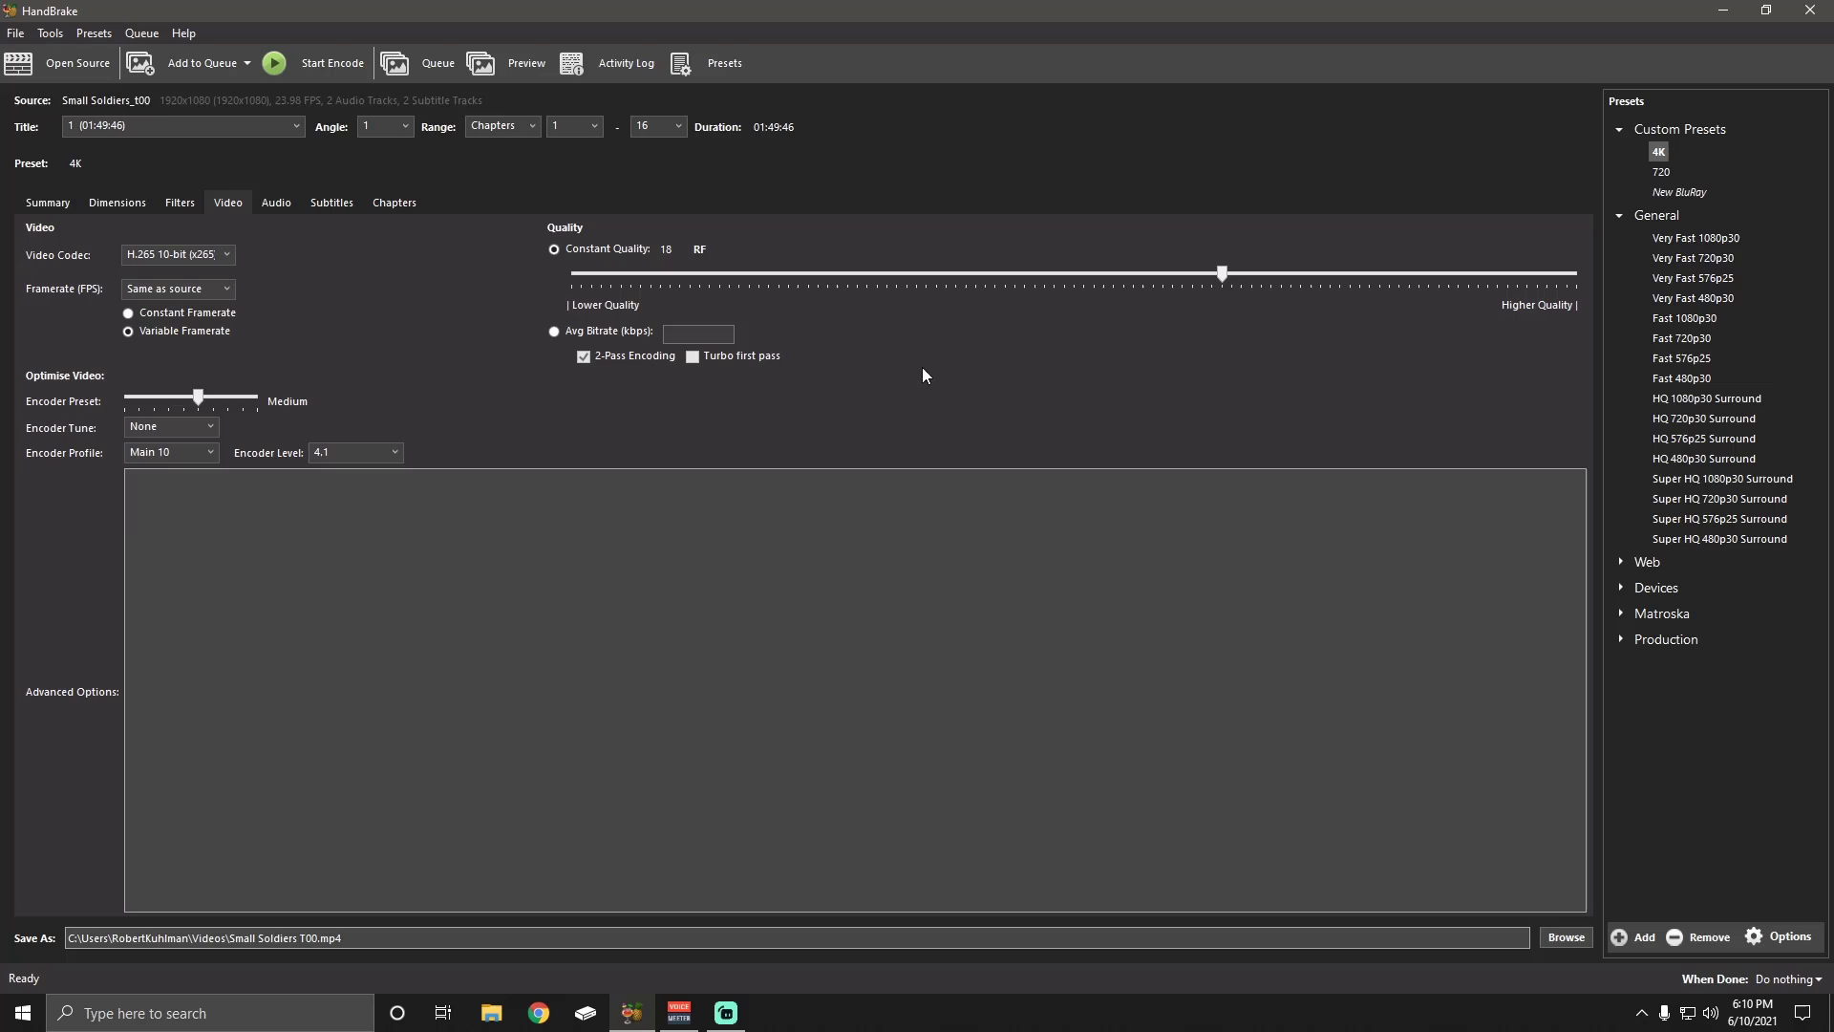
mouse_move(394, 391)
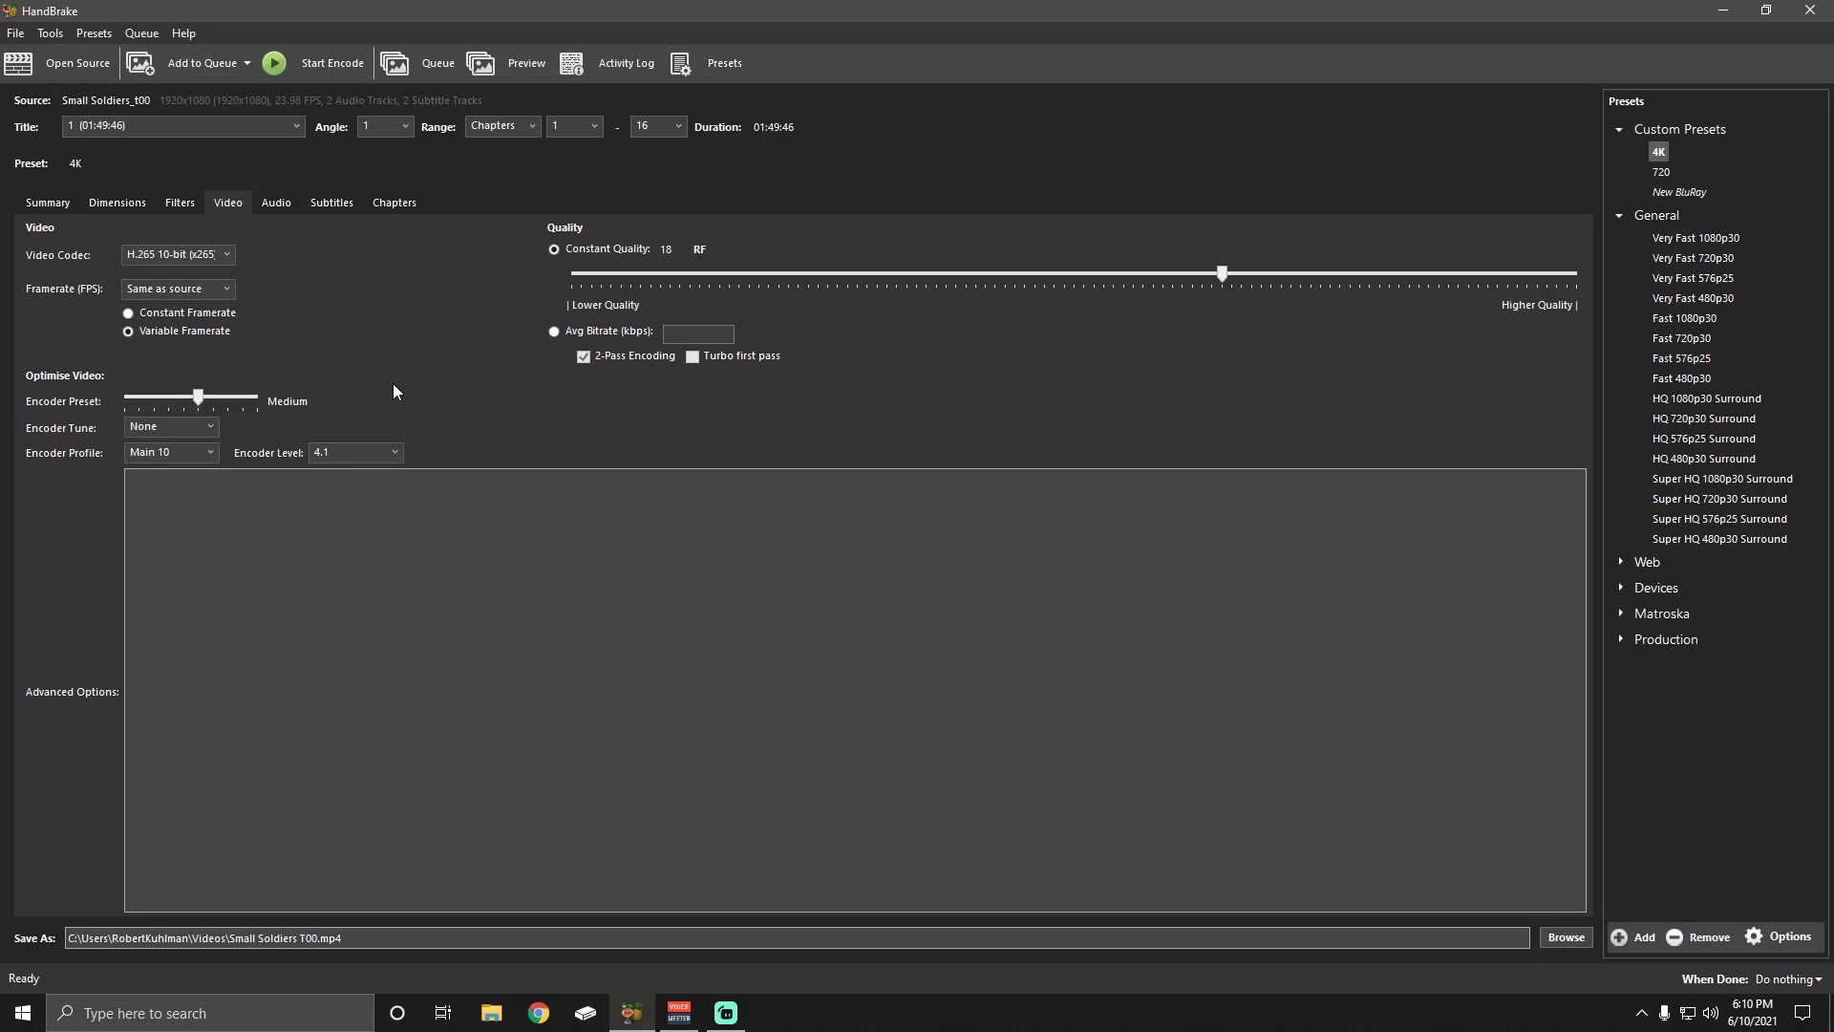
mouse_move(234, 408)
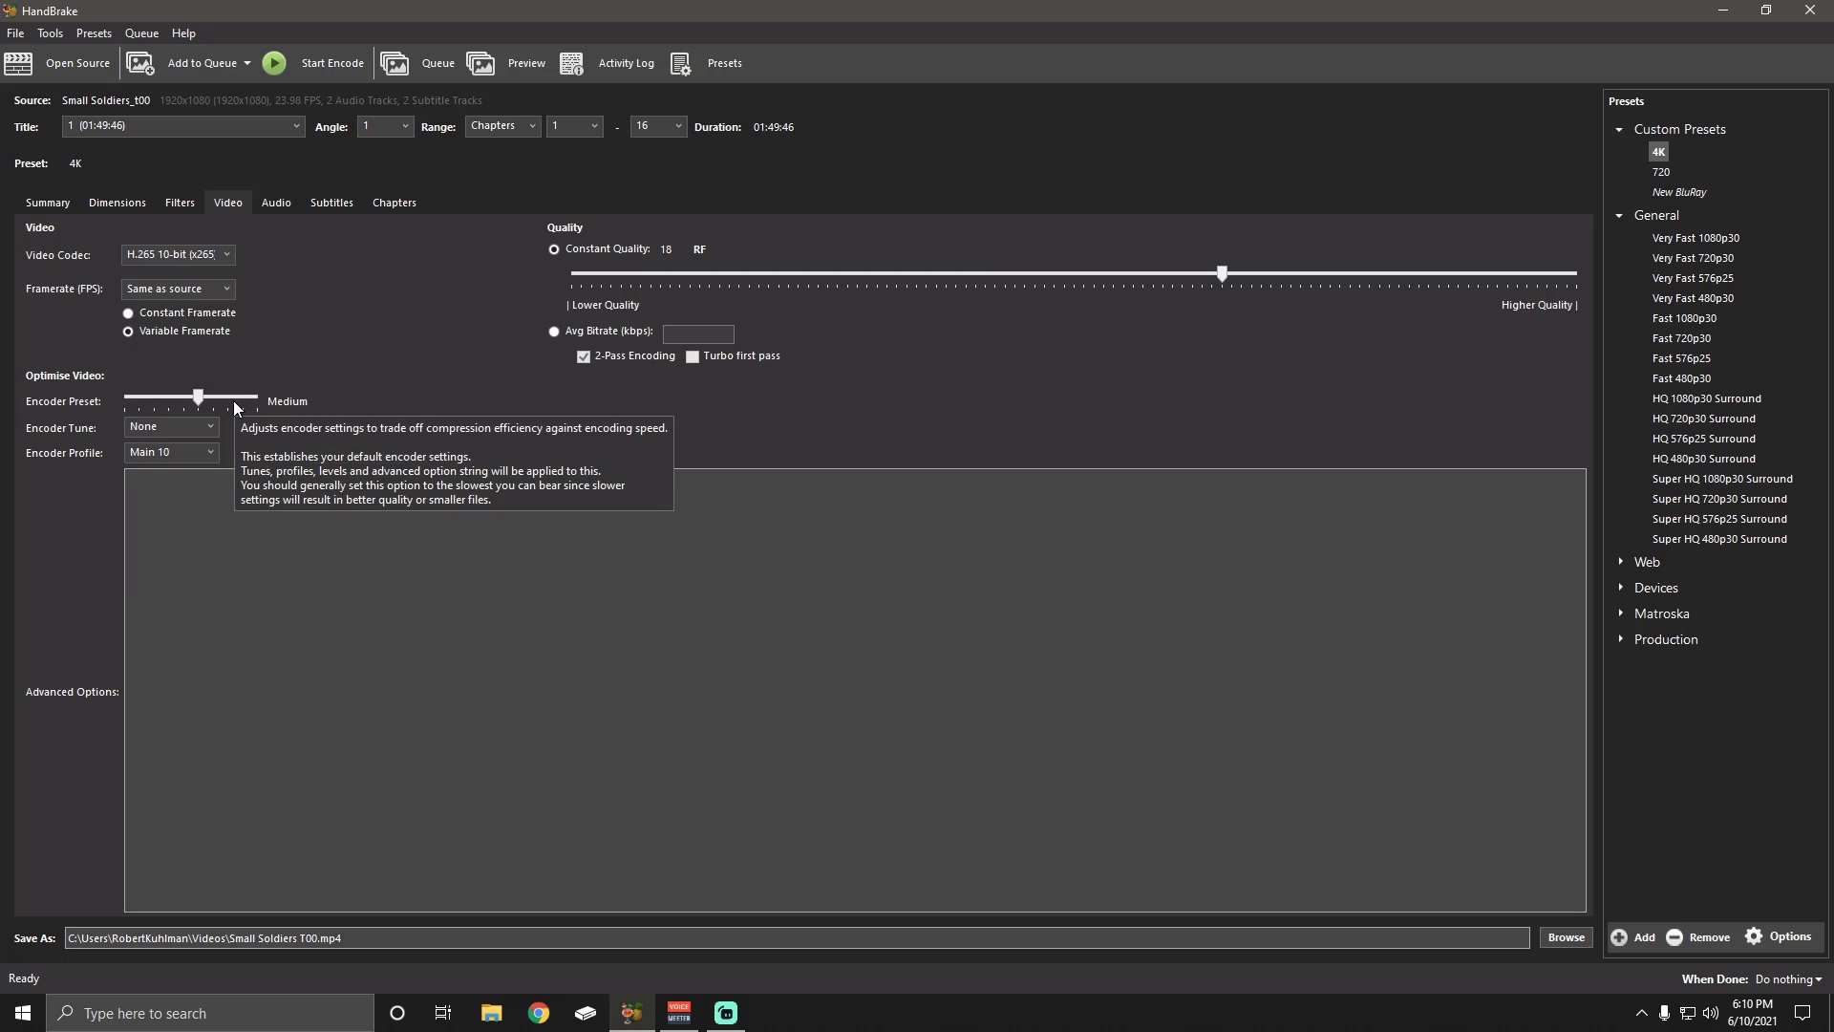
mouse_move(374, 424)
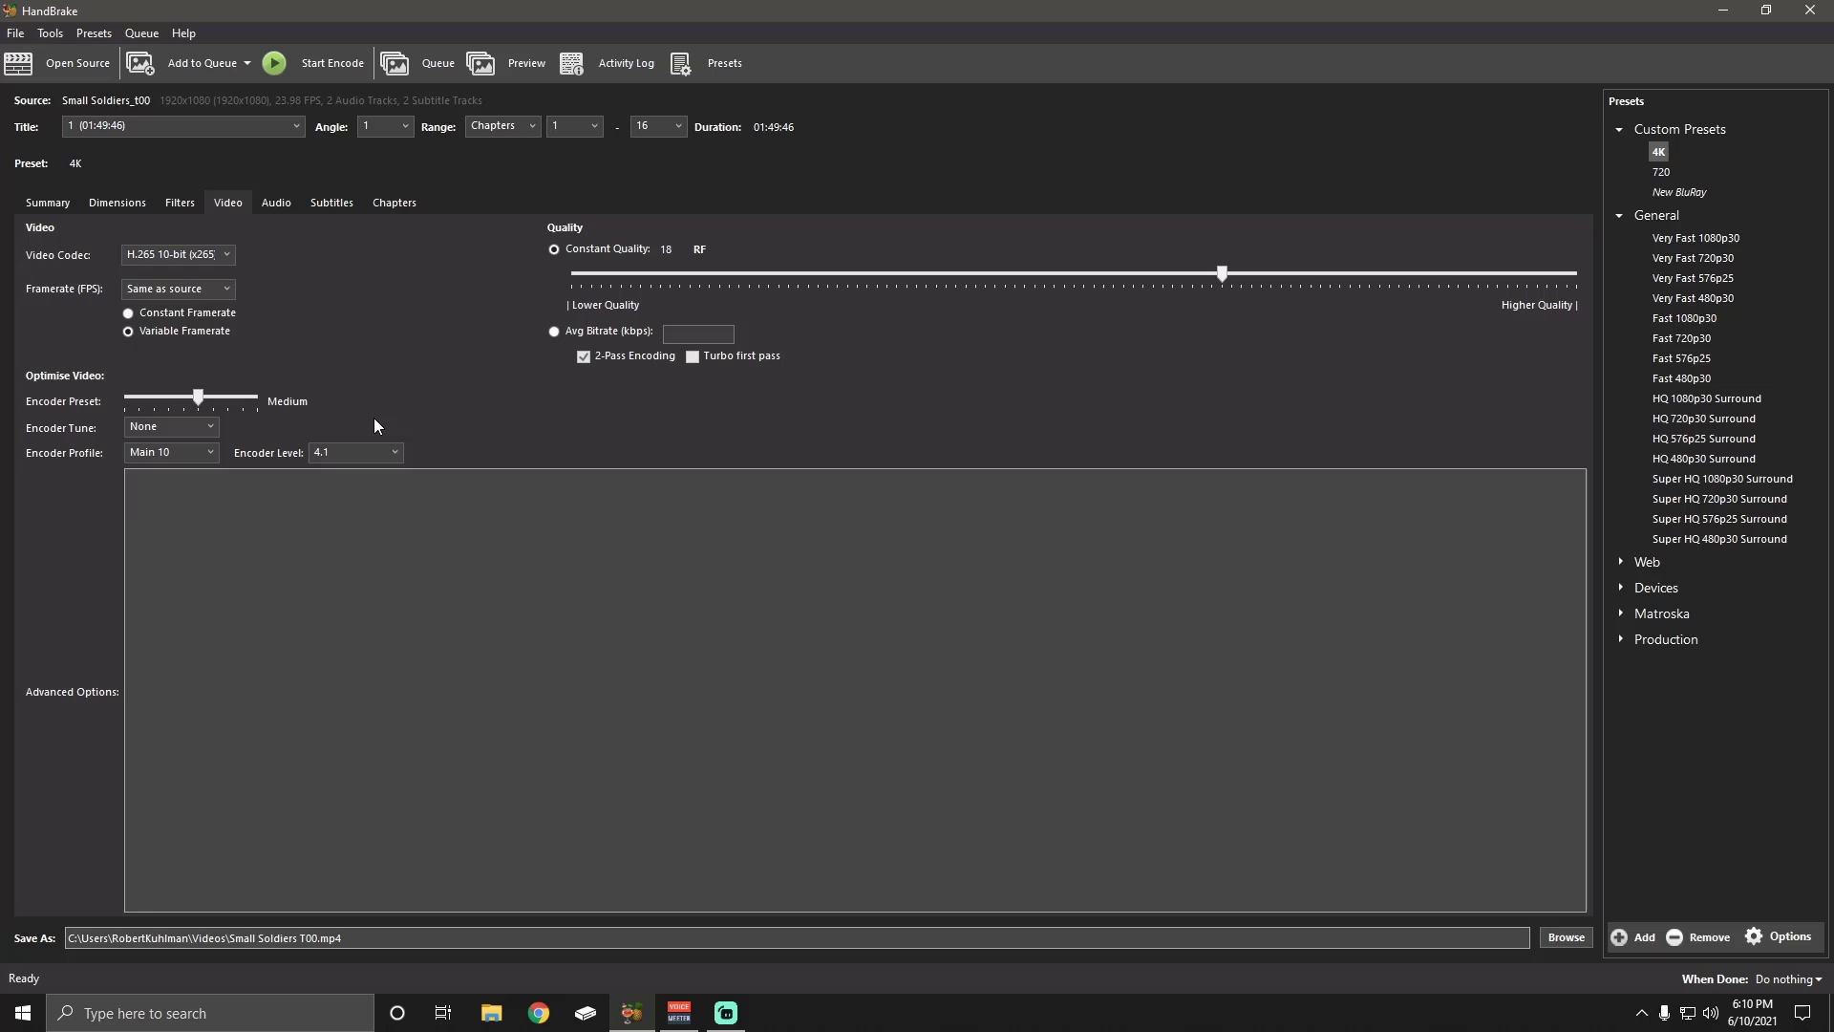
mouse_move(249, 401)
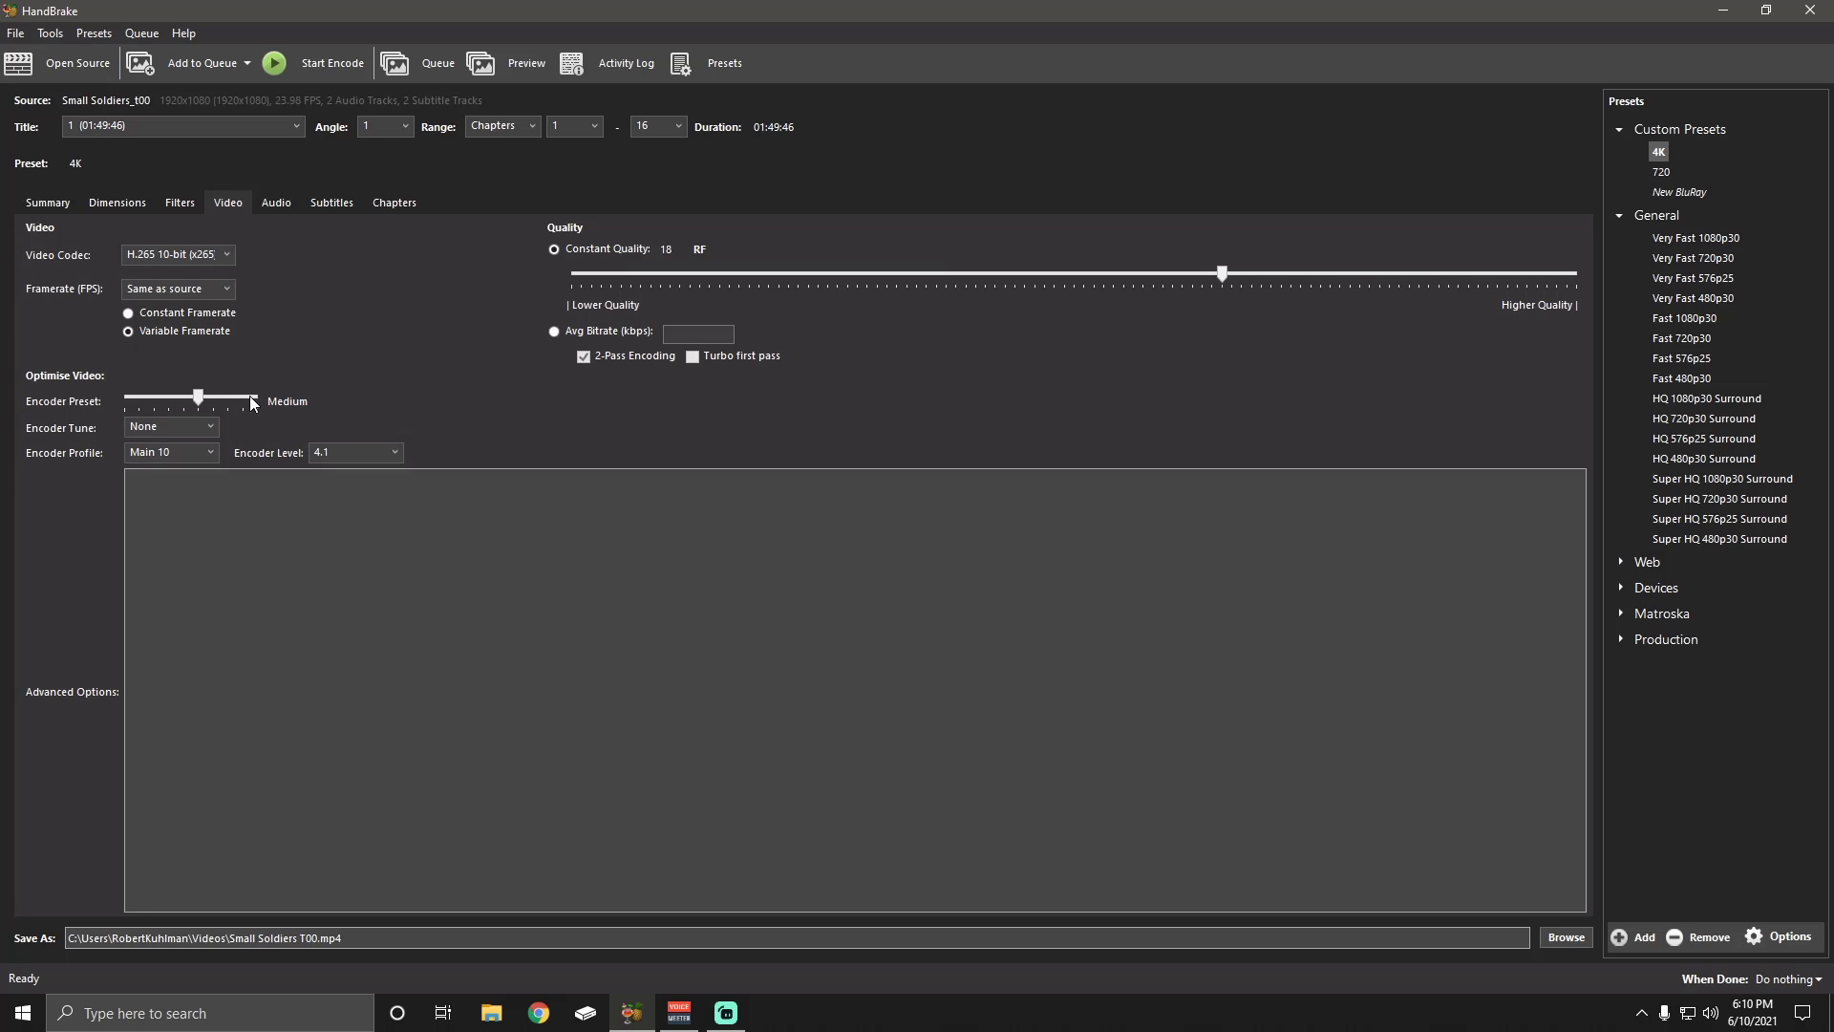
mouse_move(436, 407)
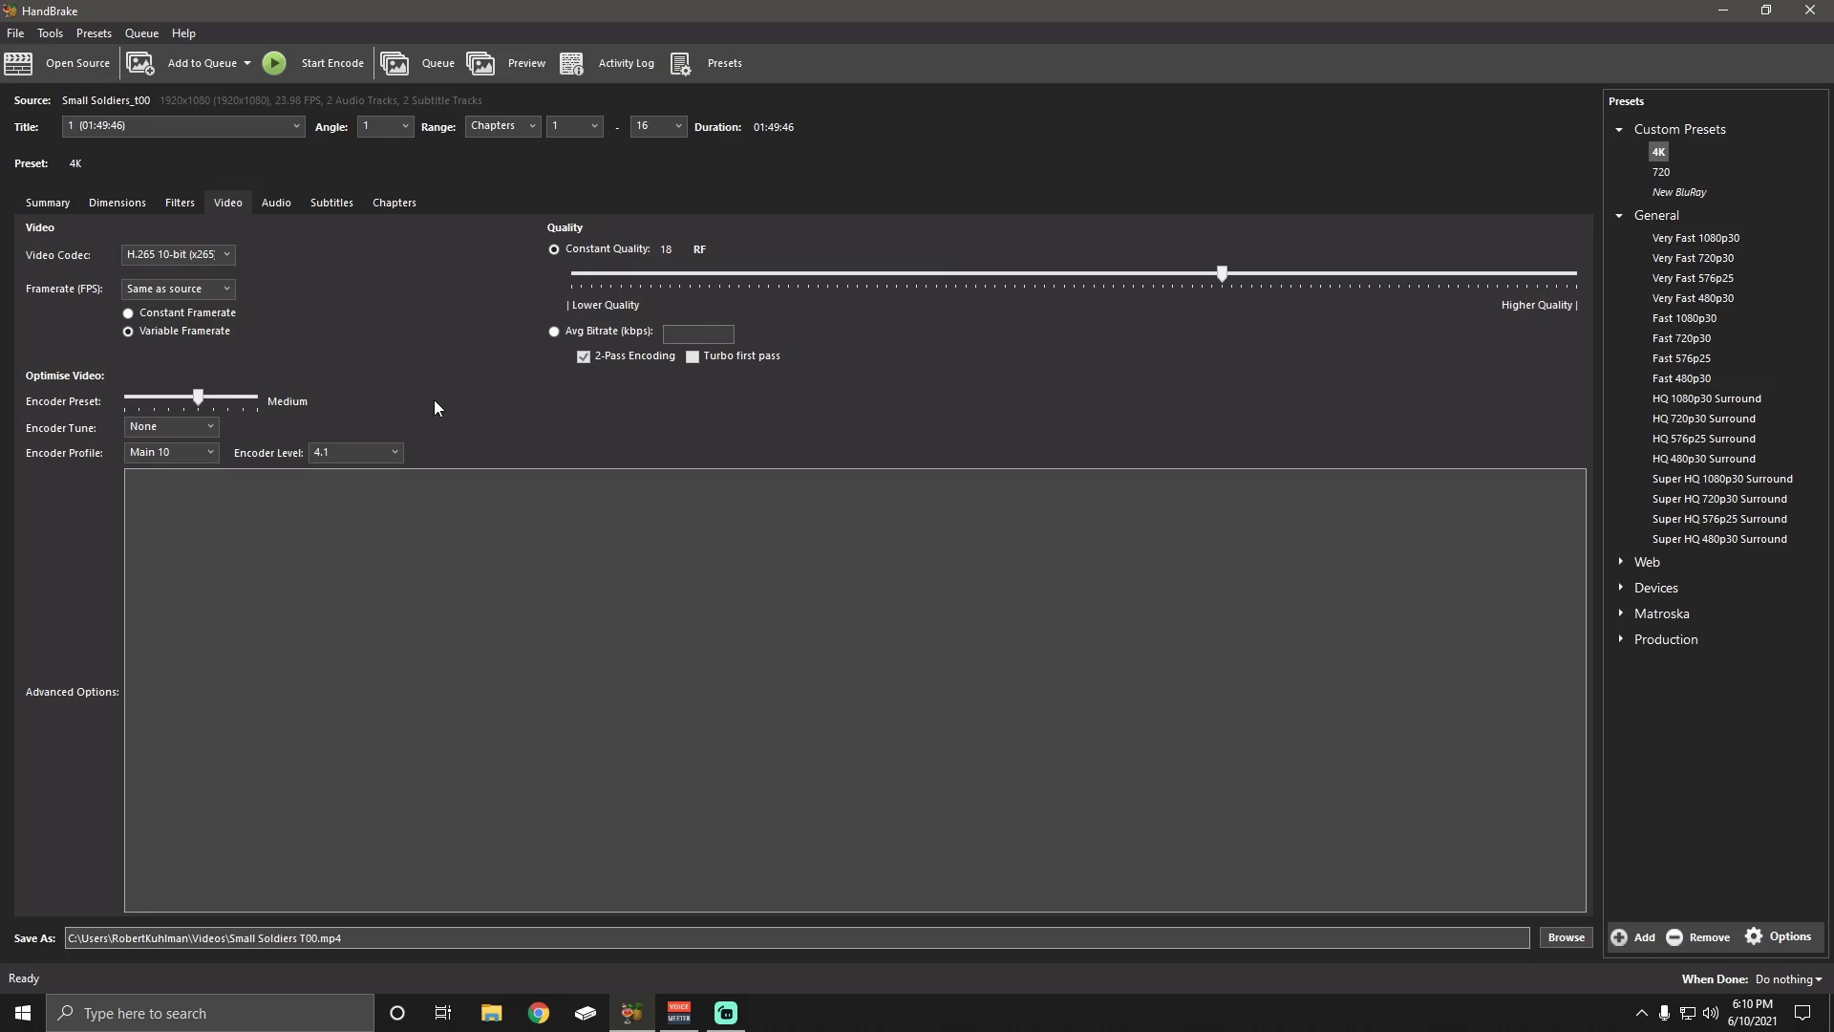
mouse_move(446, 416)
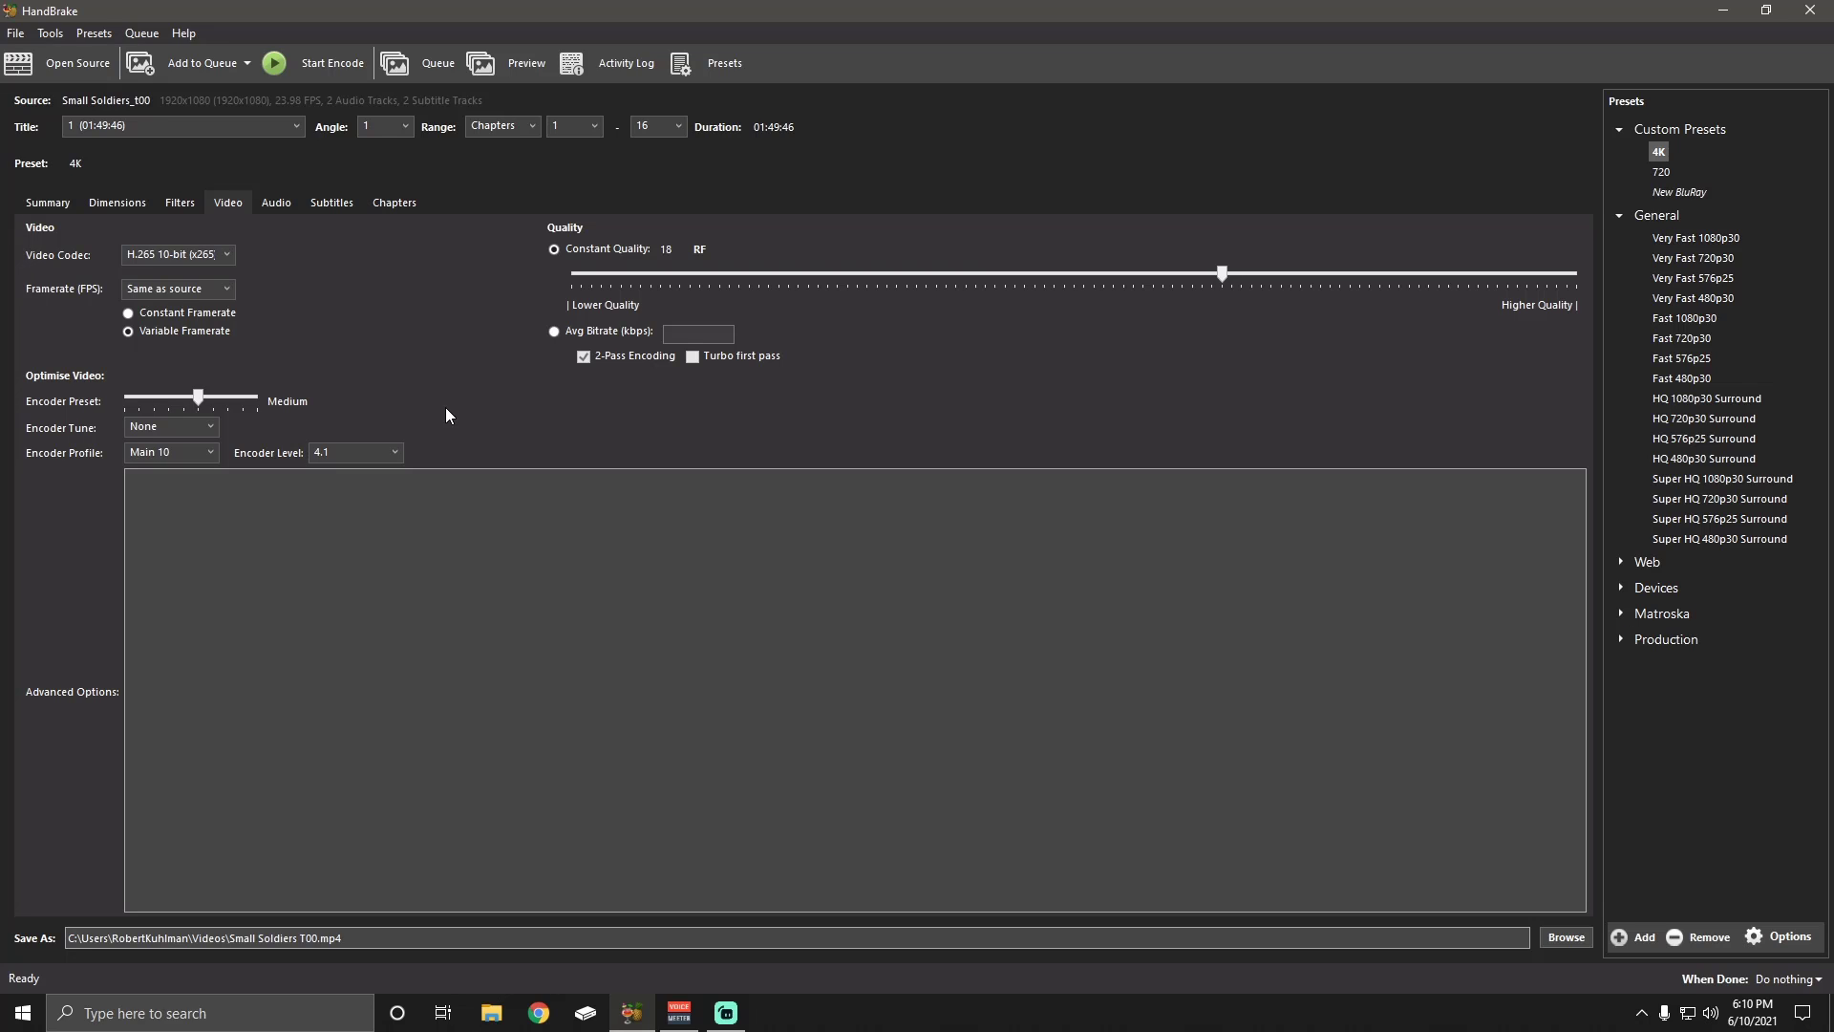
mouse_move(377, 405)
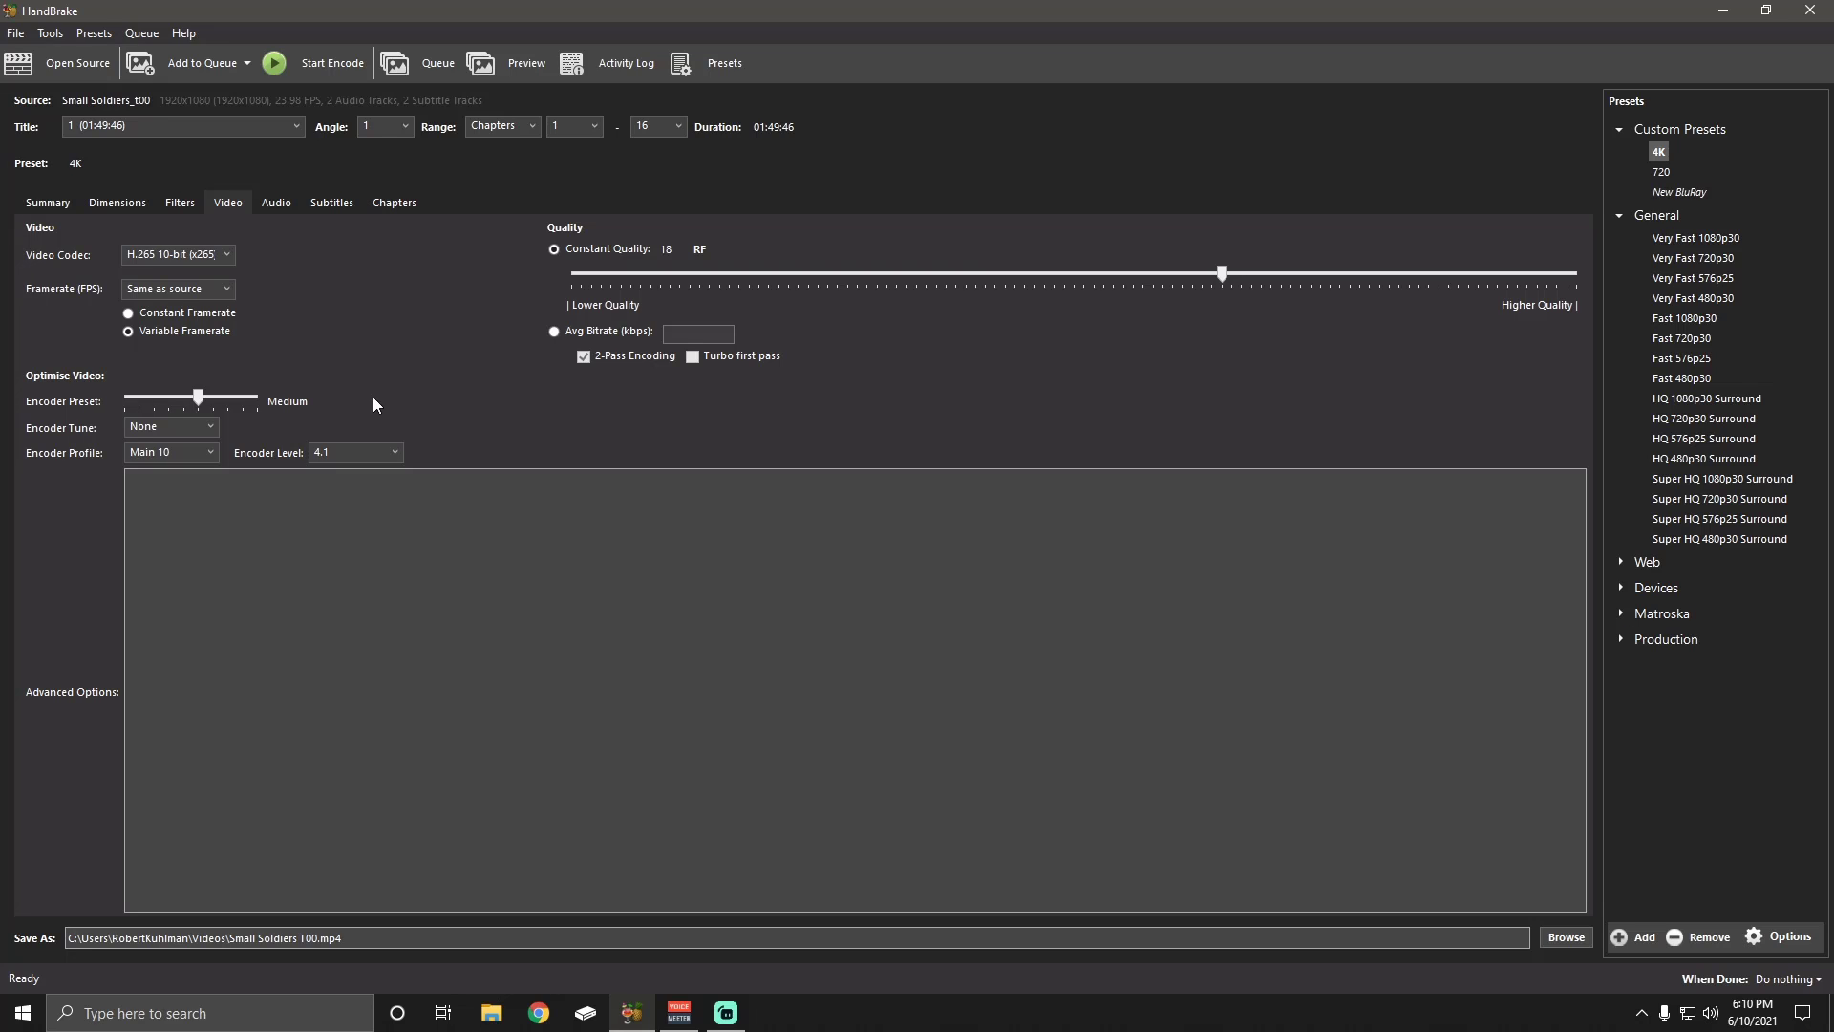
mouse_move(197, 397)
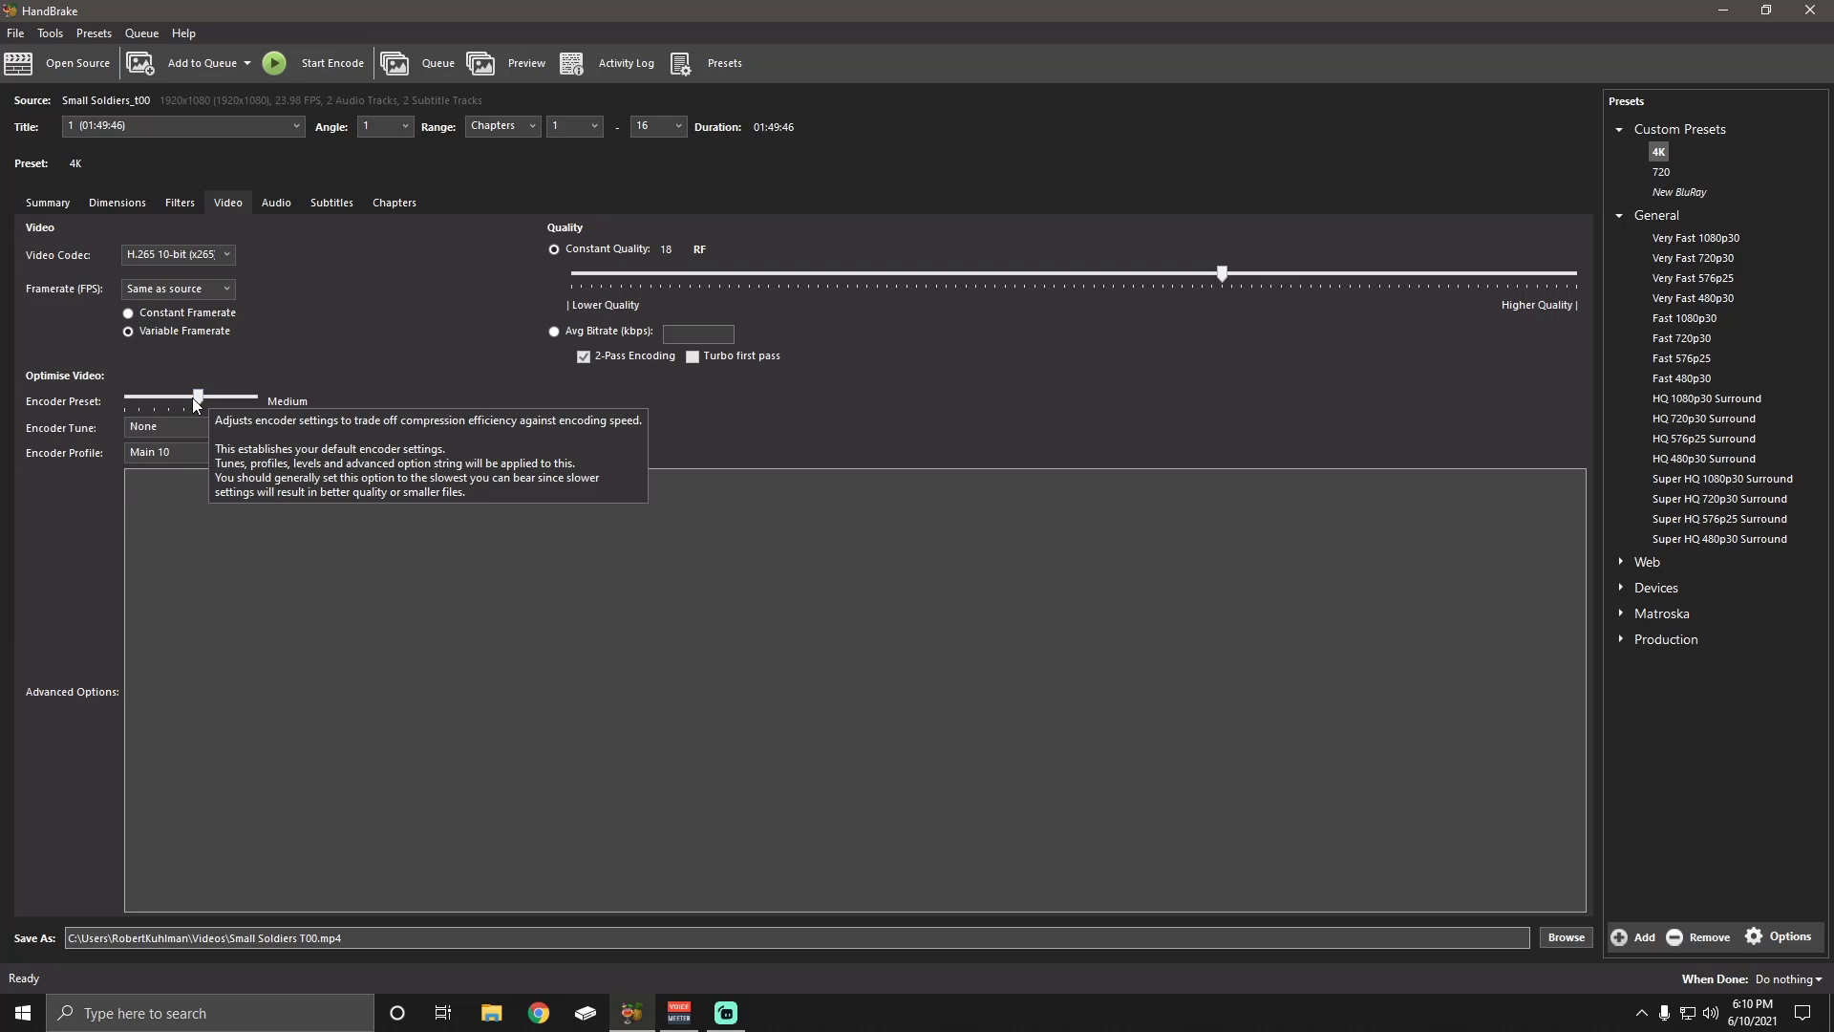
mouse_move(153, 263)
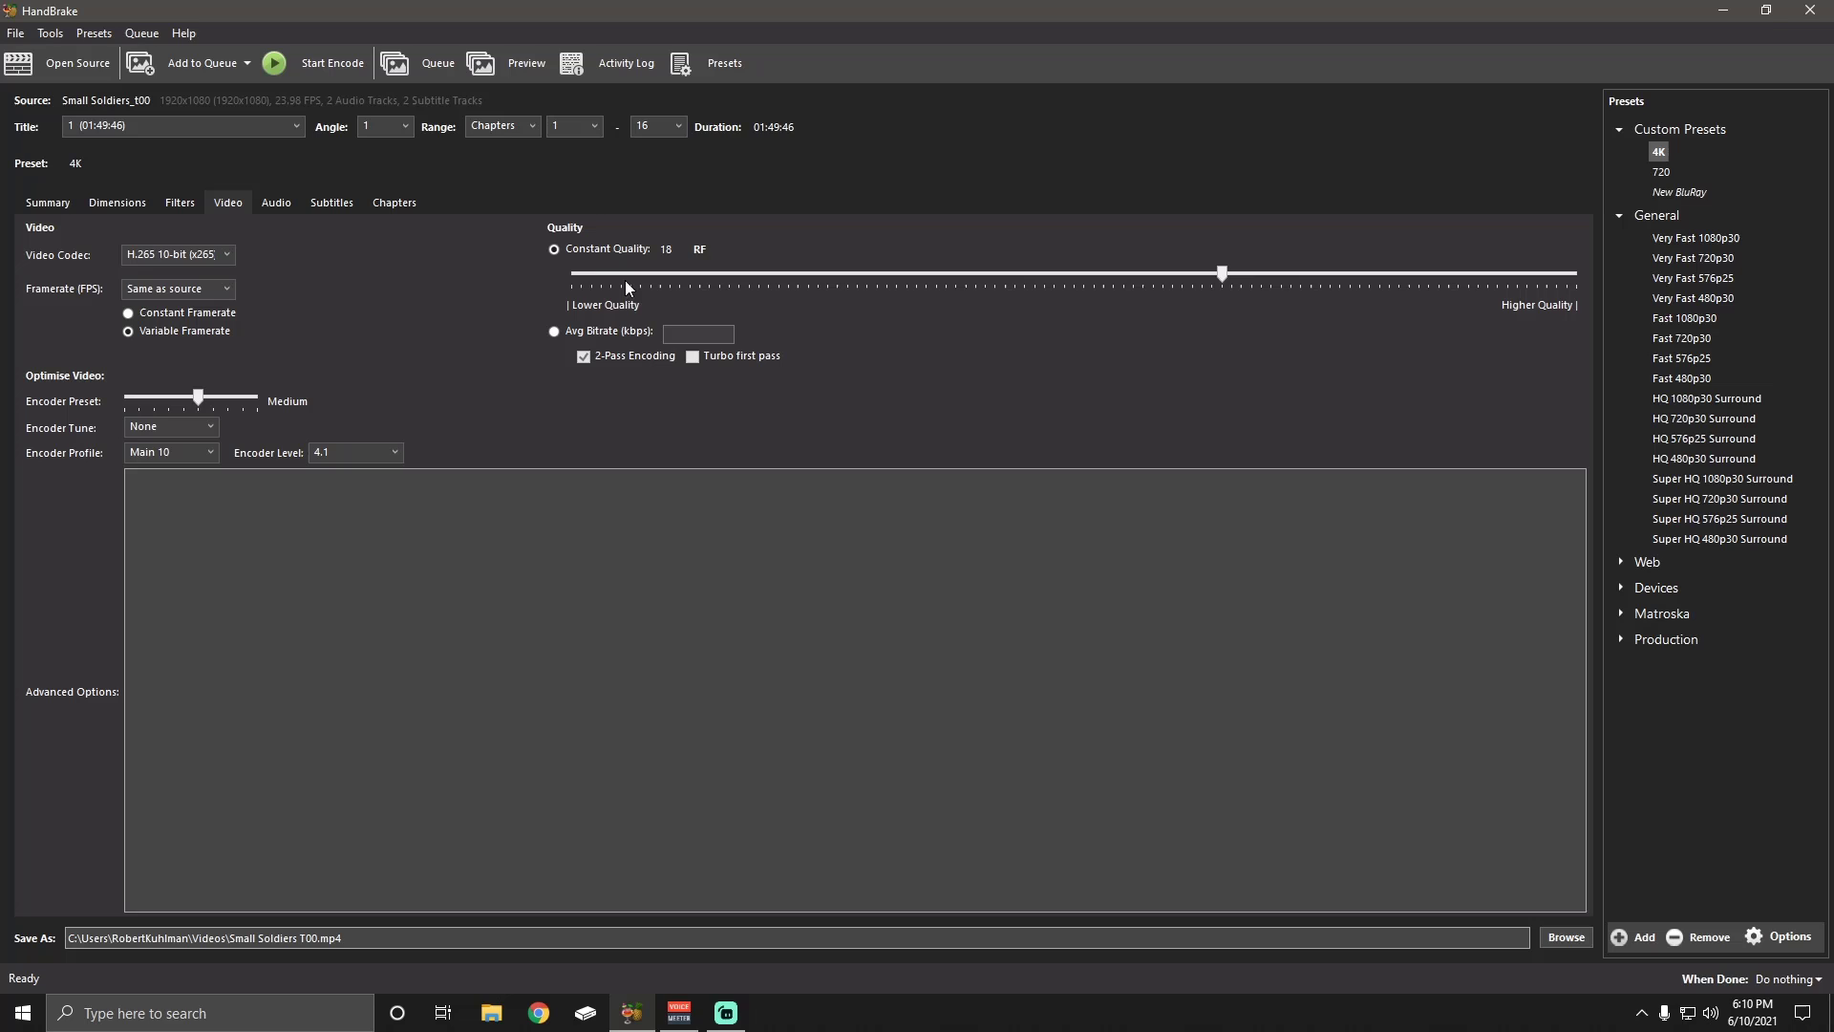
mouse_move(216, 392)
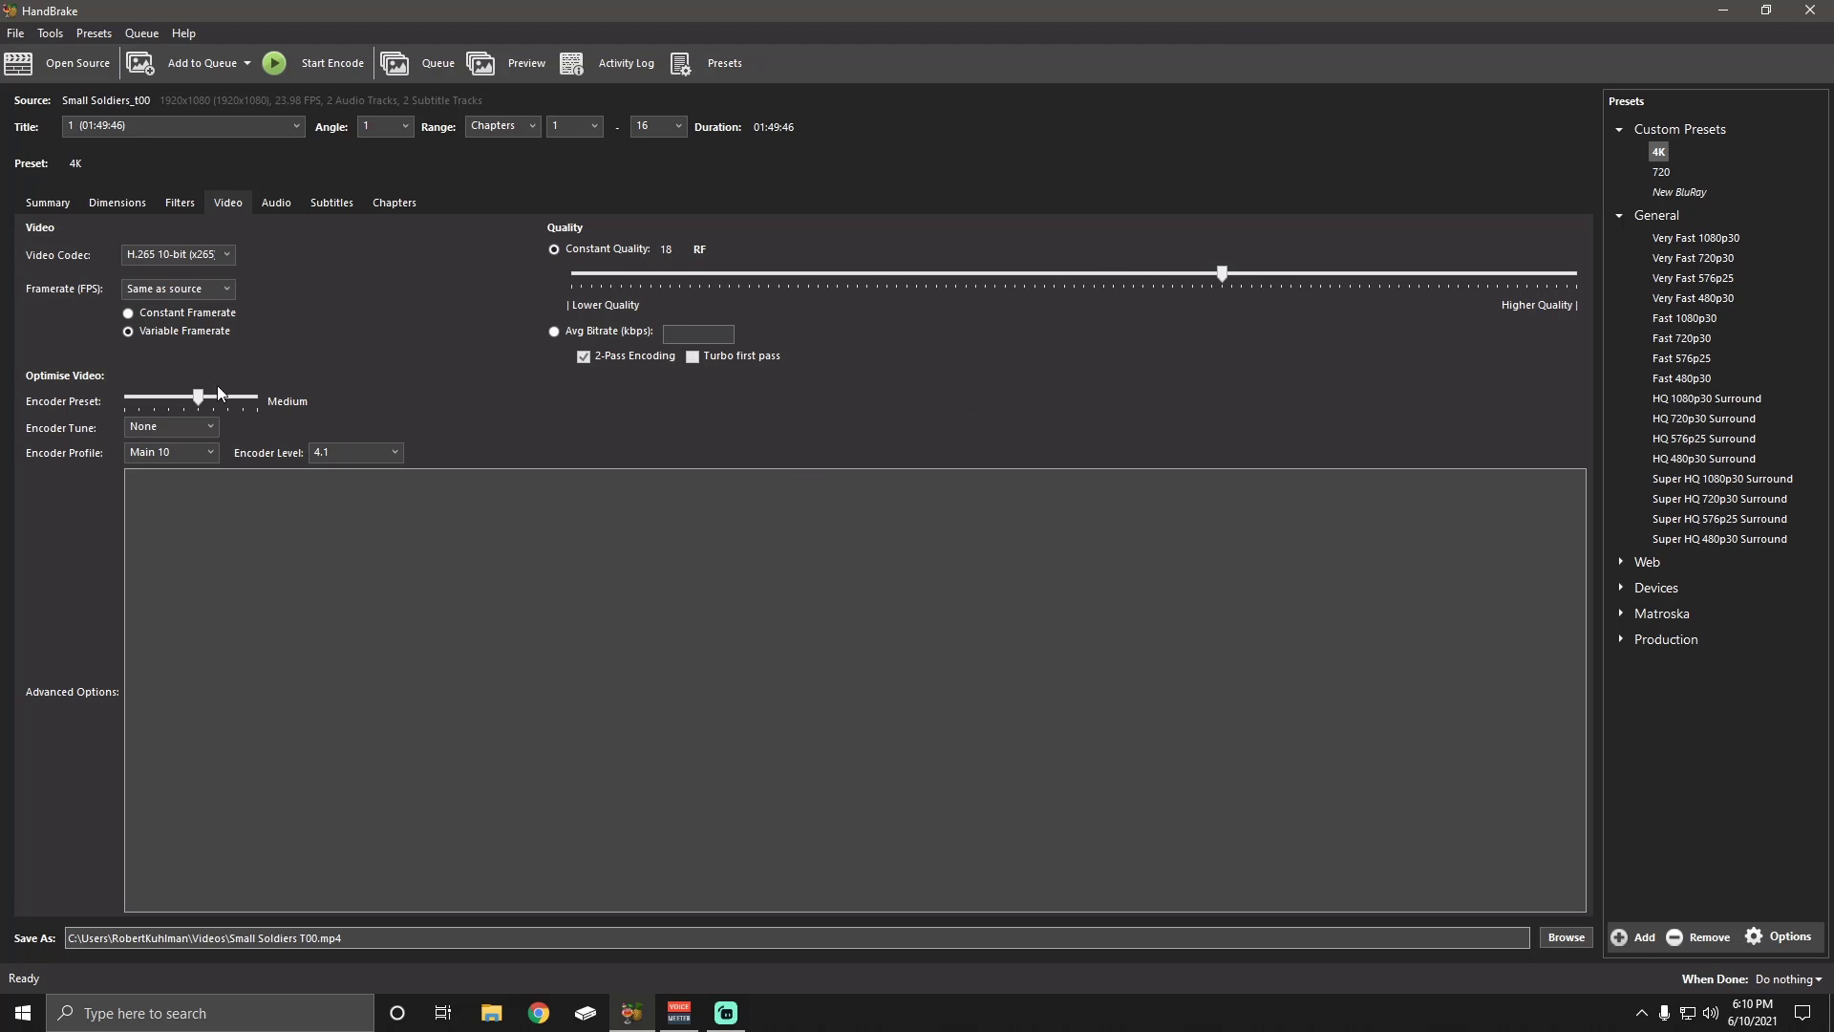
mouse_move(211, 402)
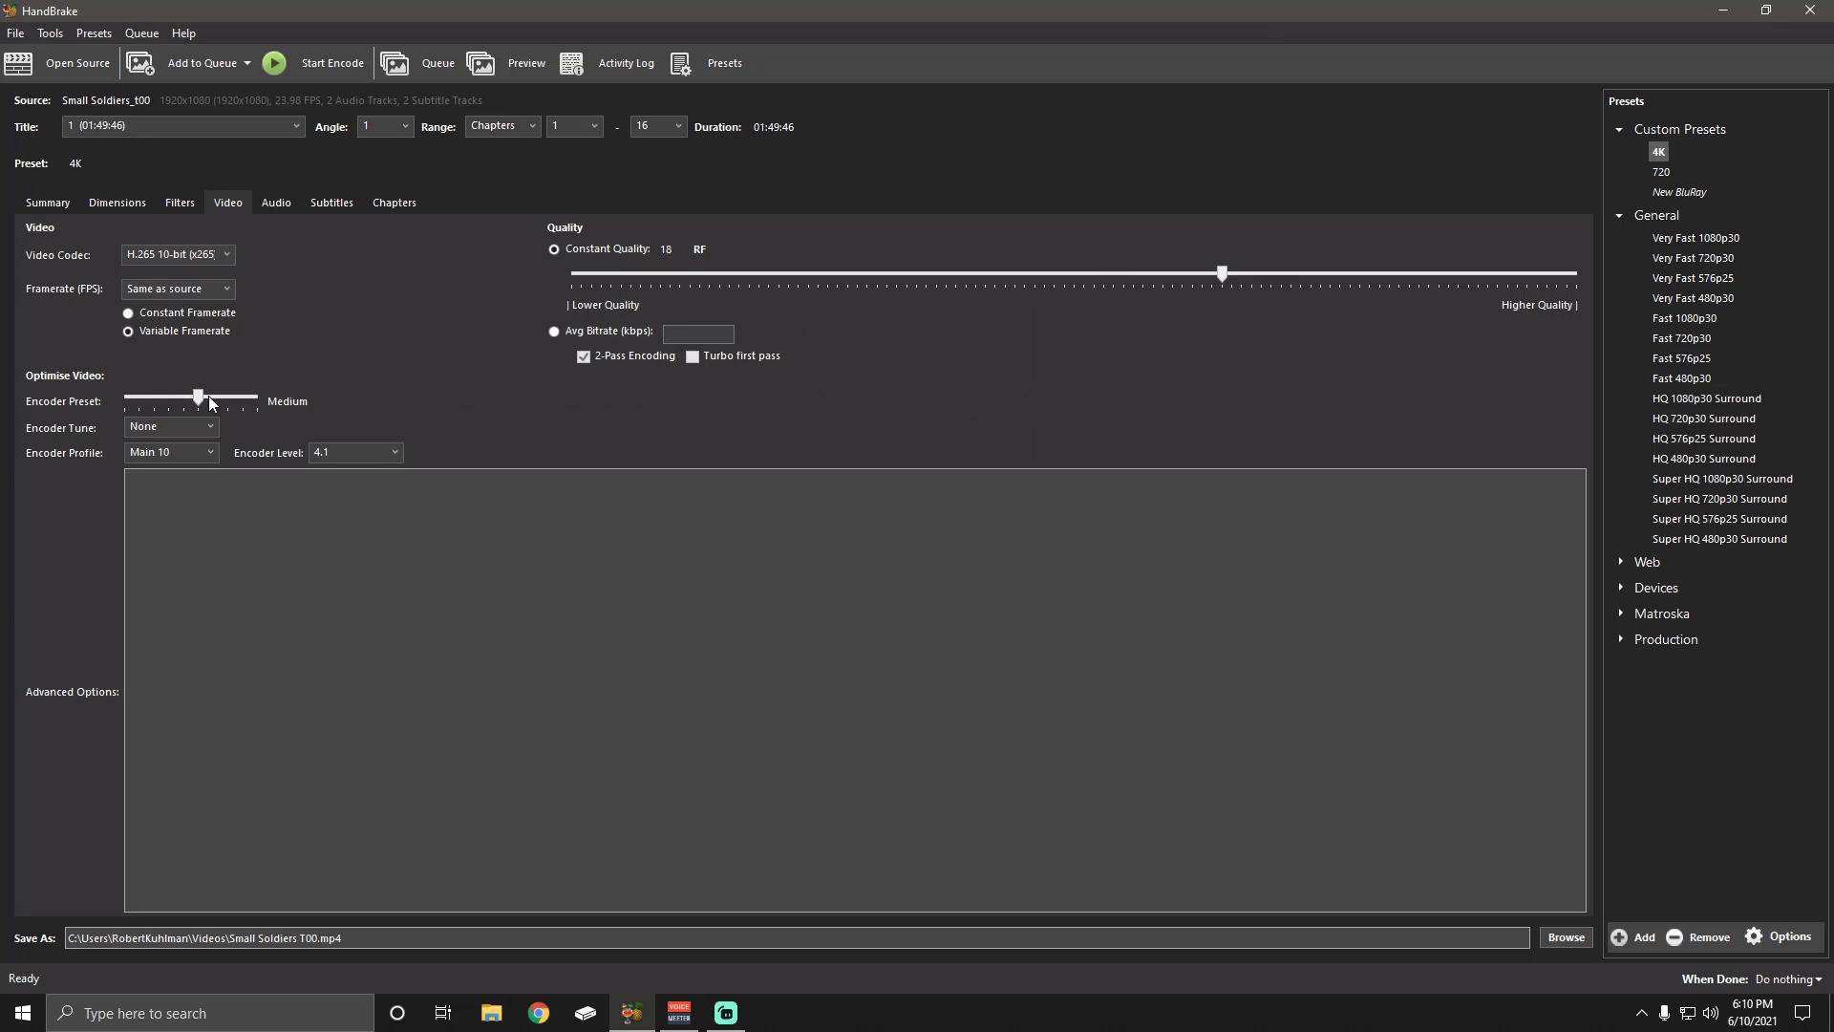
mouse_move(95, 461)
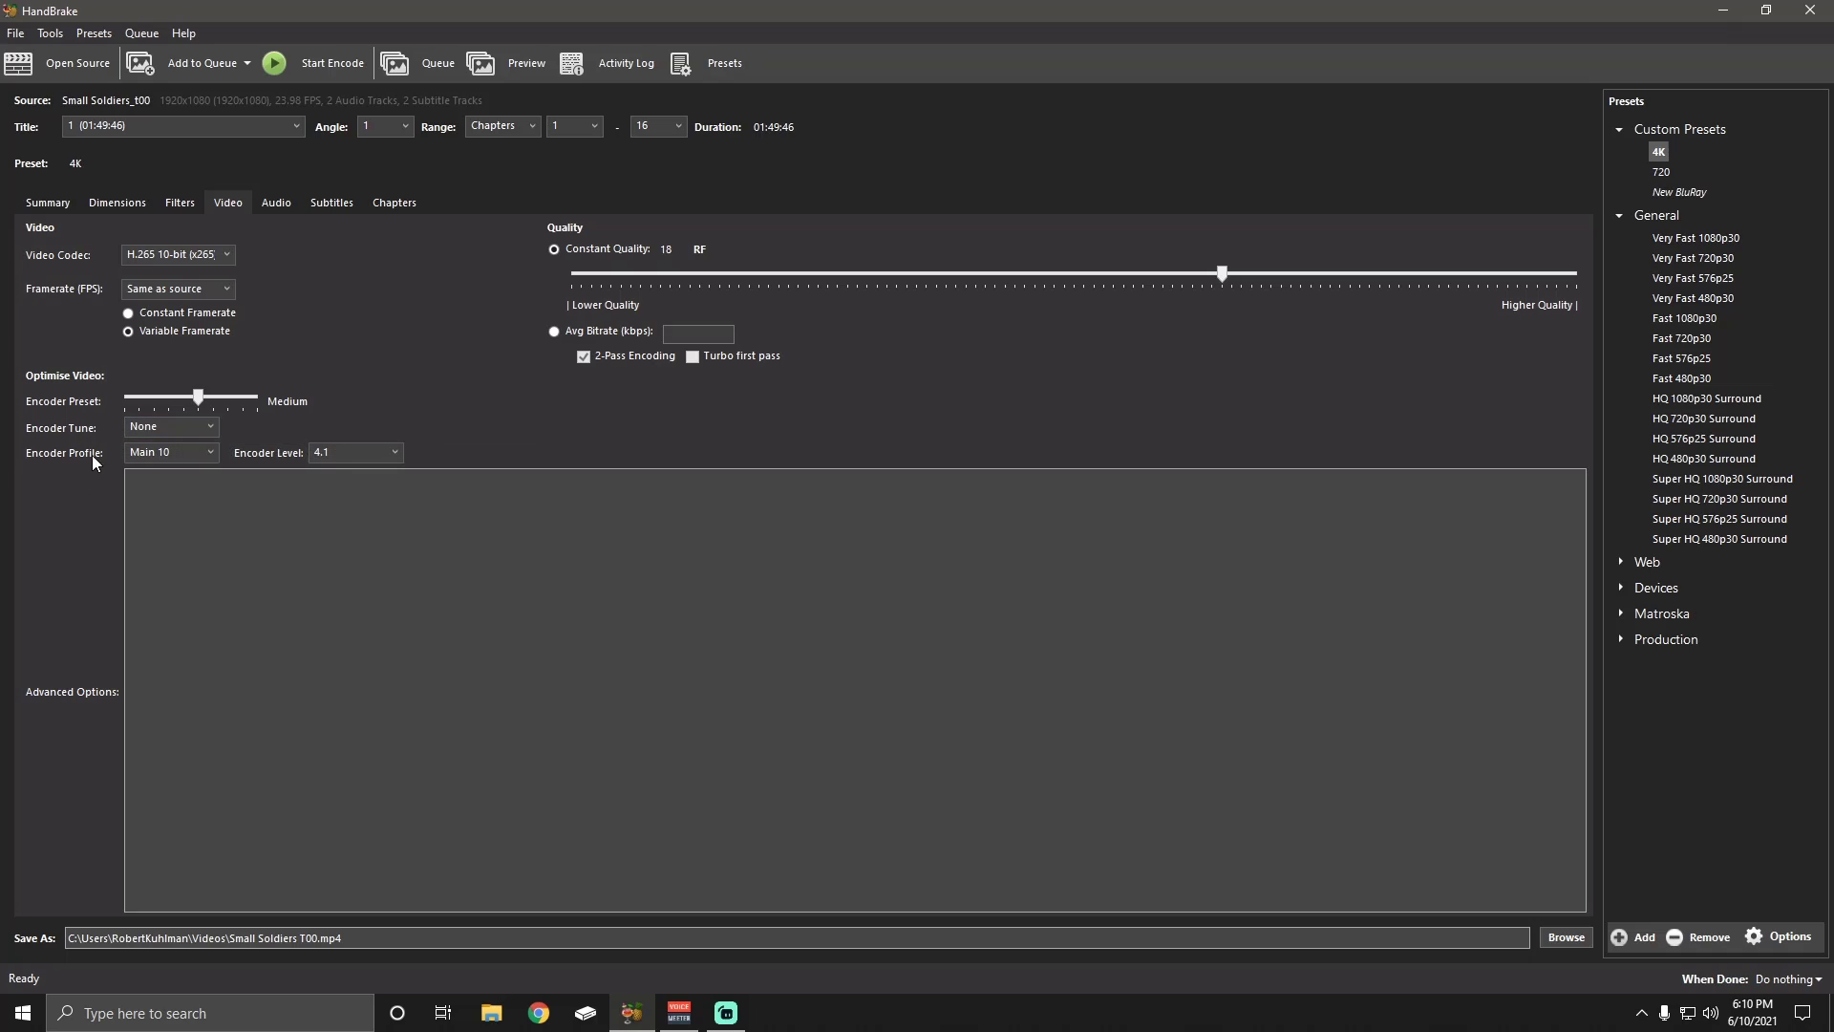
mouse_move(291, 470)
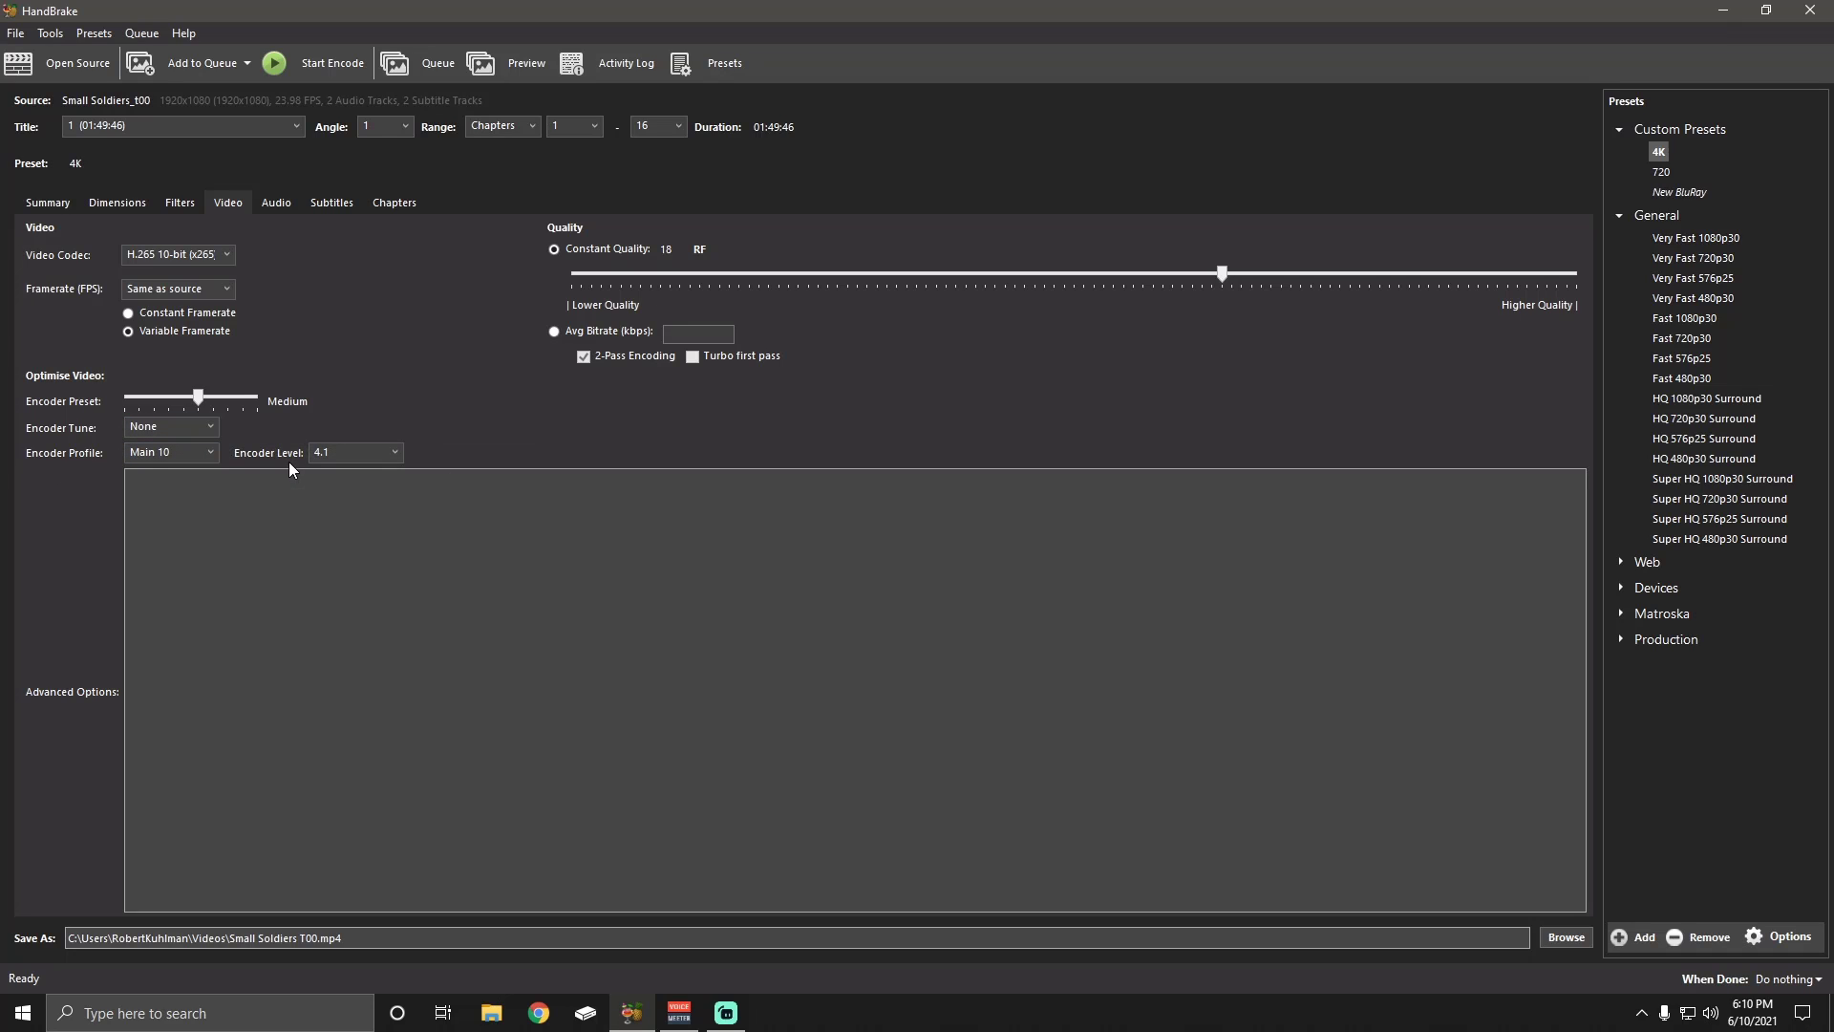
mouse_move(655, 429)
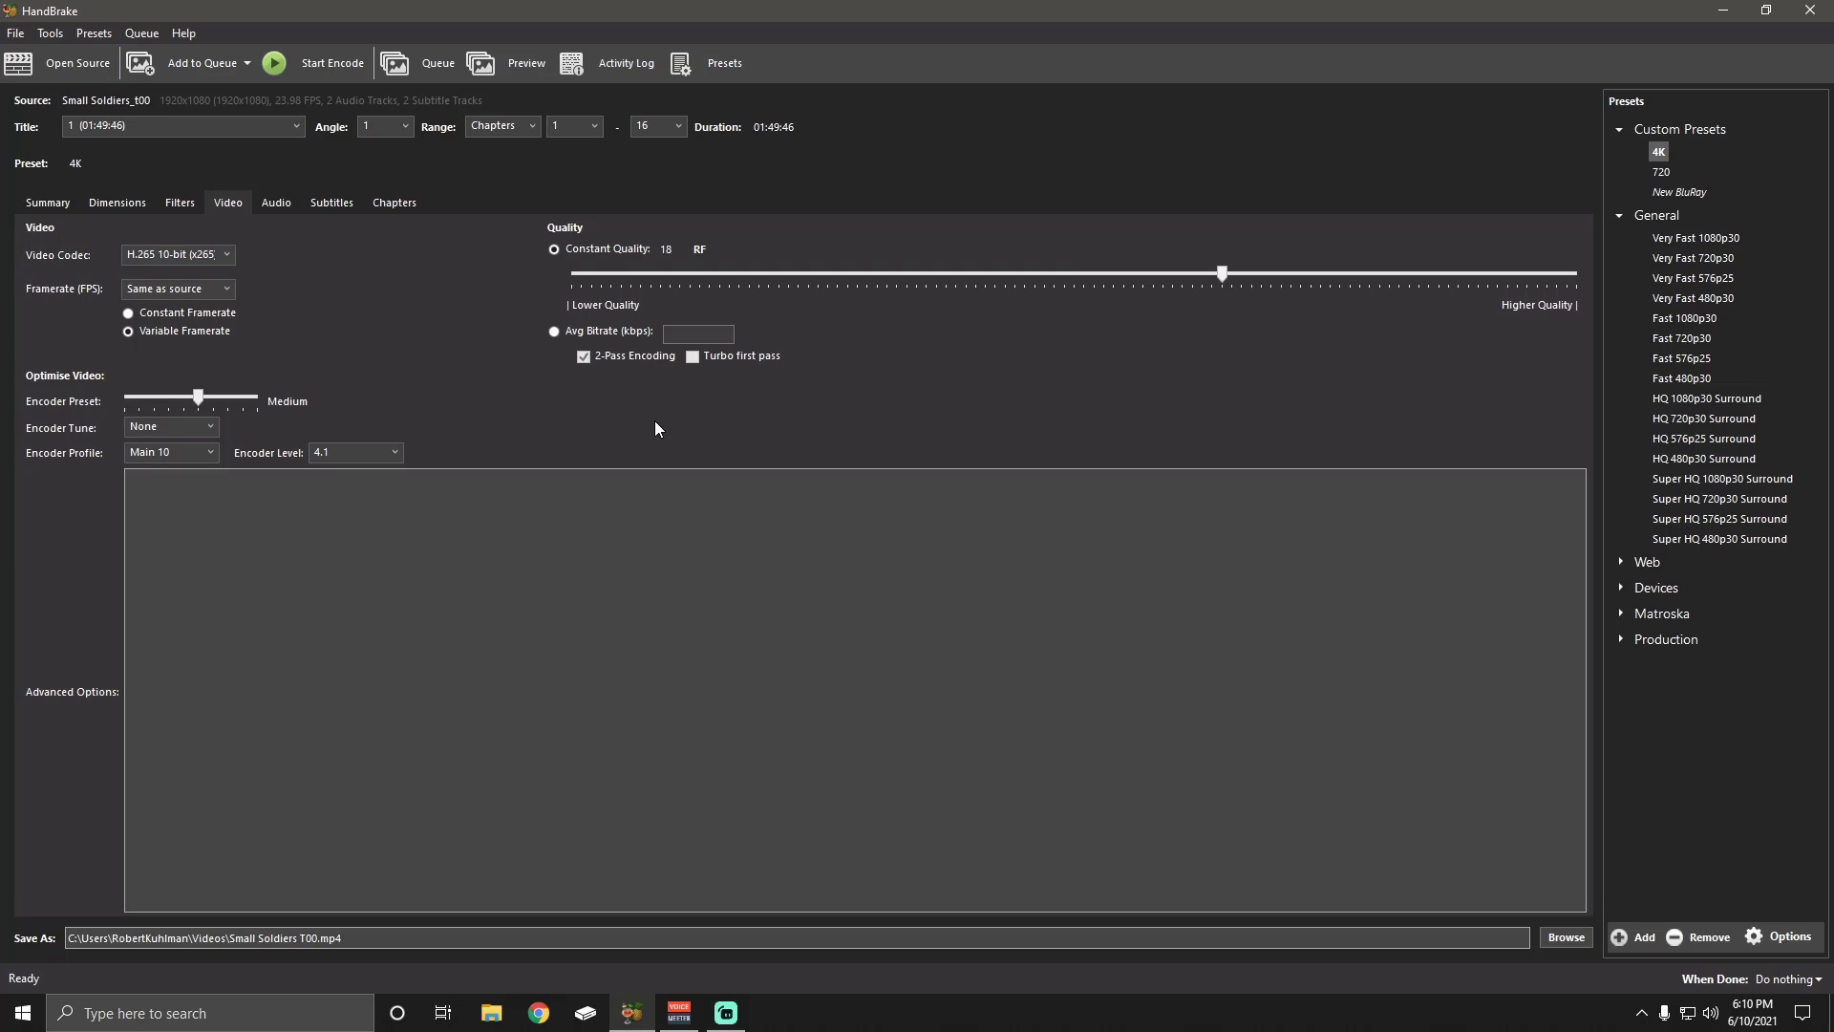
click(1684, 192)
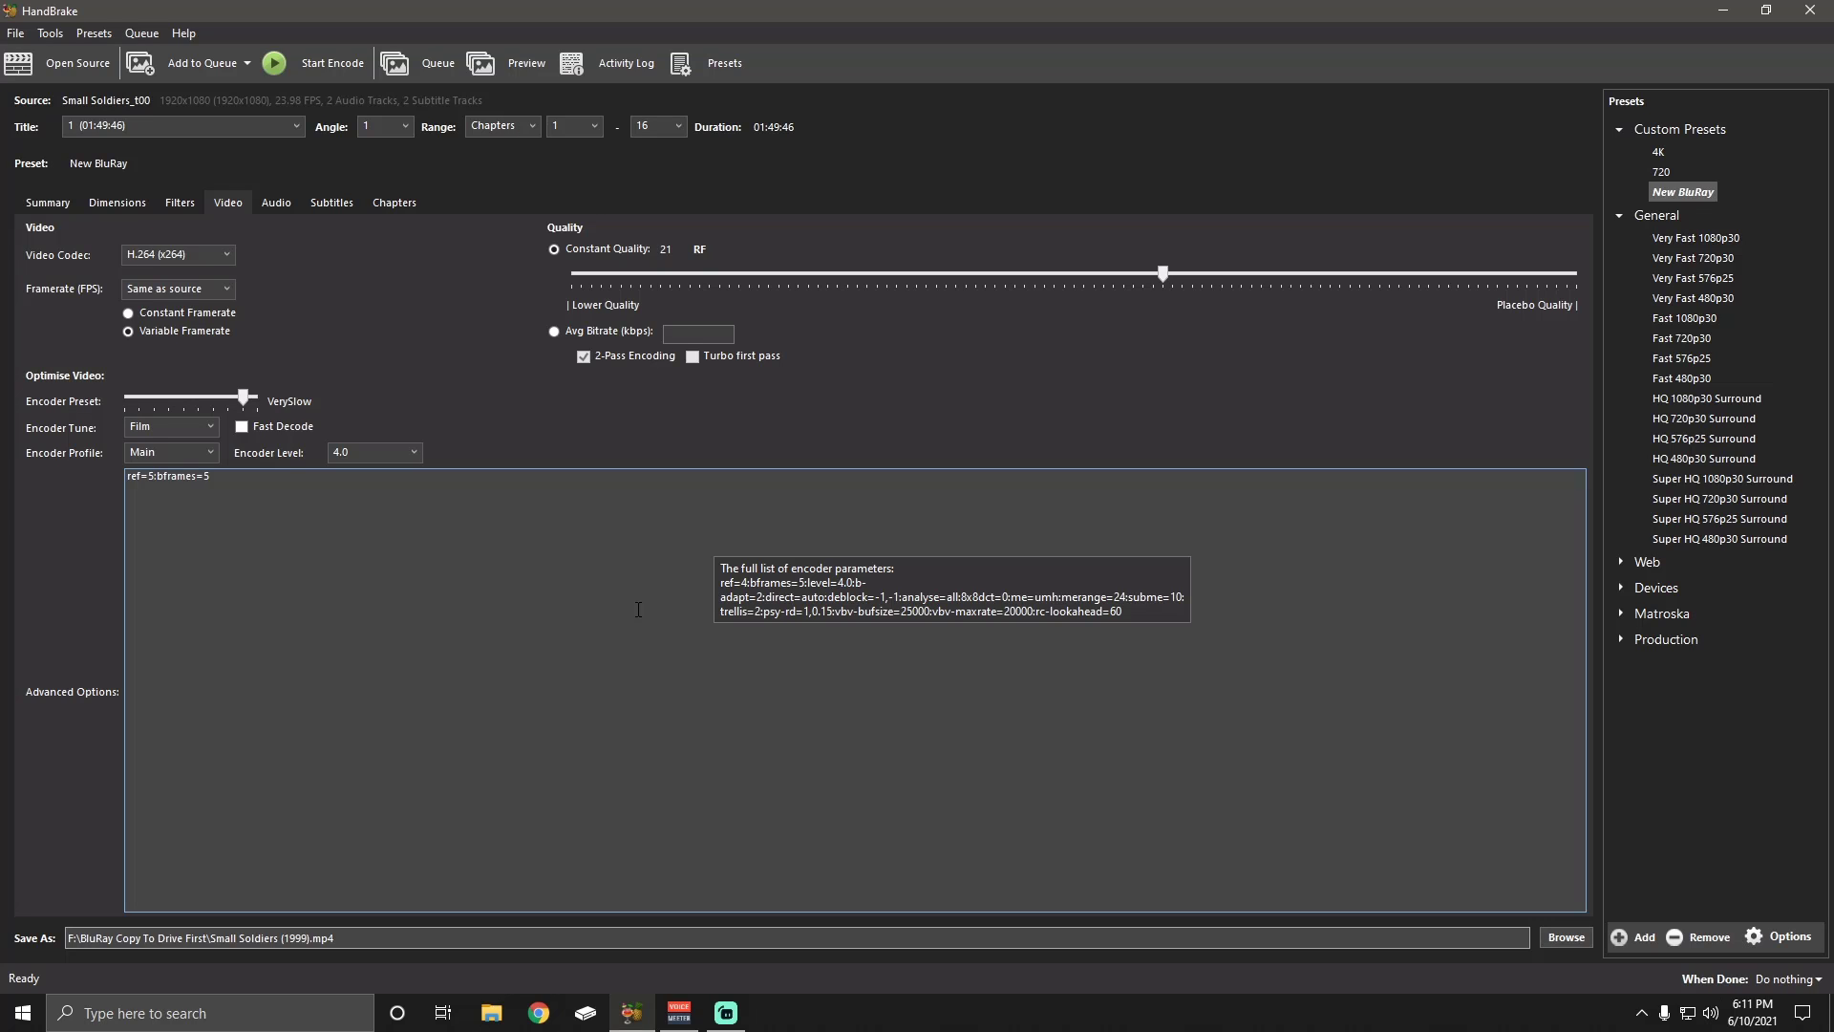
mouse_move(668, 633)
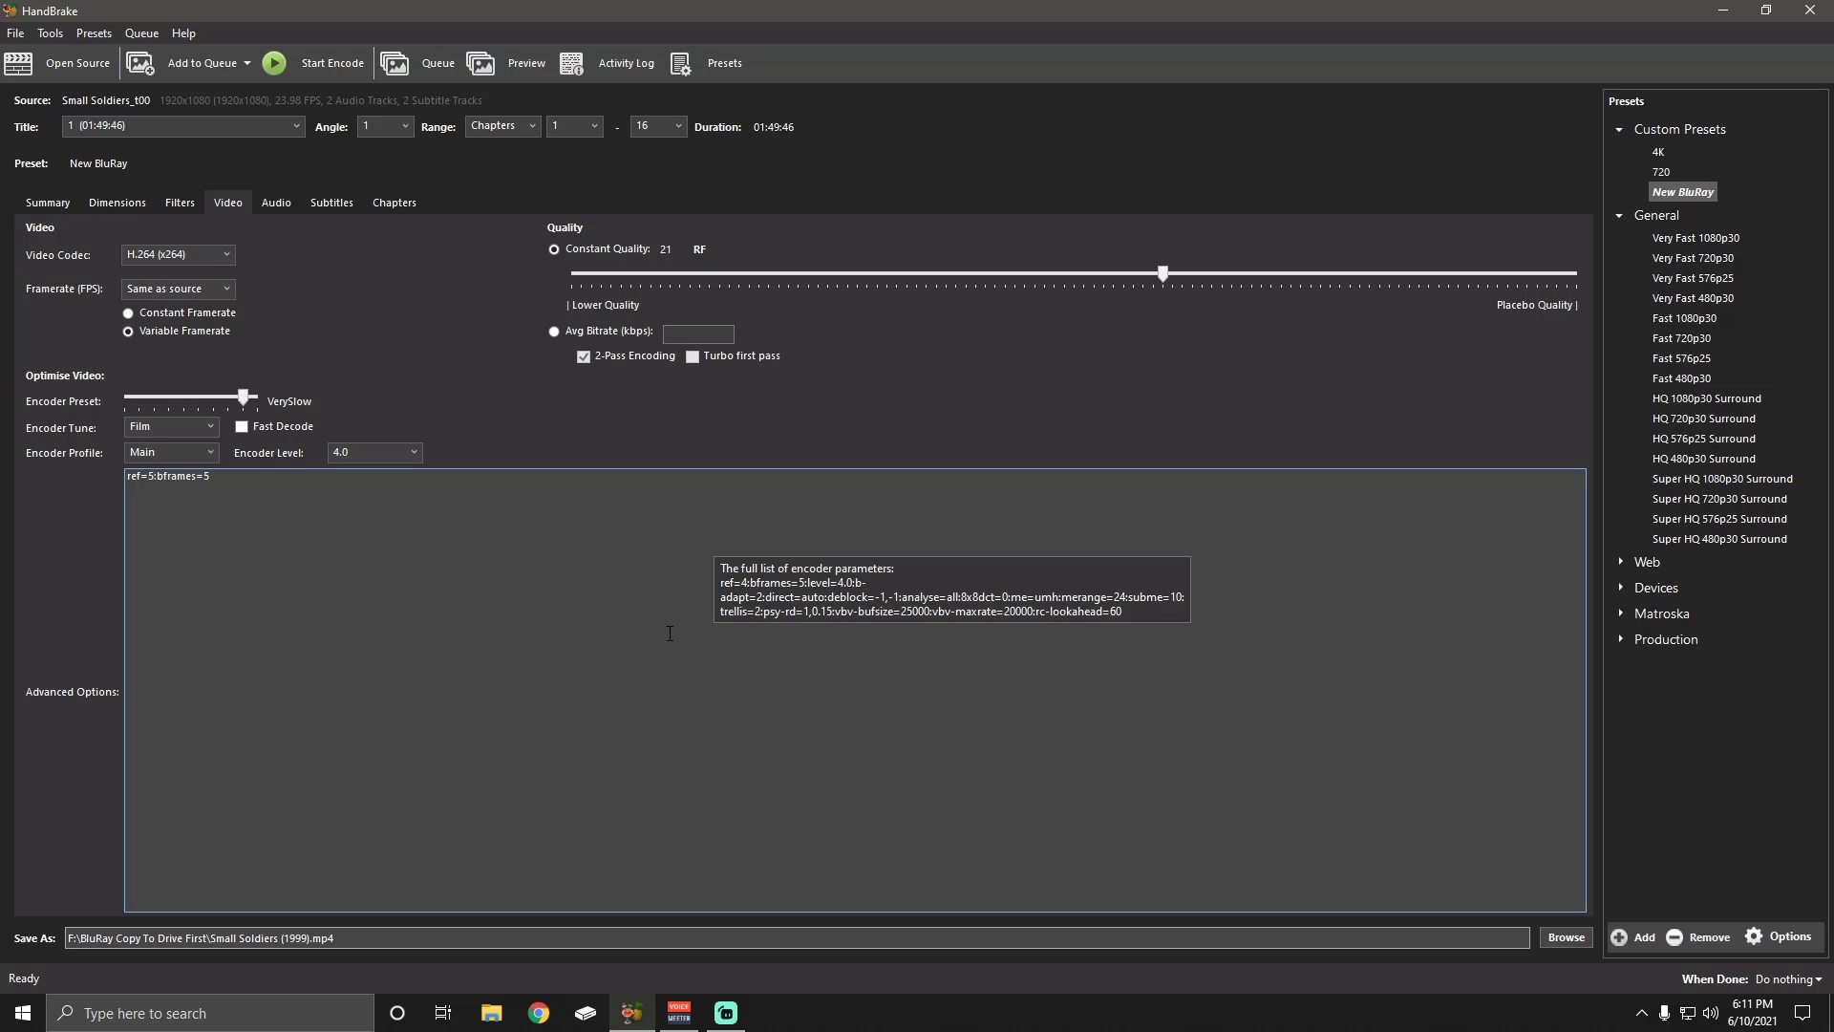
mouse_move(571, 938)
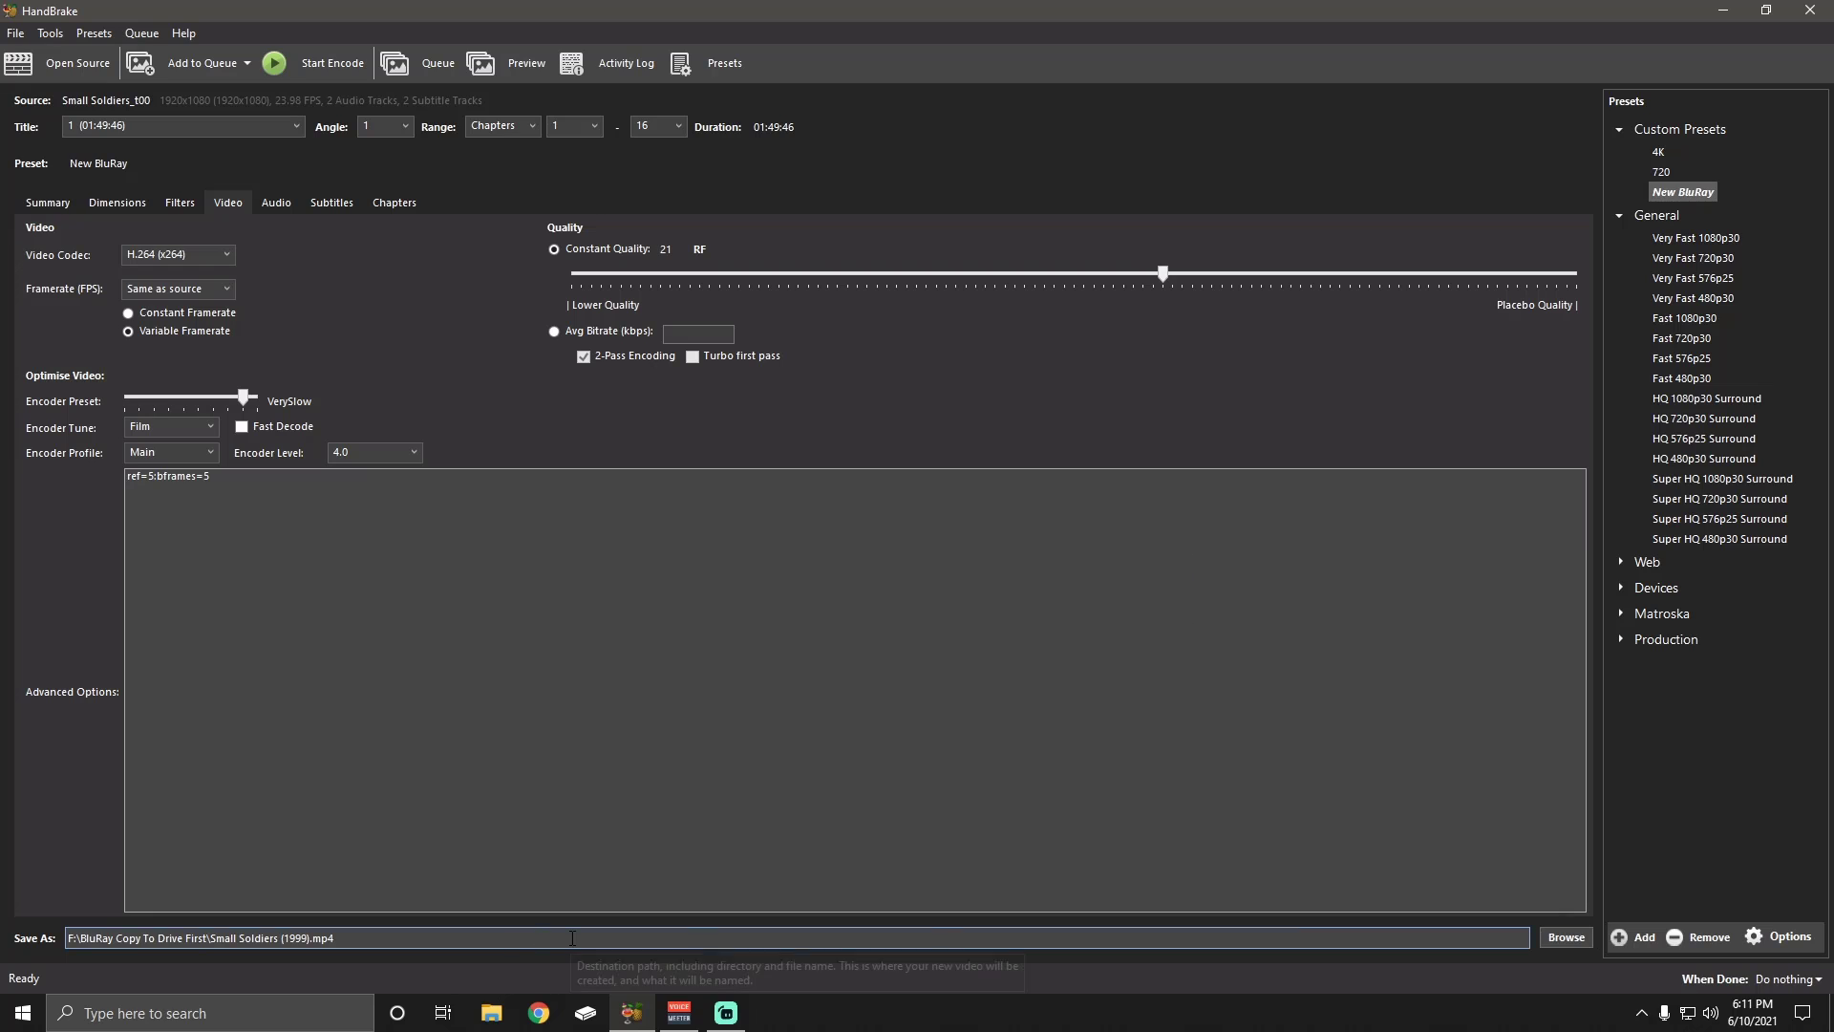
mouse_move(448, 832)
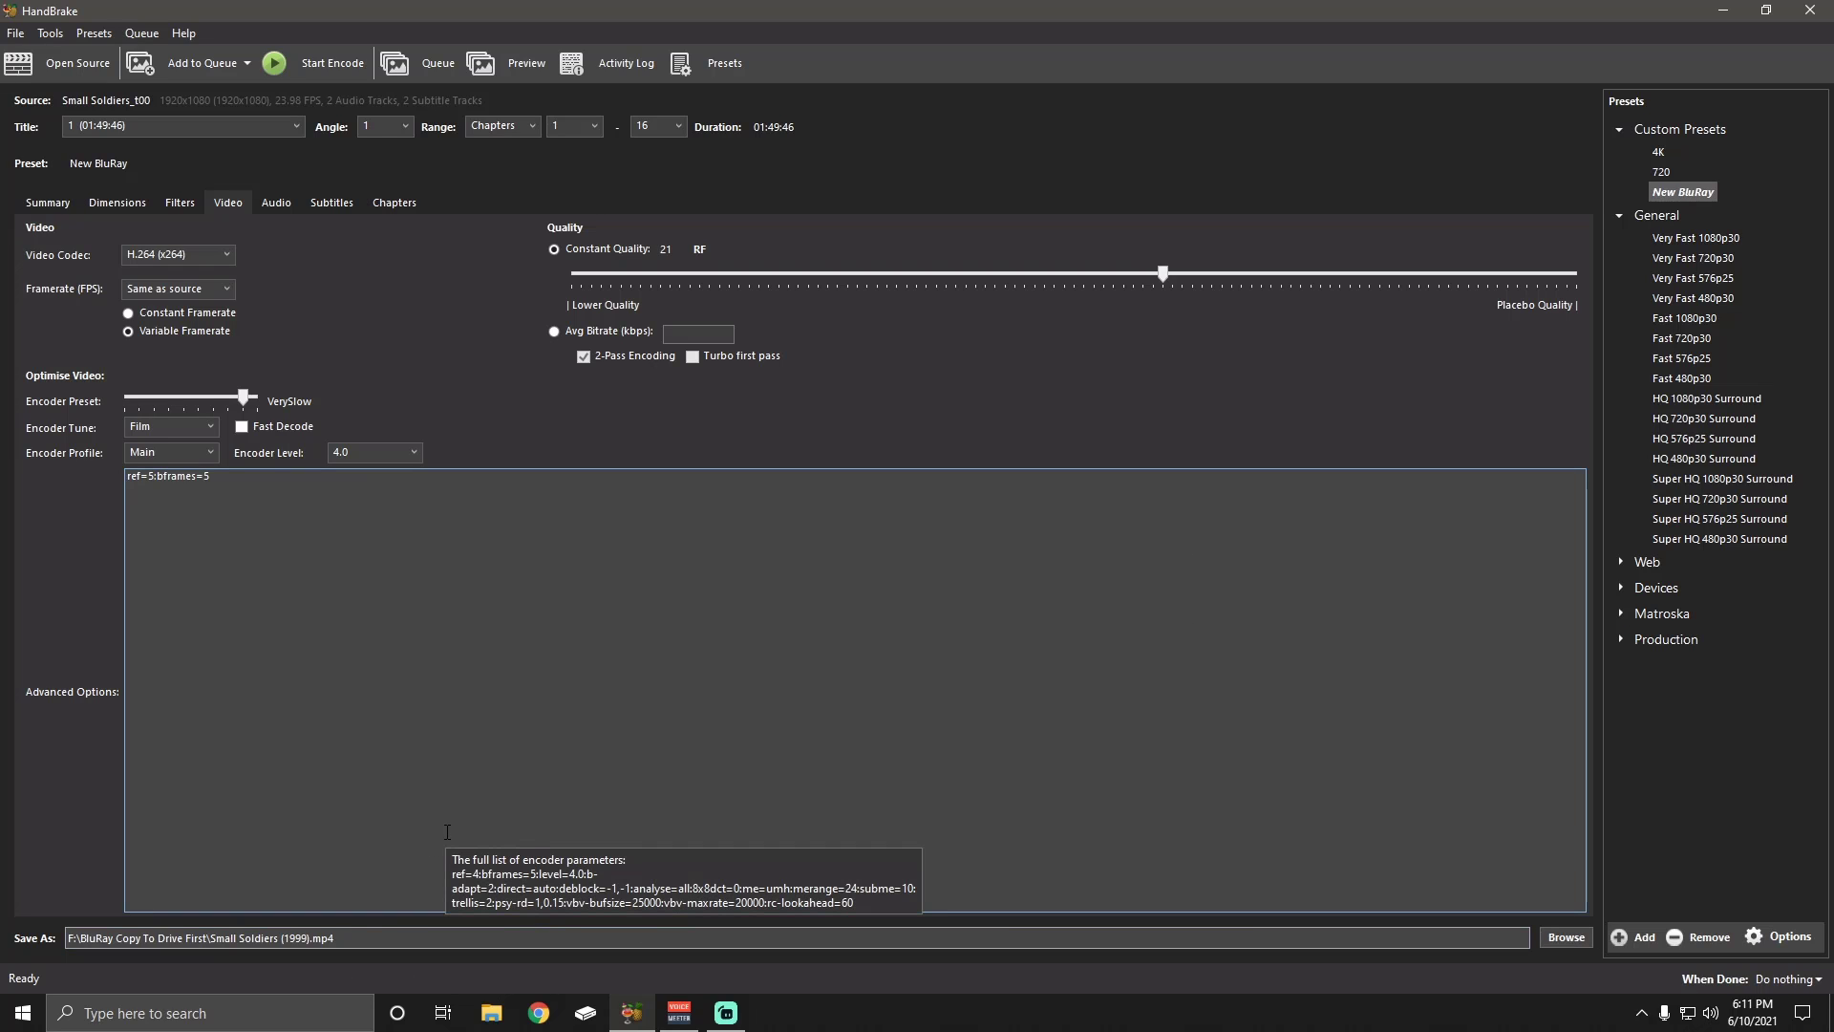
mouse_move(807, 295)
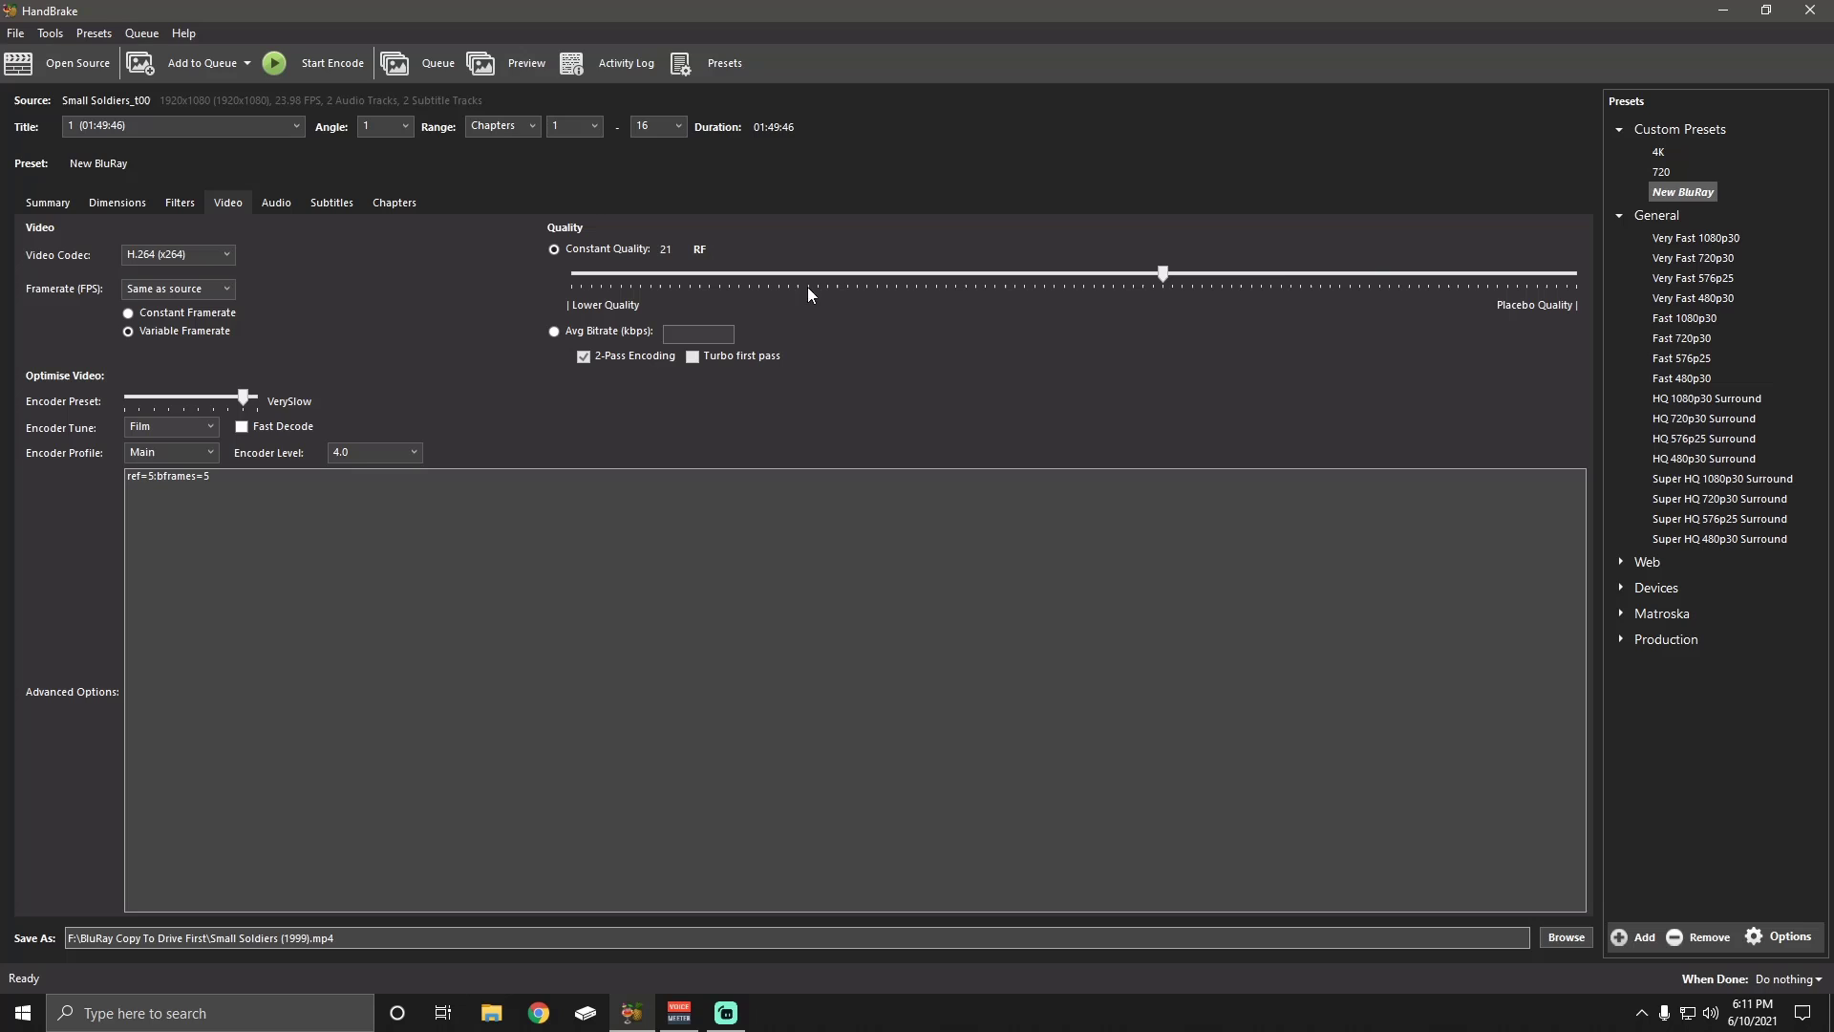
mouse_move(1707, 200)
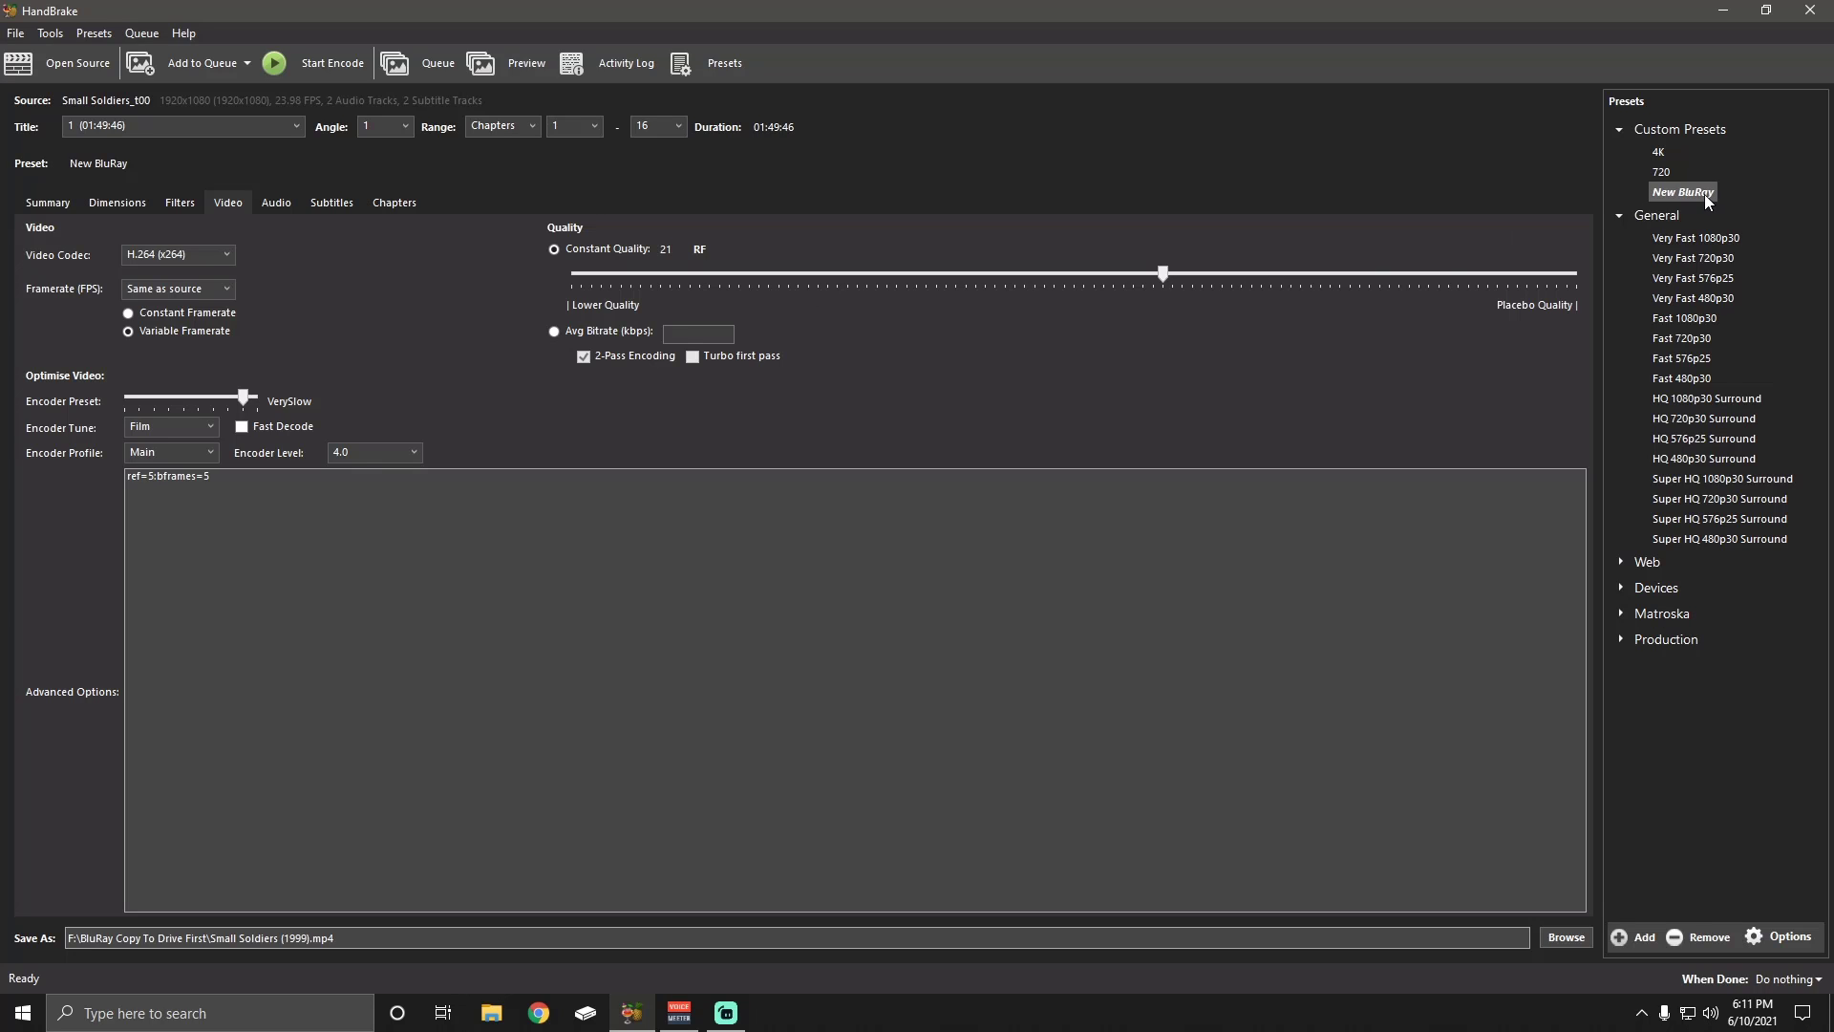
mouse_move(423, 95)
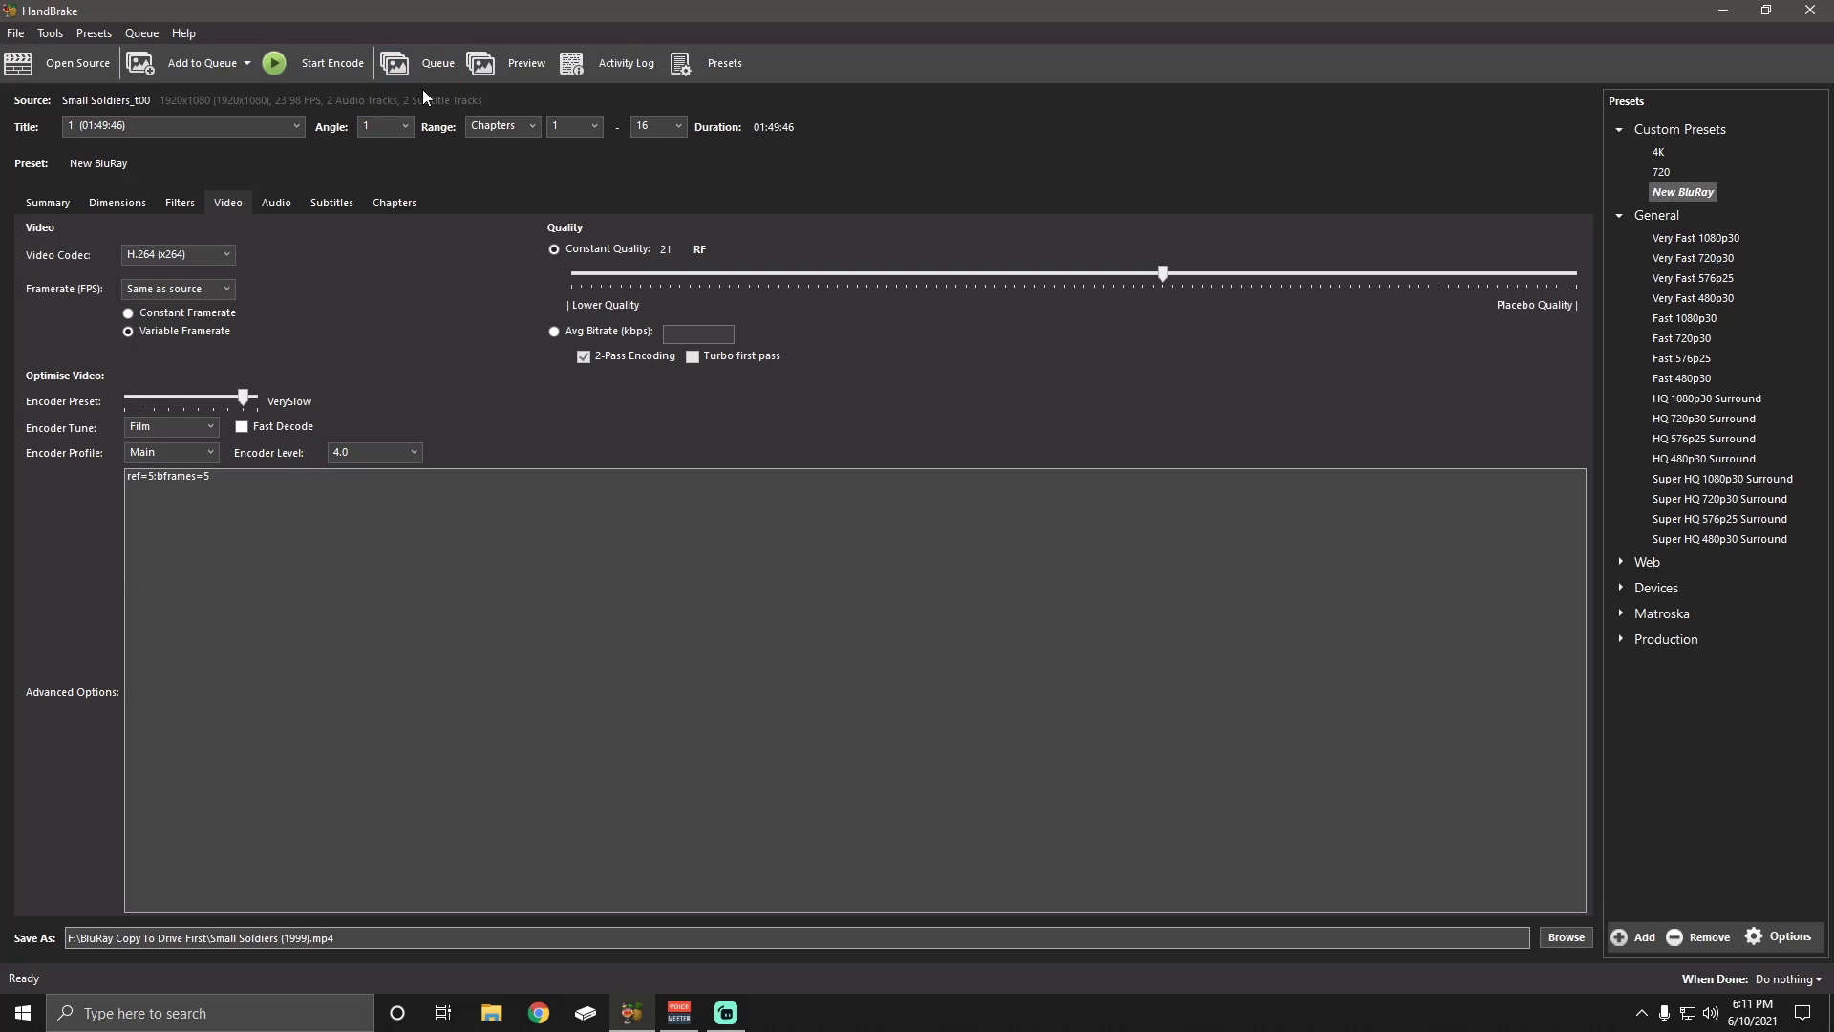
mouse_move(202, 62)
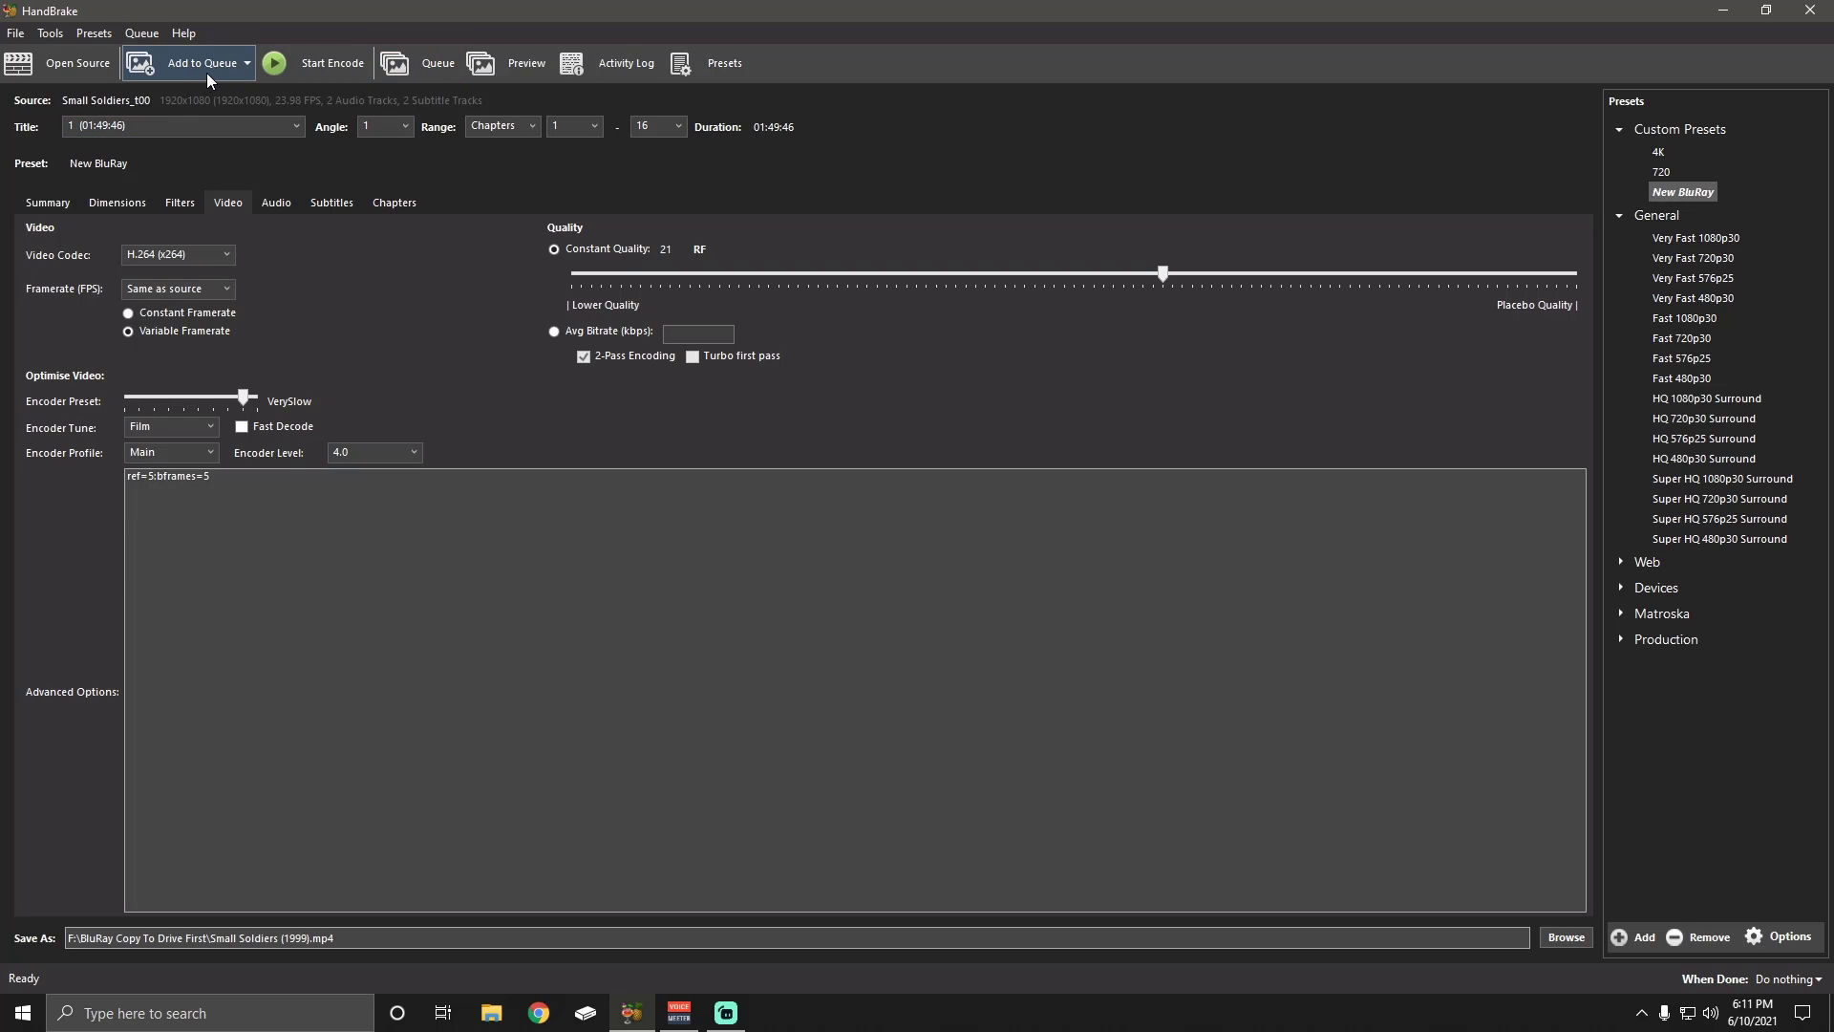
mouse_move(312, 63)
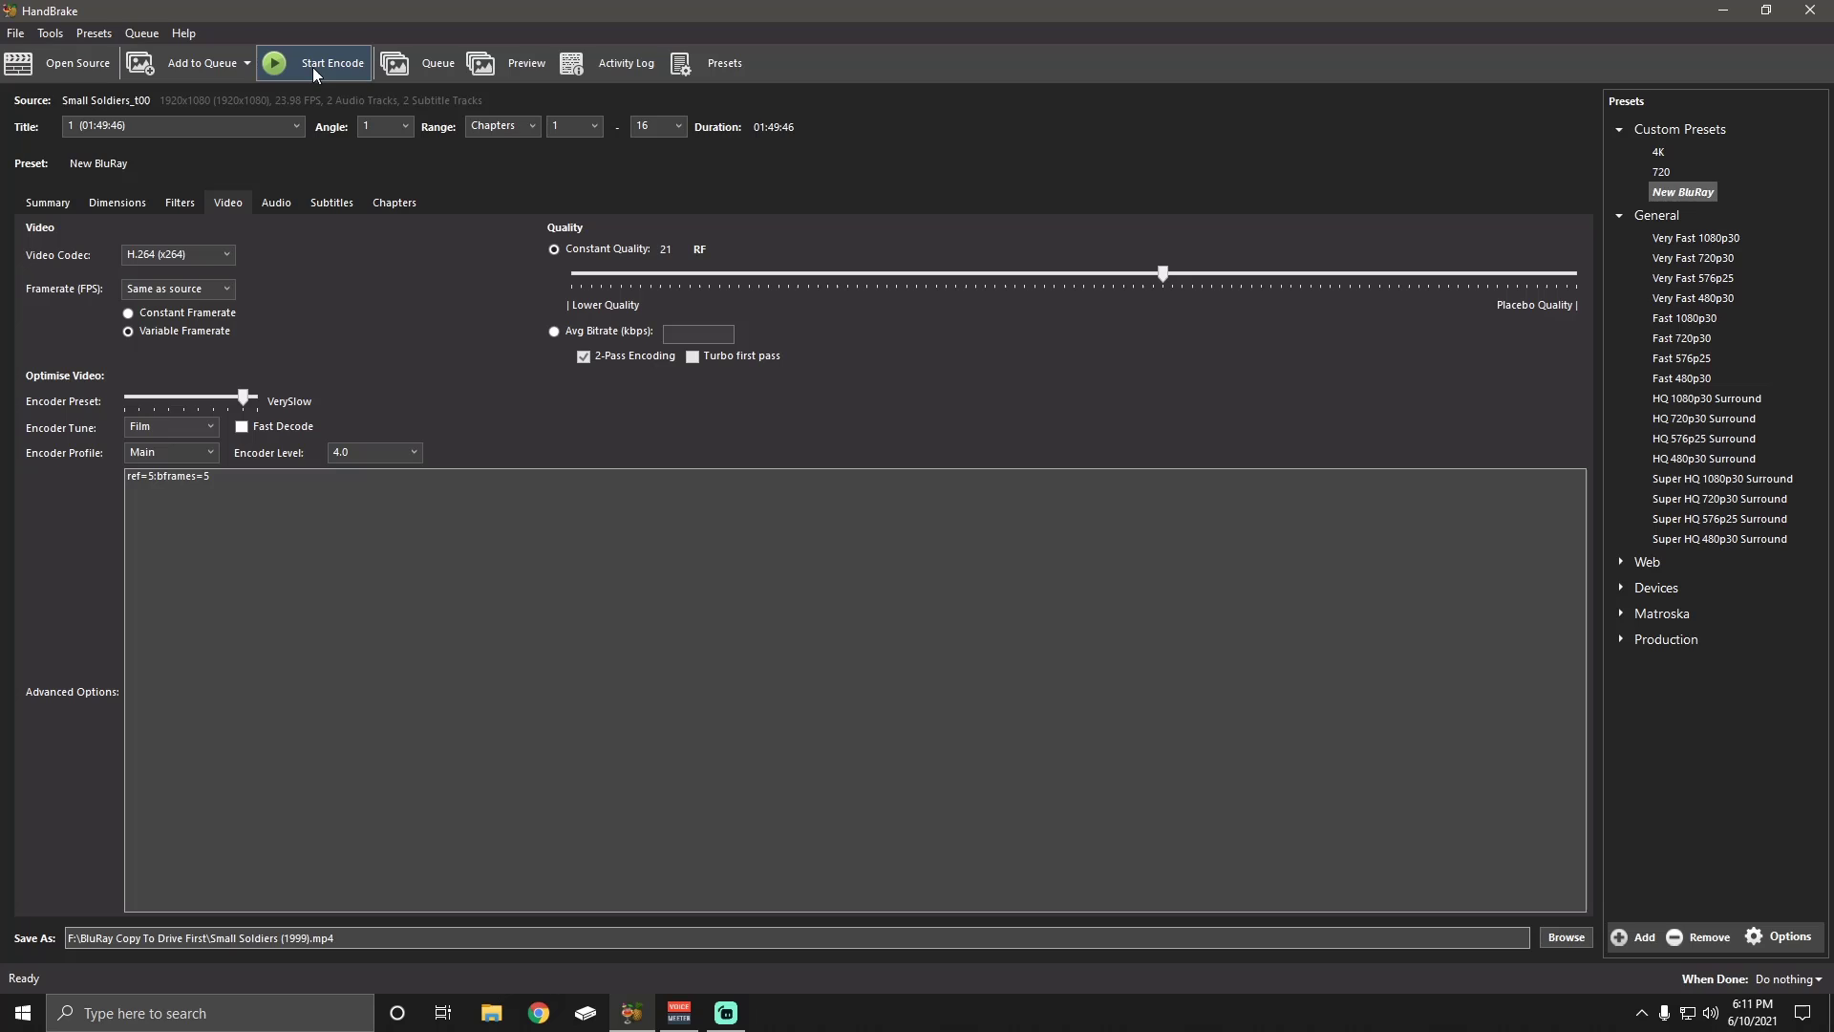
mouse_move(201, 62)
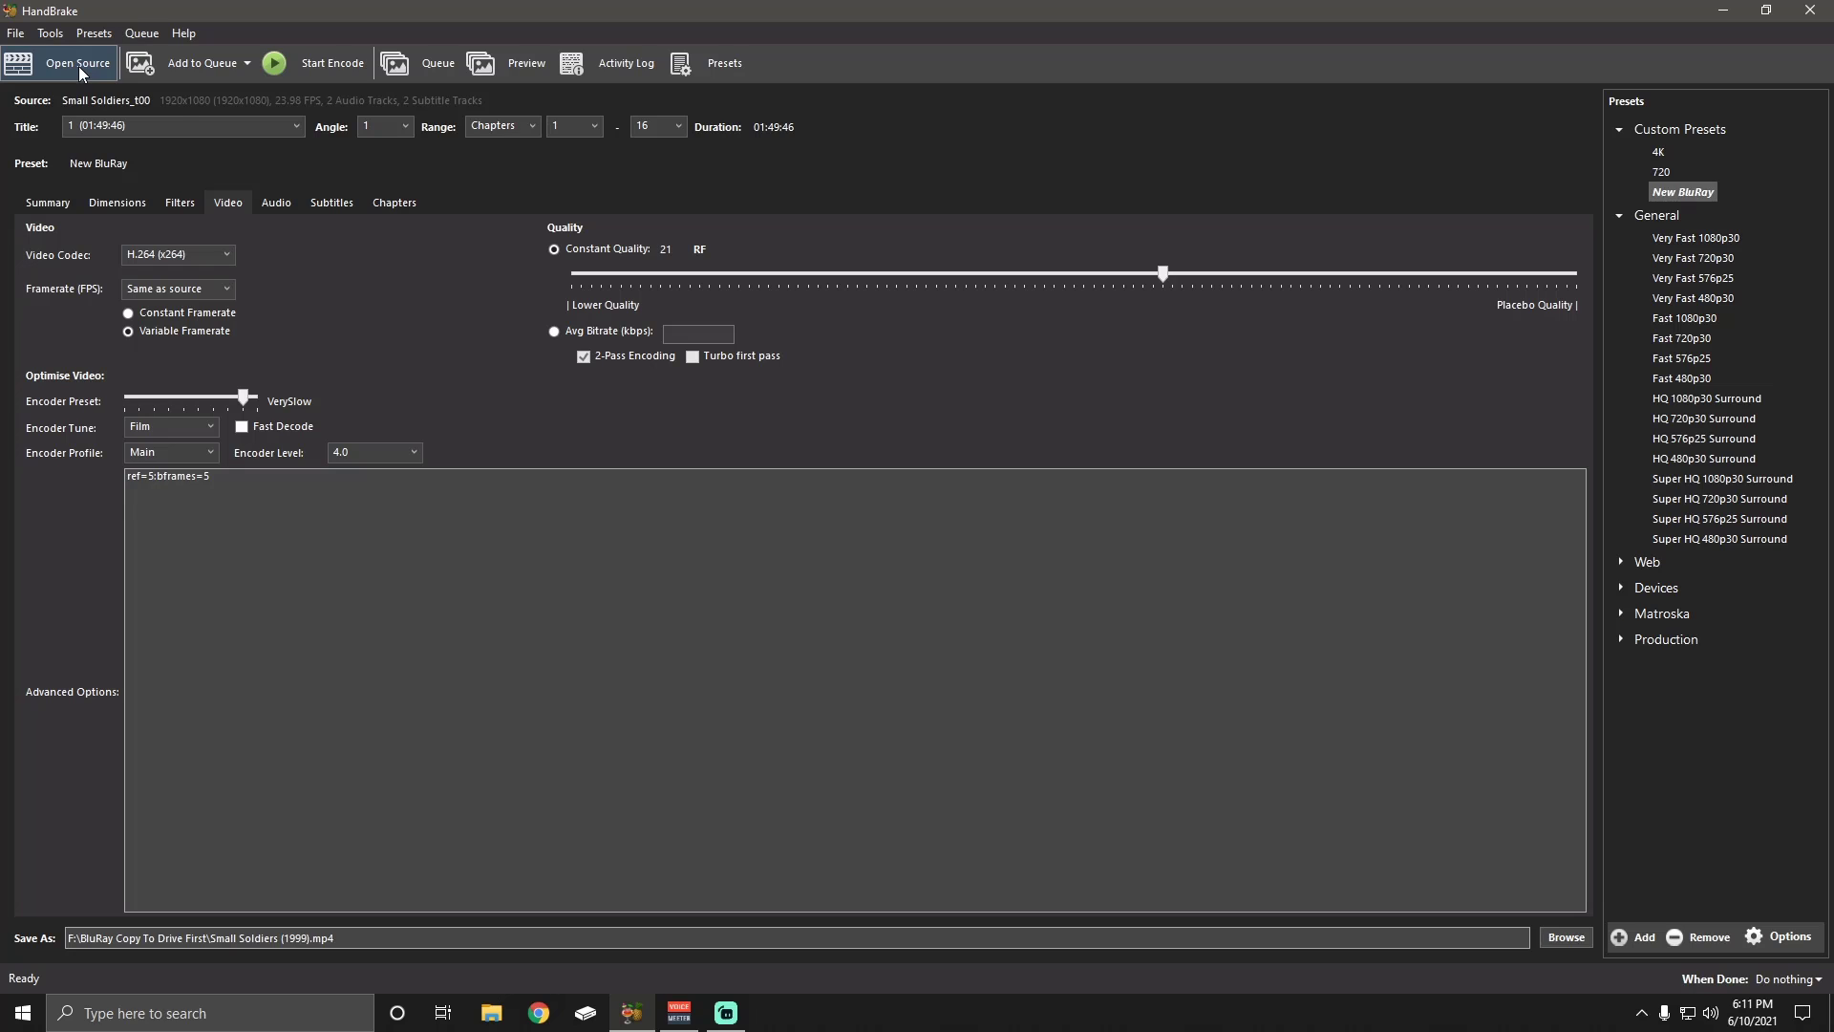
click(77, 63)
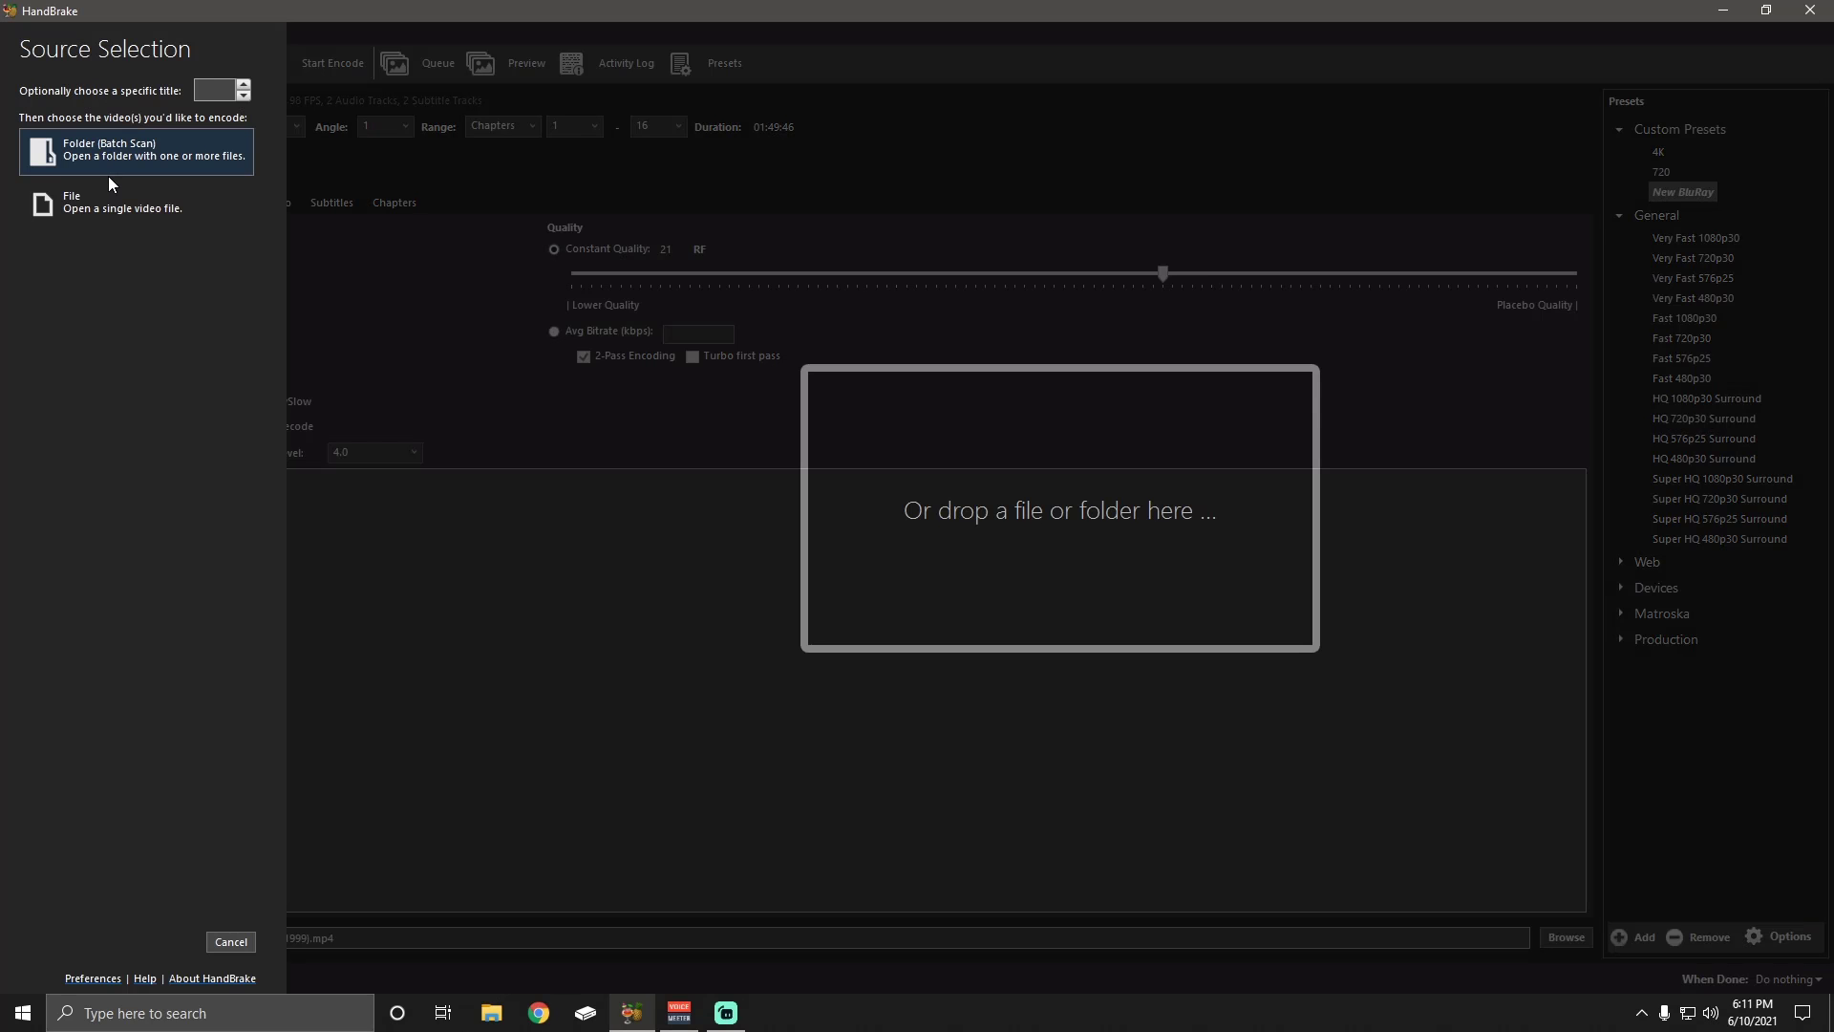
mouse_move(131, 163)
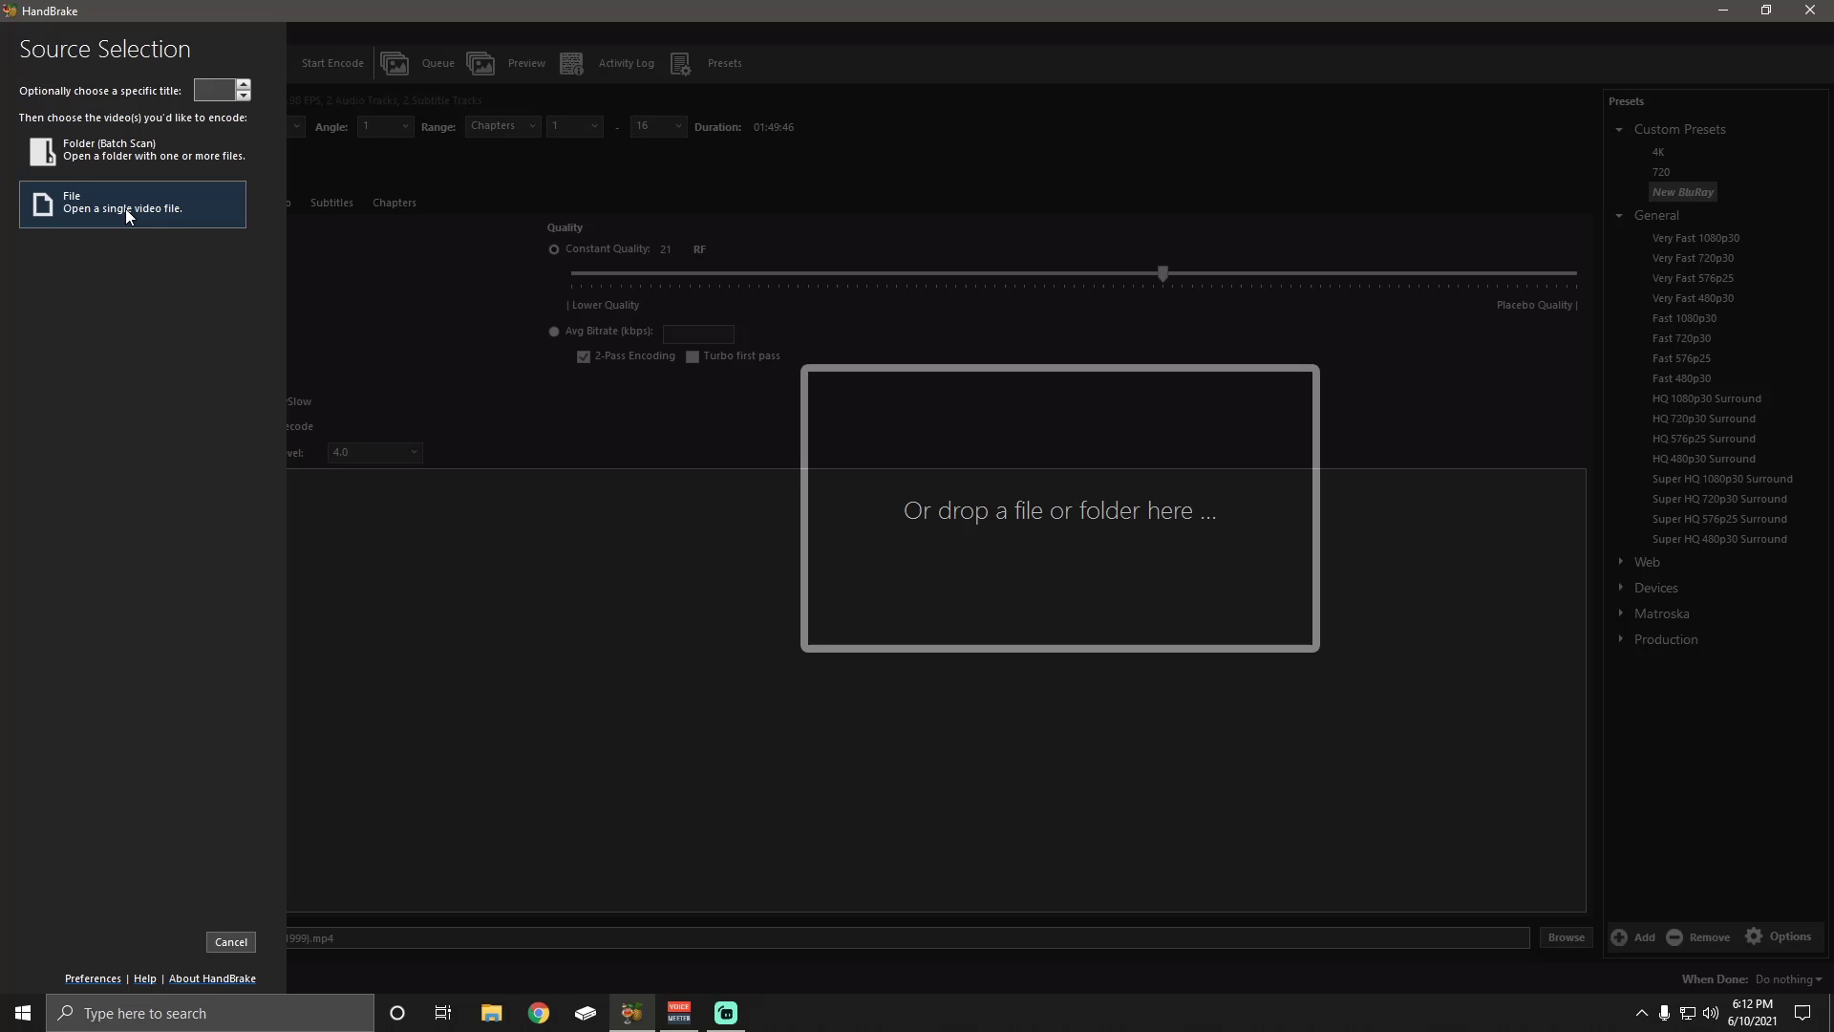
click(132, 203)
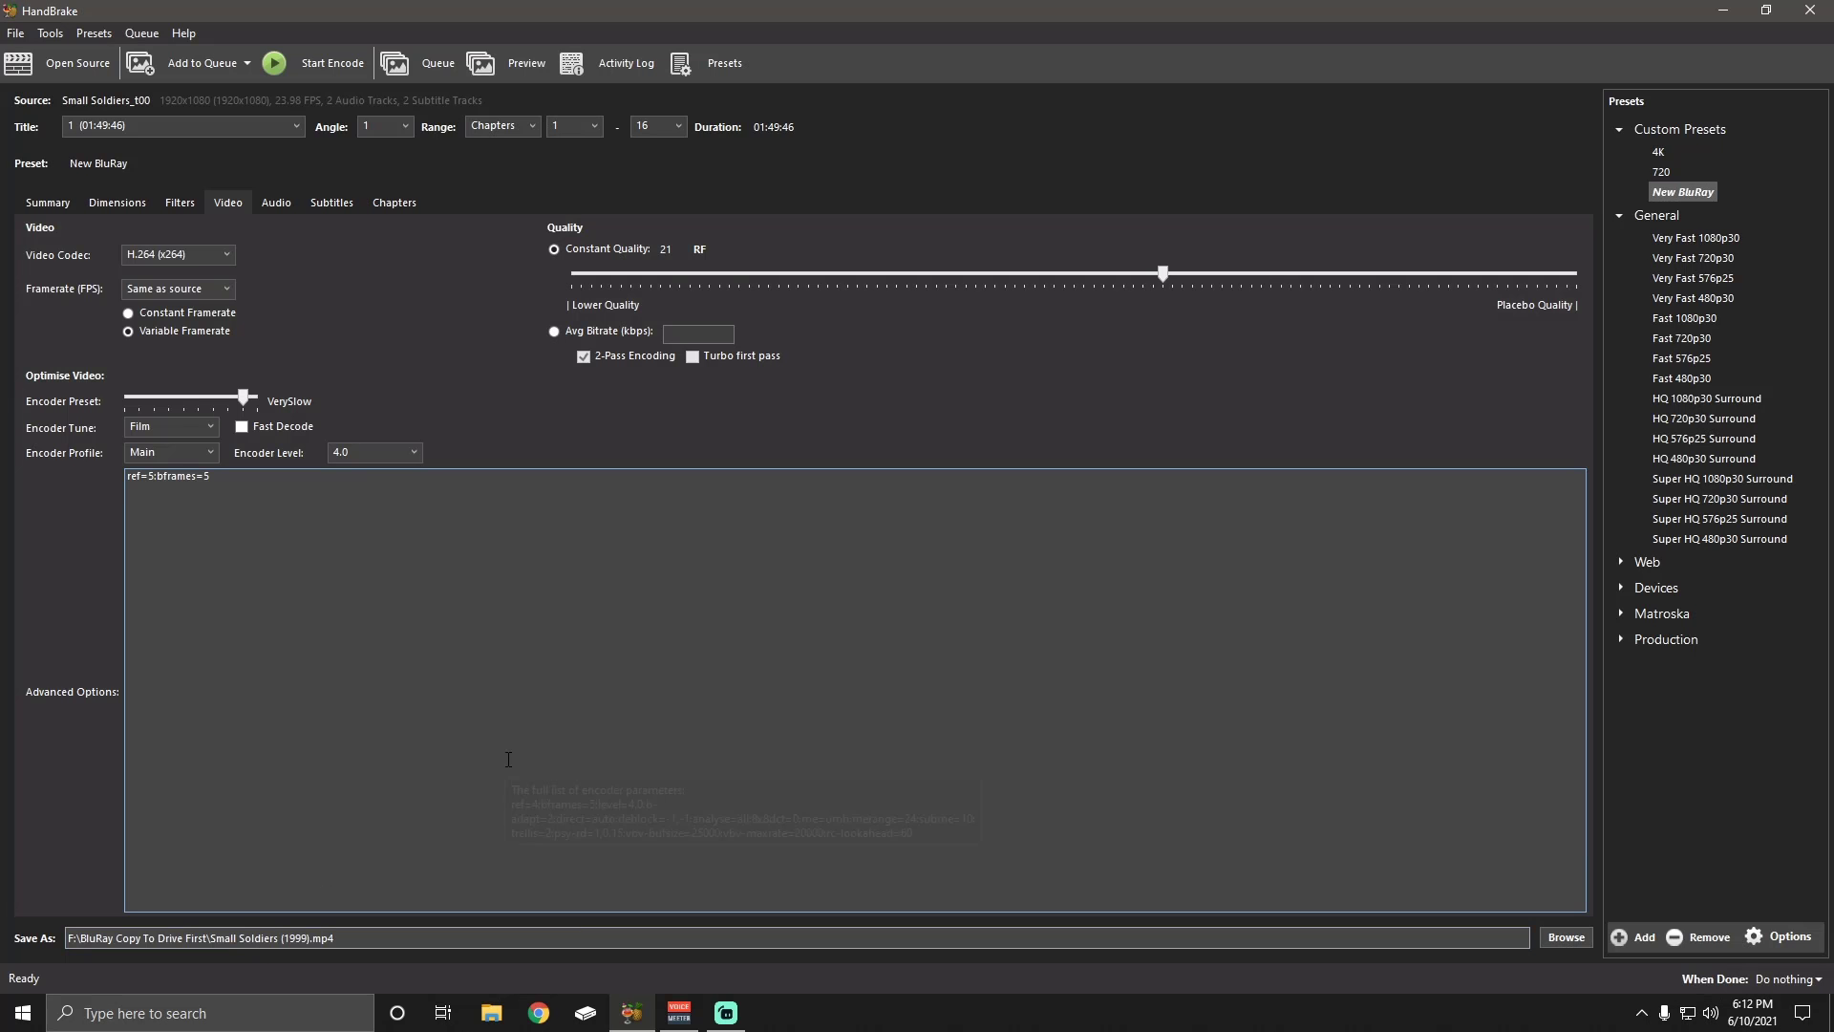
mouse_move(519, 735)
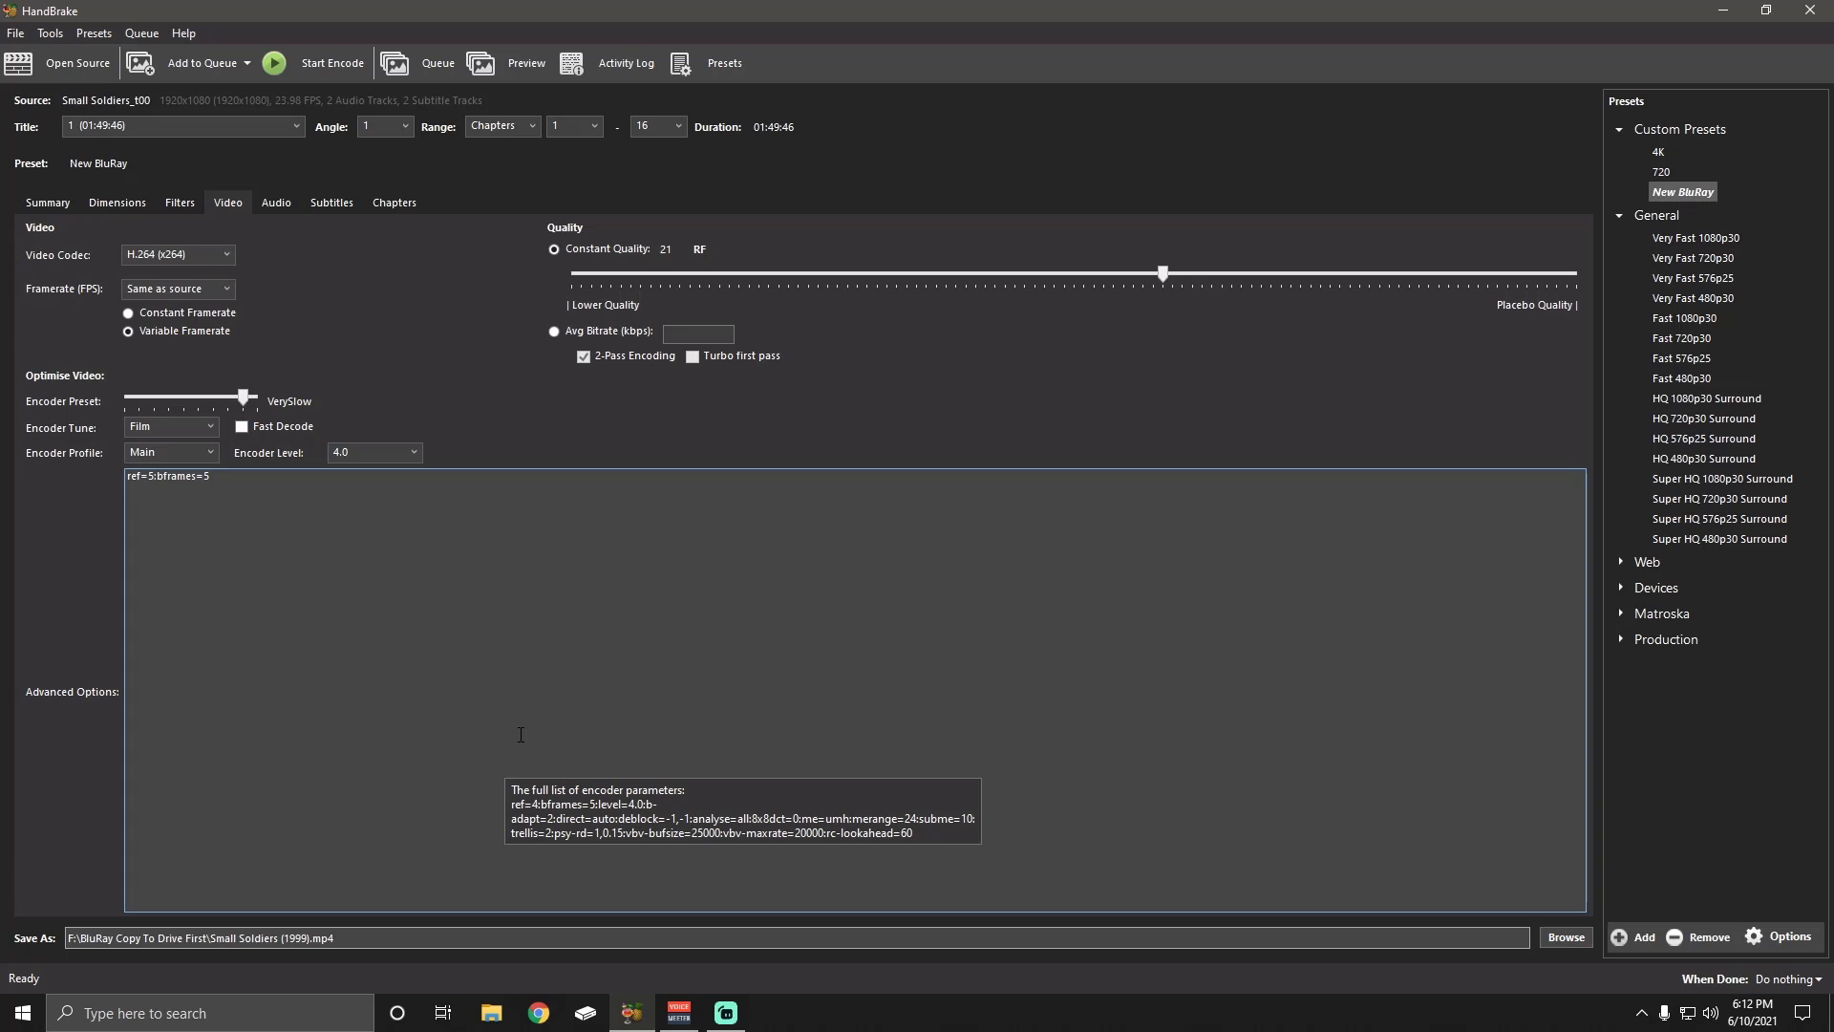
mouse_move(199, 67)
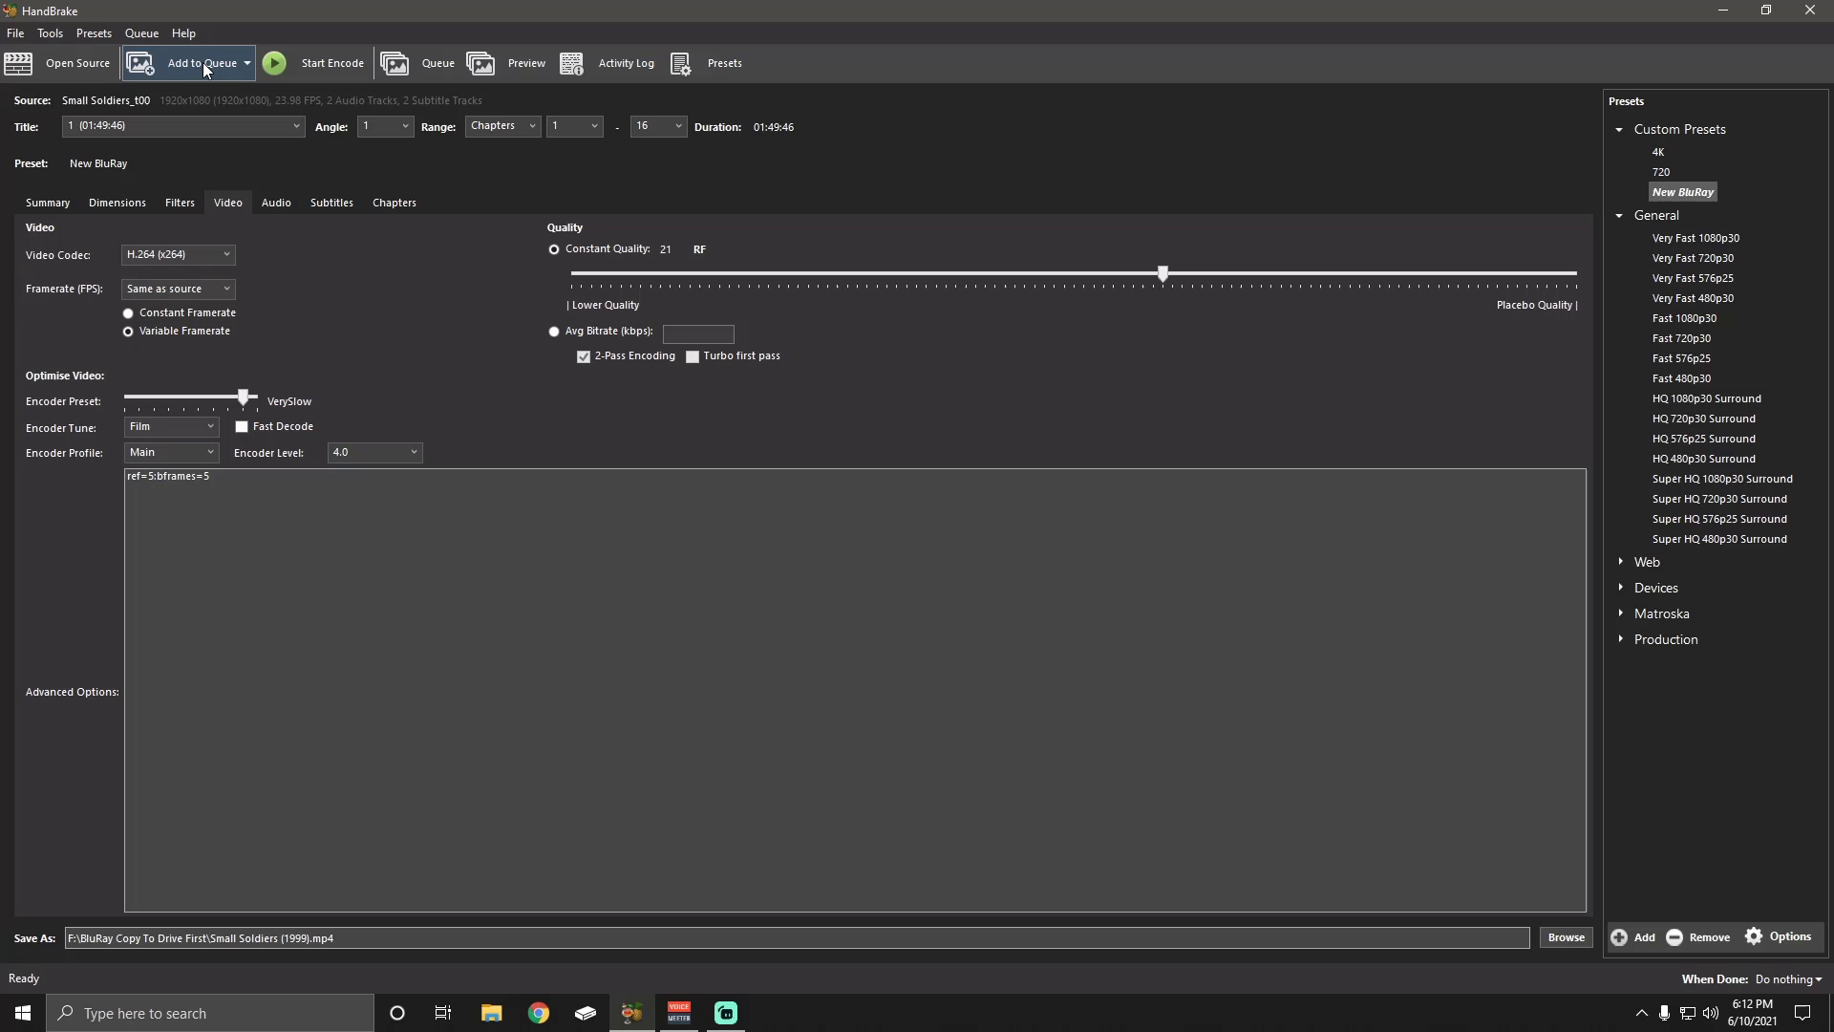
Check the encoding queue, which shows 0 jobs pending, then close it
click(437, 63)
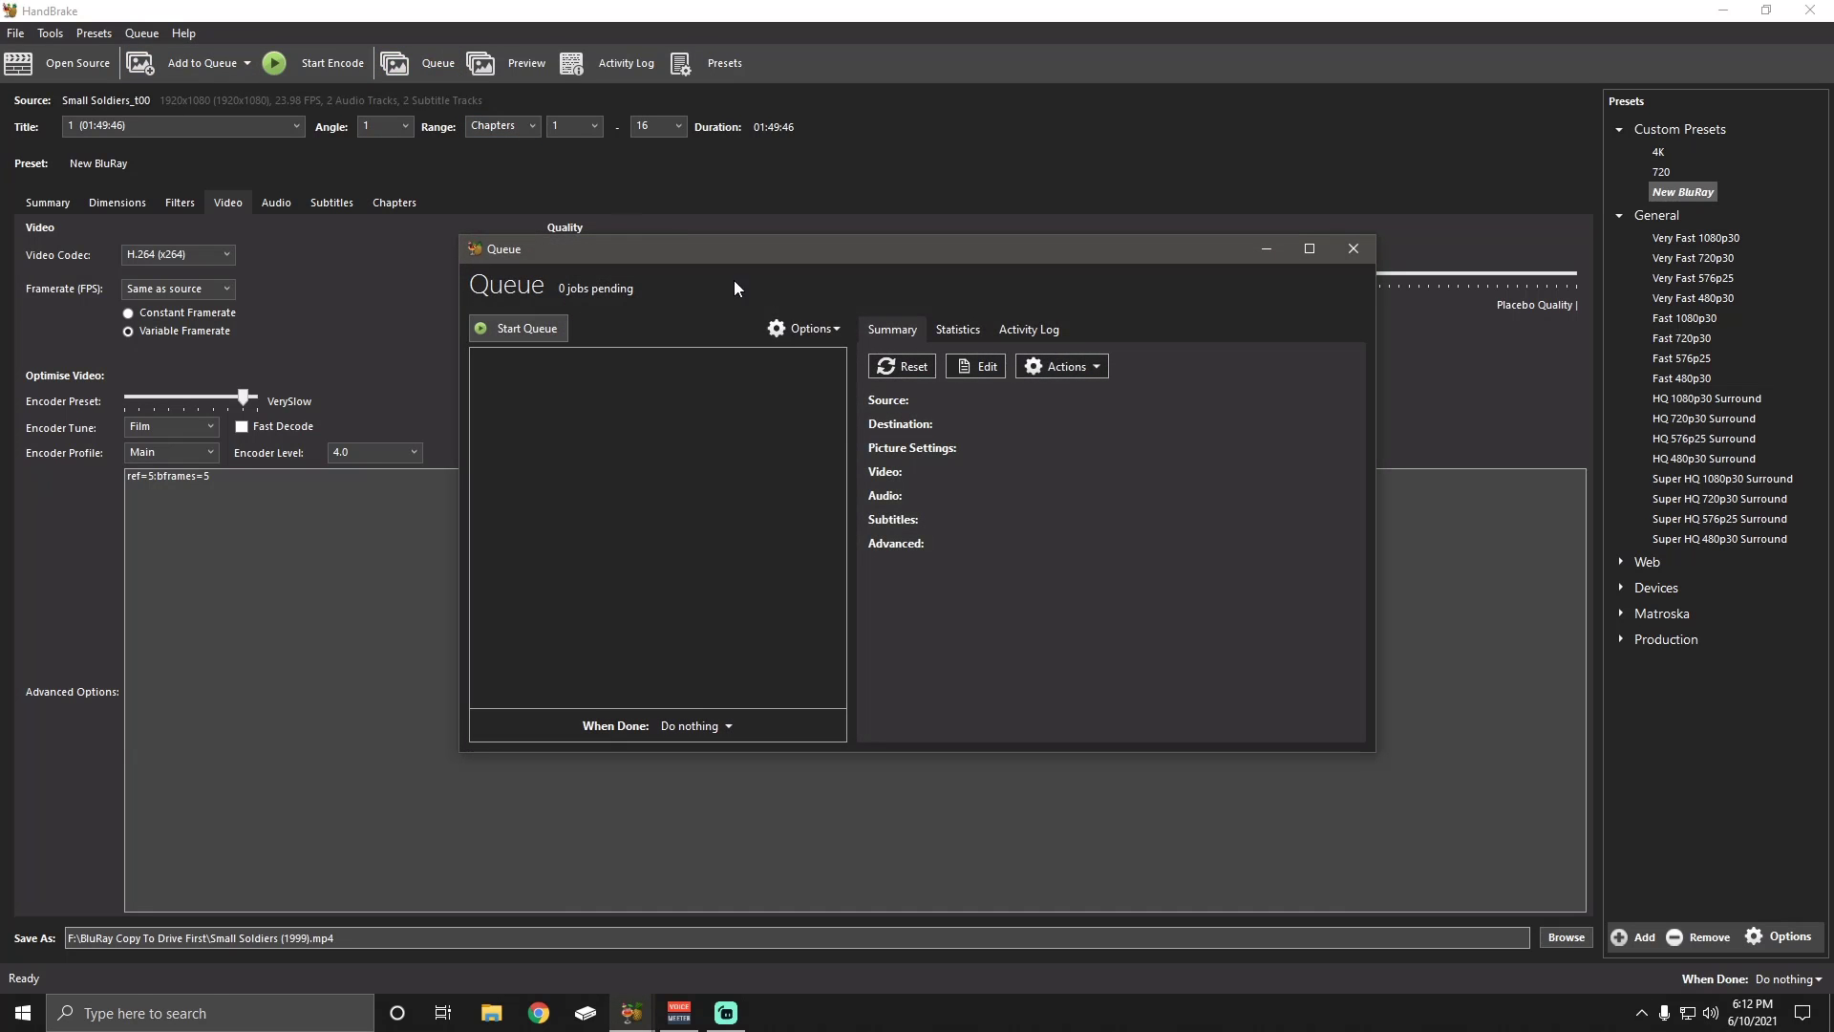
mouse_move(643, 469)
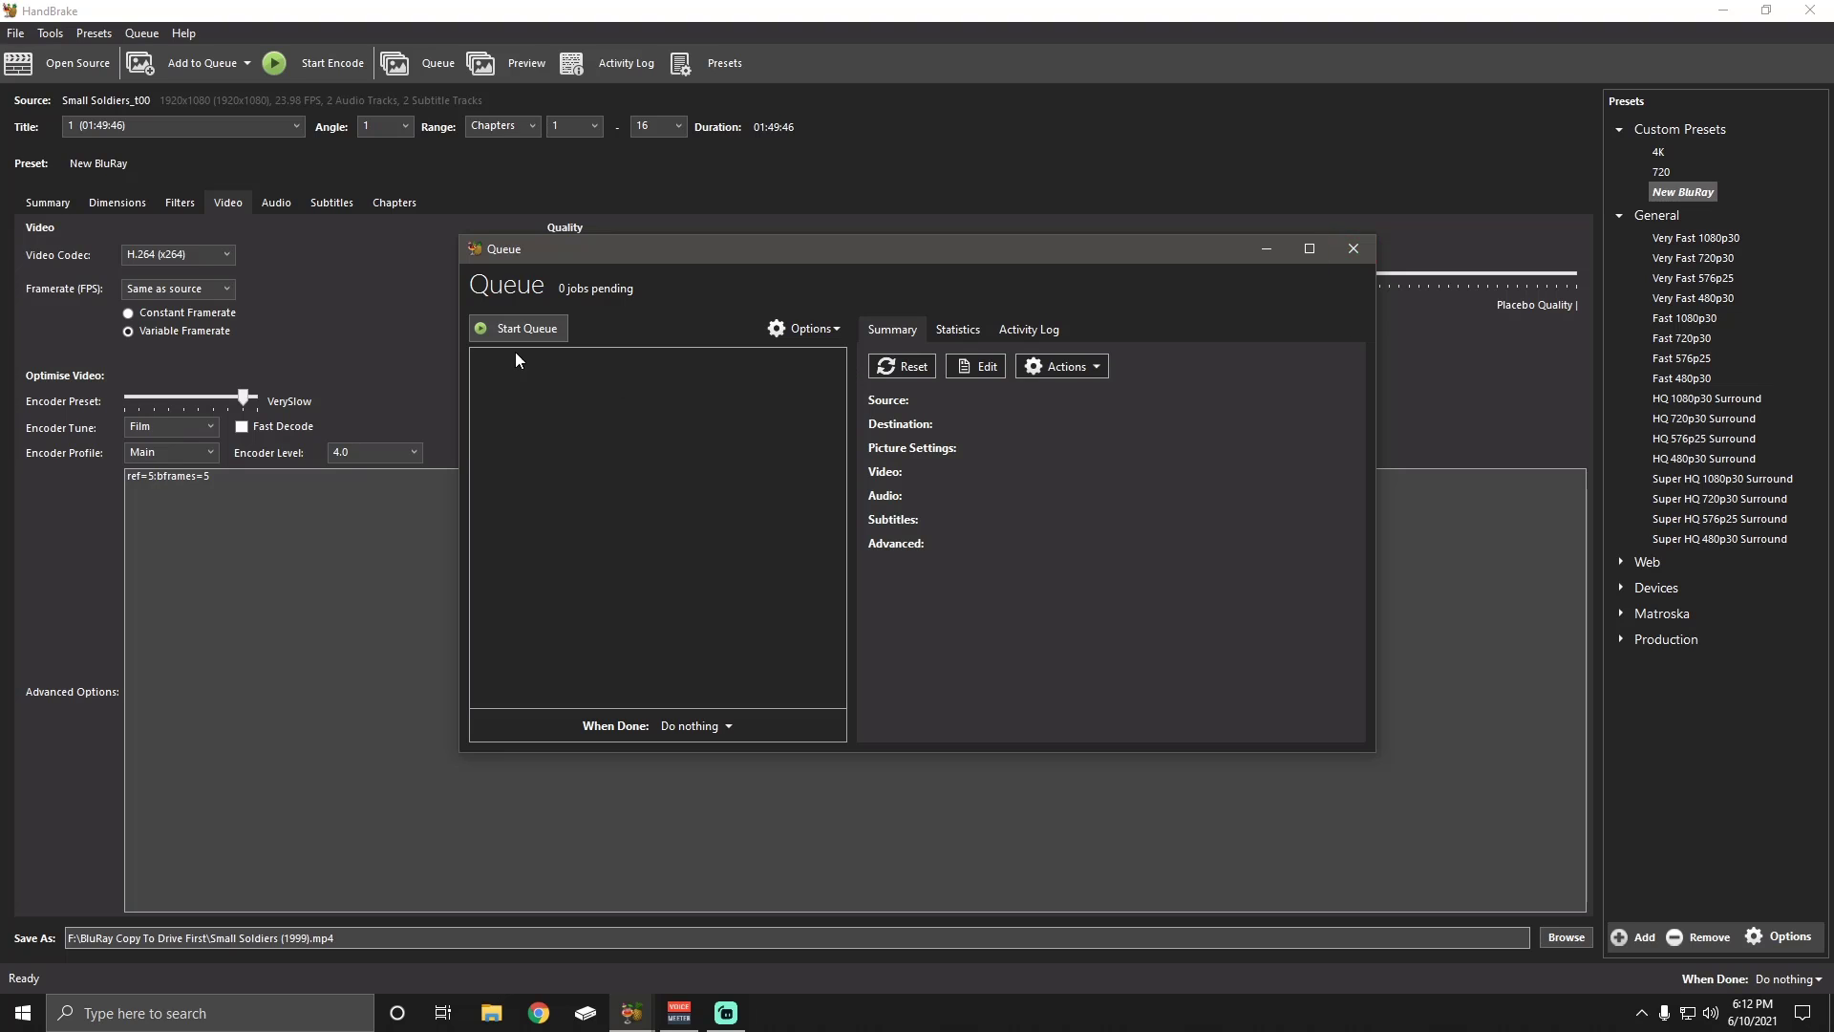
click(1353, 248)
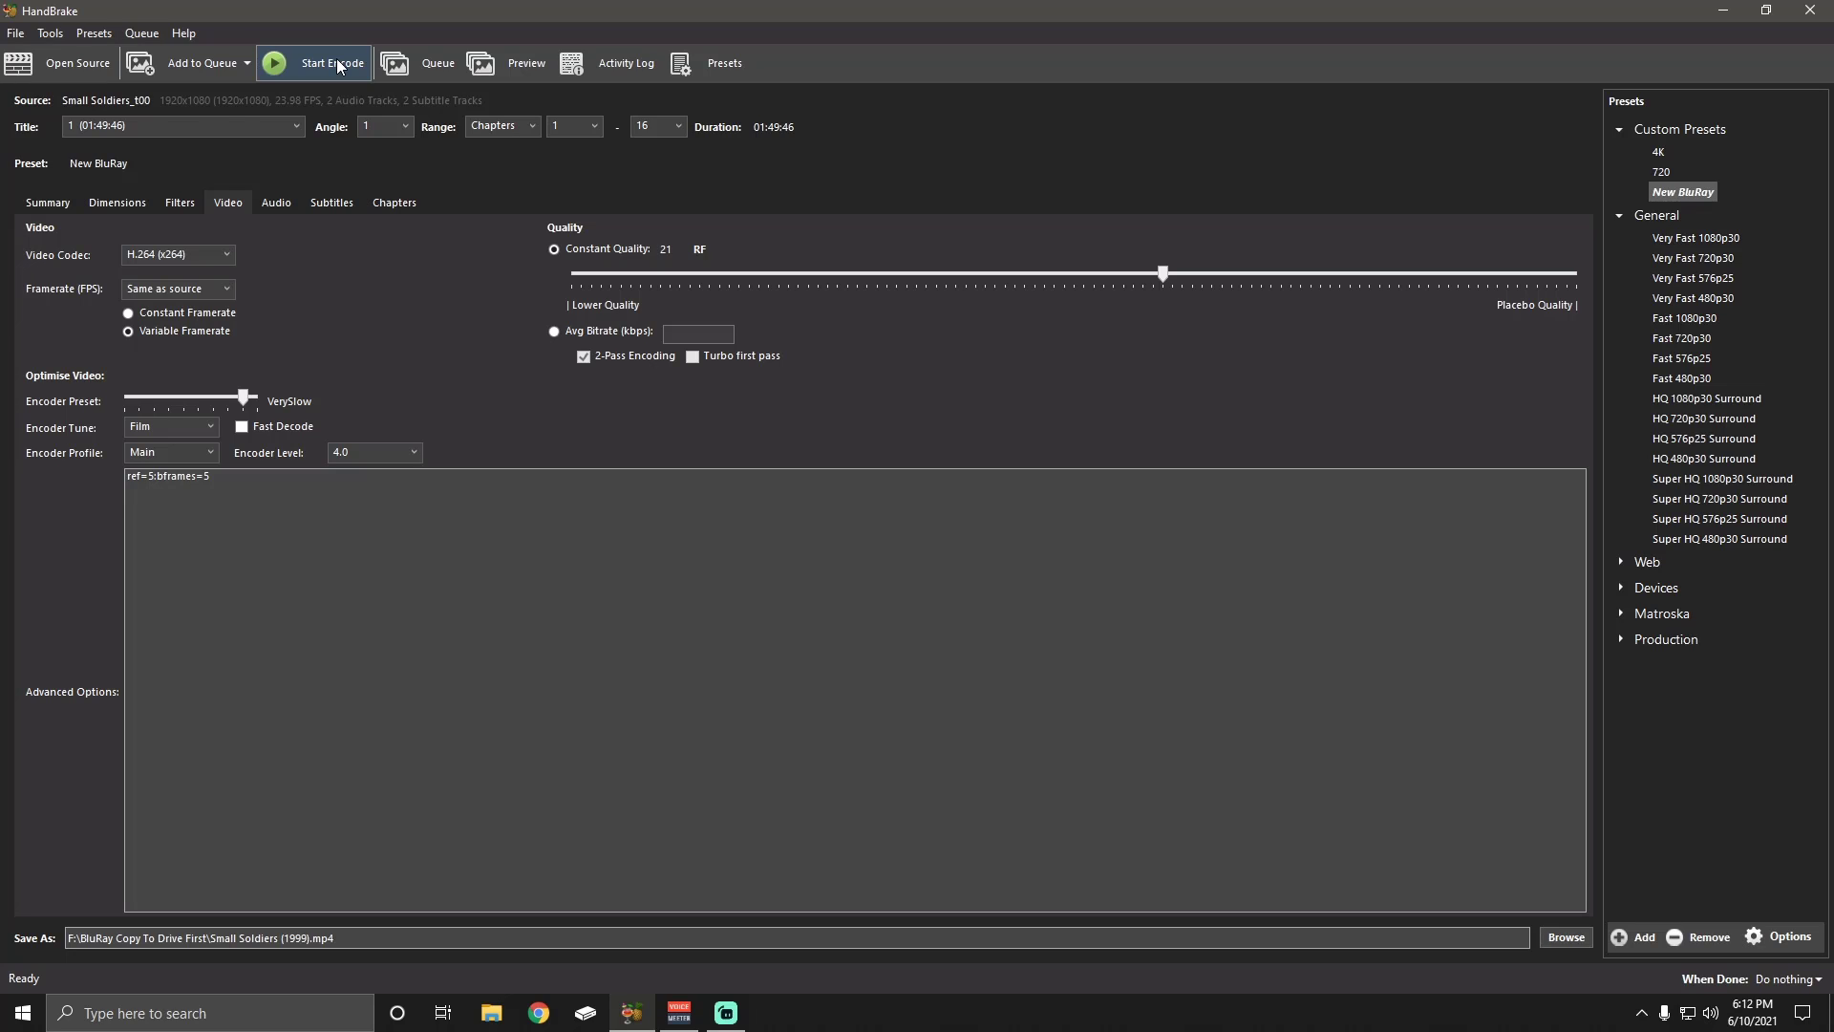
mouse_move(1721, 10)
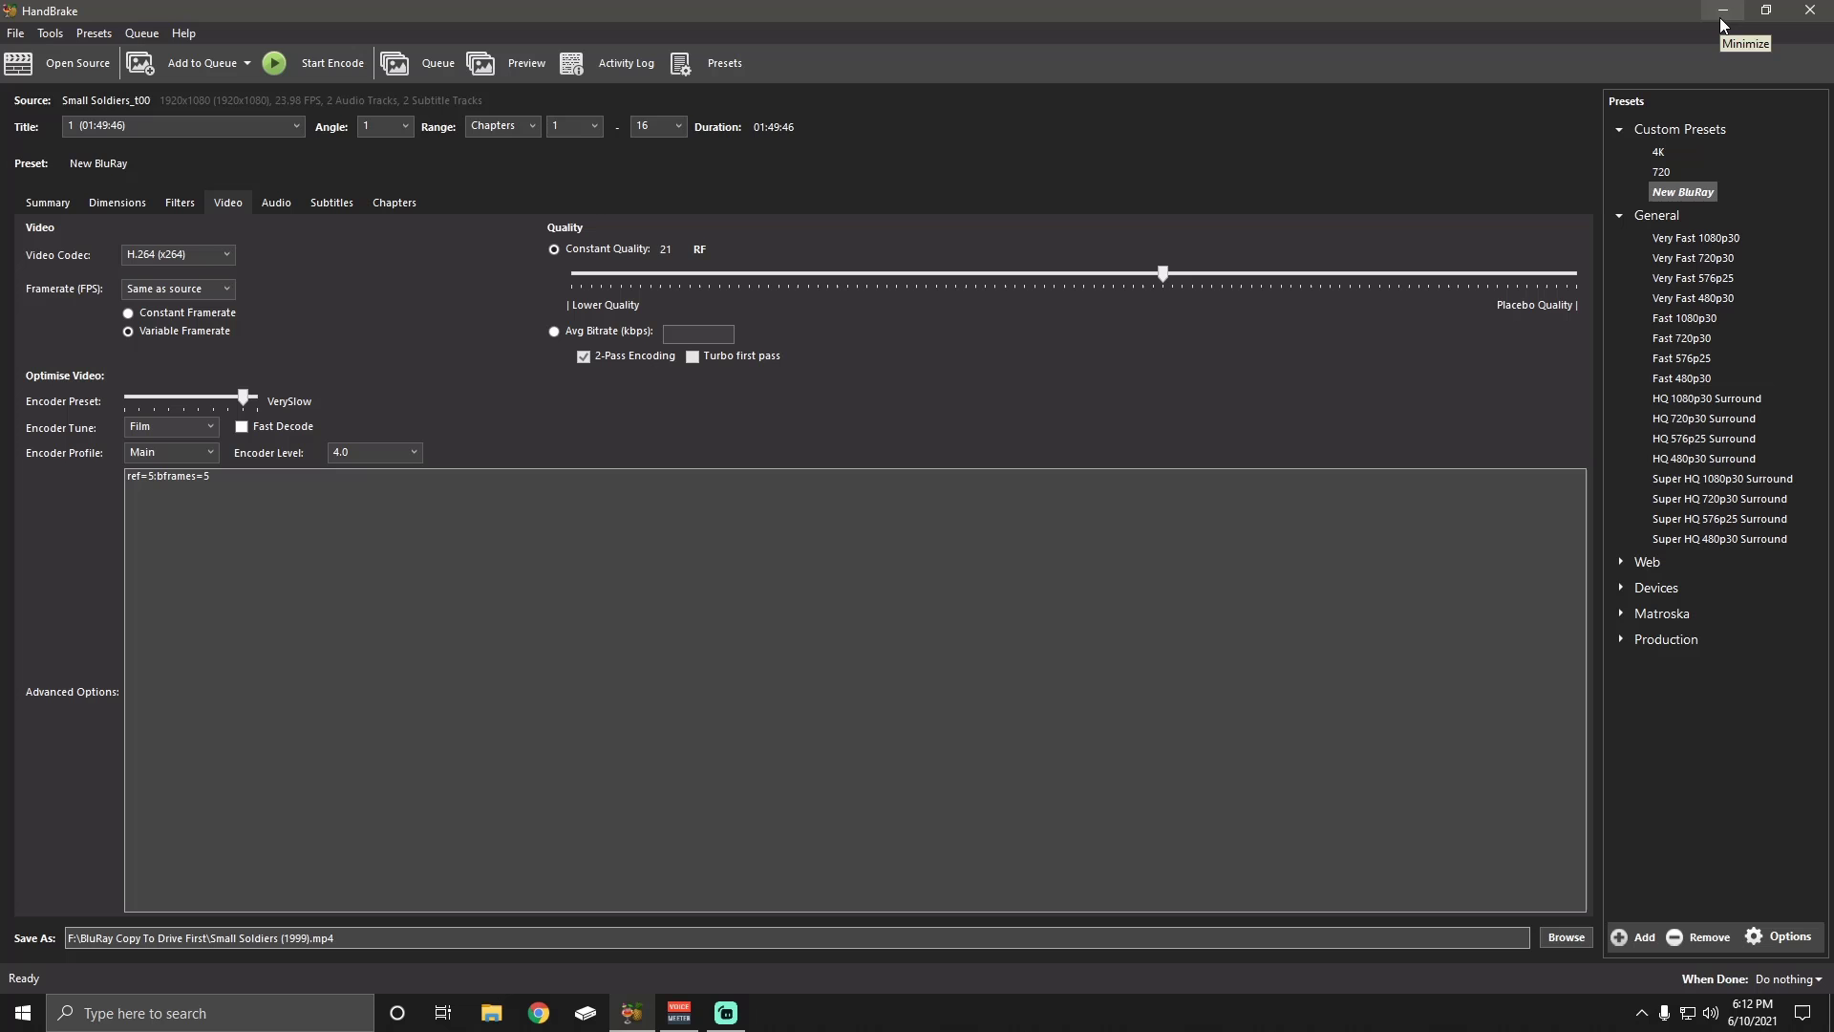
mouse_move(1652, 53)
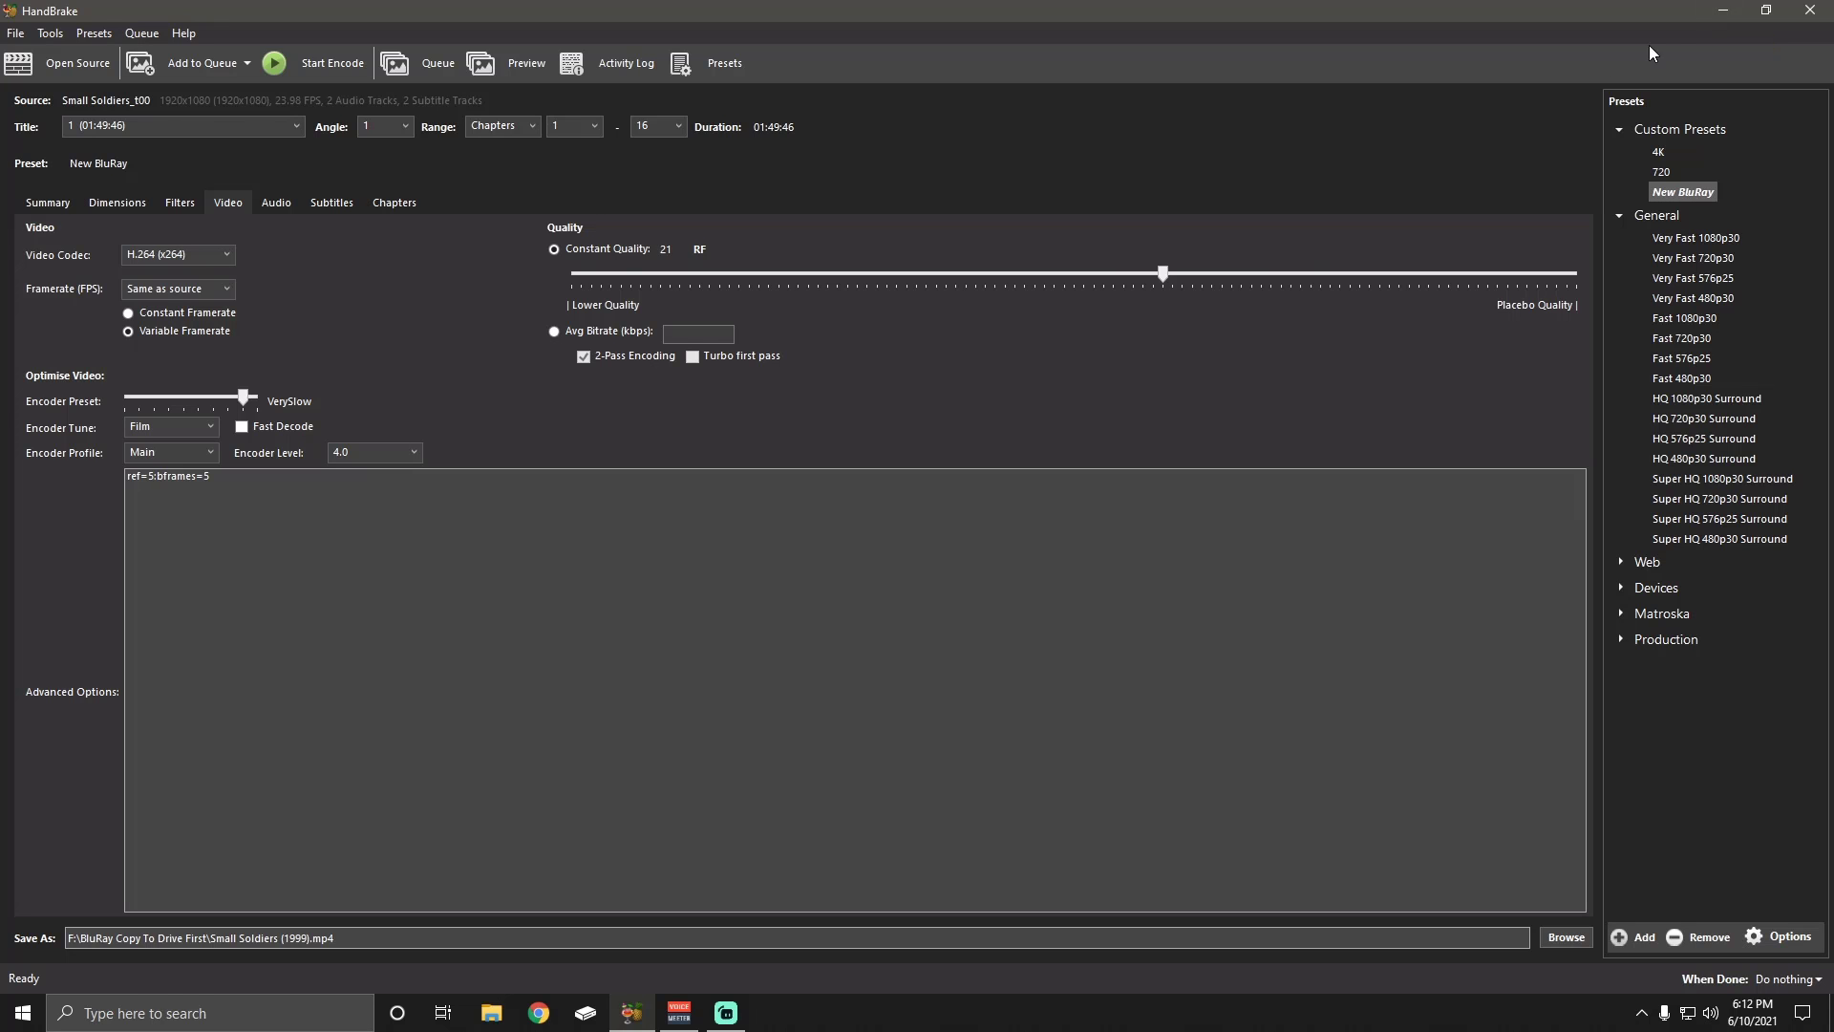